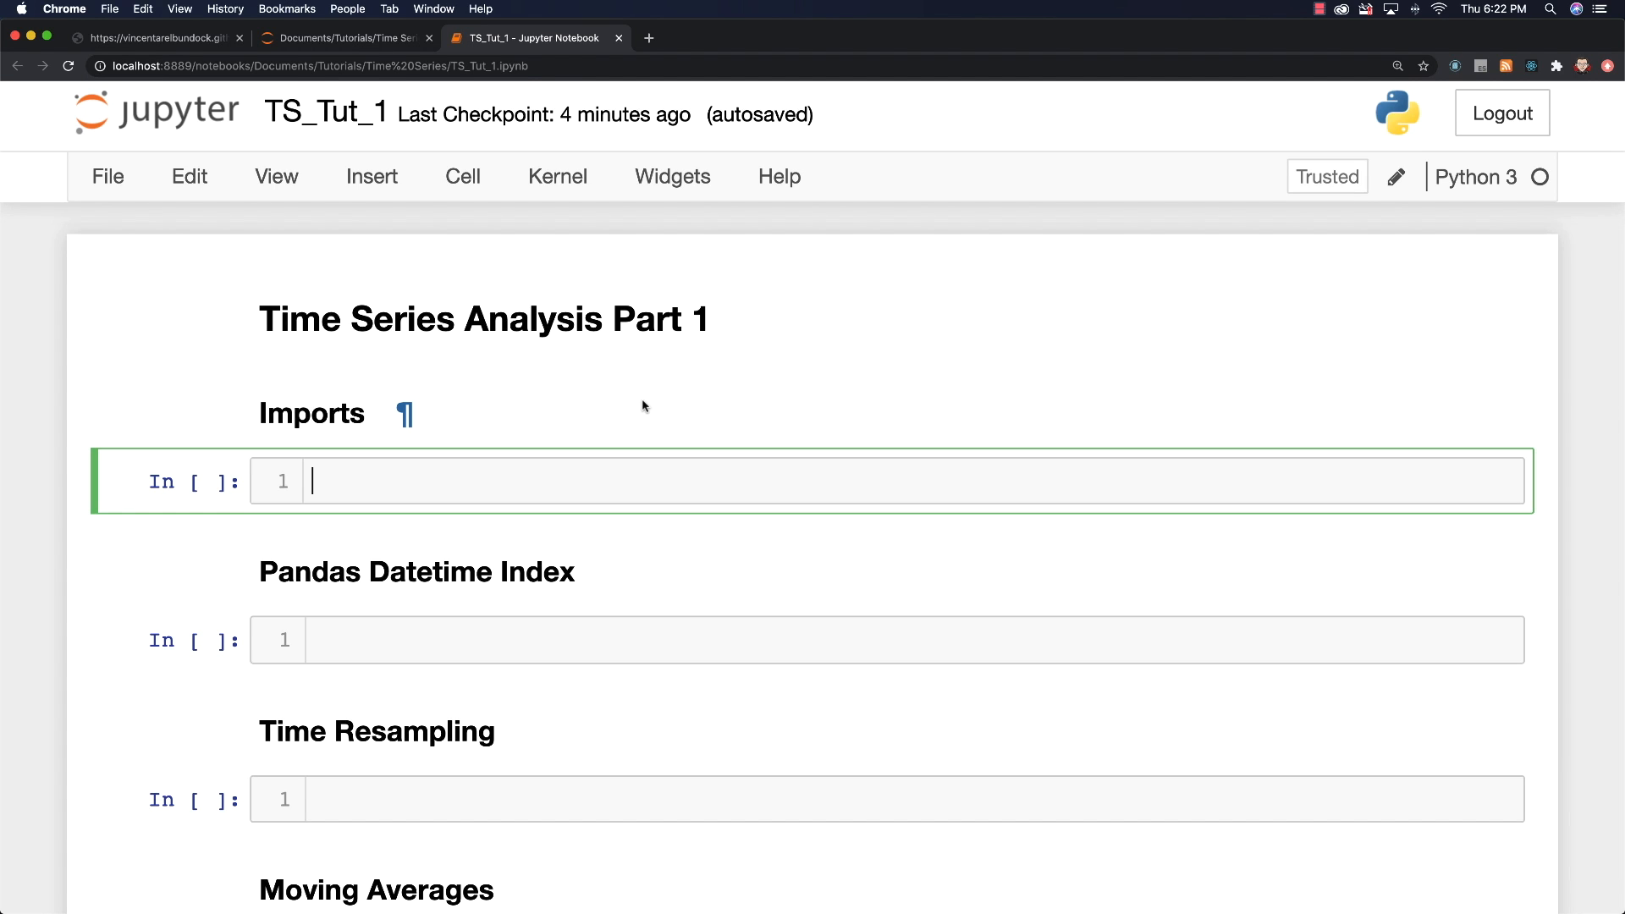
Step: Import numpy as np, pandas as pd, and matplotlib.pyplot as plt with %matplotlib inline
type("i")
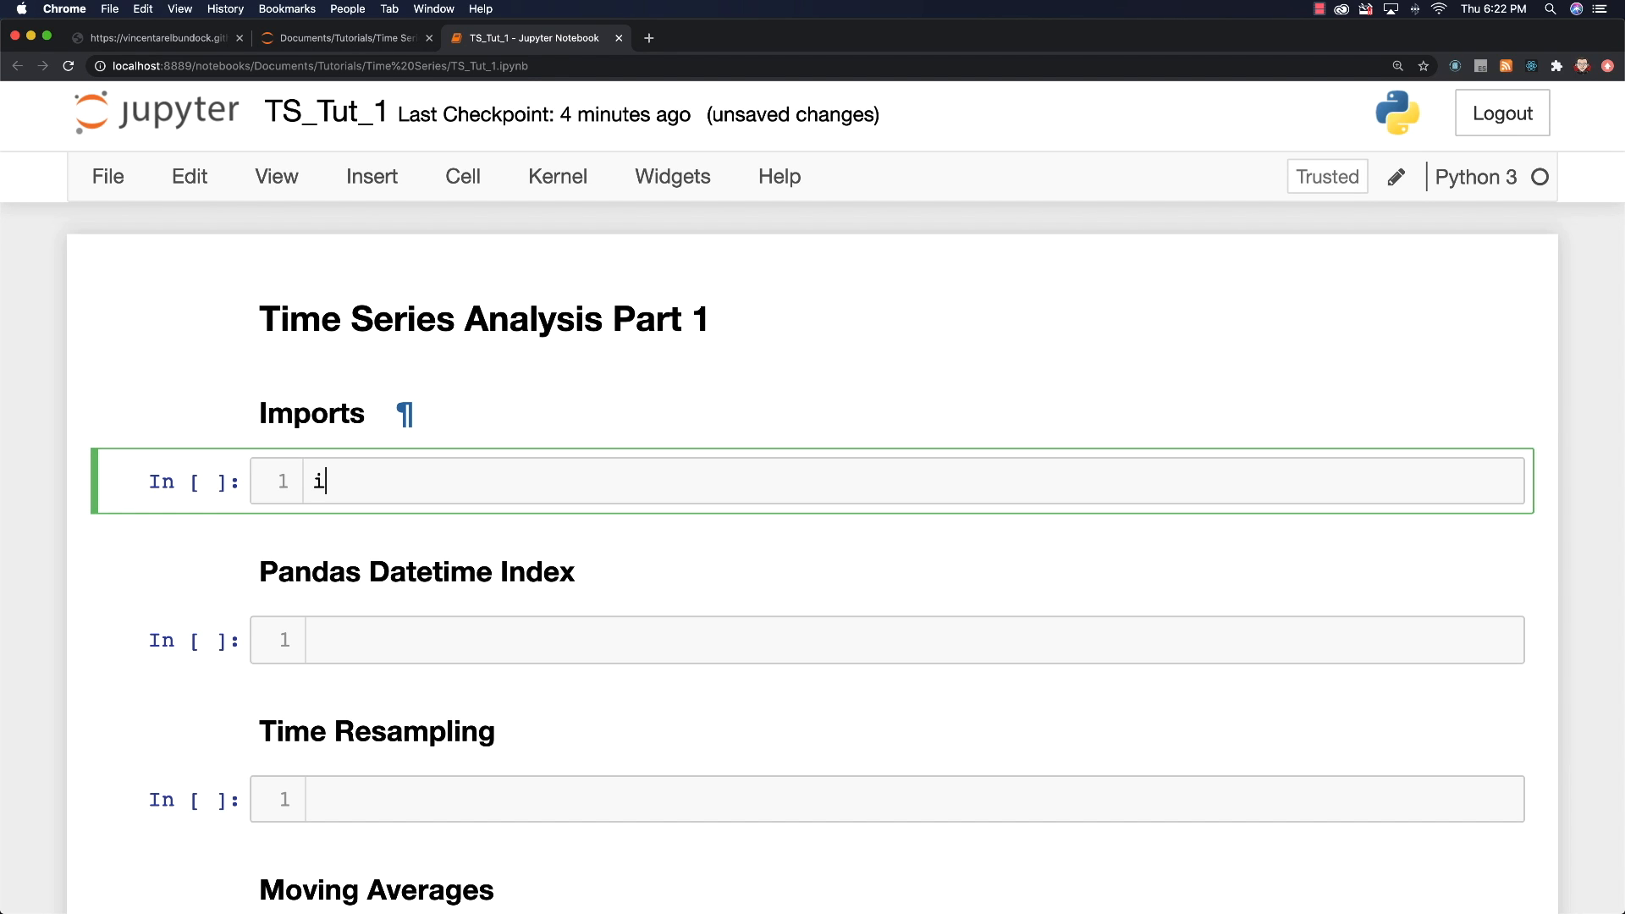
type("mport")
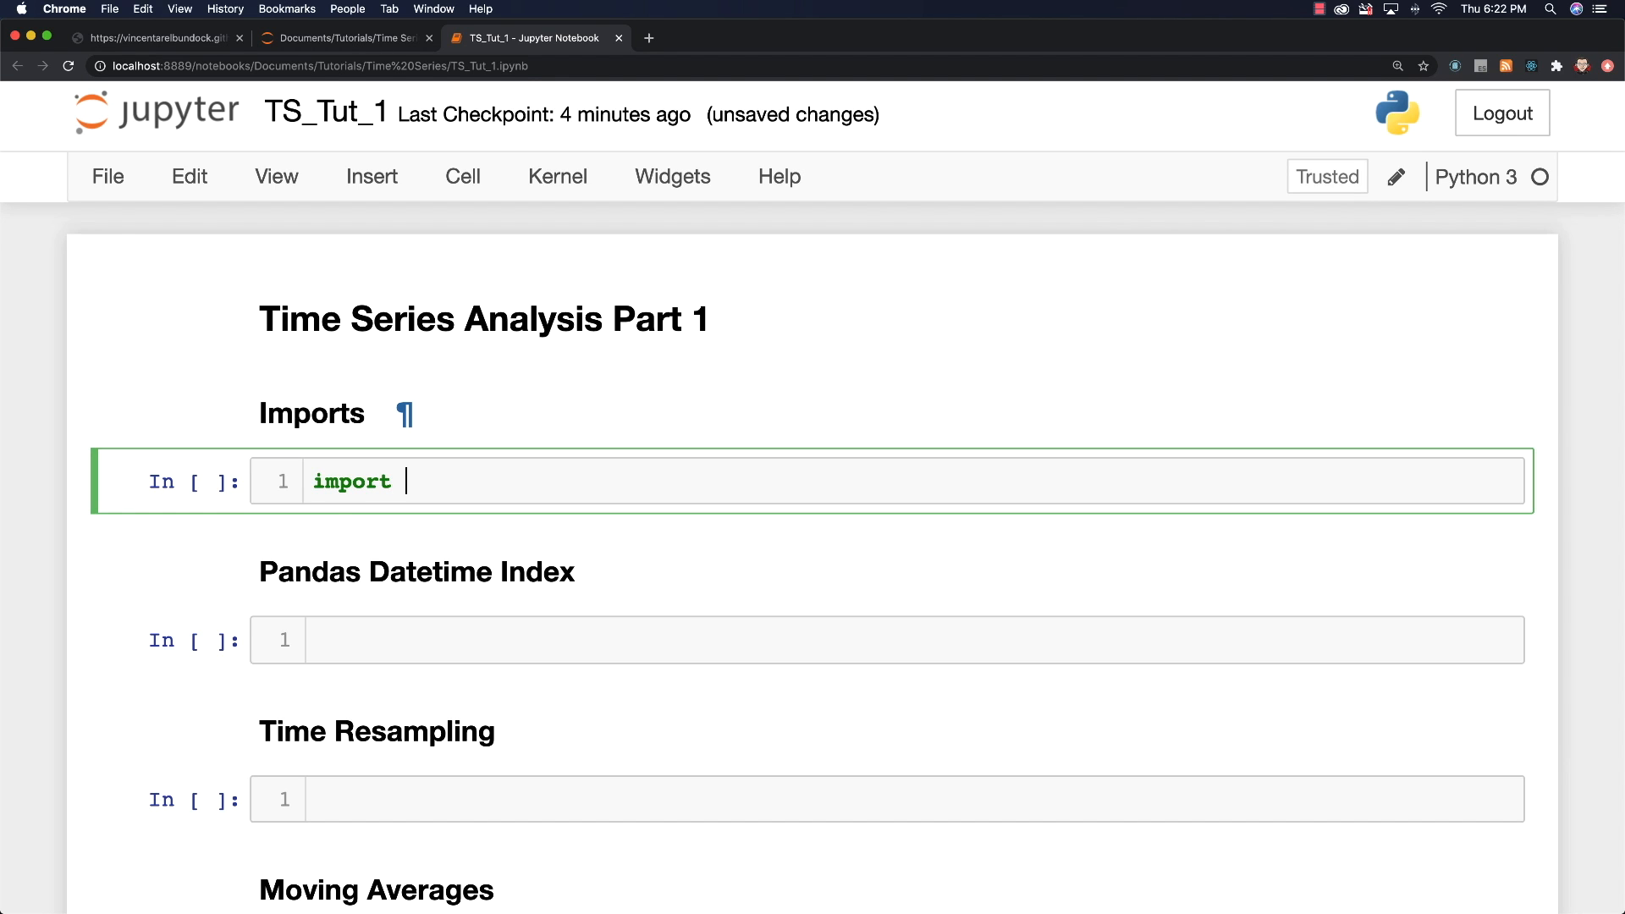
type("nump")
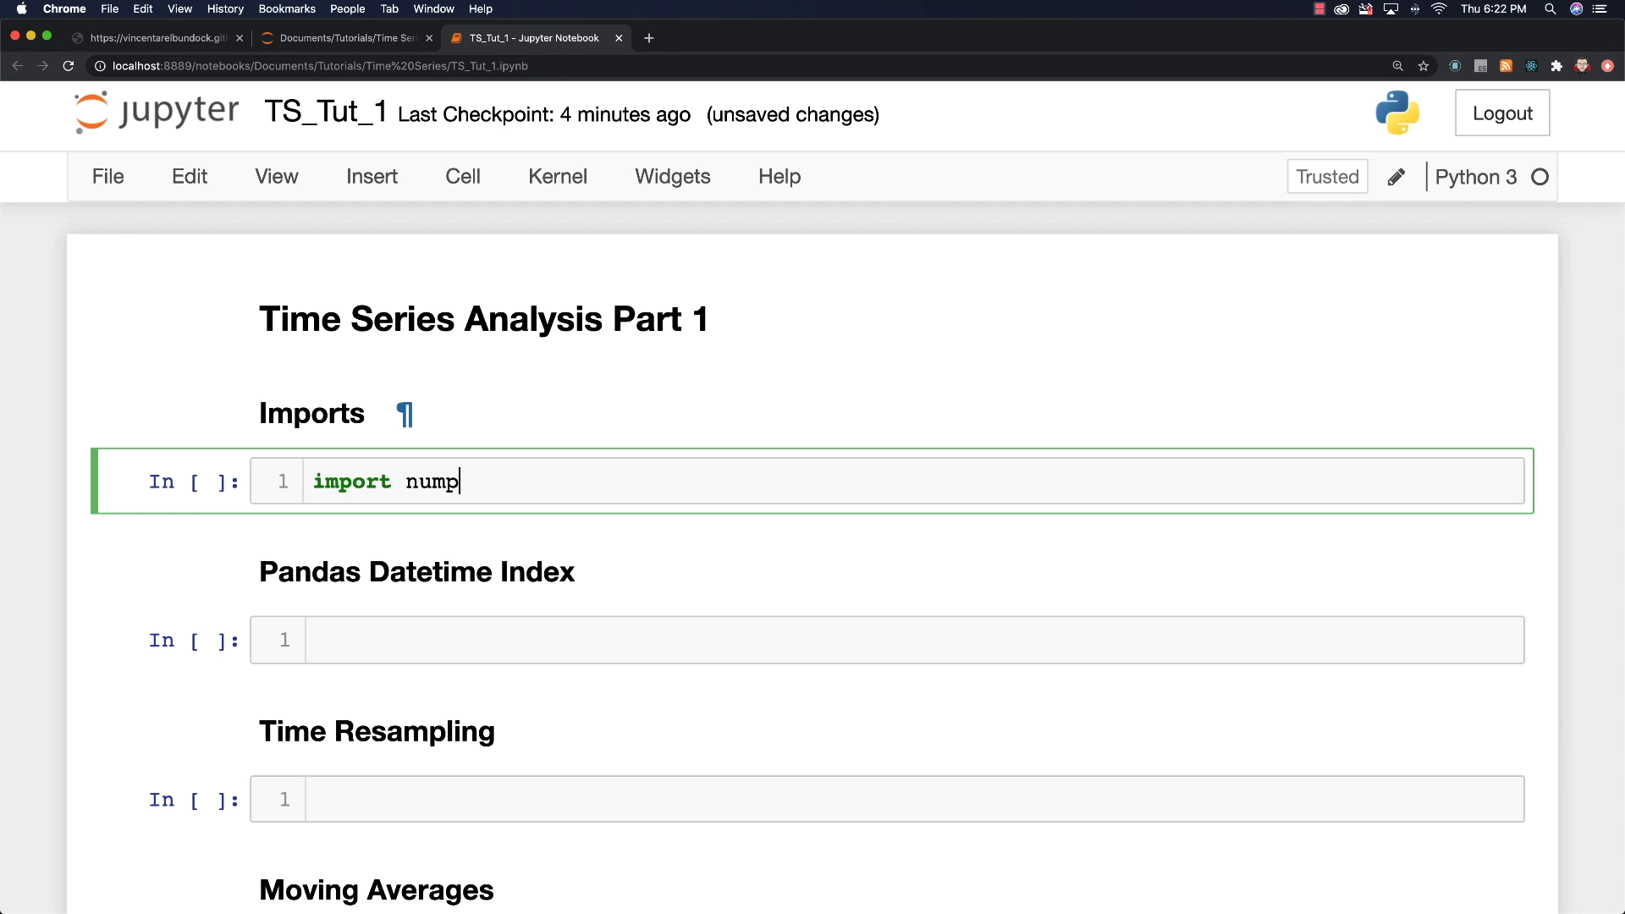
type("y a")
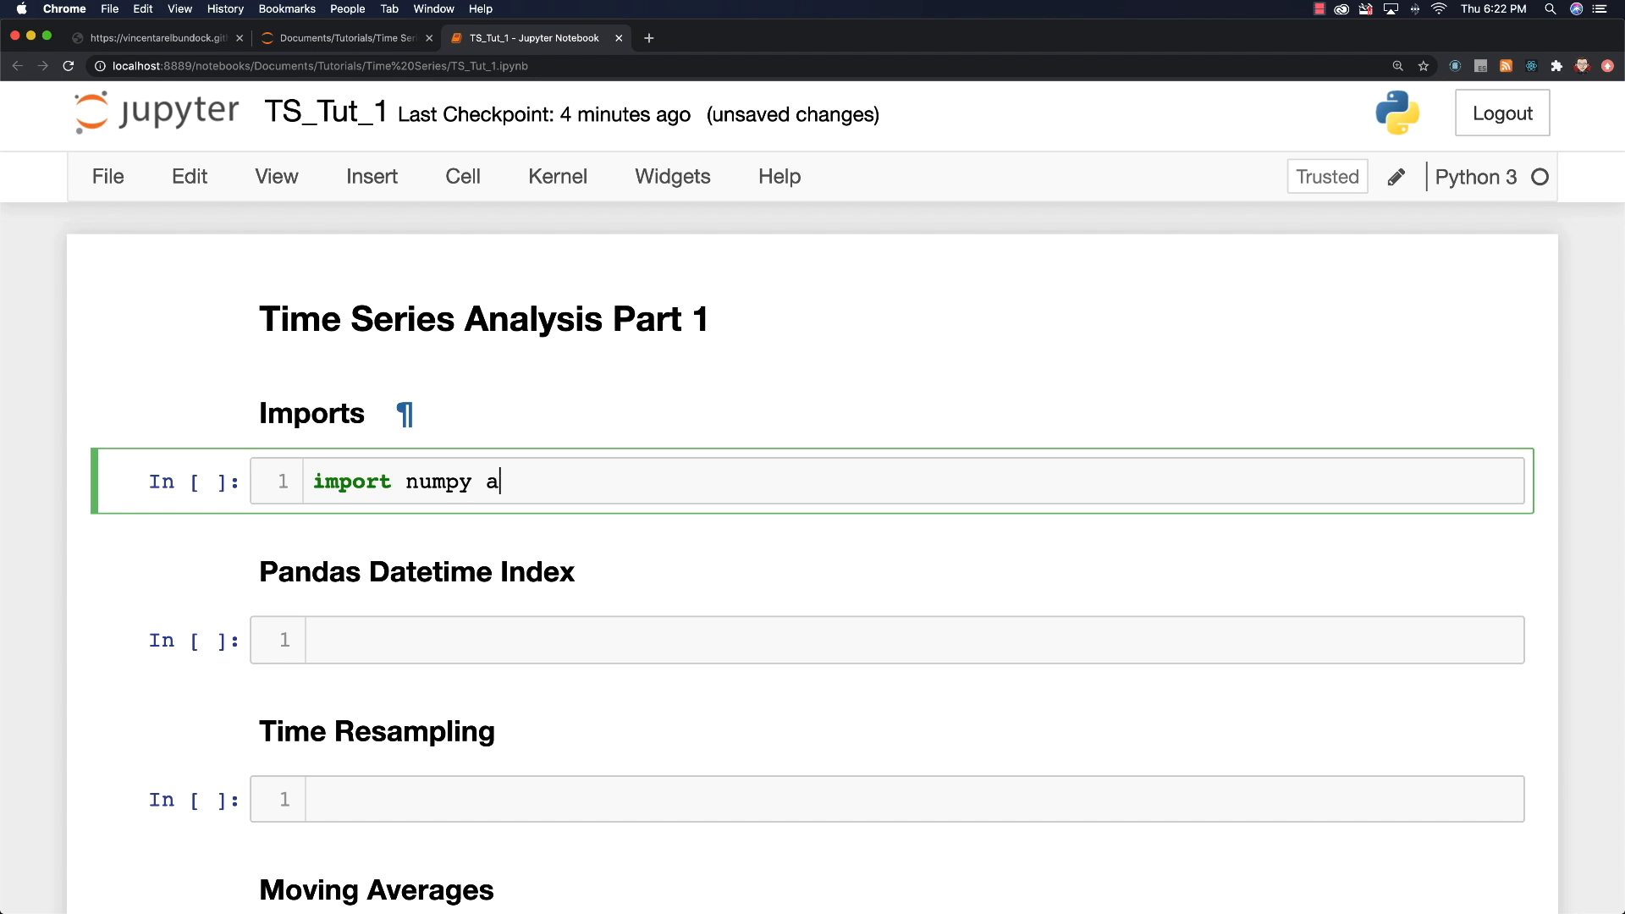
type("s n")
type("import")
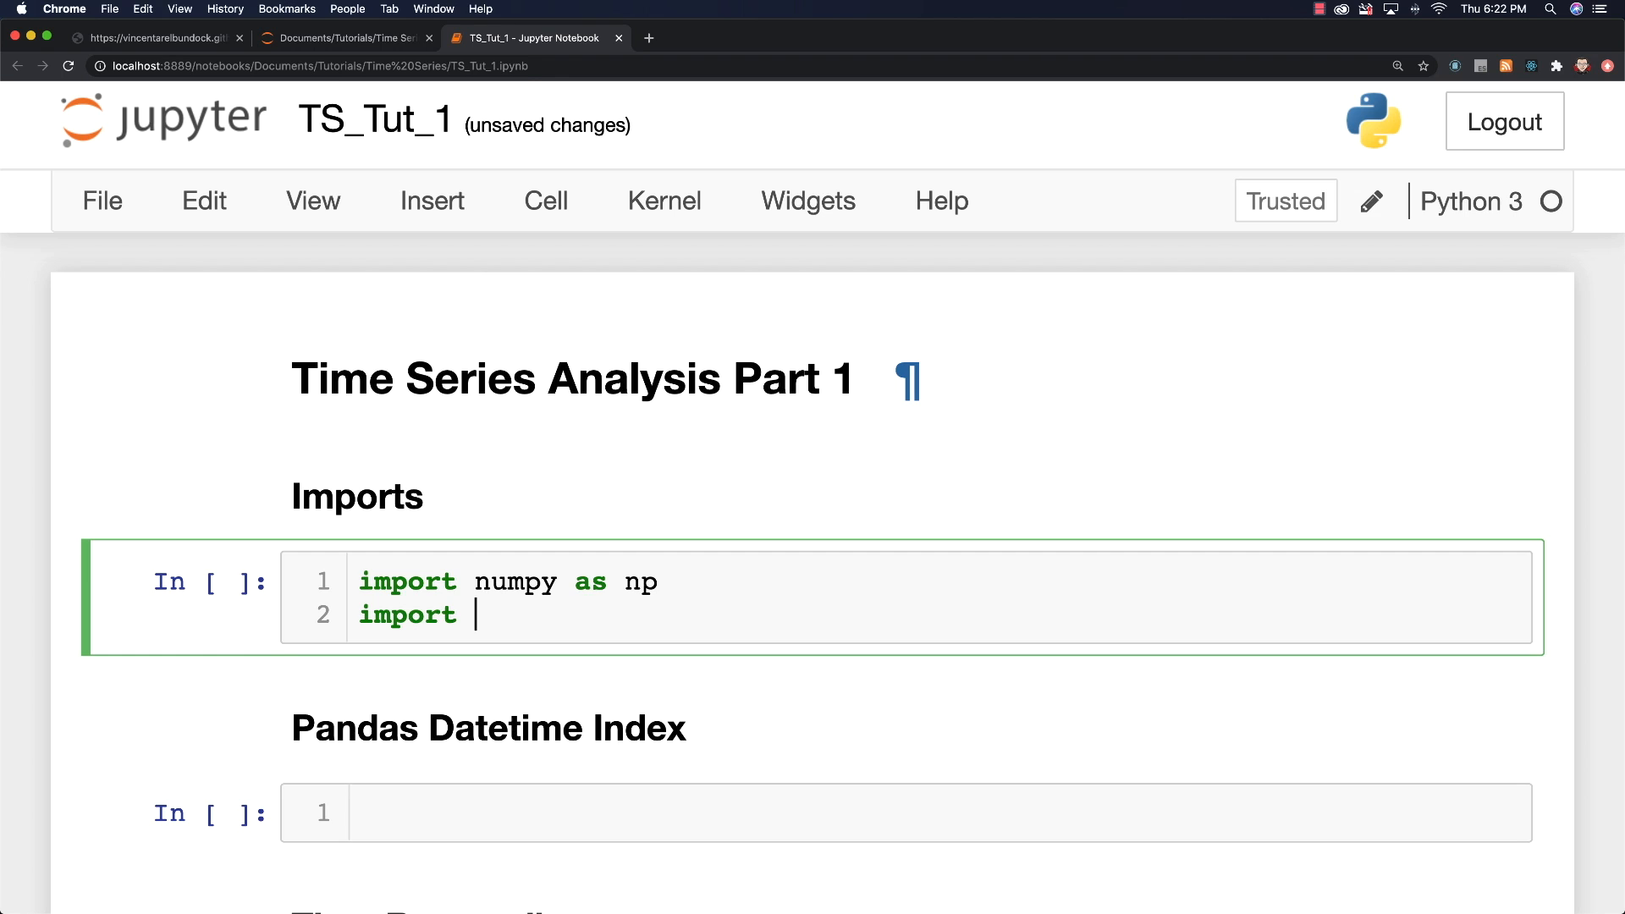
type("pandas")
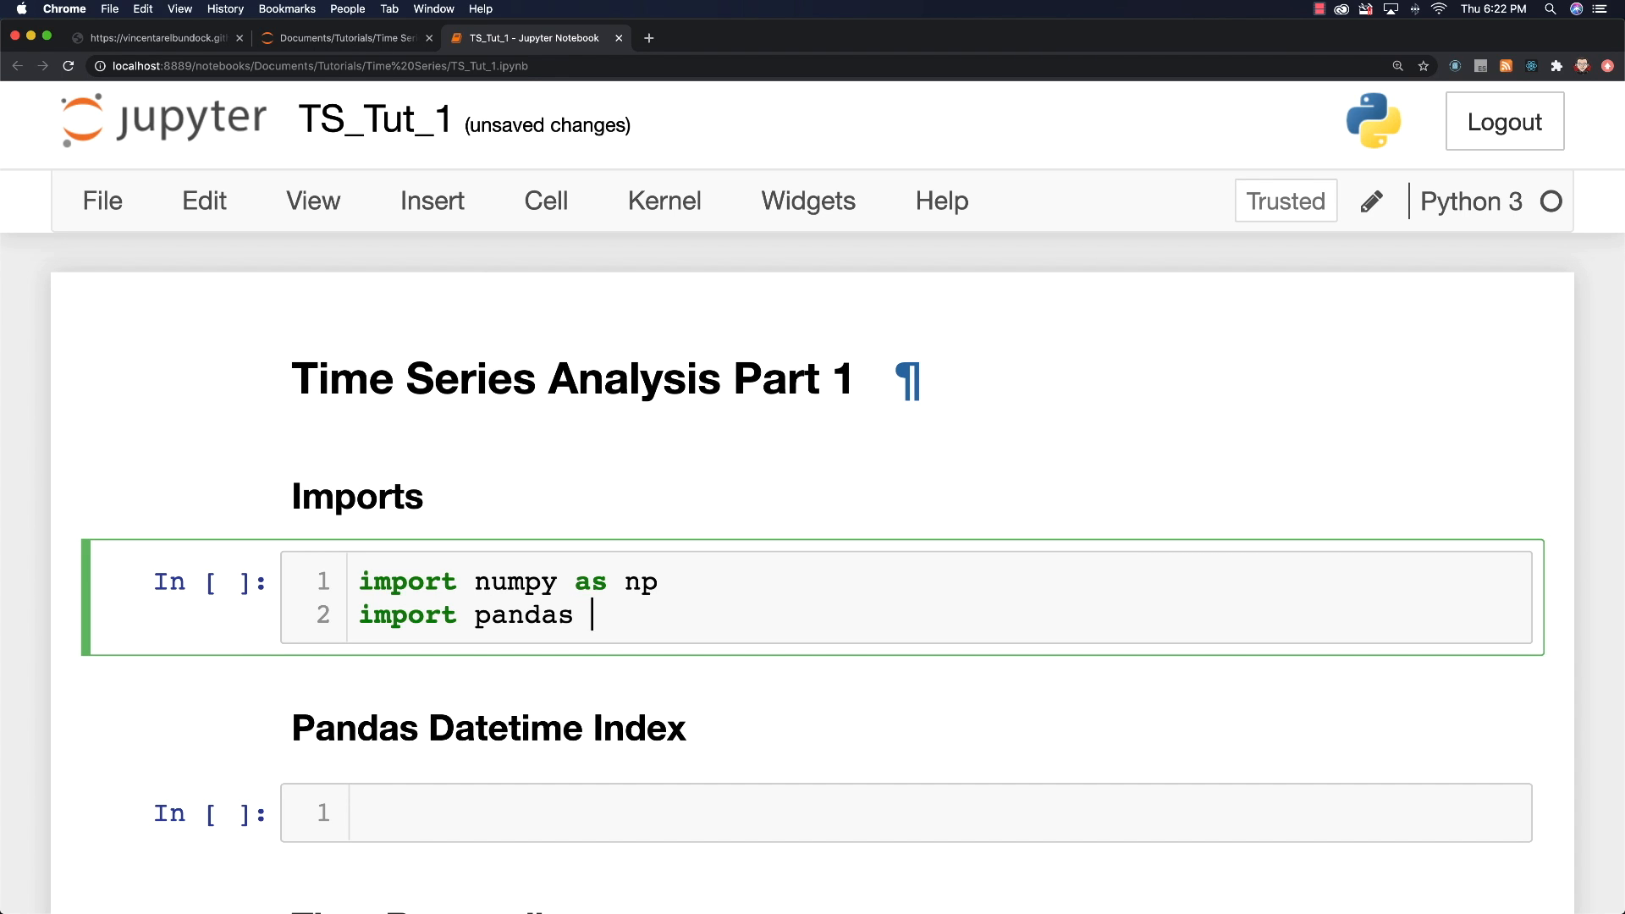
type("as pd")
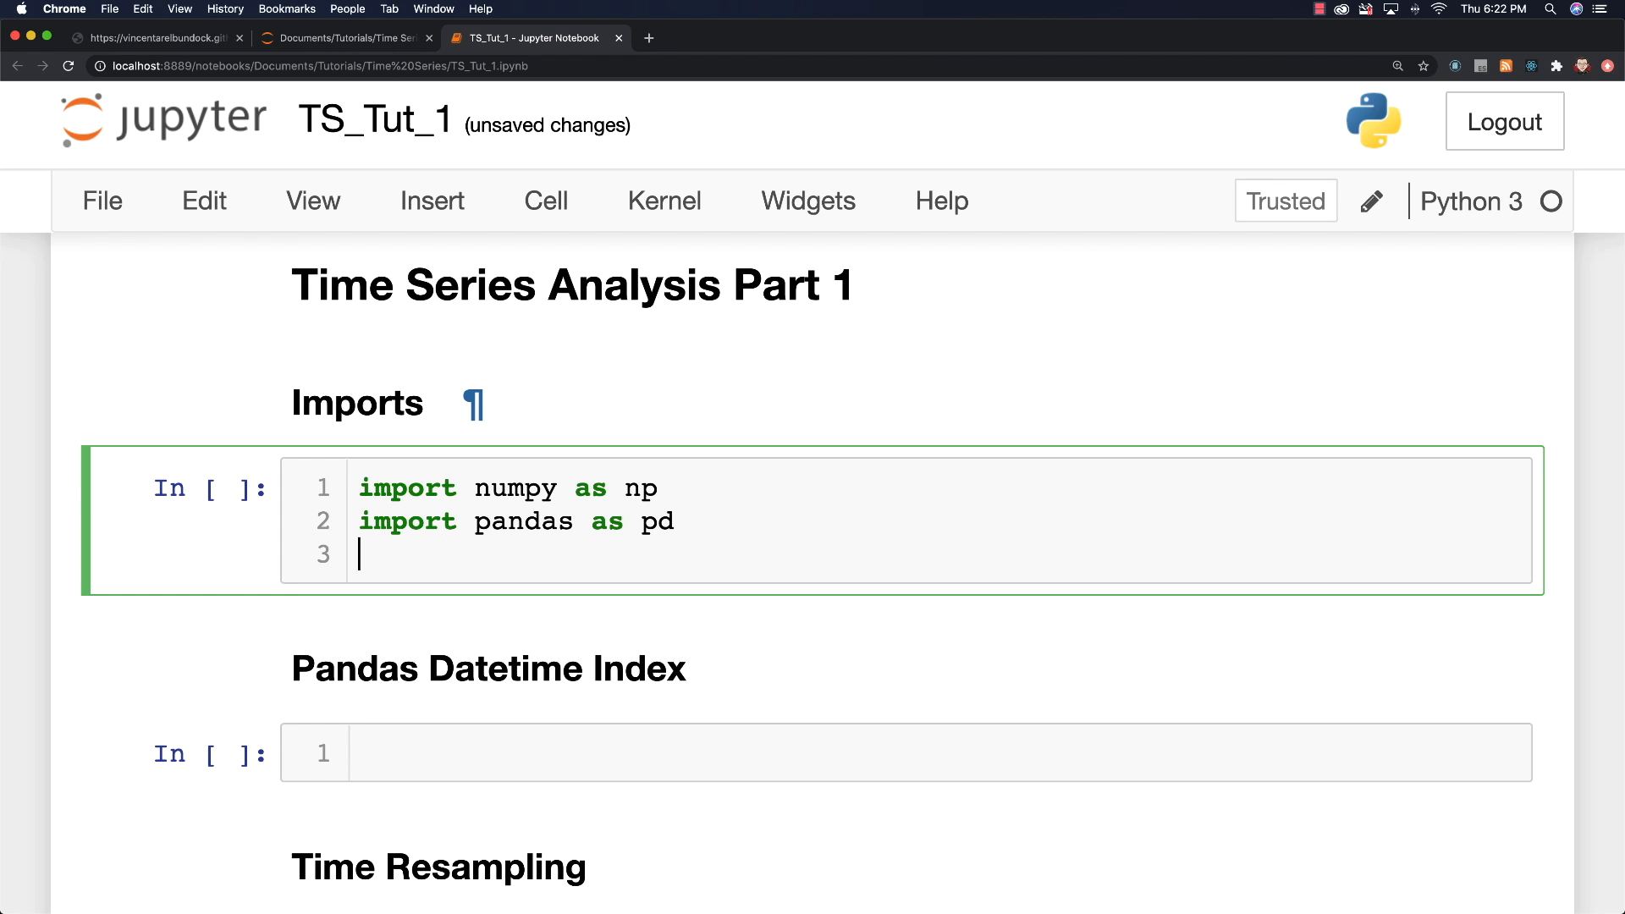
type("imp")
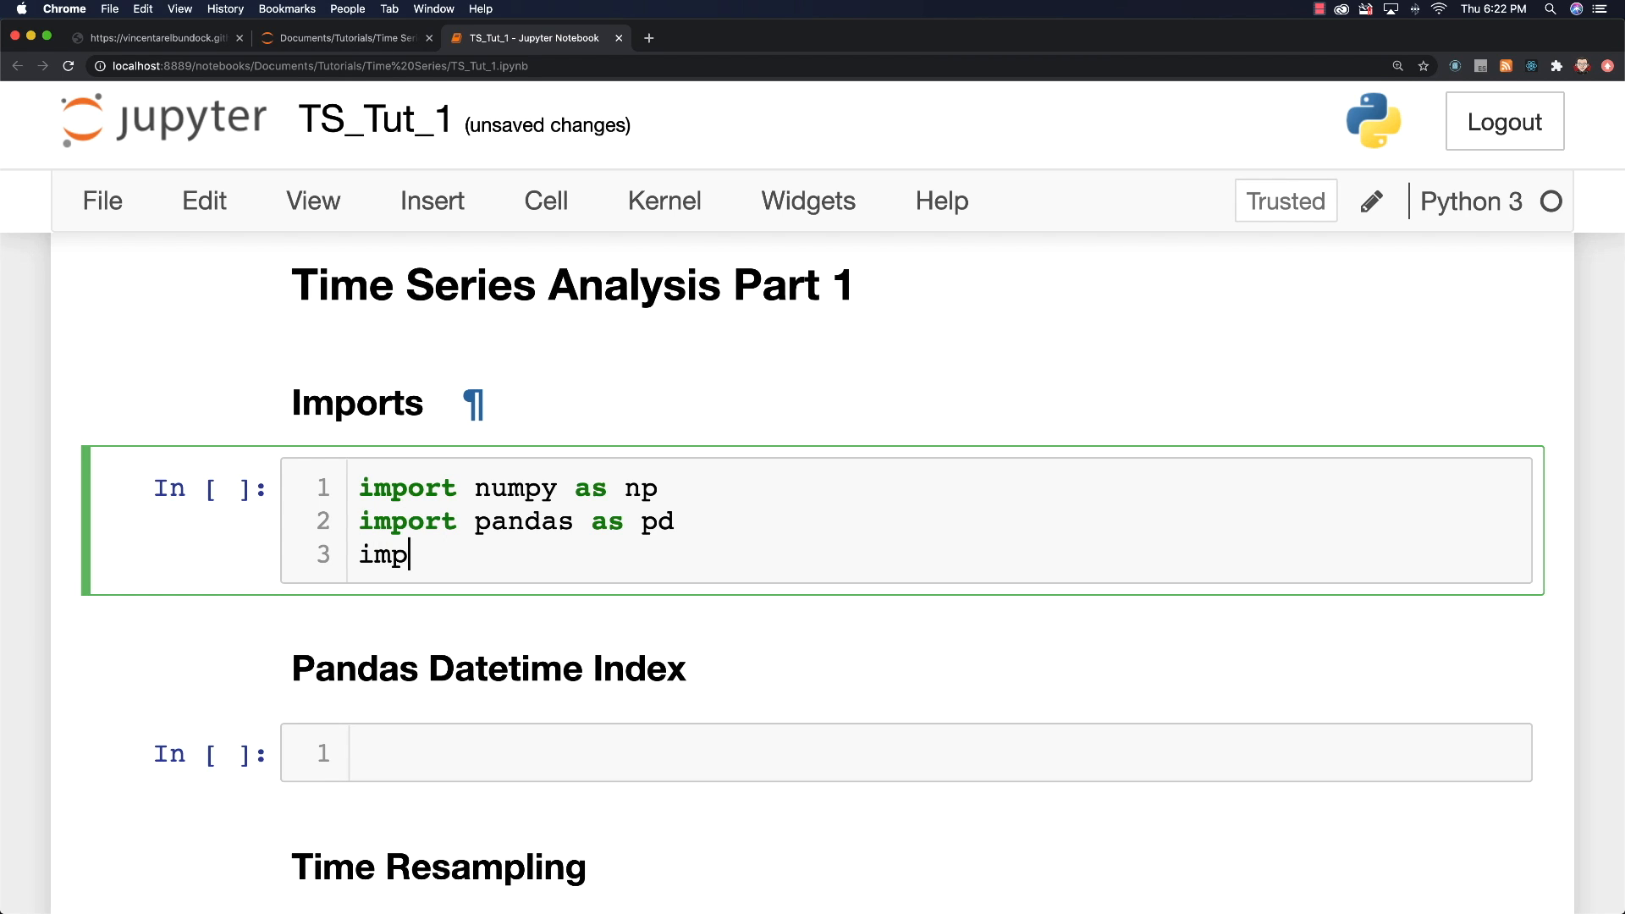
type("ort matplotlib.pyplot")
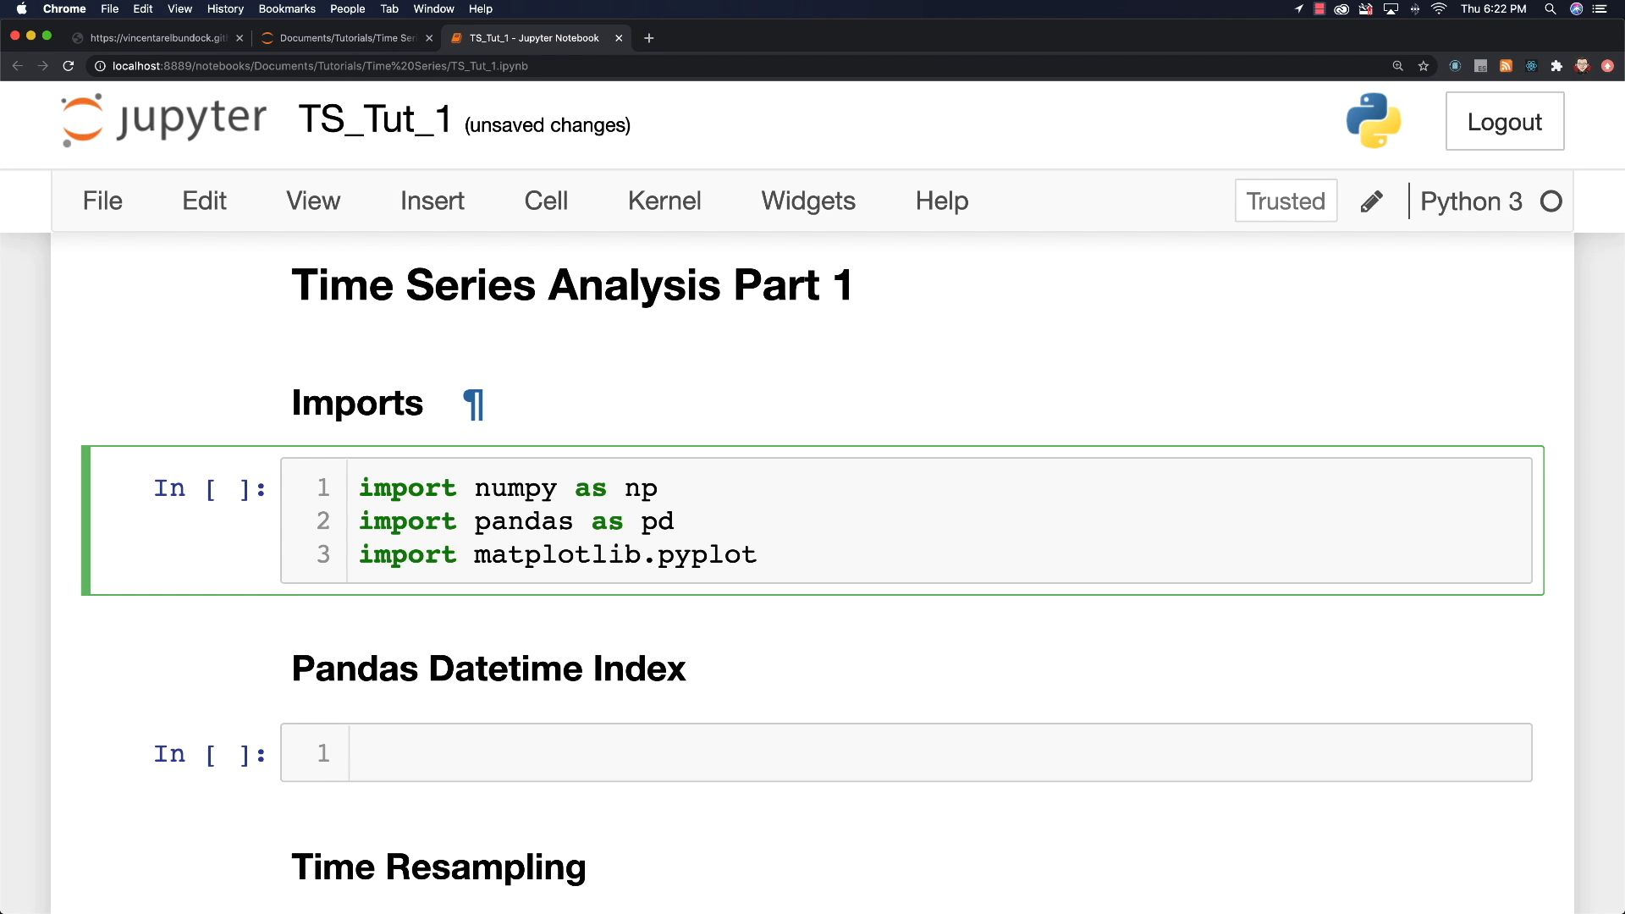
type("as plt")
type("%matplot")
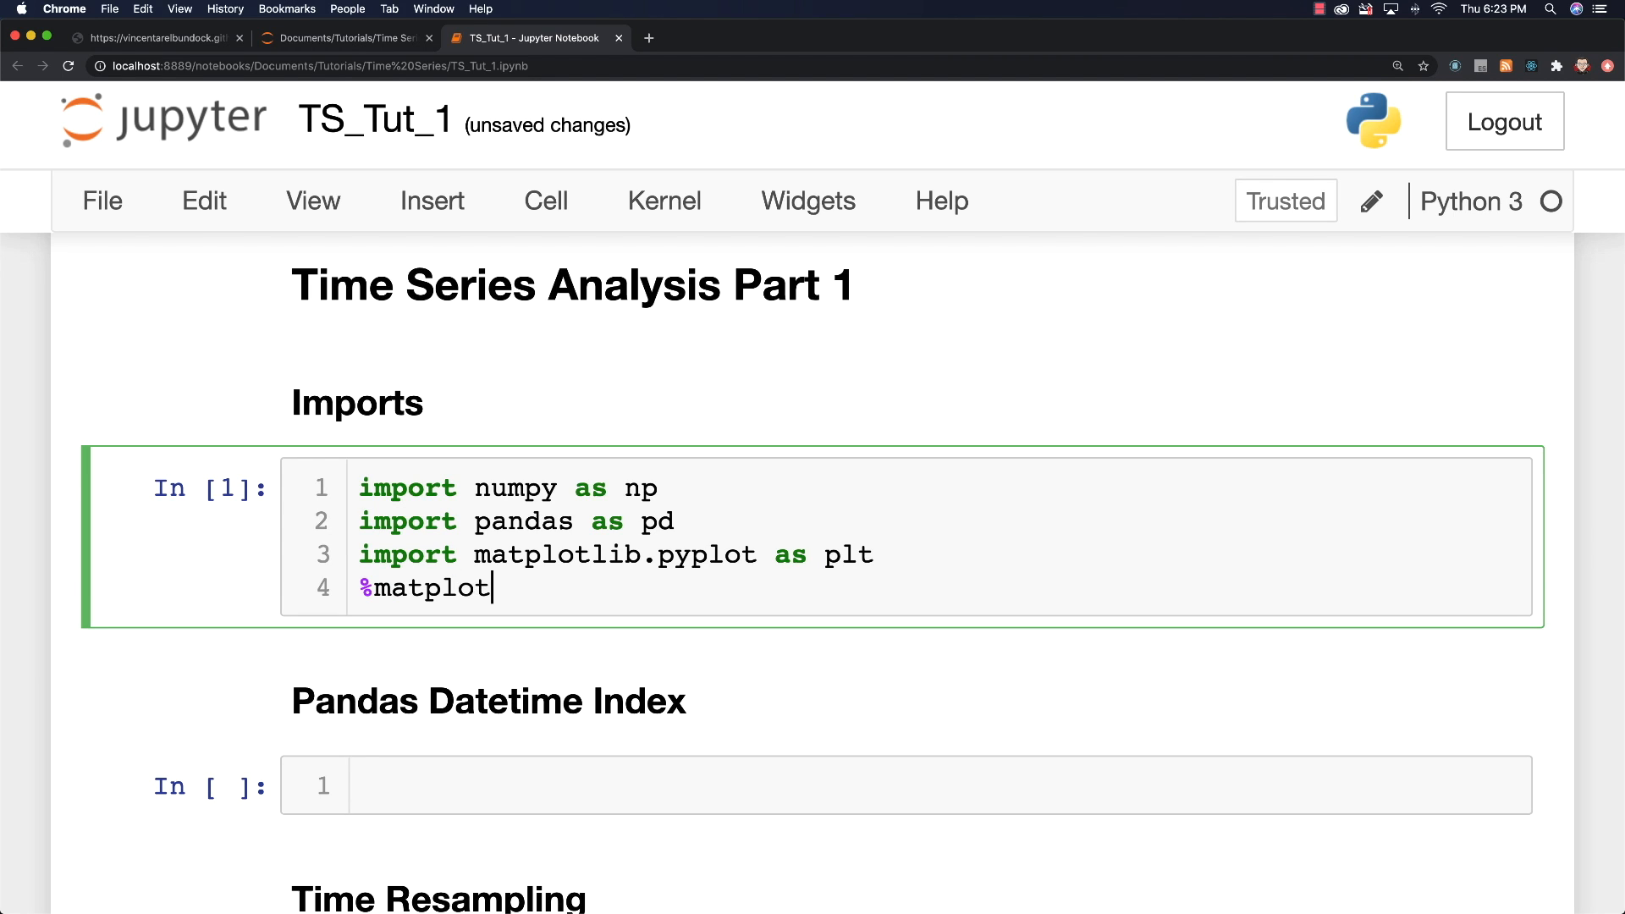
type("lib")
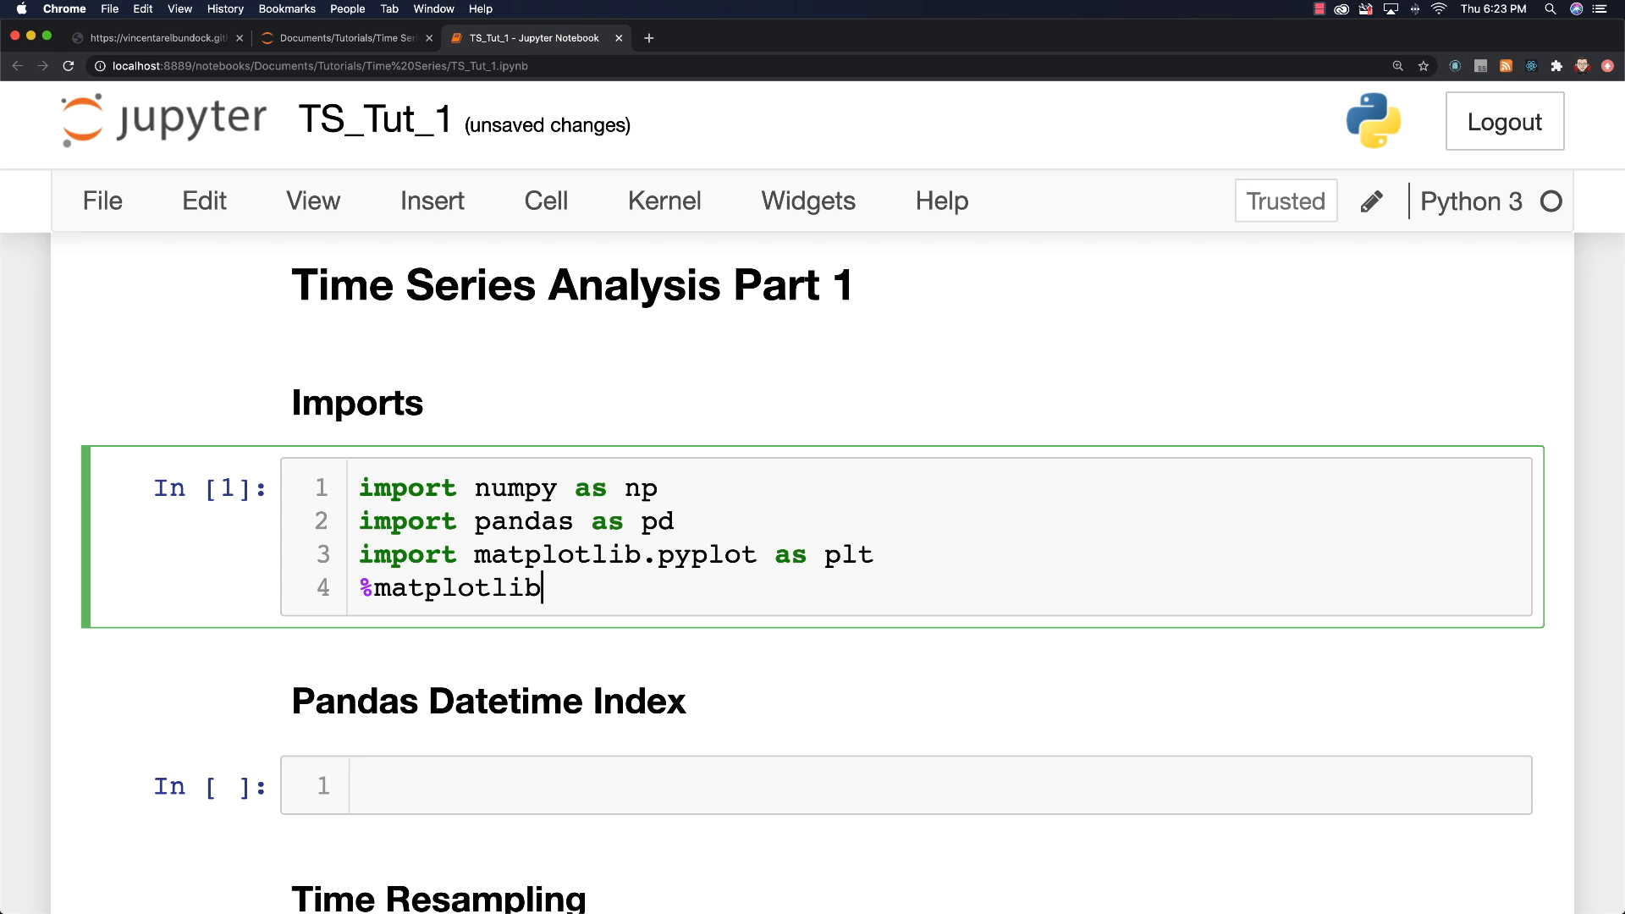
type("inli")
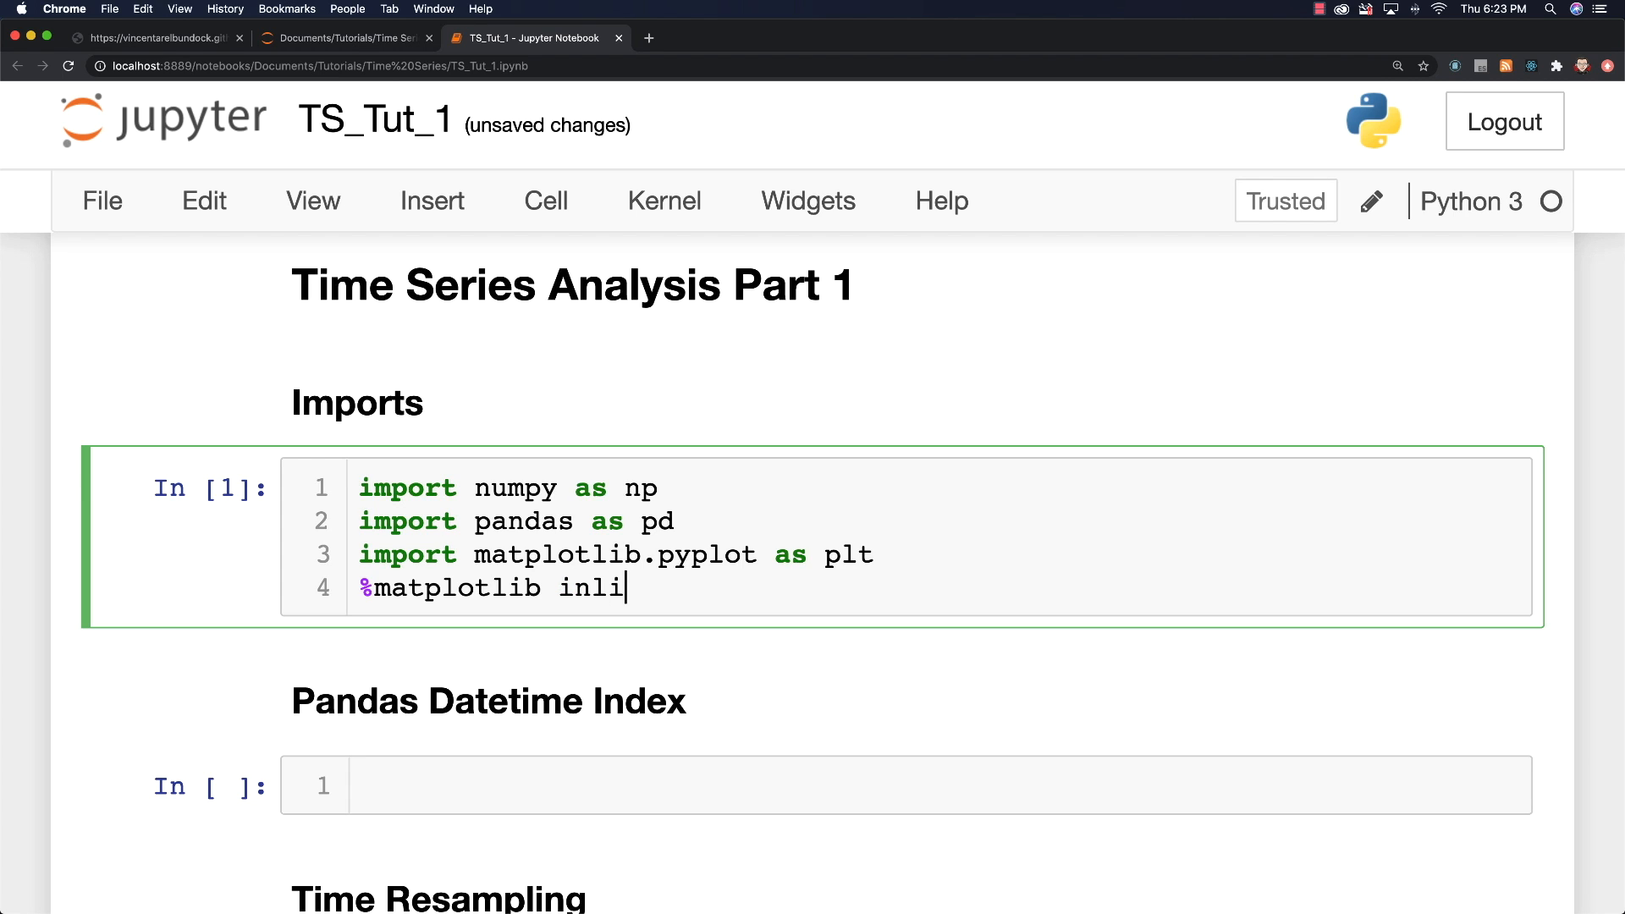
type("ne")
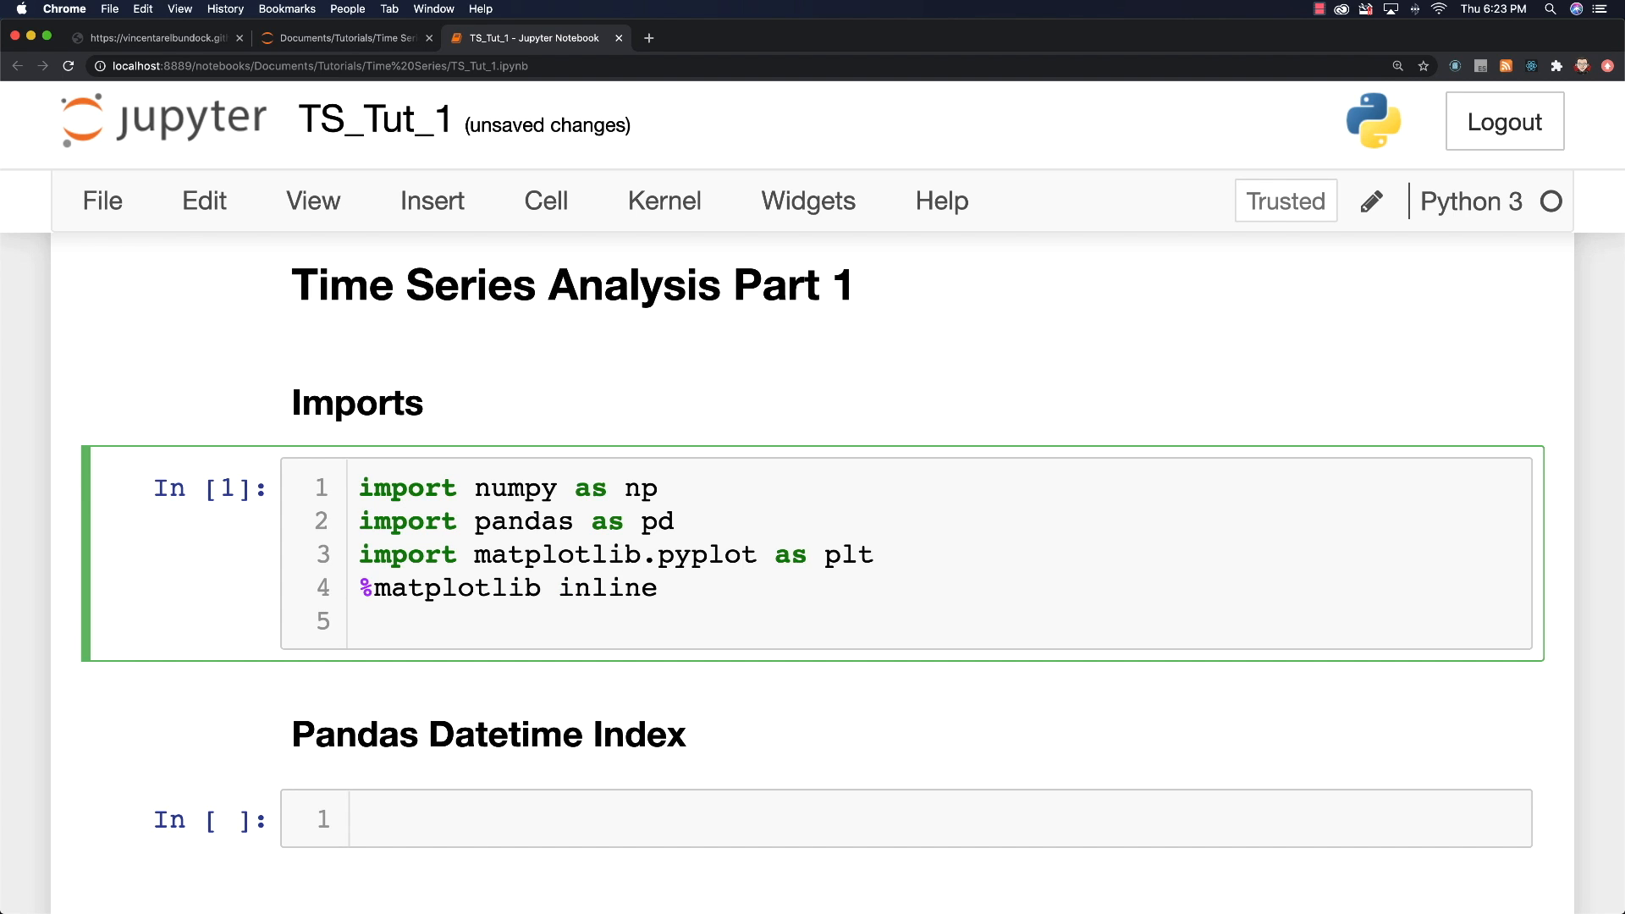
Step: Import chart_studio.plotly as py and plotly.express as px
type("imp")
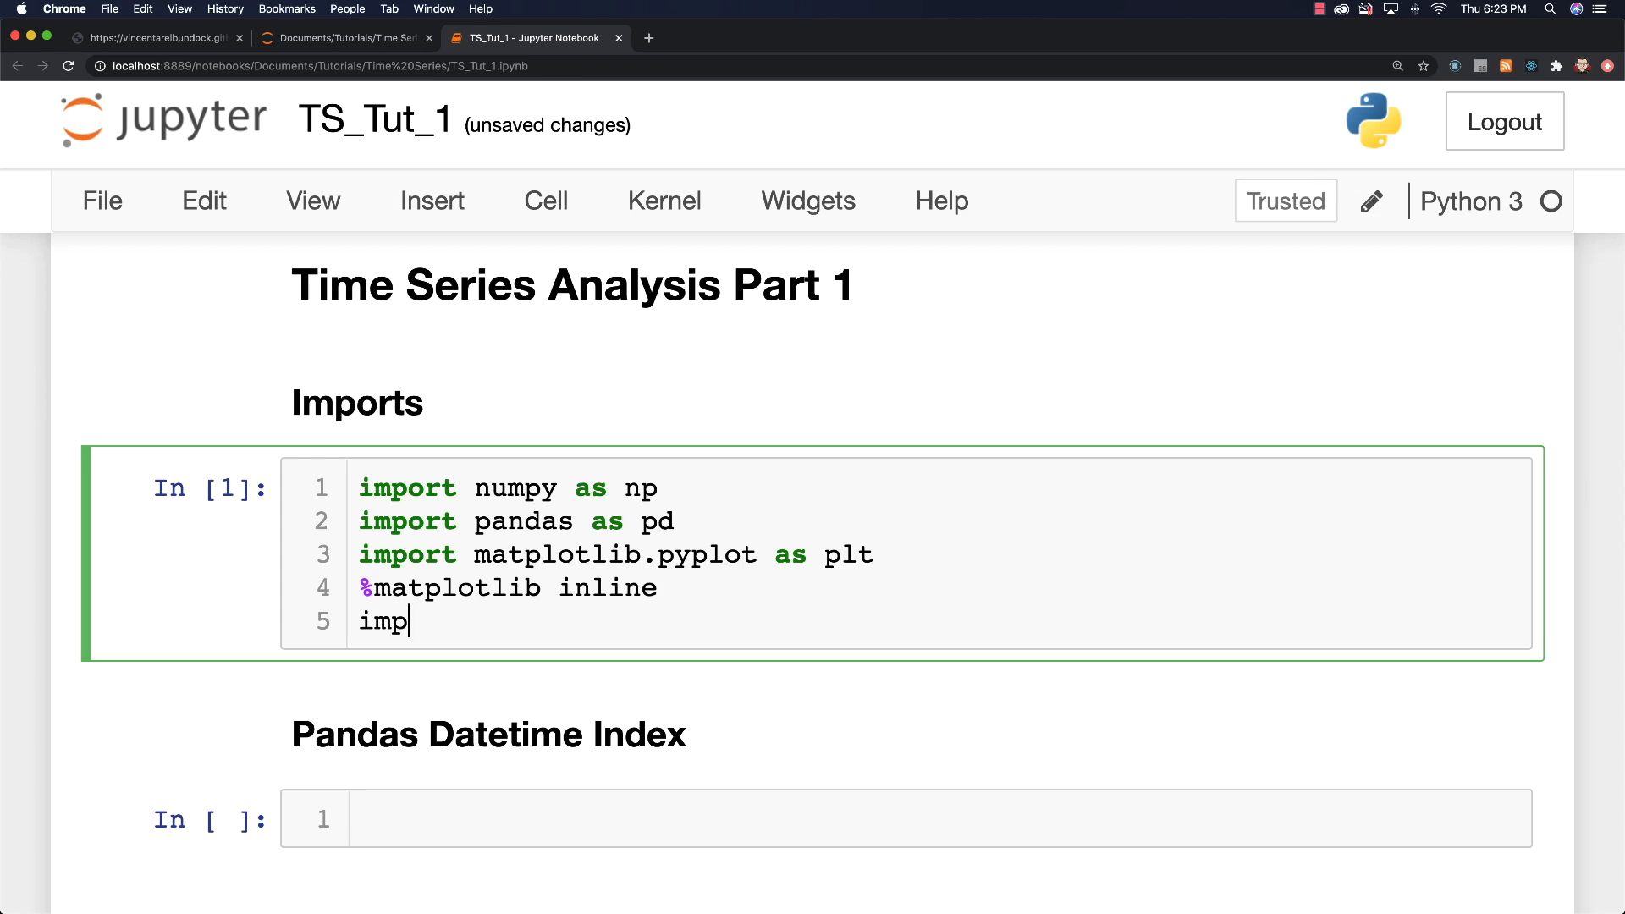
type("ort")
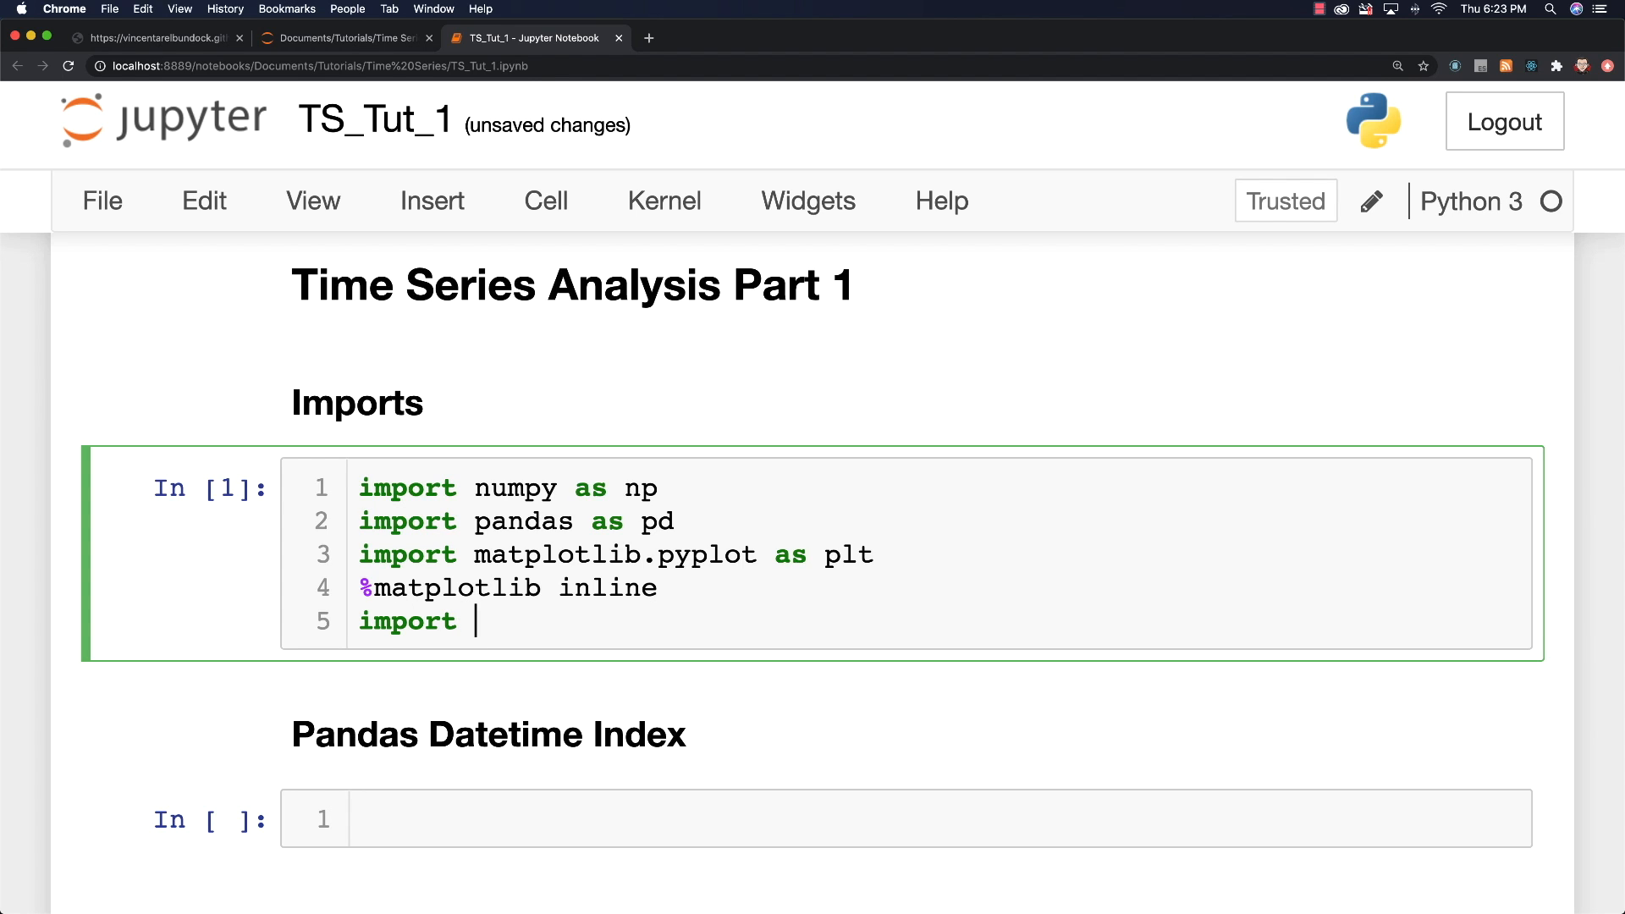
type("chart_studio")
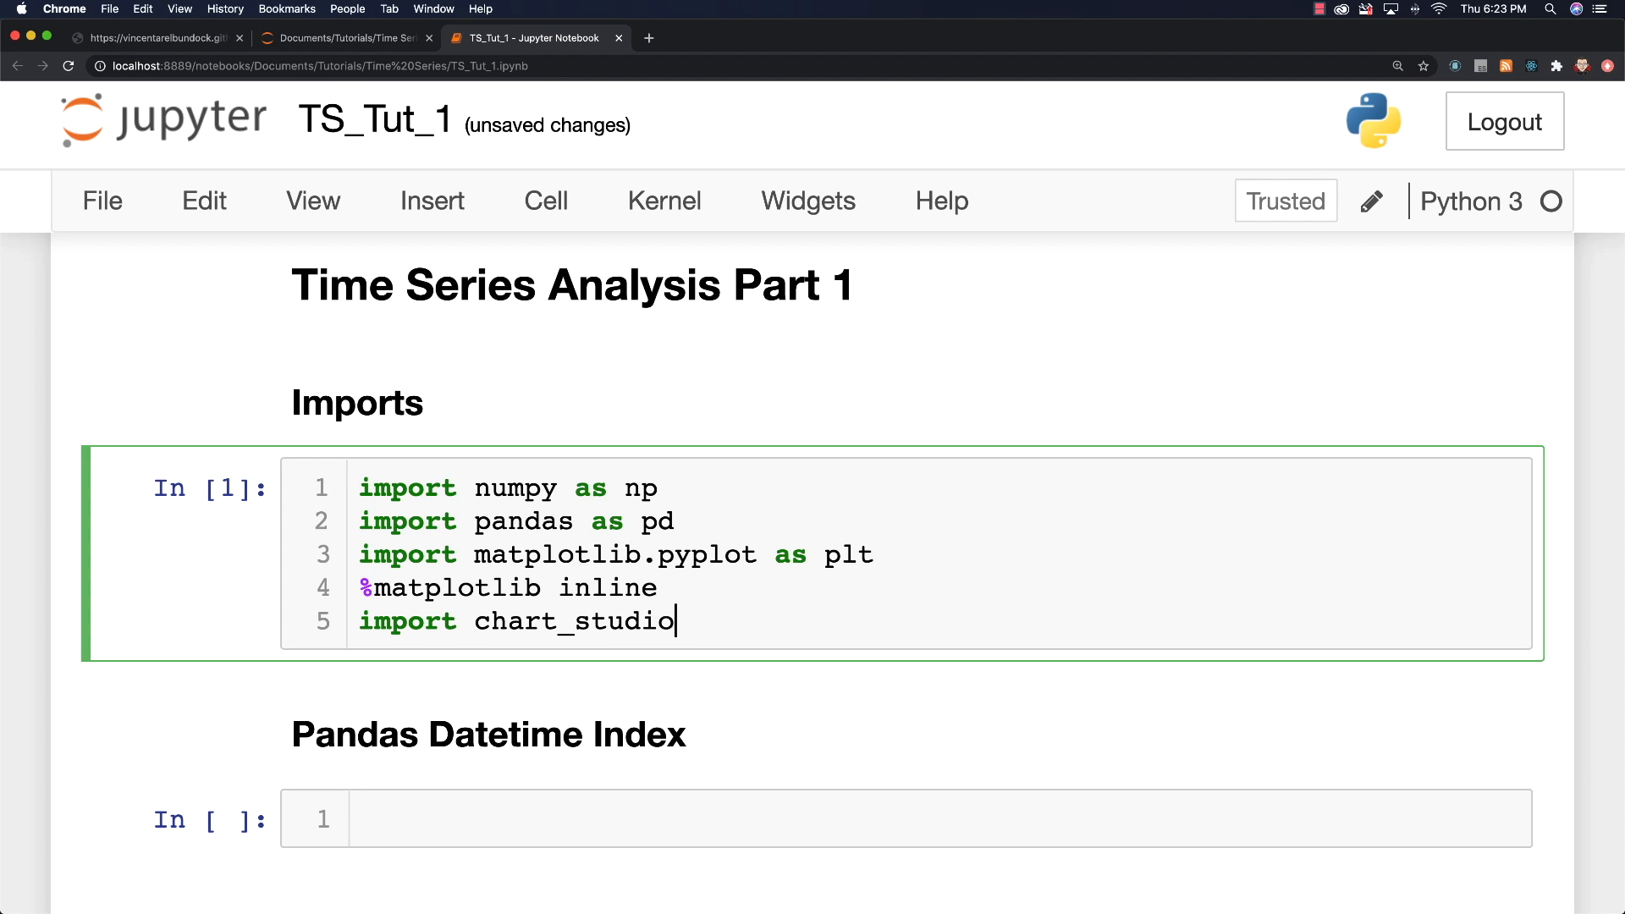
type(".plotly as py")
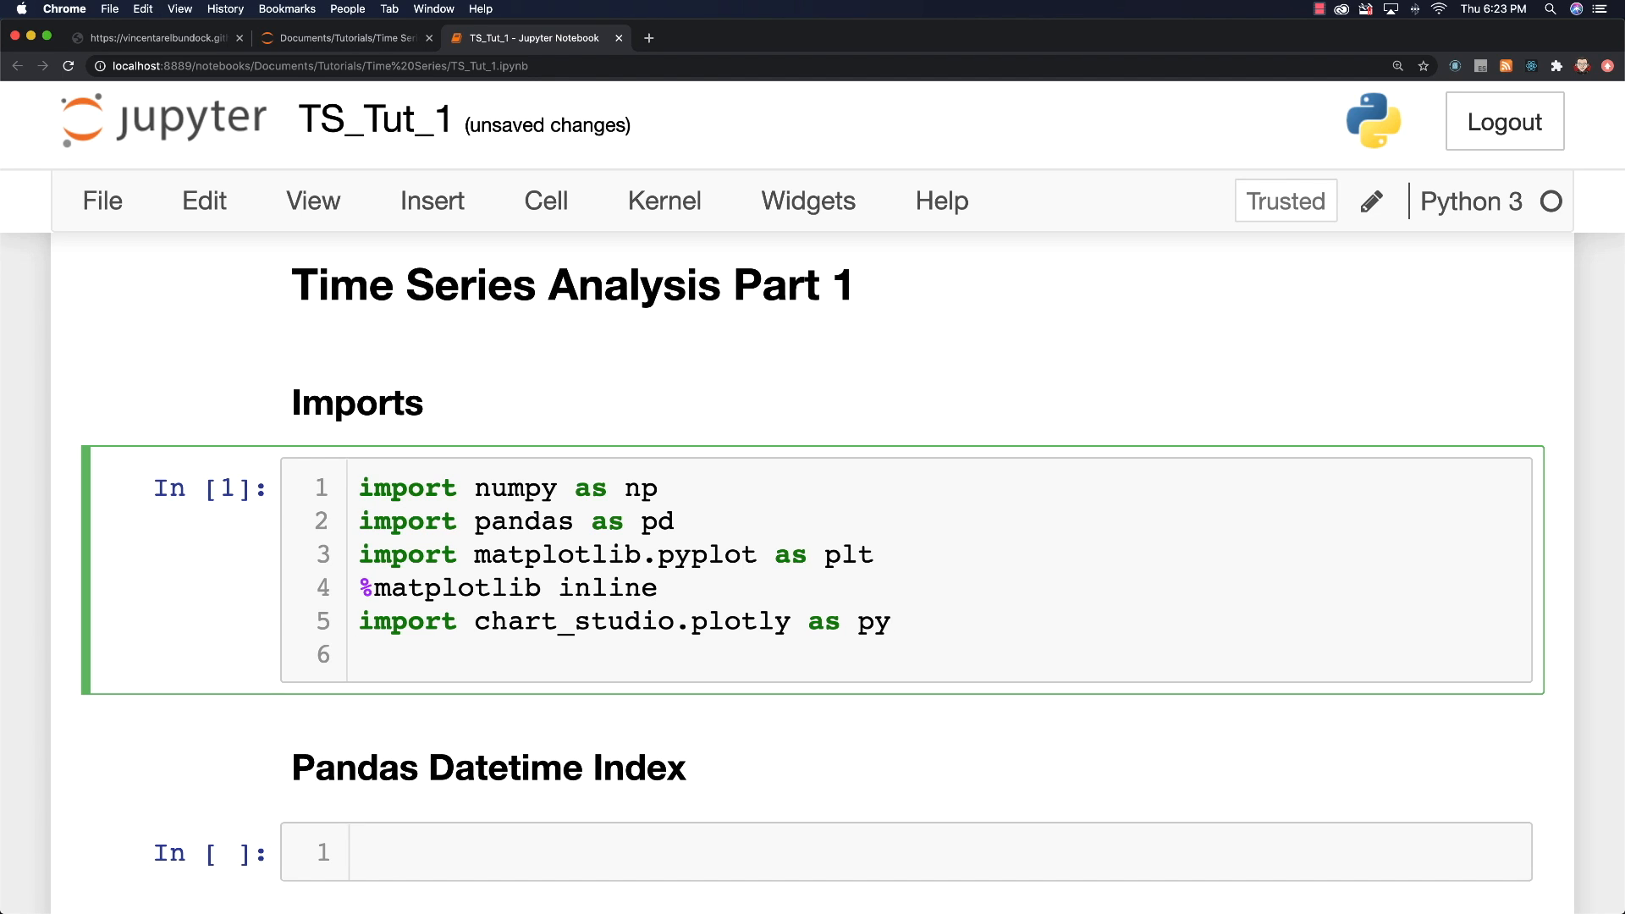
type("im")
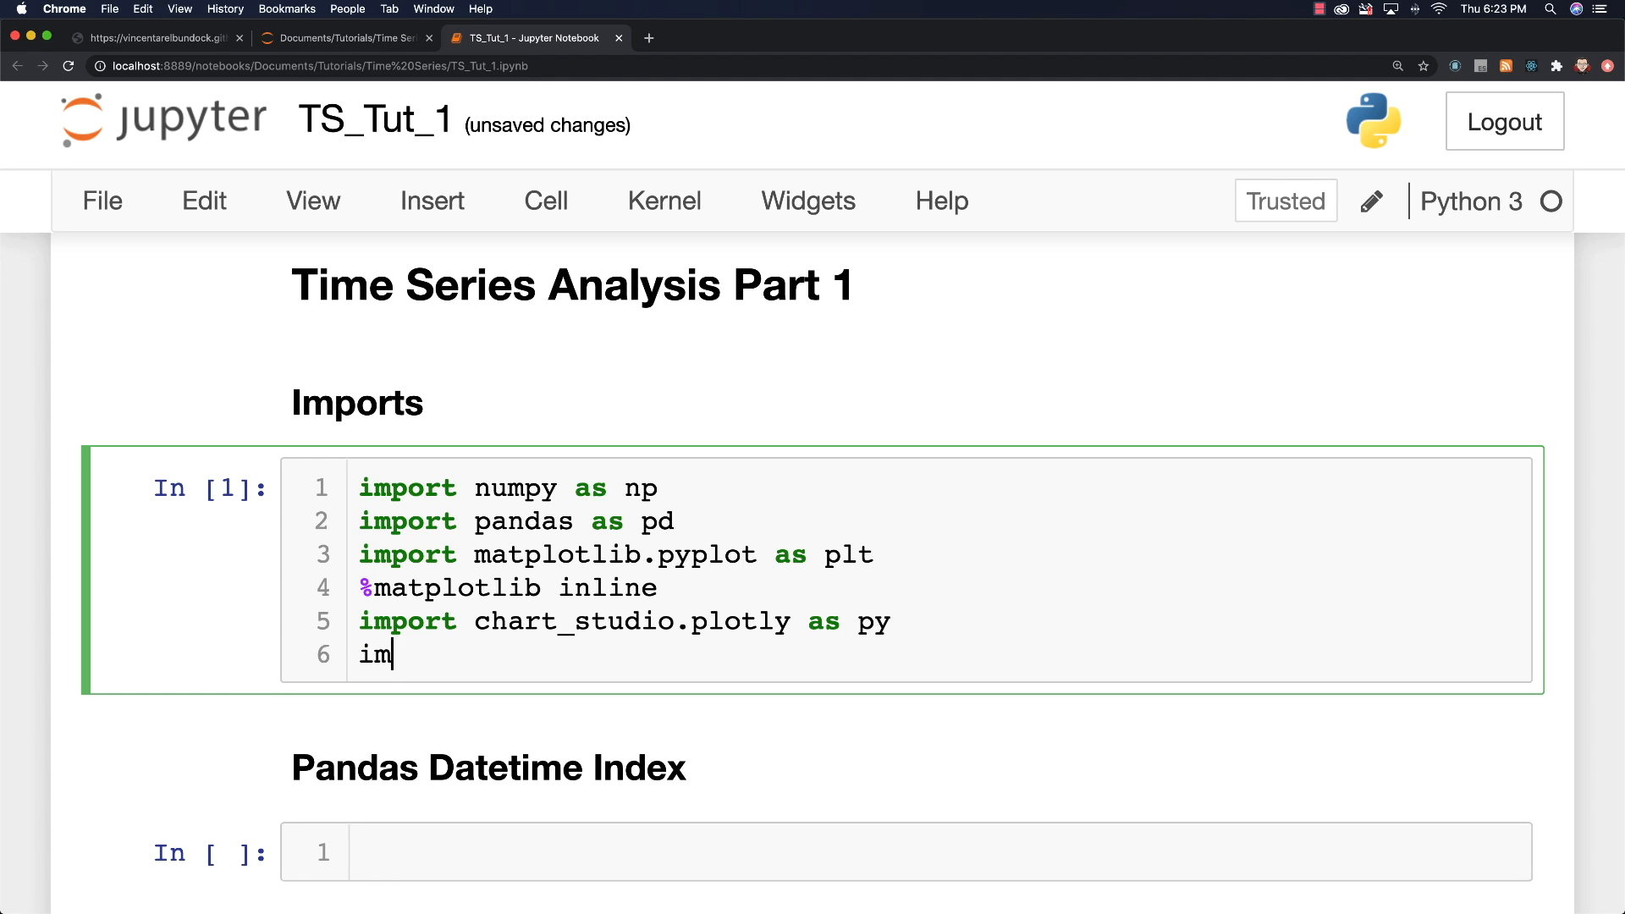
type("port plo")
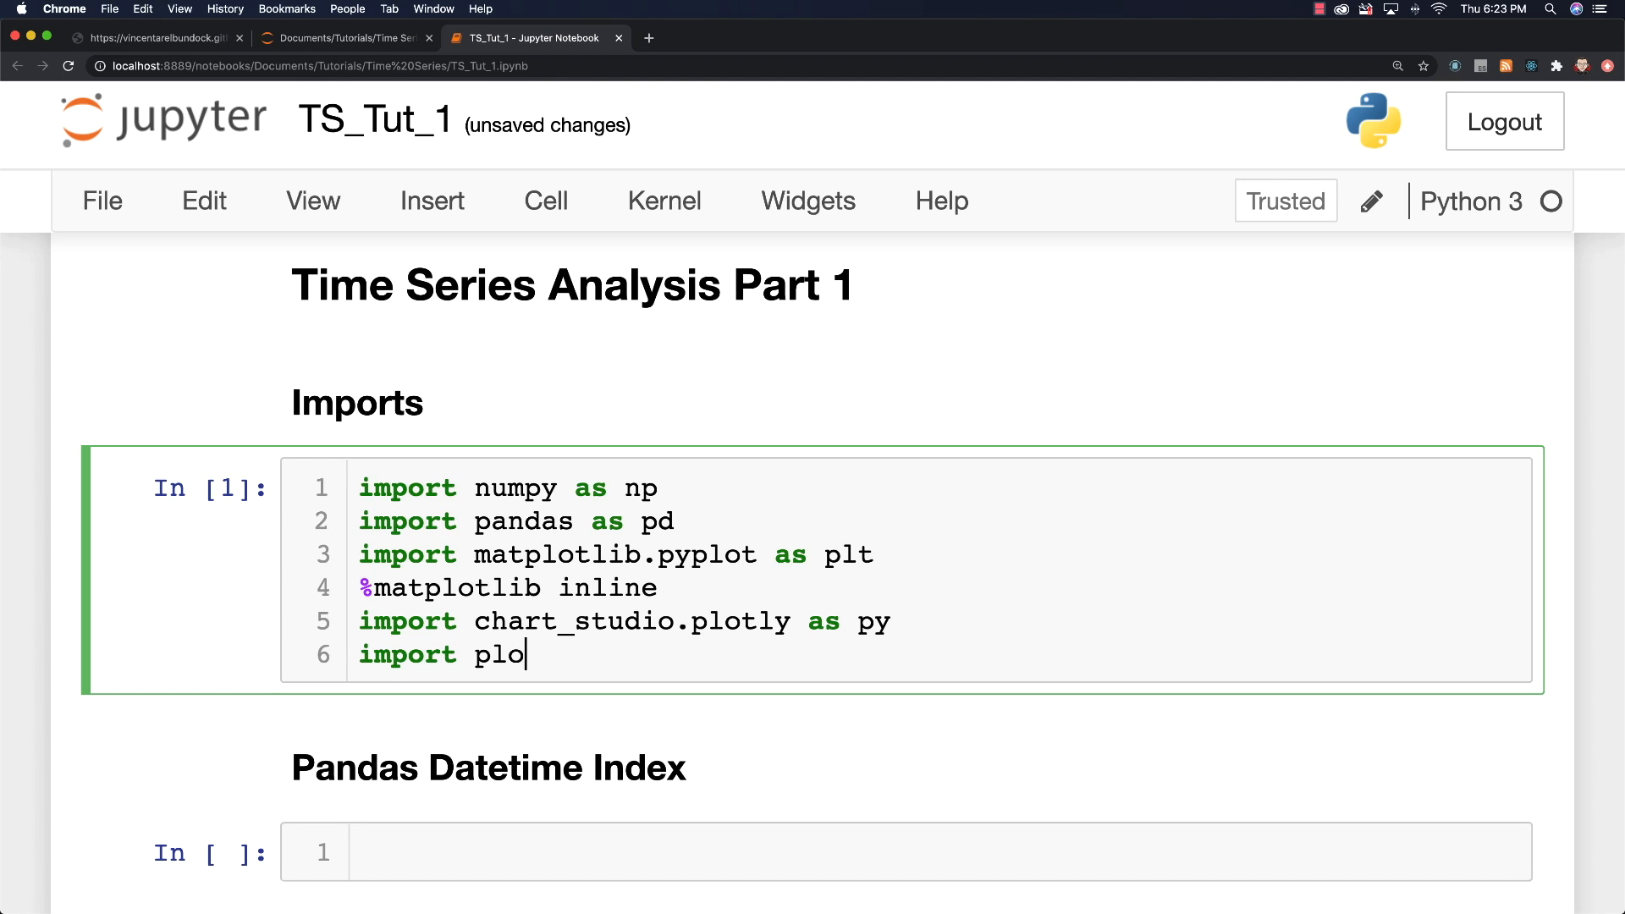
type("tly.express as")
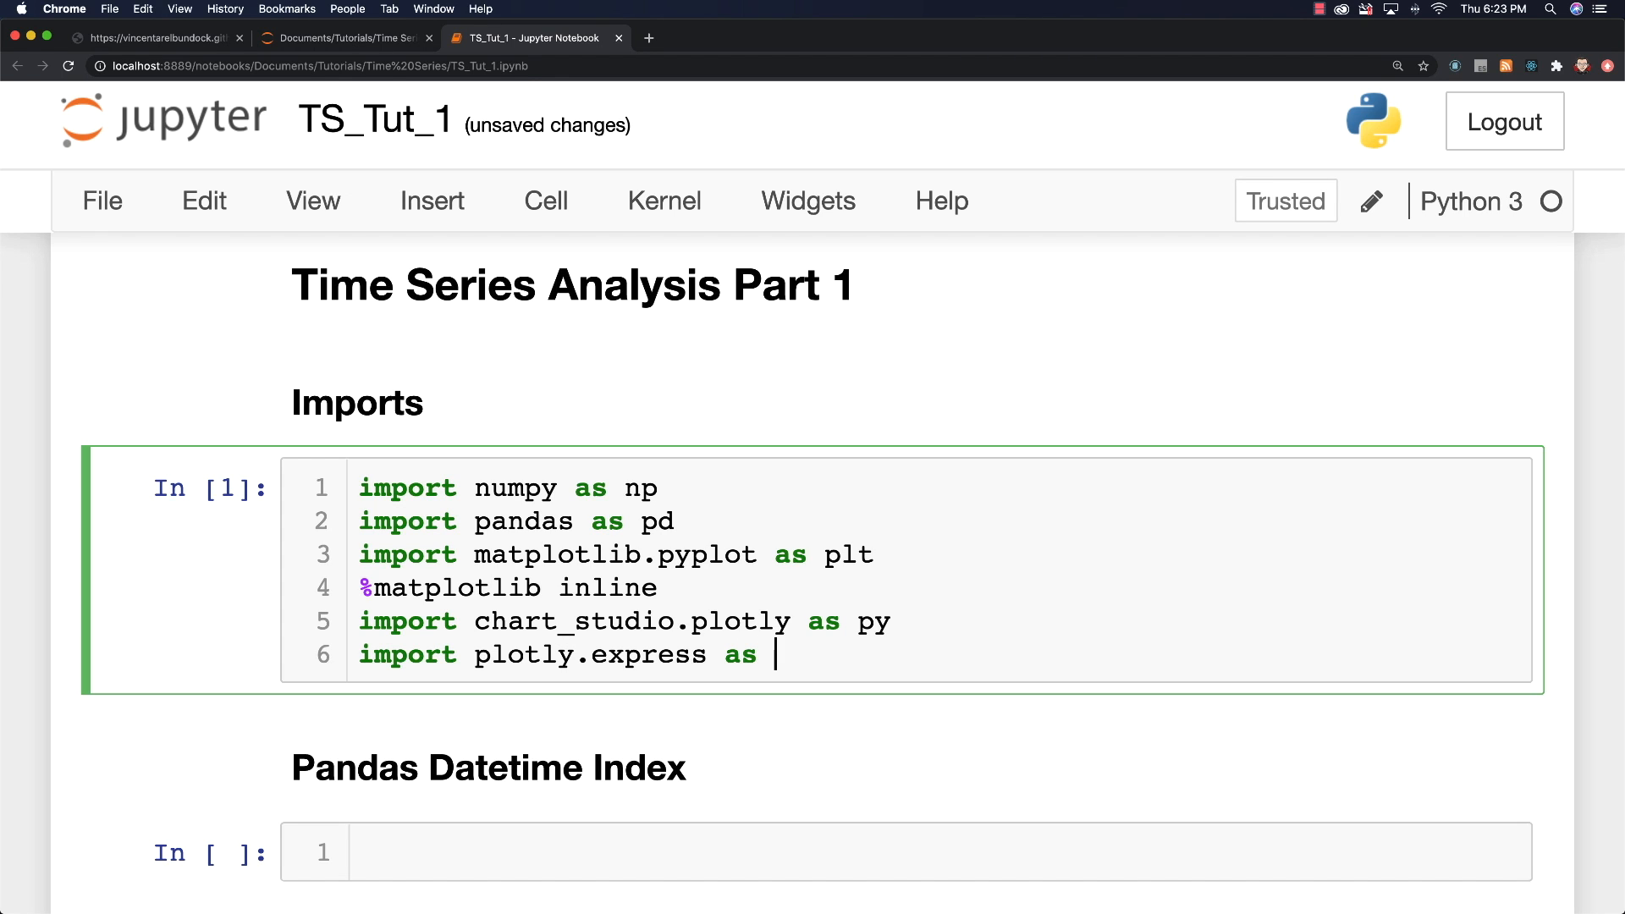
type("px")
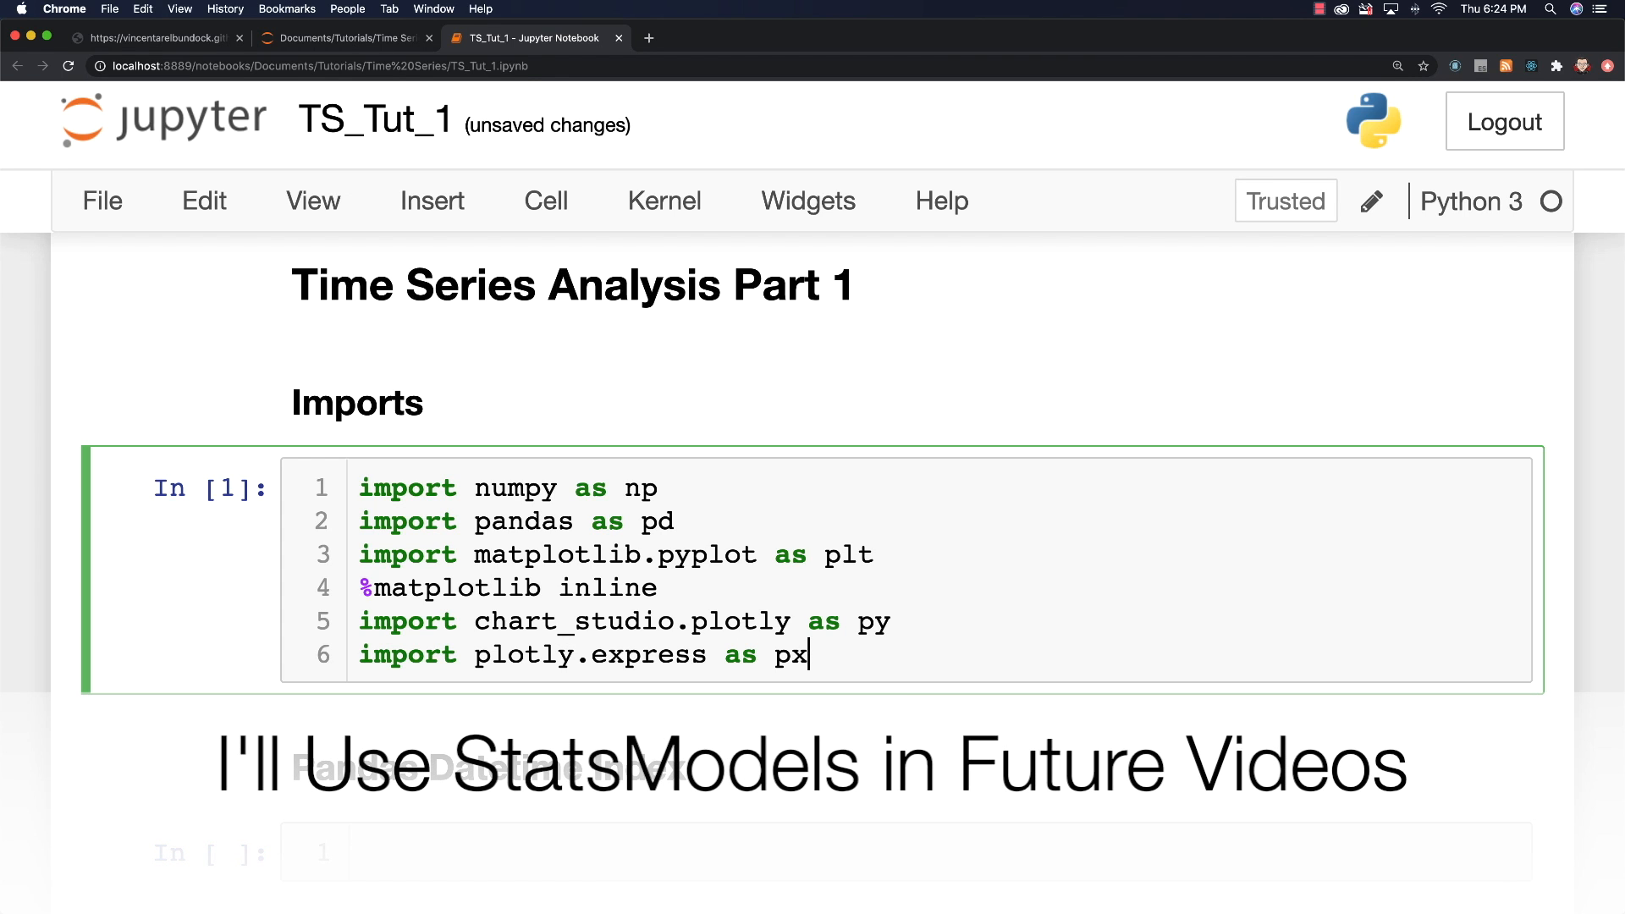
Step: Scroll down to the empty Pandas Datetime Index code cell
scroll("down", 3)
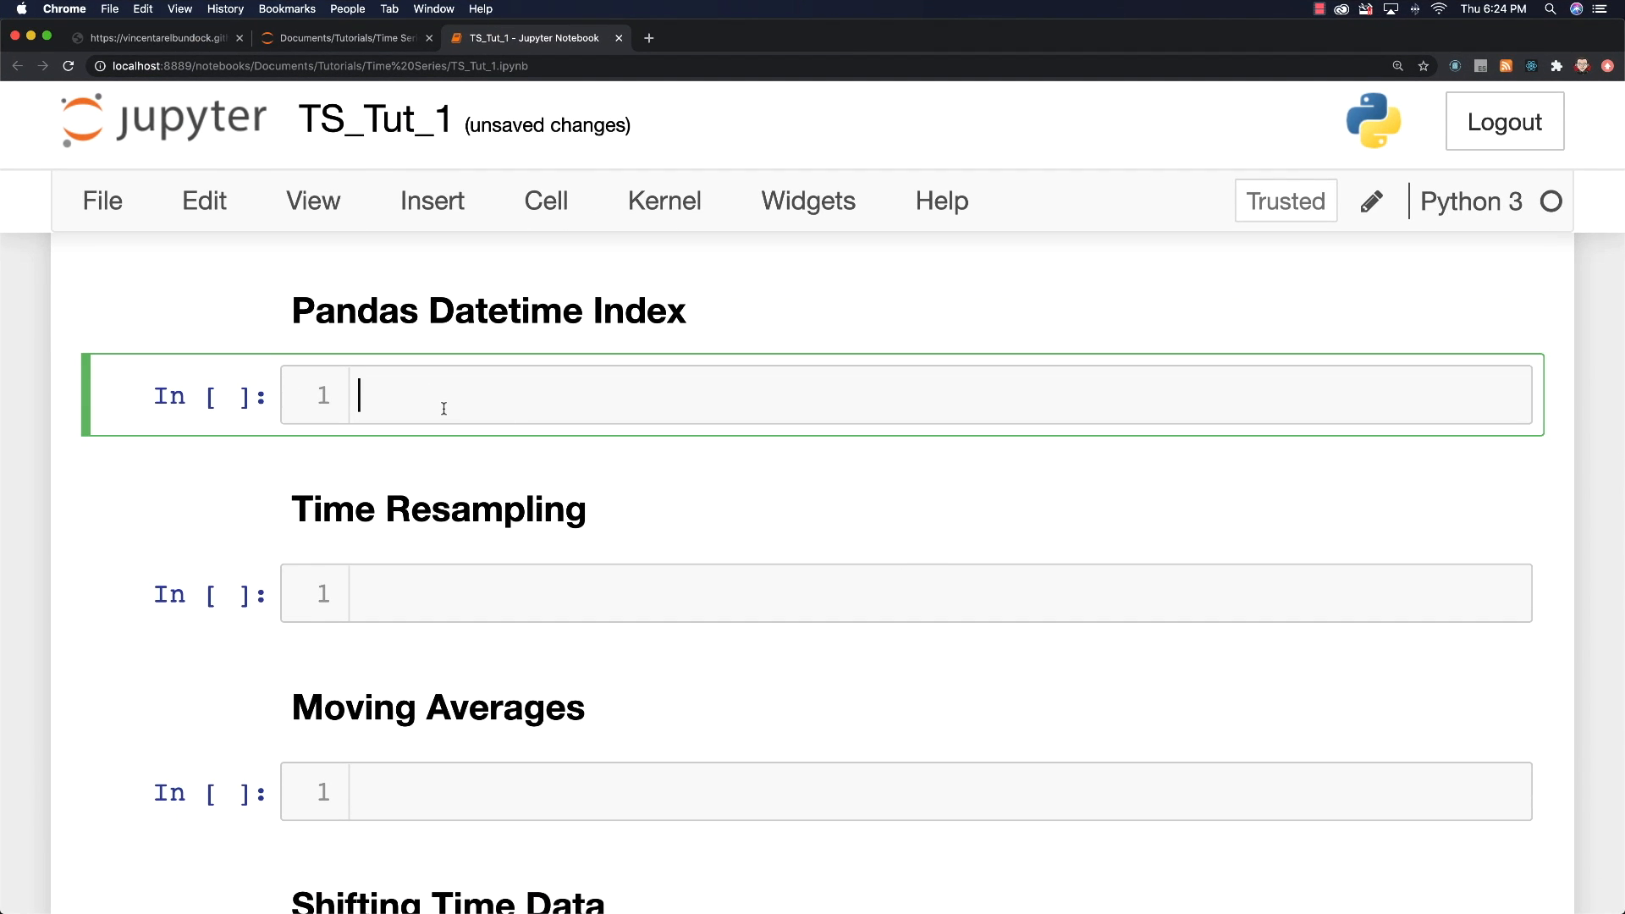
mouse_move(747, 508)
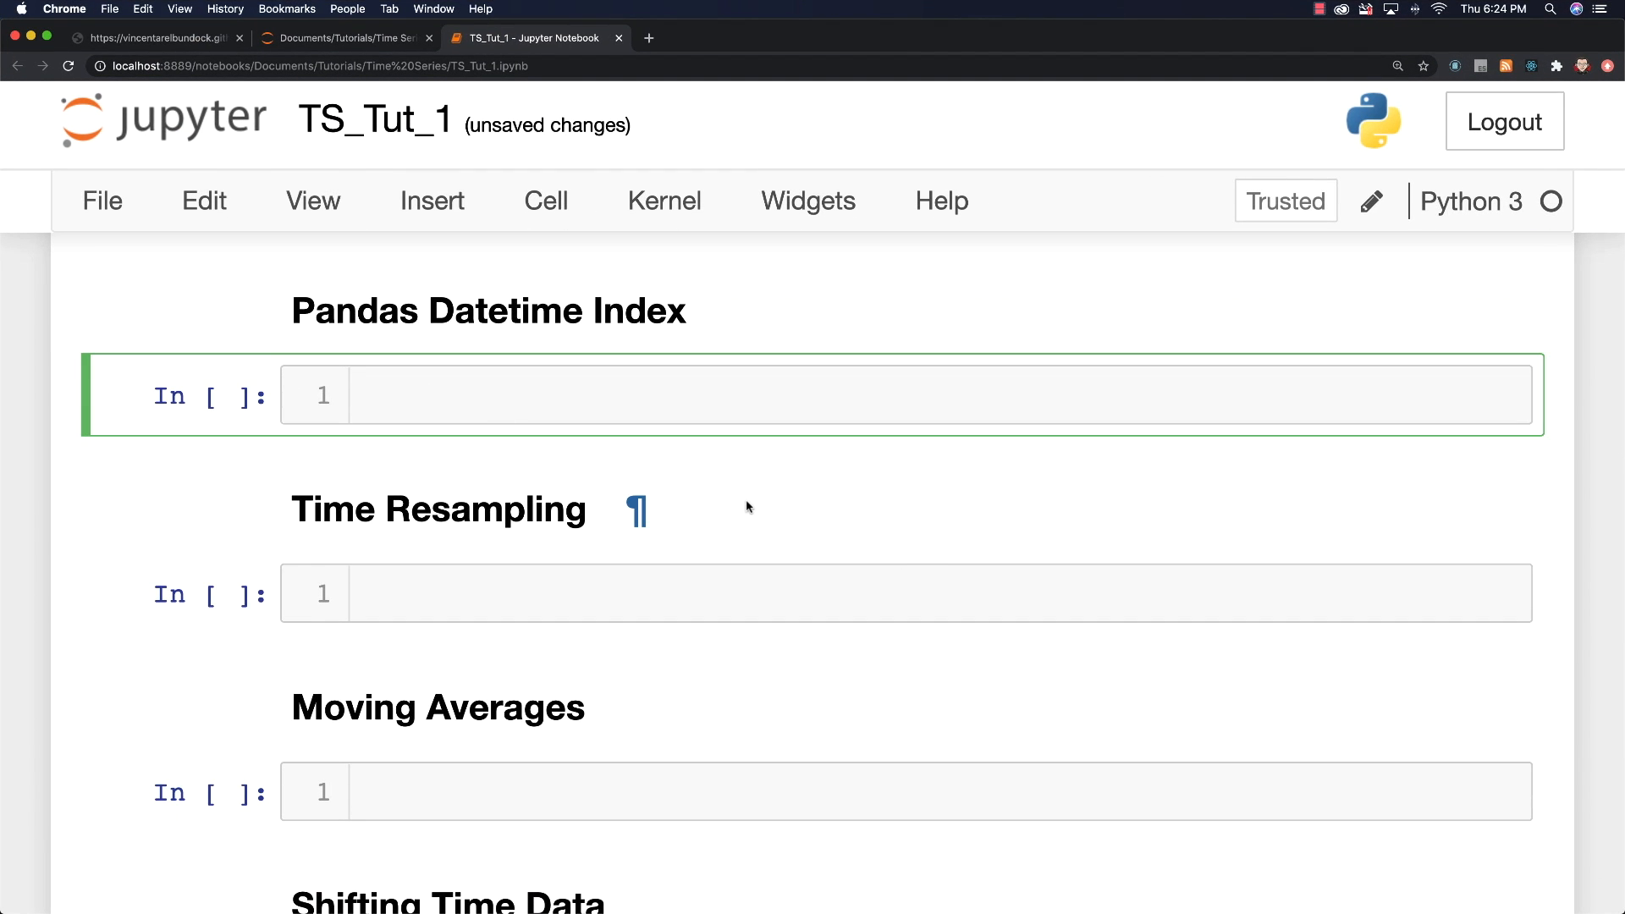
Step: Run pd.date_range('2020-10-01', periods=15, freq='D') and check the daily frequency in the output
type("pd")
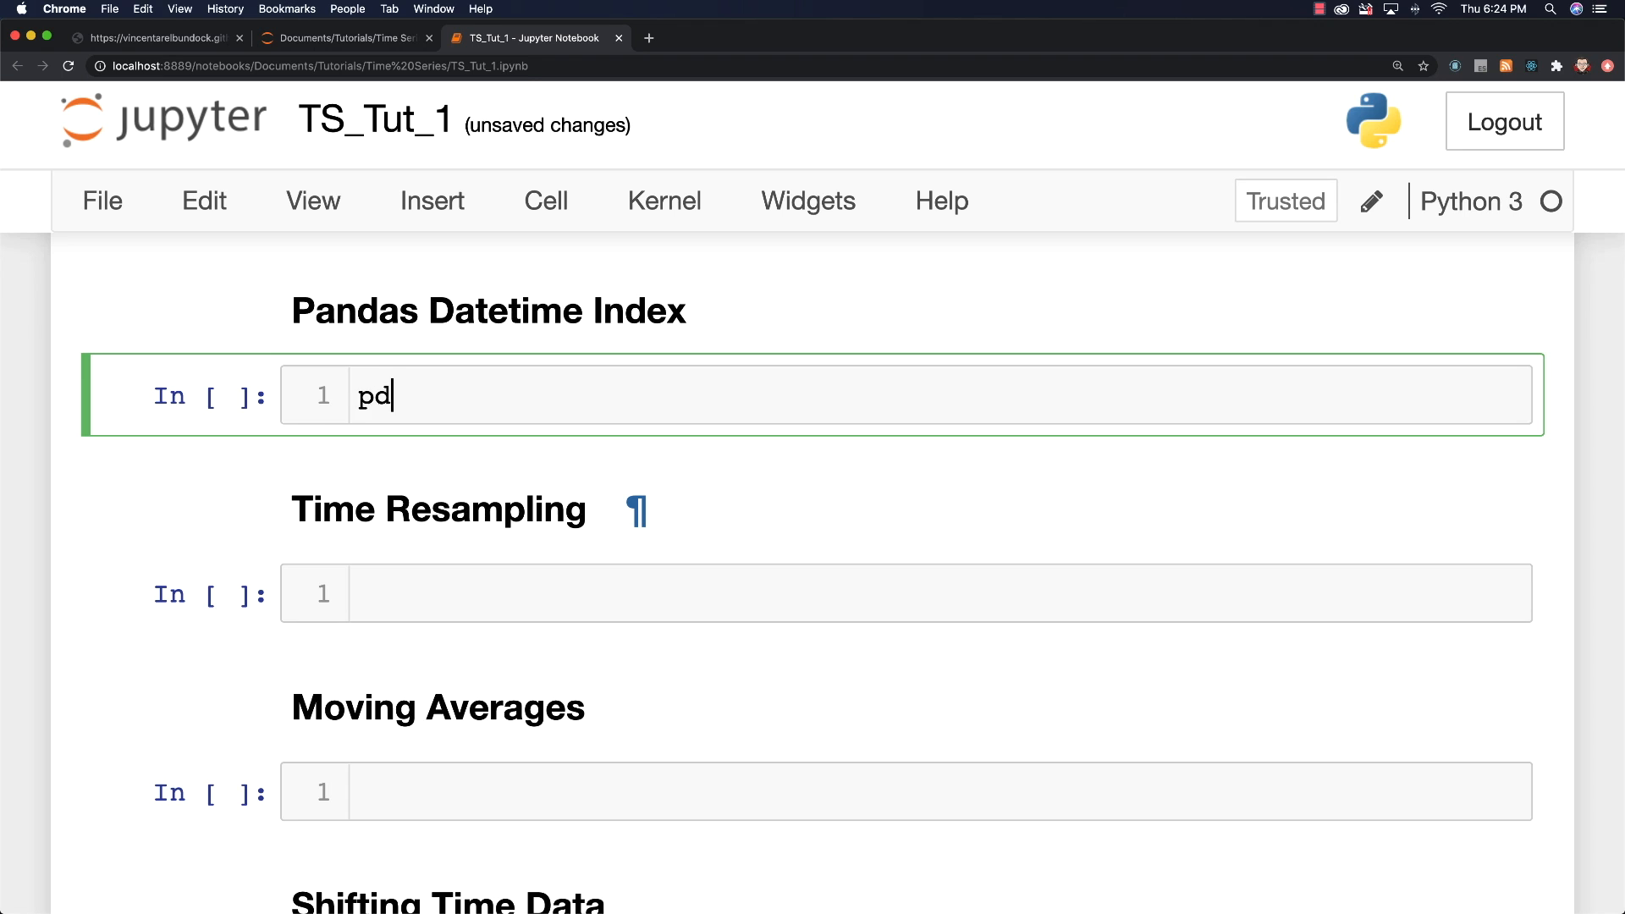
type(".")
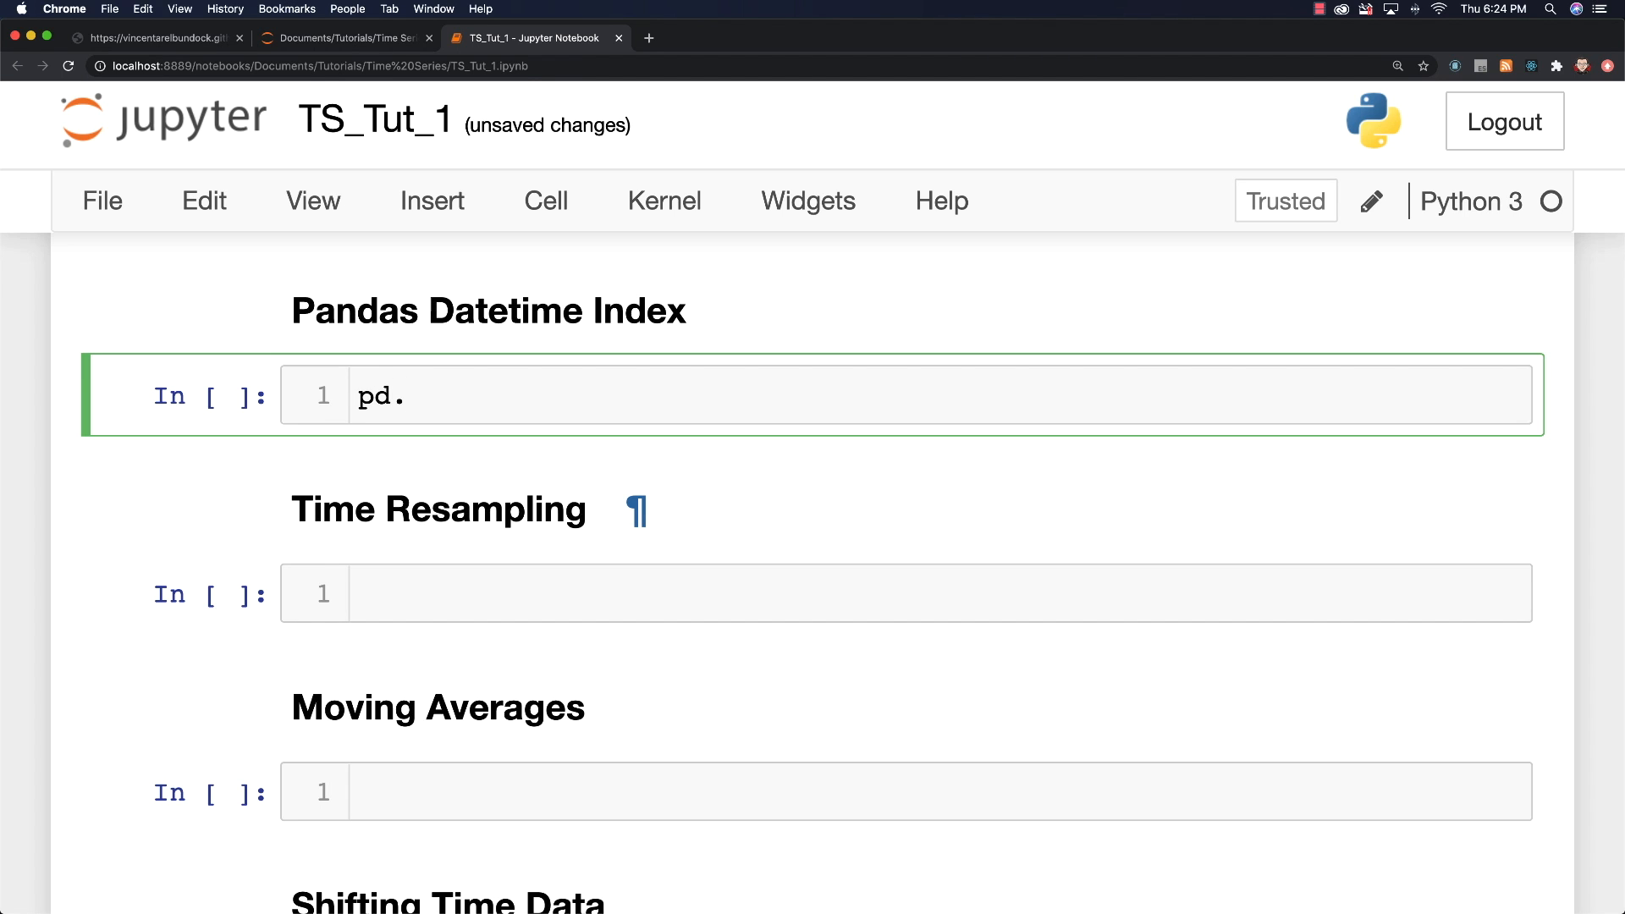
type("date_")
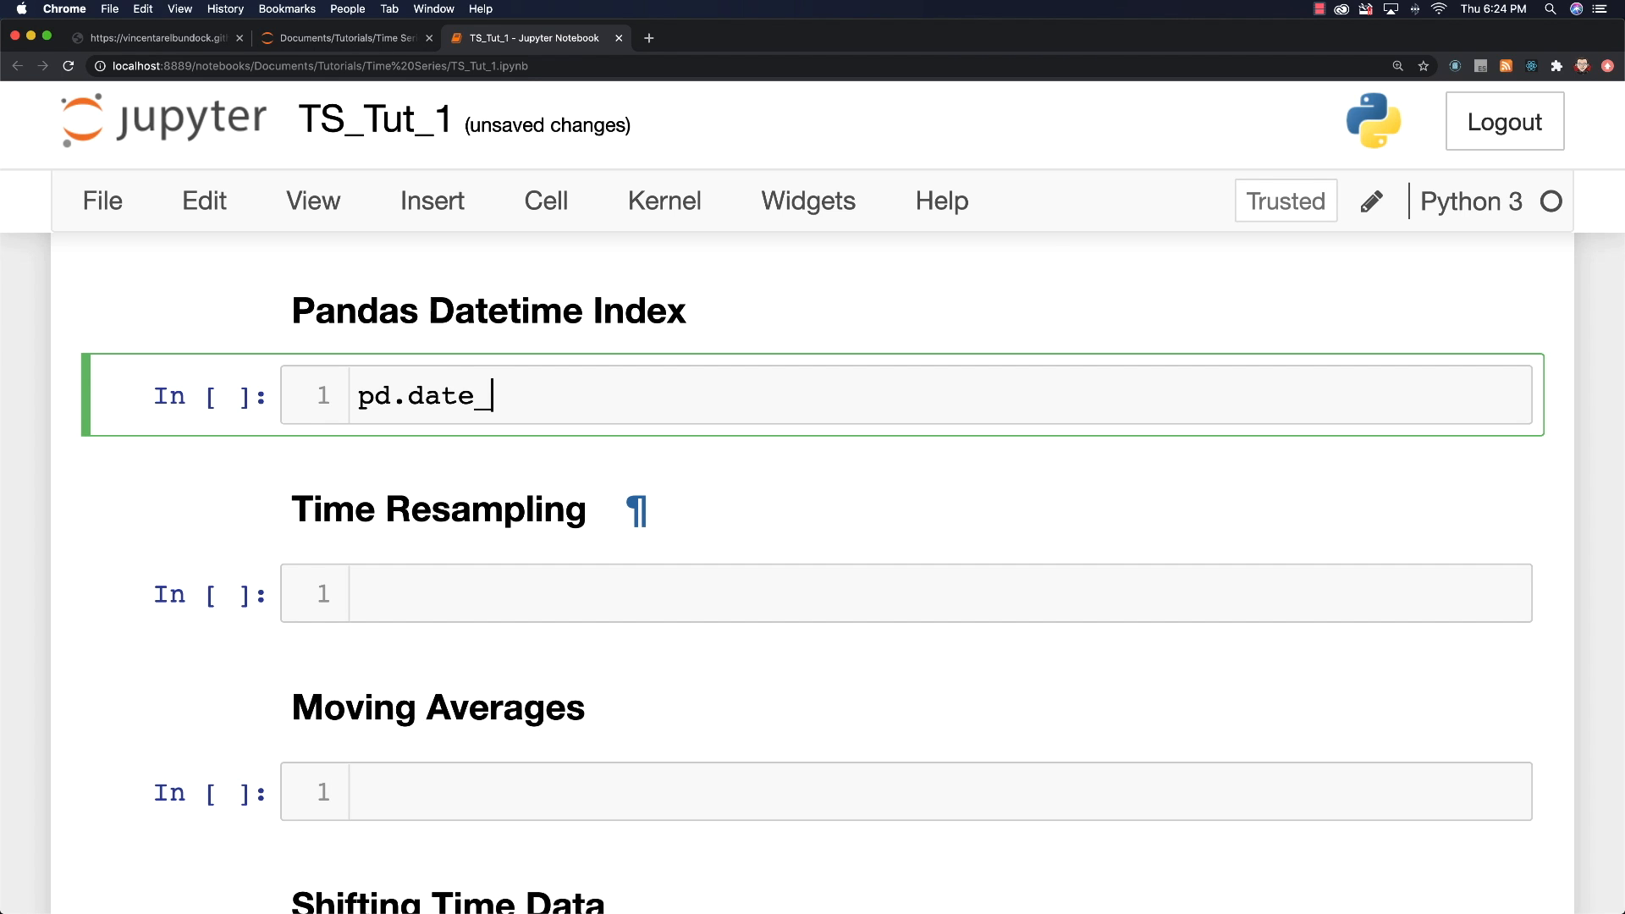
type("range()")
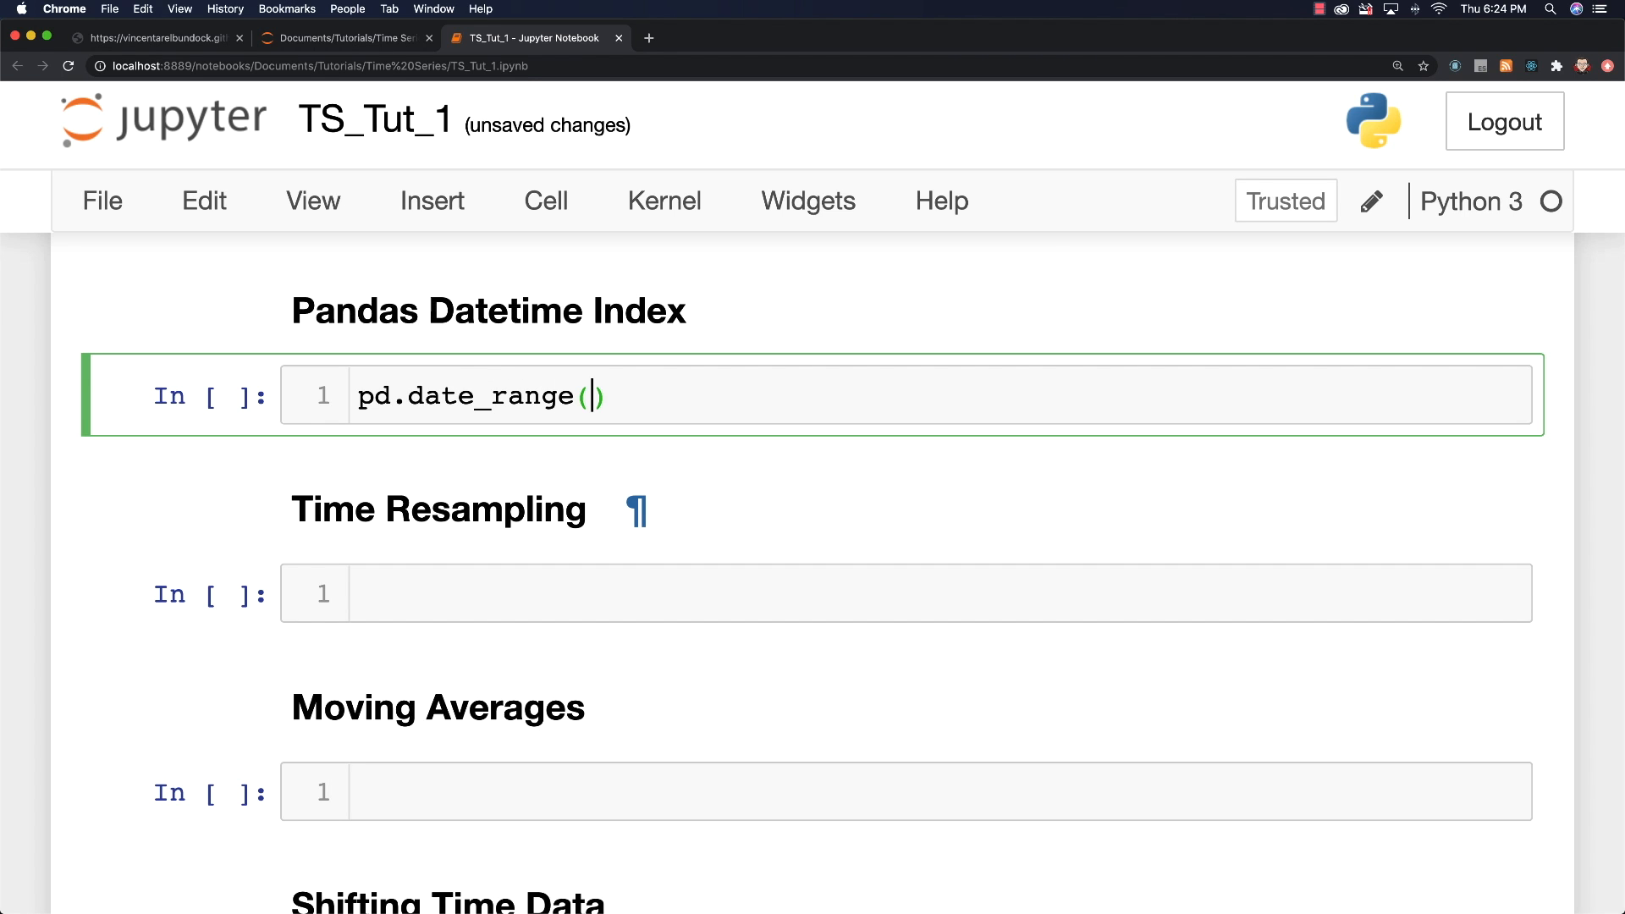
type("'202'")
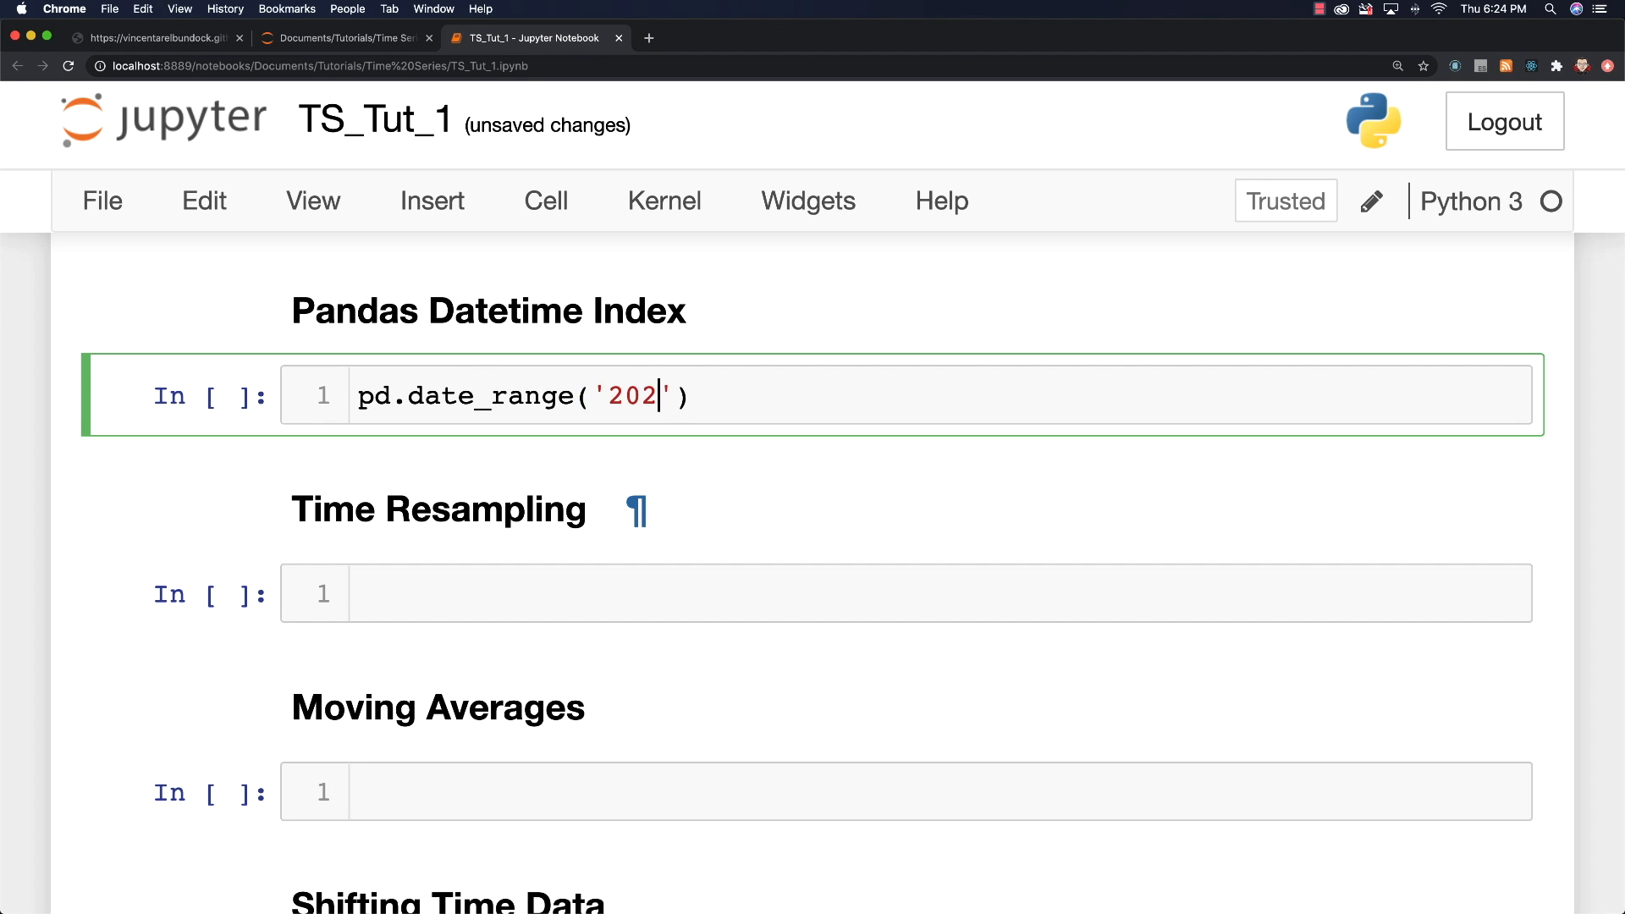
type("0-")
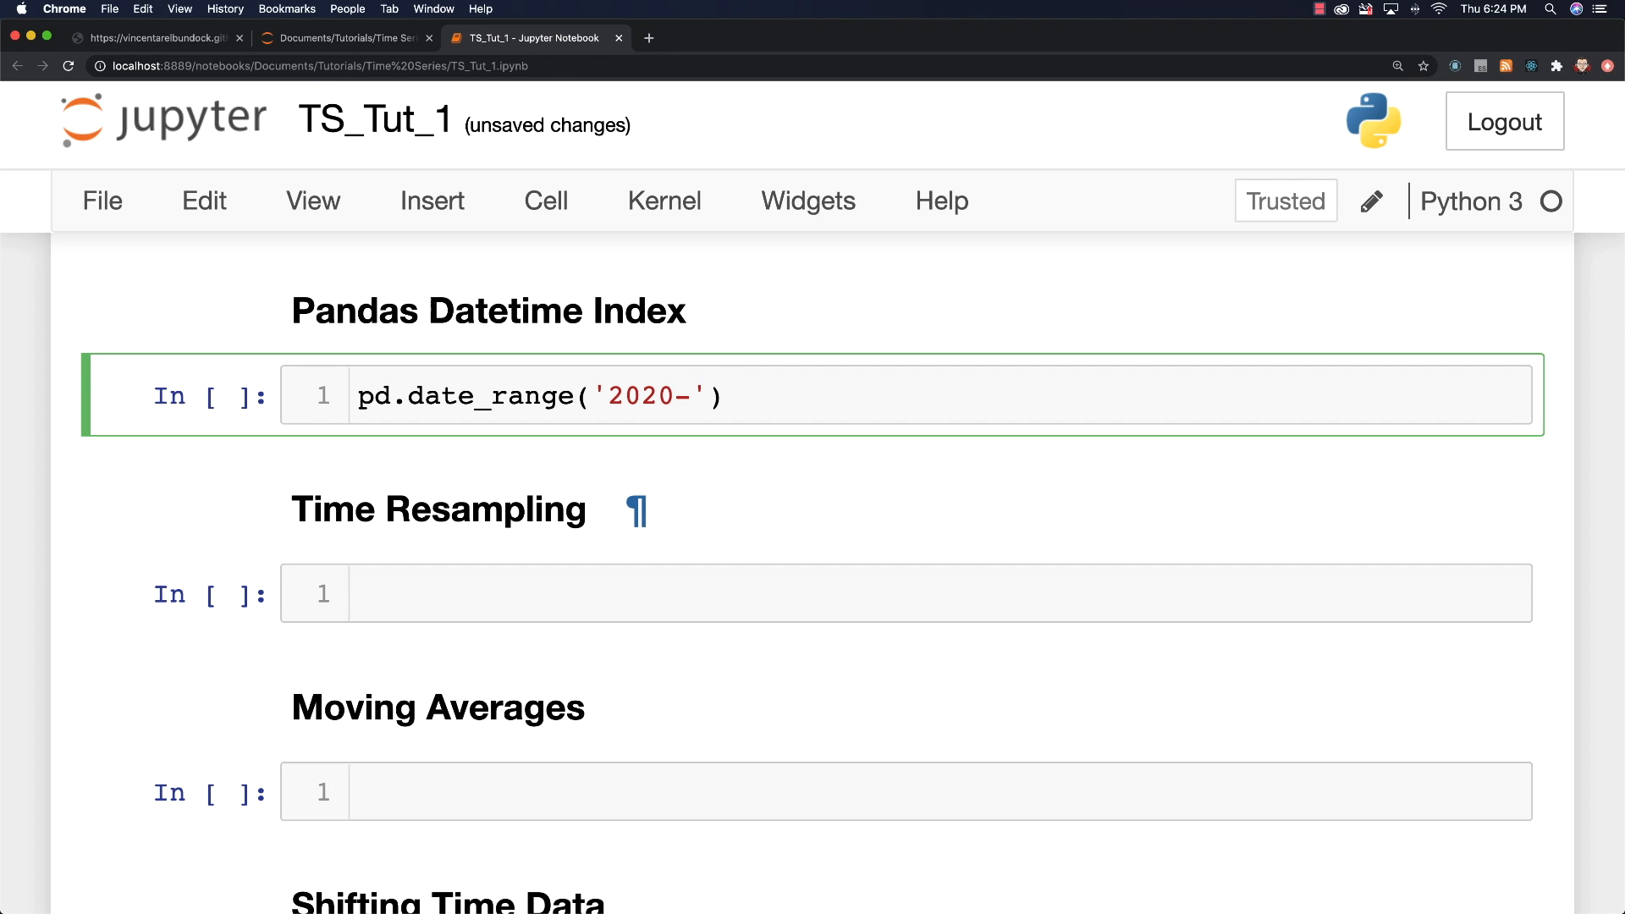
type("10-0")
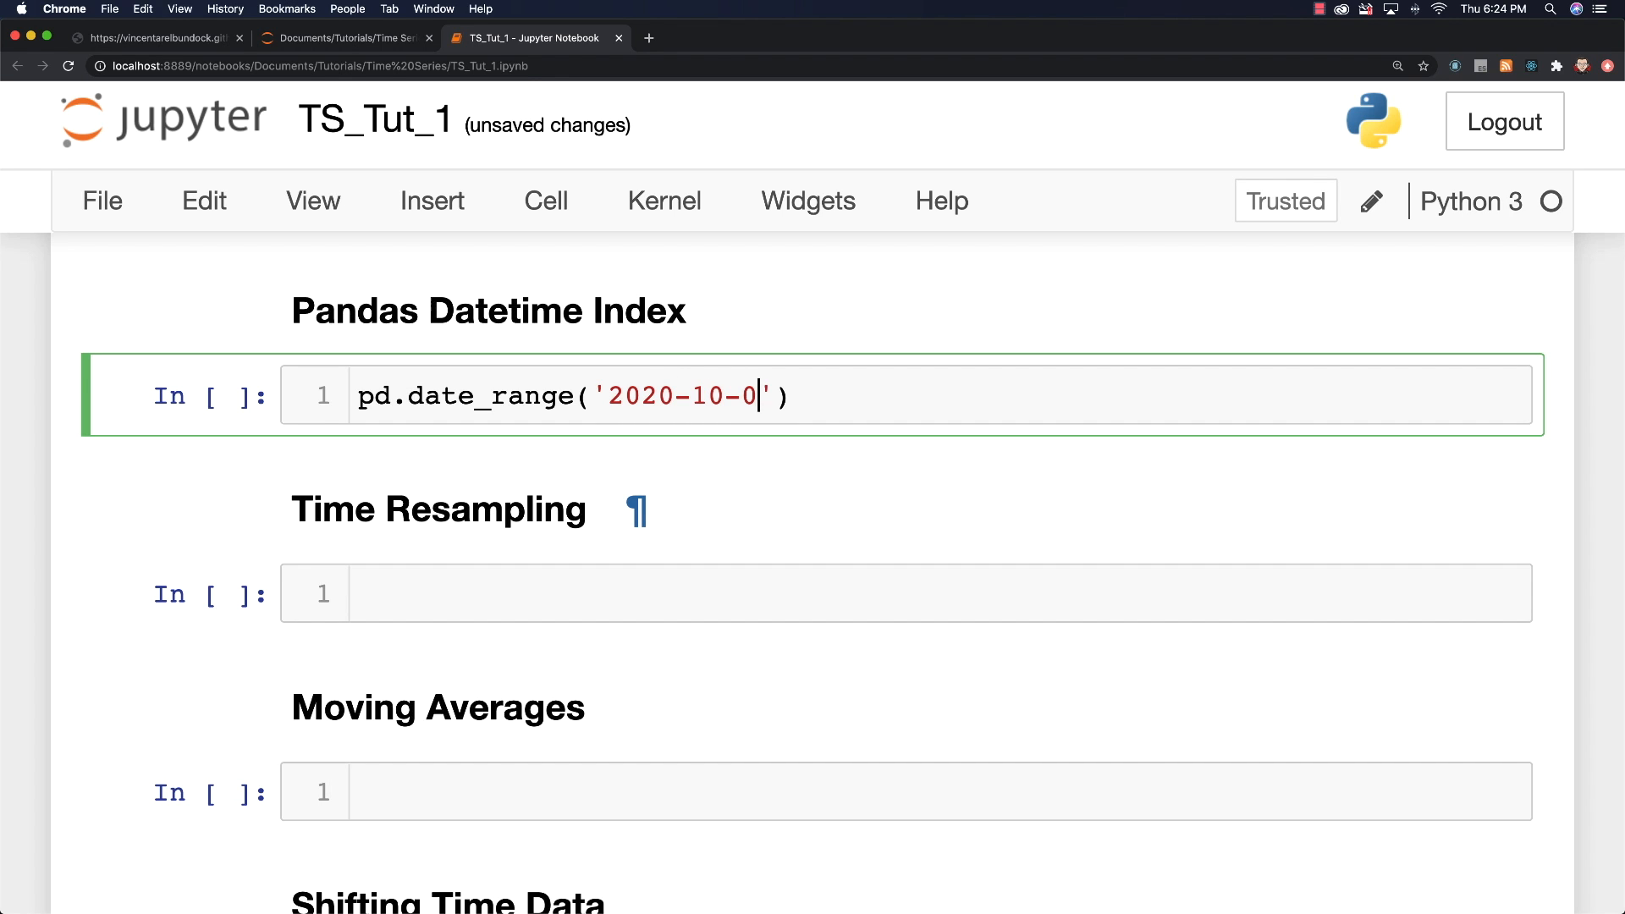
type("1',periods")
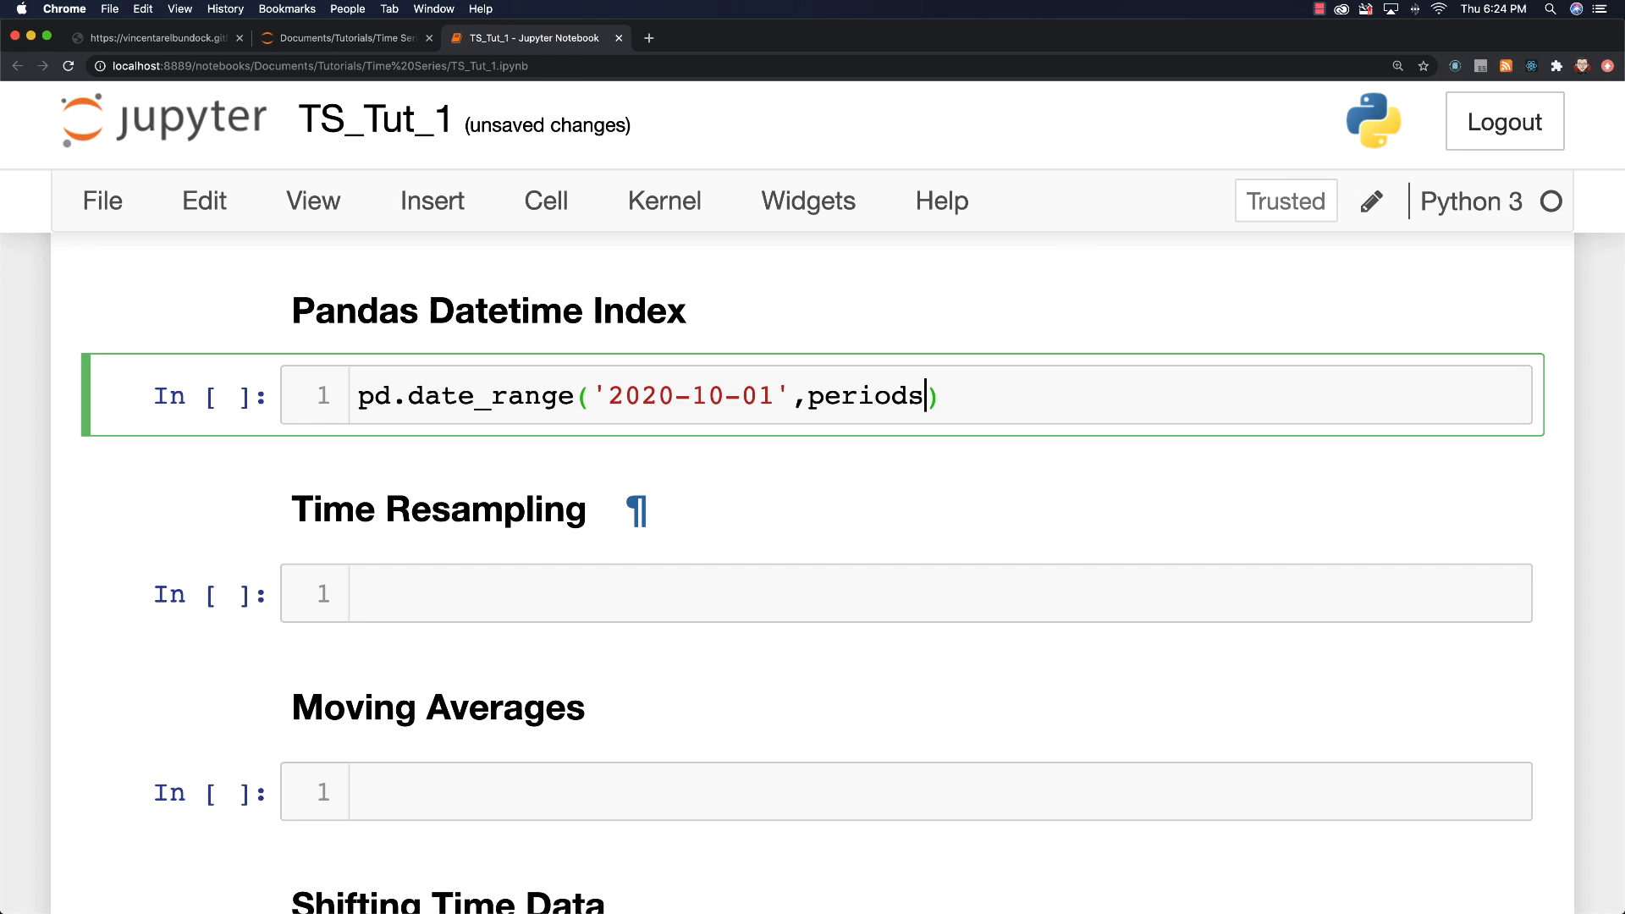
type("=15")
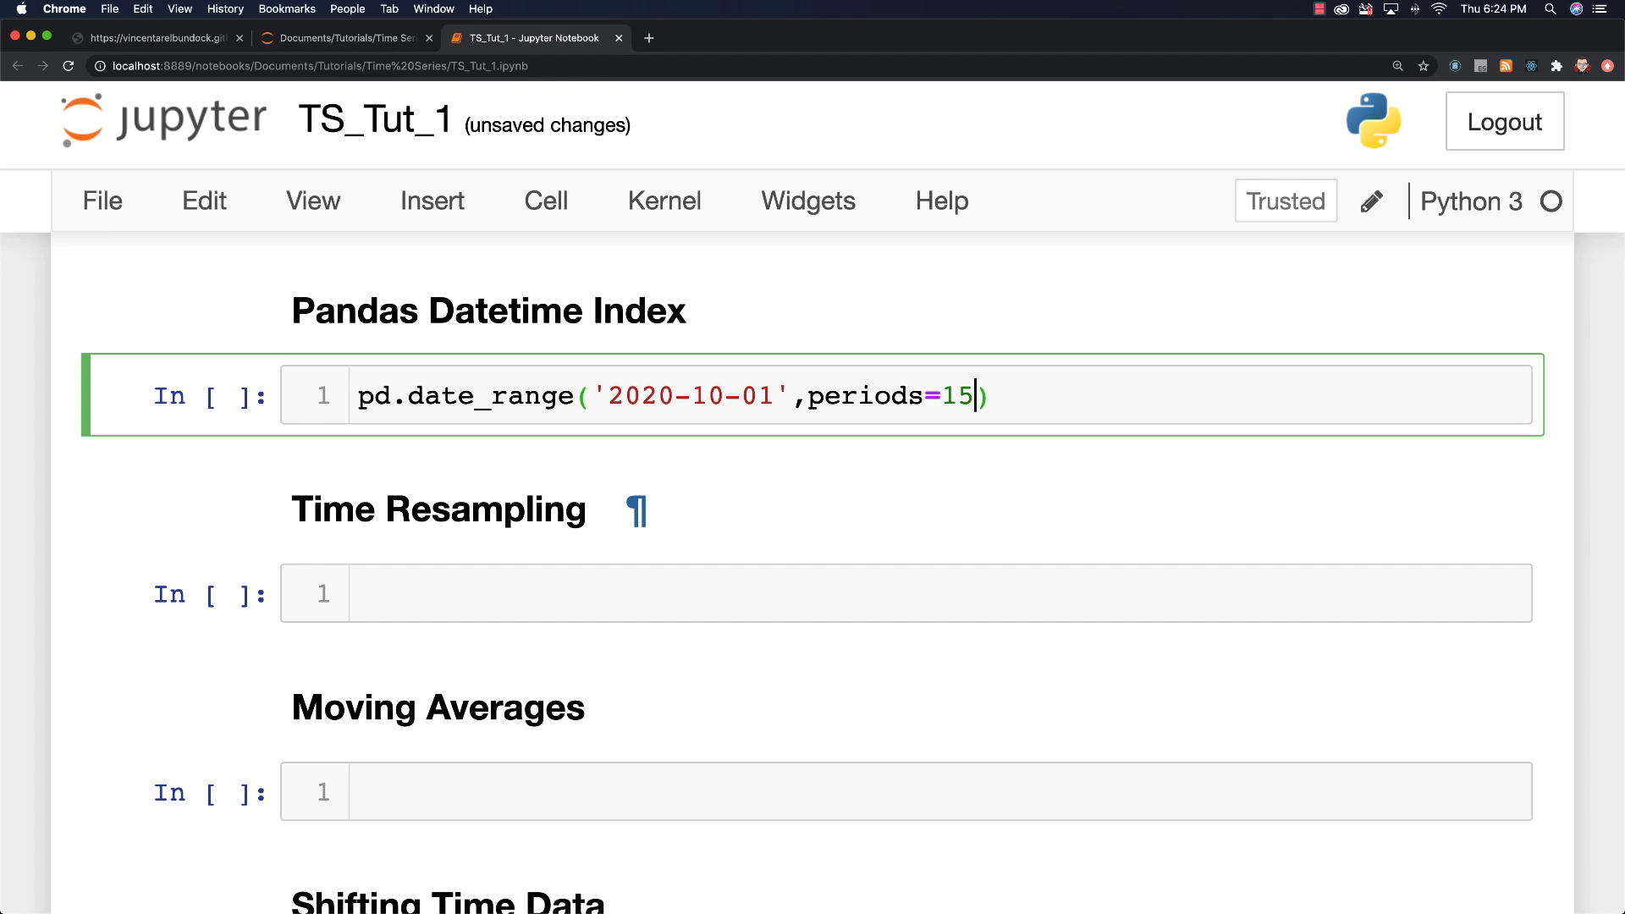
type(",f")
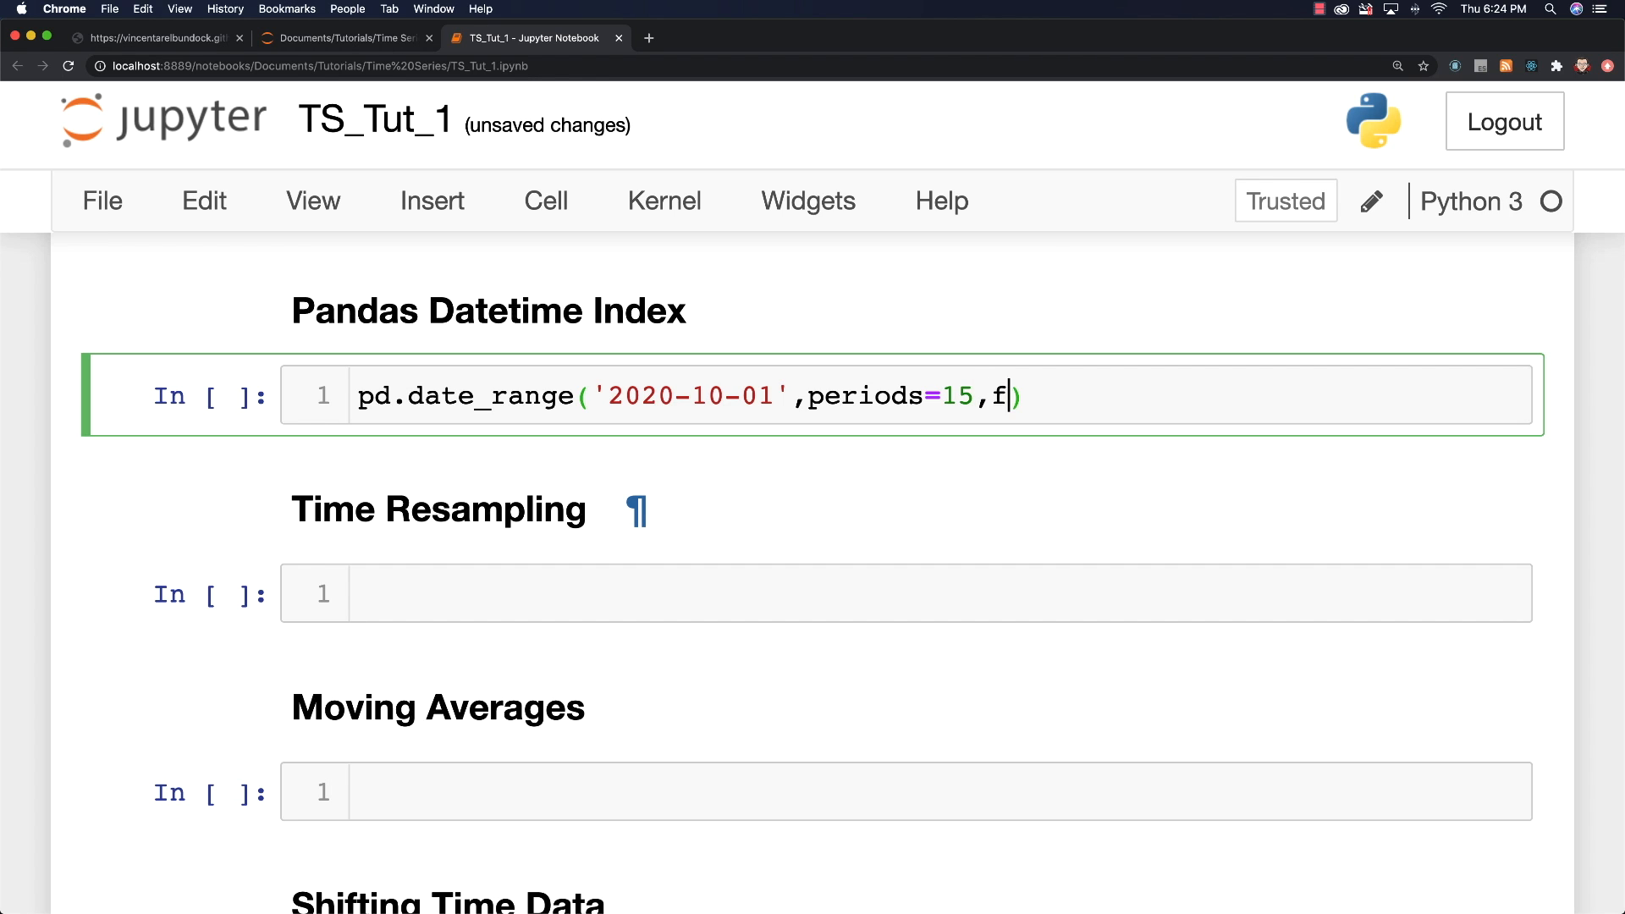
type("req")
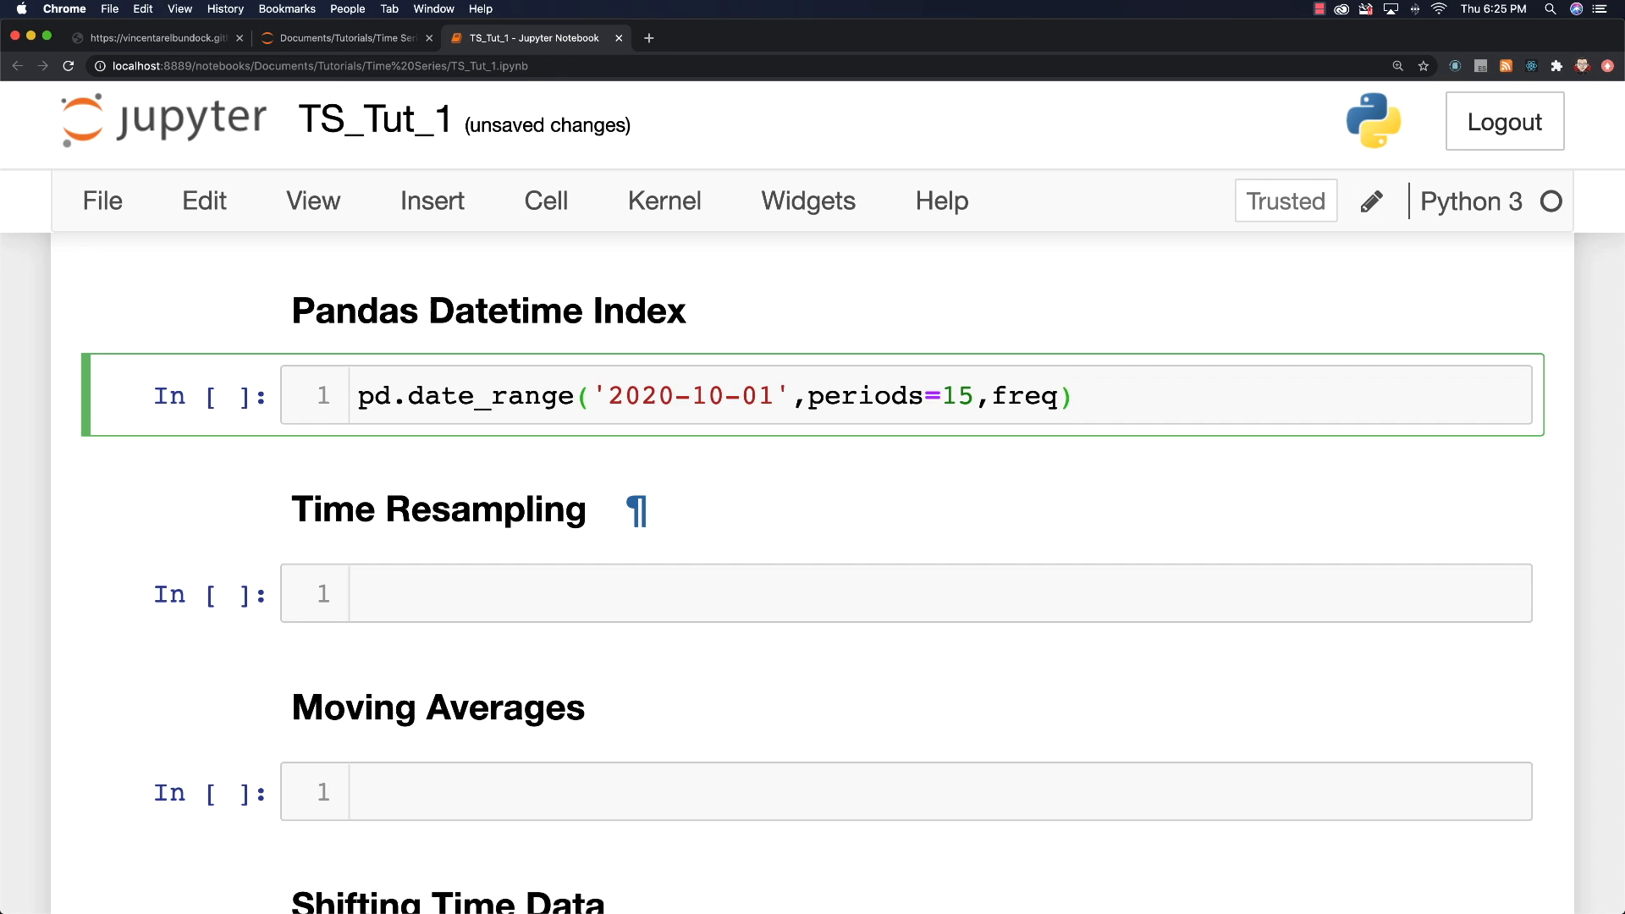
type("'D'")
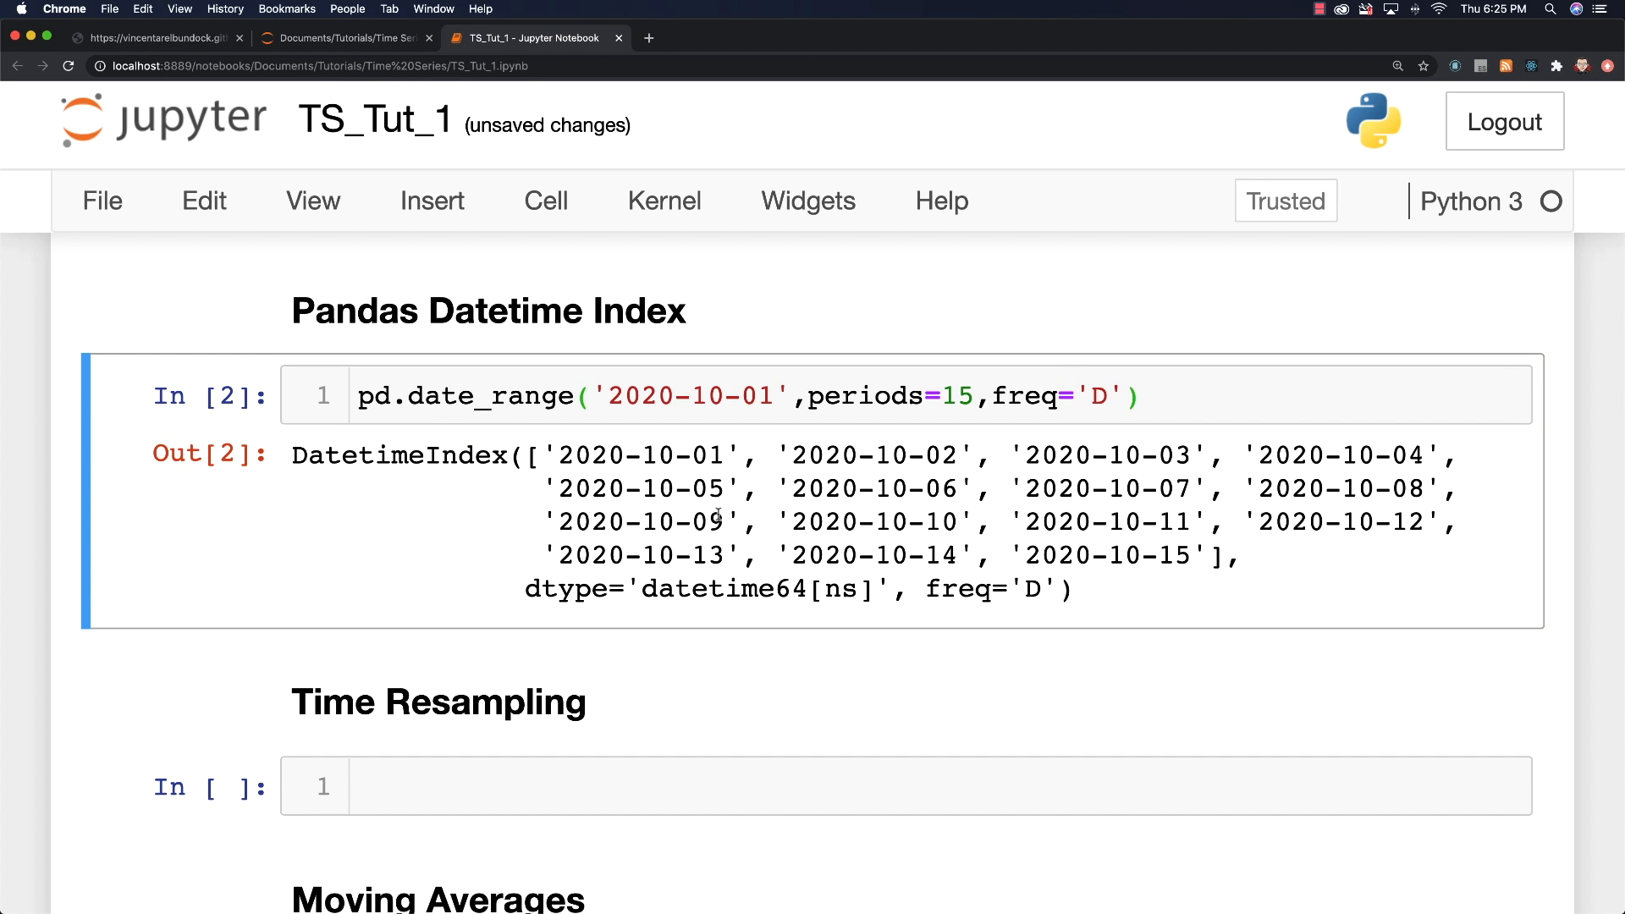
mouse_move(753, 611)
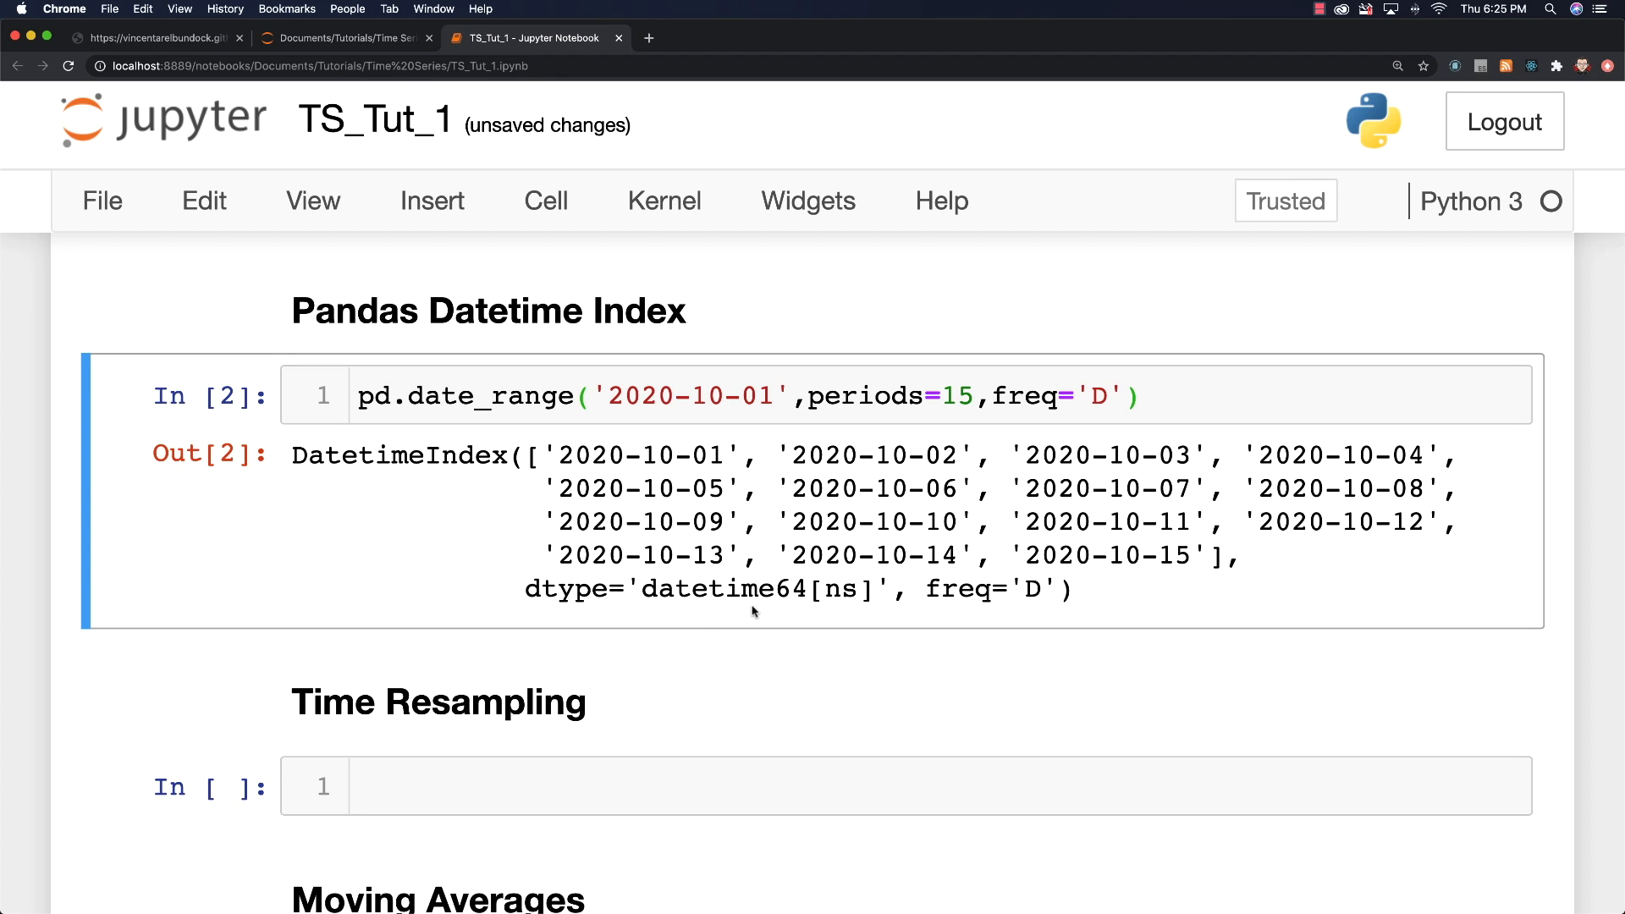
double_click(706, 589)
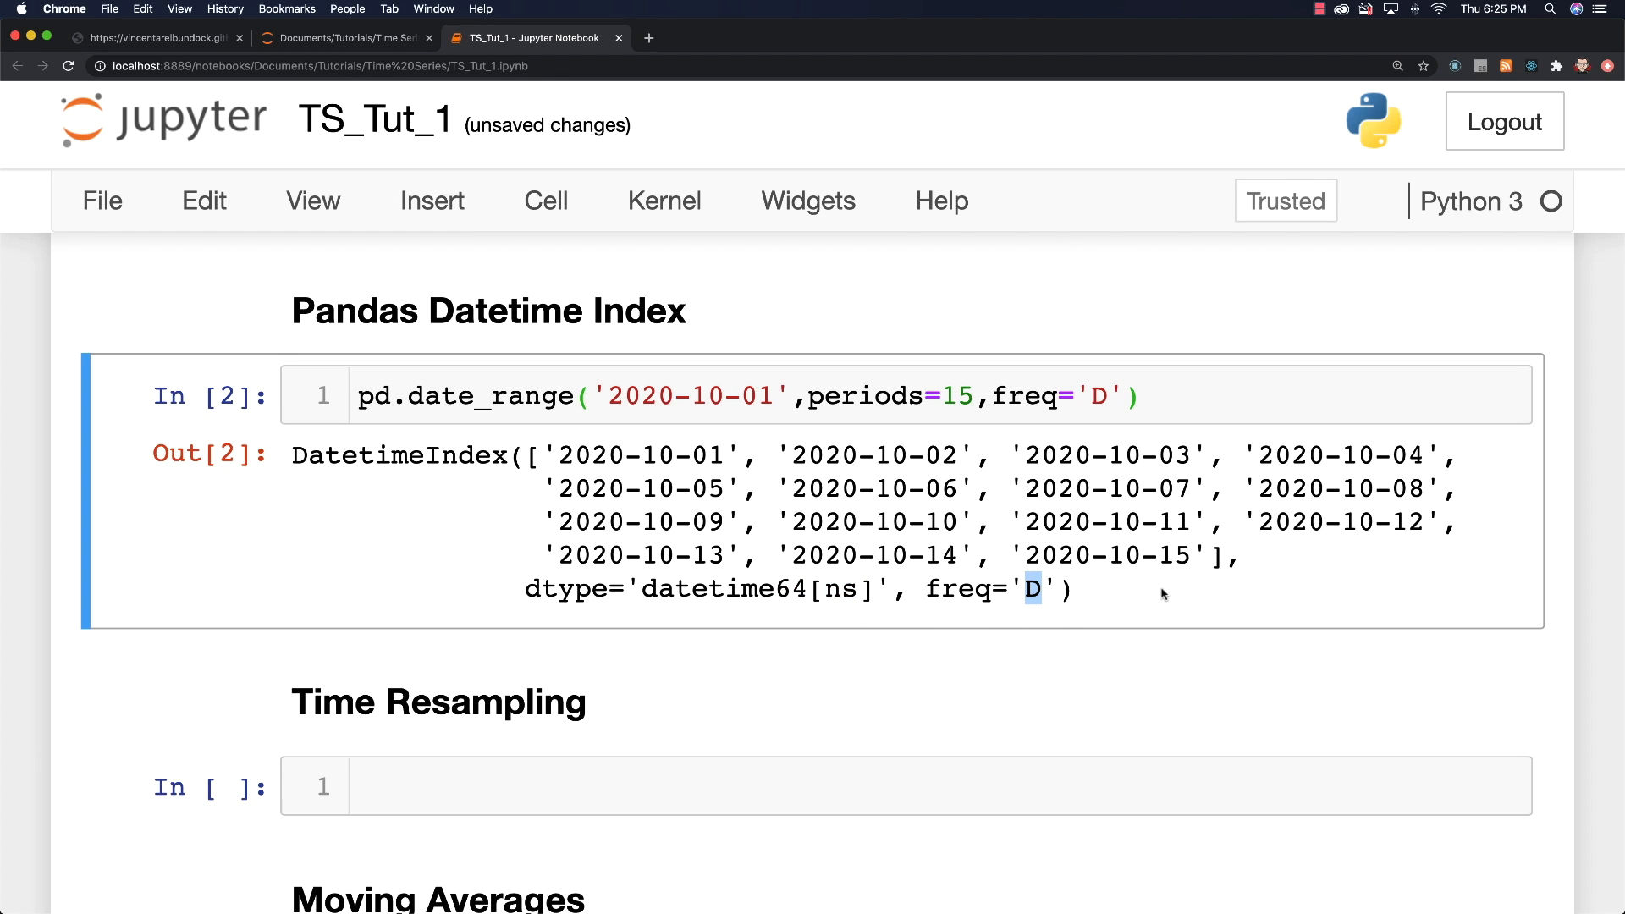
Step: Rewrite the date_range start as 'Oct 01, 2020' and rerun
left_click(725, 396)
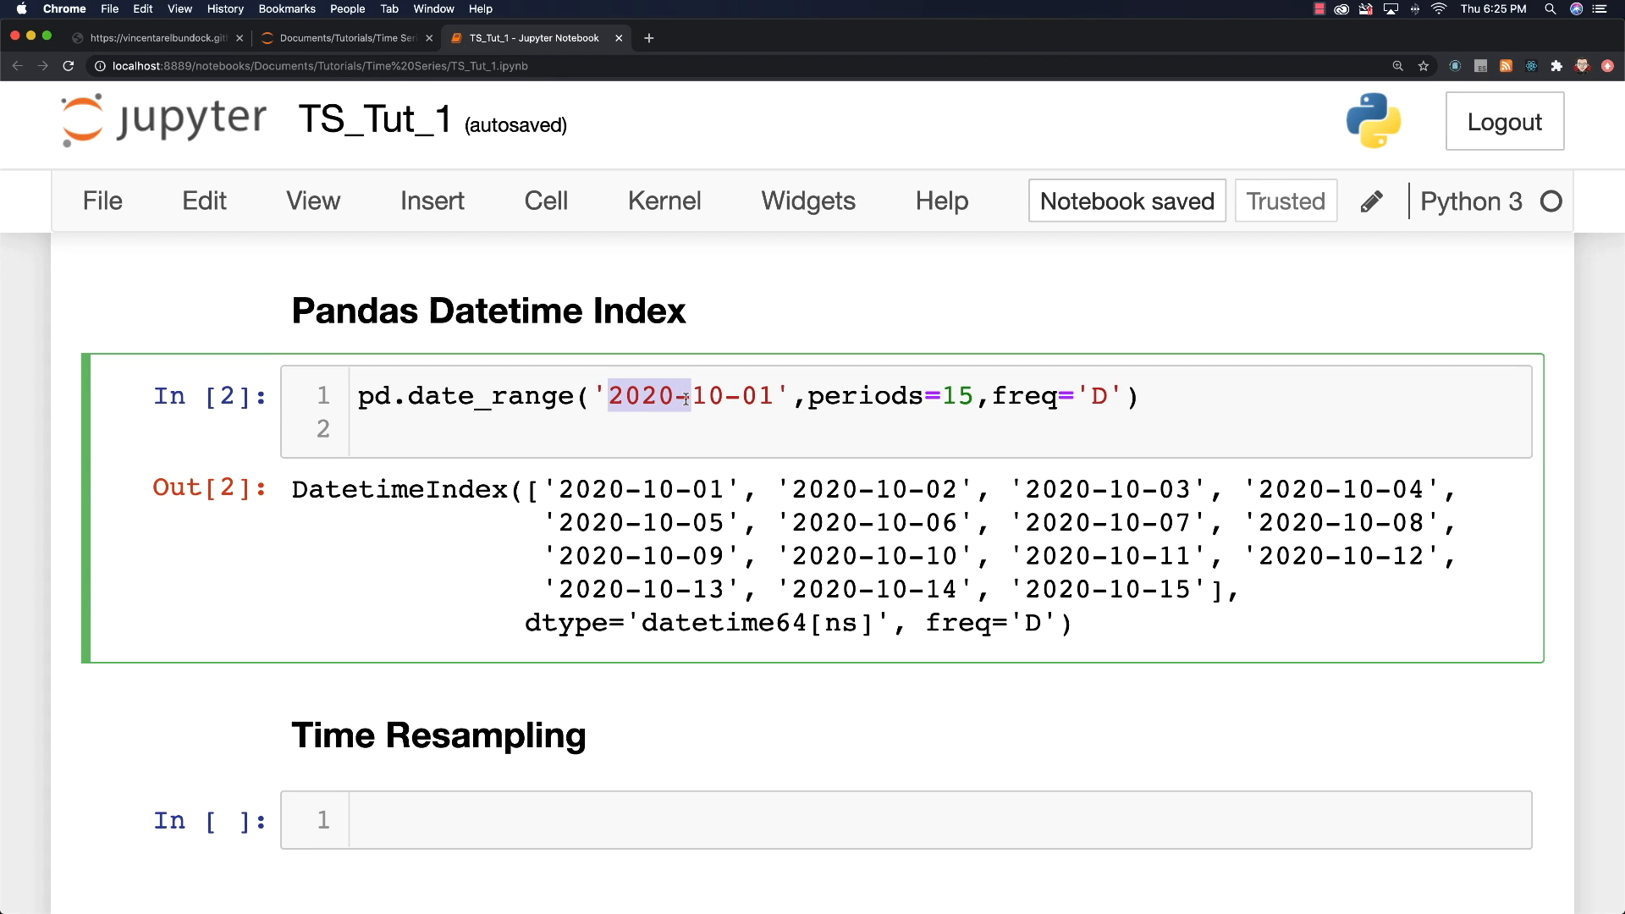
type("Oc")
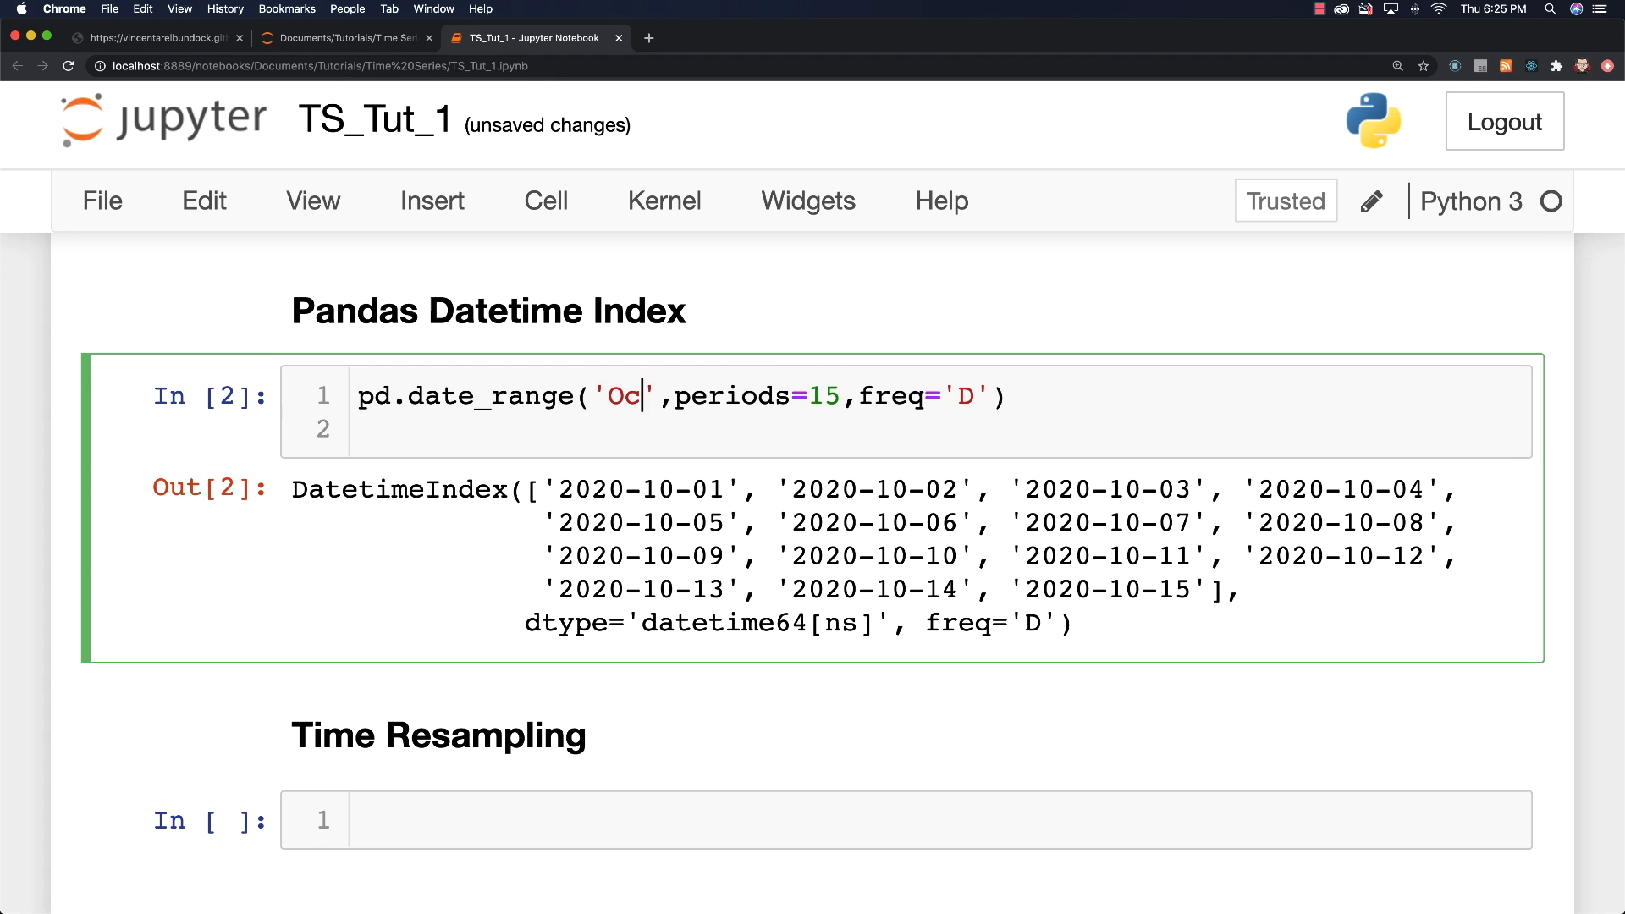
type("t")
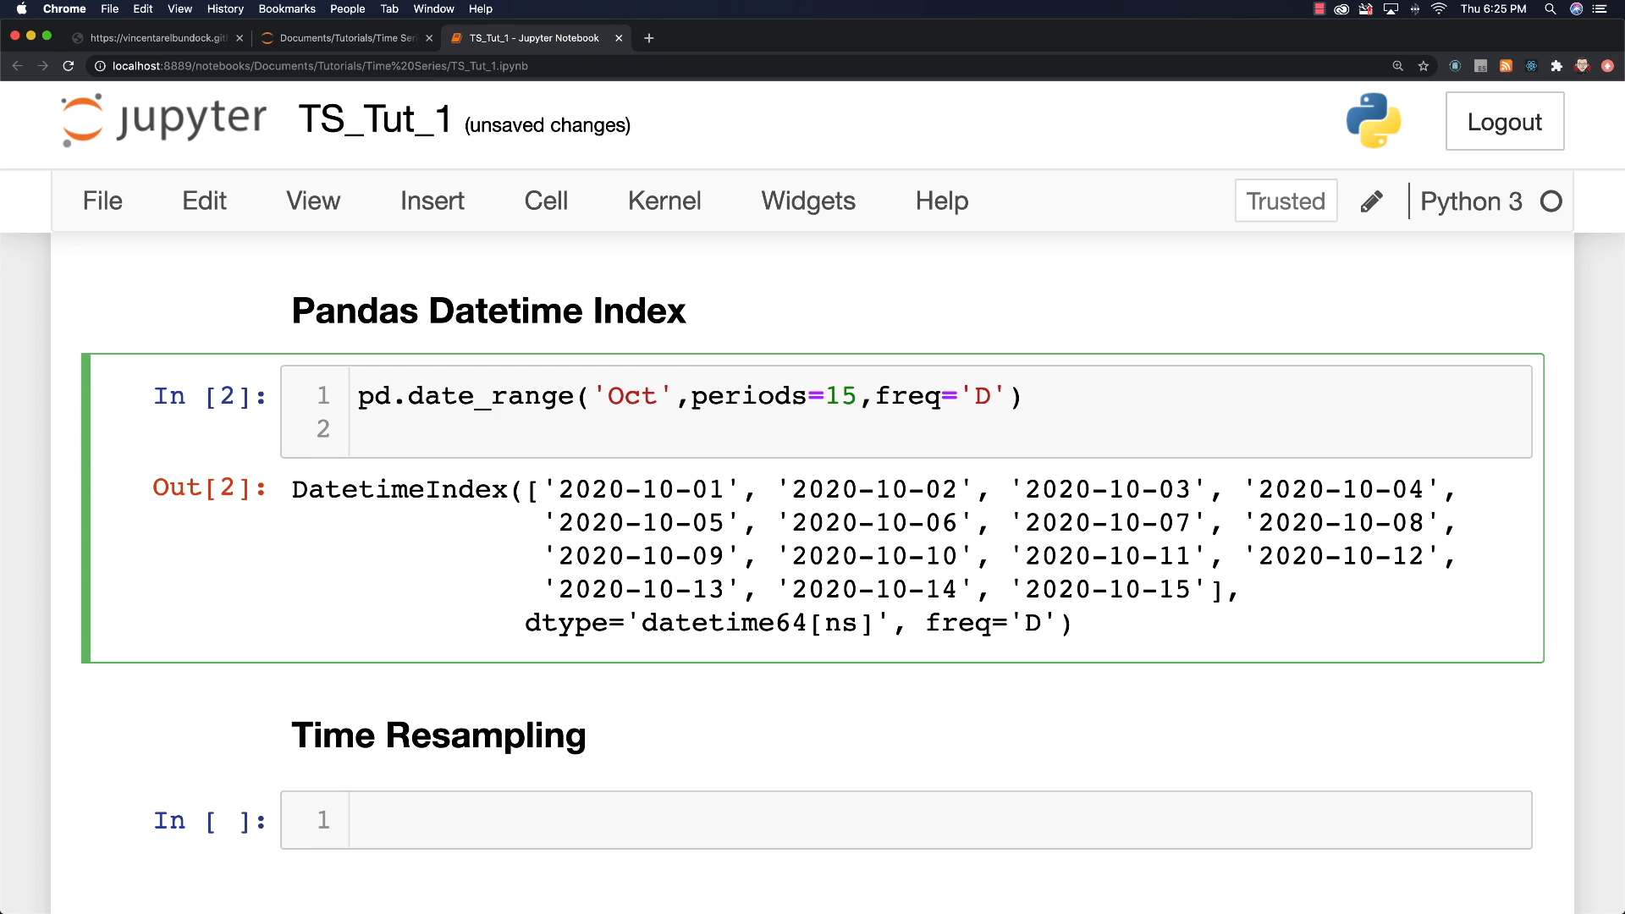
type("01,")
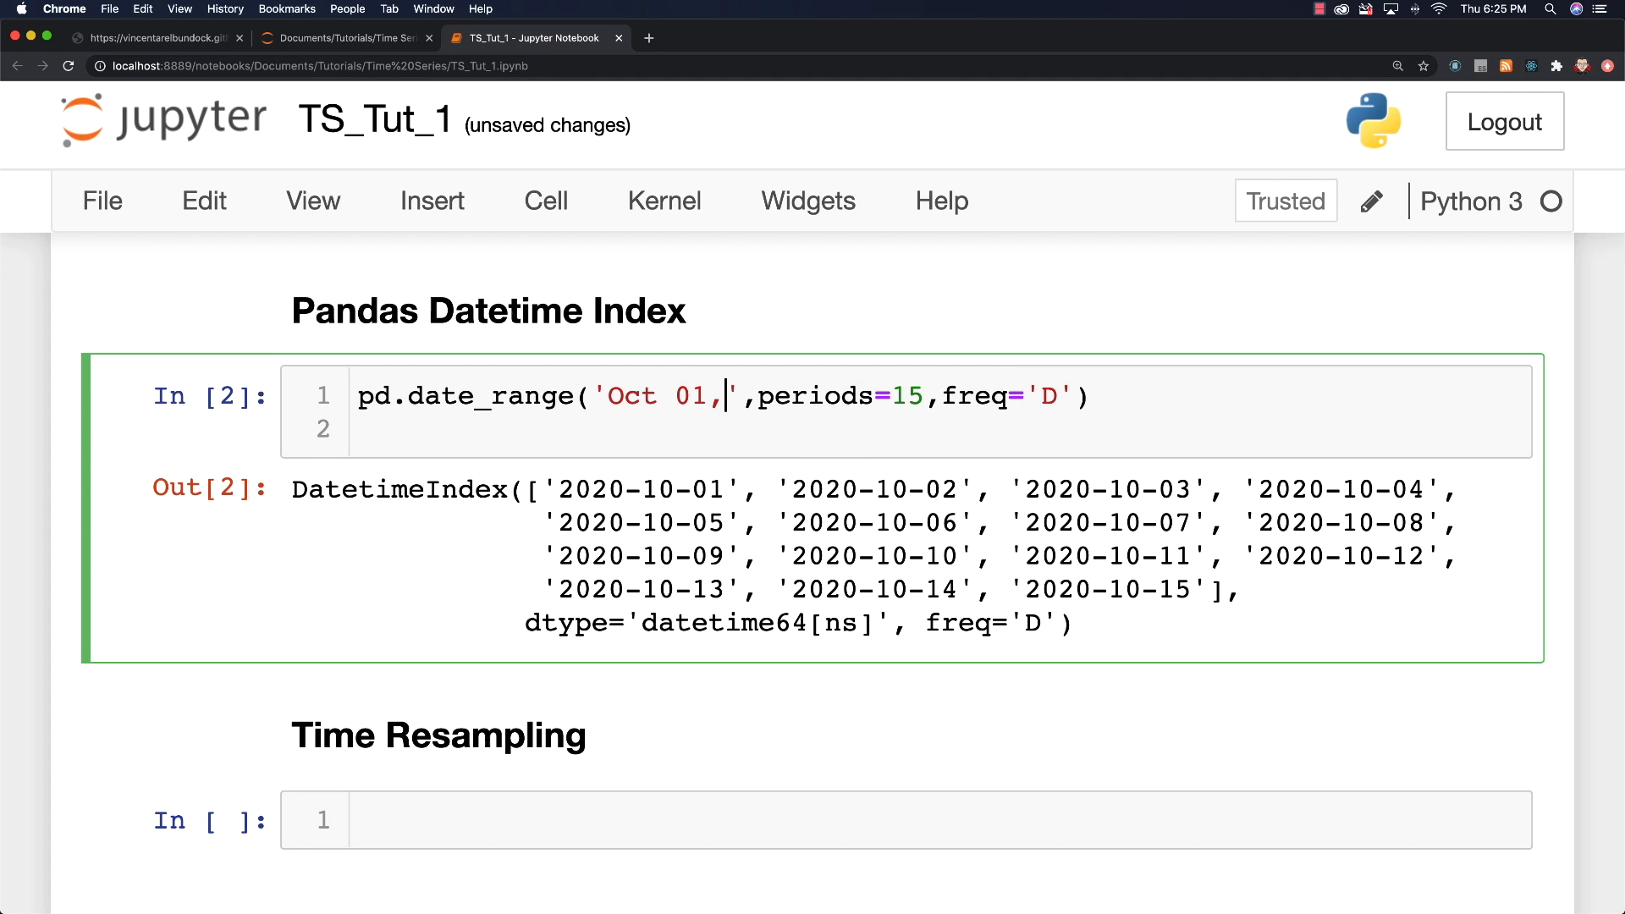
type("2020")
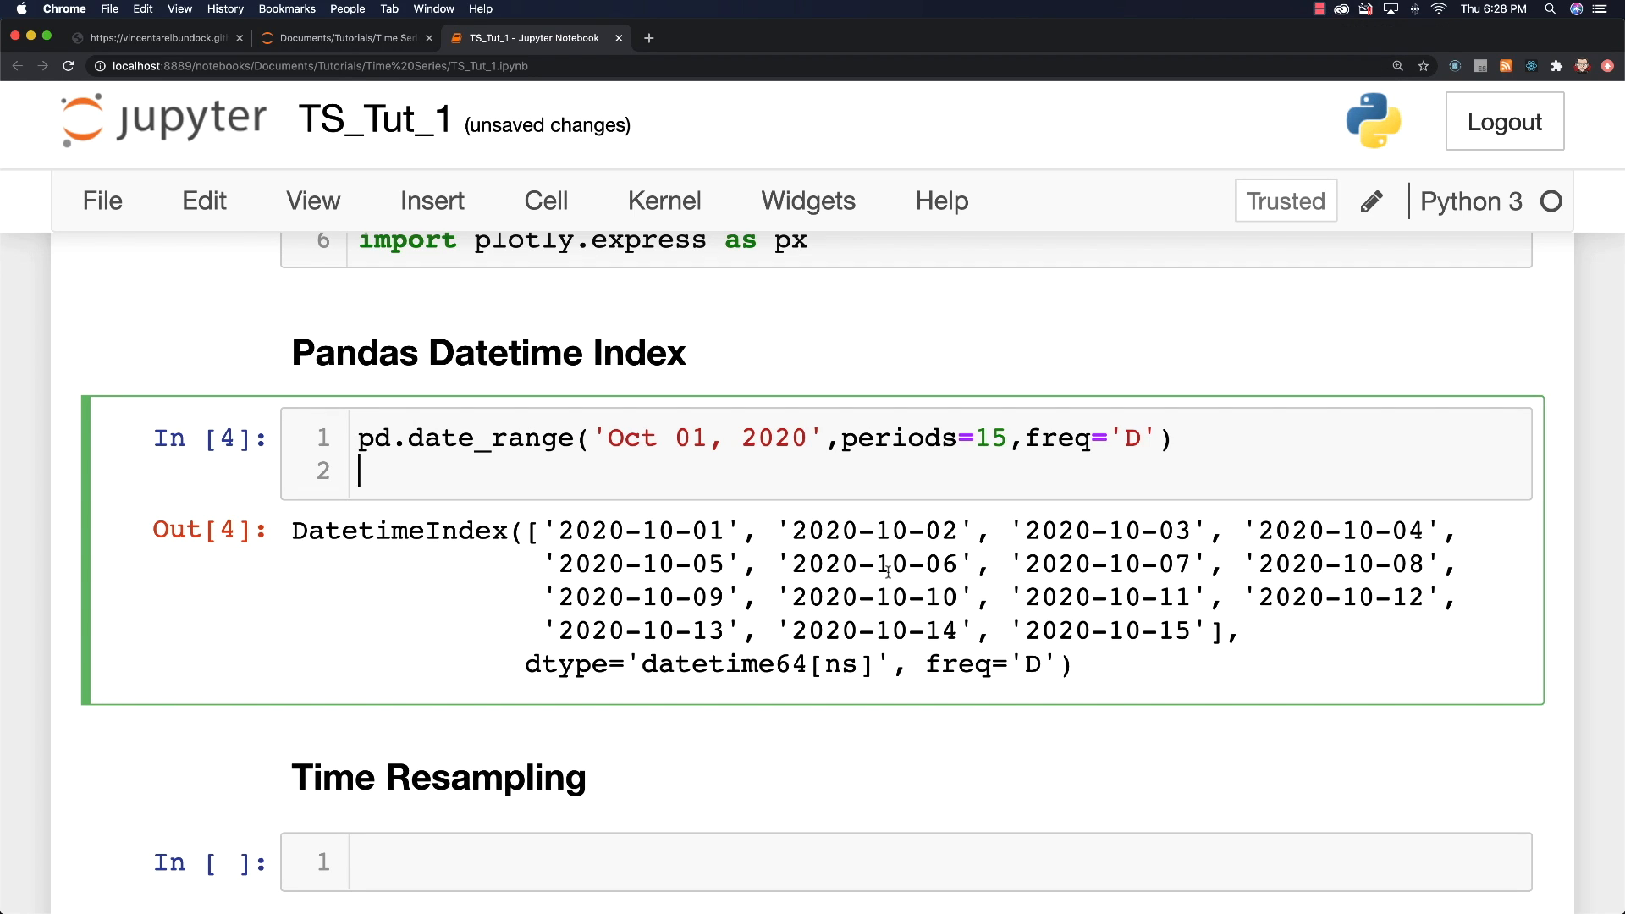
Step: Run pd.to_datetime(['10/01/2020', '10/02/2020']) on a second line
type("pd.")
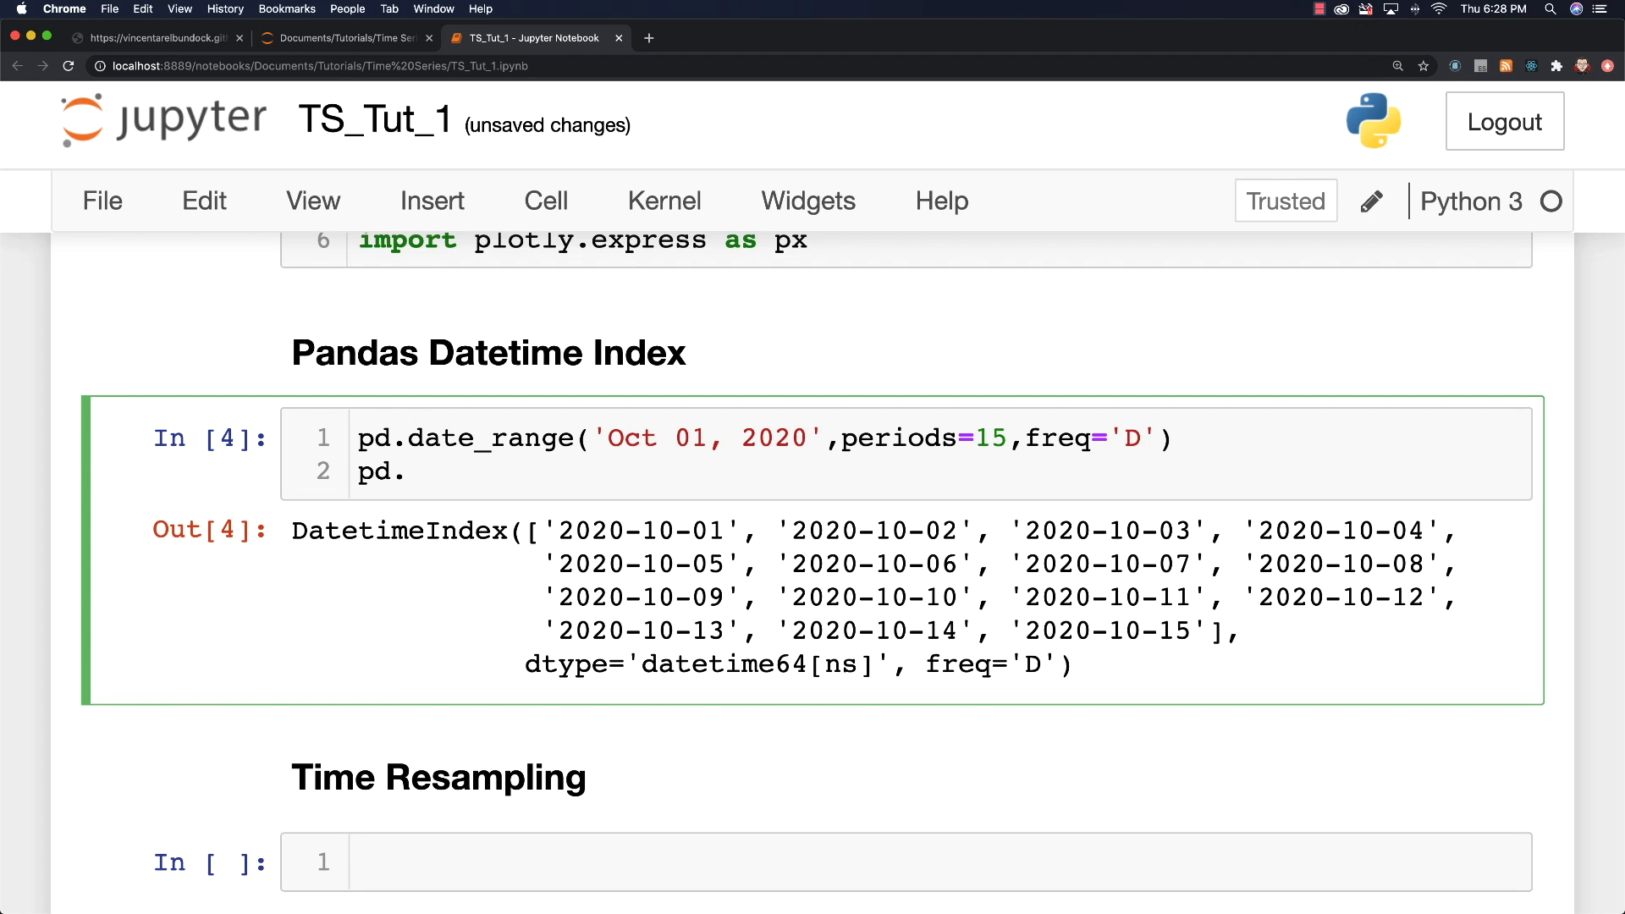
left_click(415, 473)
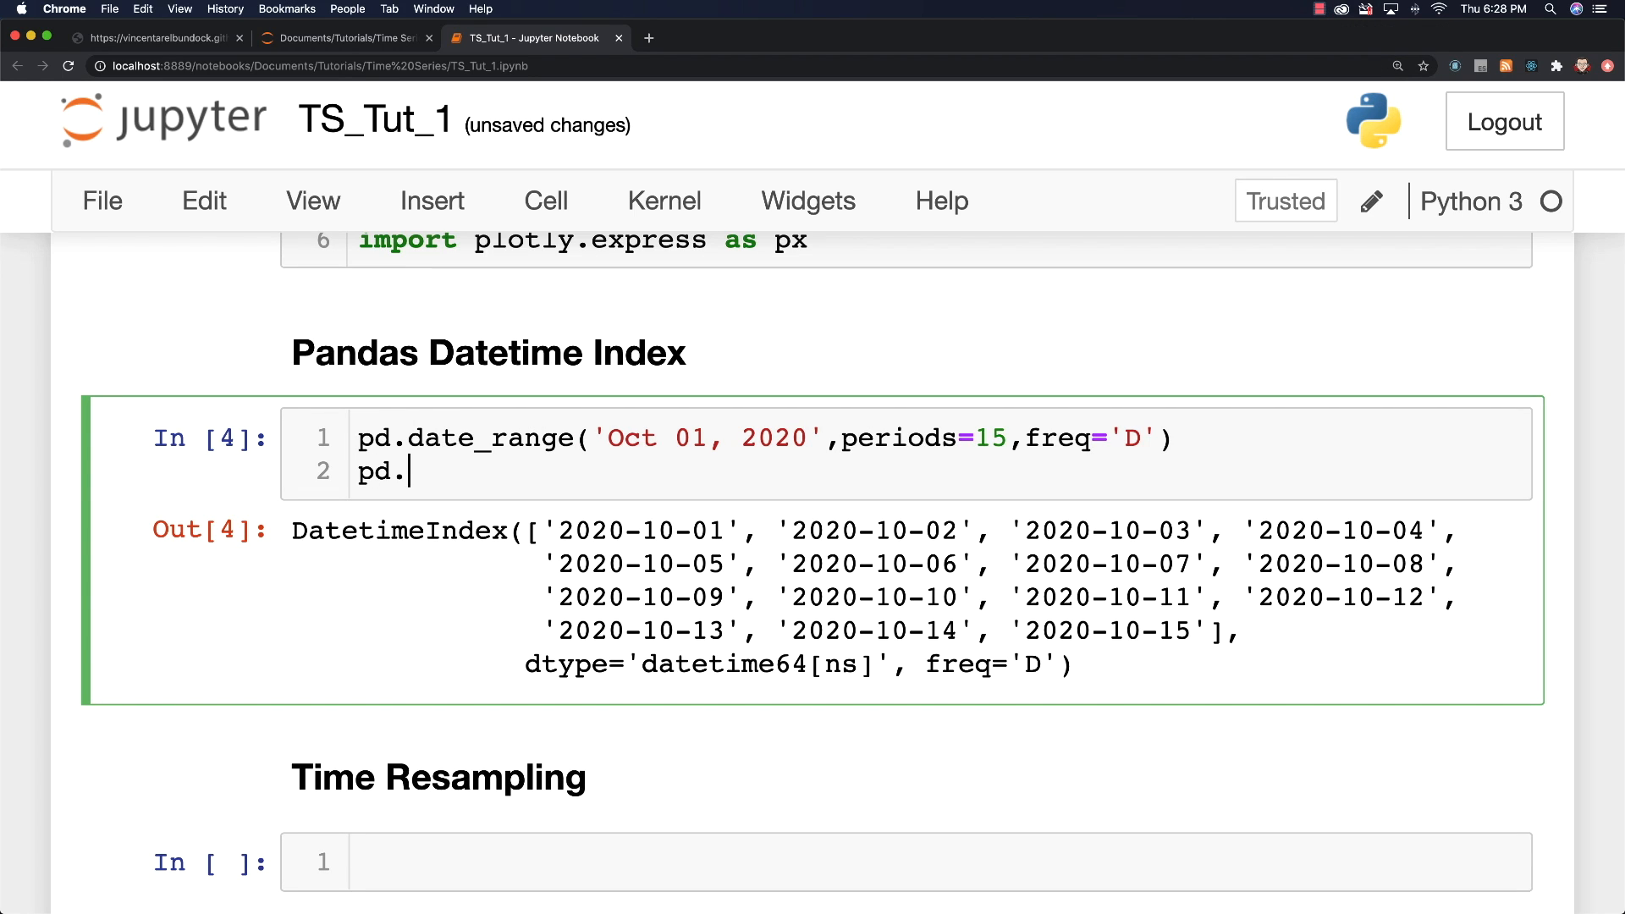
type("to_")
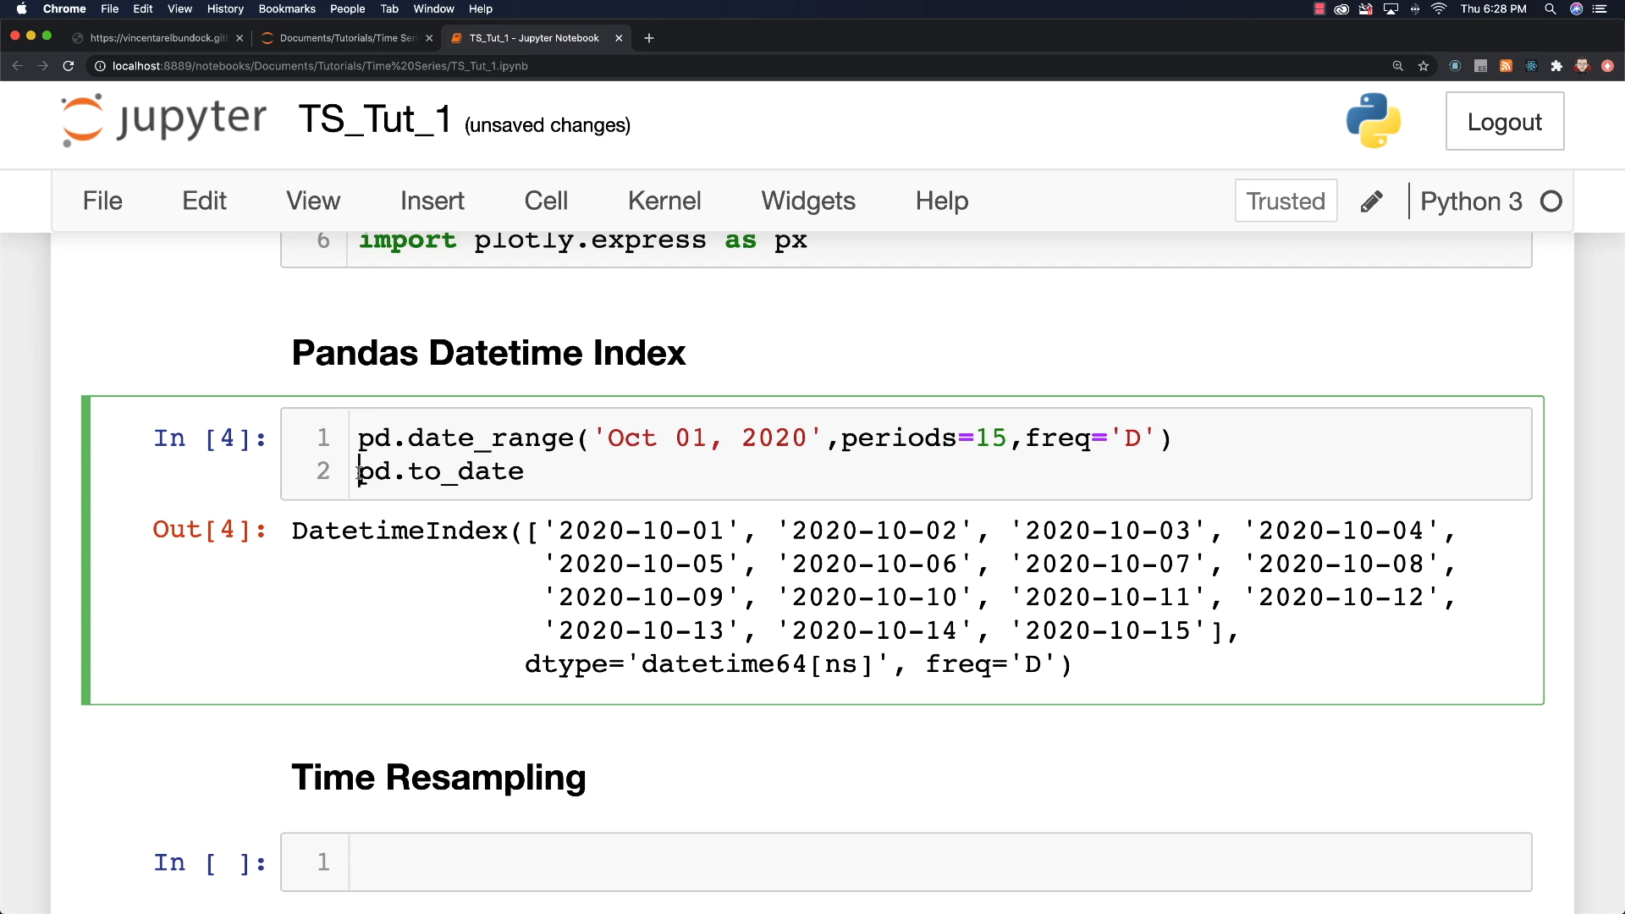
type("dates =")
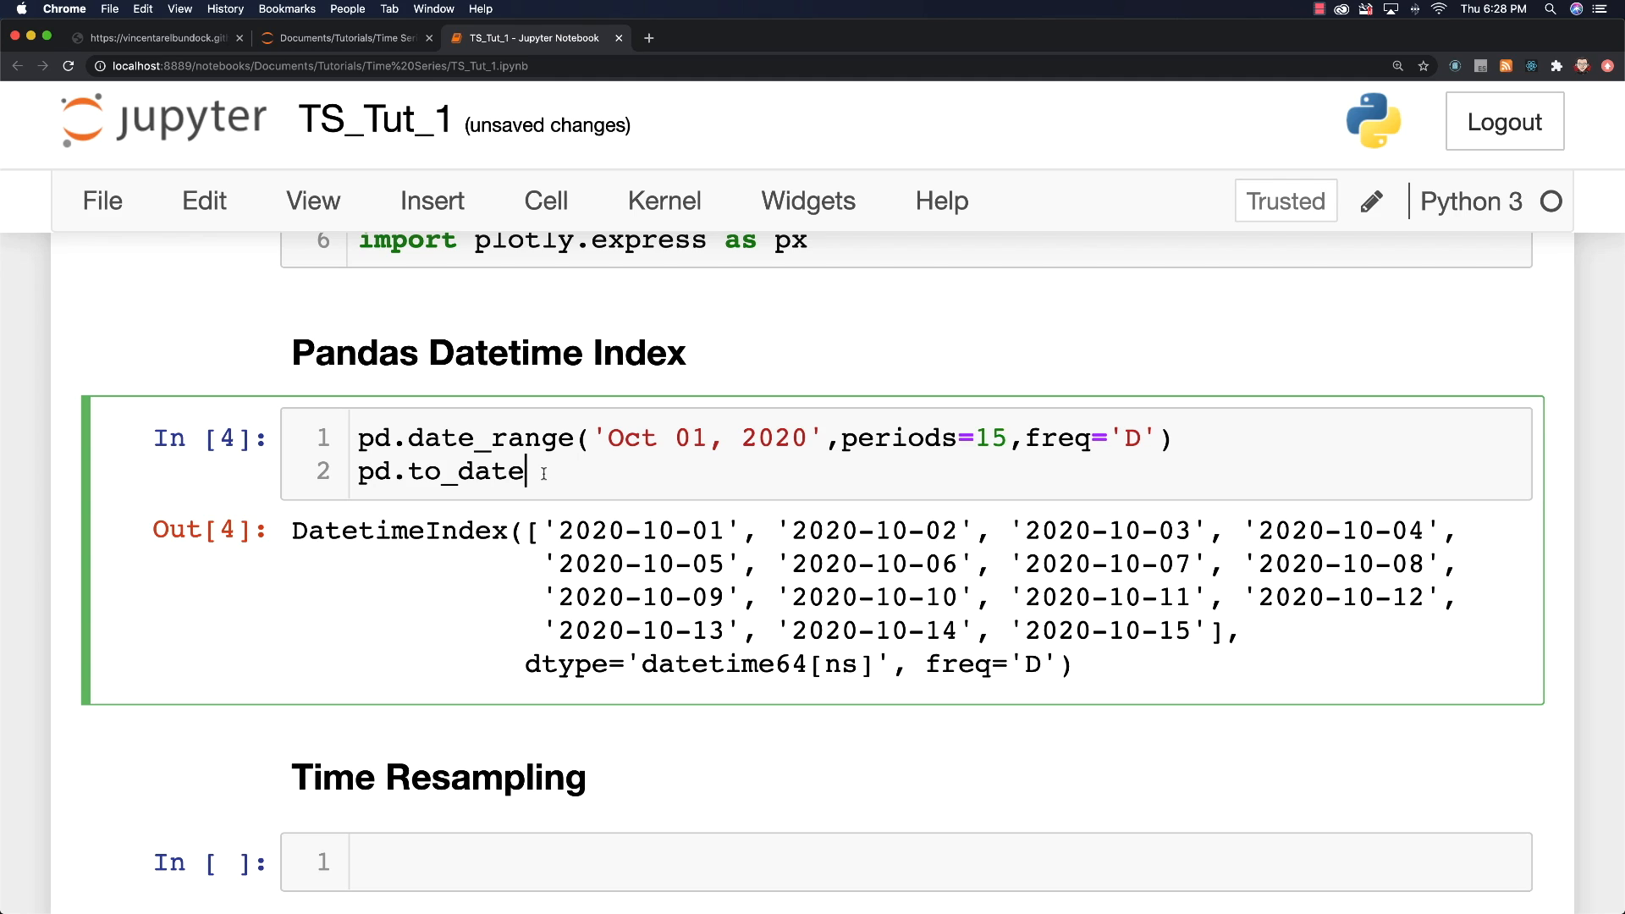
type("([])")
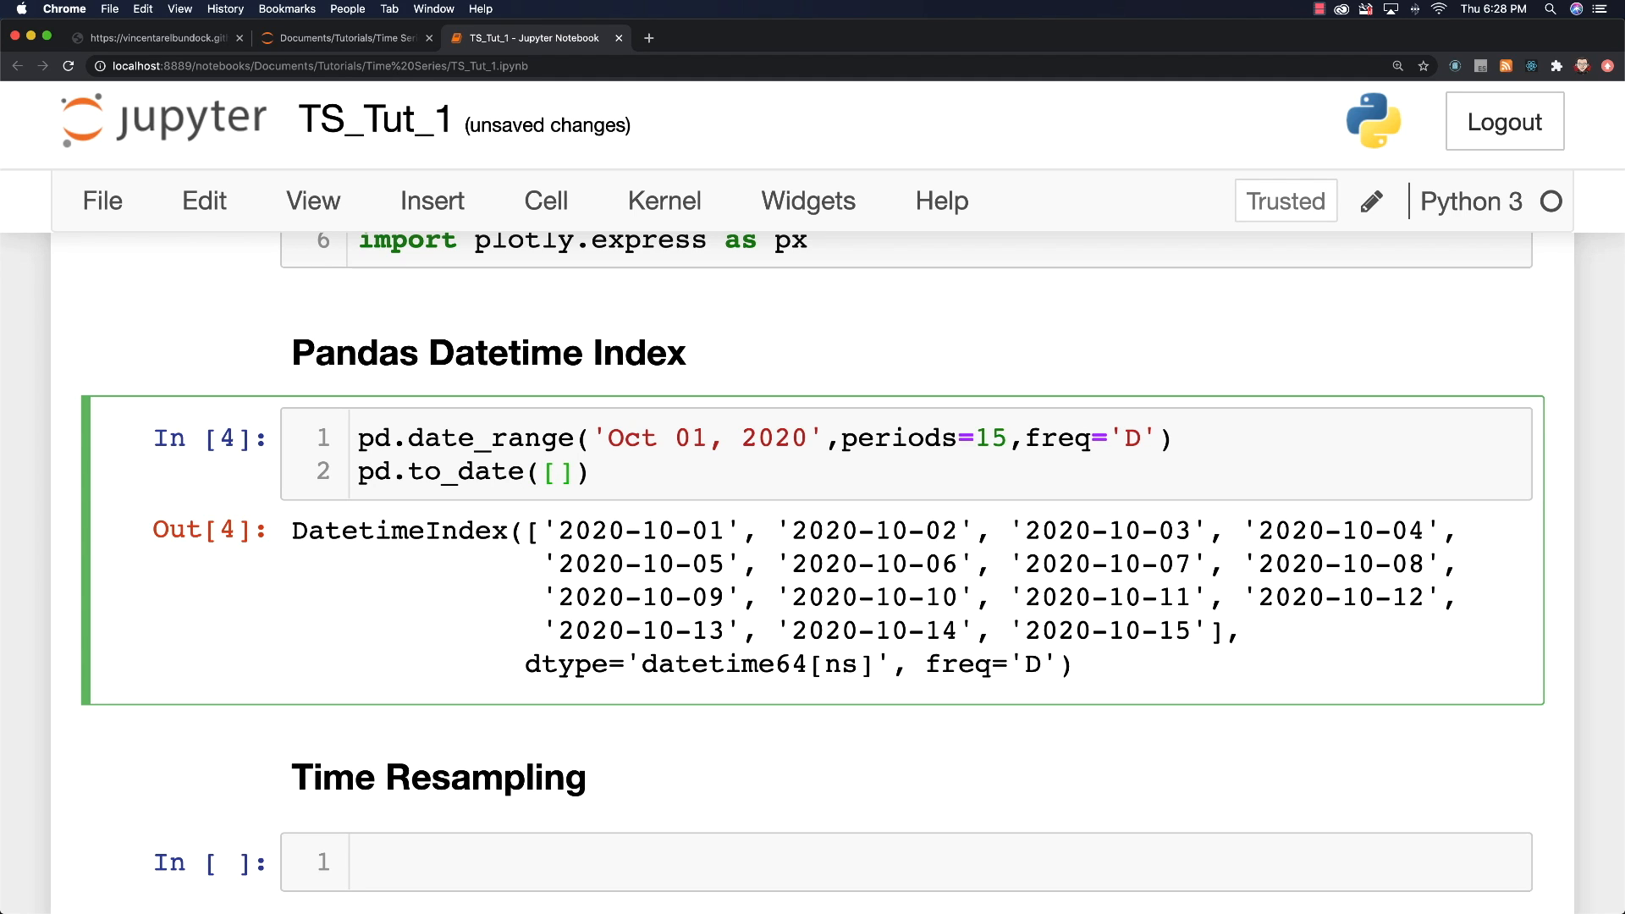
type("'10")
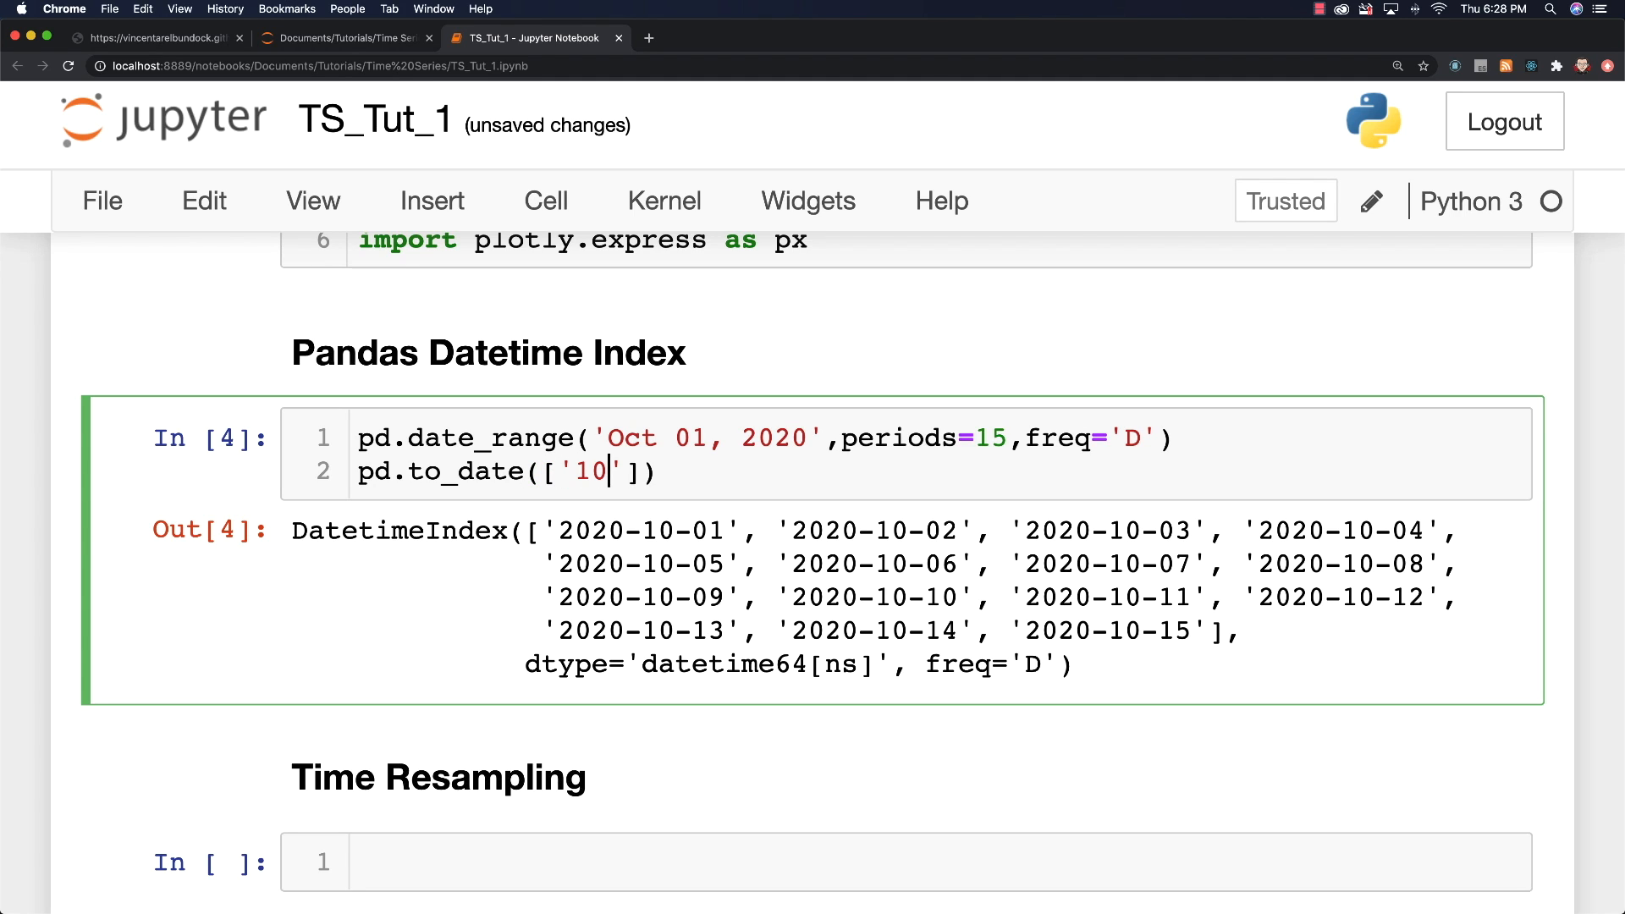
type("/01/2")
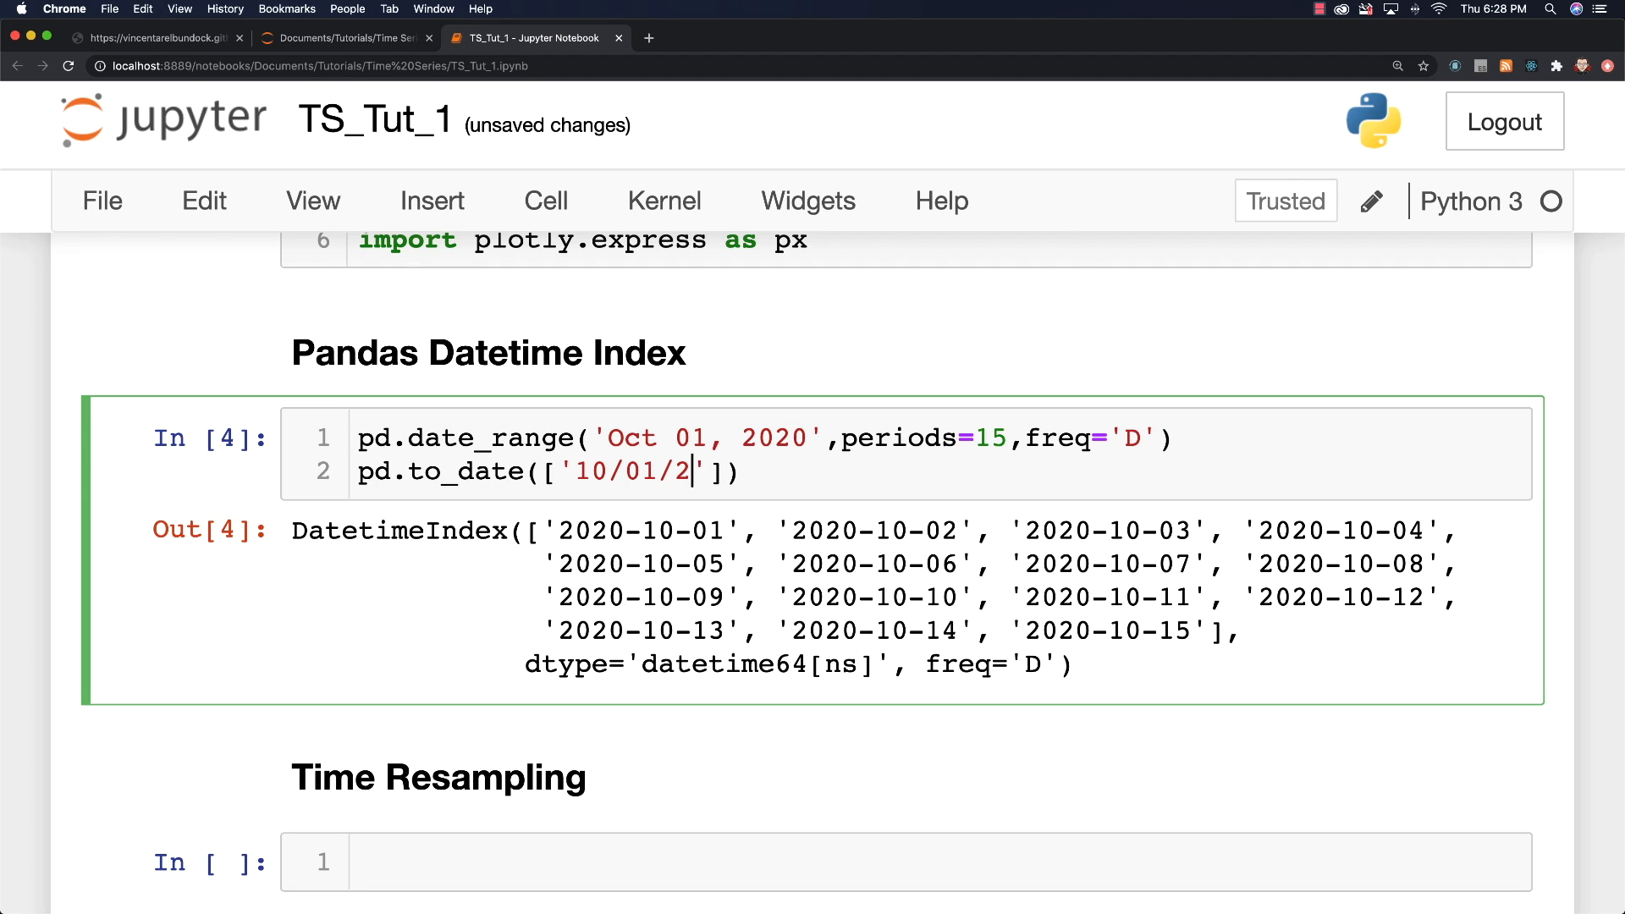
type("020', ''")
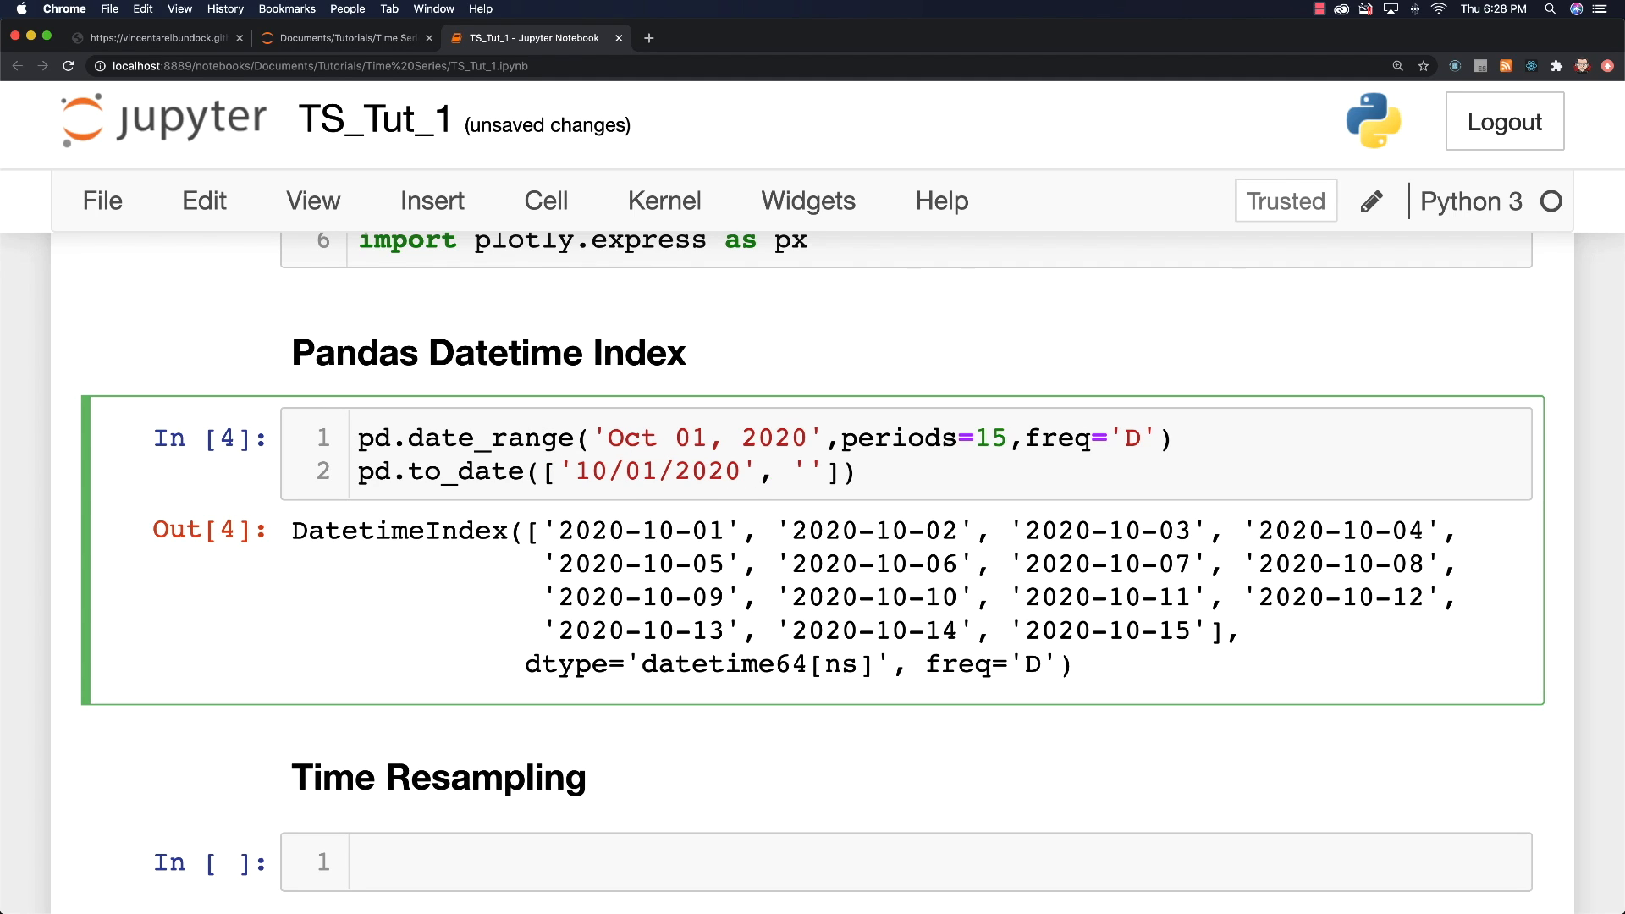
type("10/02/20202")
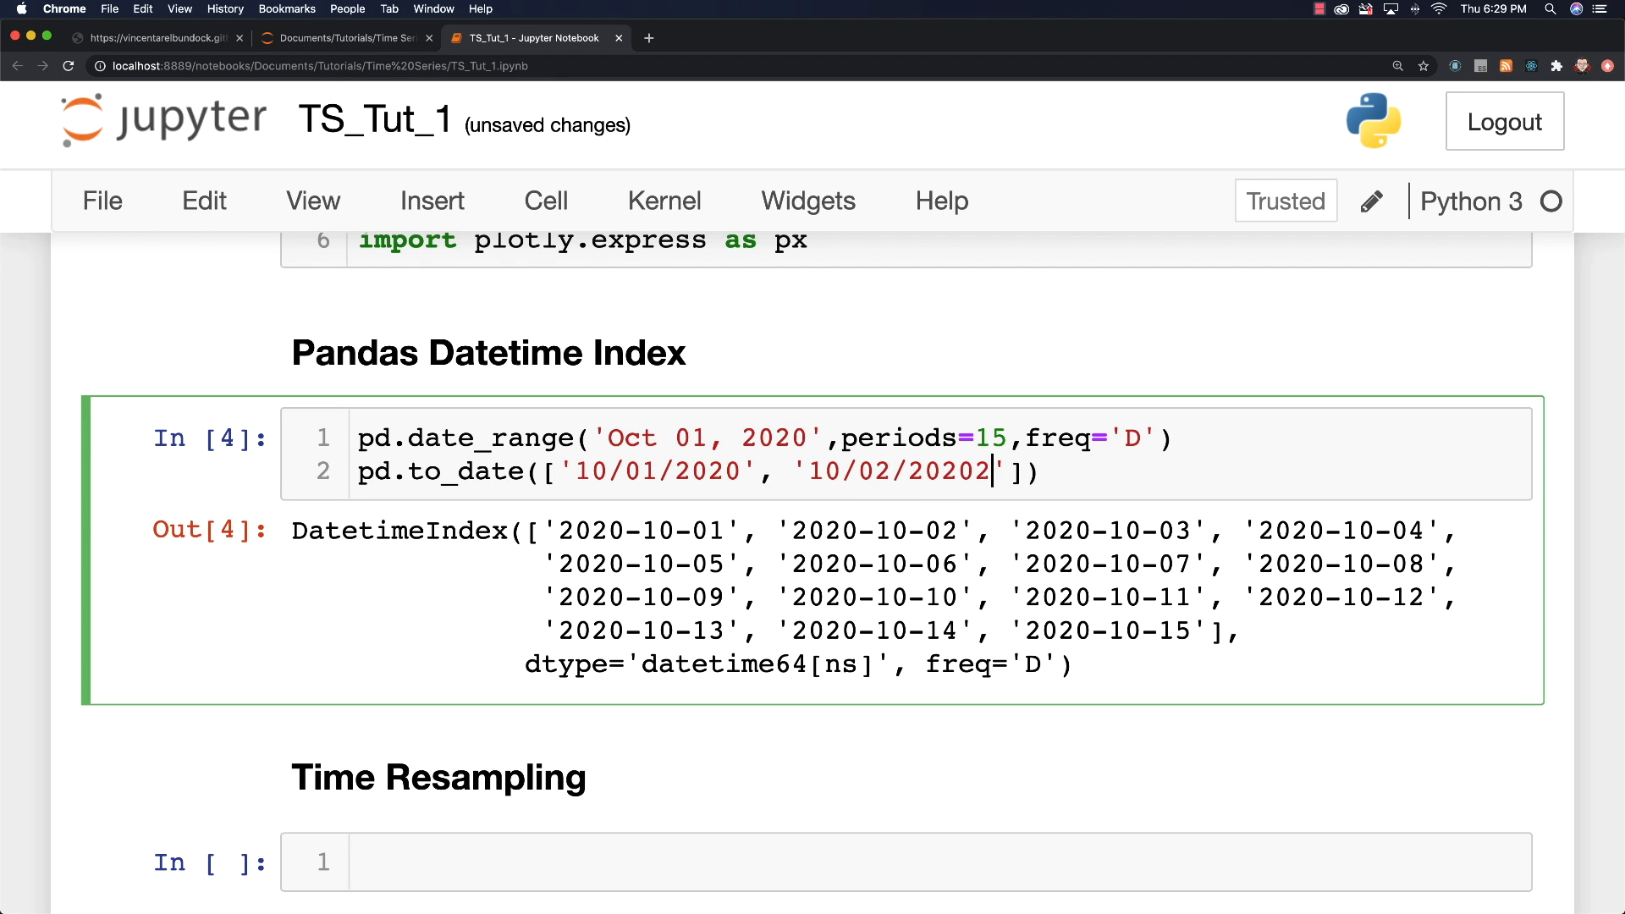
key("shift+Return")
type("etim")
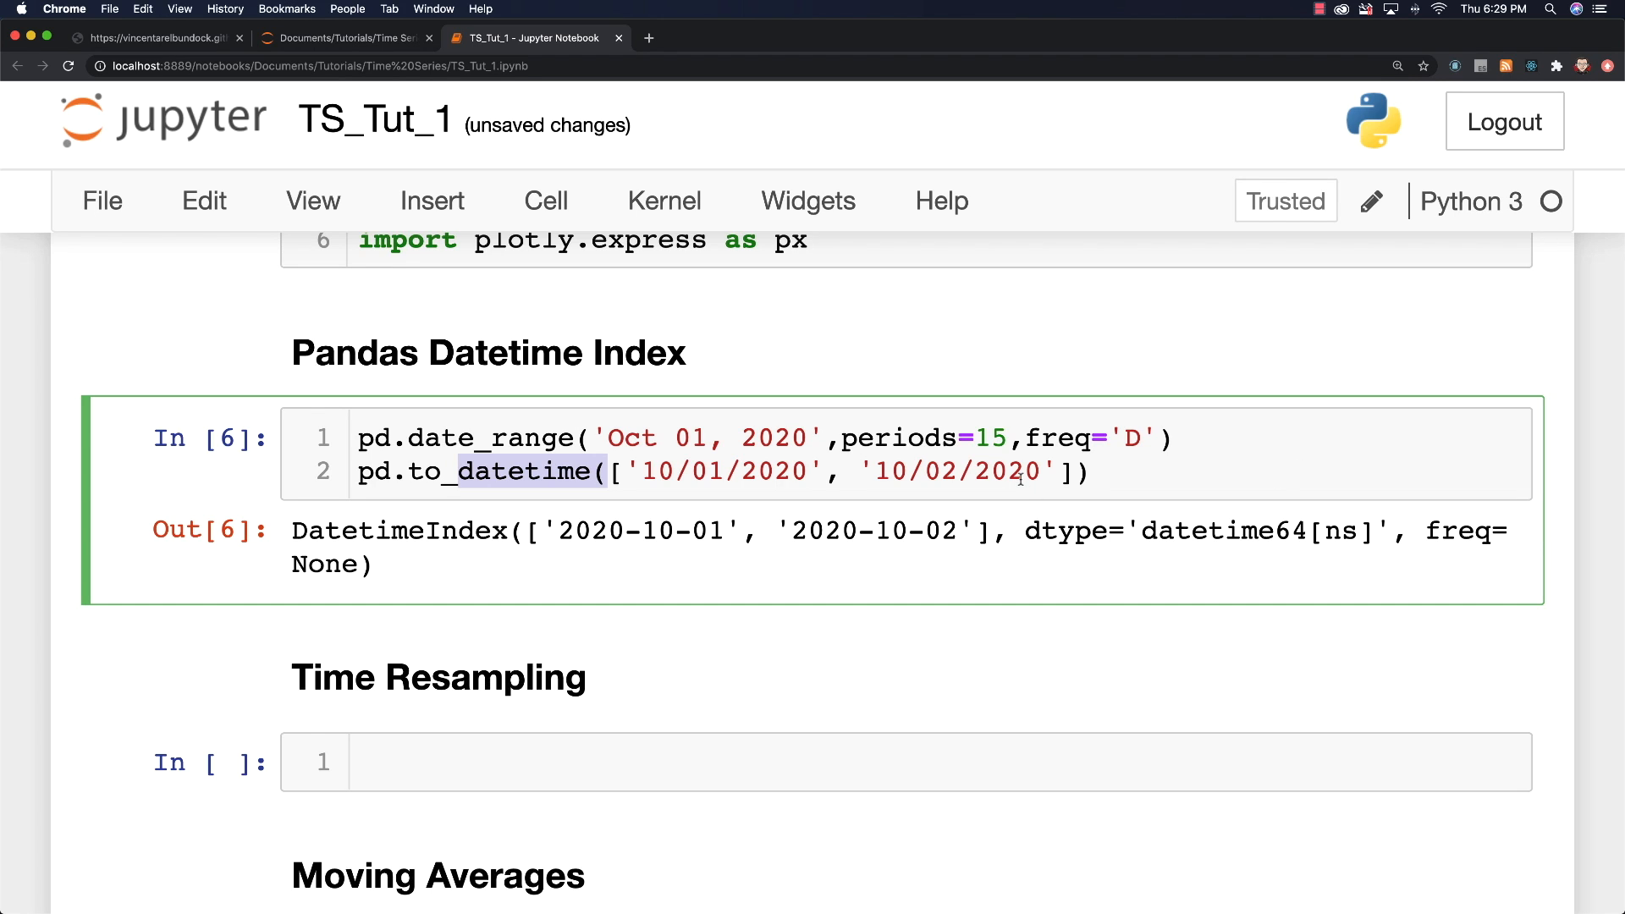
mouse_move(959, 514)
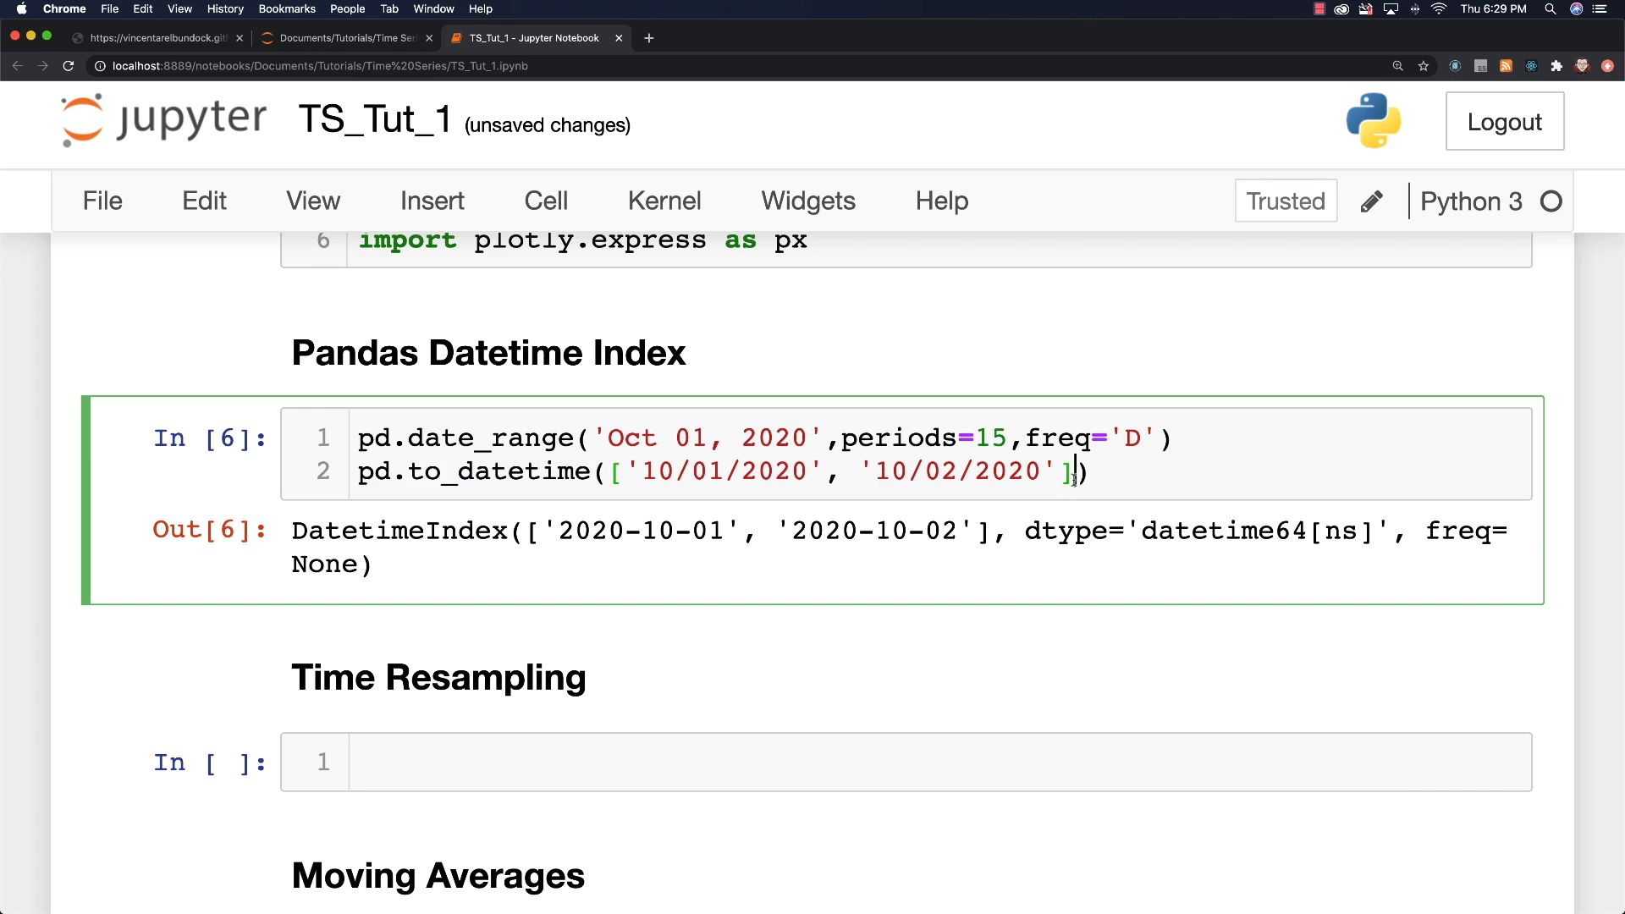
Step: Add format='%d/%m/%Y' to to_datetime, giving 2020-01-10 and 2020-02-10
type(",format='%d/%m/%Y'")
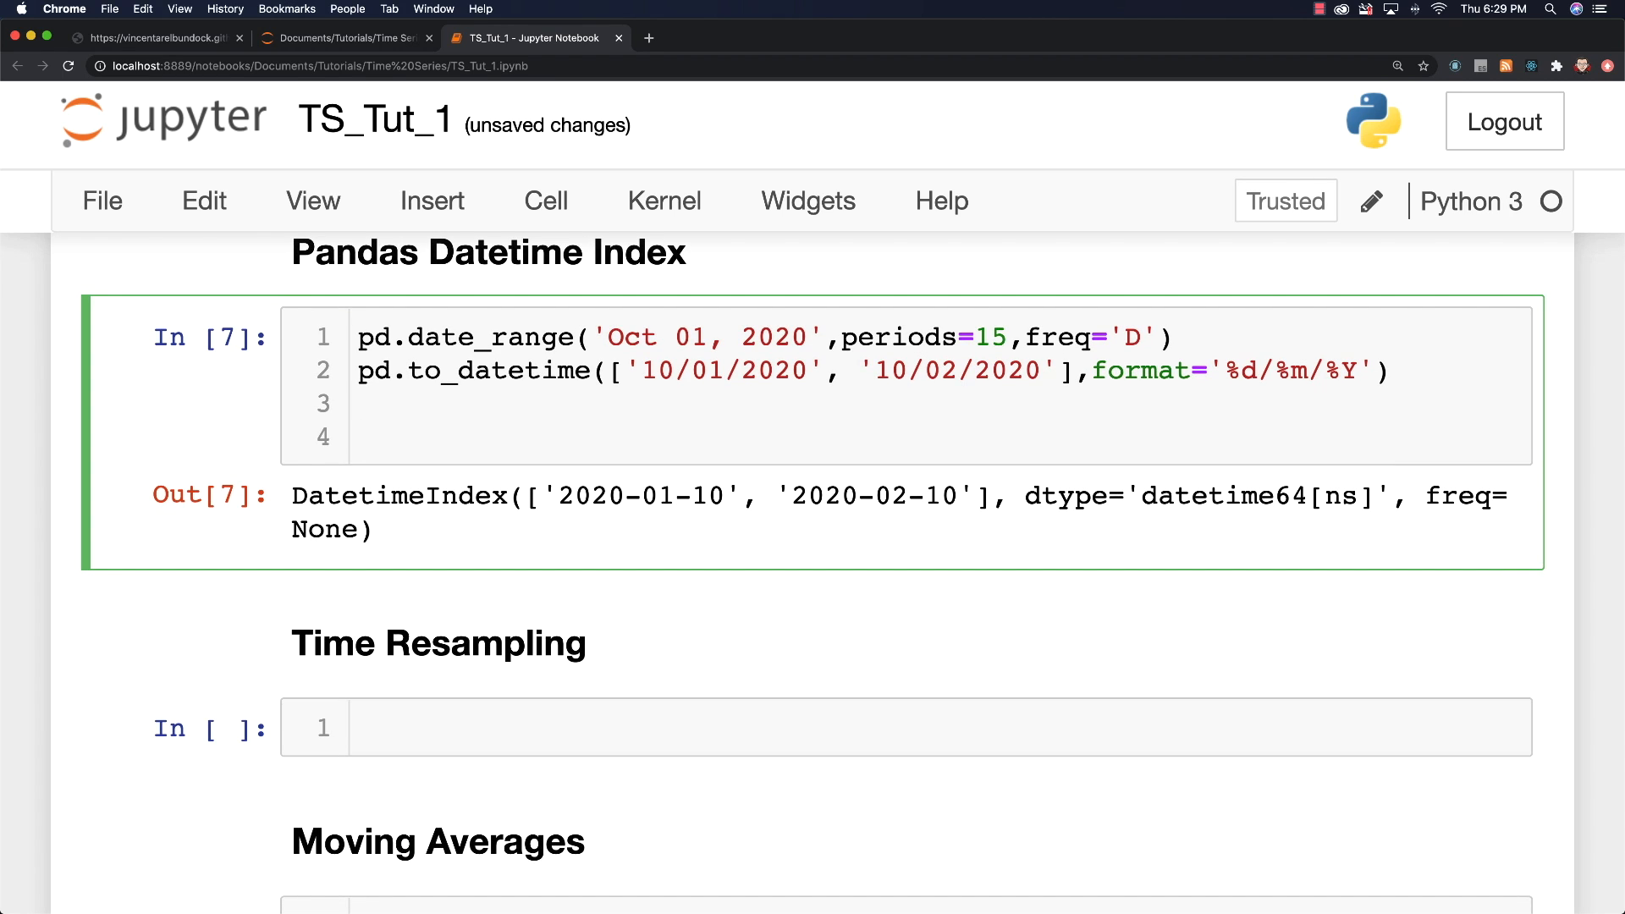
Step: Assign arr_1 = np.random.randint(10, 50, size=(3,3))
type("arr_1 =")
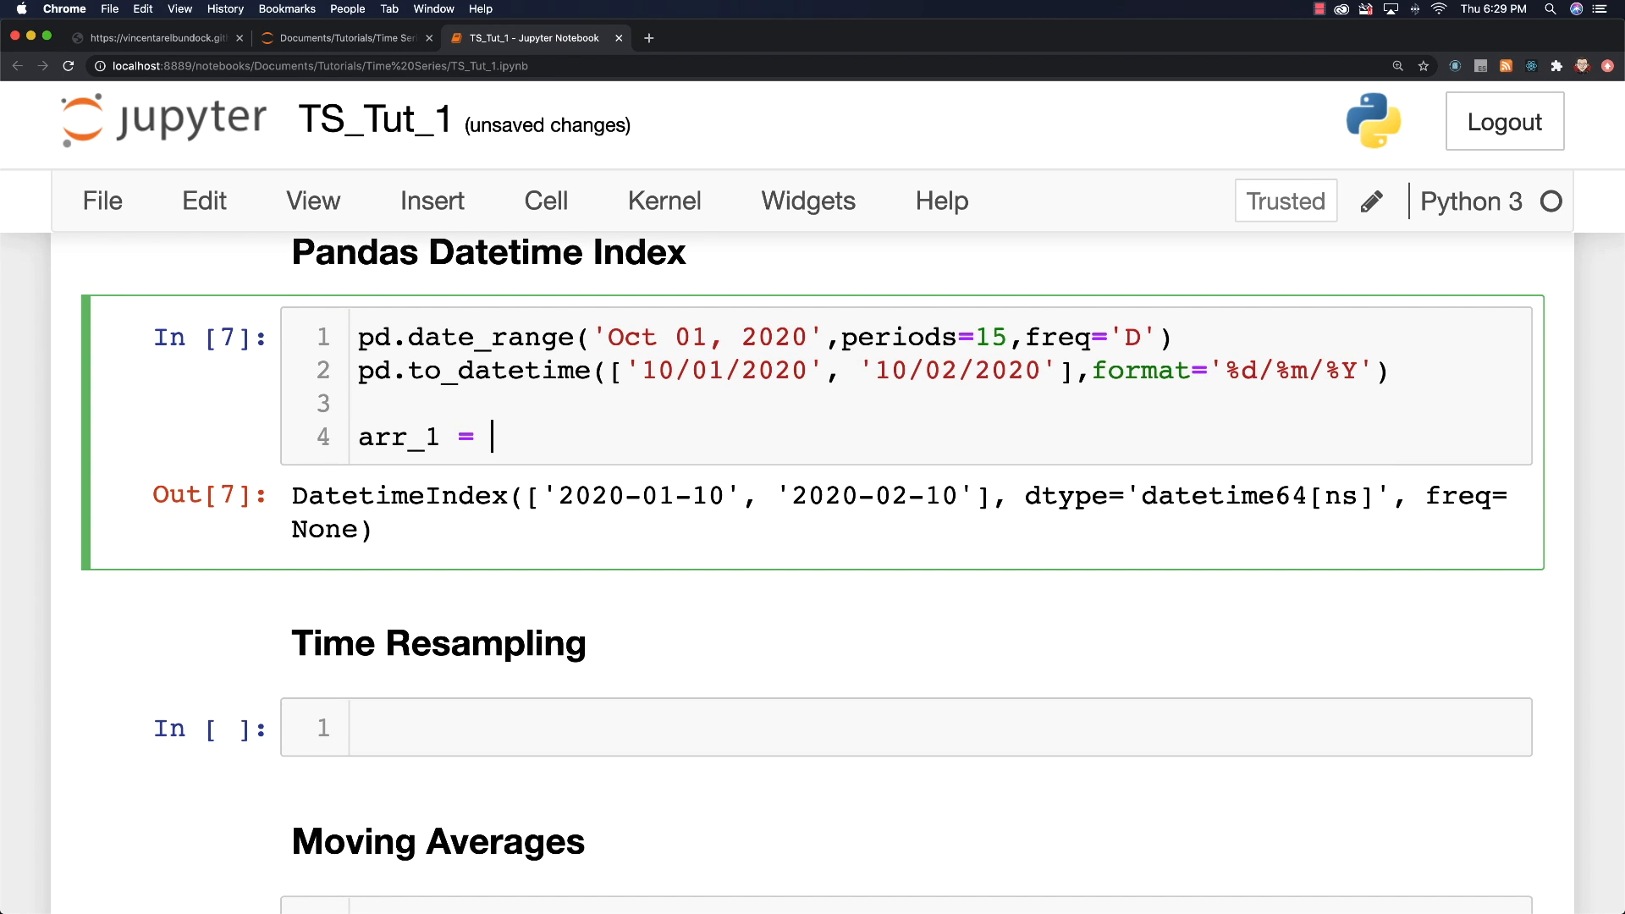
type("np")
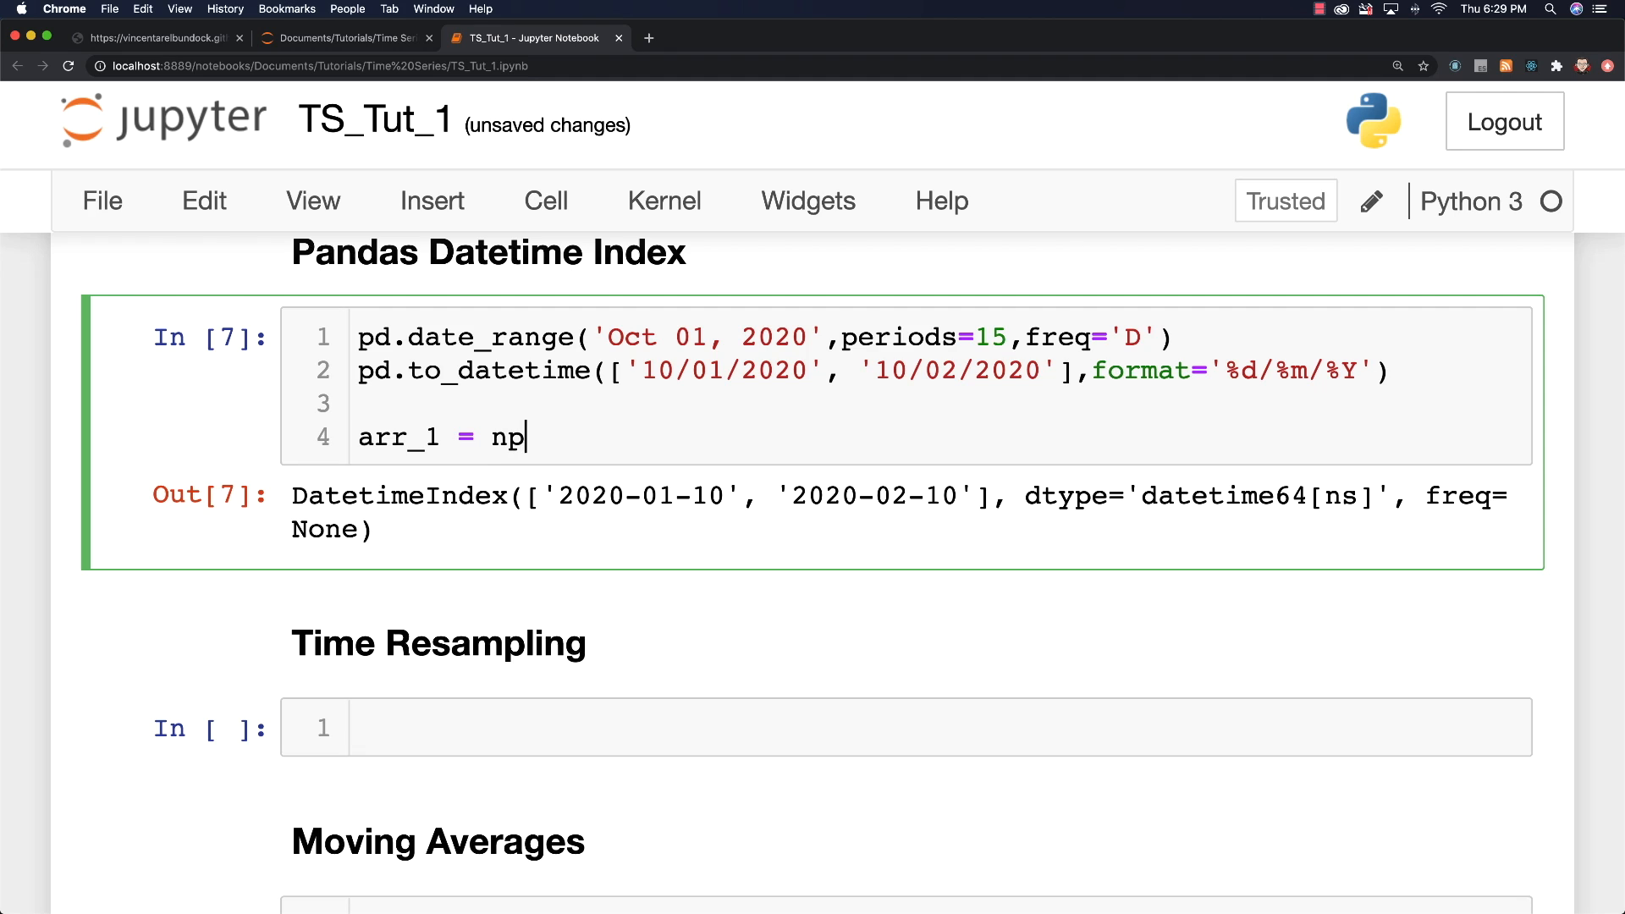
type(".random")
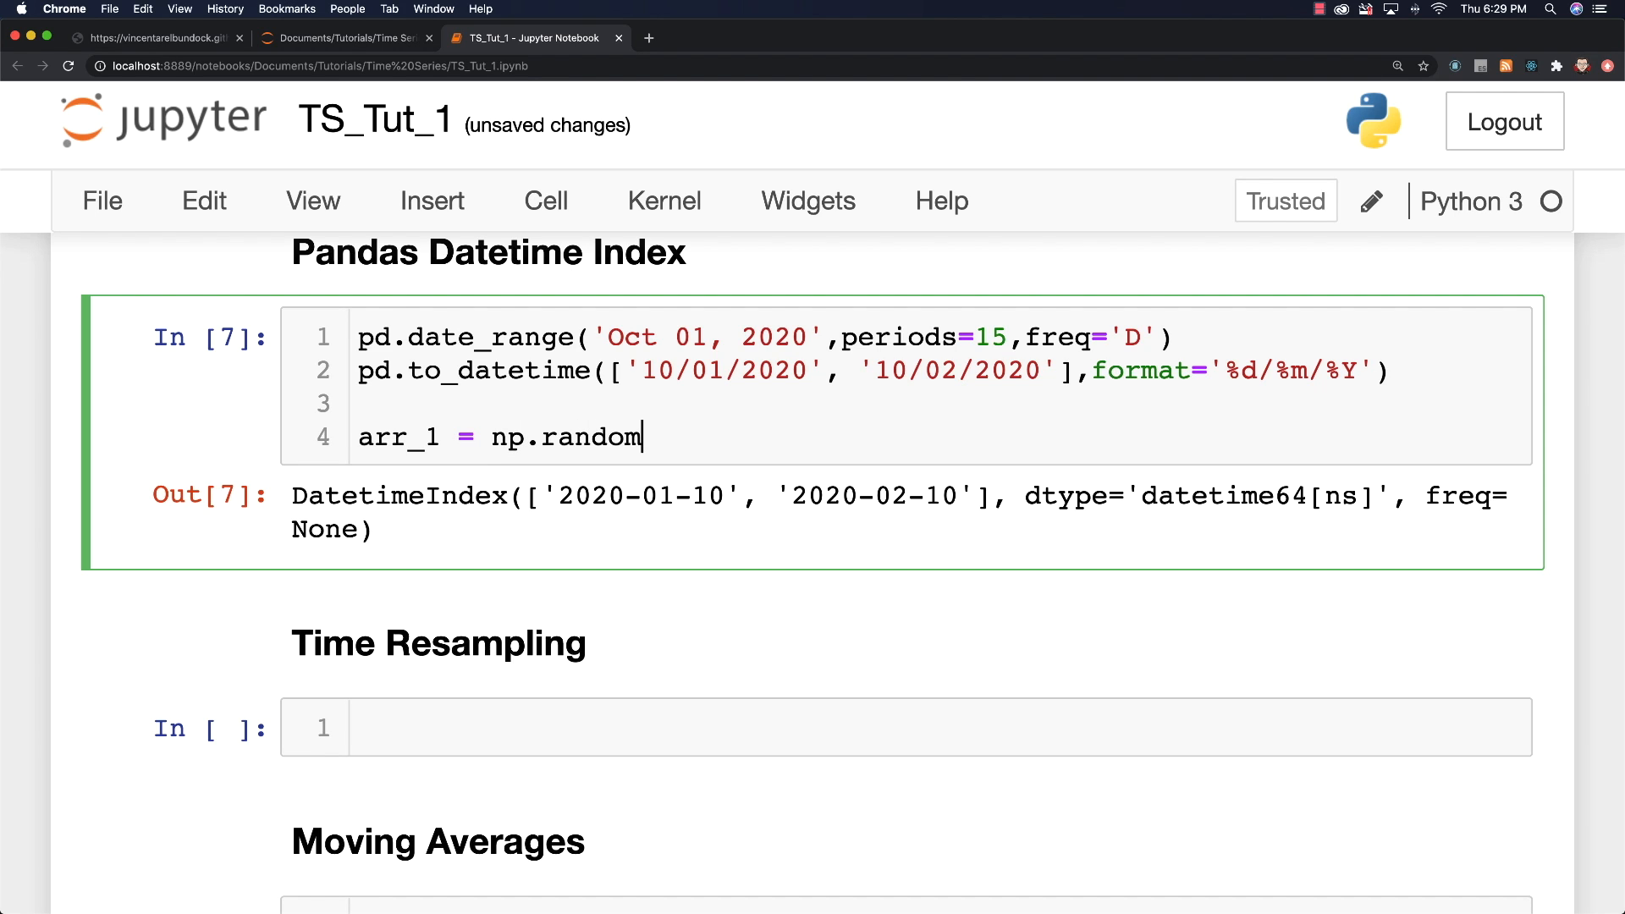
type(".randin")
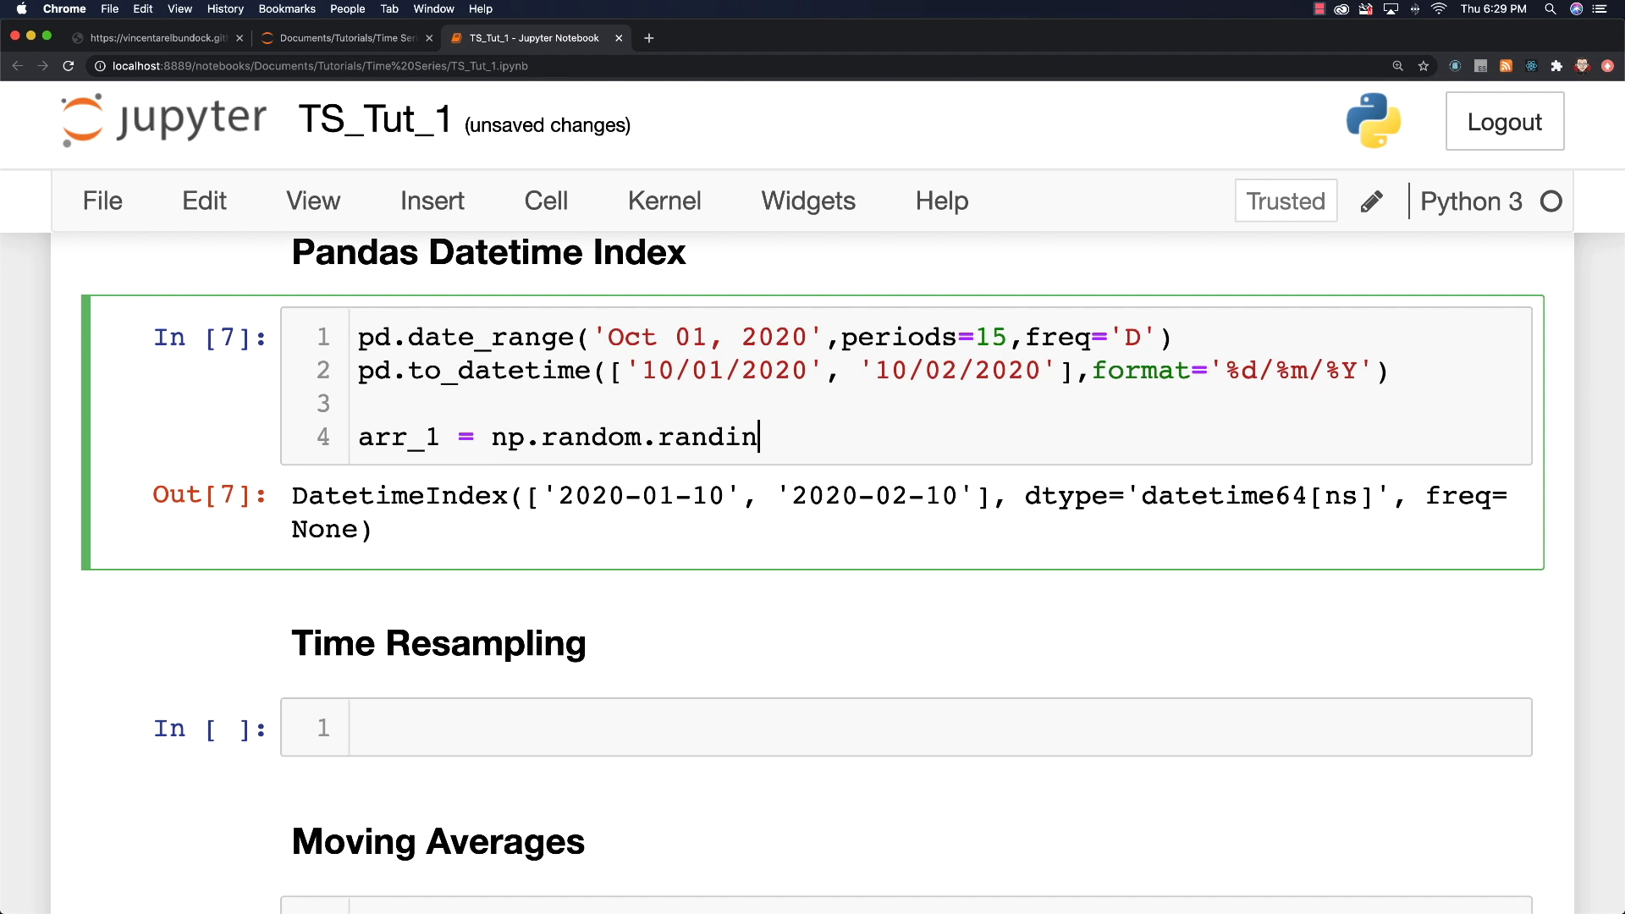
type("t()")
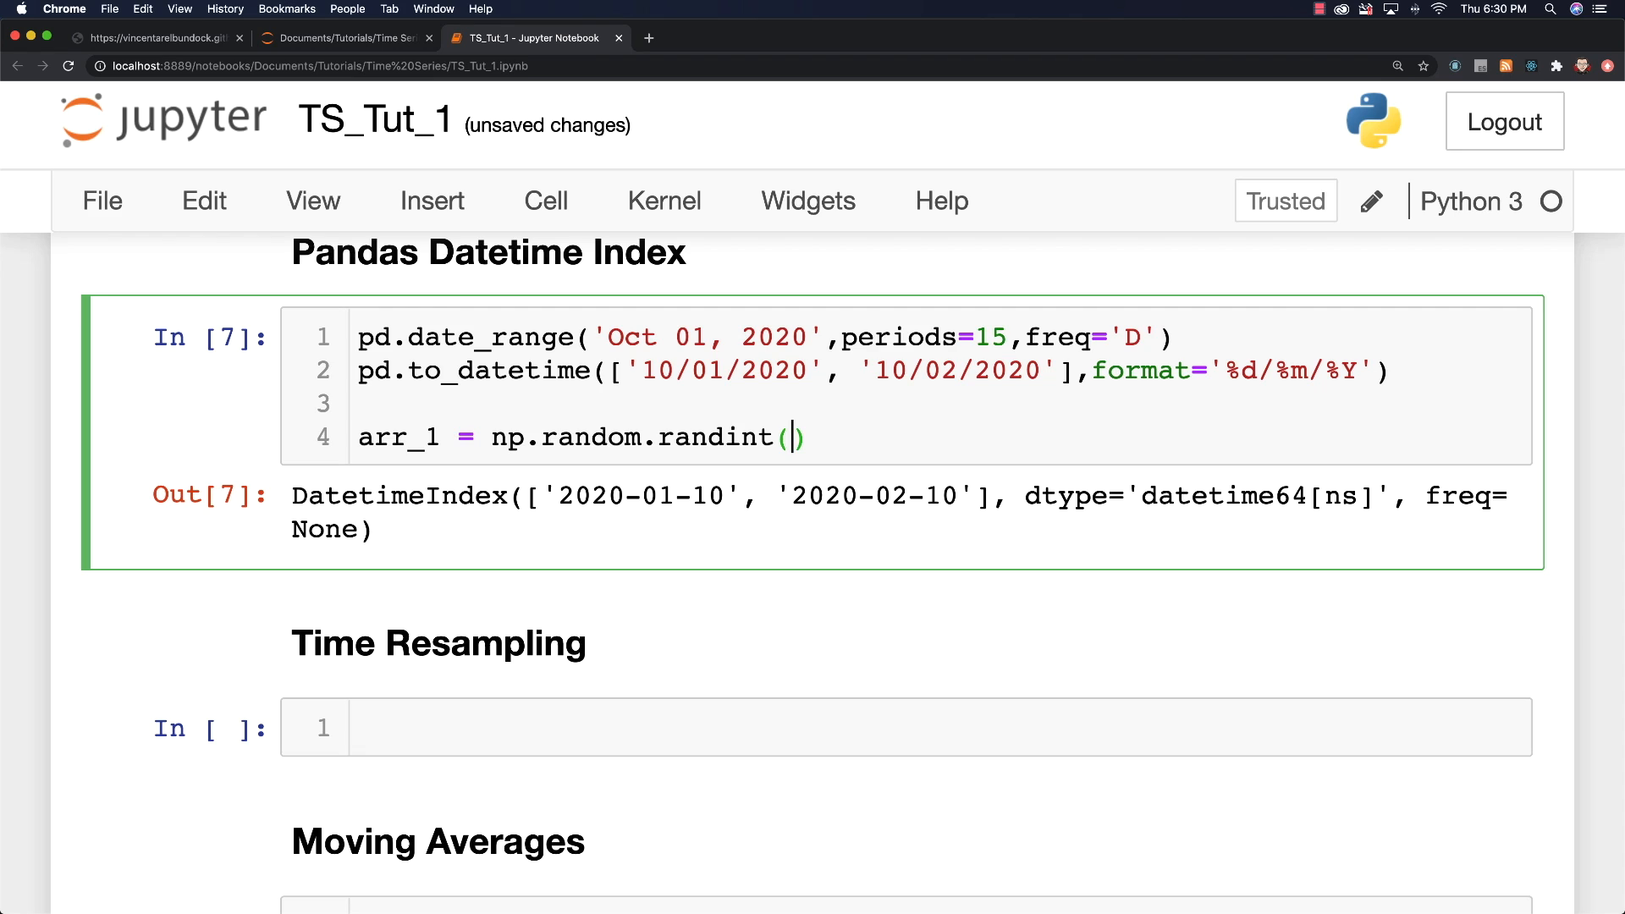
type("10")
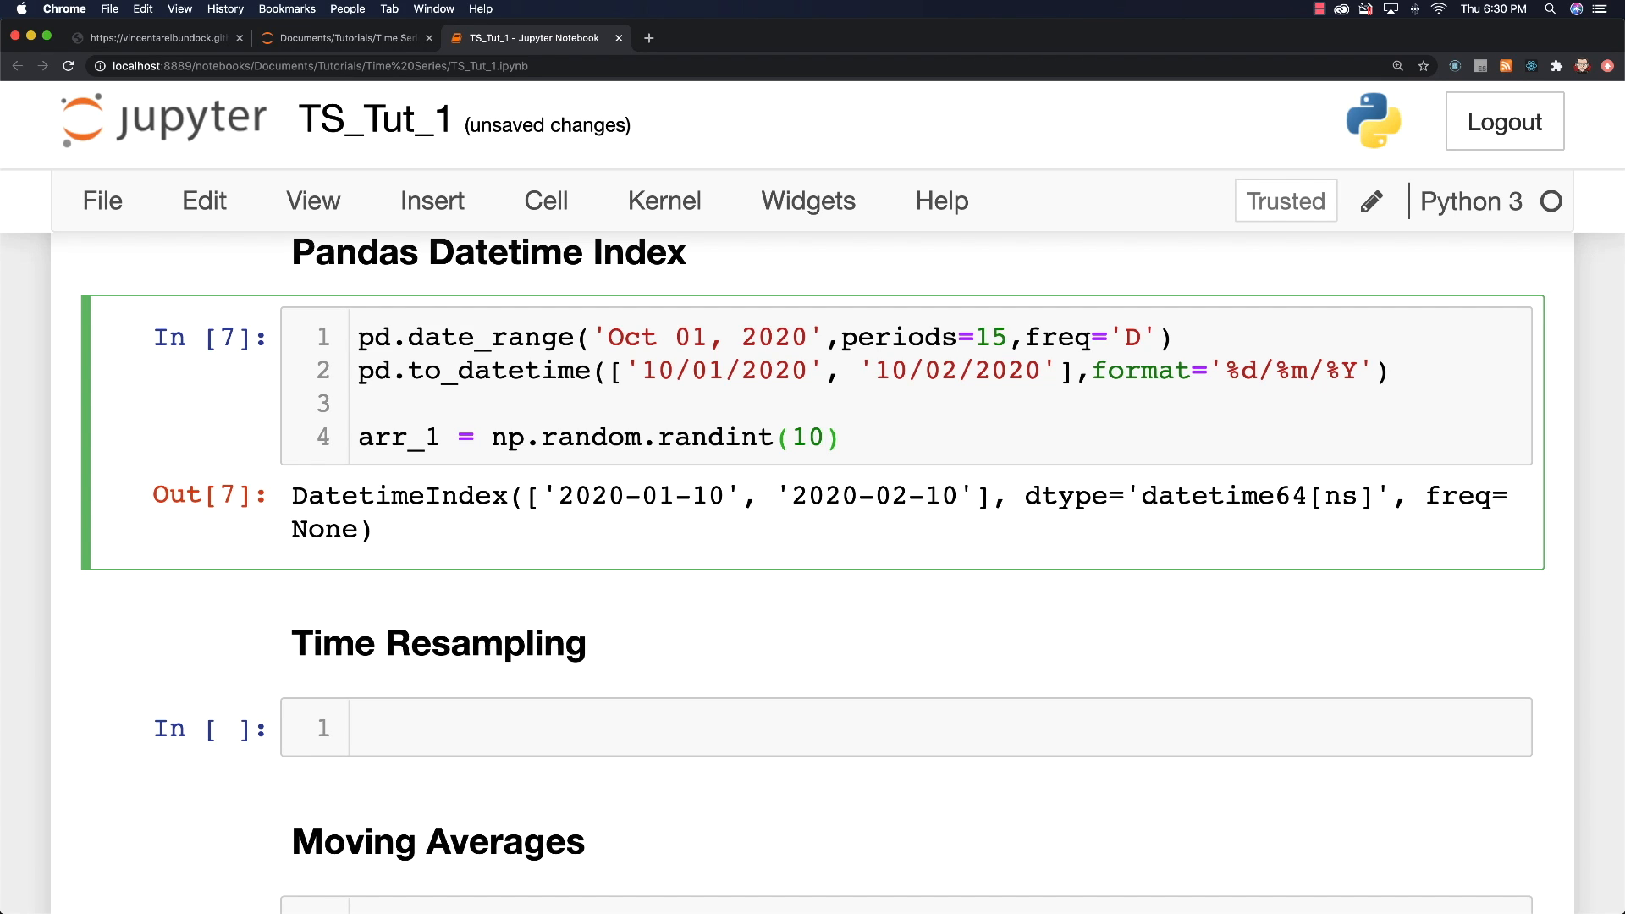
type(", 50, siz")
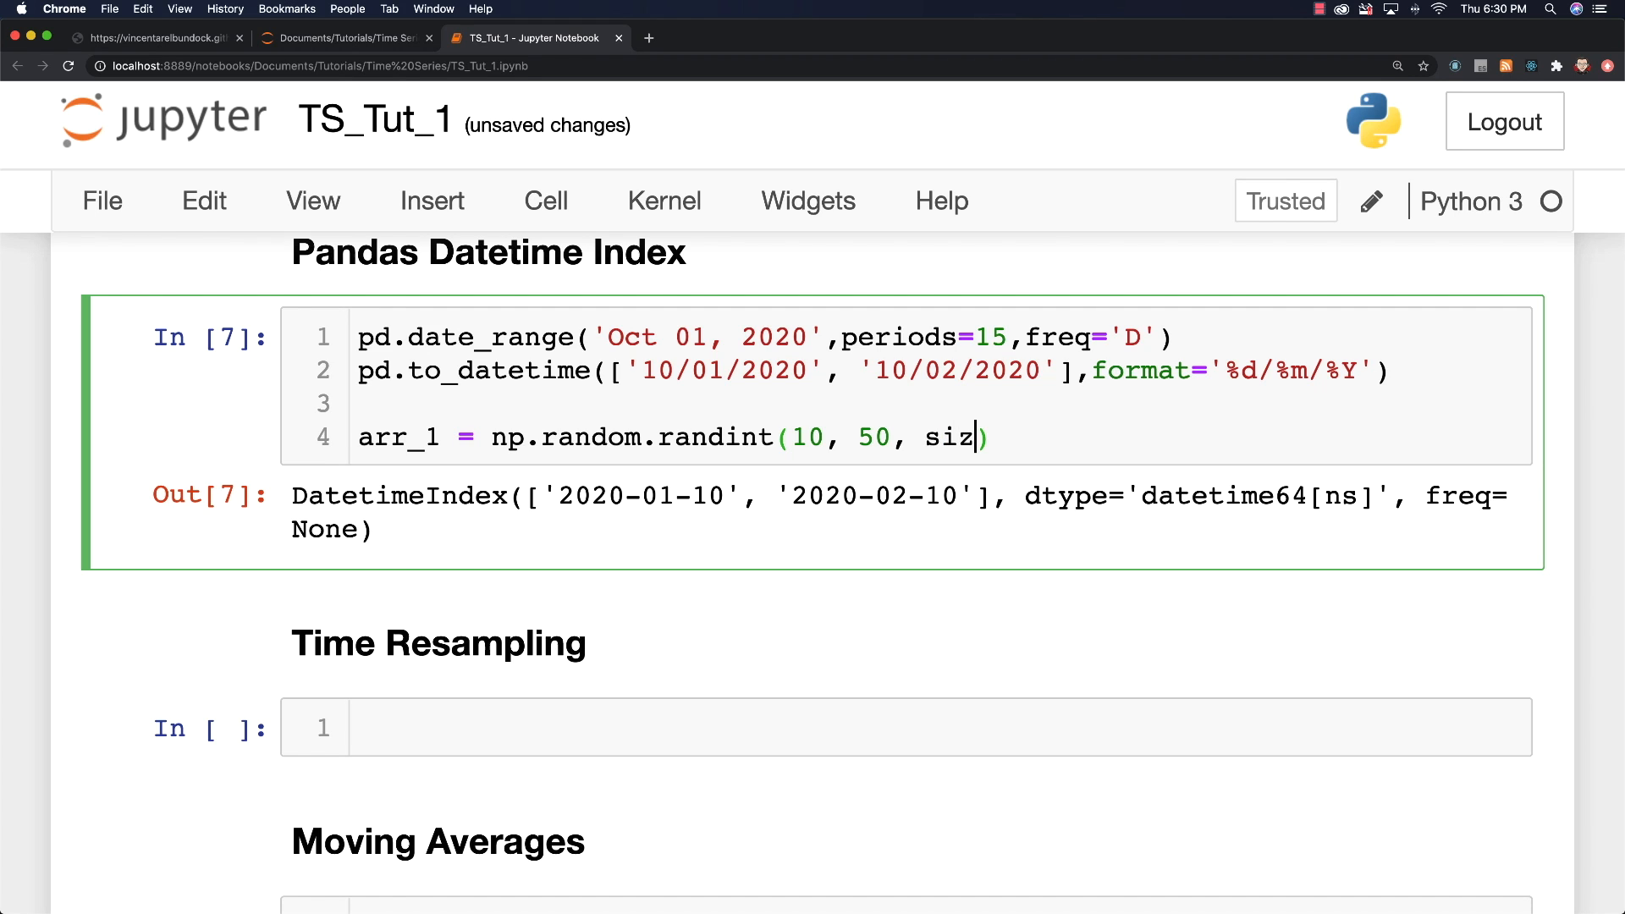
type("e=(")
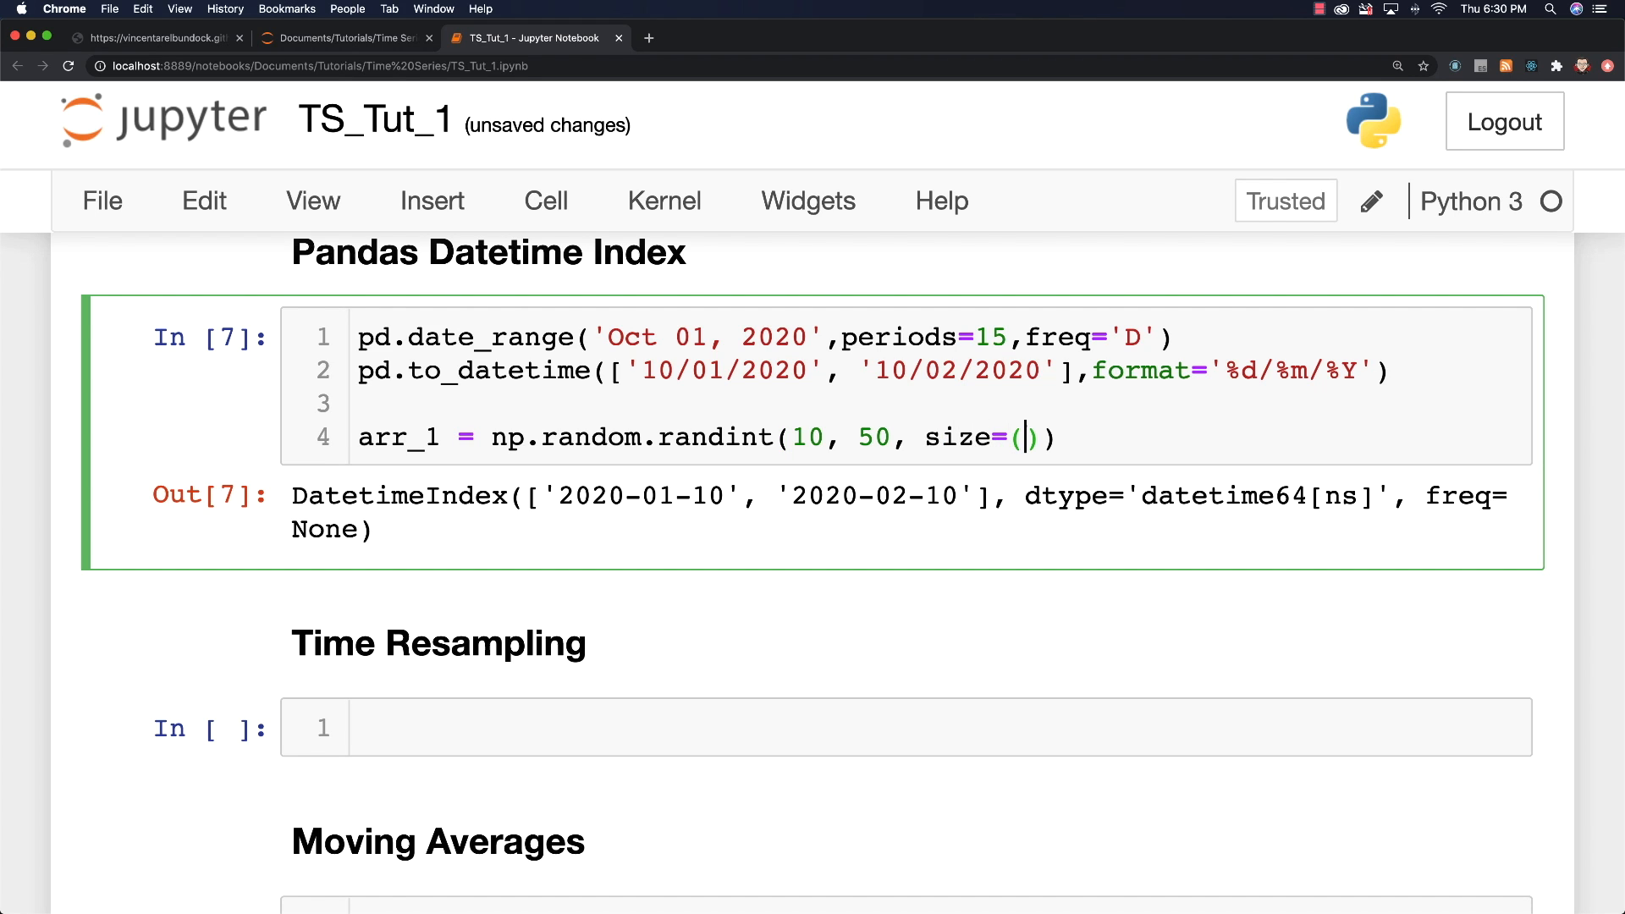
type("3,3")
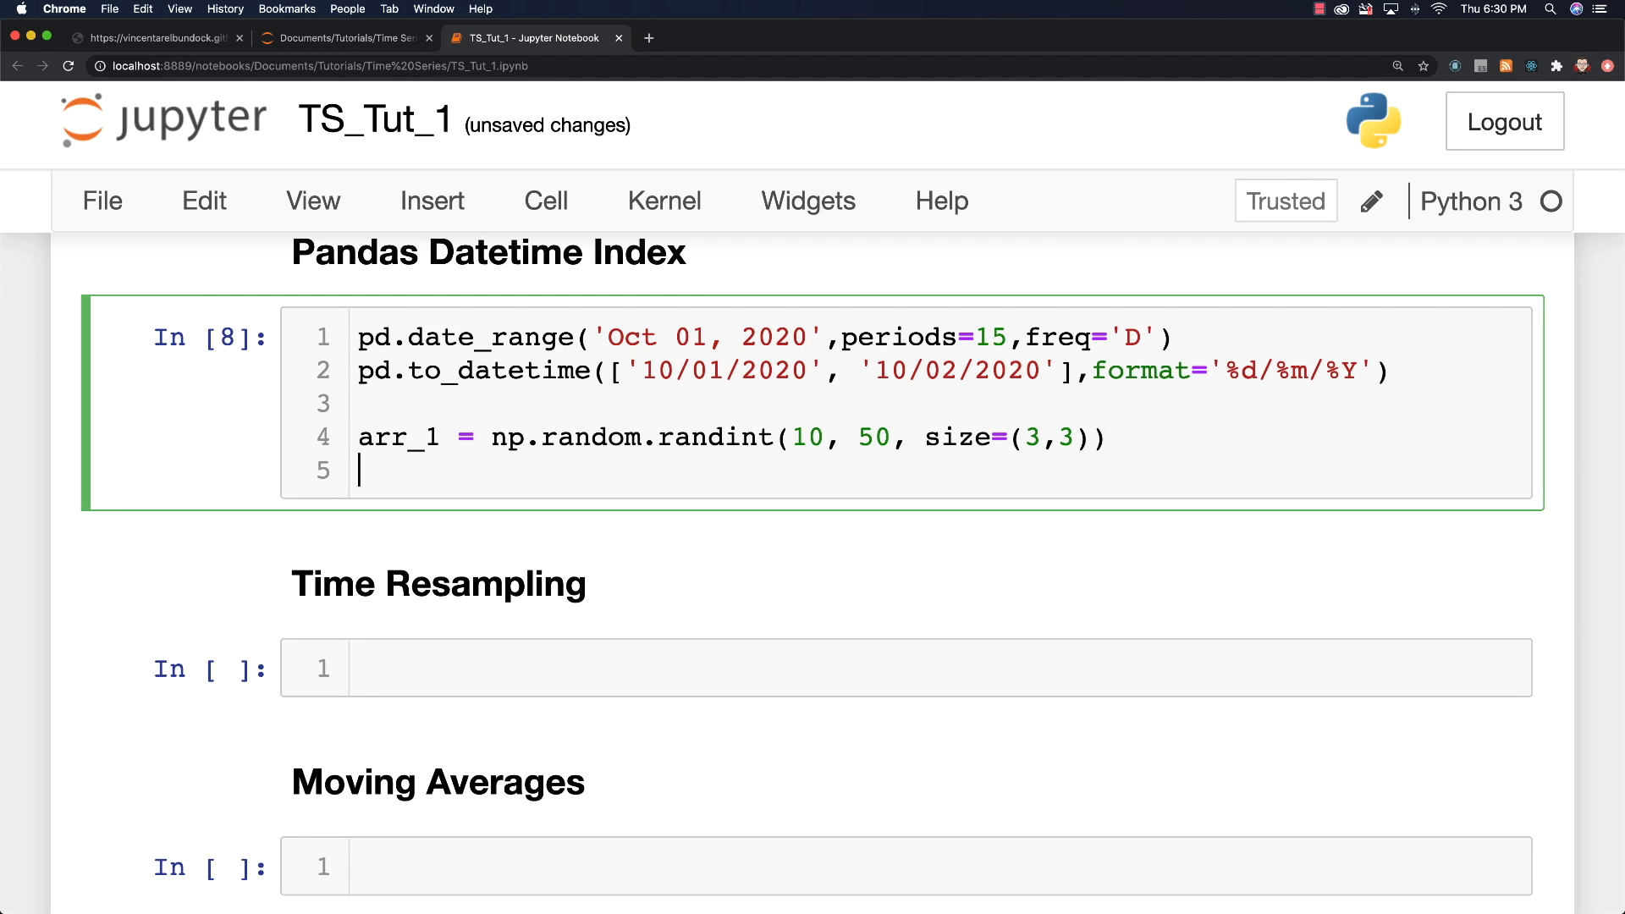
Step: Assign date_arr = pd.date_range('2020-01-01', periods=3, freq='D')
type("date")
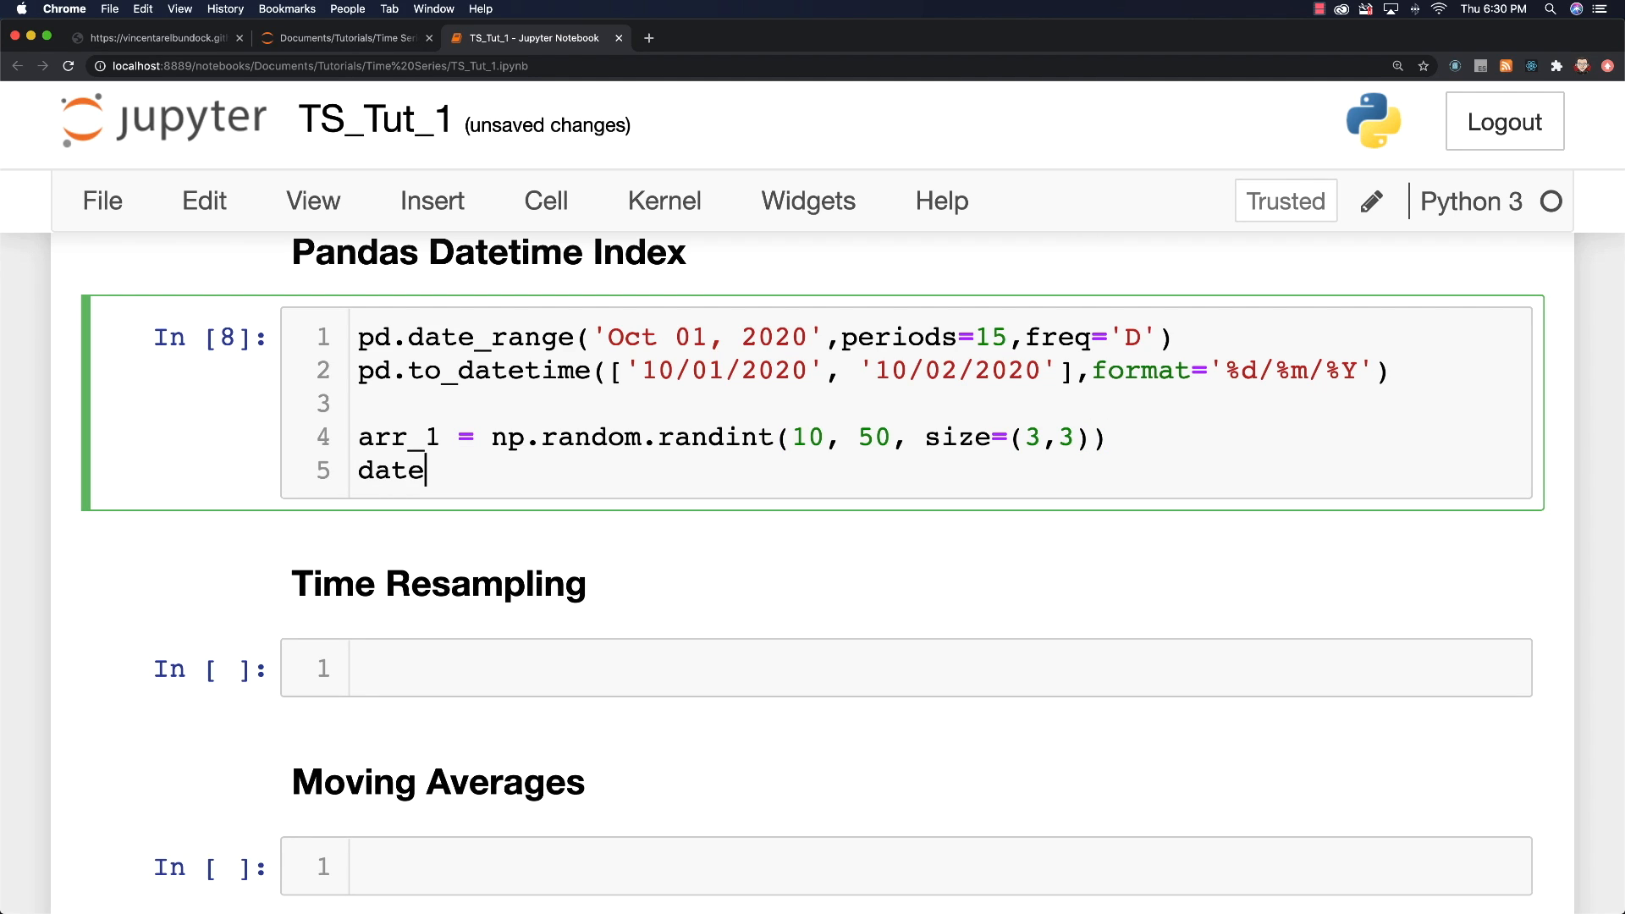
type("_arr =")
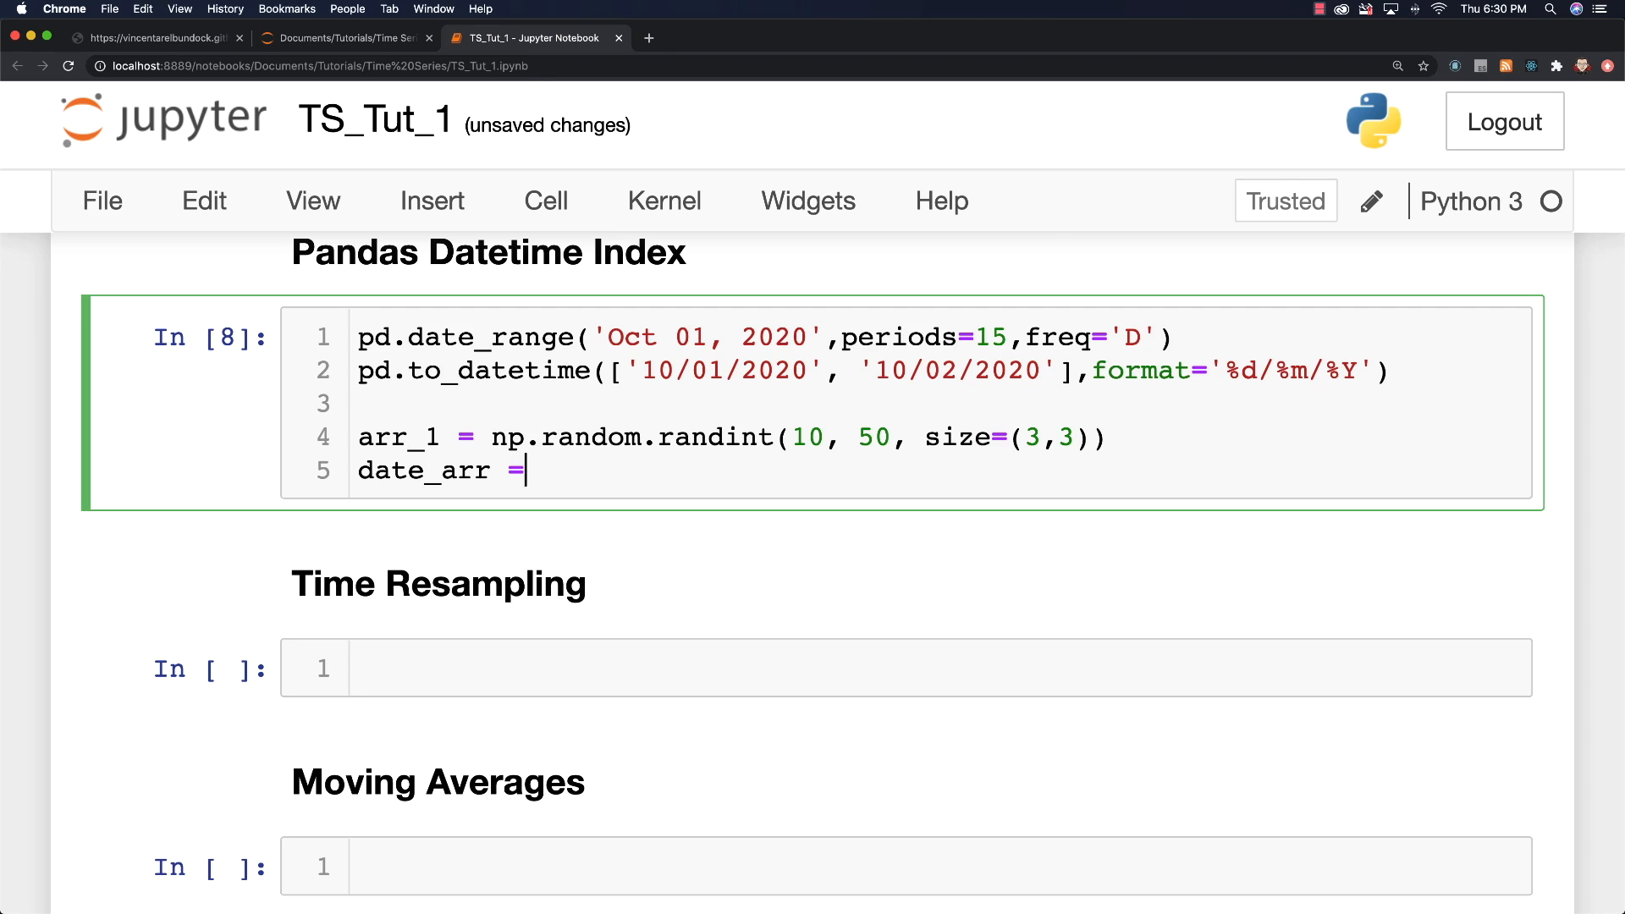
type("pd.")
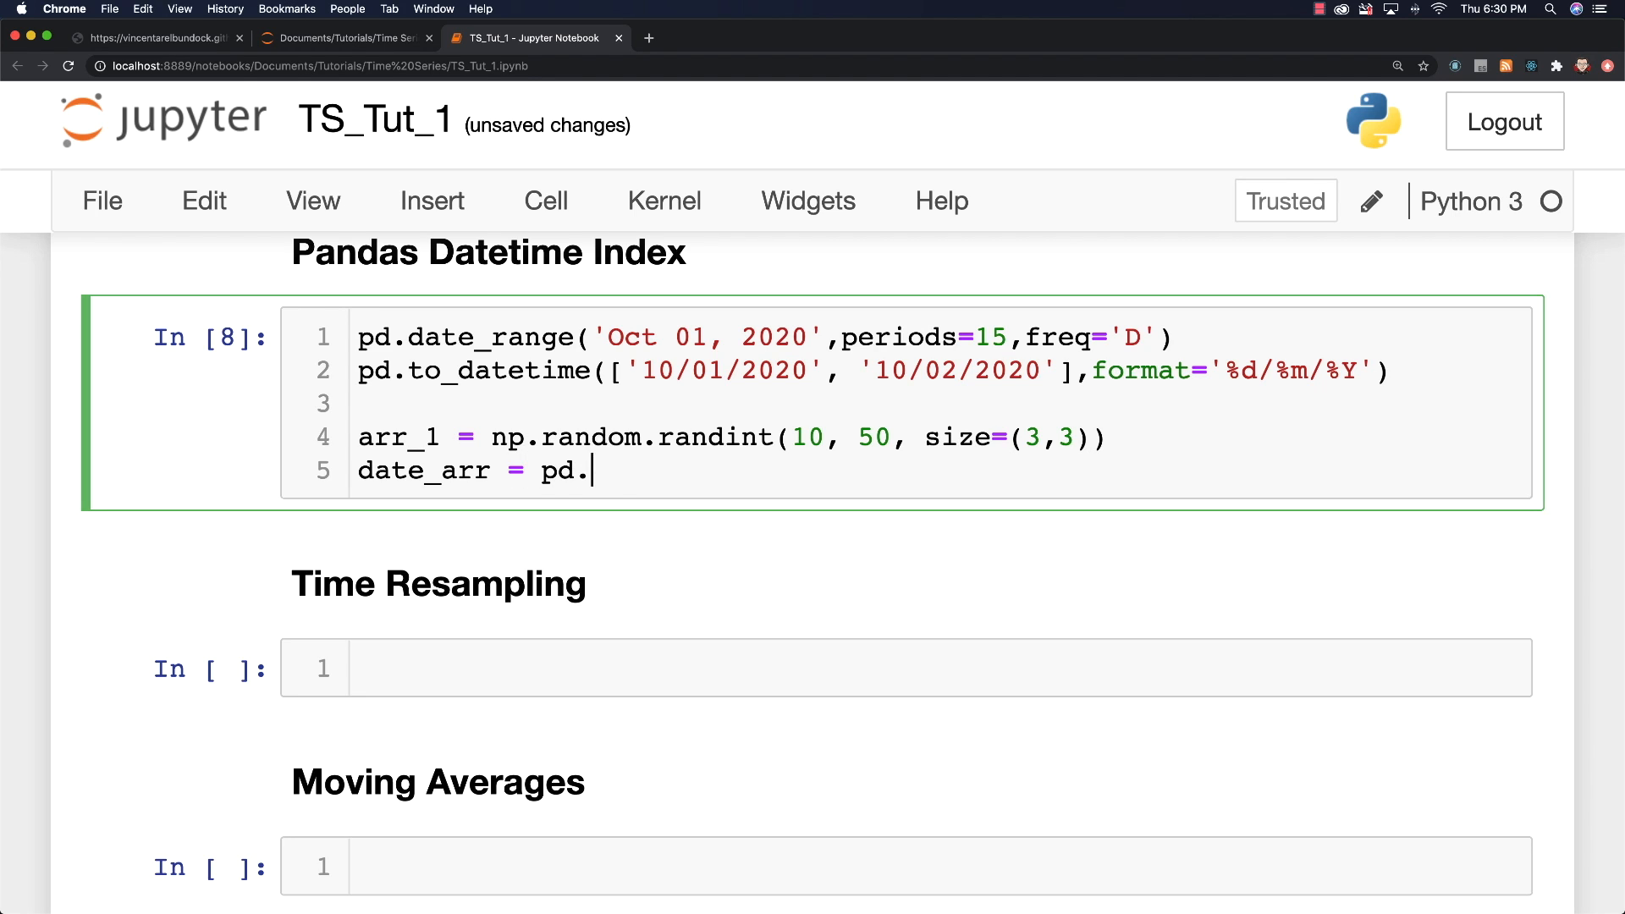
type("date_range('2020")
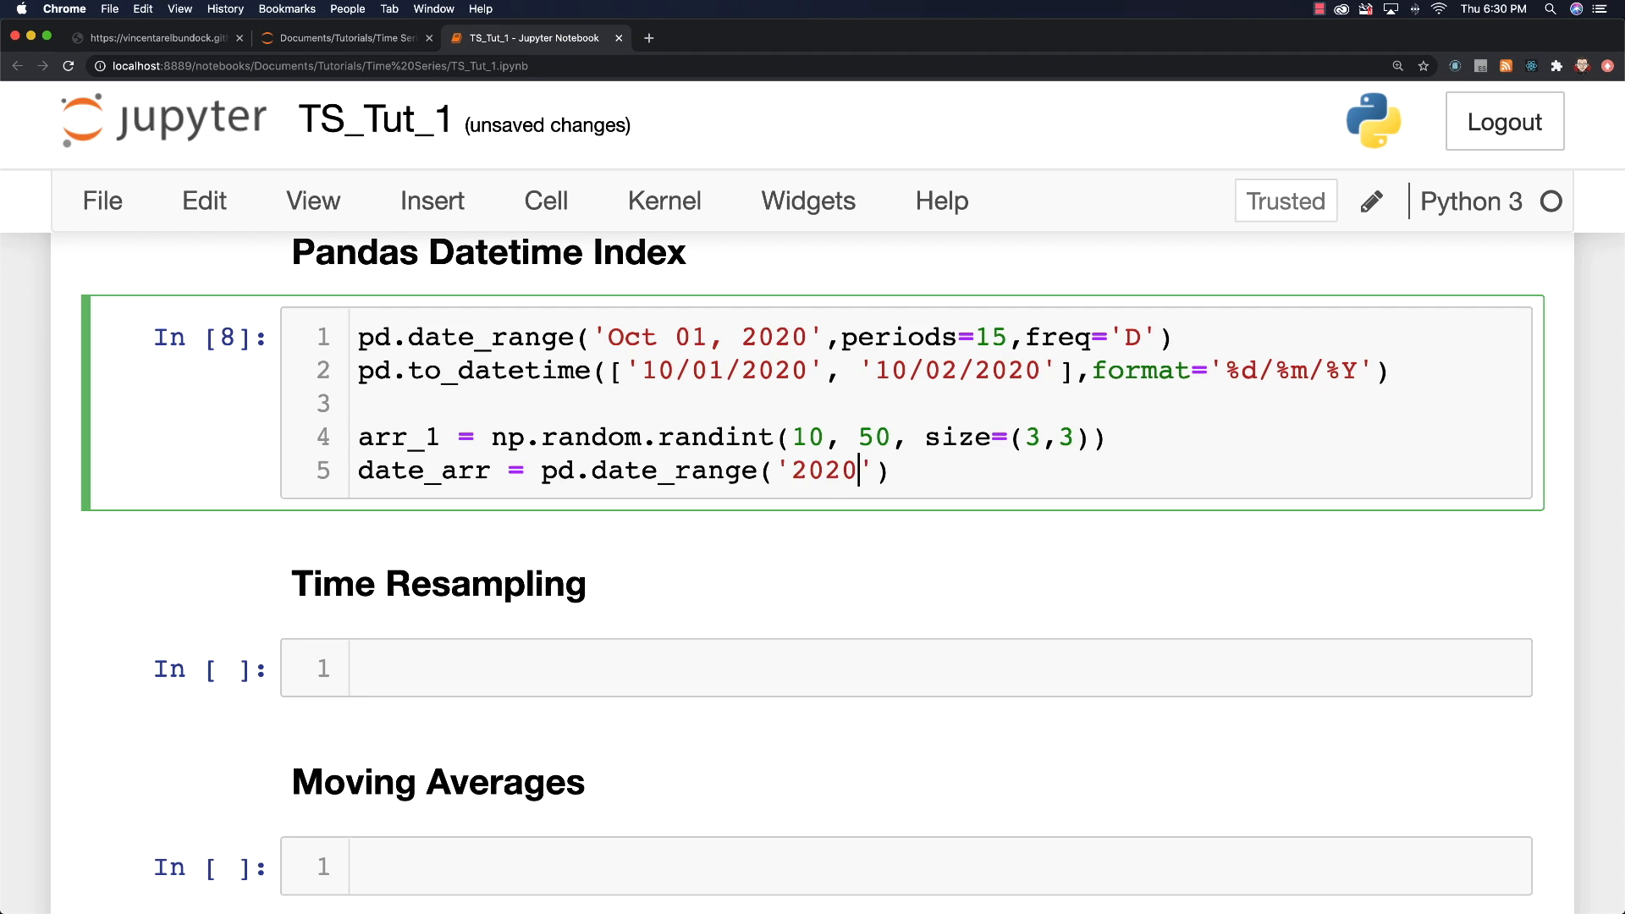
type("-01-")
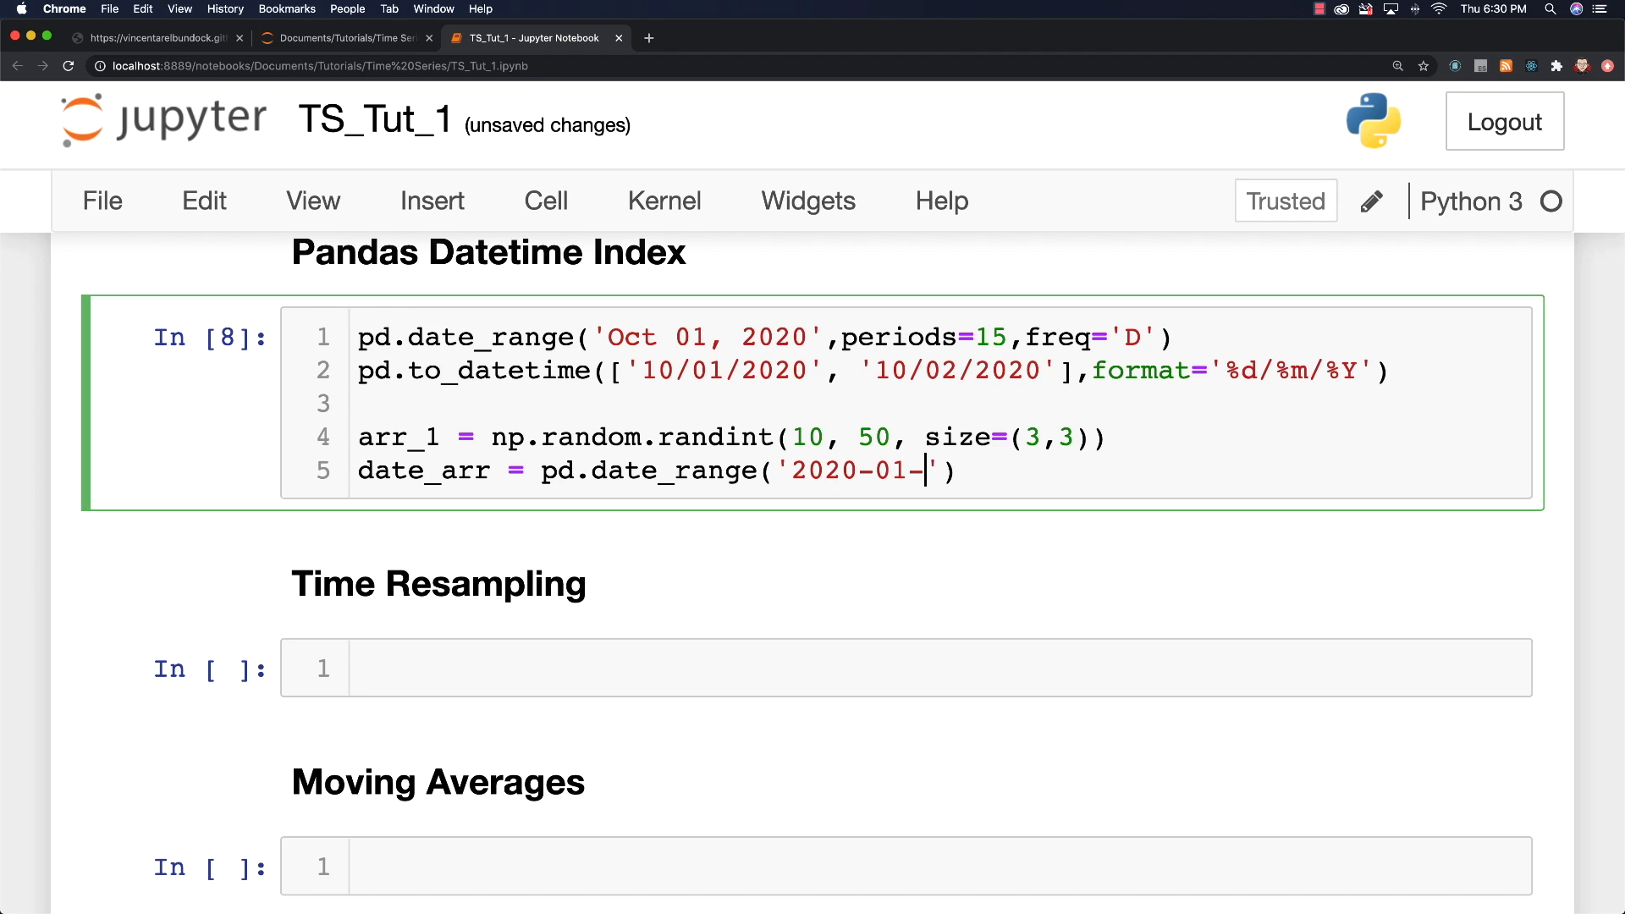
type("01', per")
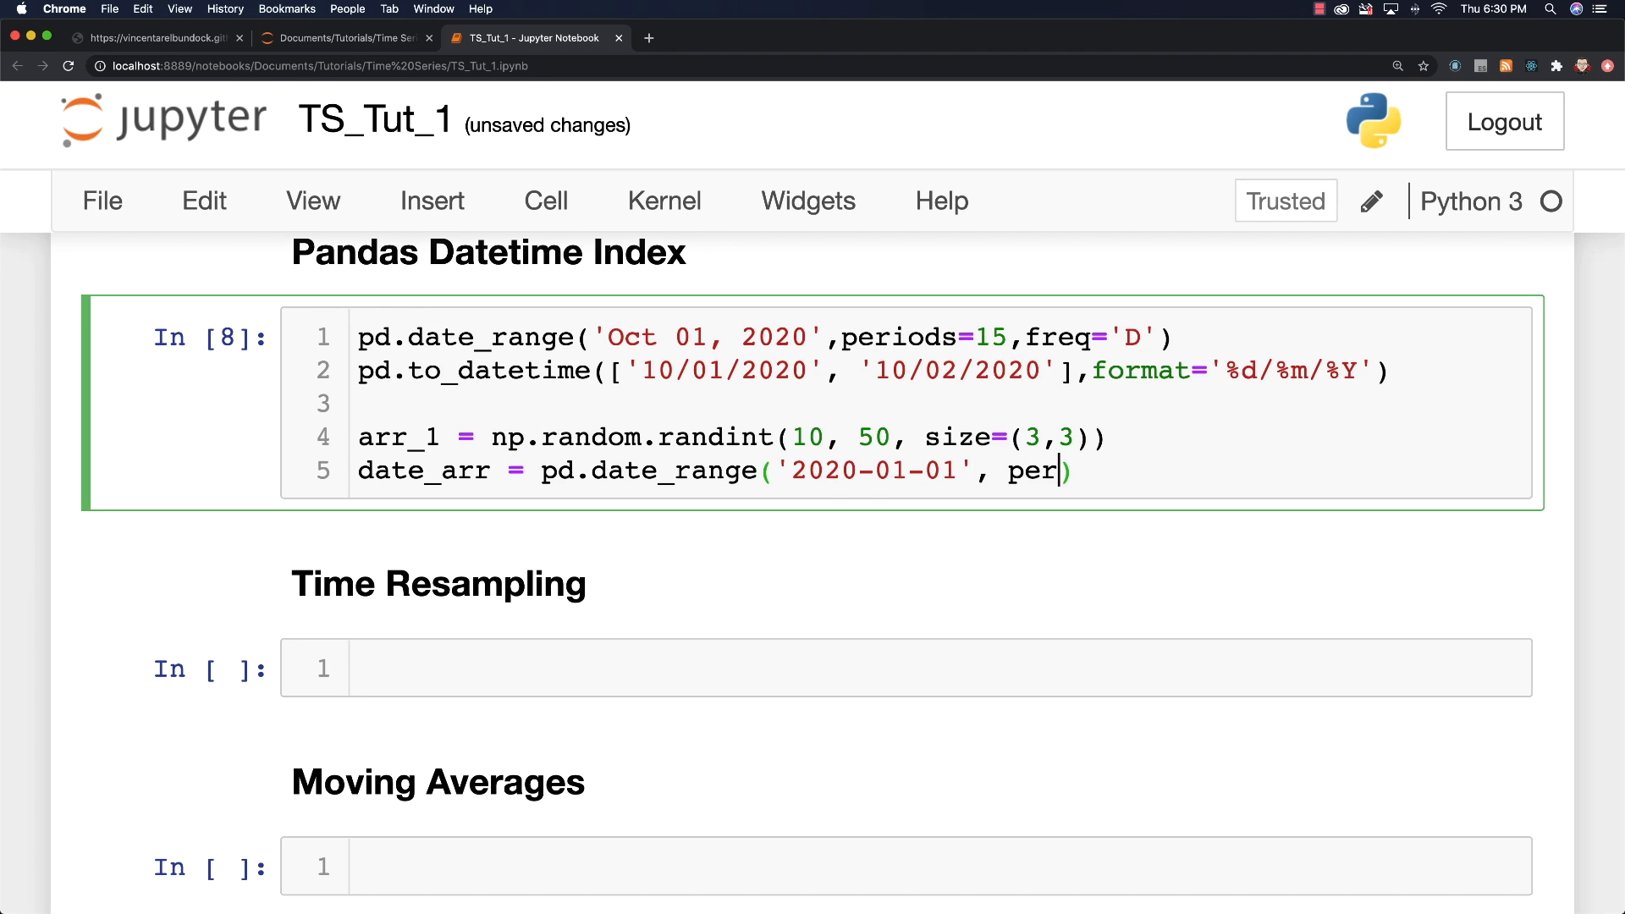
type("iods=")
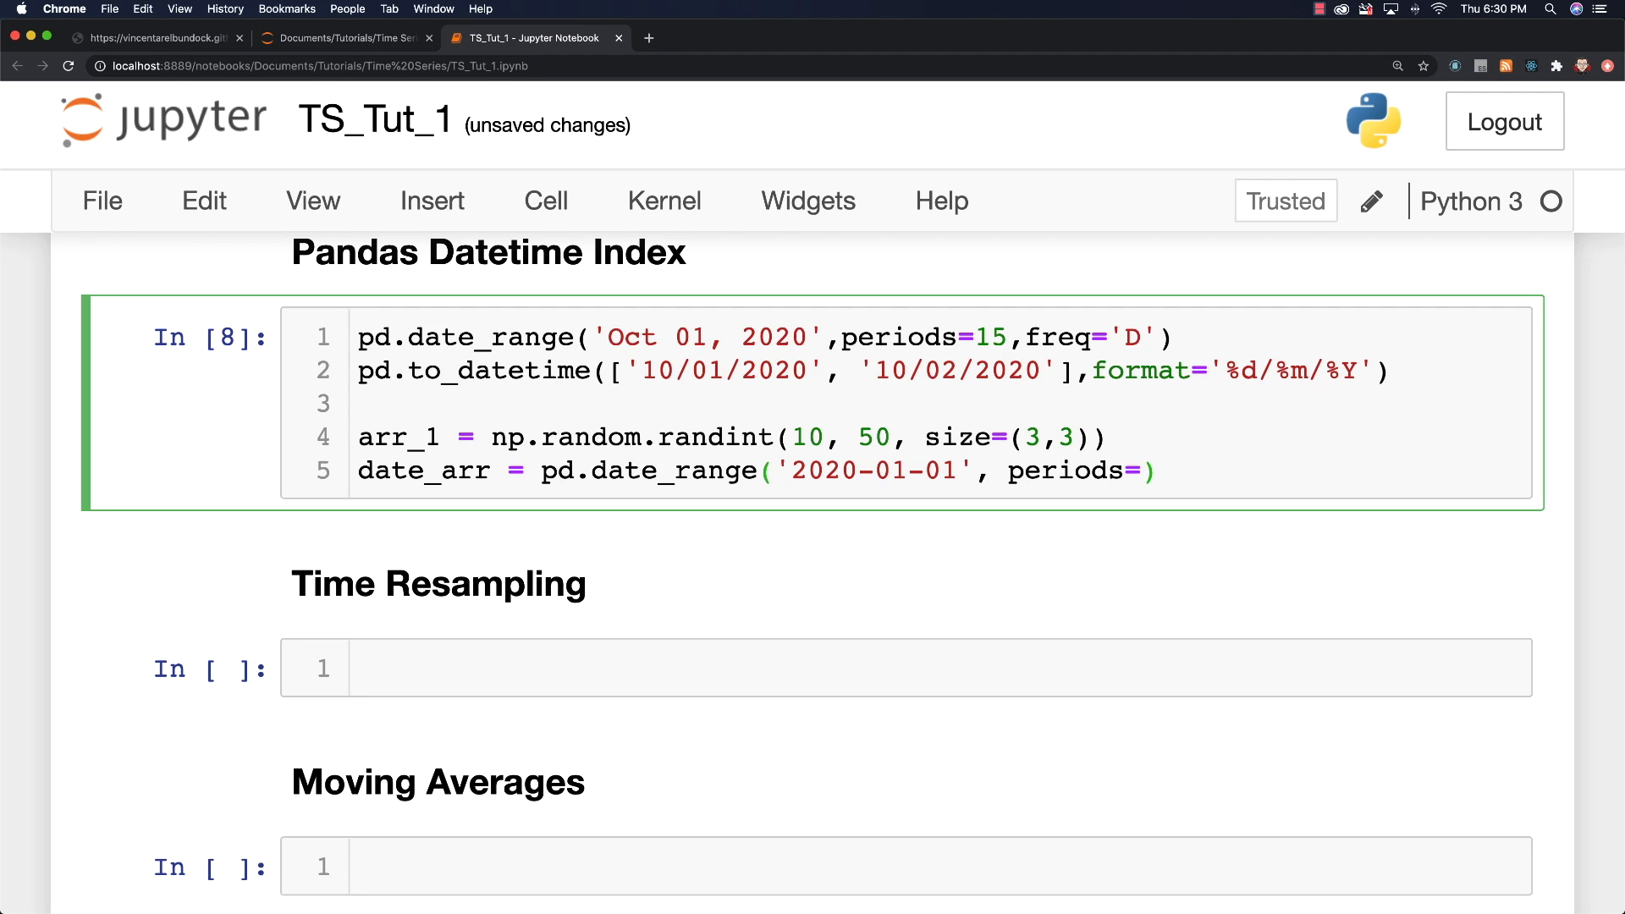
type("3,")
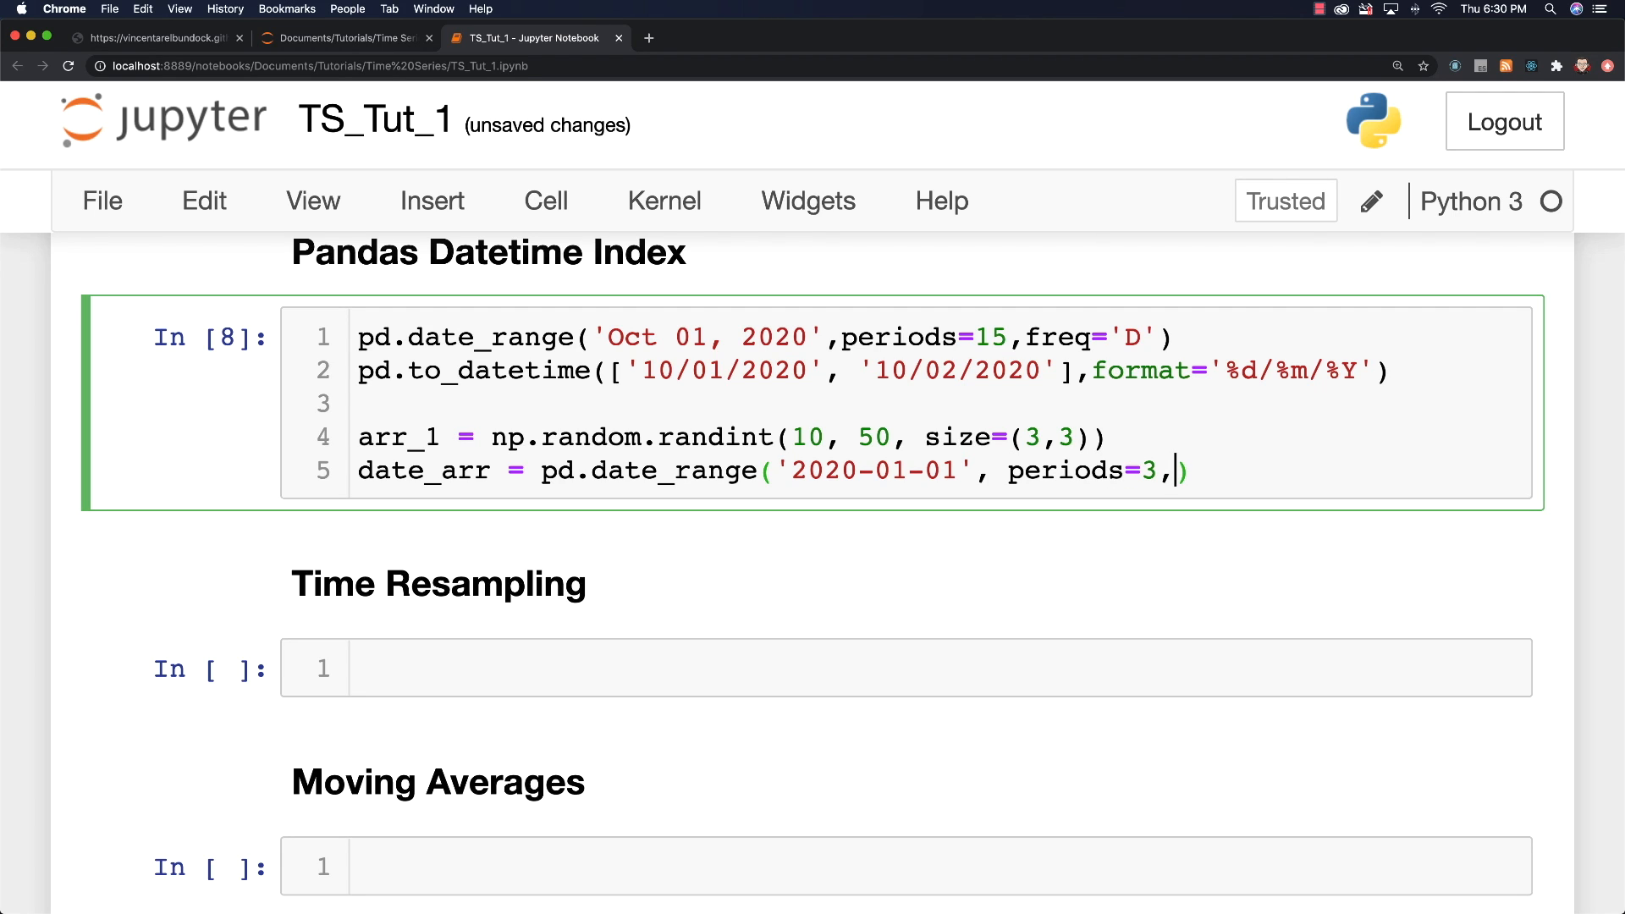
type("fre")
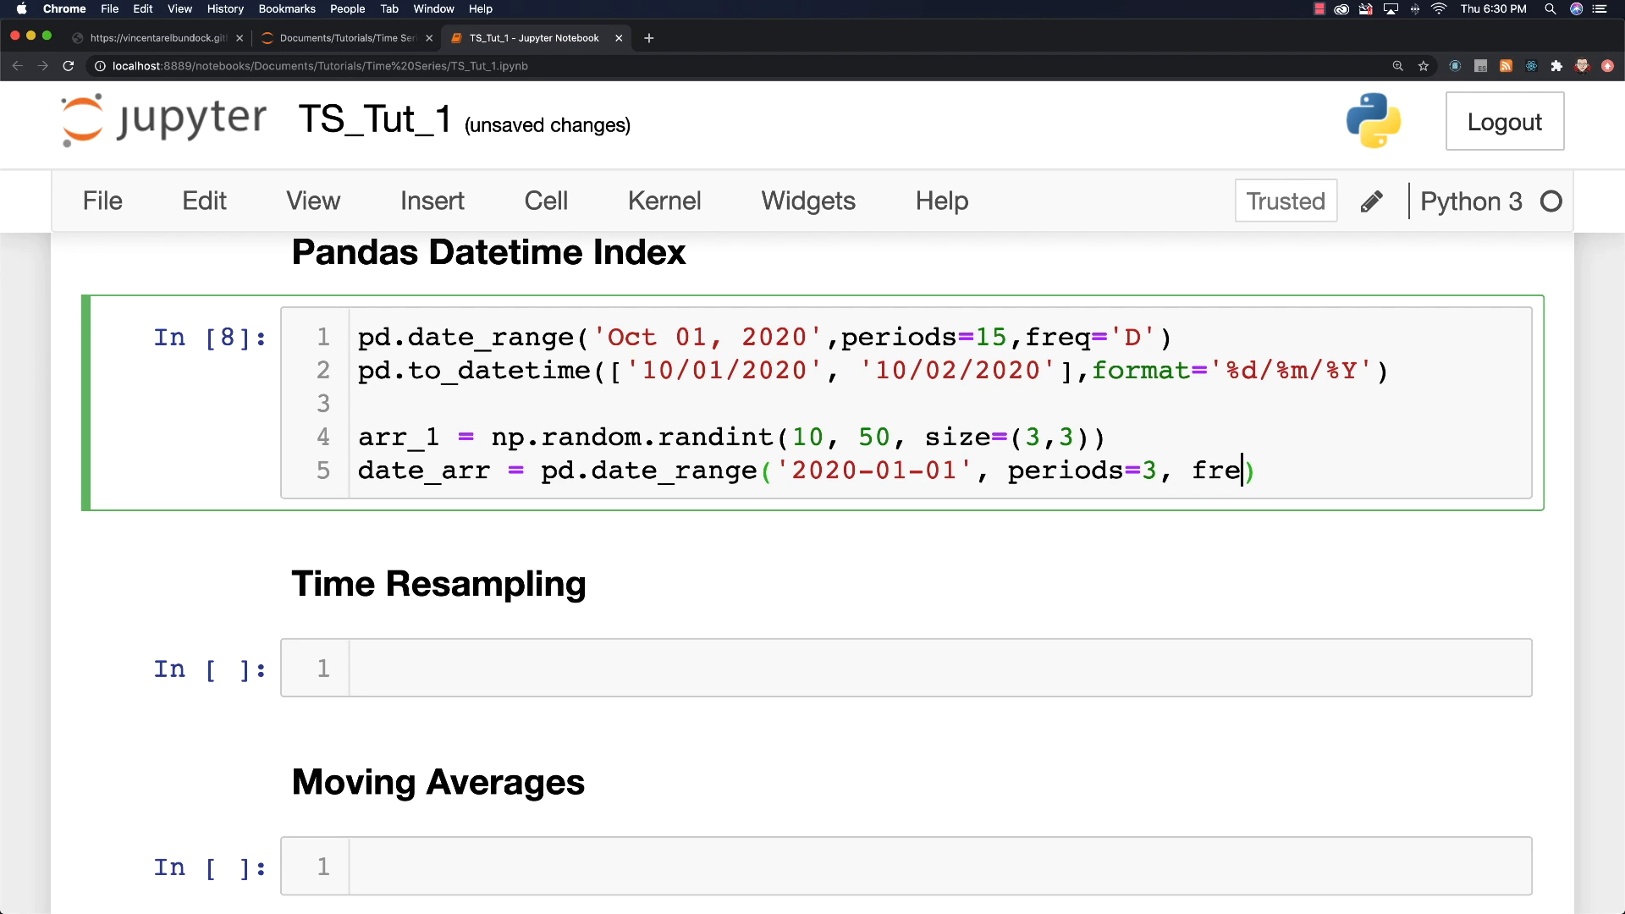
type("q=")
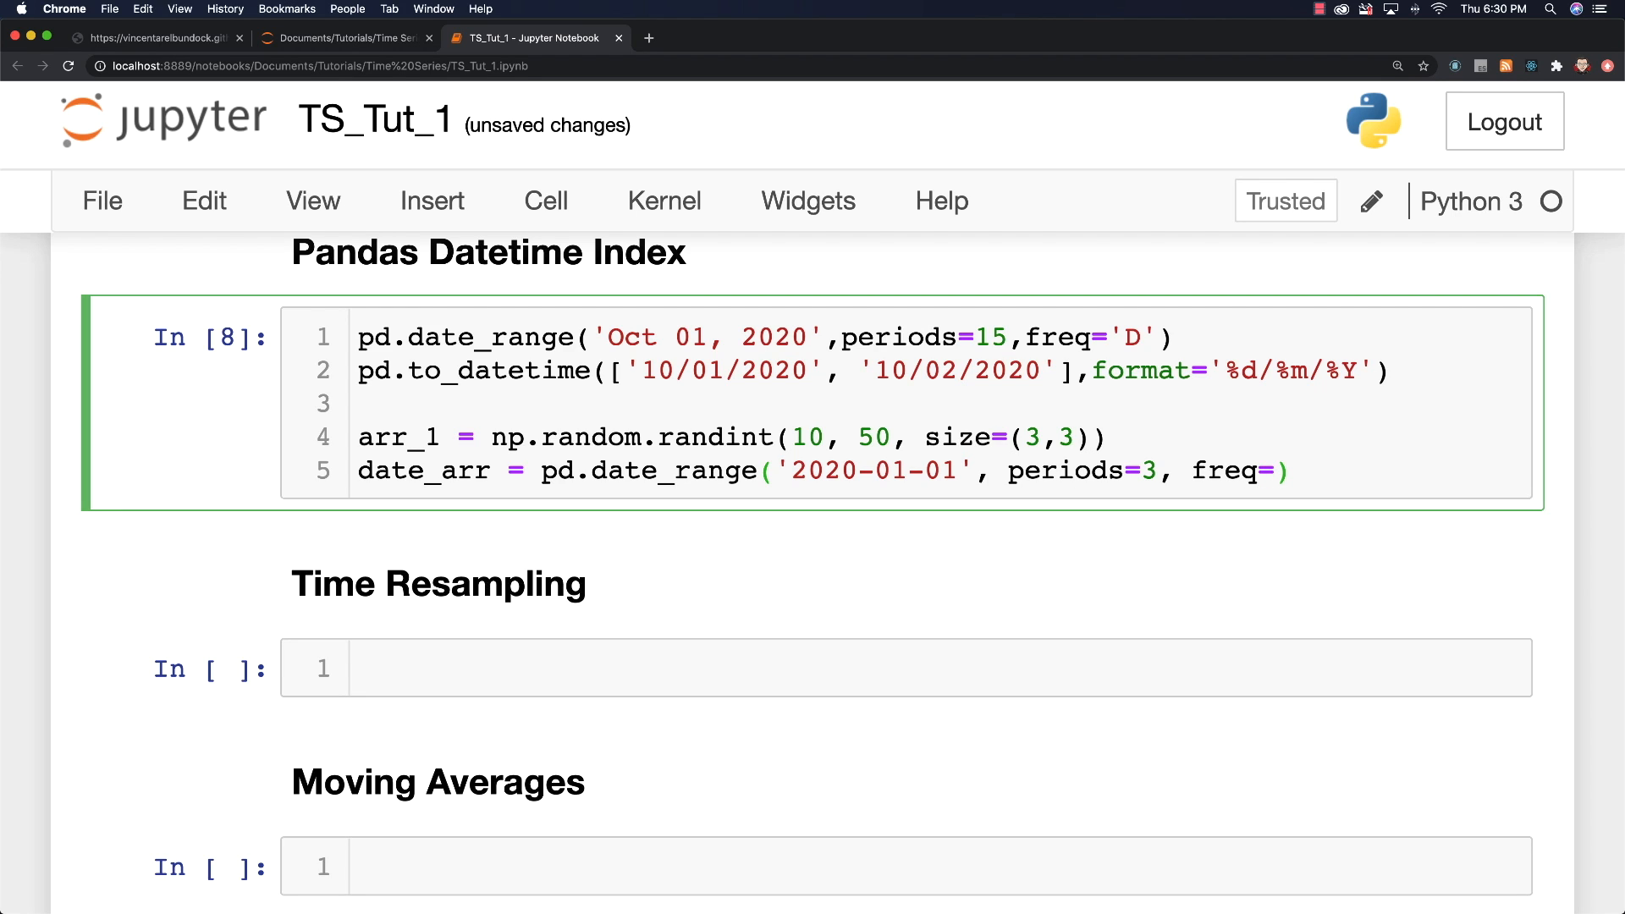
type("'D'")
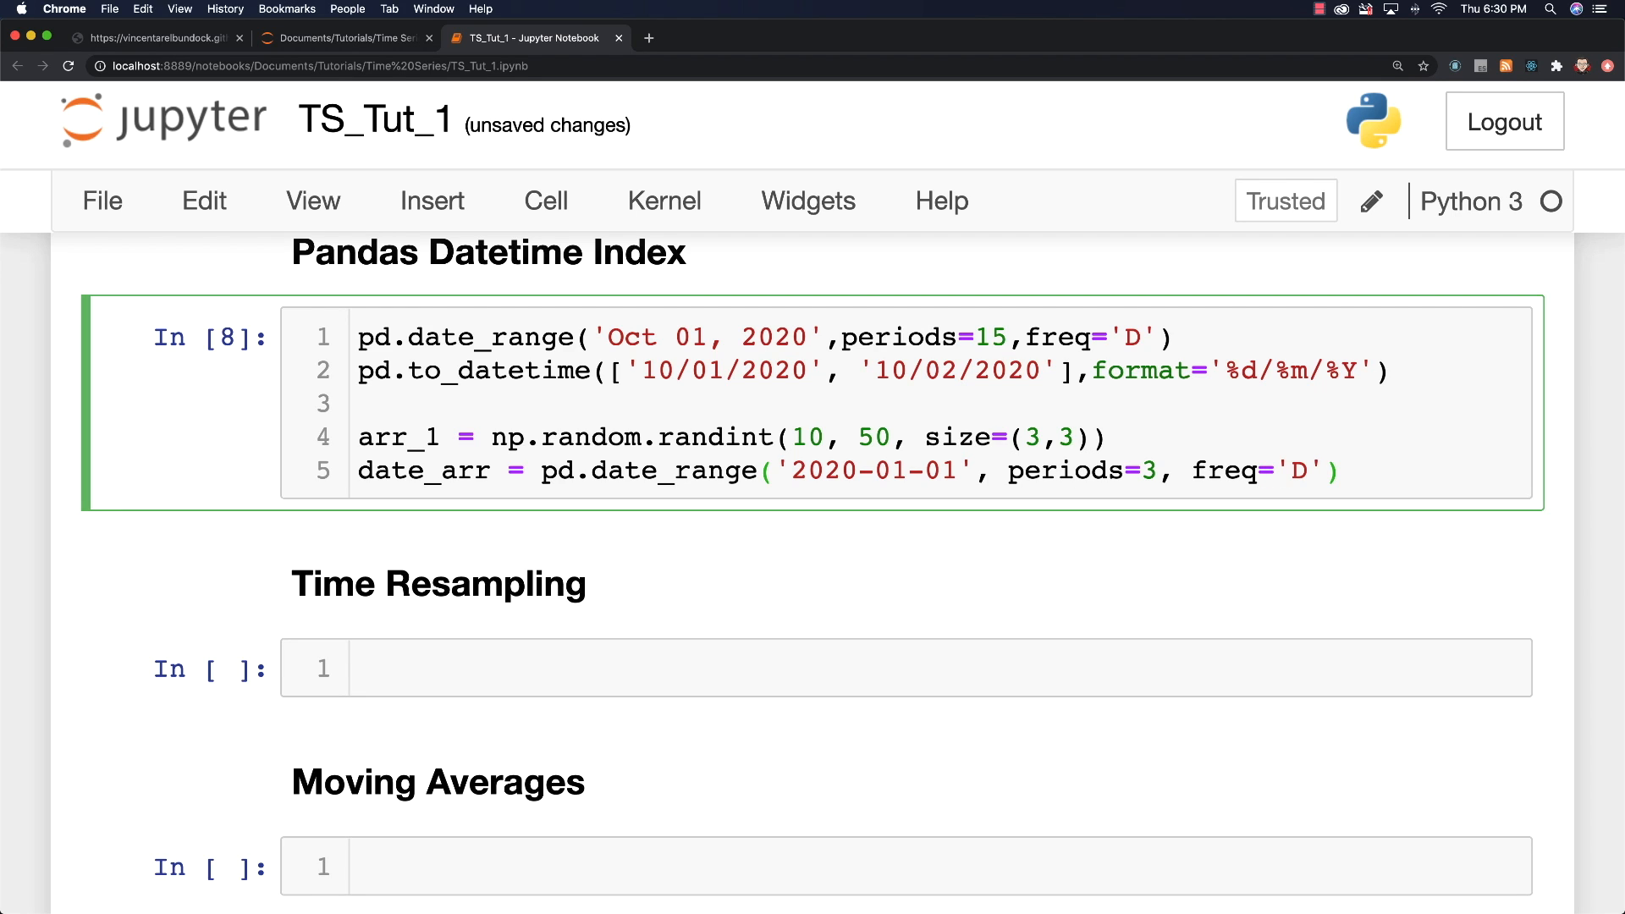
Step: Create df_1 = pd.DataFrame(arr_1, columns=['A','B','C'], index=date_arr) and display it
type("df")
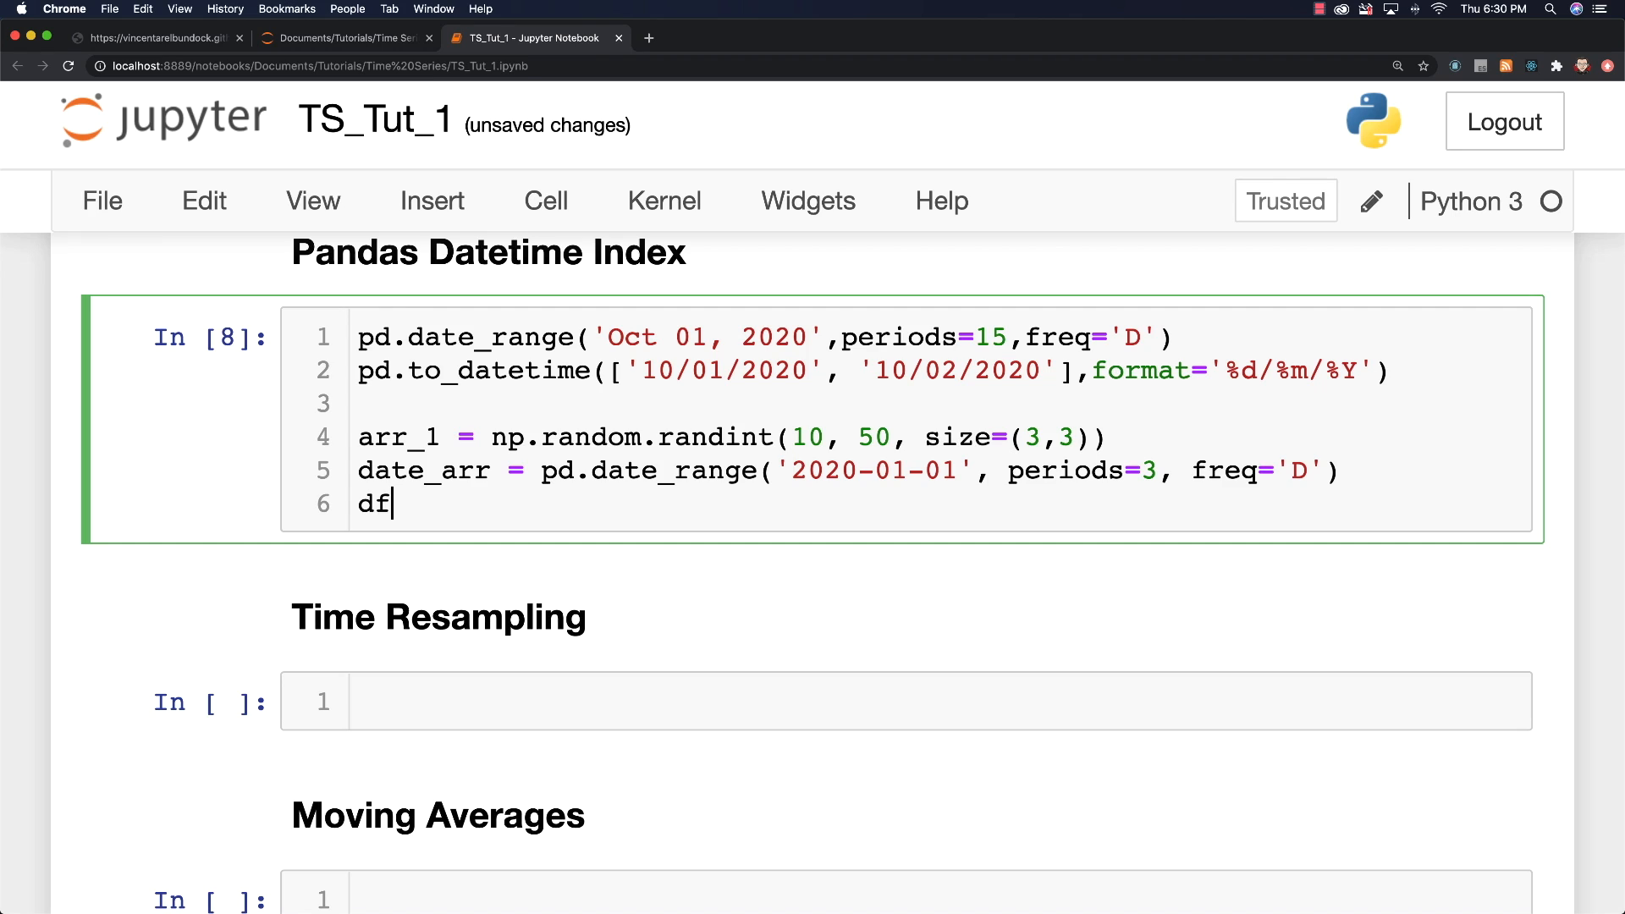
type("_1 = pd.DataFrame(arr_")
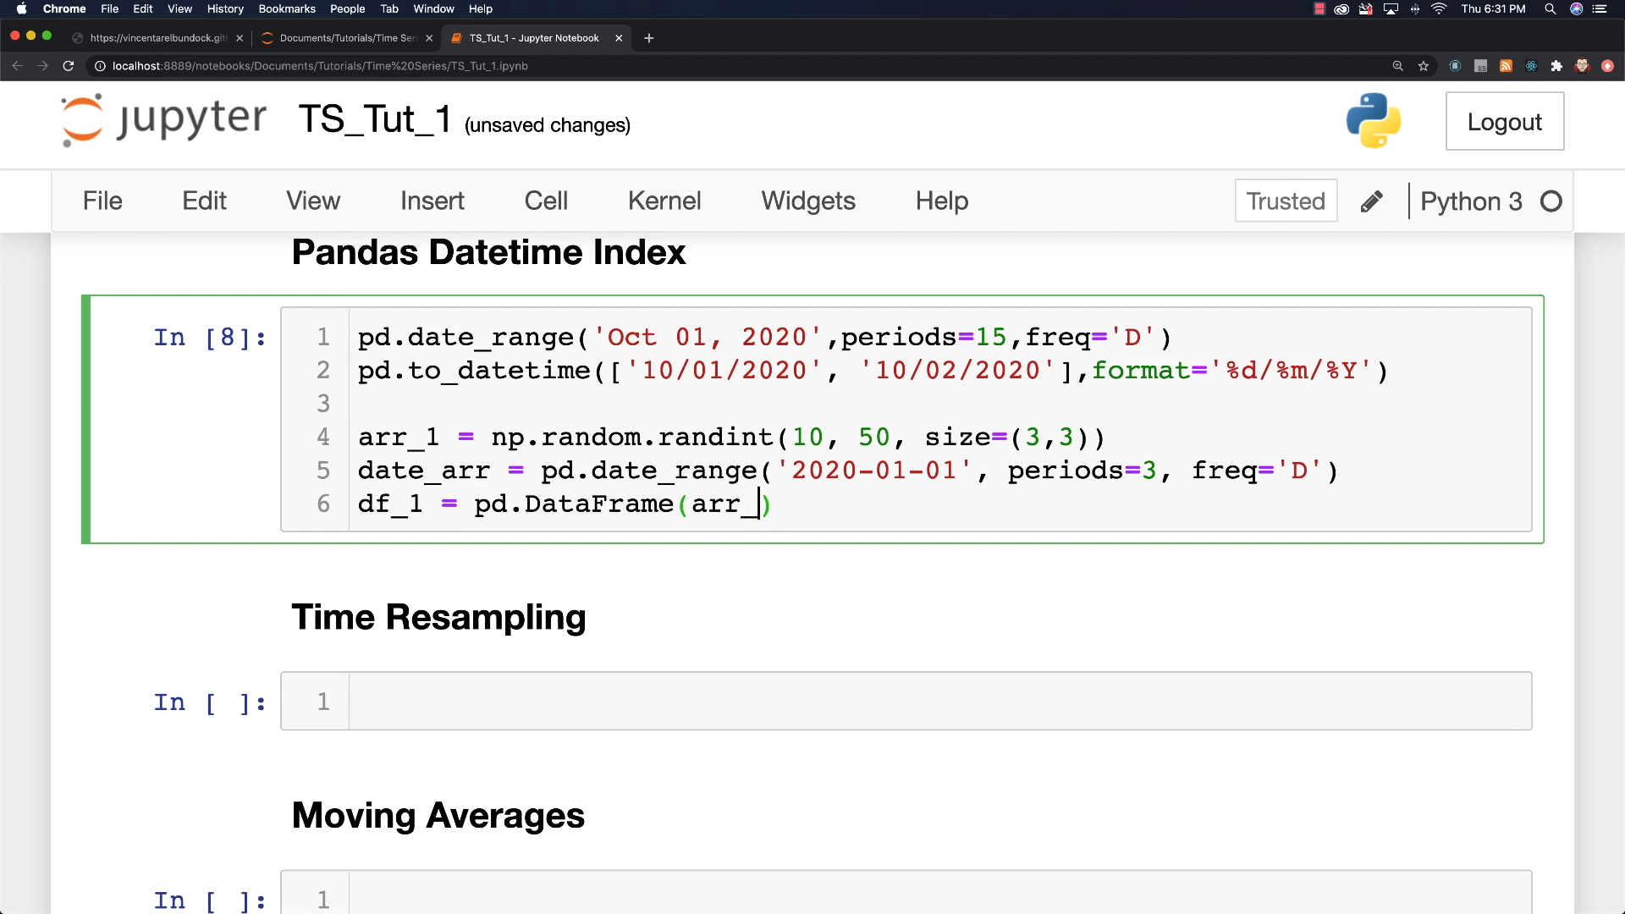
type("1,")
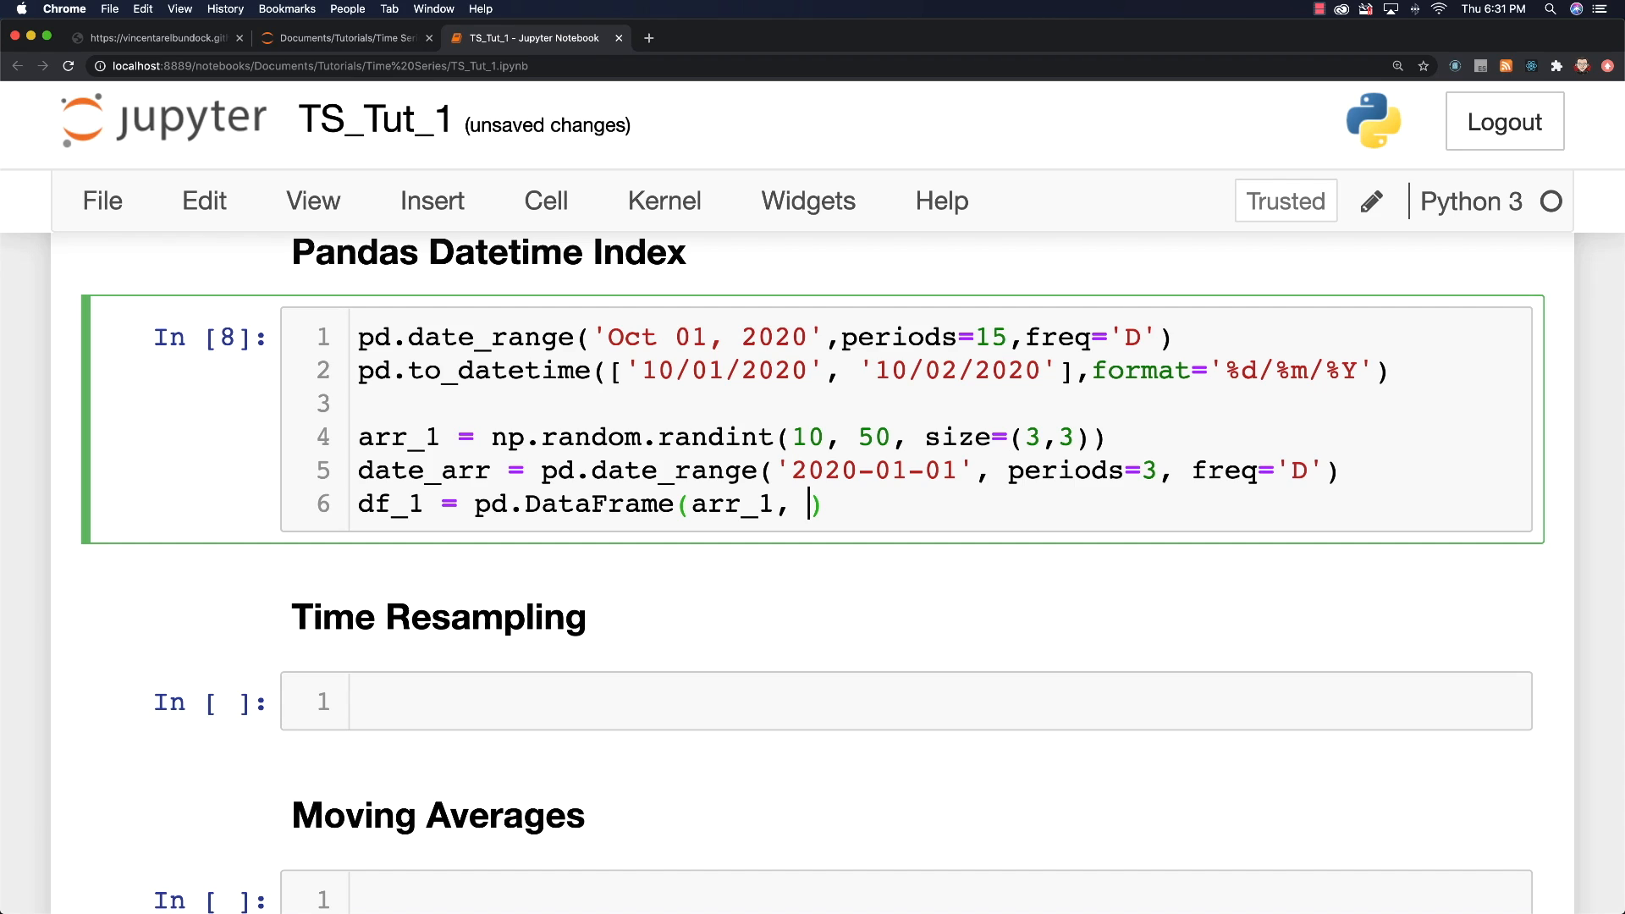
type("columns")
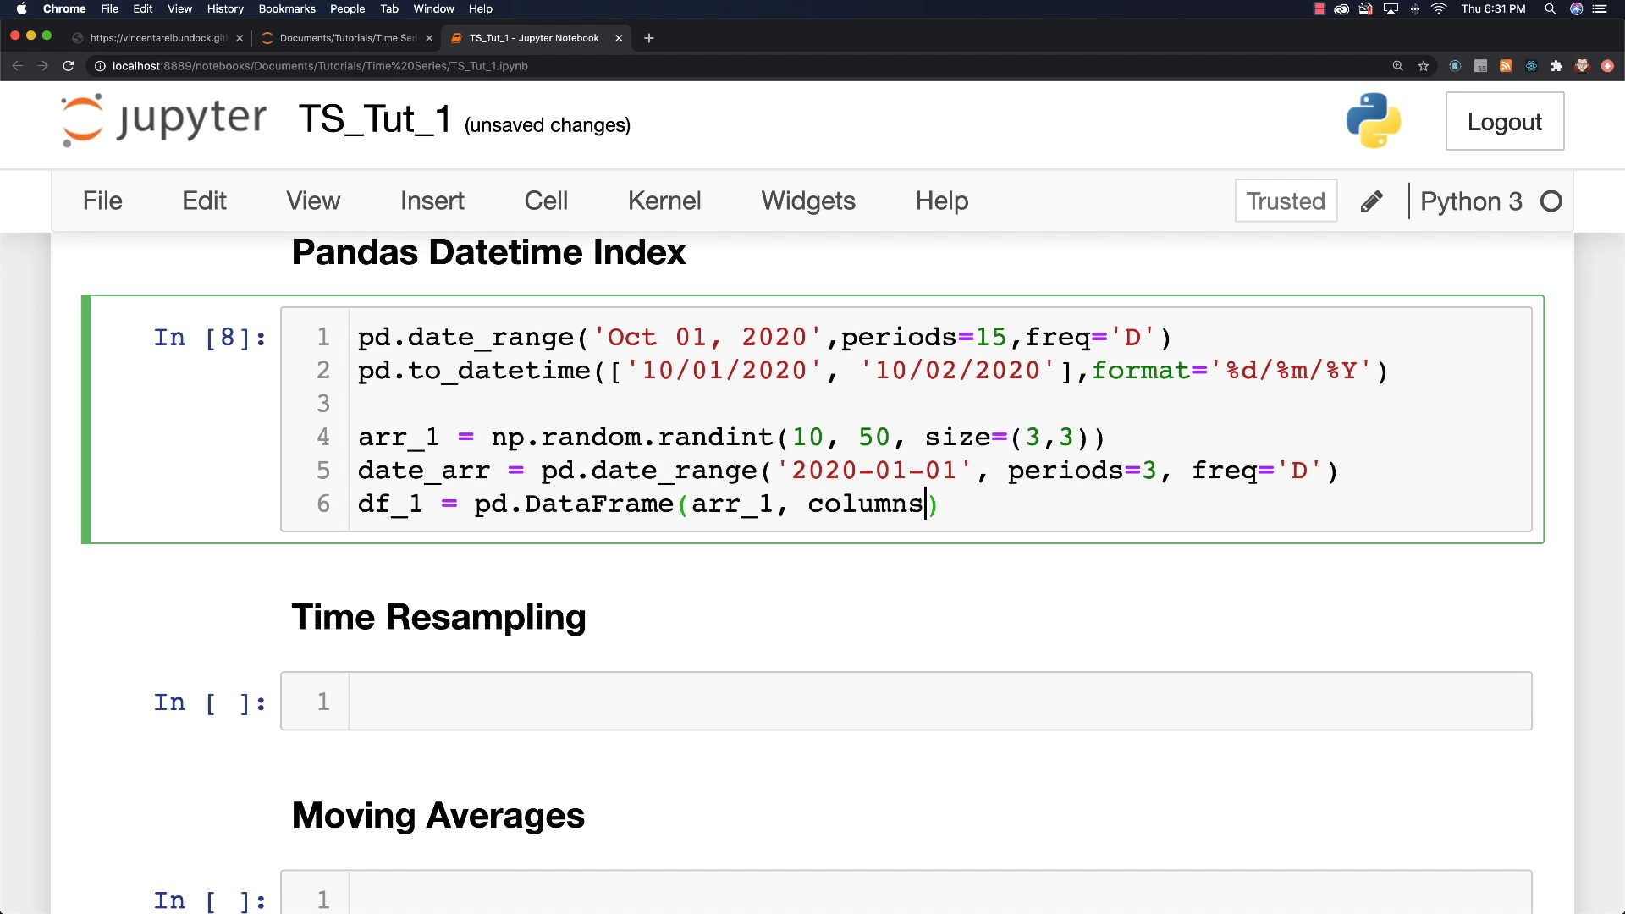
type("=)")
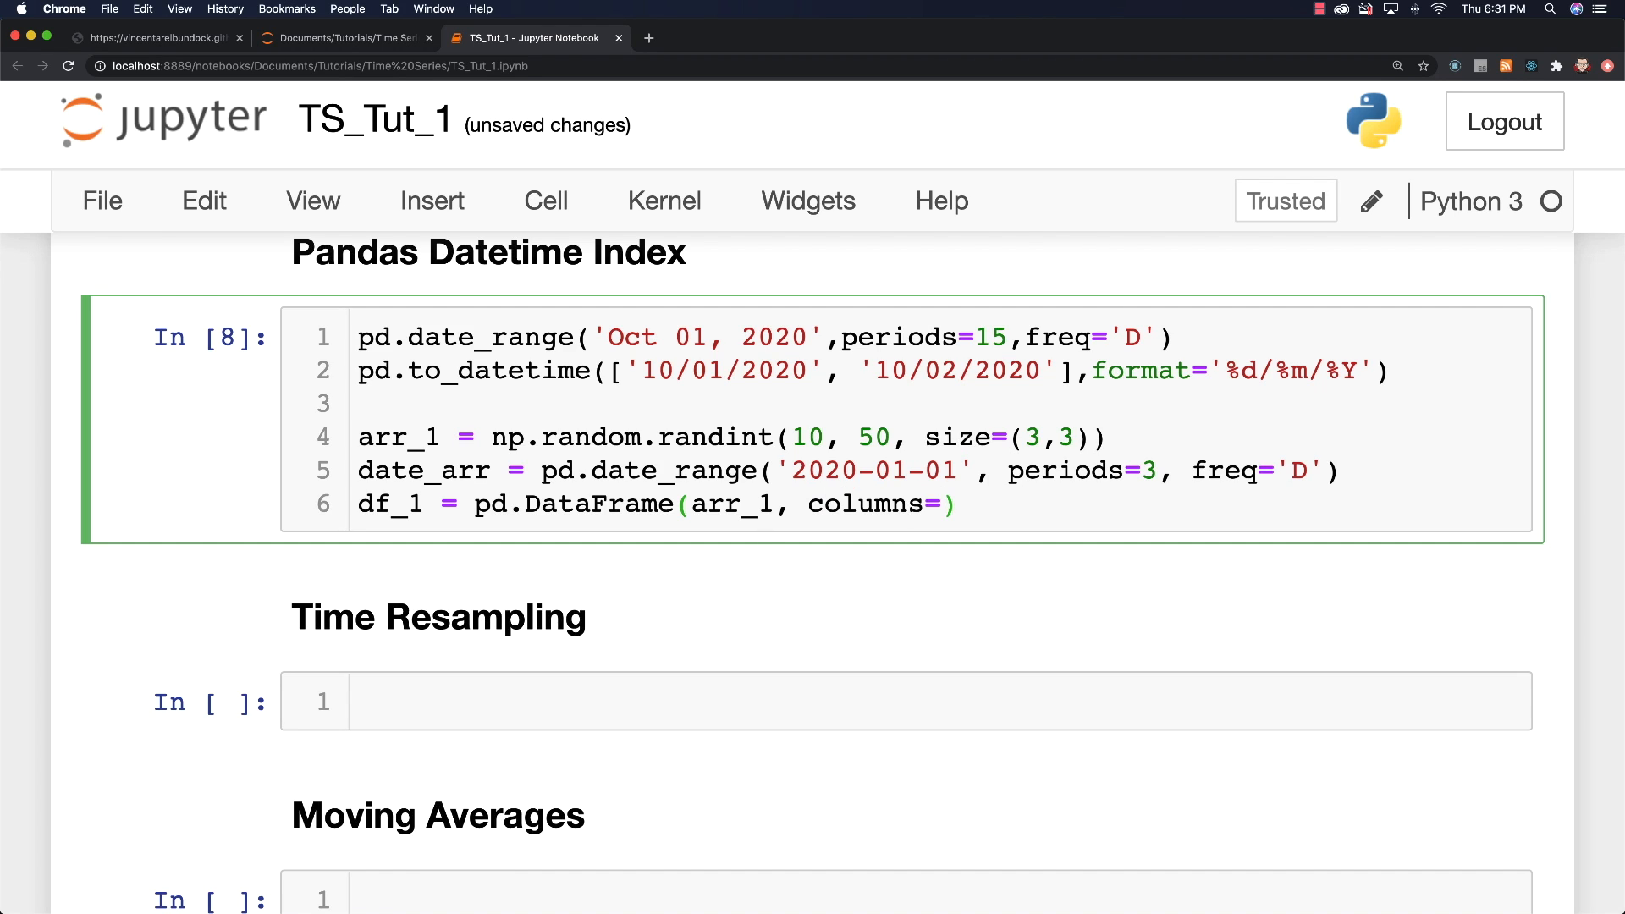
type("['a'")
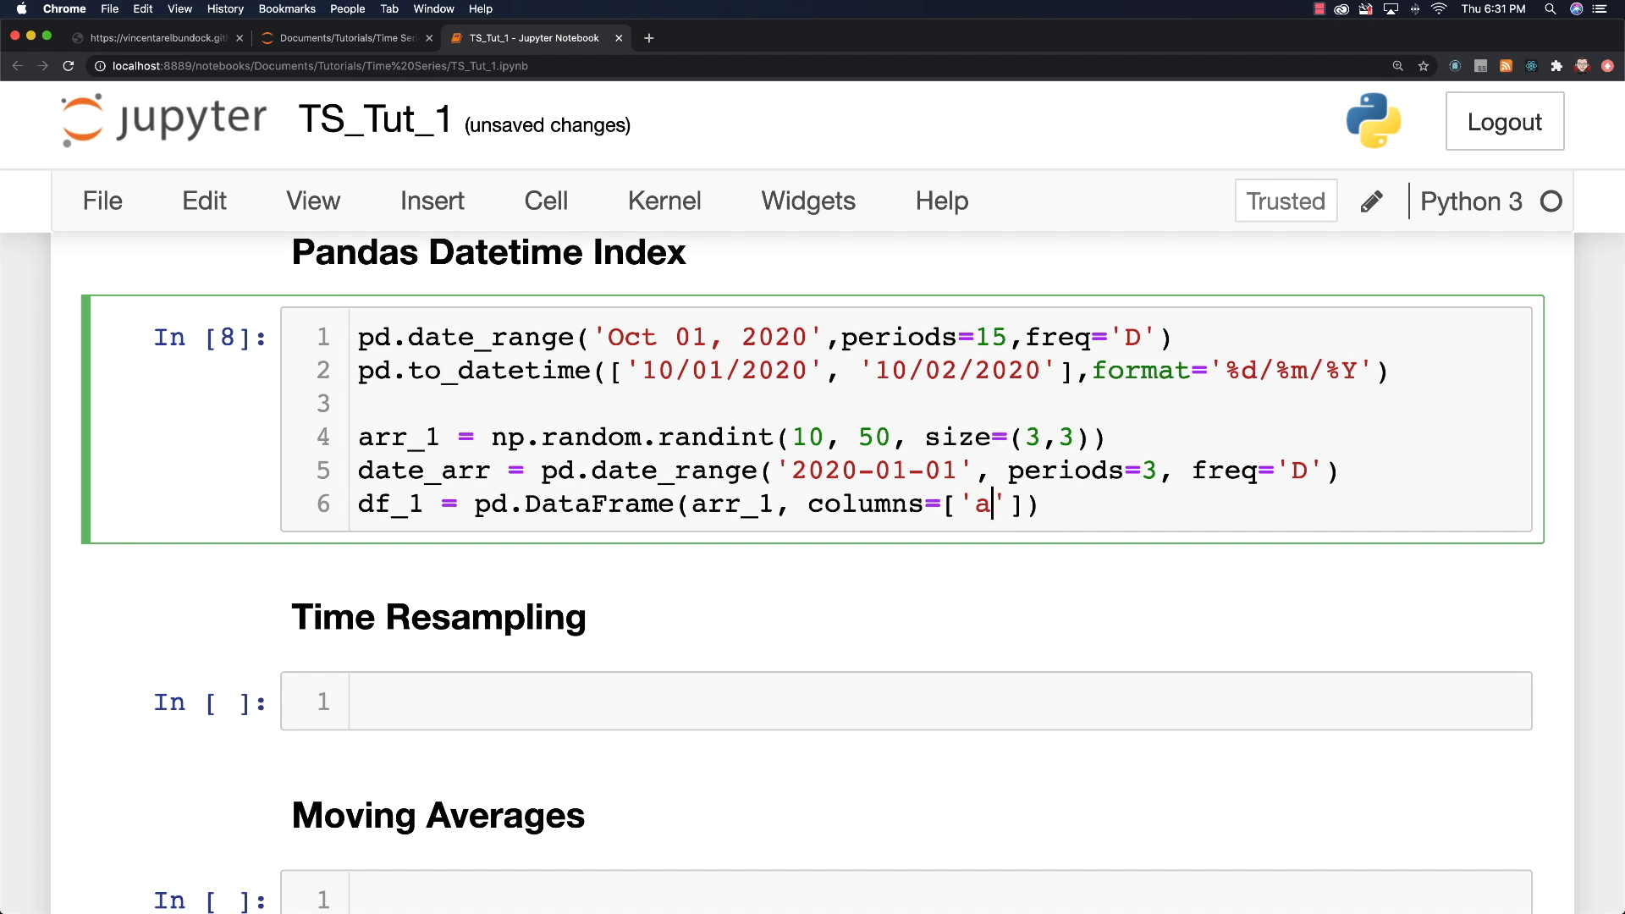
type("', 'B")
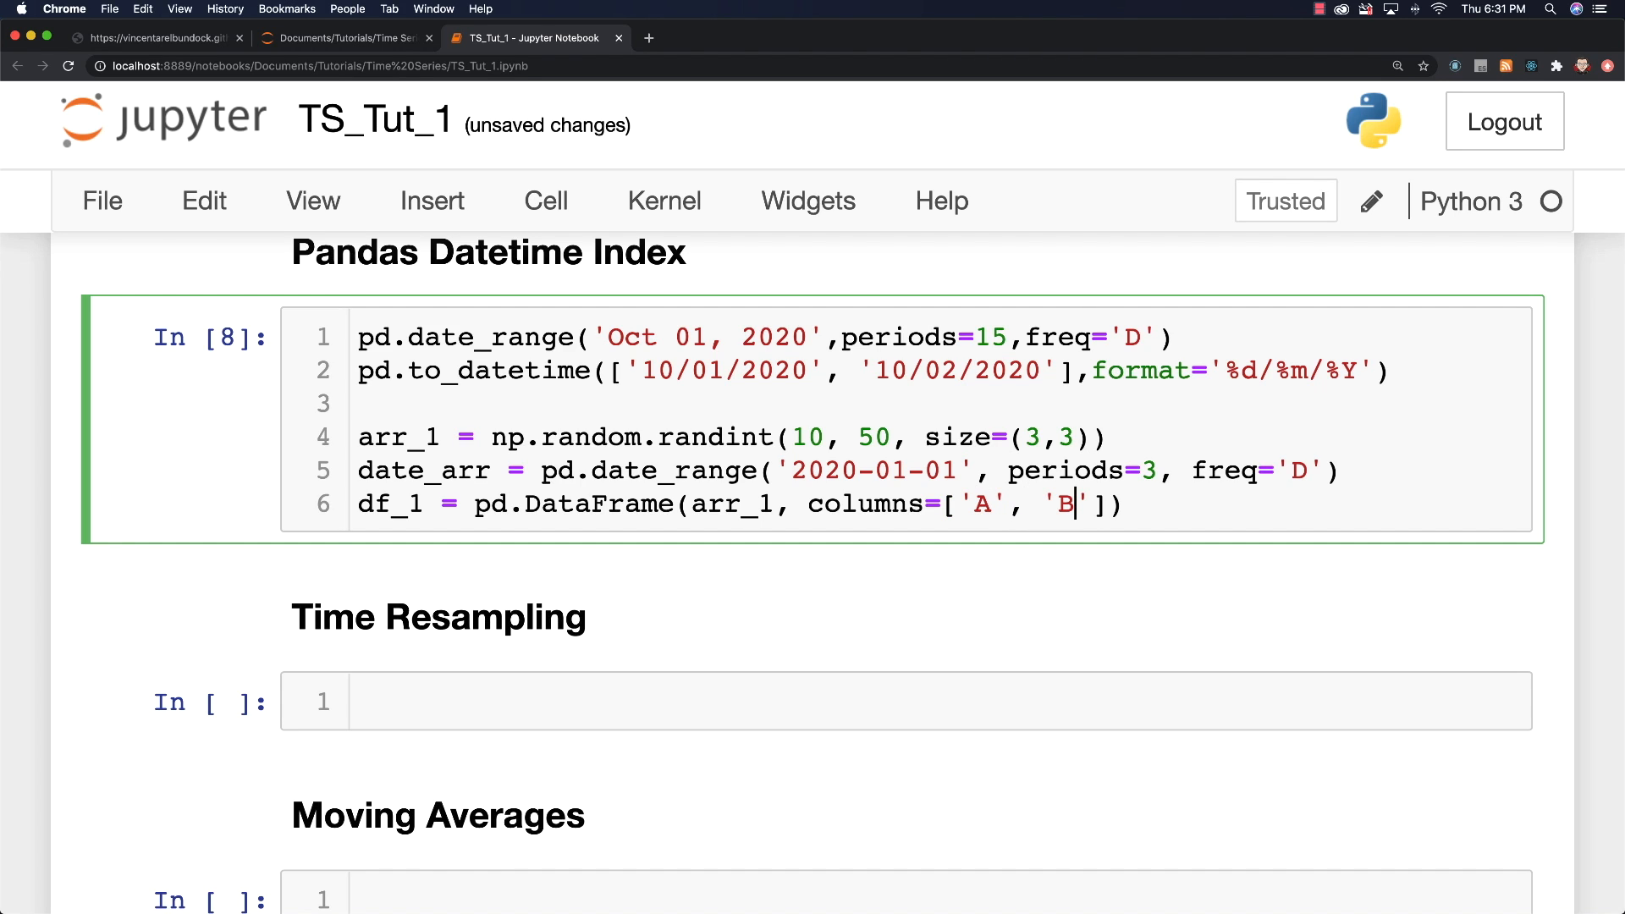
type(", 'C'")
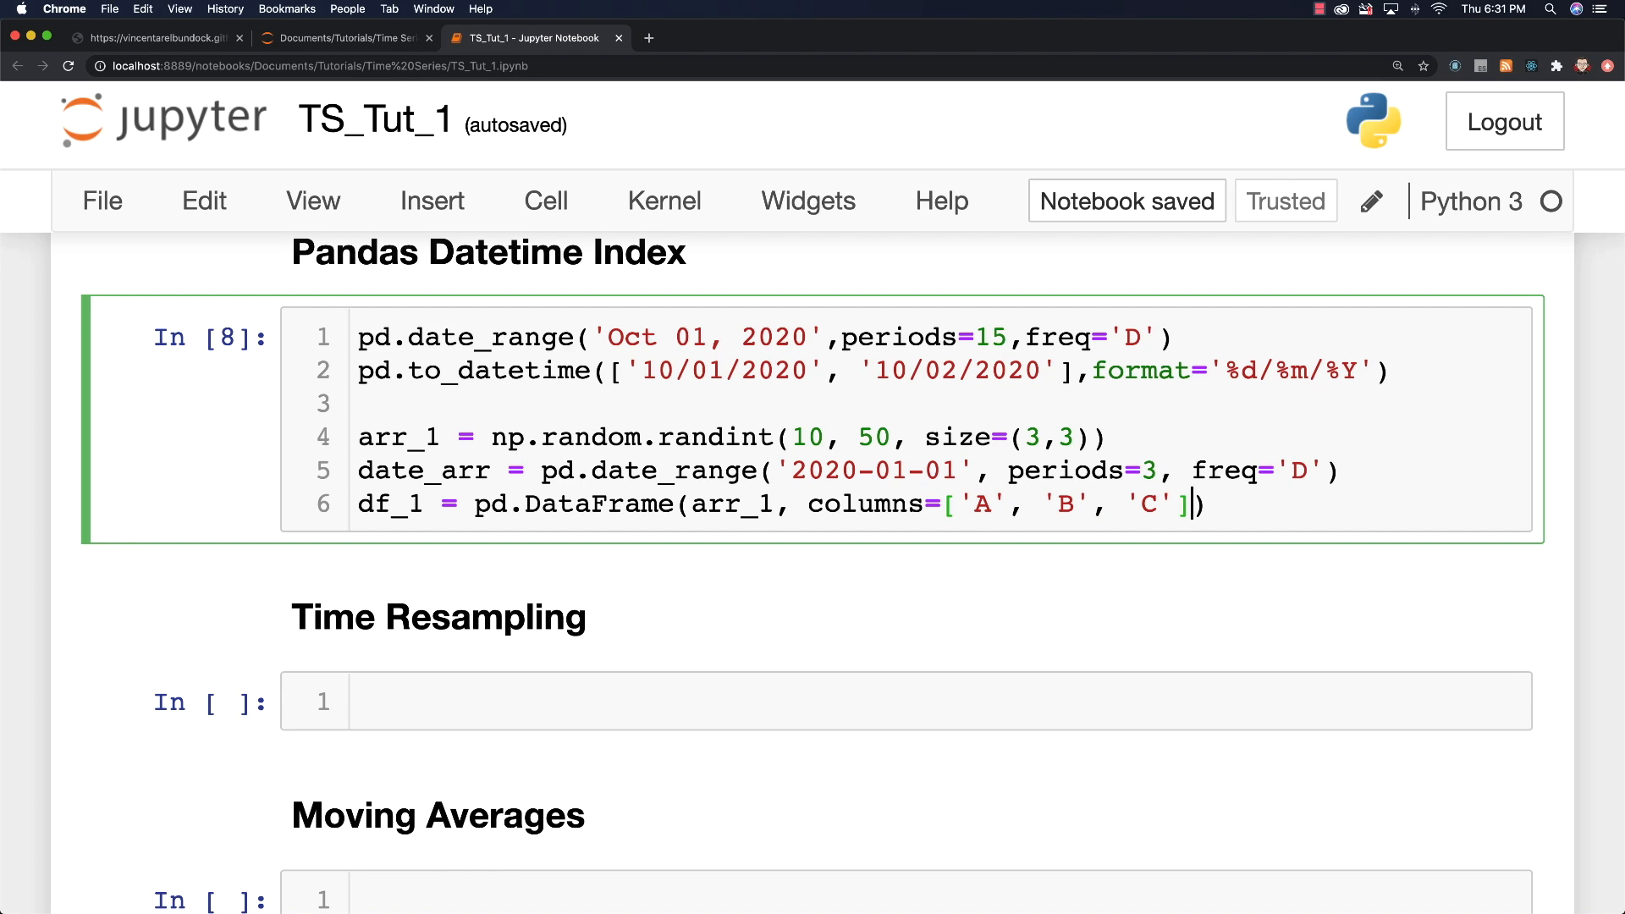
type(", ind")
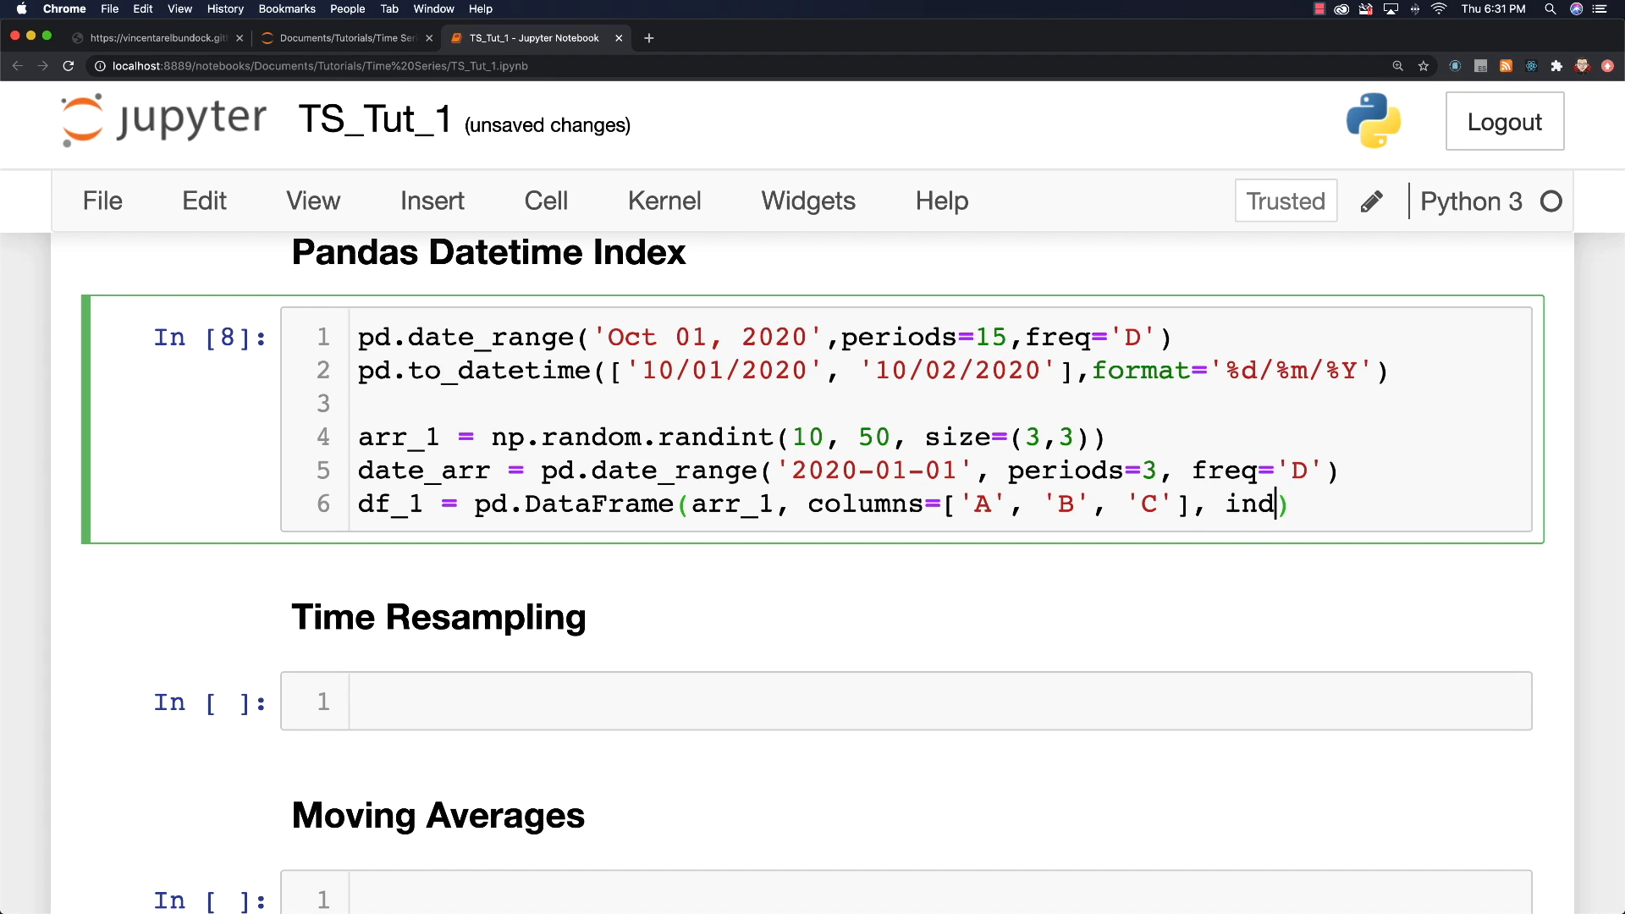
type("ex=dat")
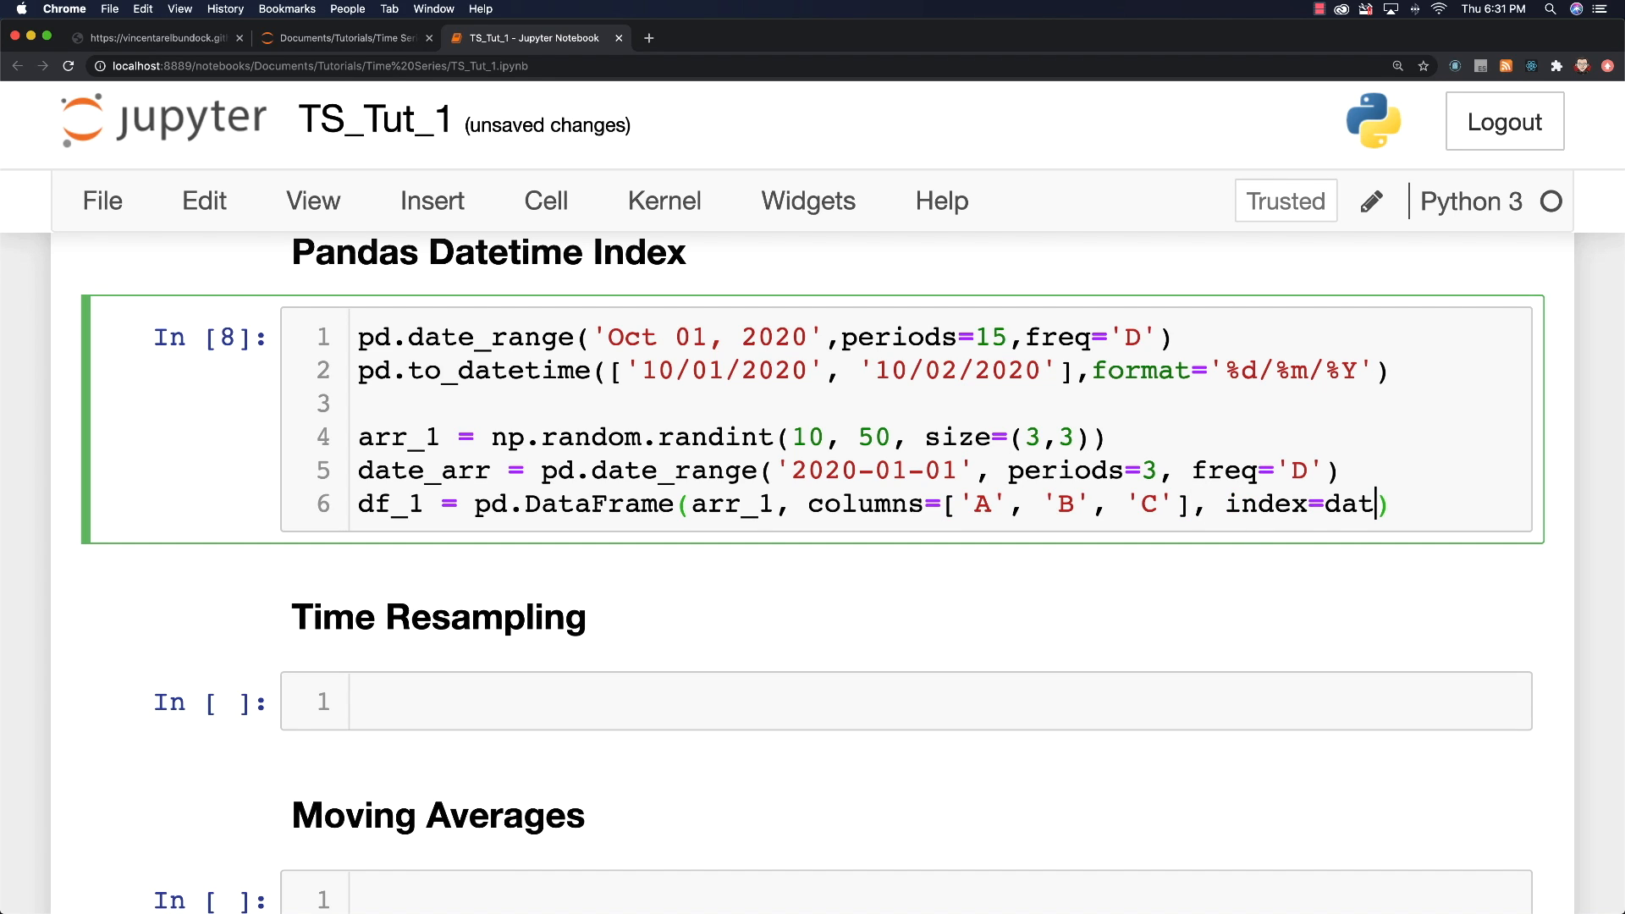
type("e_arr")
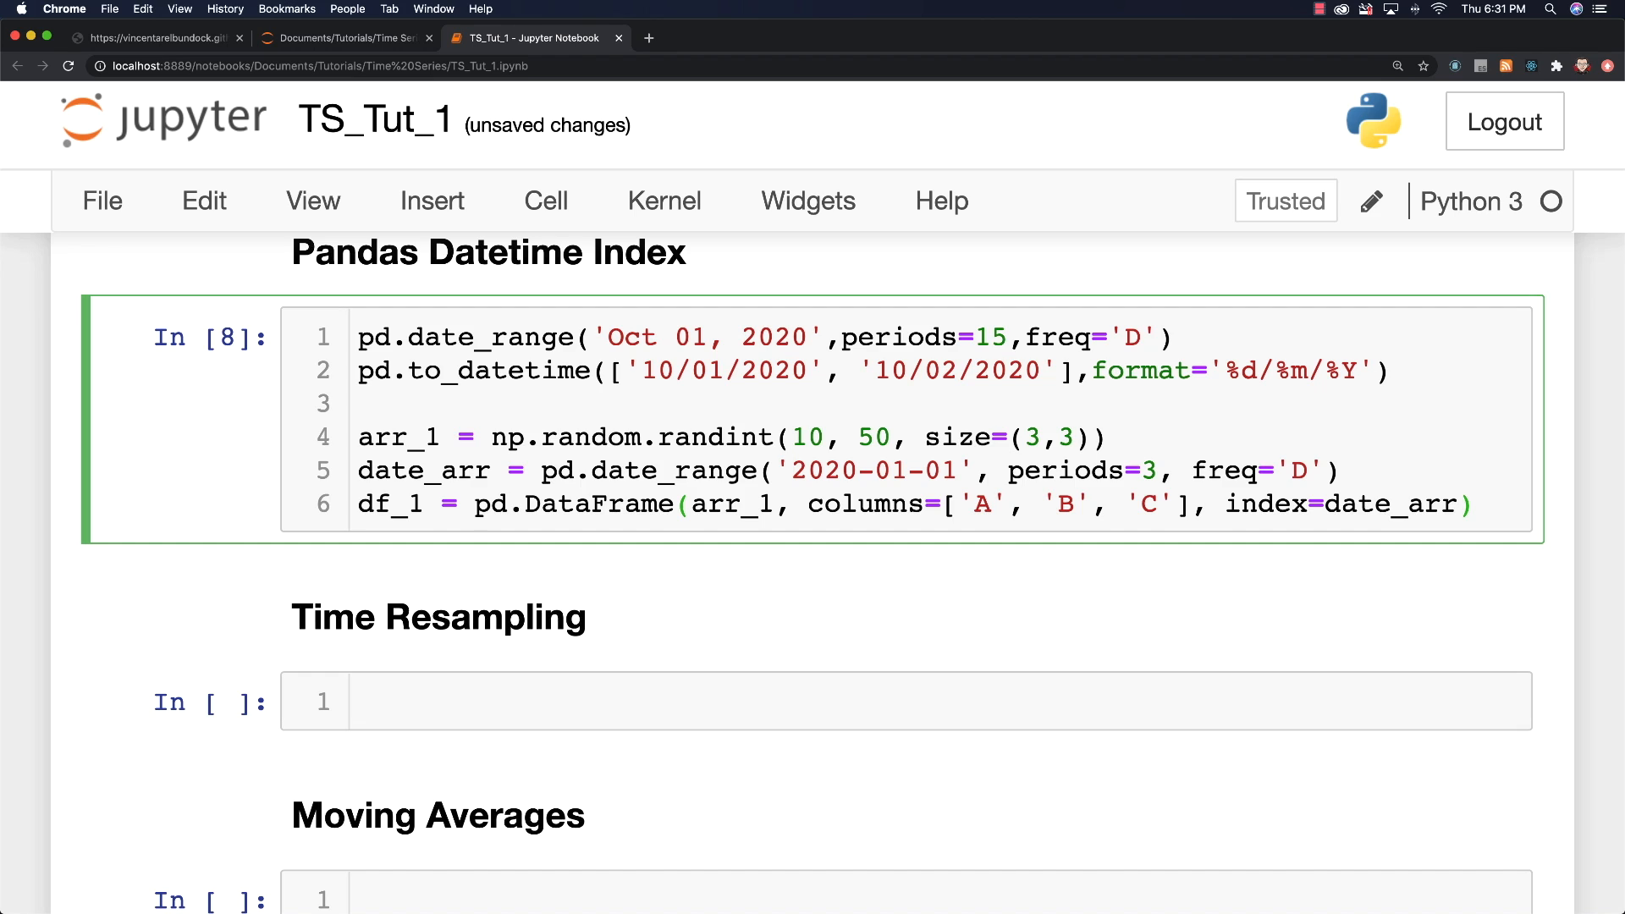
type("df_")
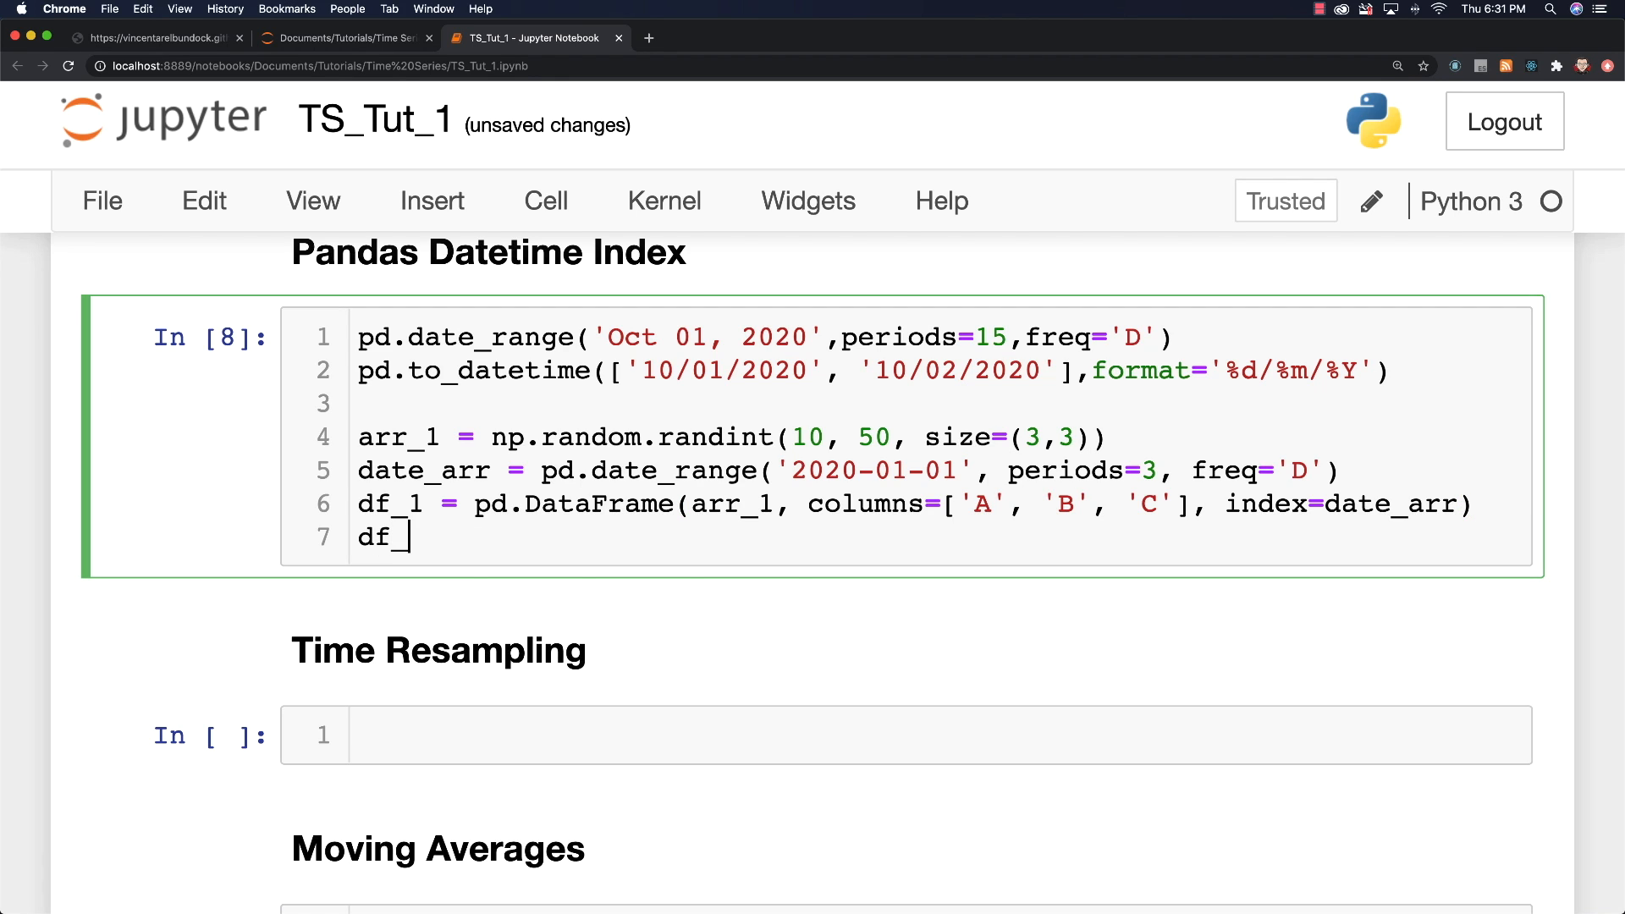
key("shift+Return")
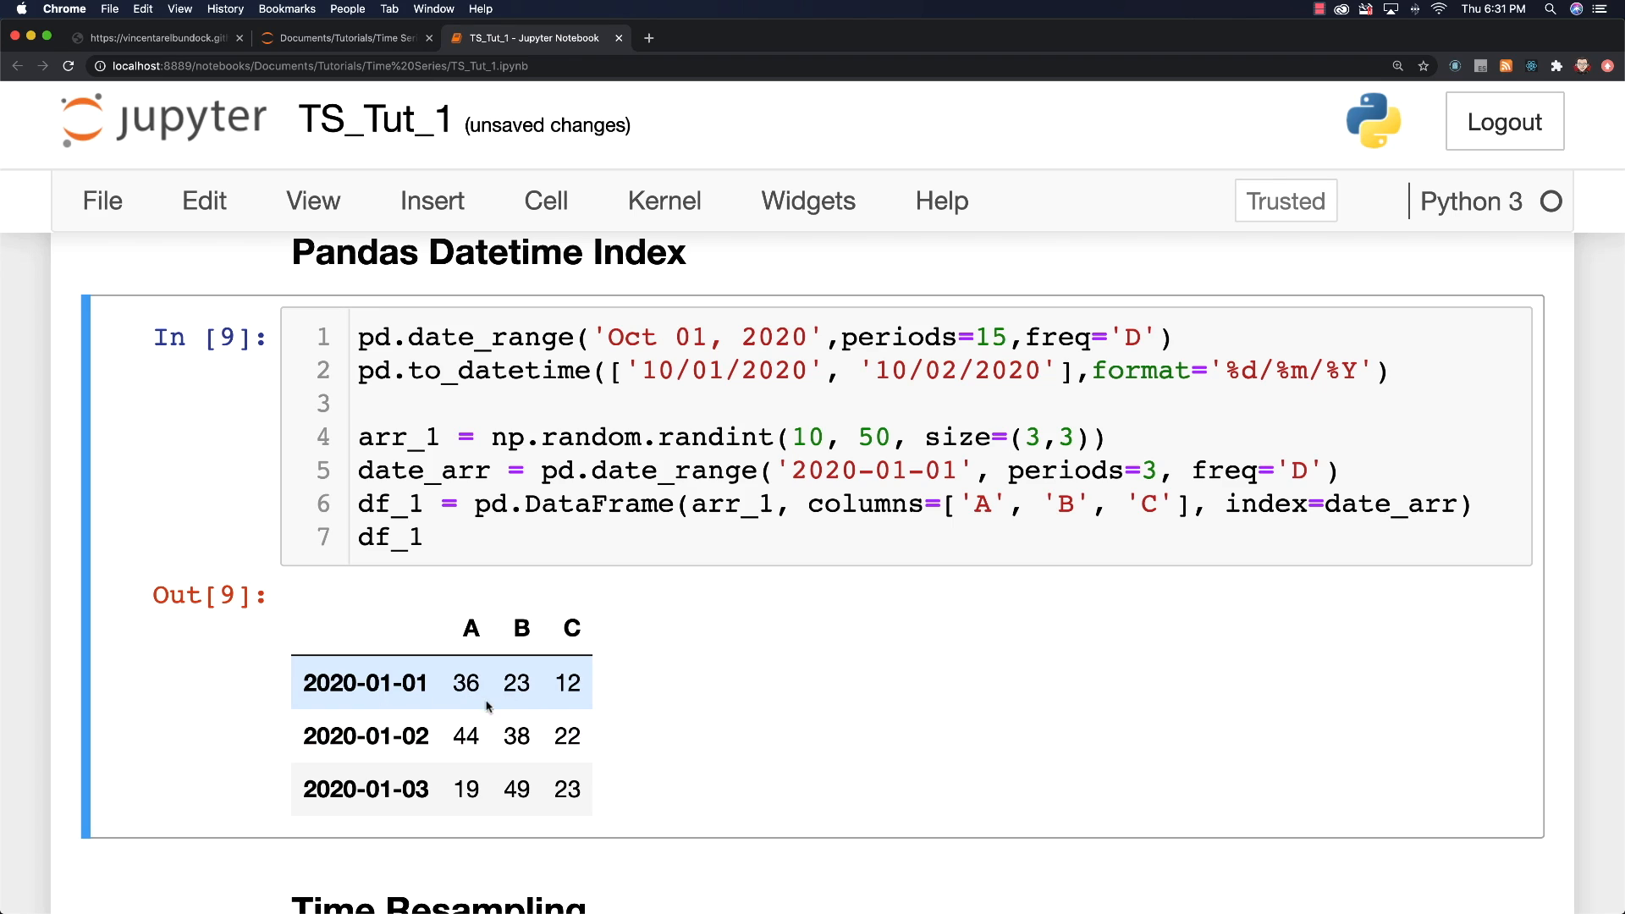
mouse_move(502, 671)
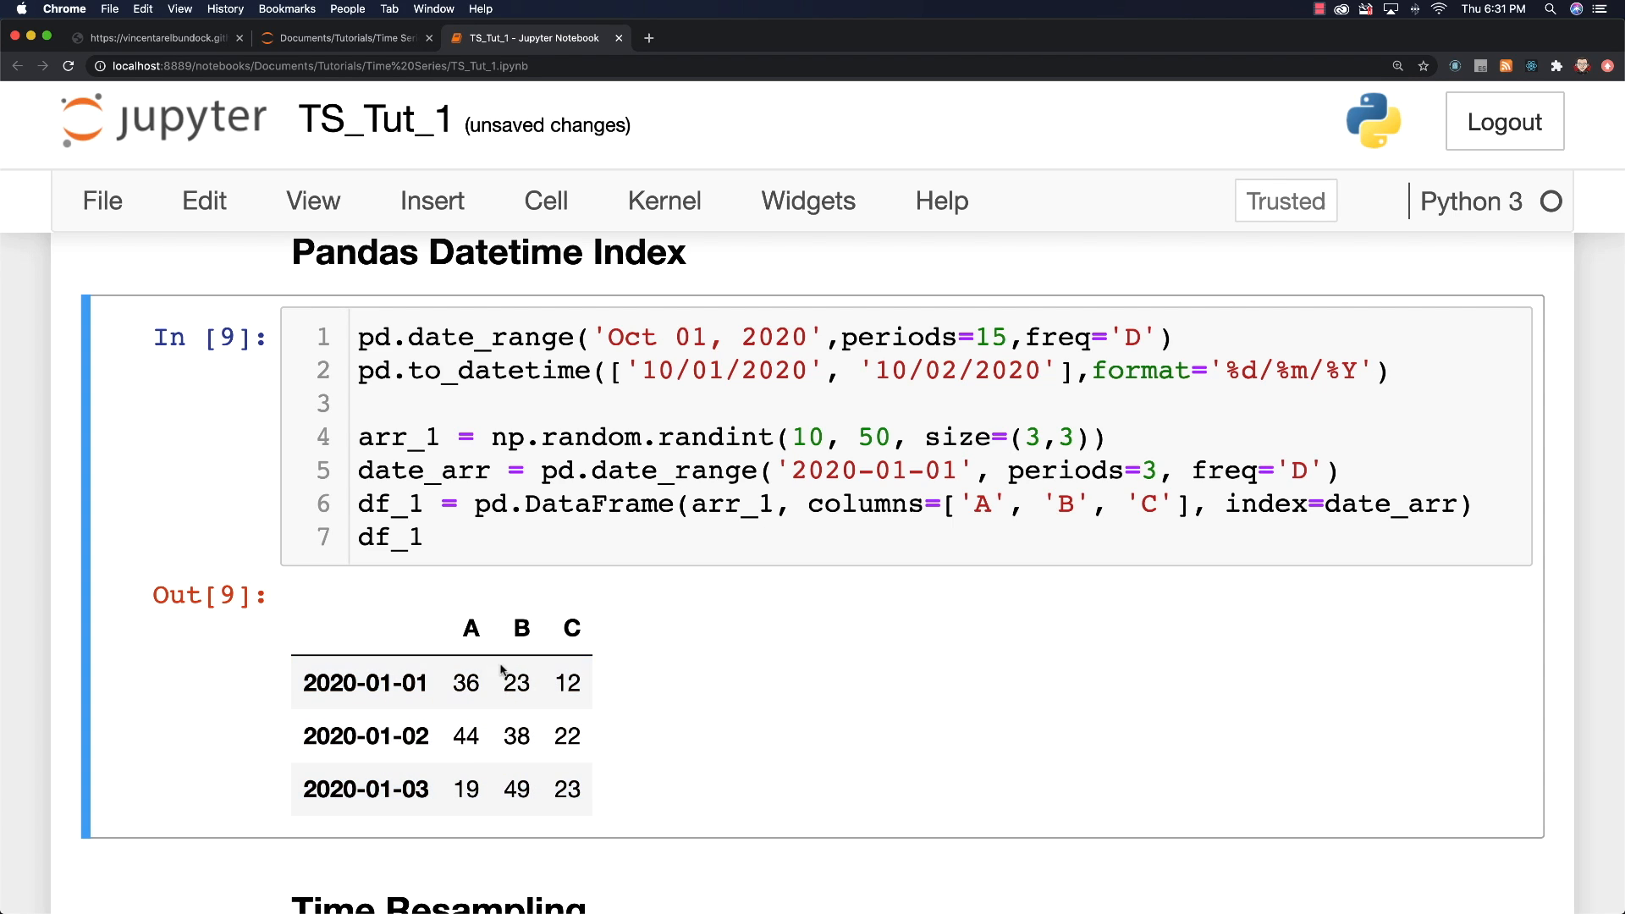
Step: Call df_1.index.min() to get the earliest date in df_1's index
type("d")
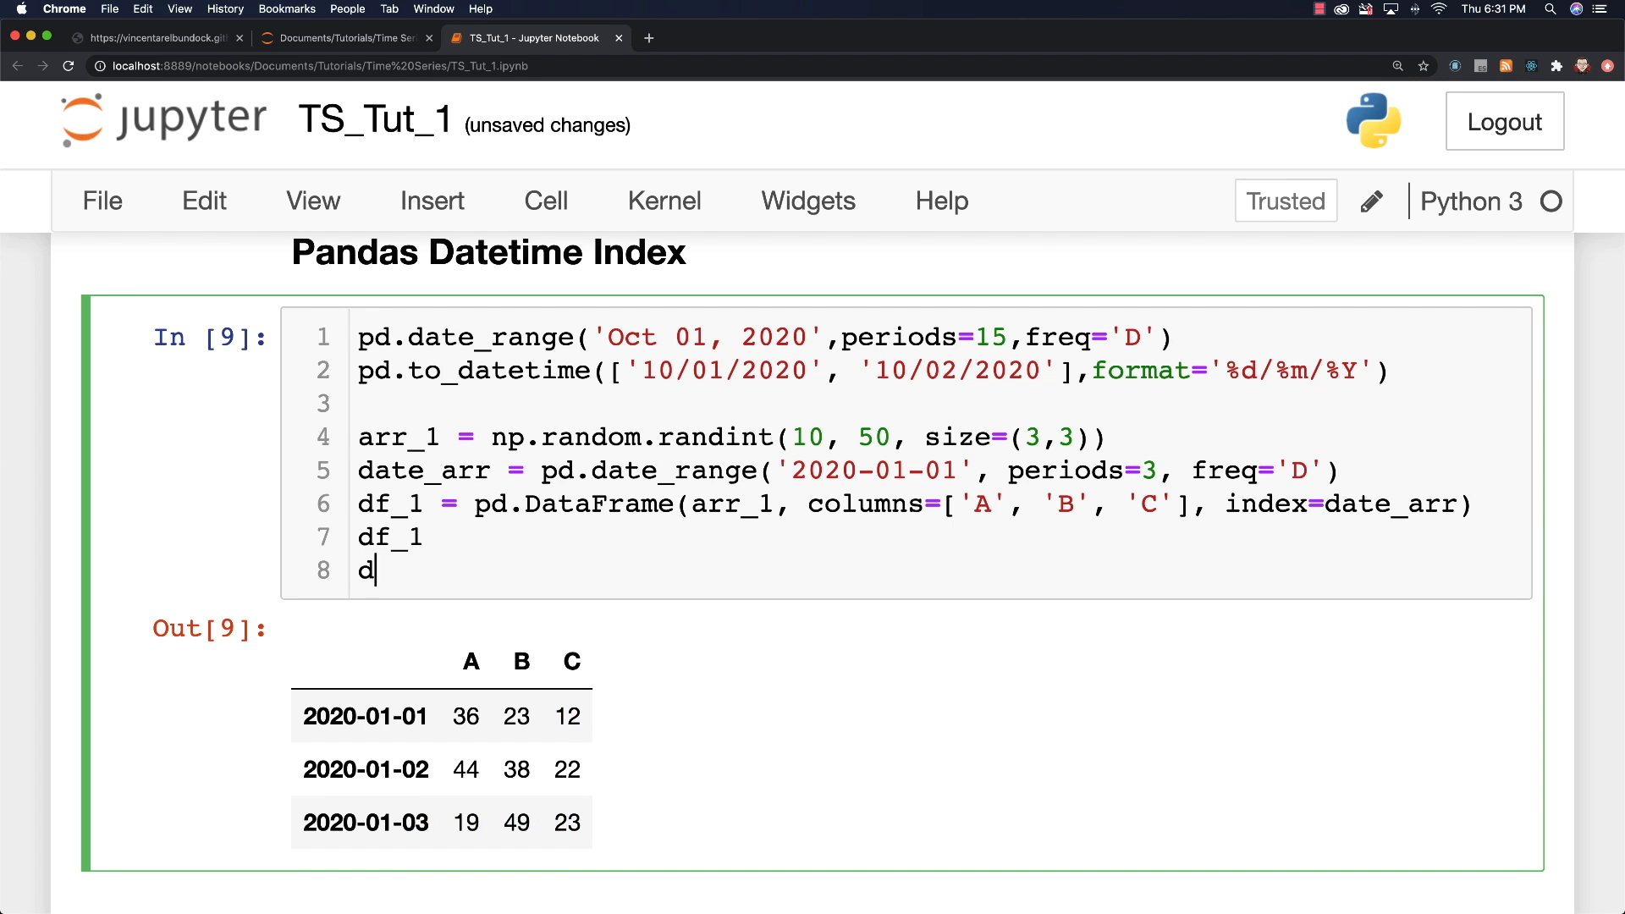
type("f_1.")
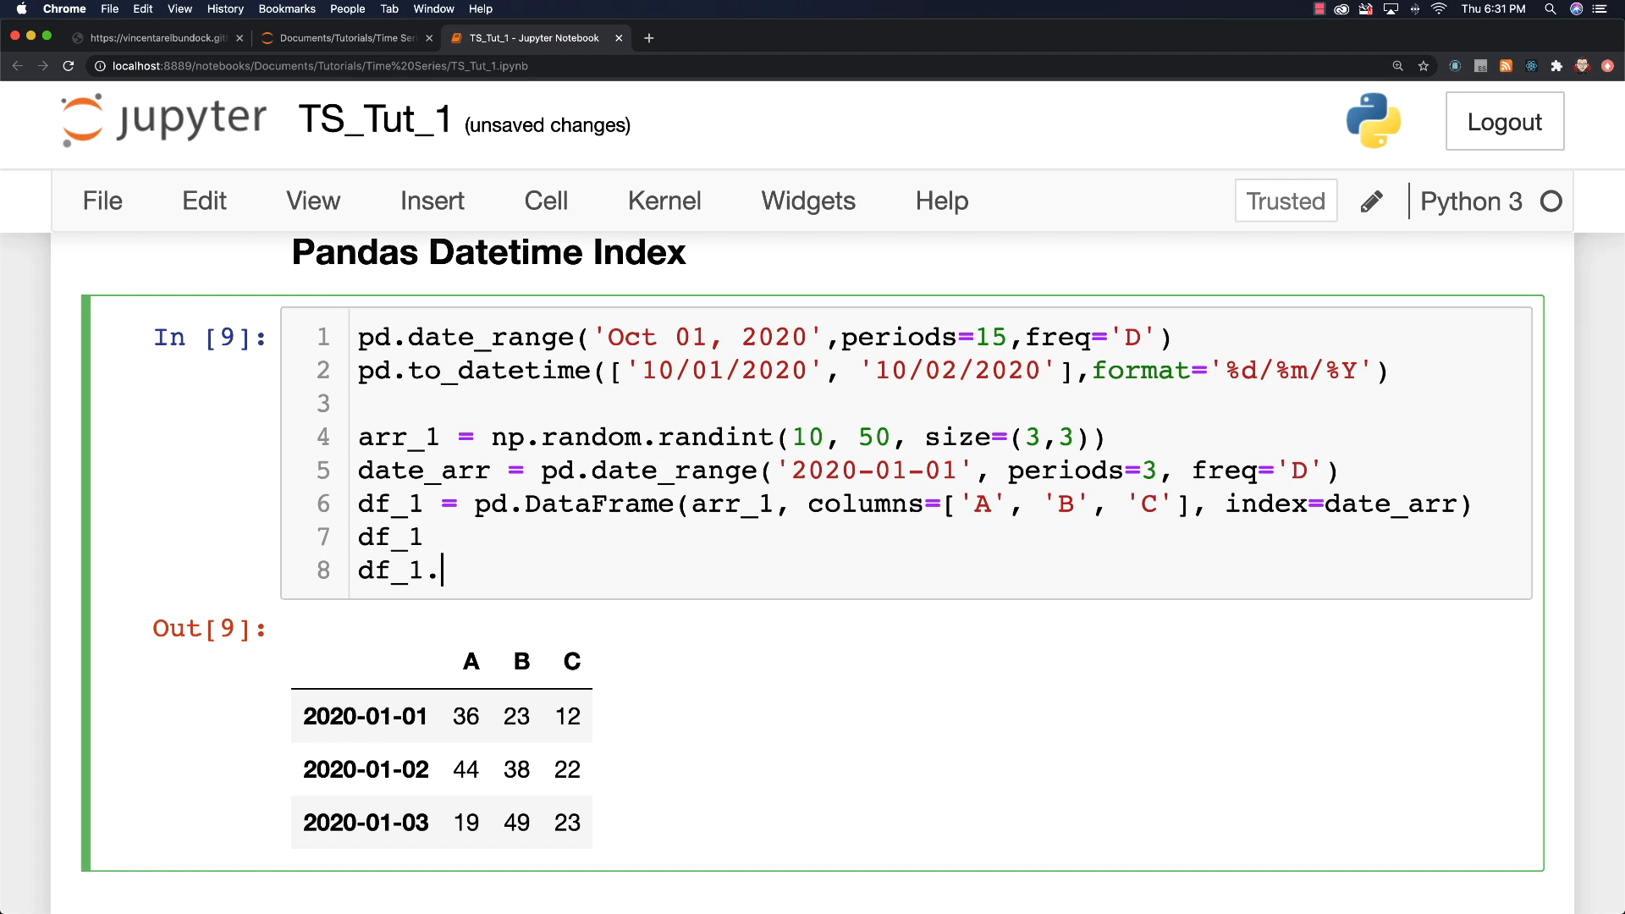
mouse_move(584, 572)
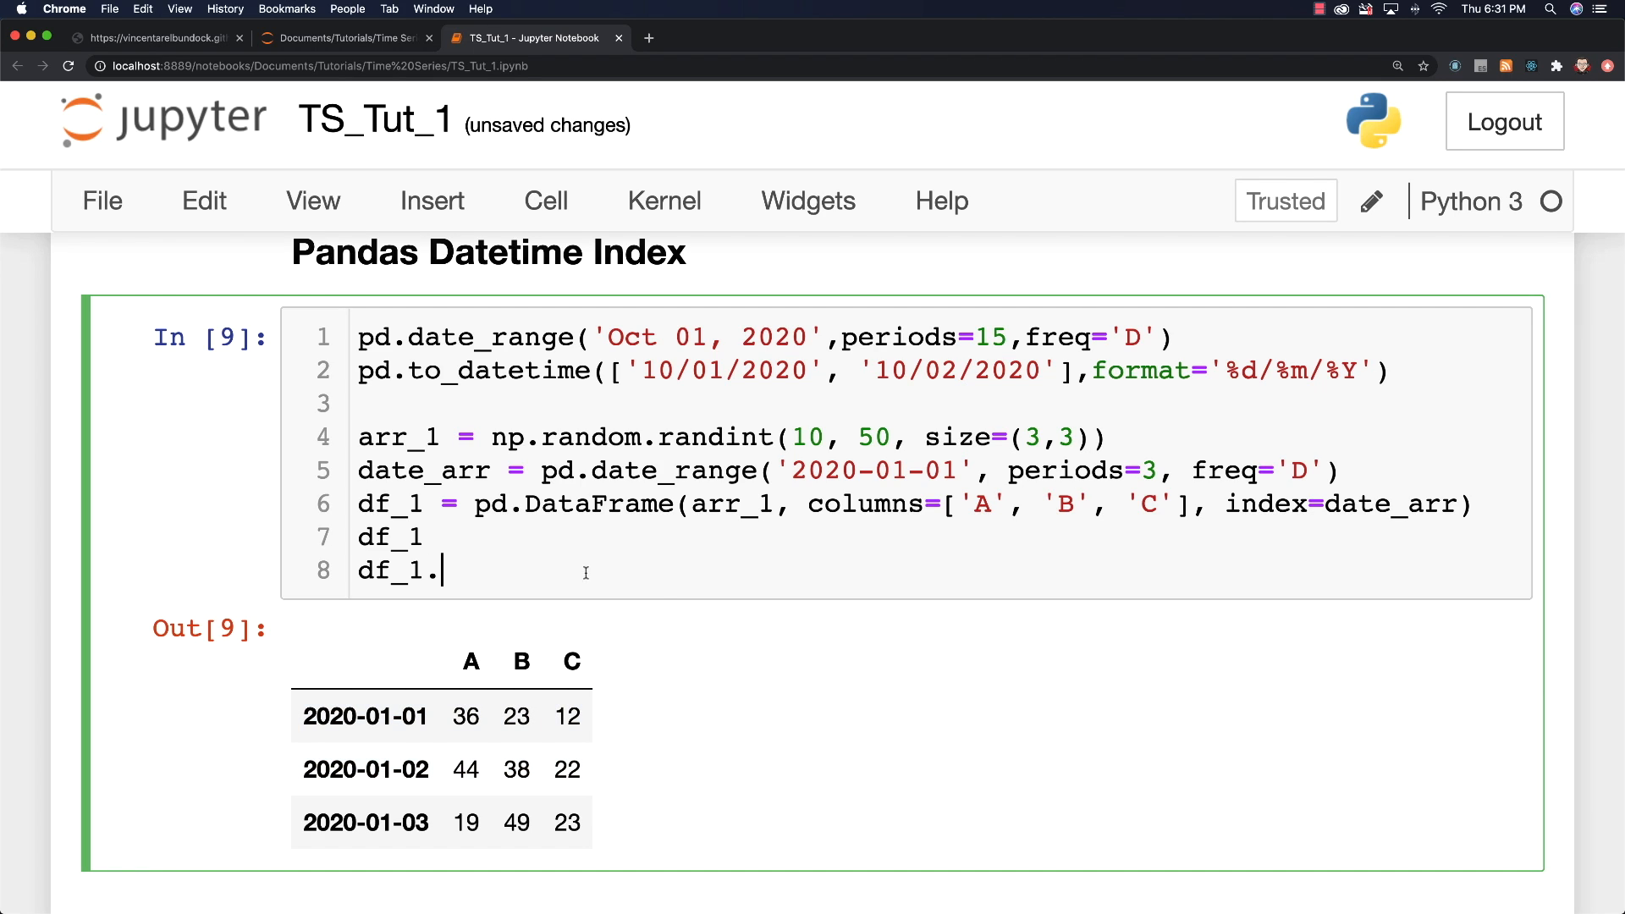
type("ind")
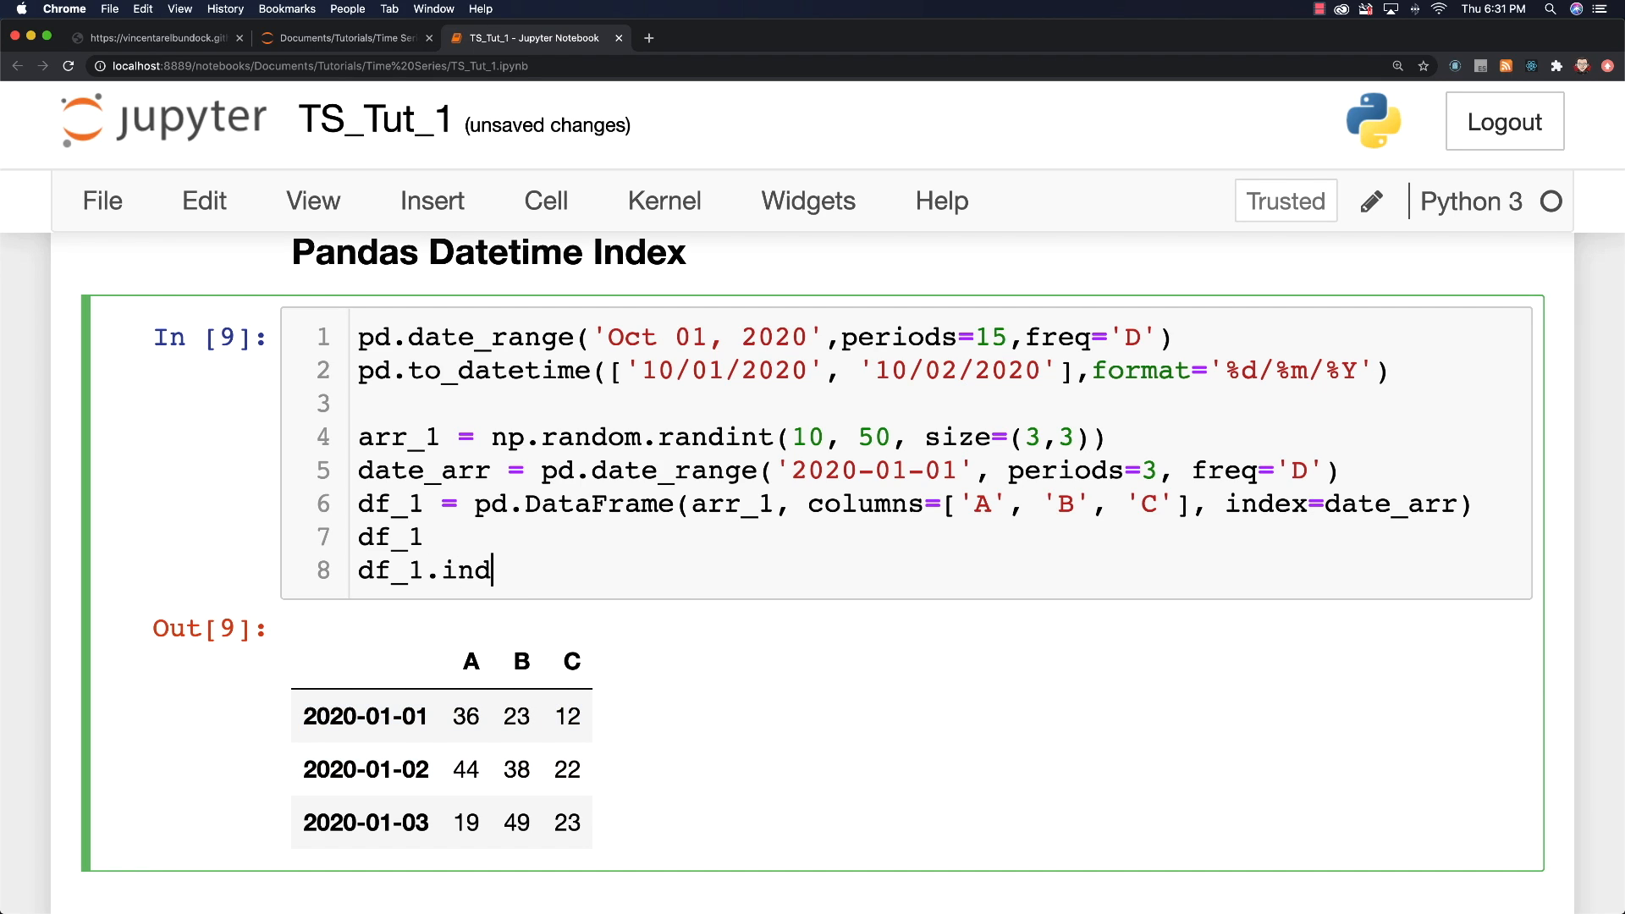
type("ex.m")
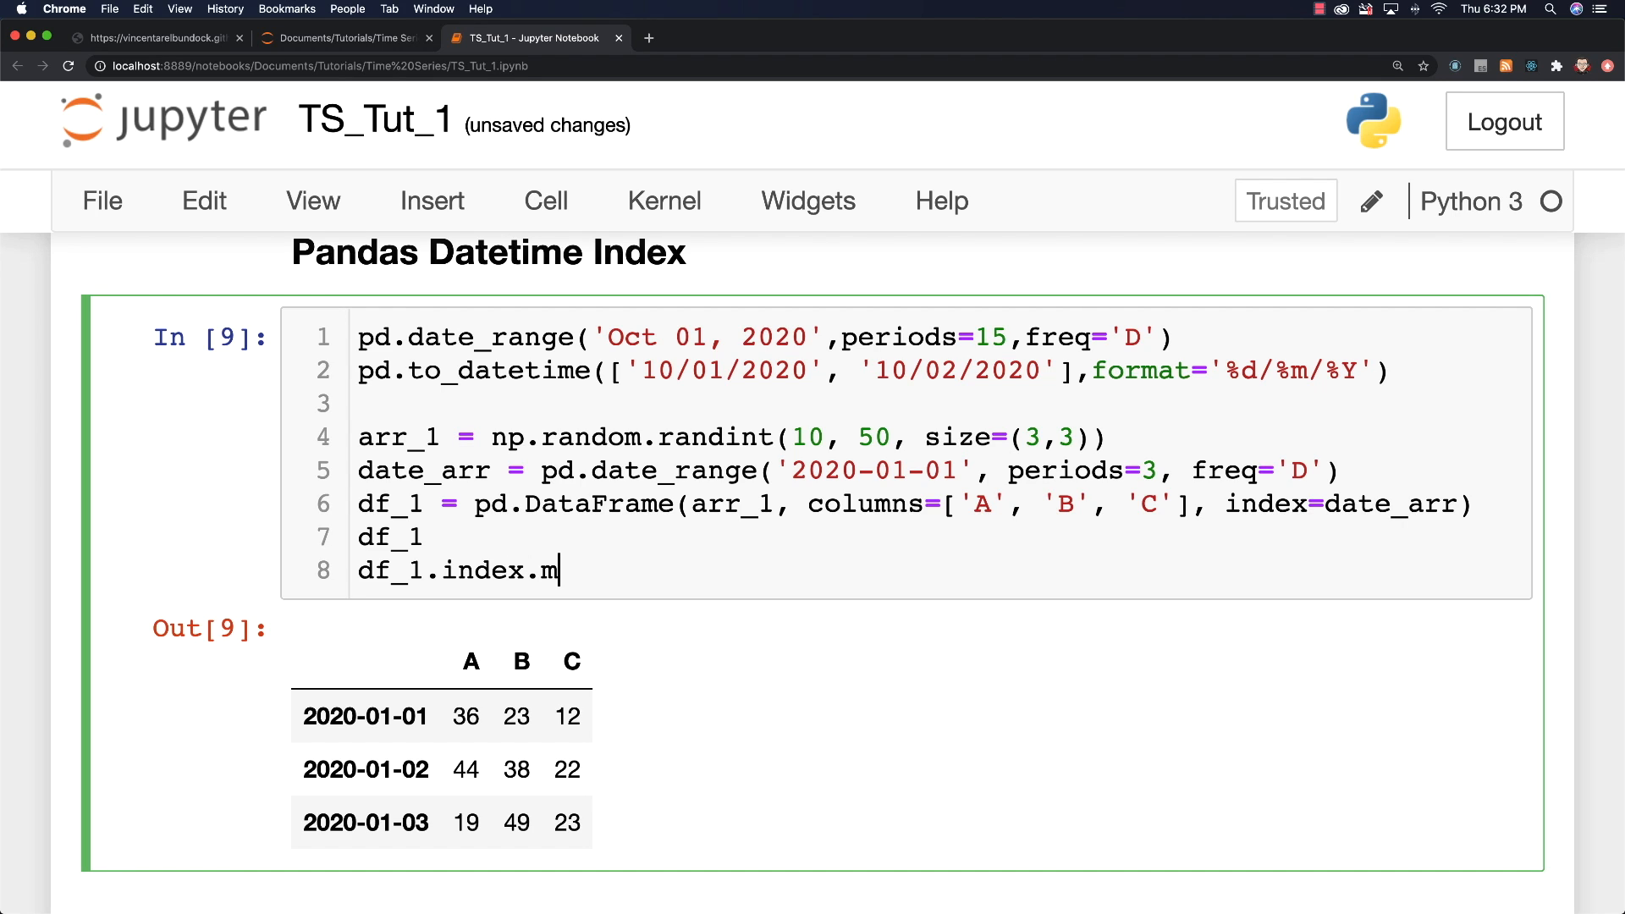
type("in()")
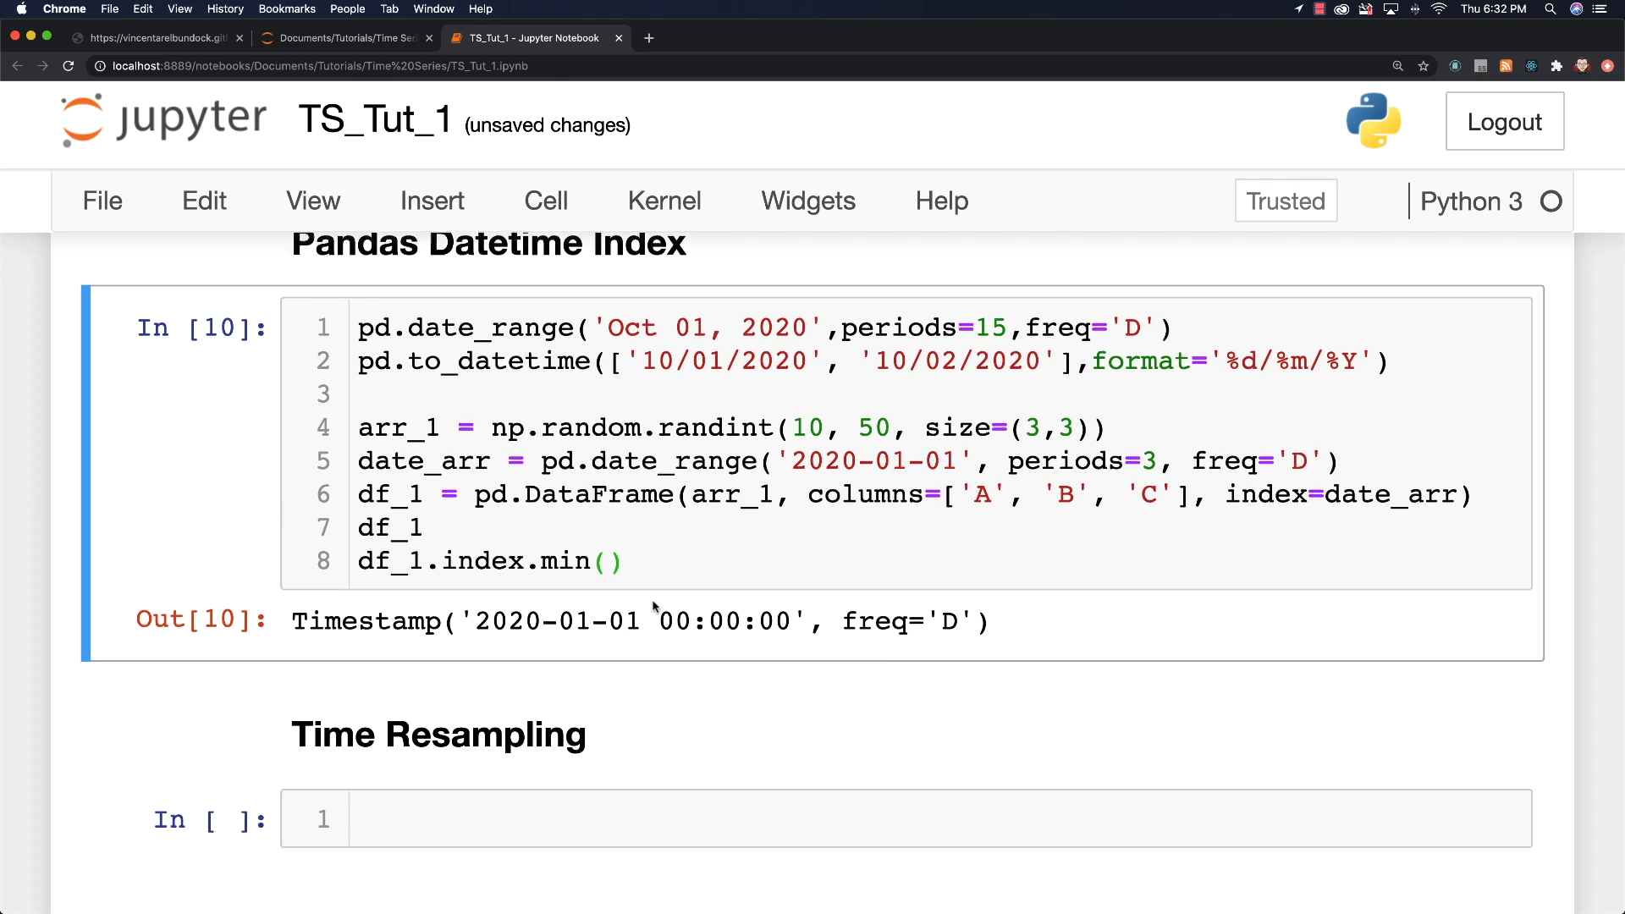
scroll("down", 3)
type("ax")
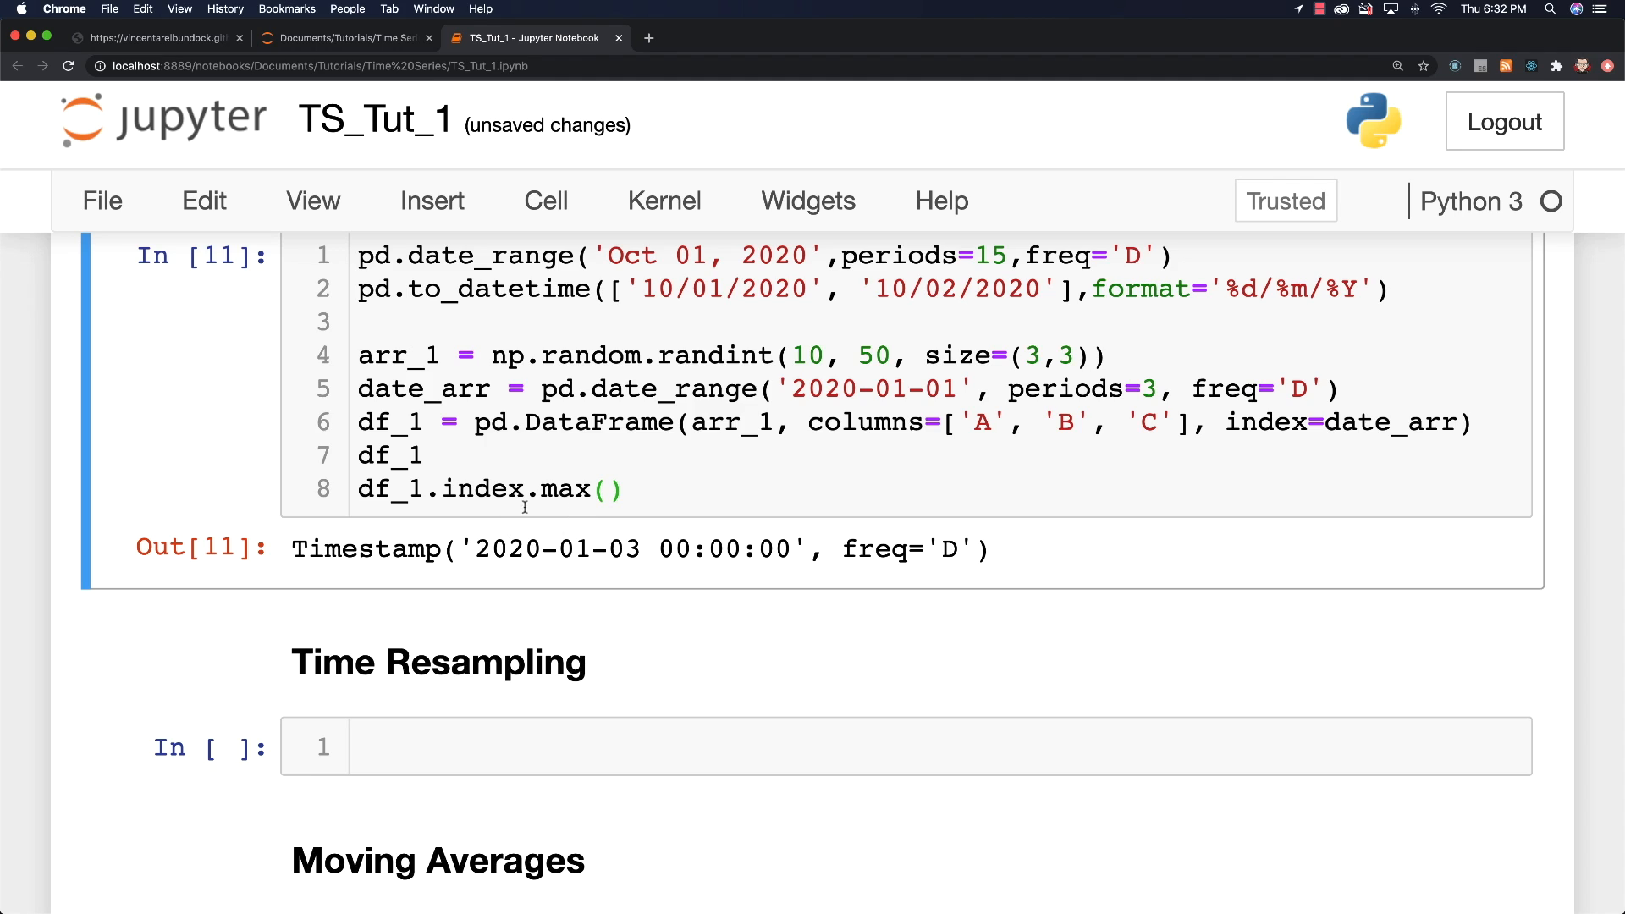
mouse_move(546, 495)
type("argmin")
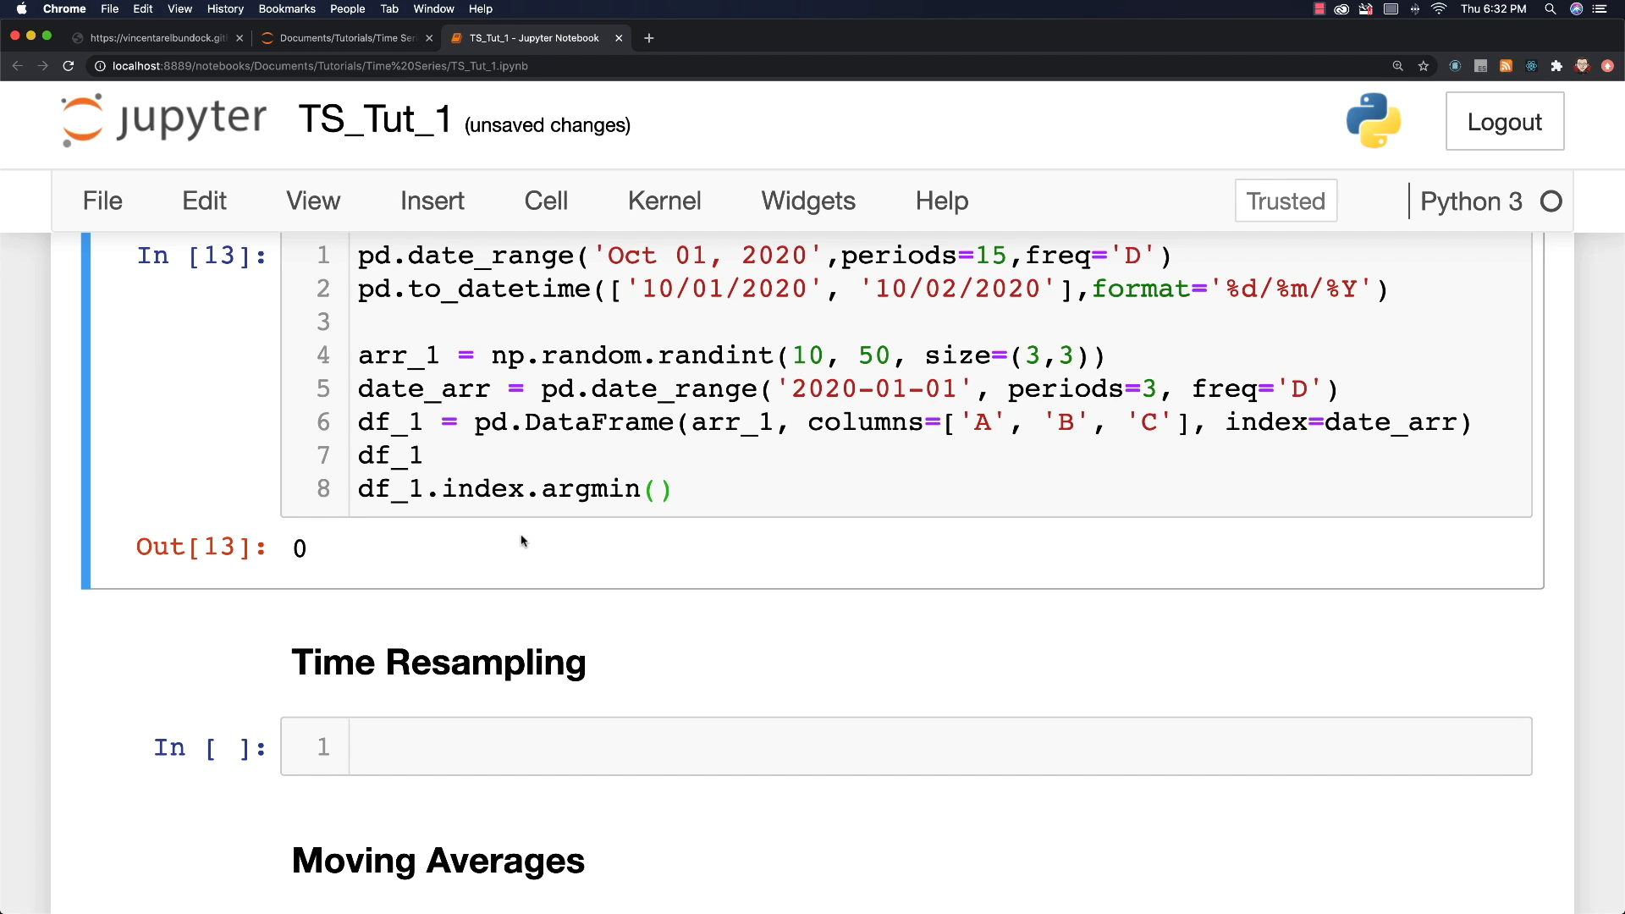
mouse_move(669, 583)
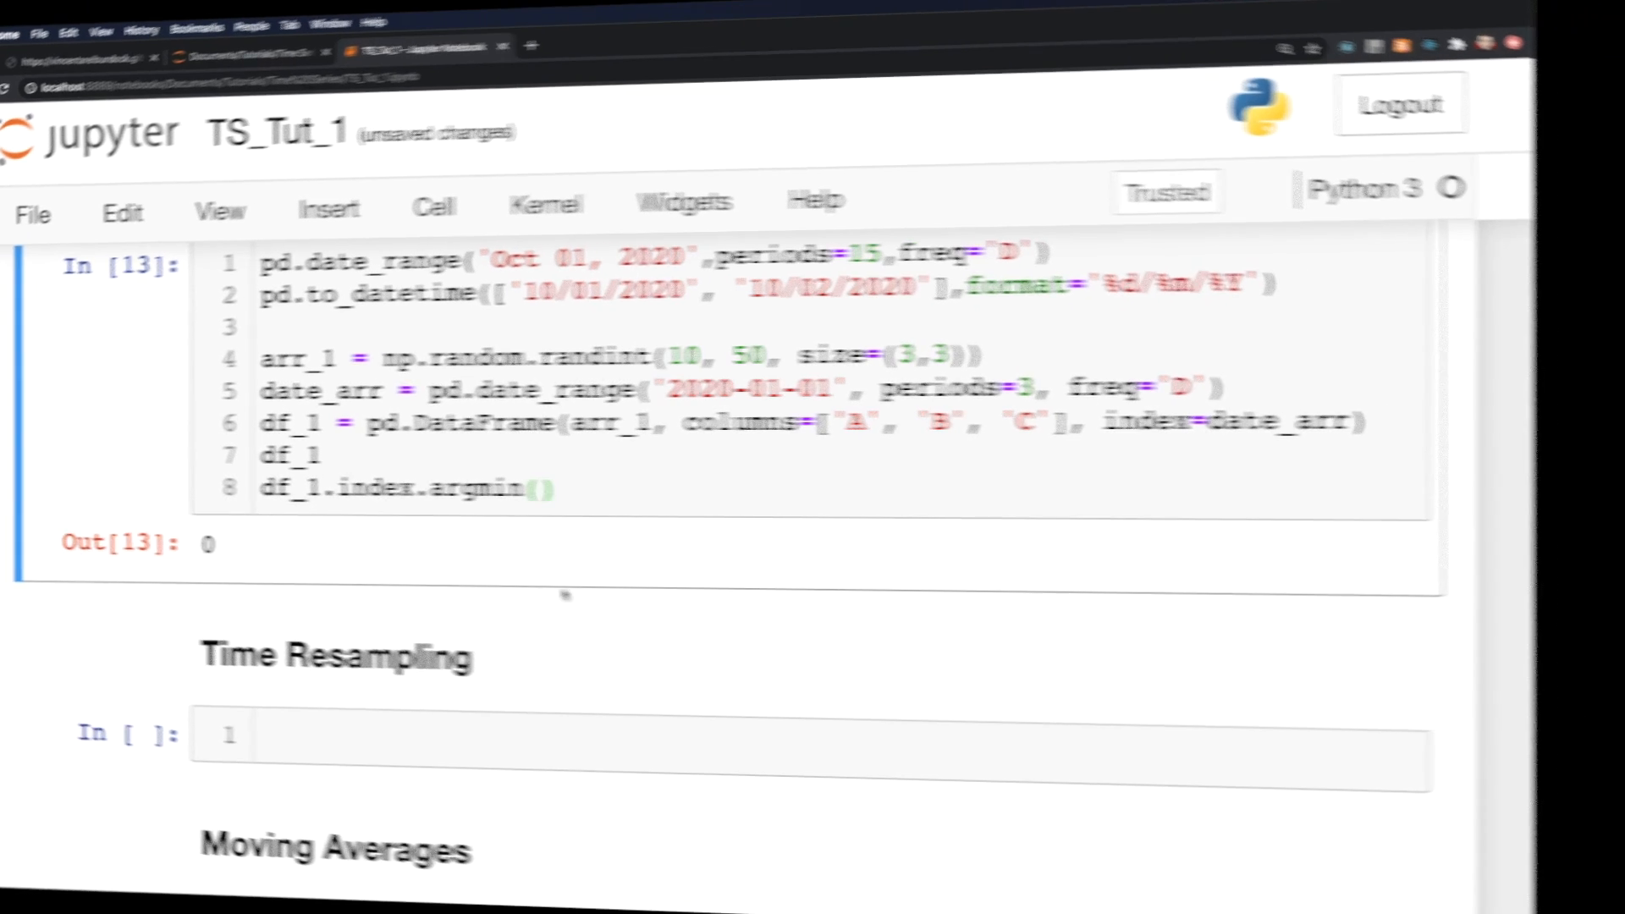
Step: Load appl.csv into df_appl with pd.read_csv
type("df_")
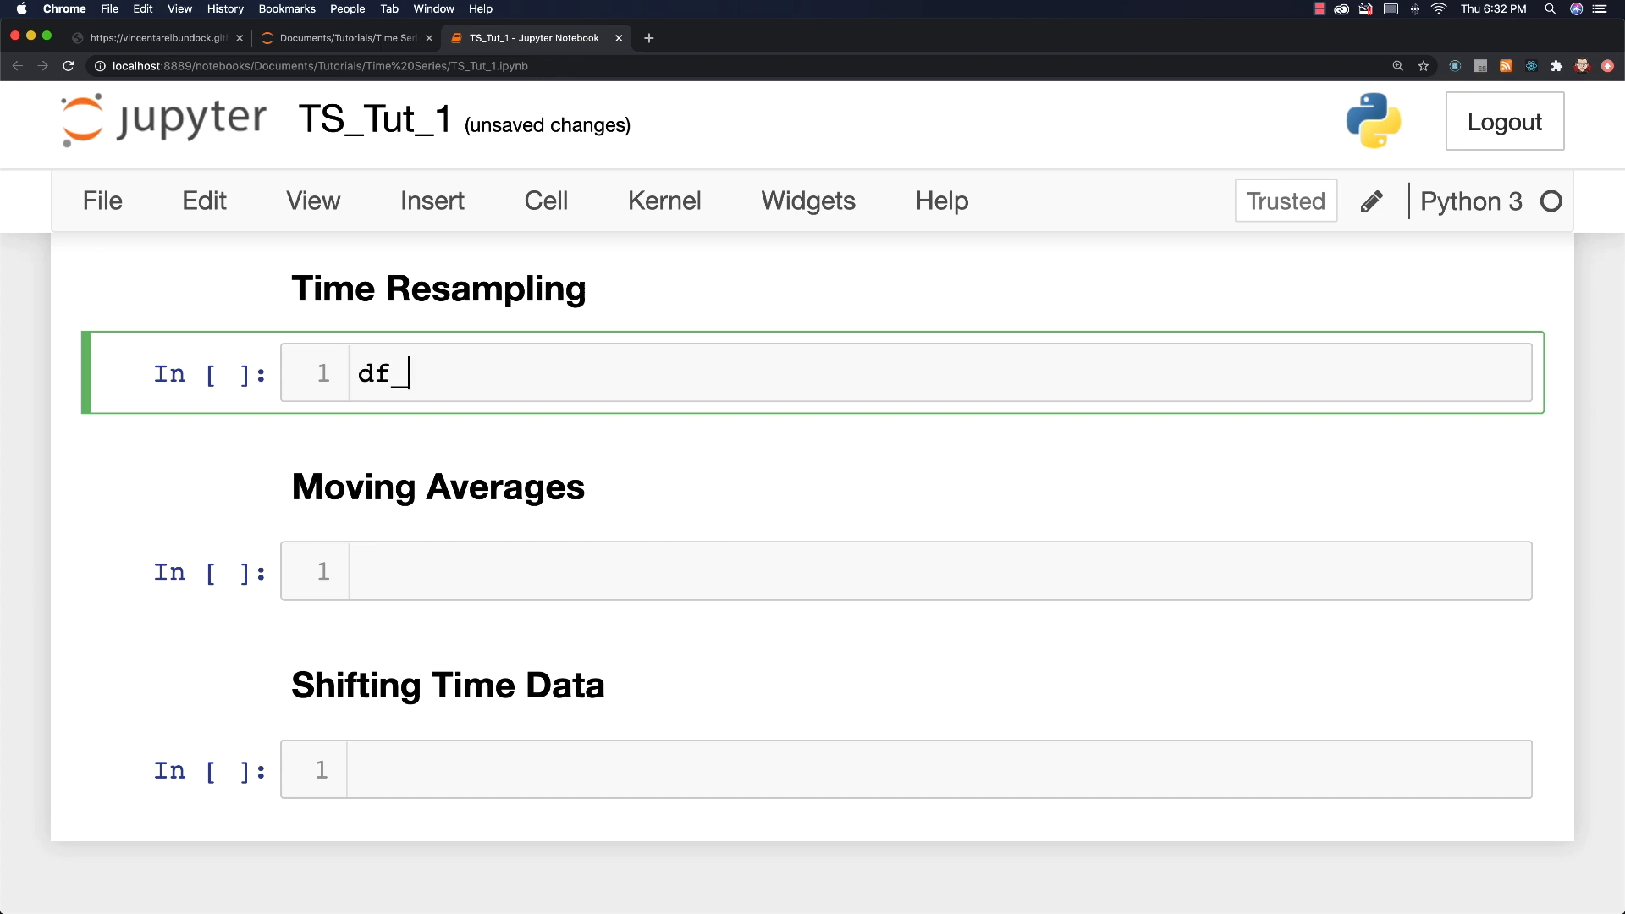
type("appl")
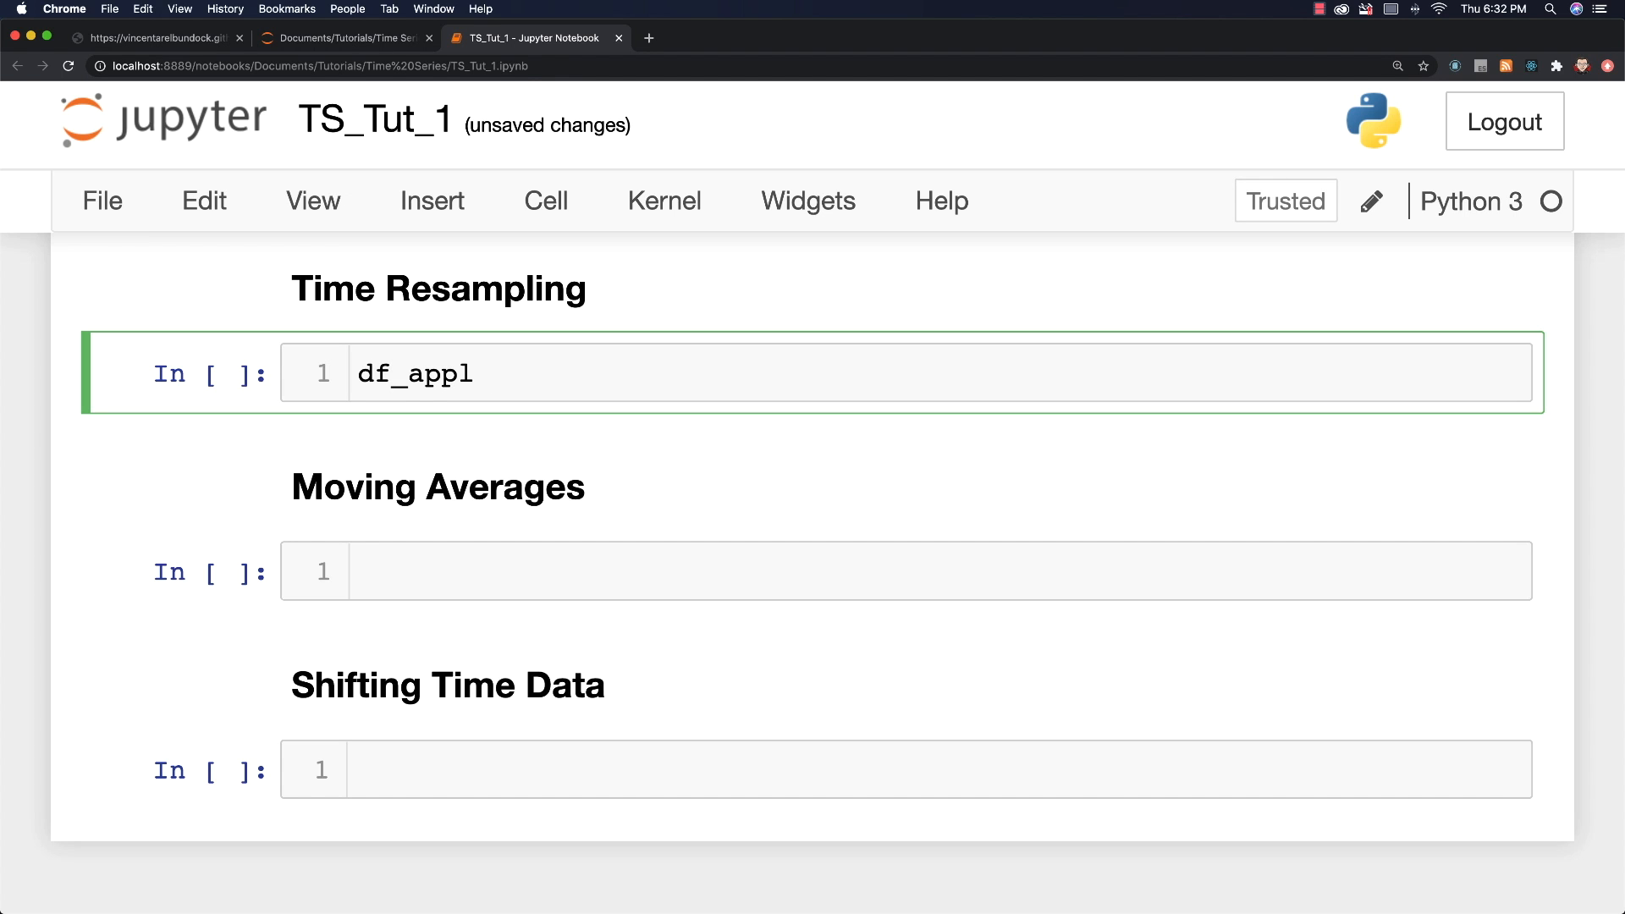
type("=")
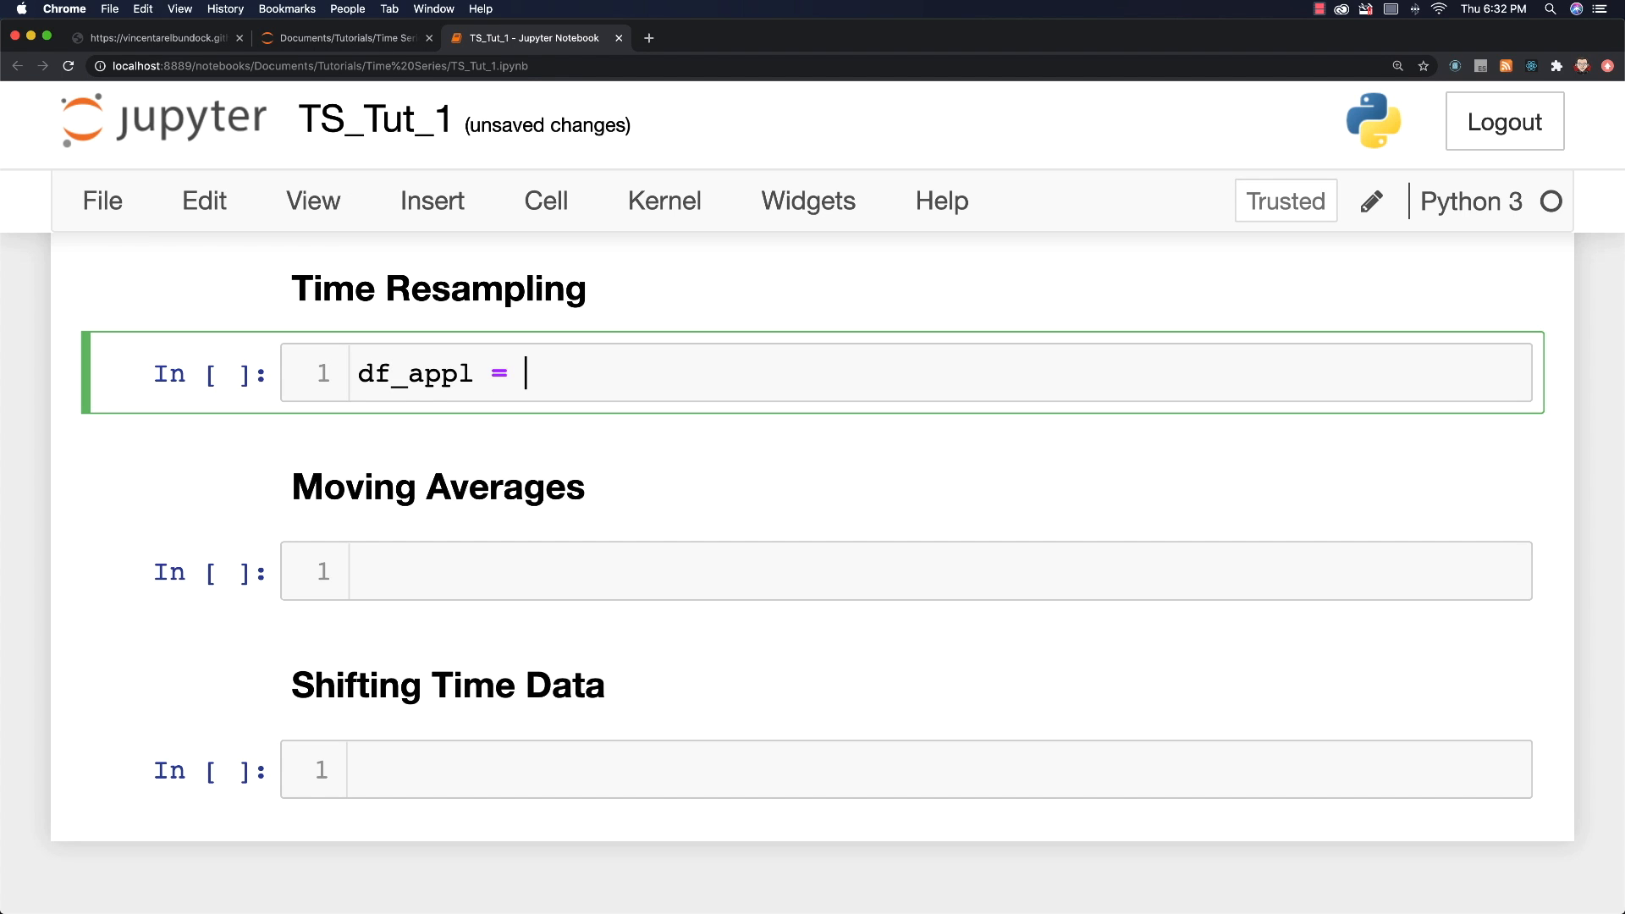
type("pd.")
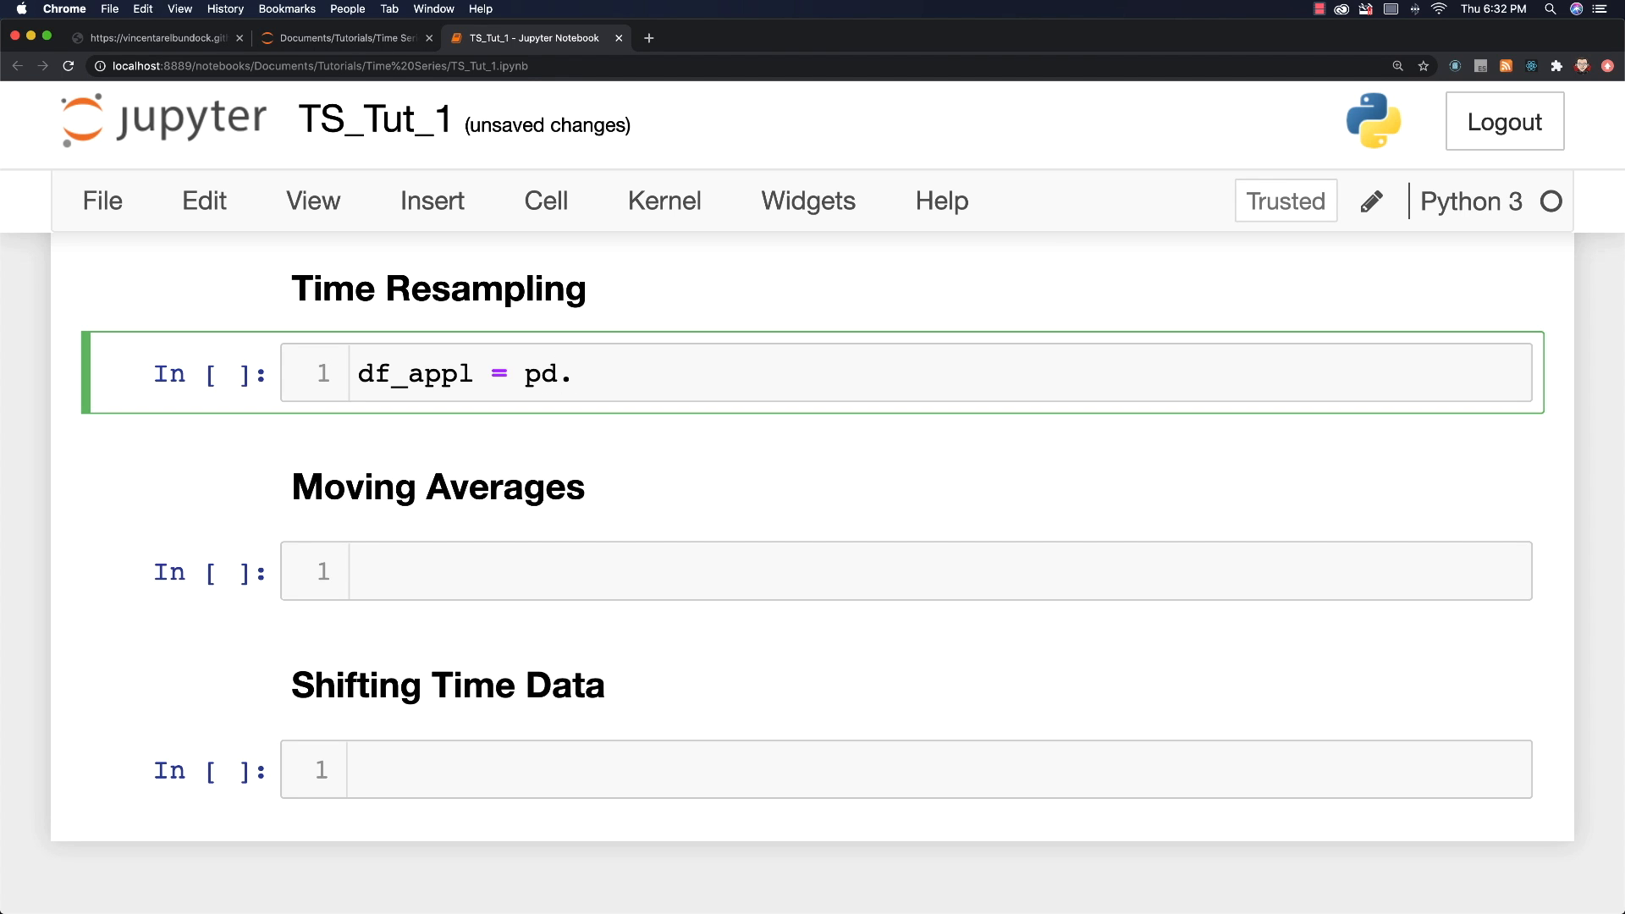
type("read_c")
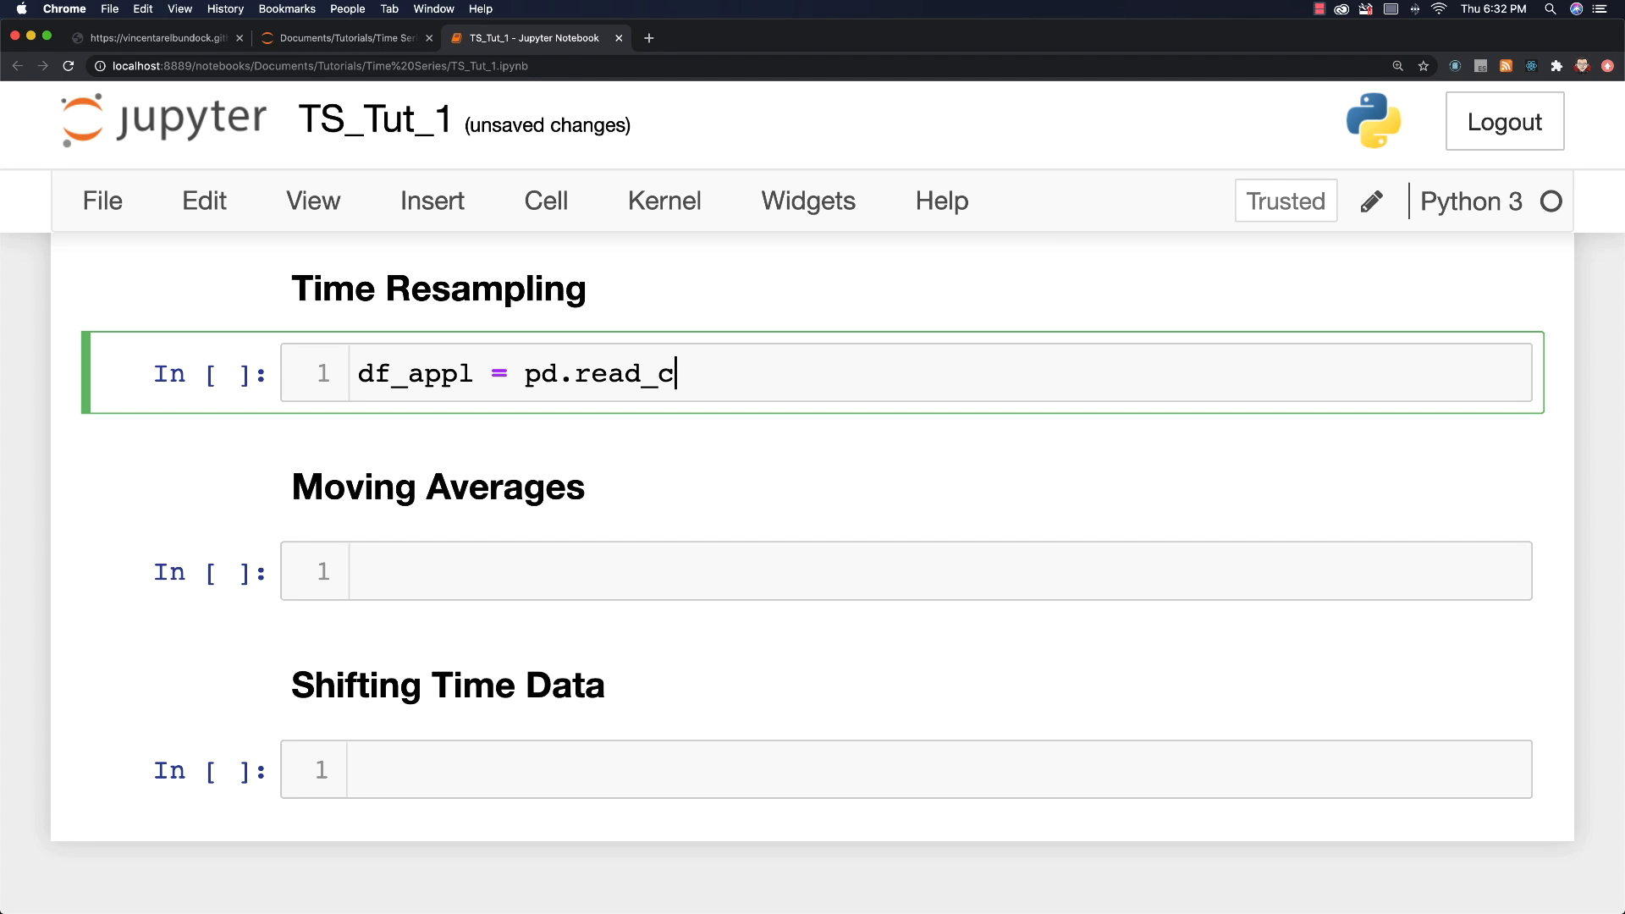
type("sv()")
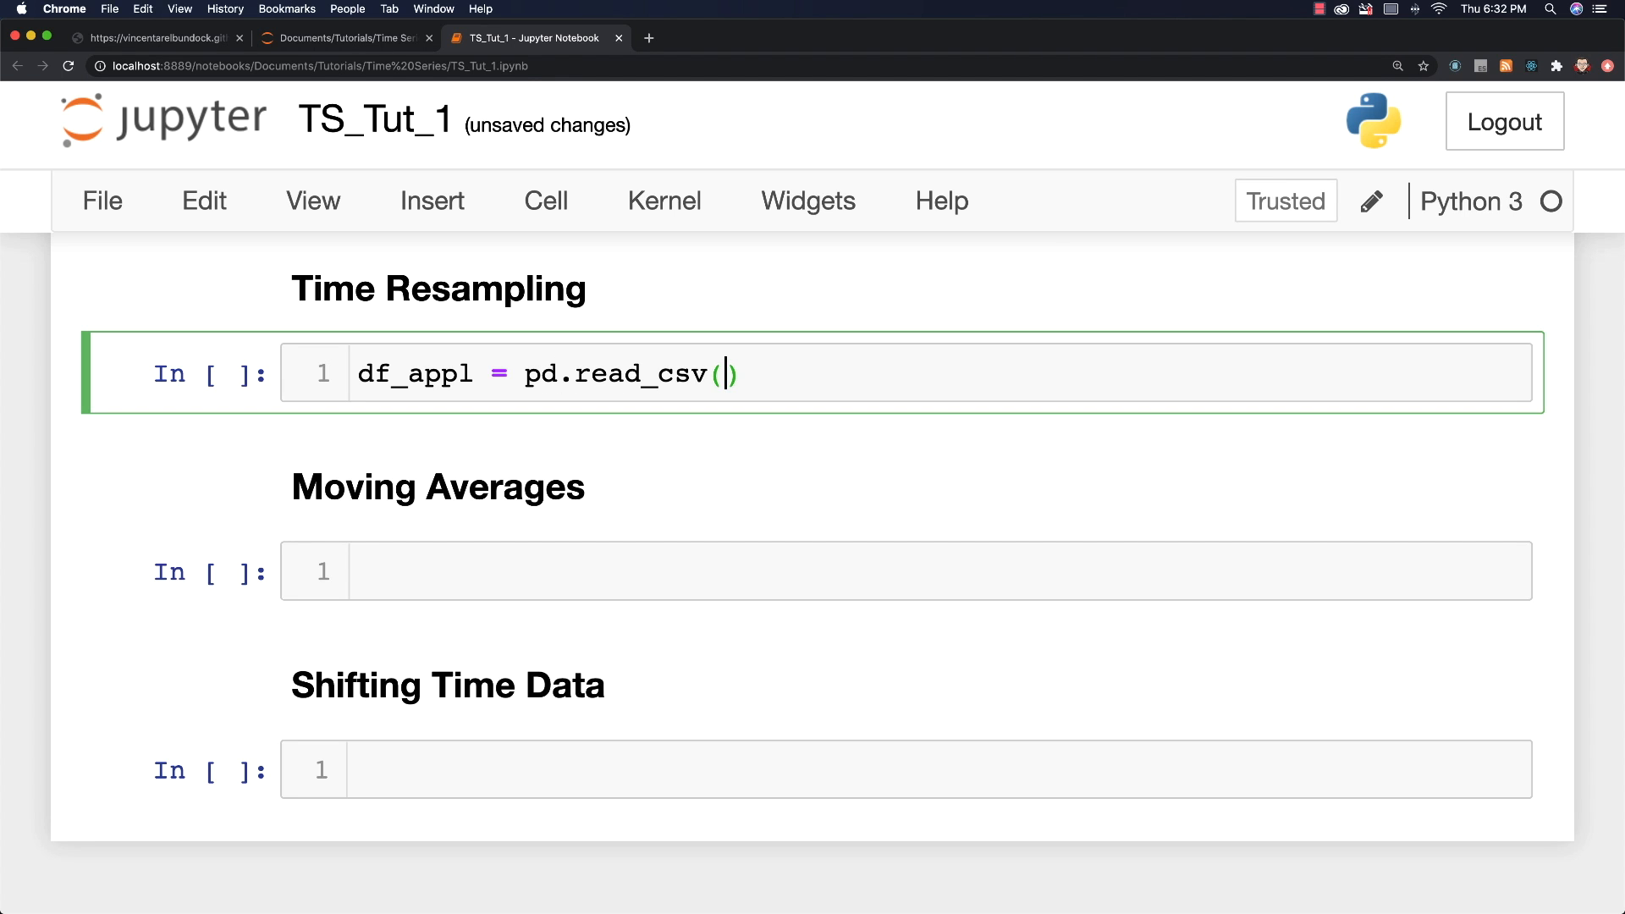
type("'app'")
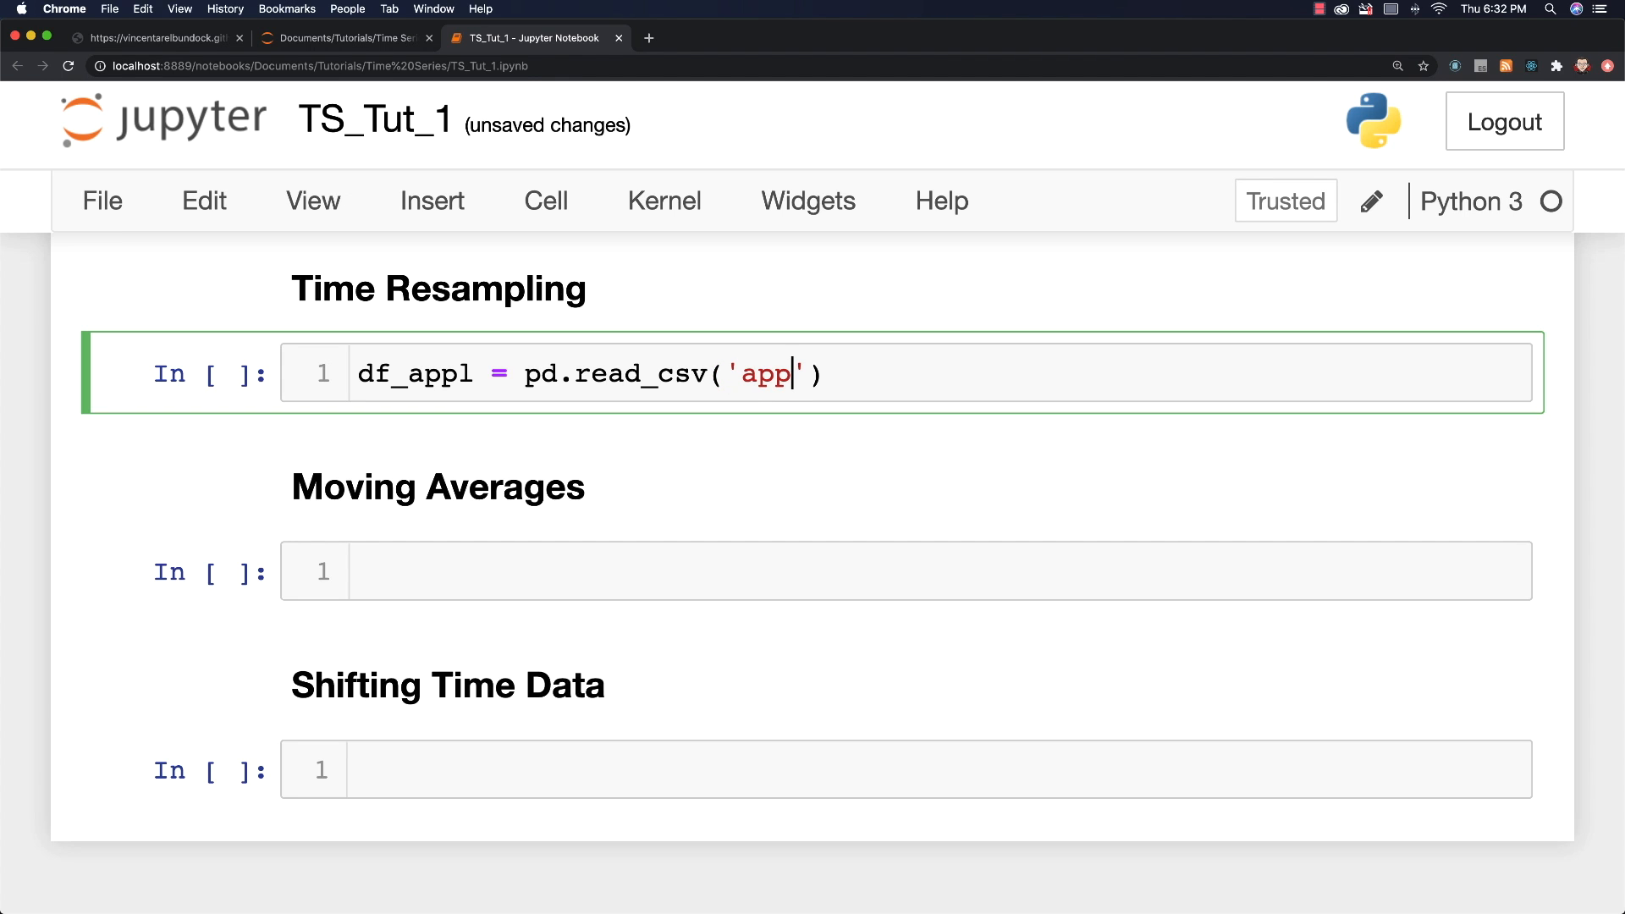
type("l.c")
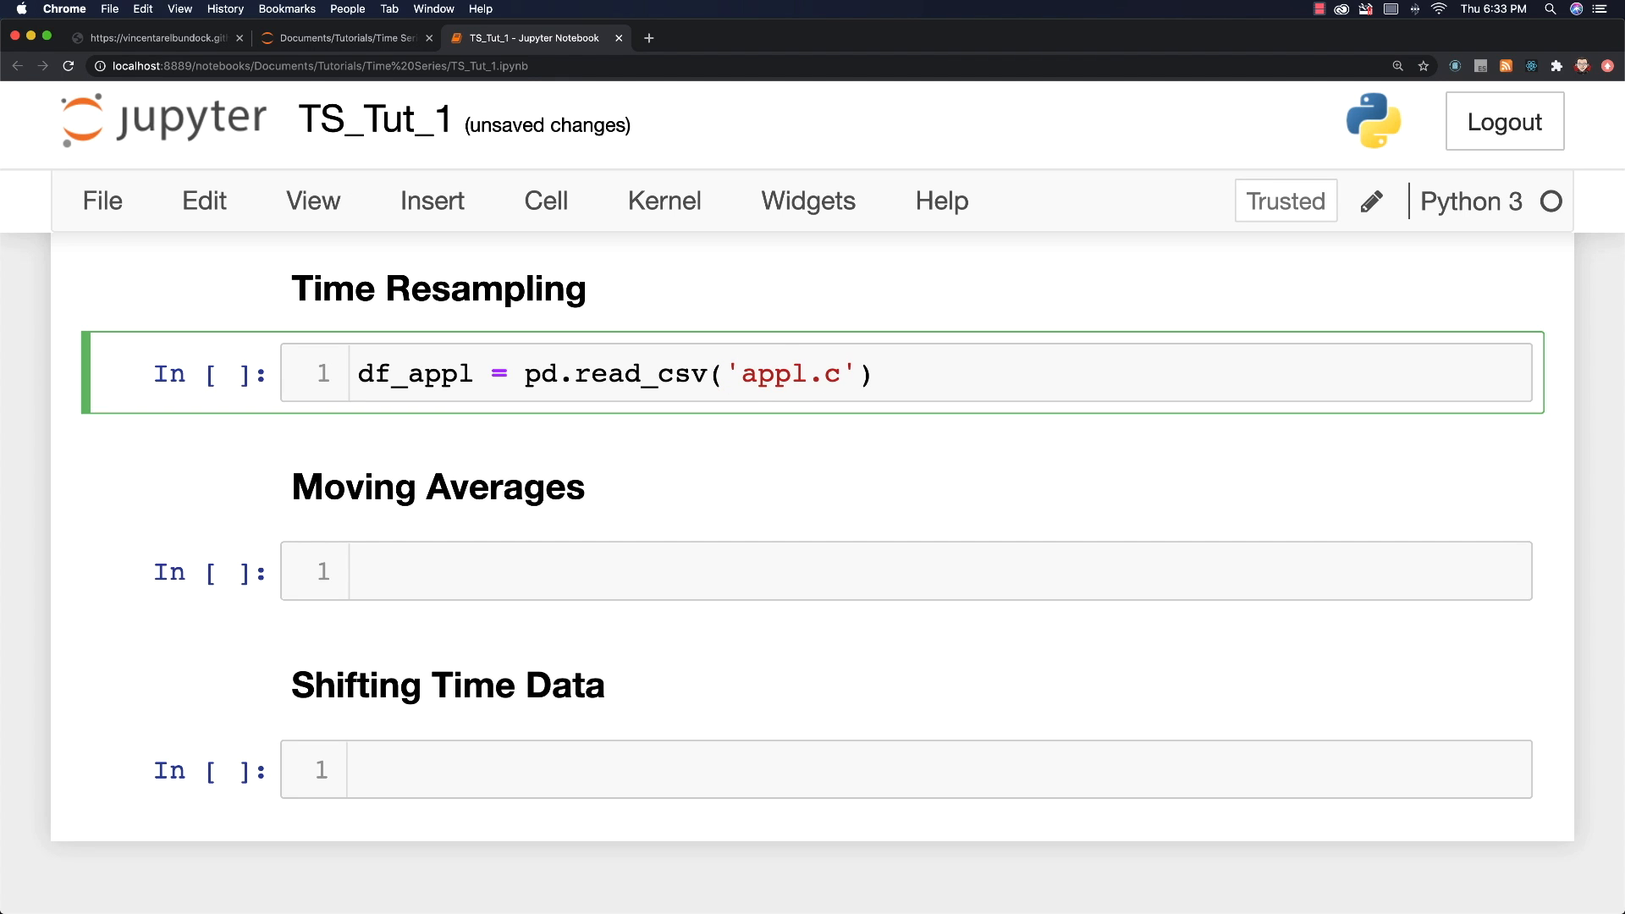
type("sv")
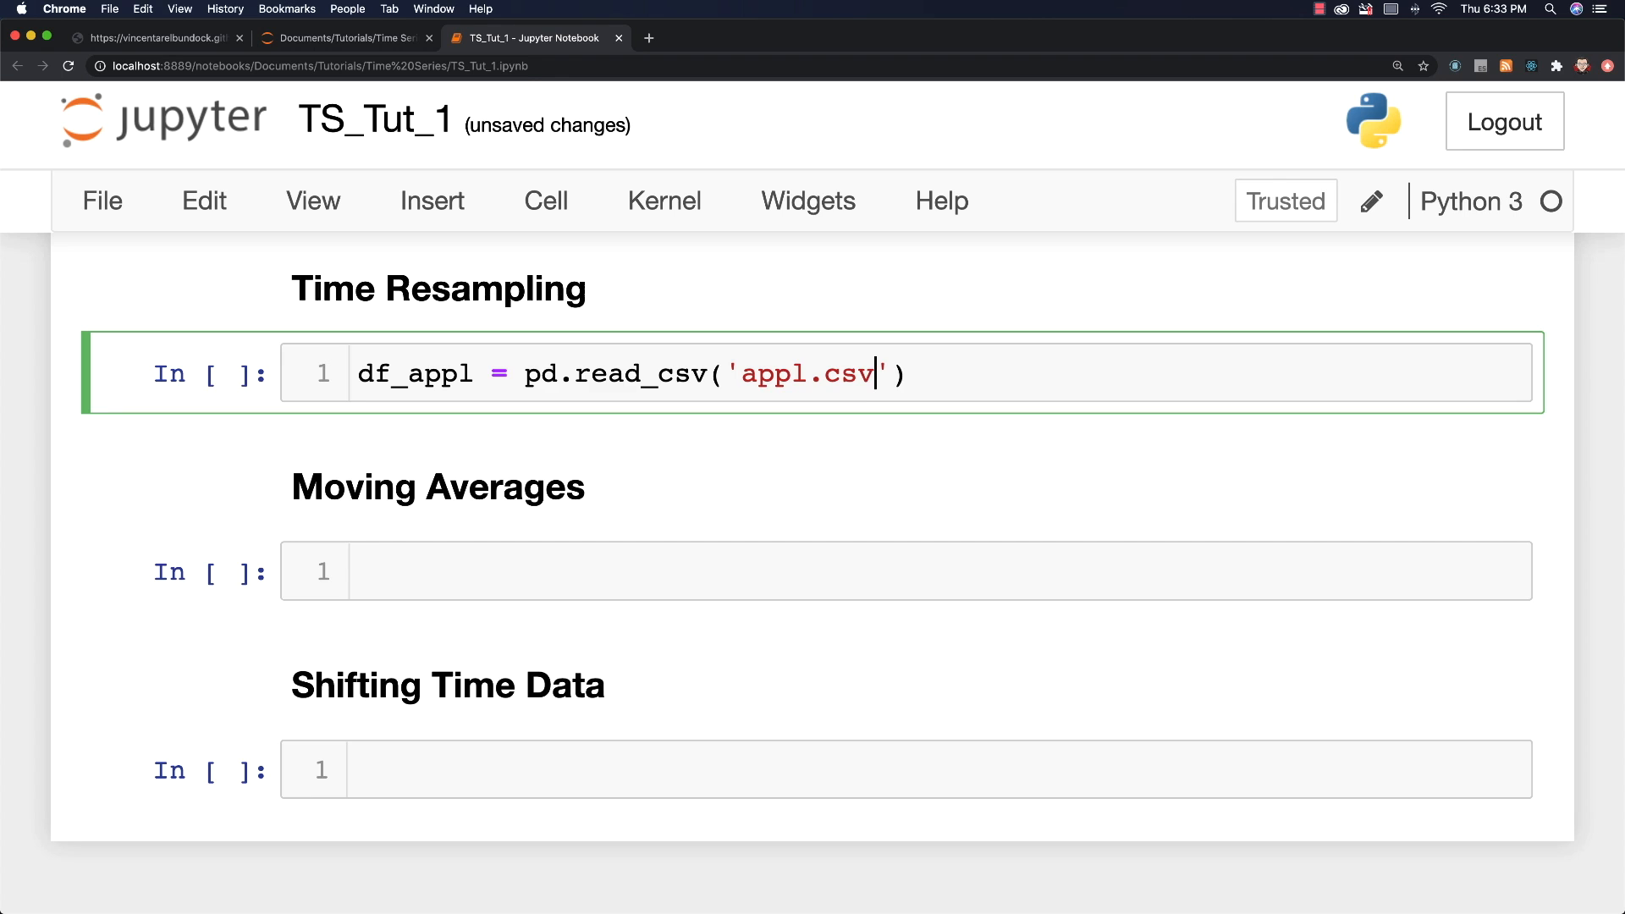
key("Return")
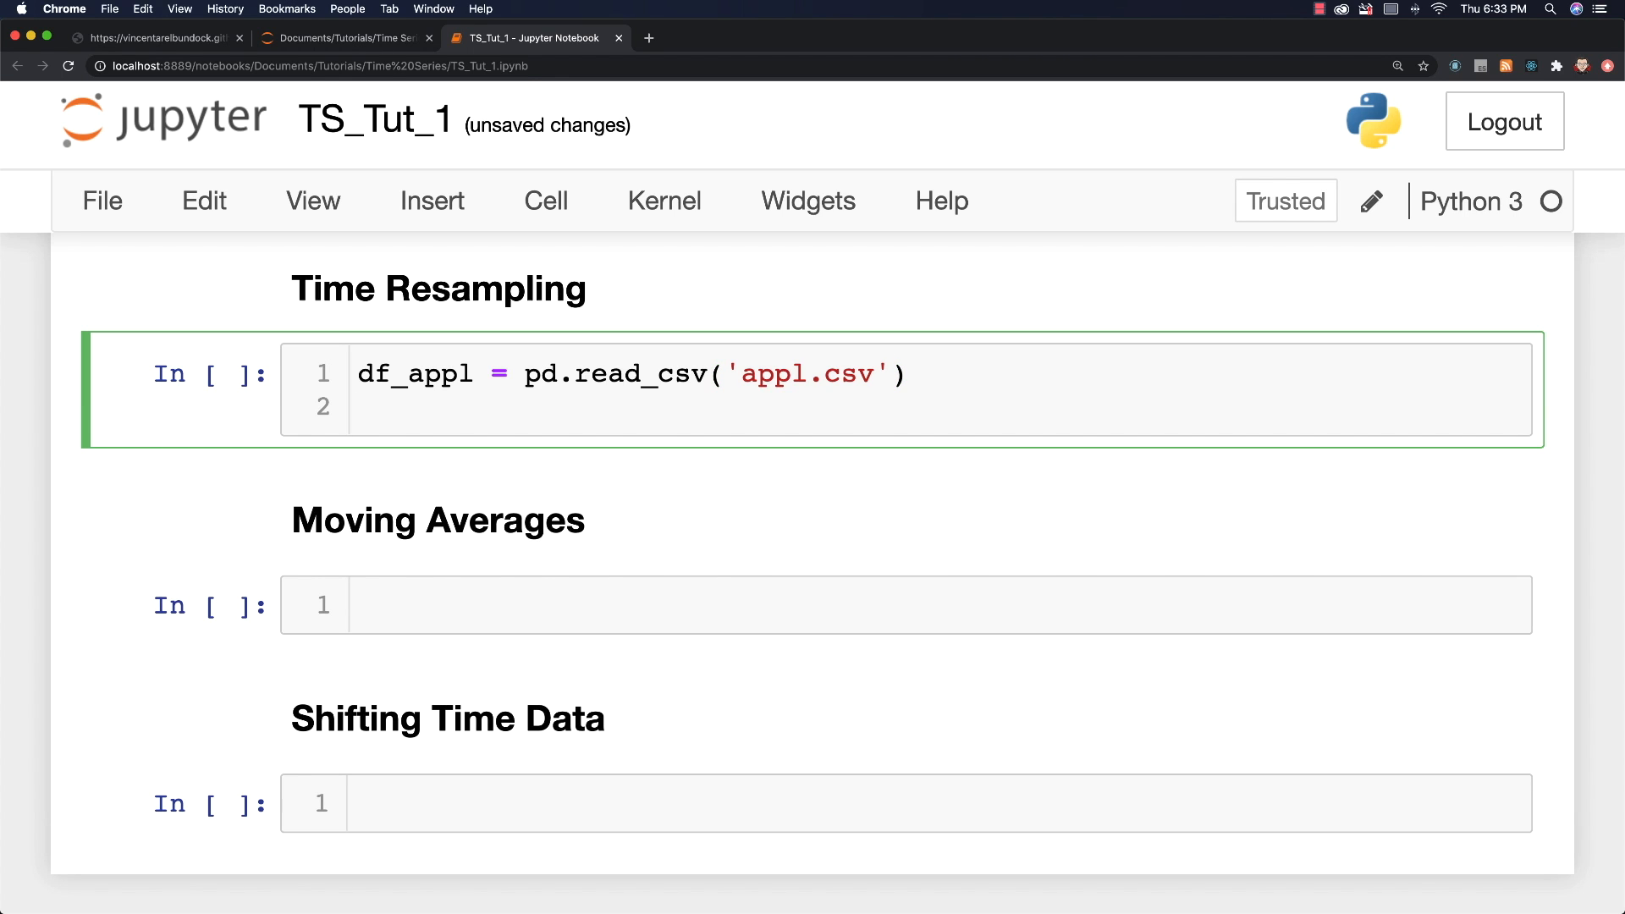
Step: Start a px.line plot of AAPL_y against AAPL_x with a labels dictionary
type("p")
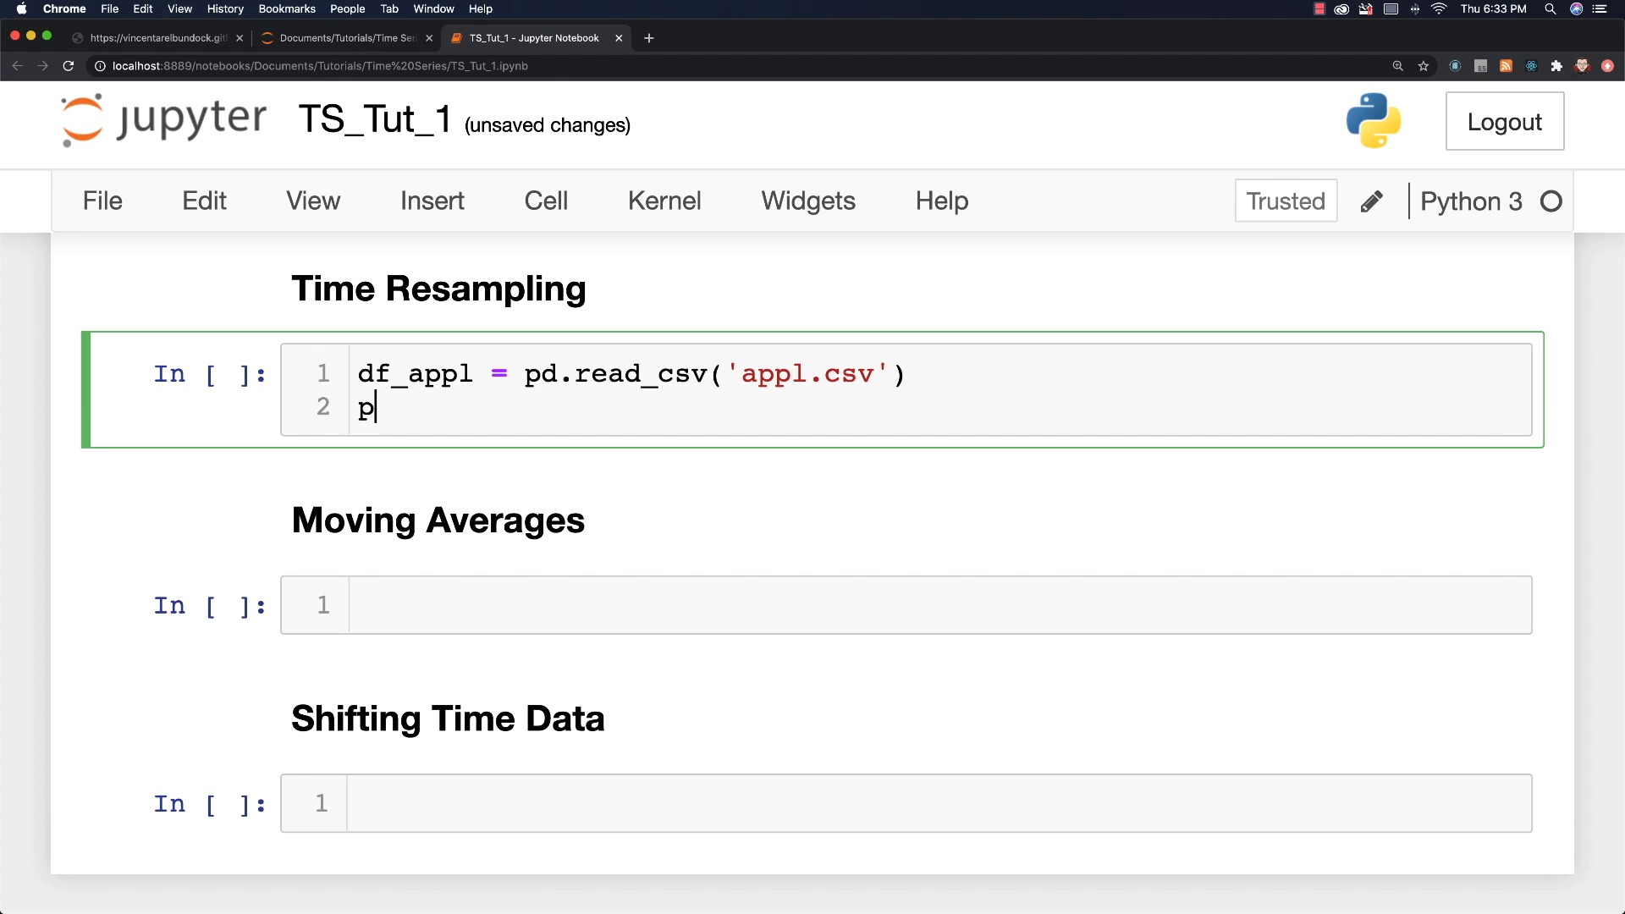
type("x.lin")
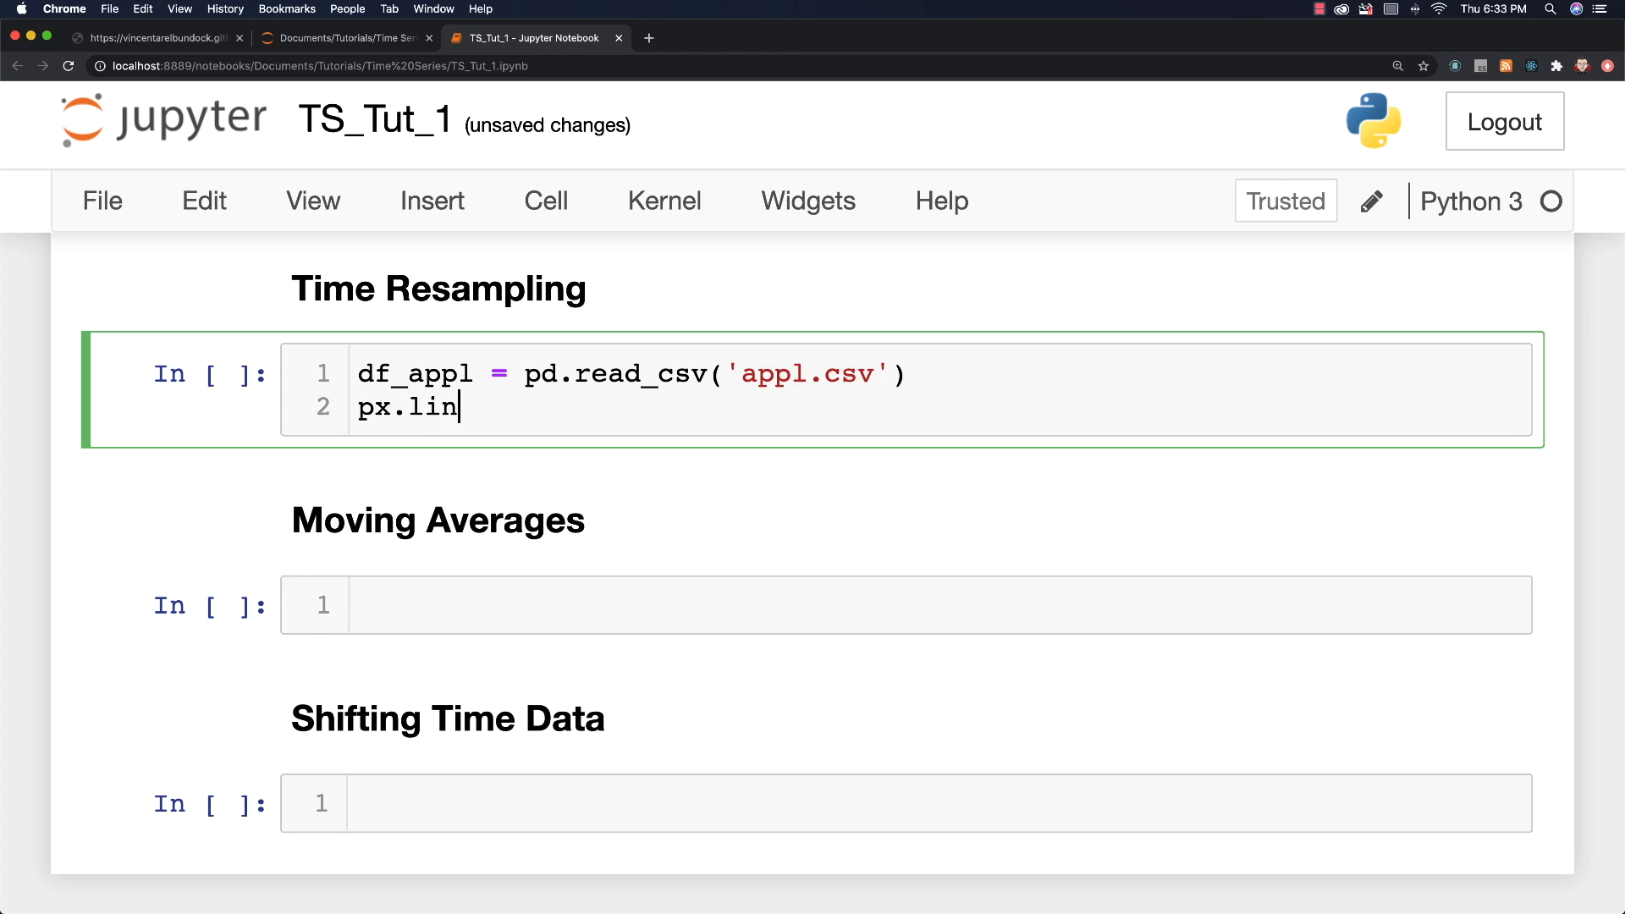
type("e(df")
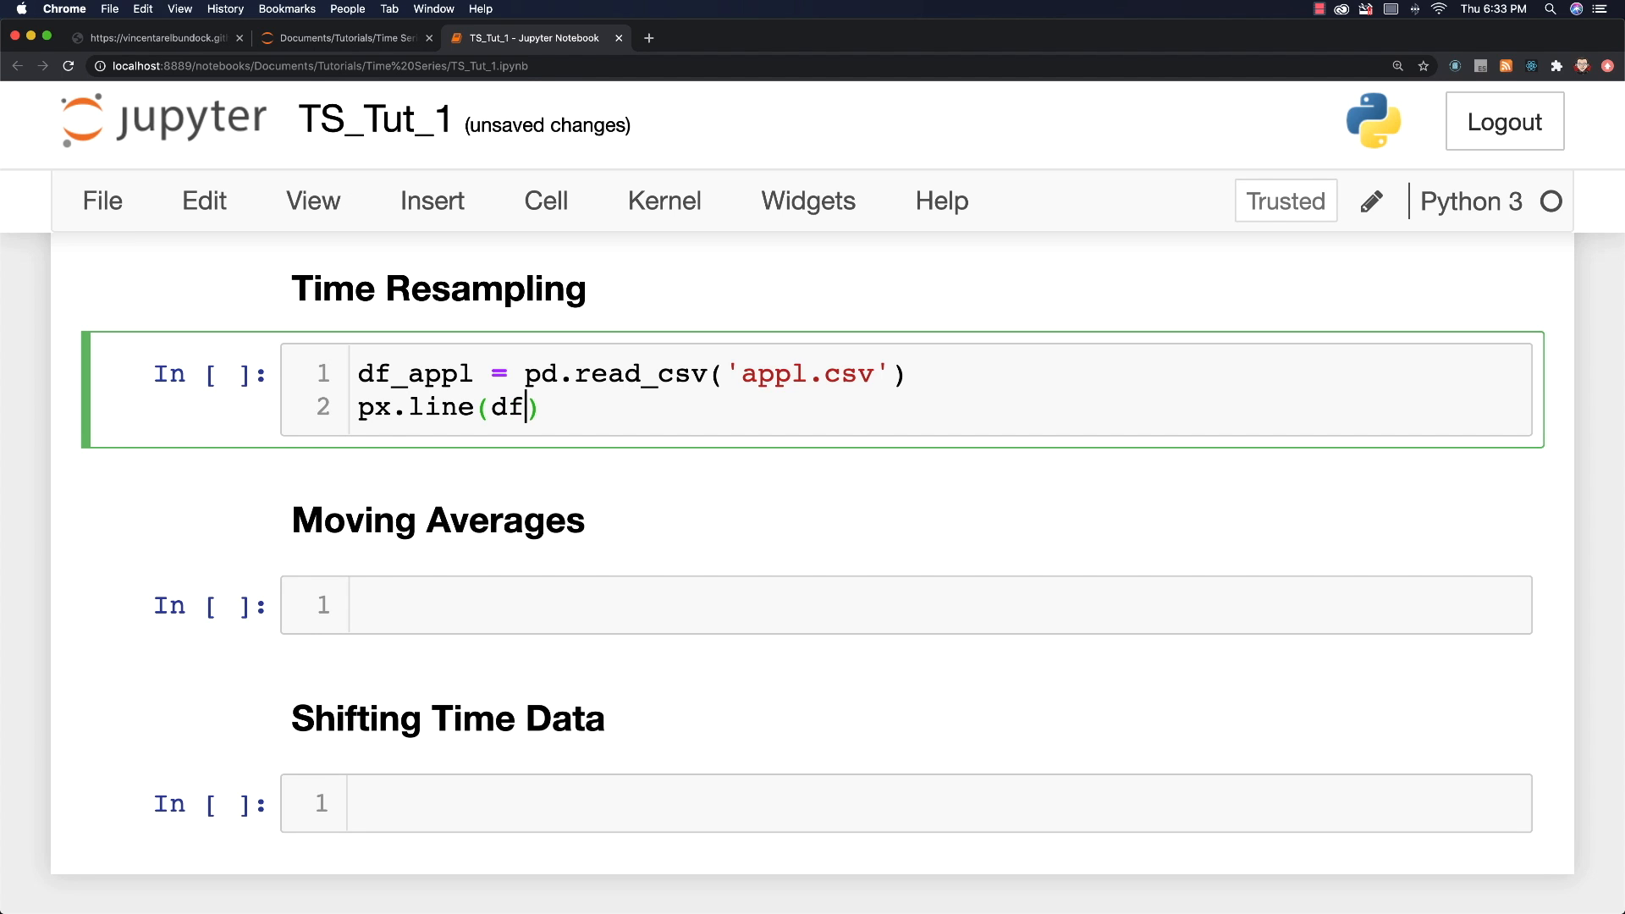
type("_appl, x=")
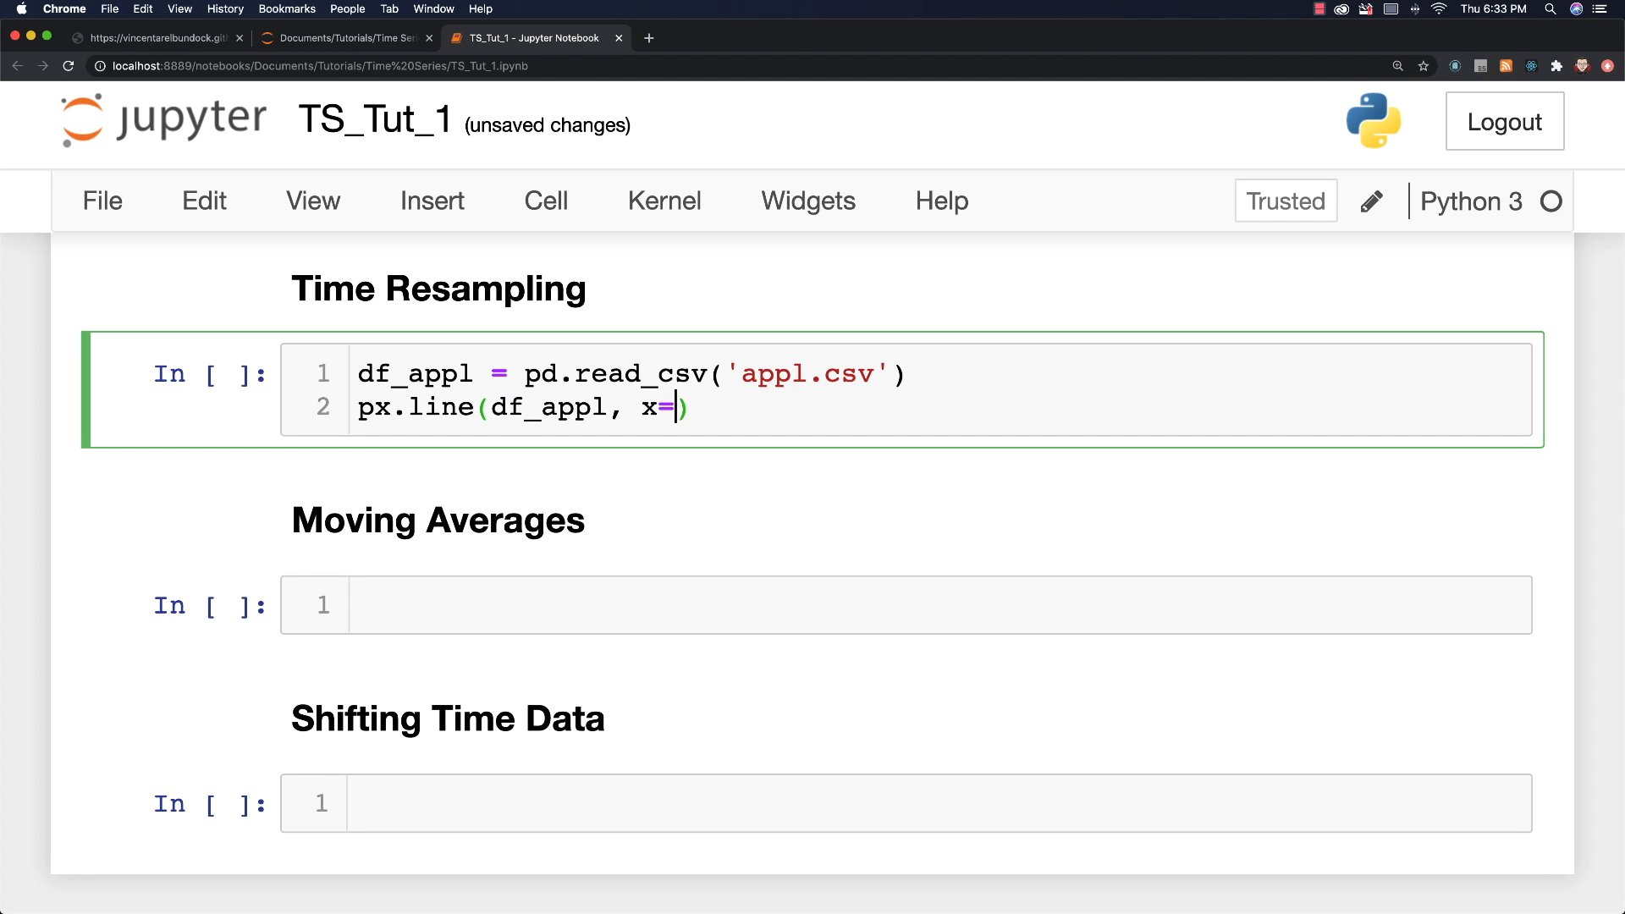
type("''")
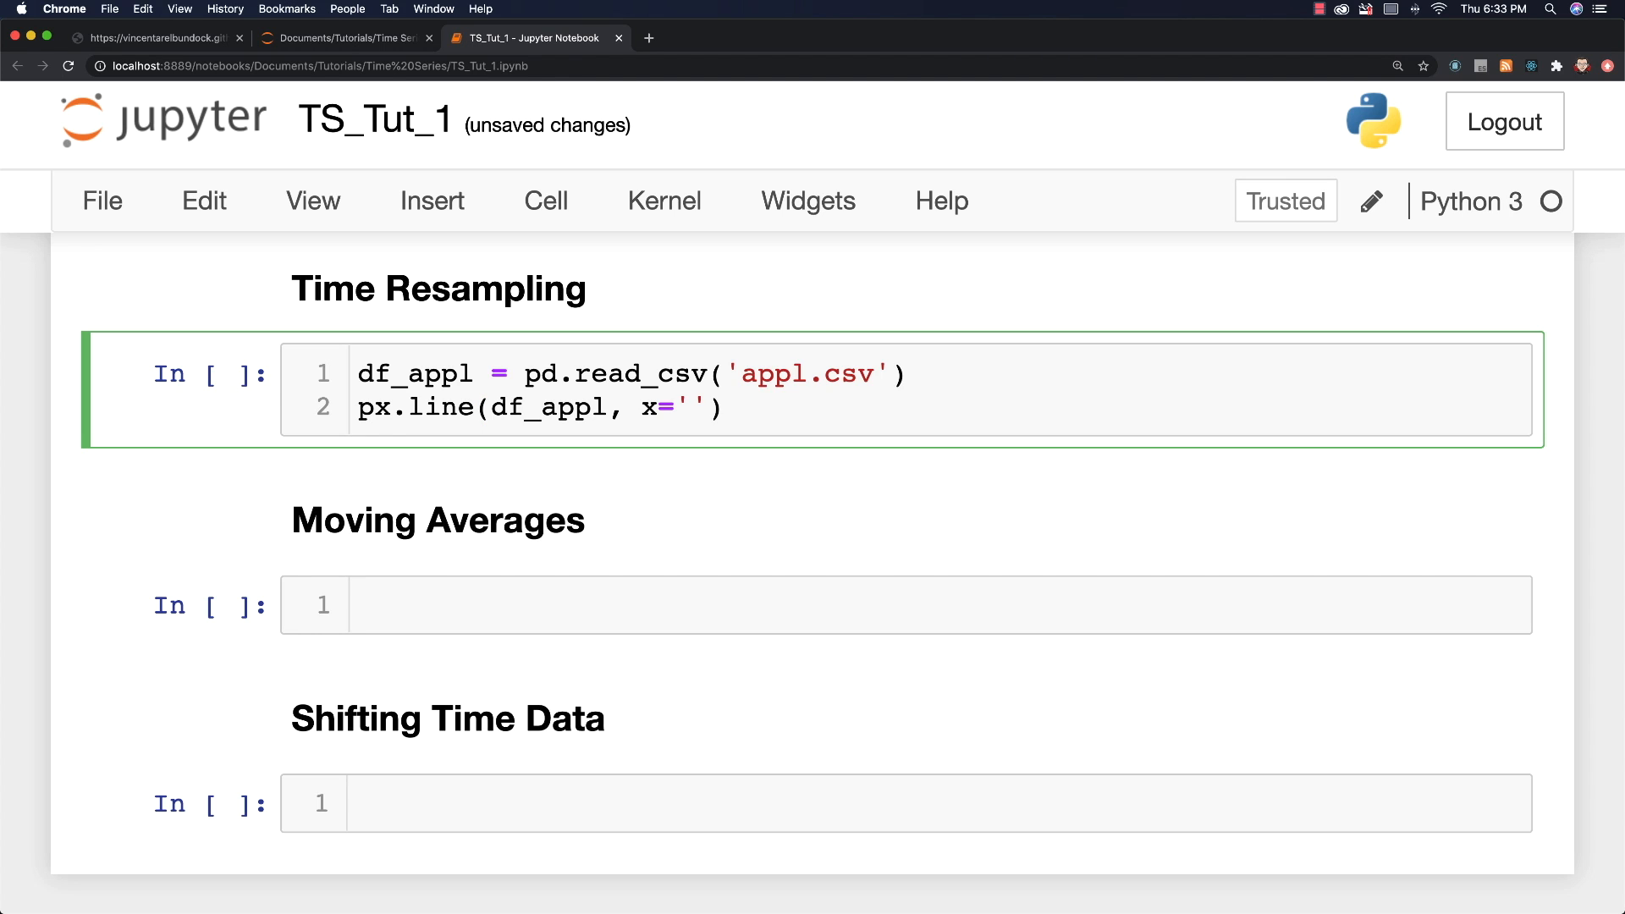
type("AAPL_")
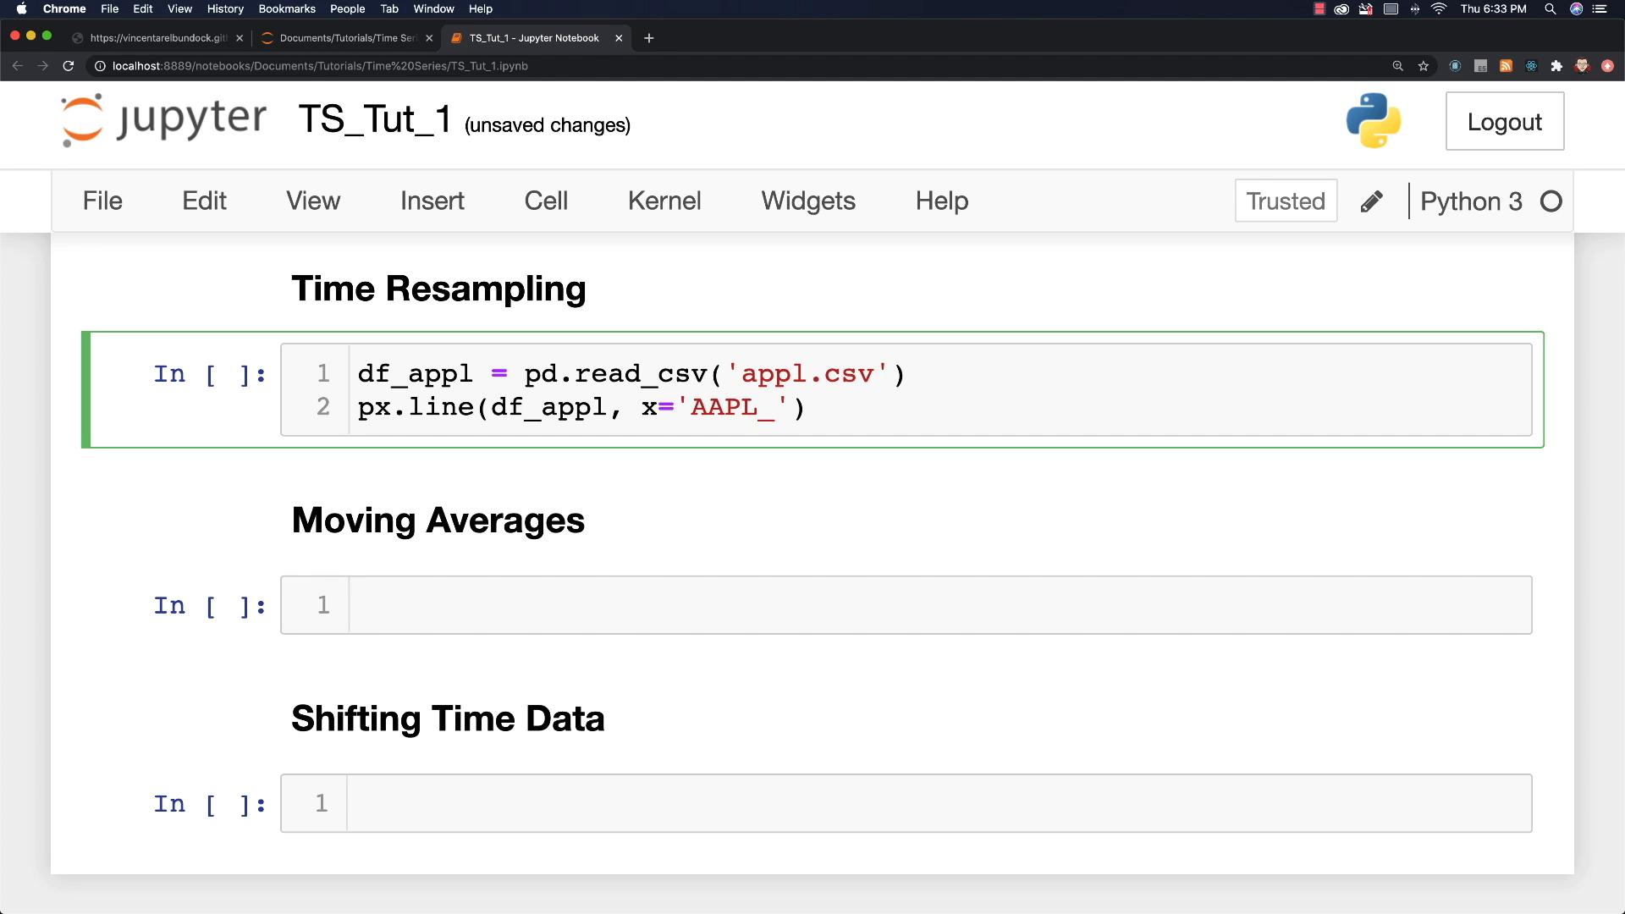
type("x',")
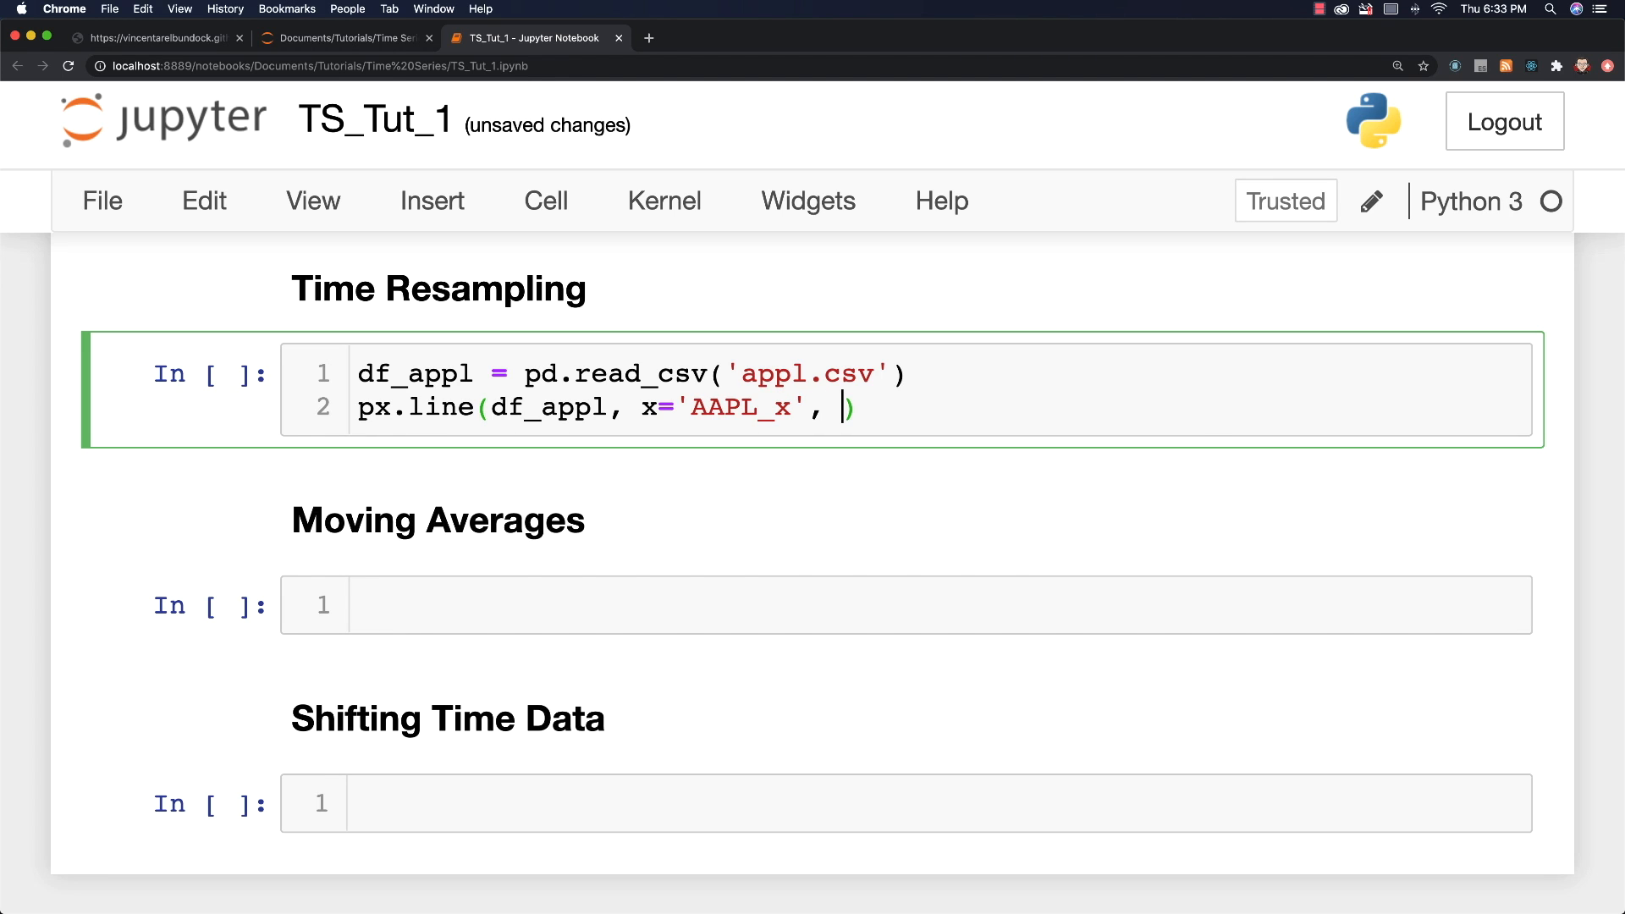
type("y='AAPL'")
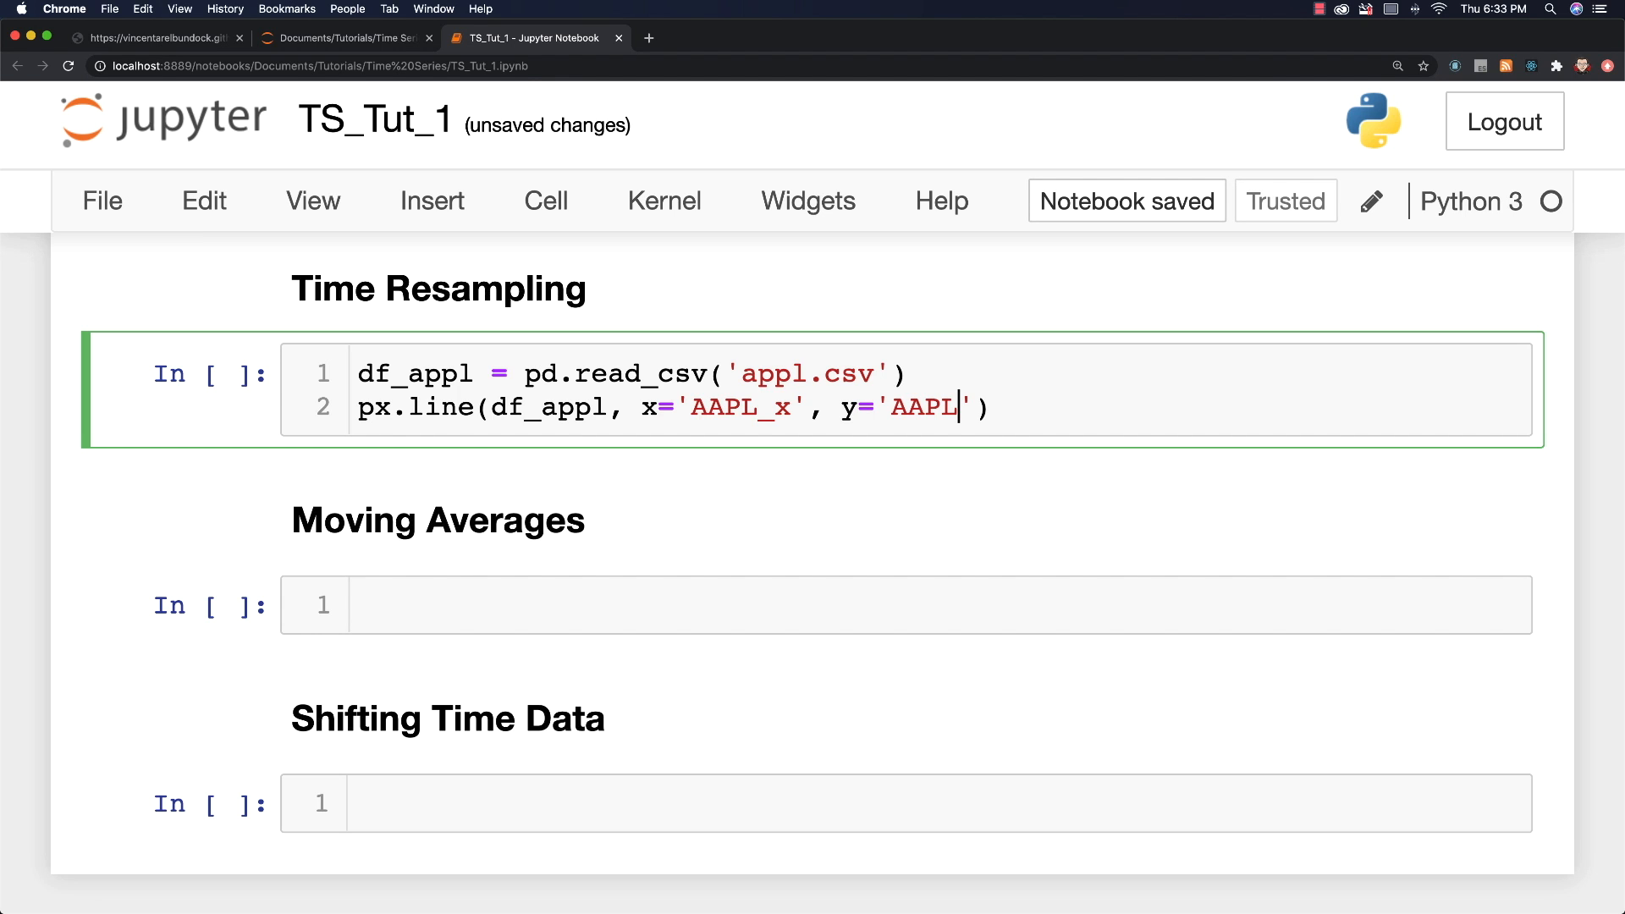
type("_y")
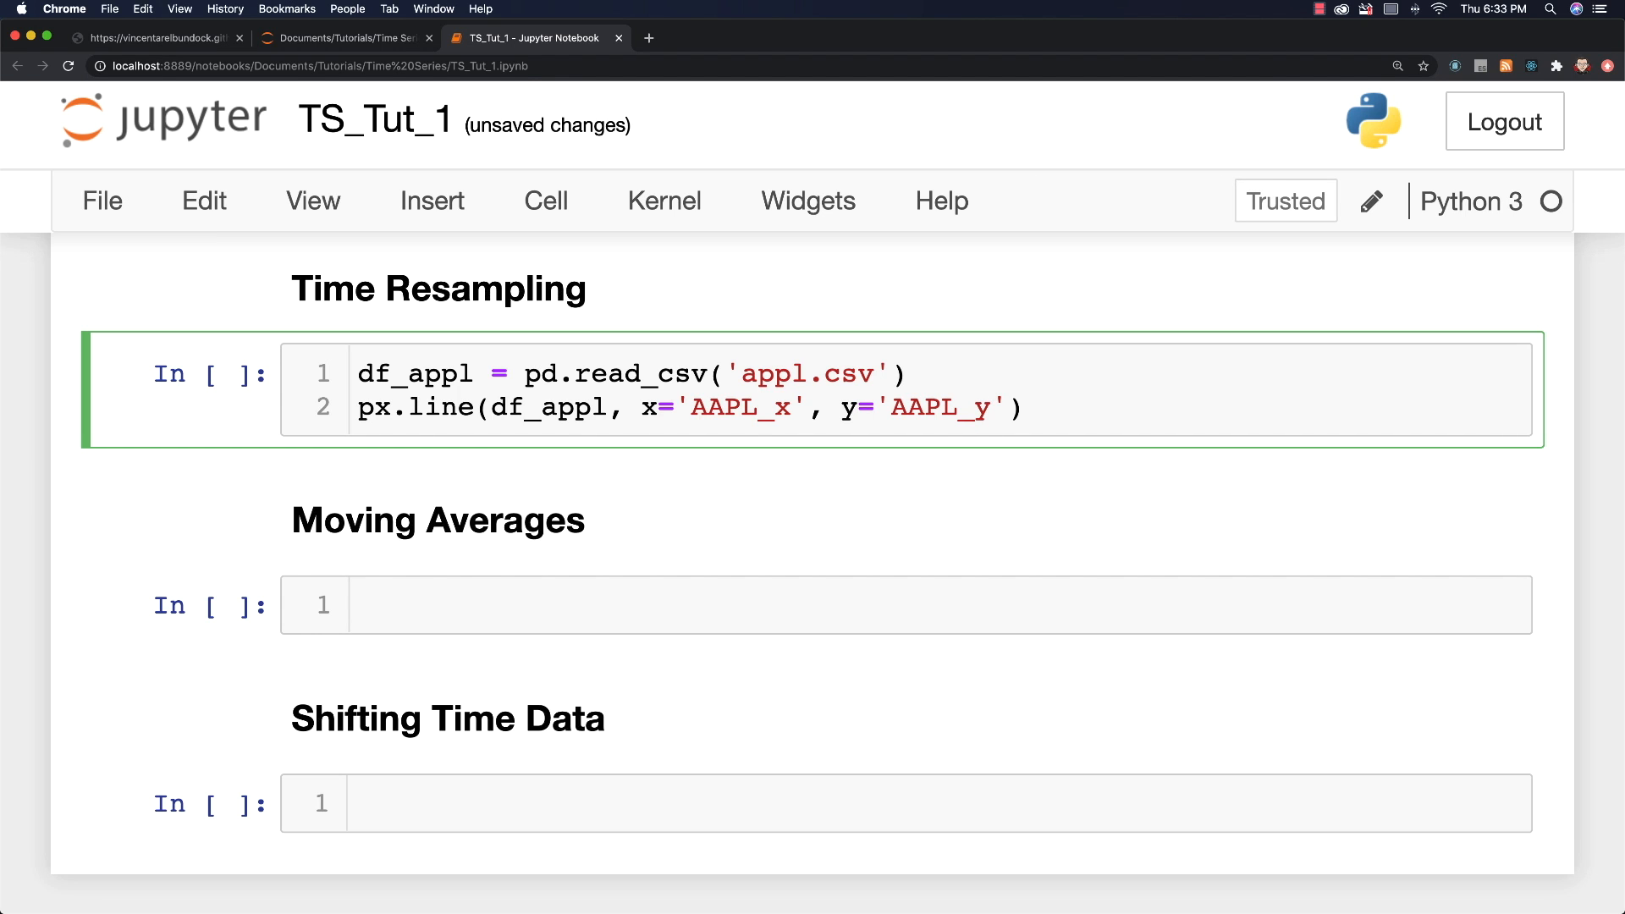
type("label")
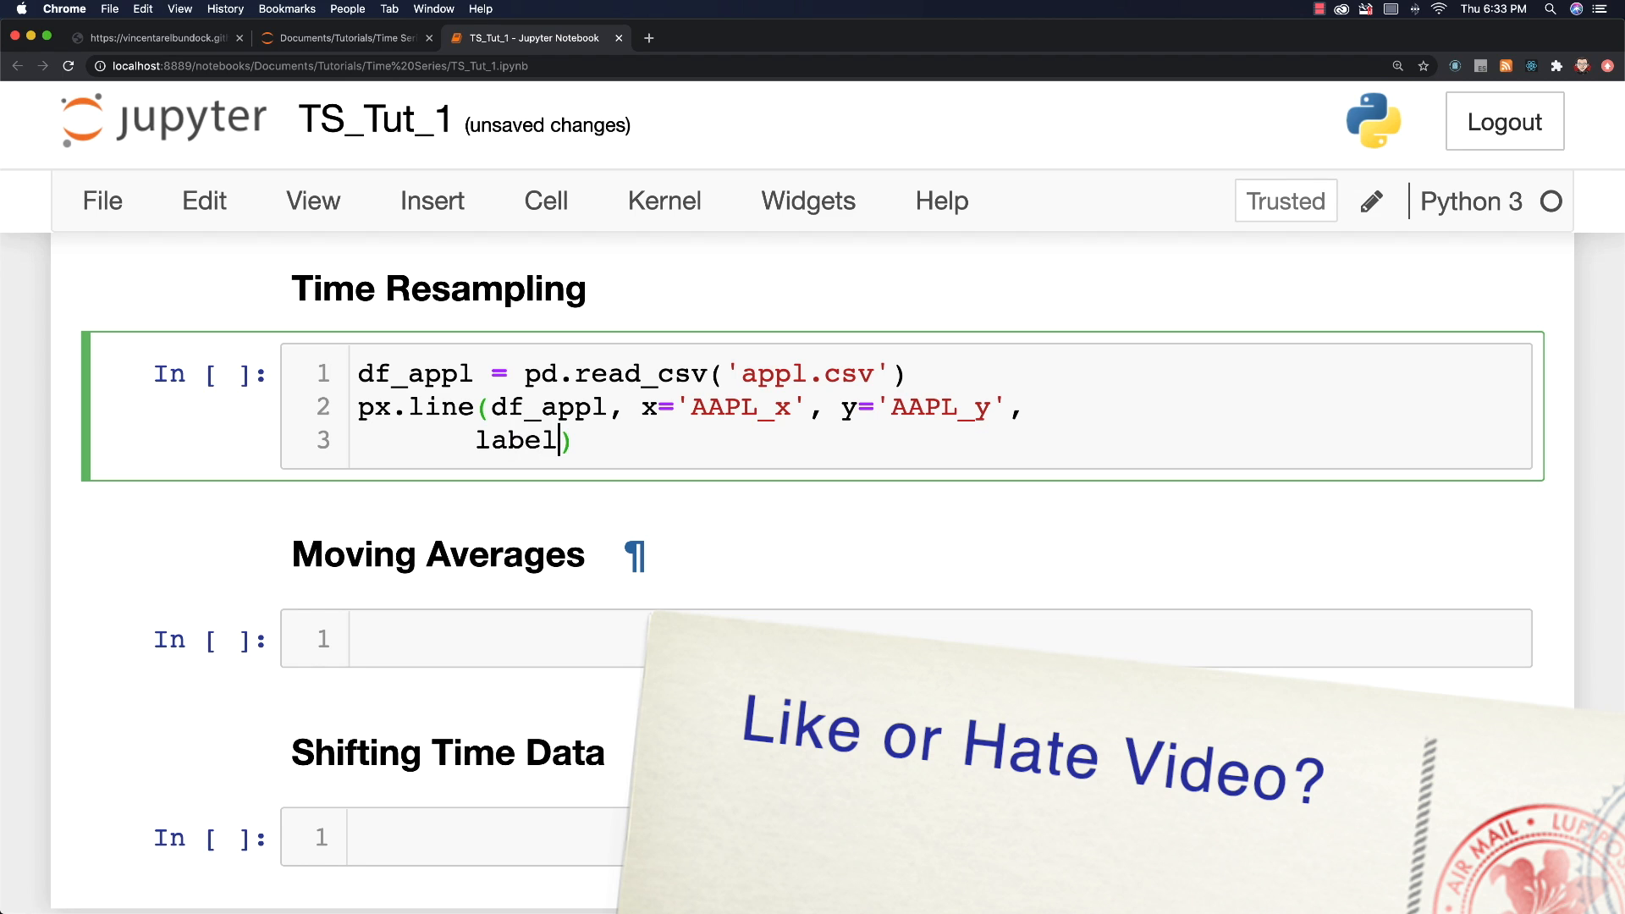
type("s={}")
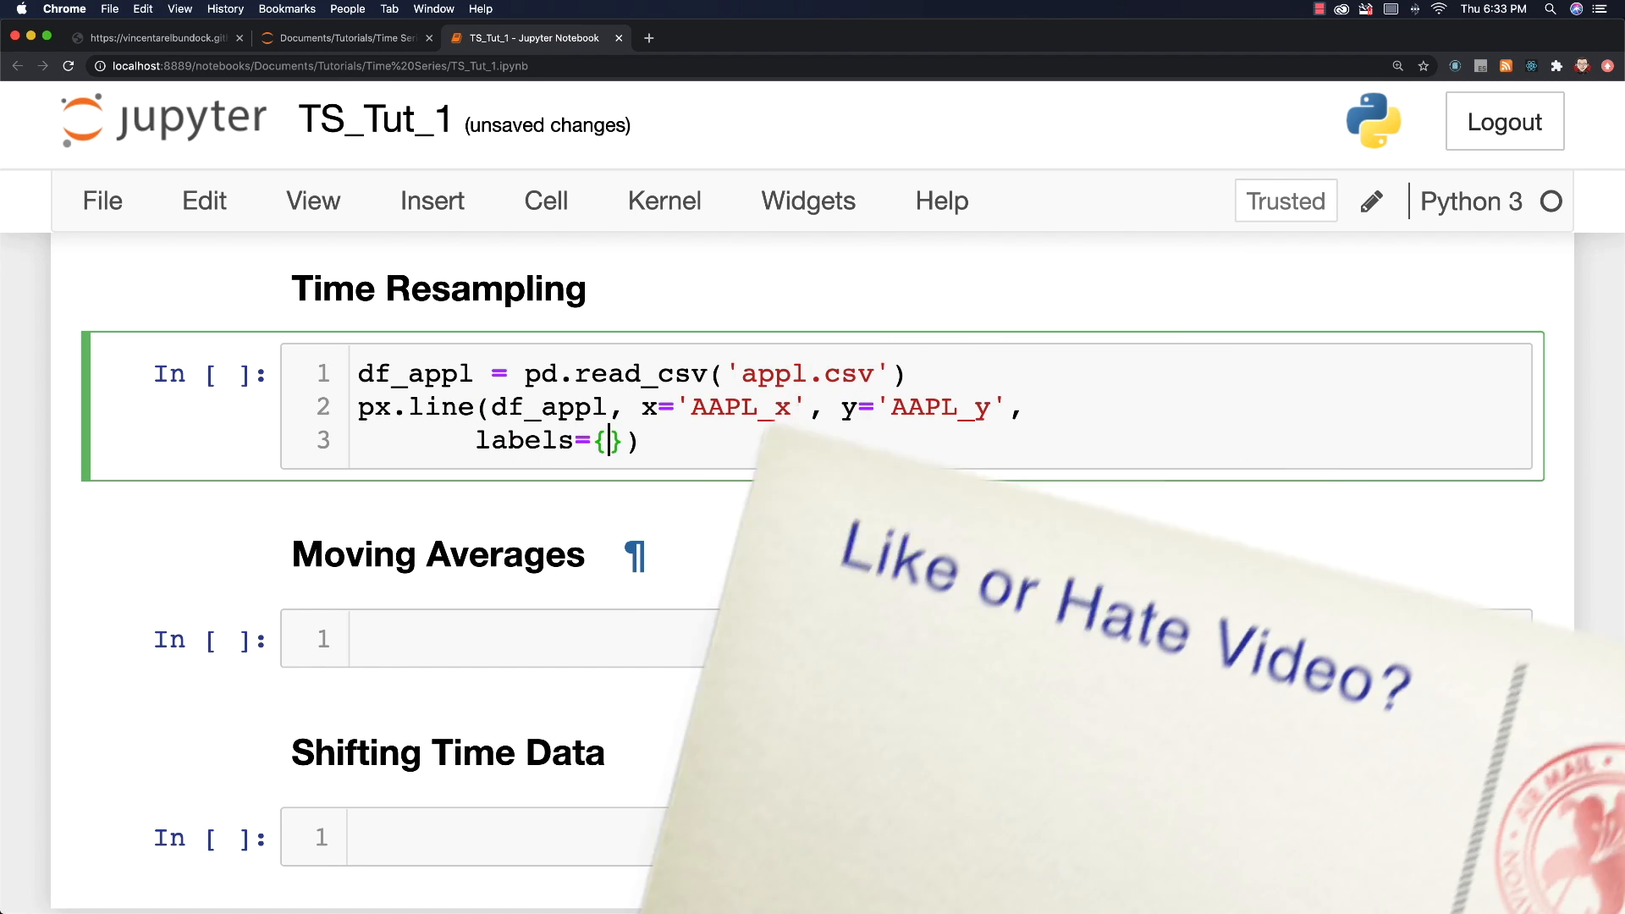
type("'x':'Date',")
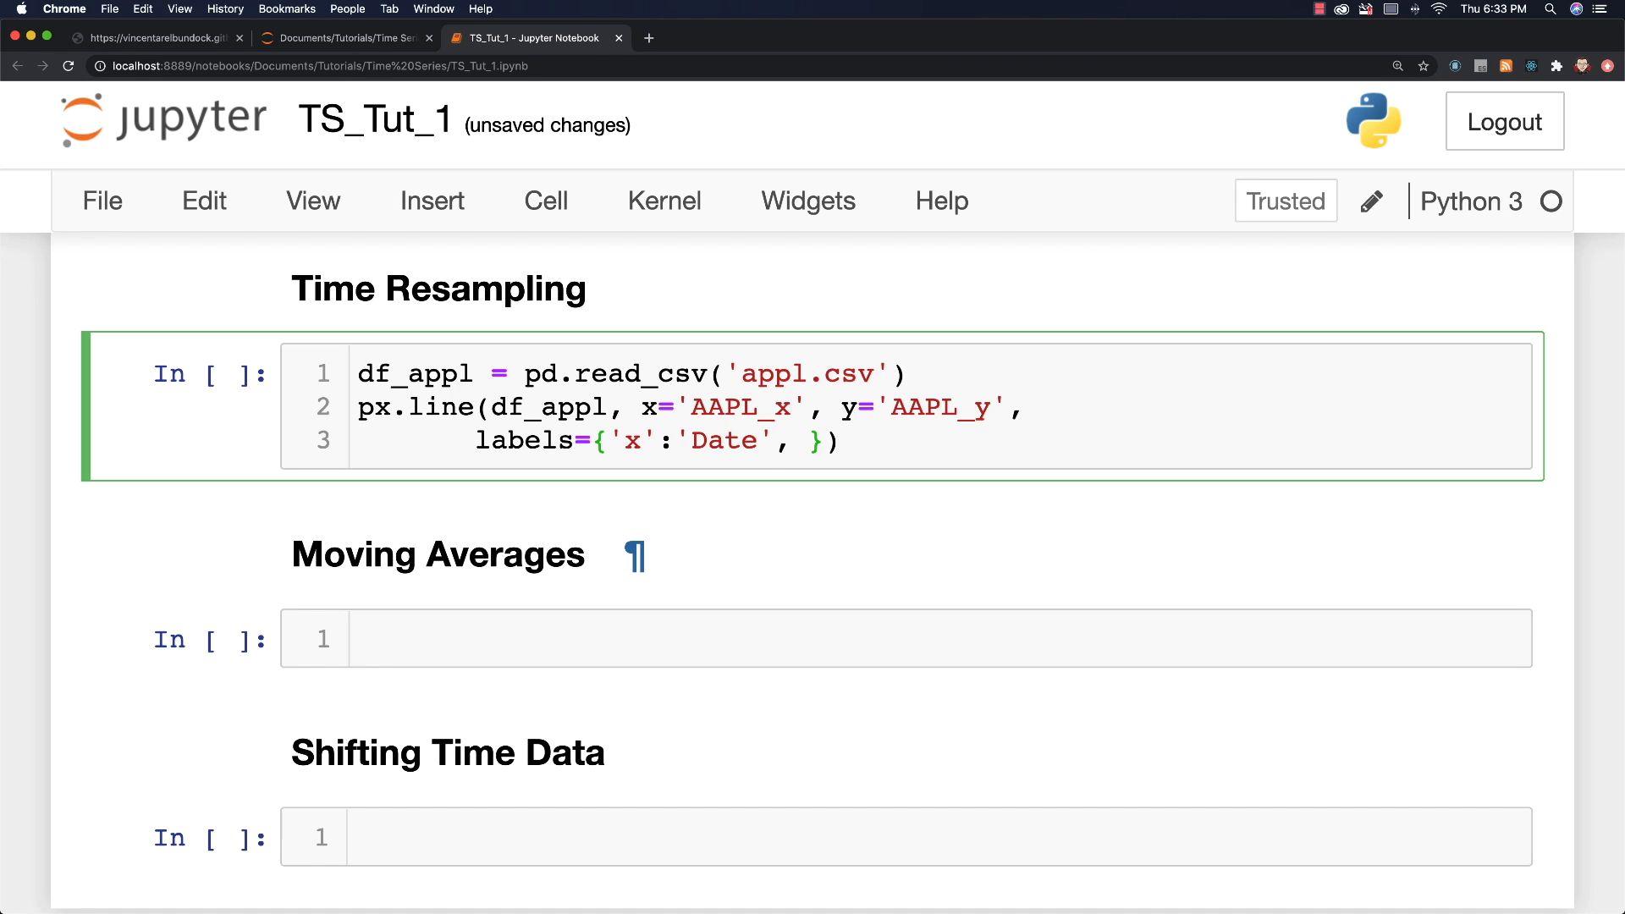
type("'y':")
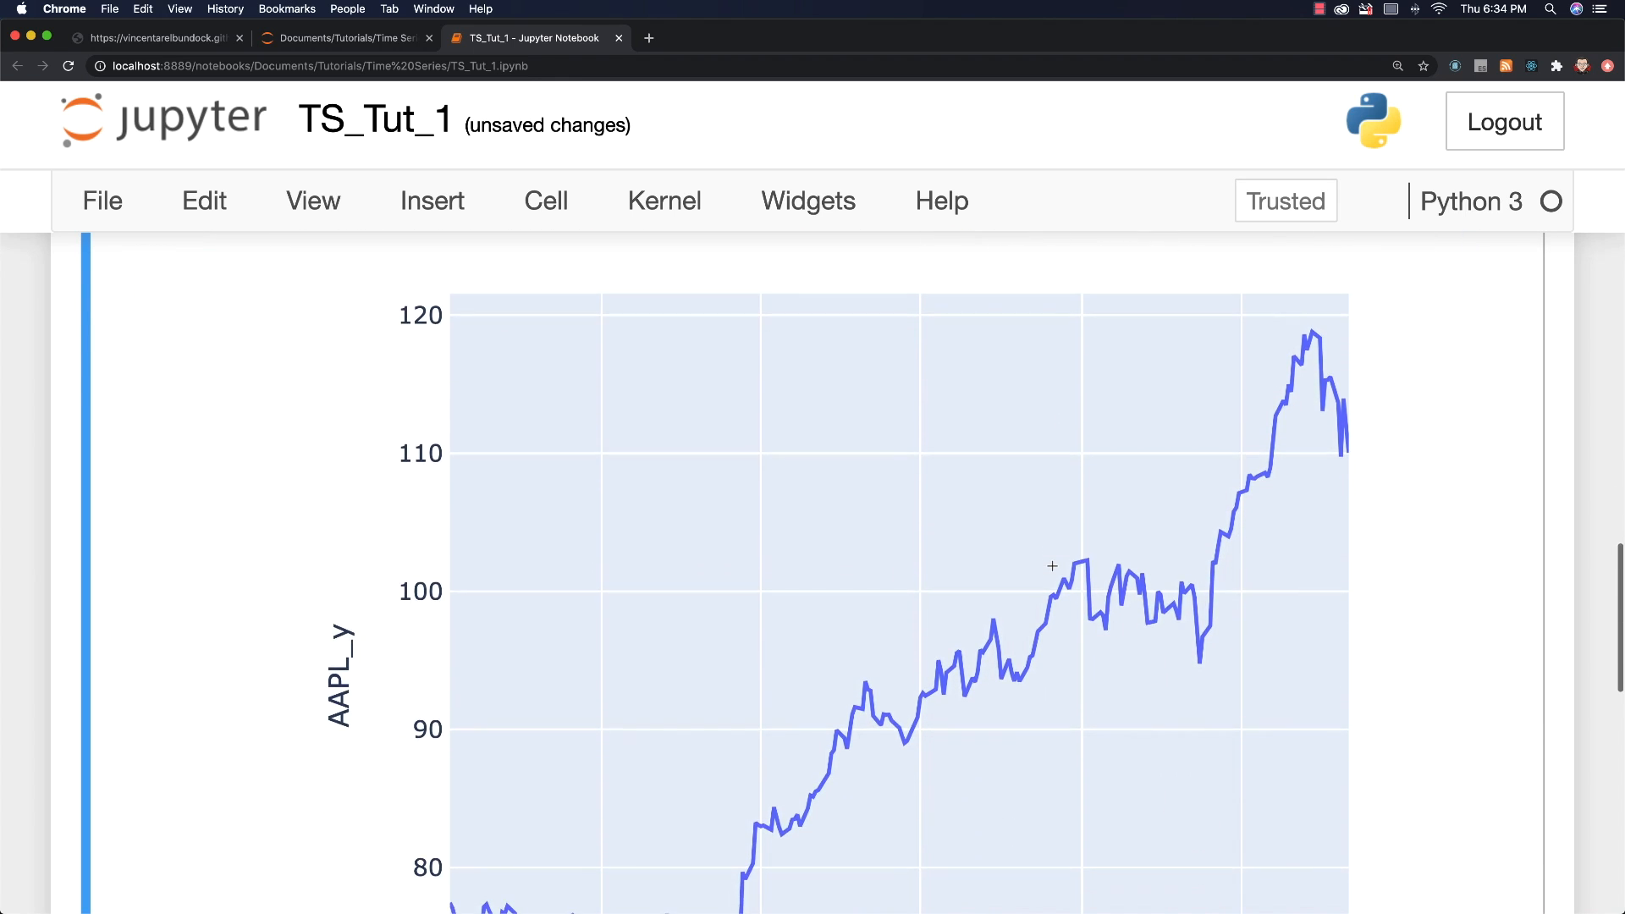
scroll("down", 3)
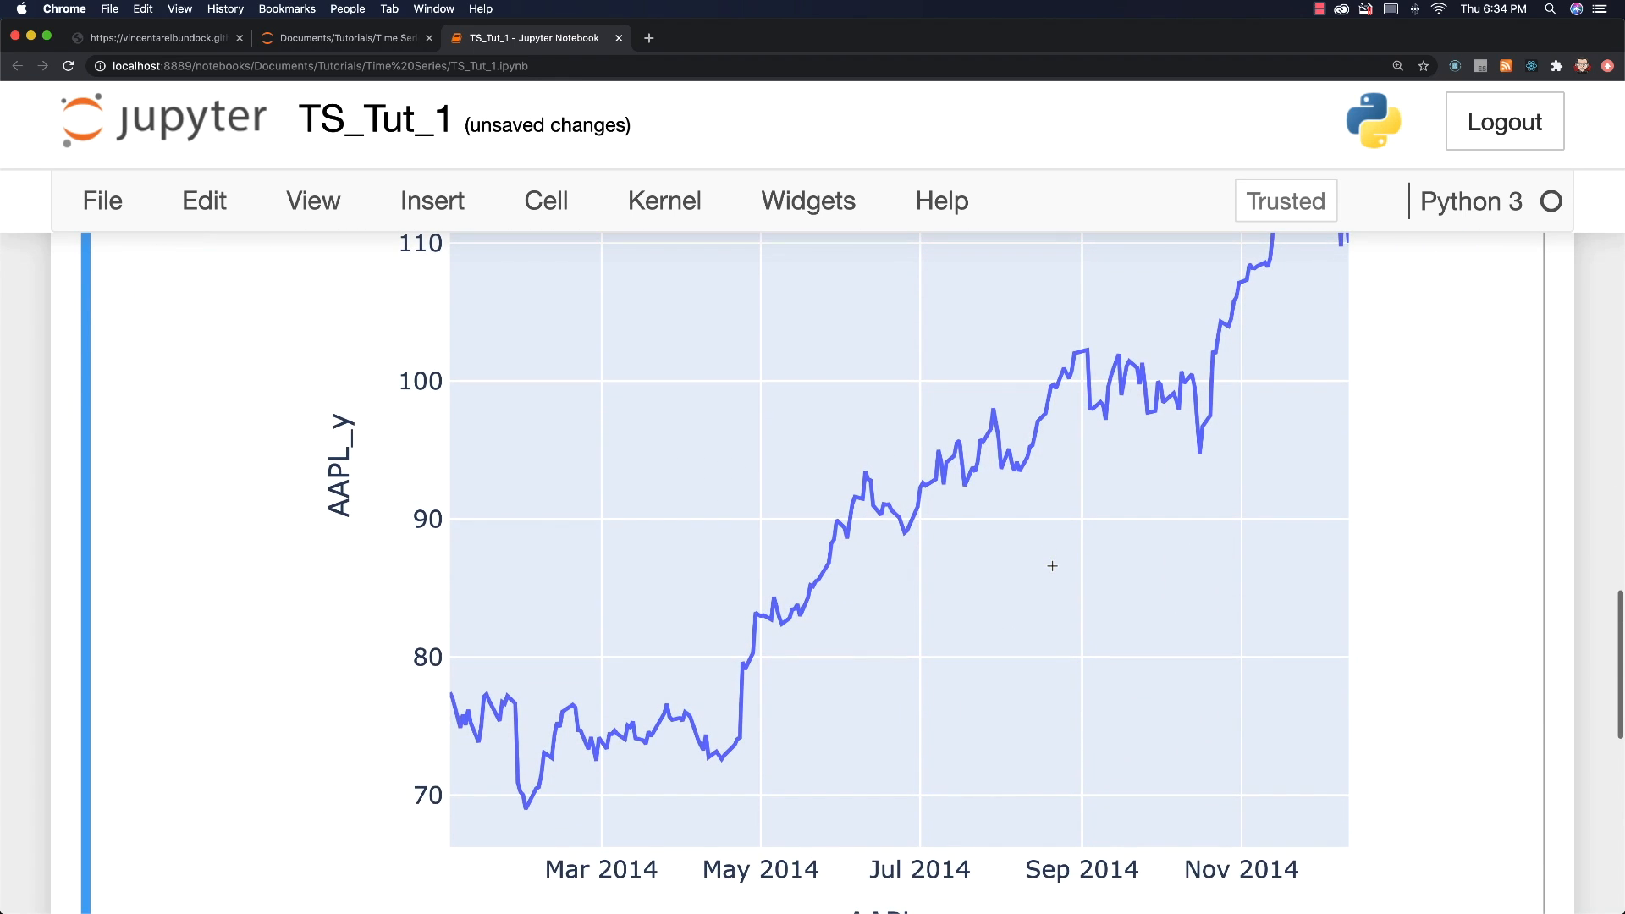
scroll("up", 3)
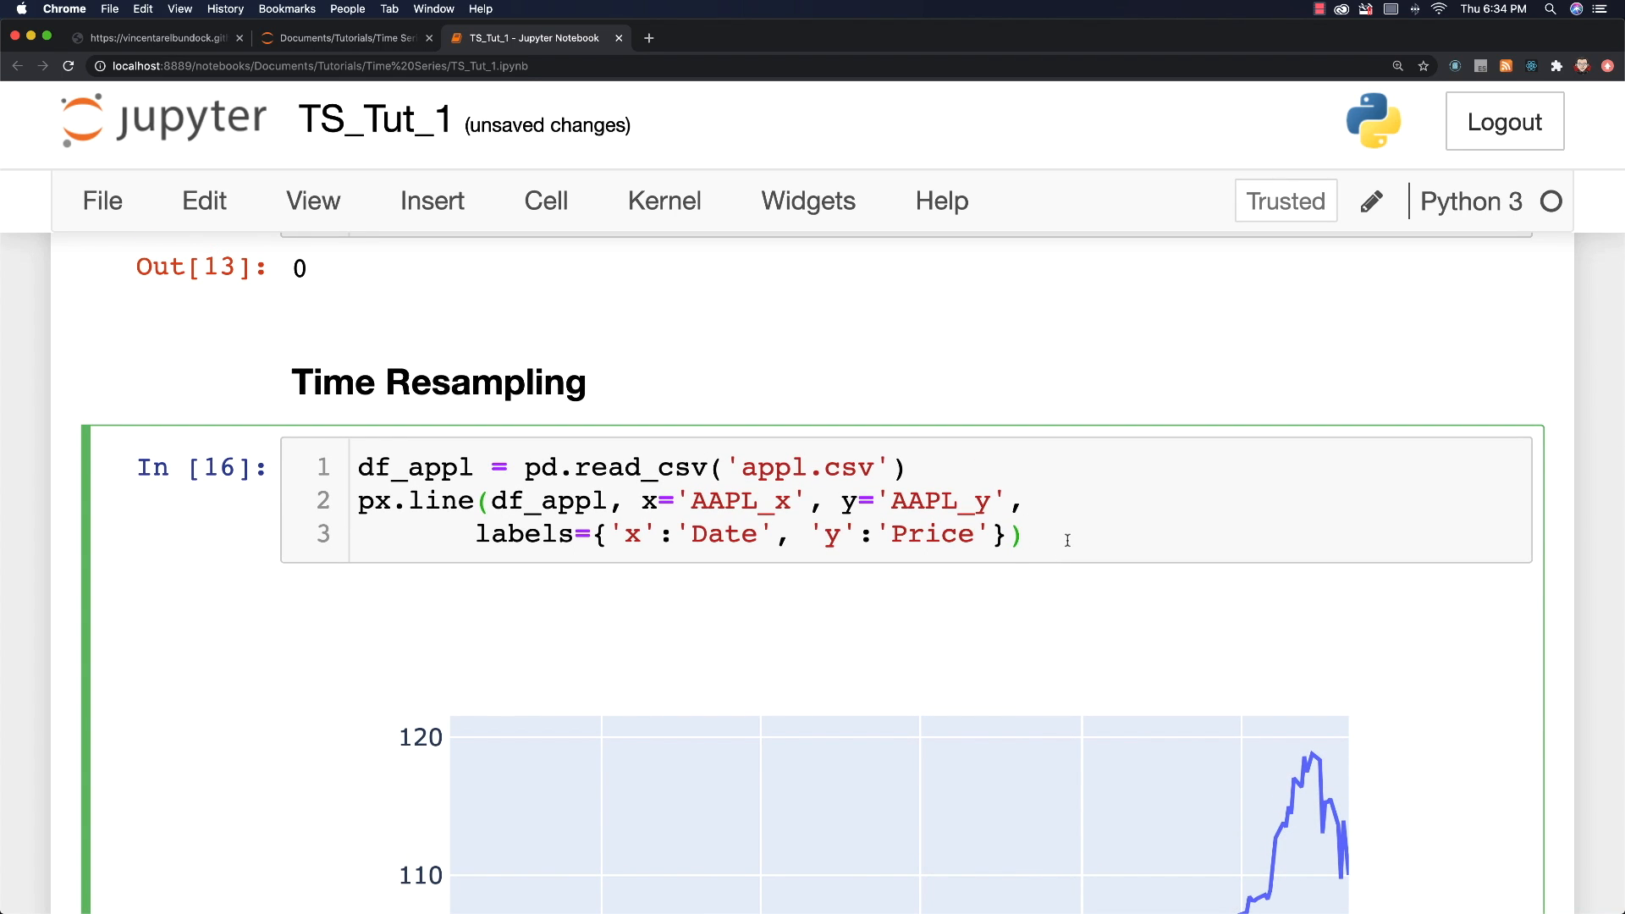
Step: Add df_appl.head() to preview the first five rows of AAPL prices
type("df_")
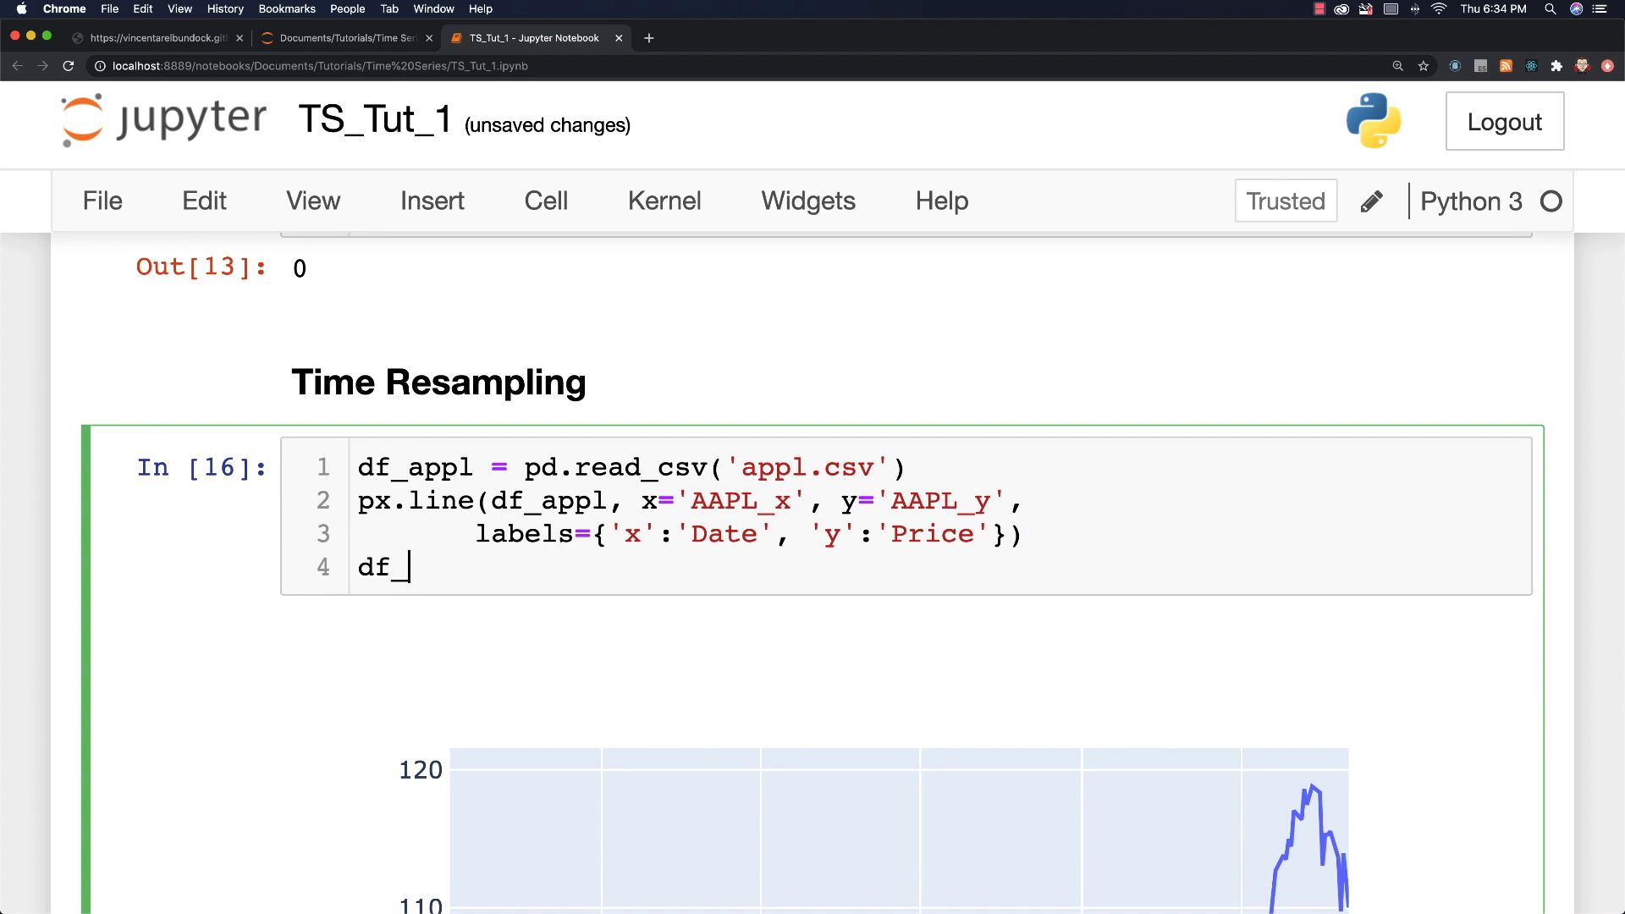
type("appl")
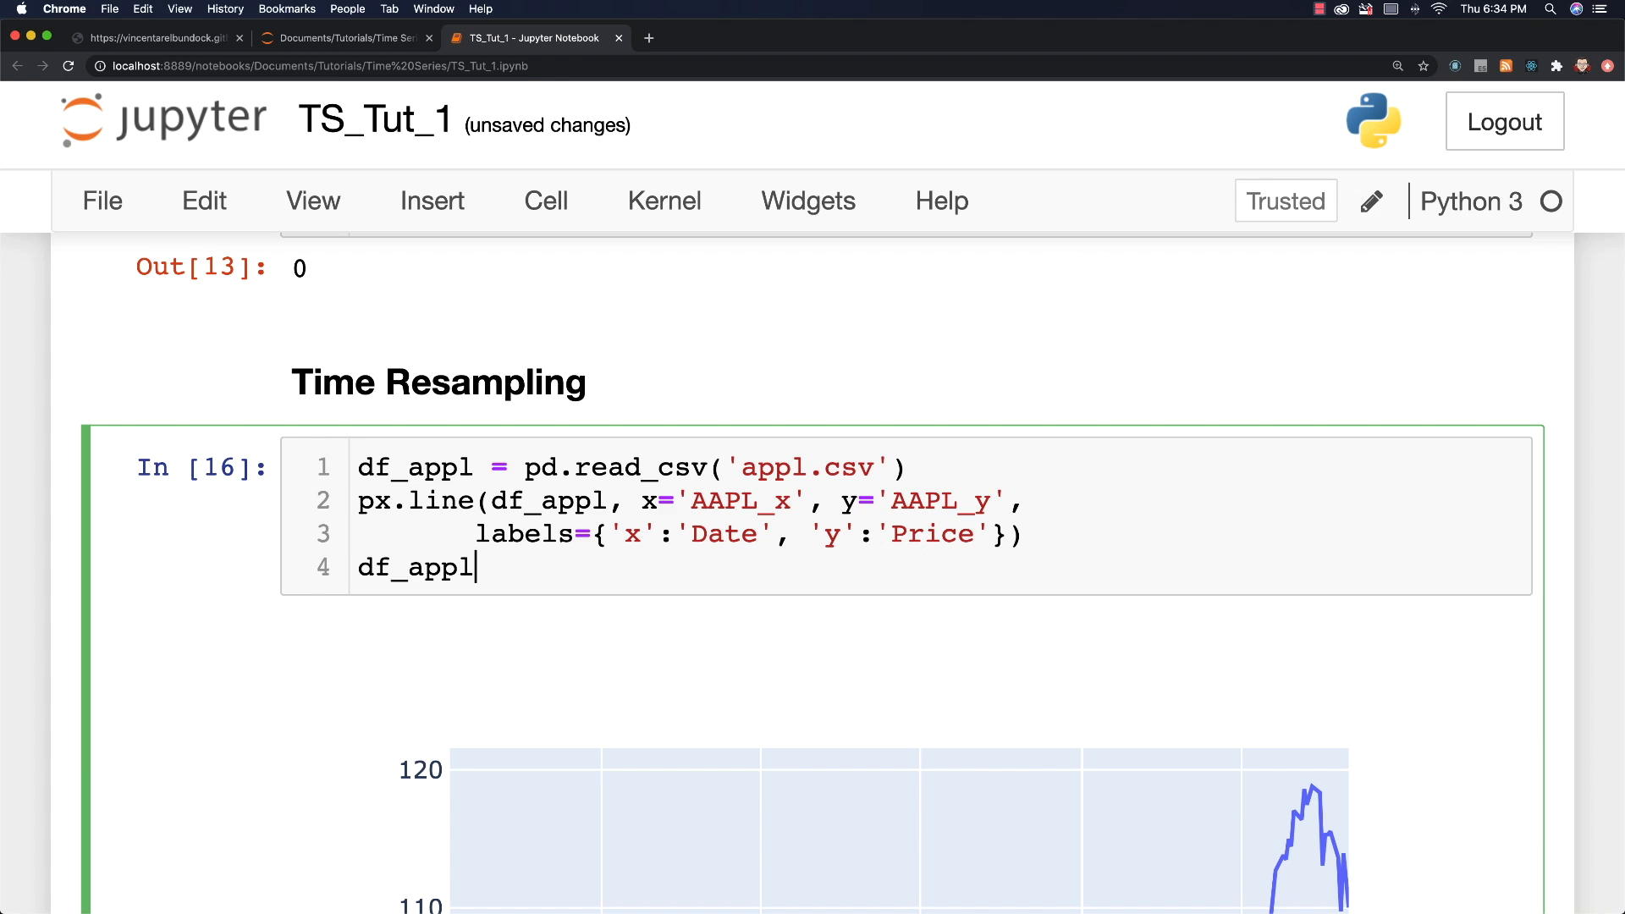
type(".head()")
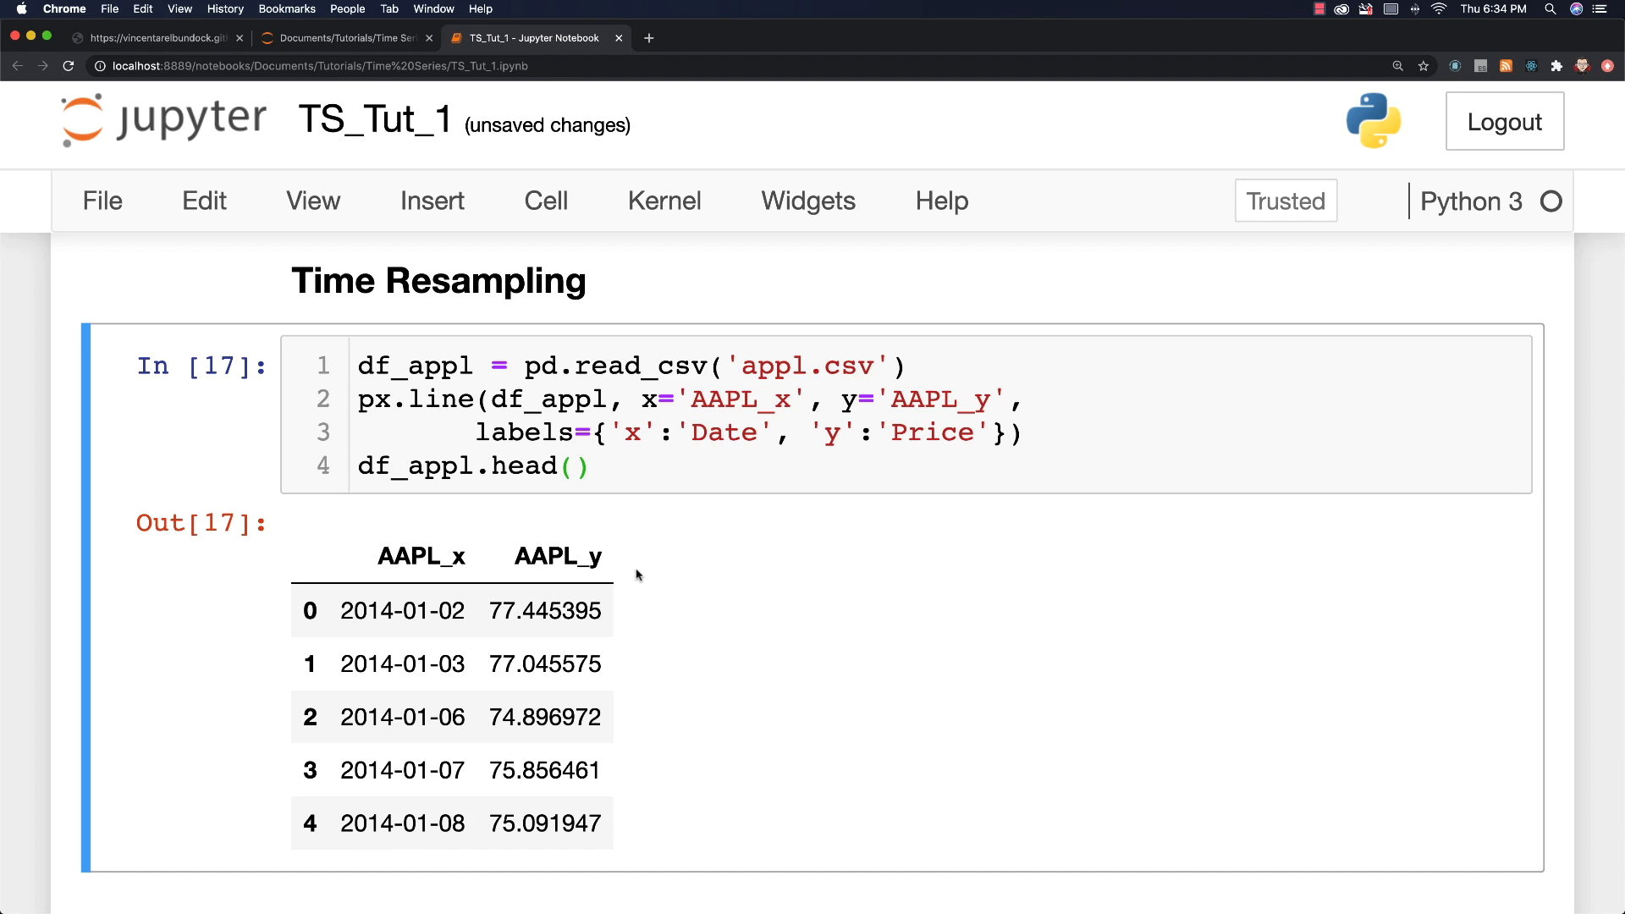
left_click(402, 610)
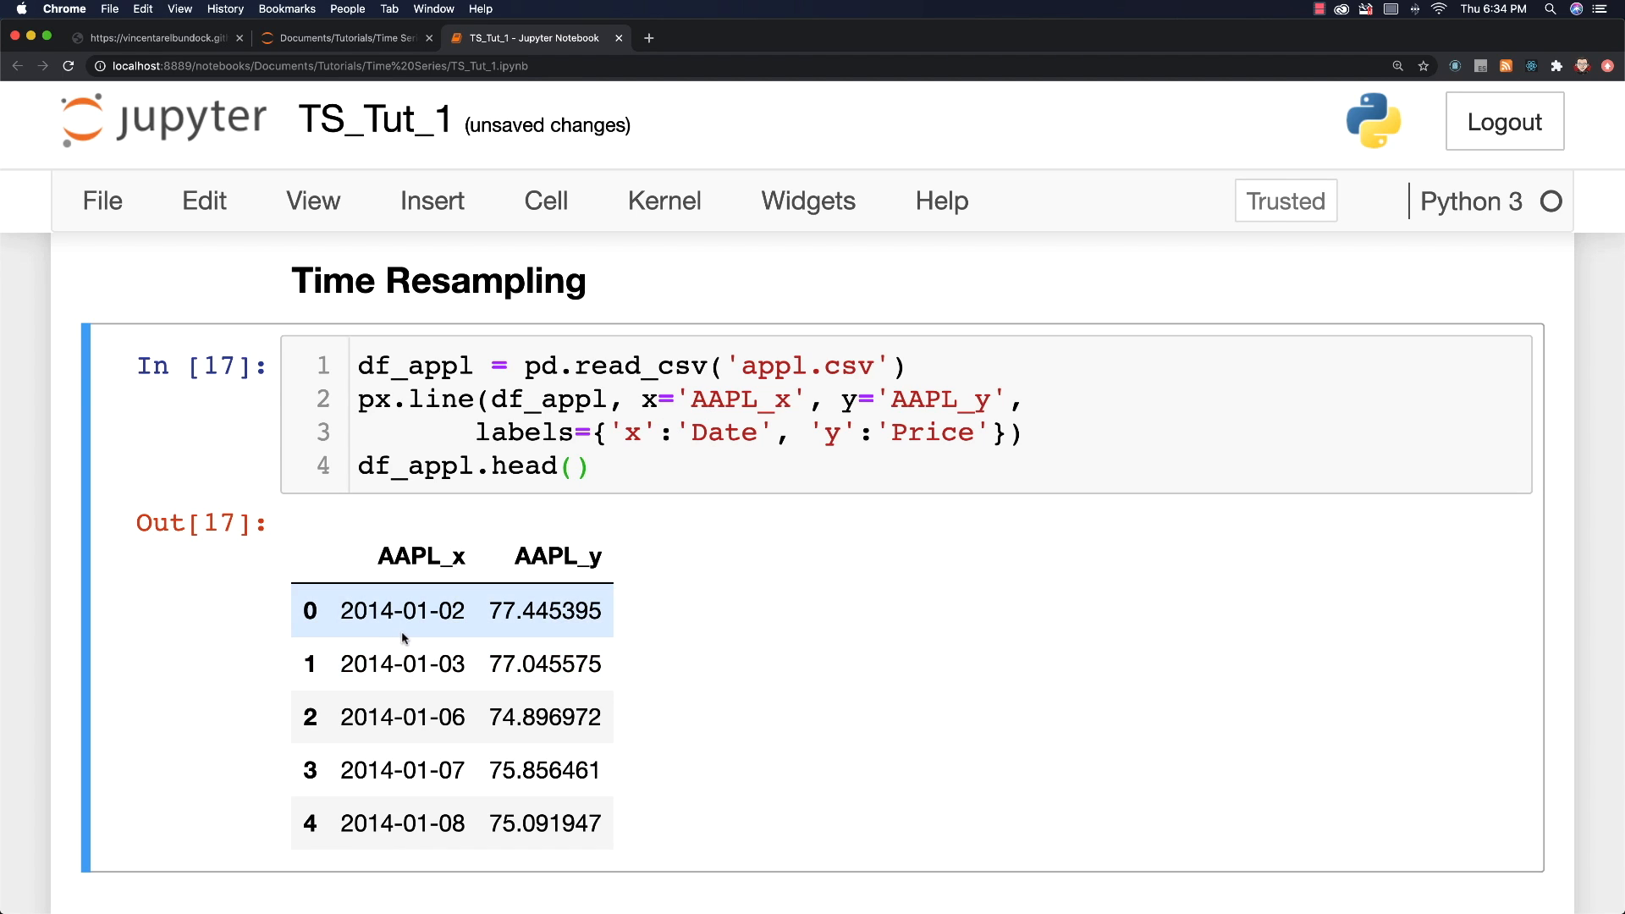
mouse_move(534, 611)
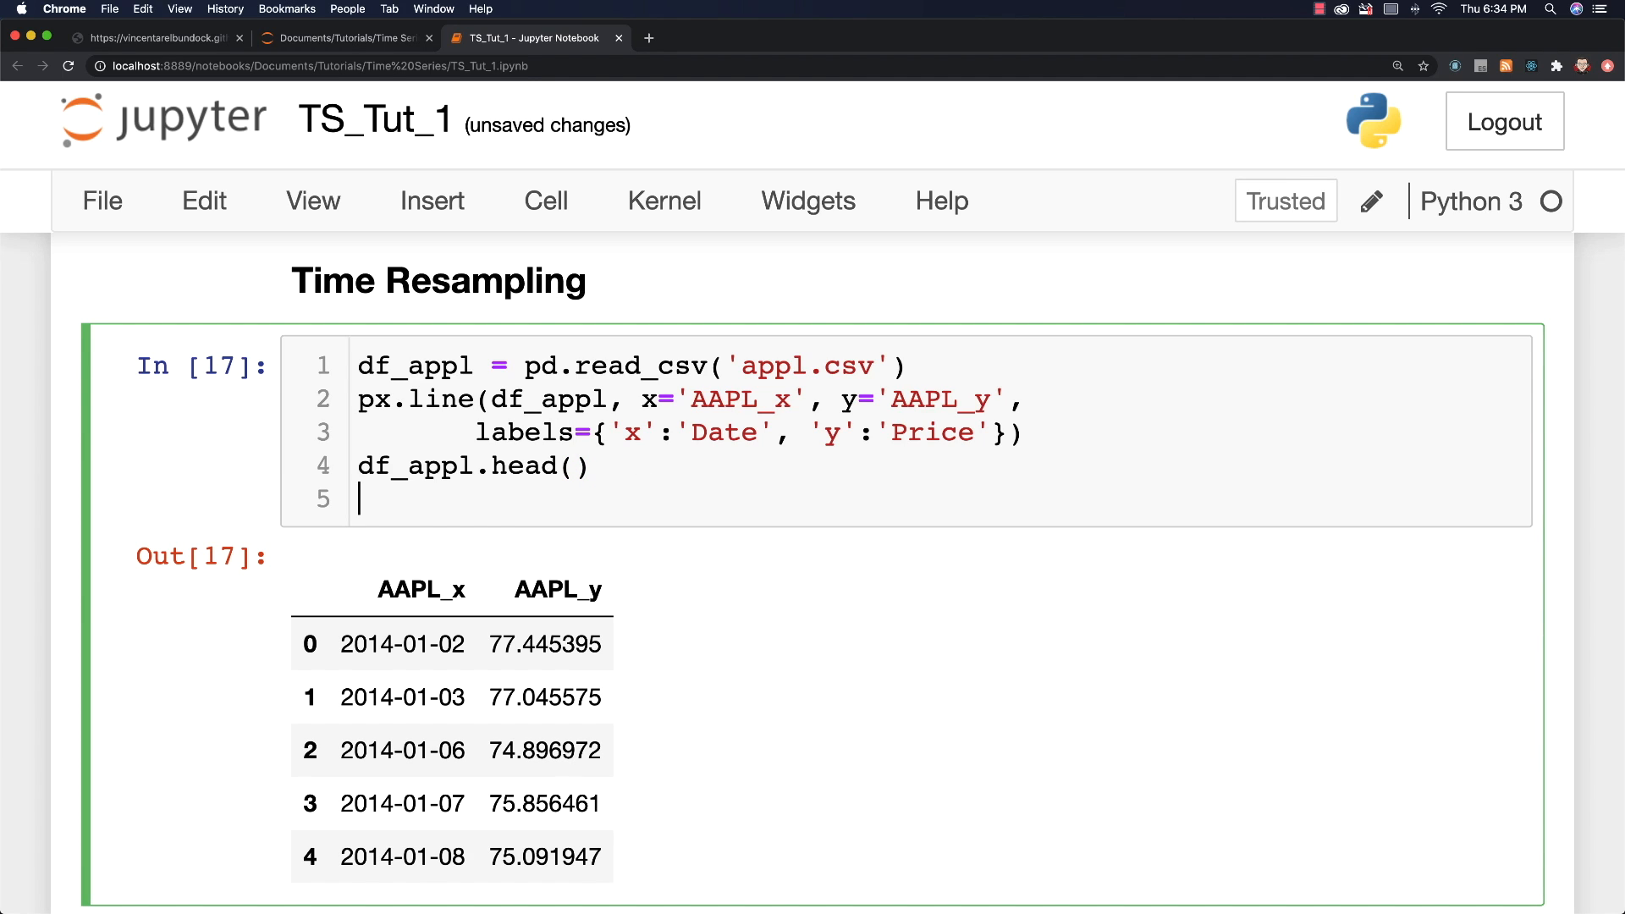
type("df_appl")
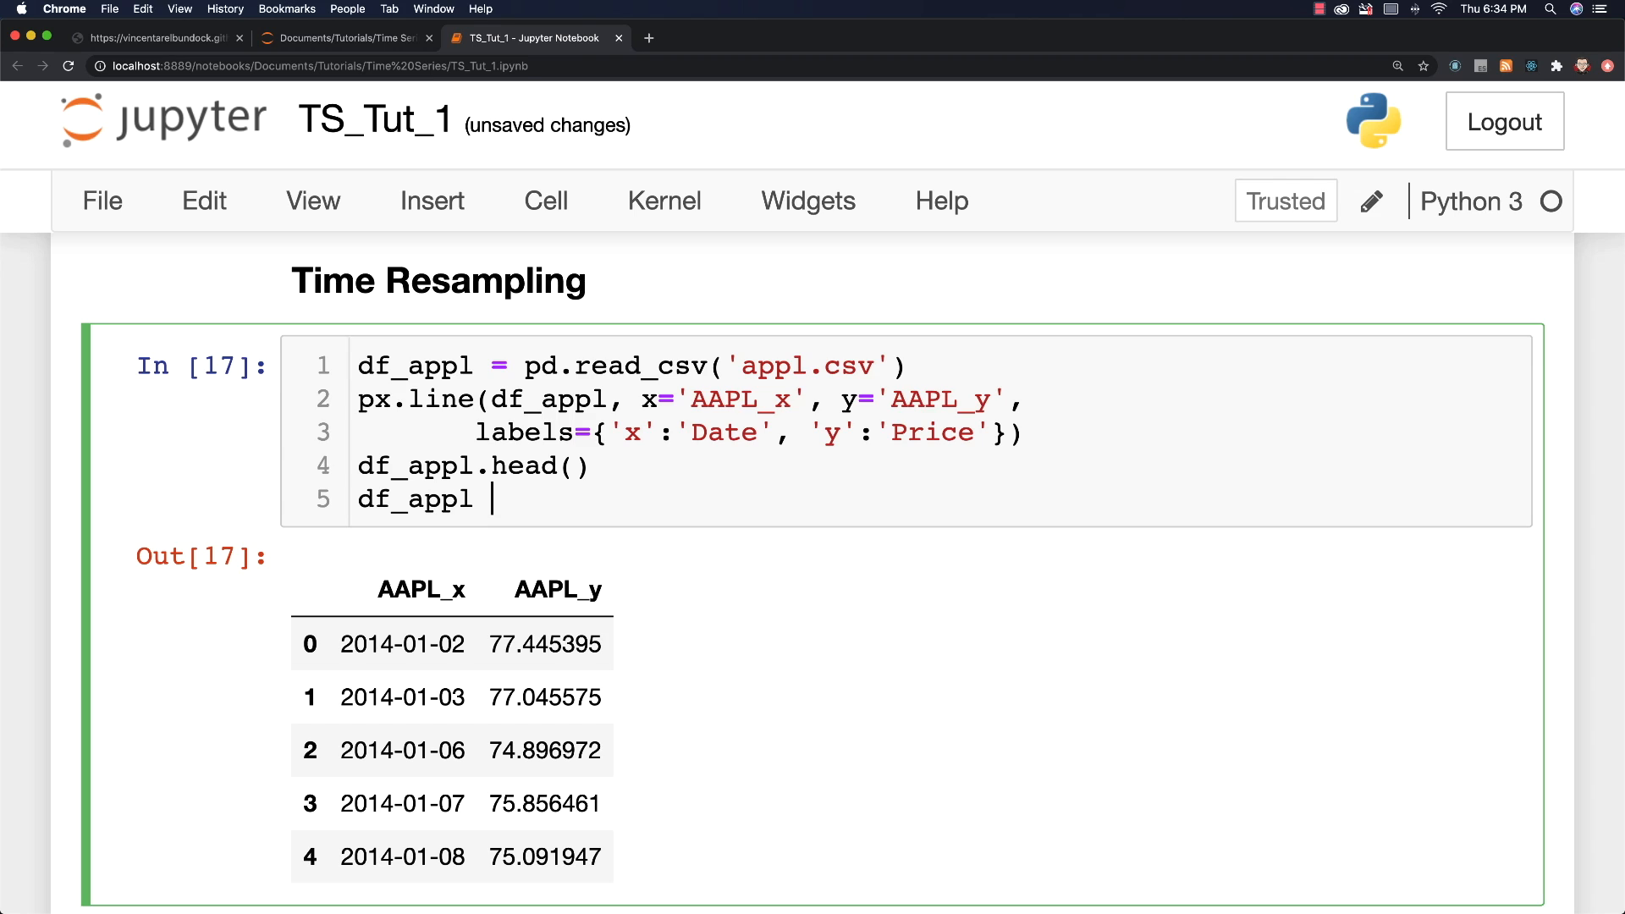
Step: Reload appl.csv with index_col='AAPL_x' and parse_dates=True, then display df_appl
type("= pd.")
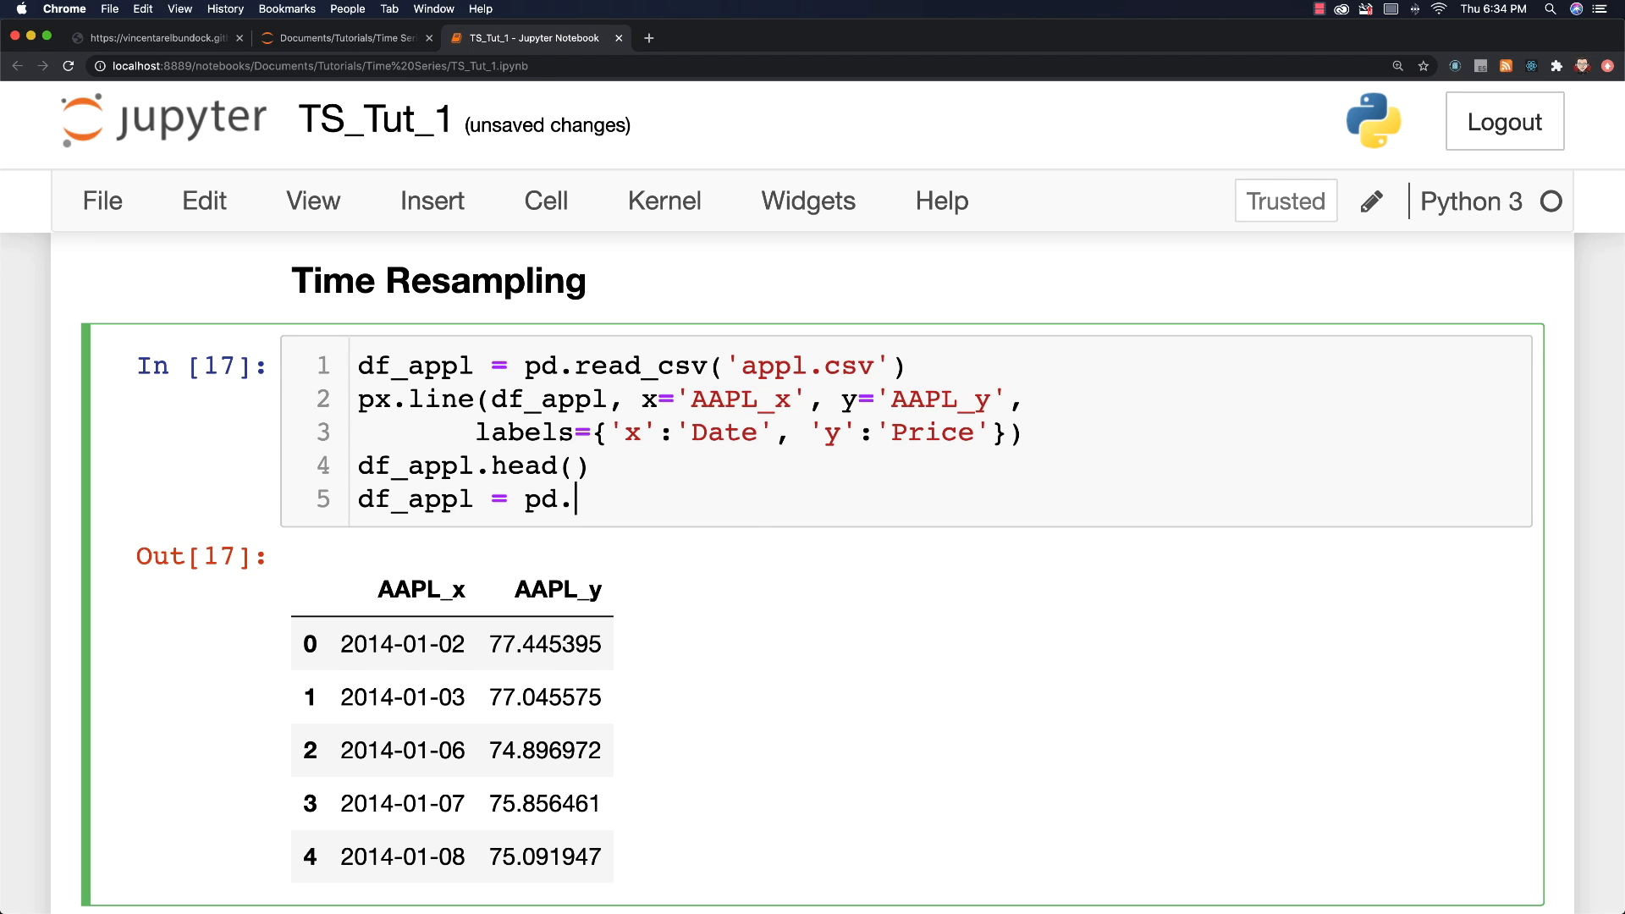
type("read_csv('appl.cs'")
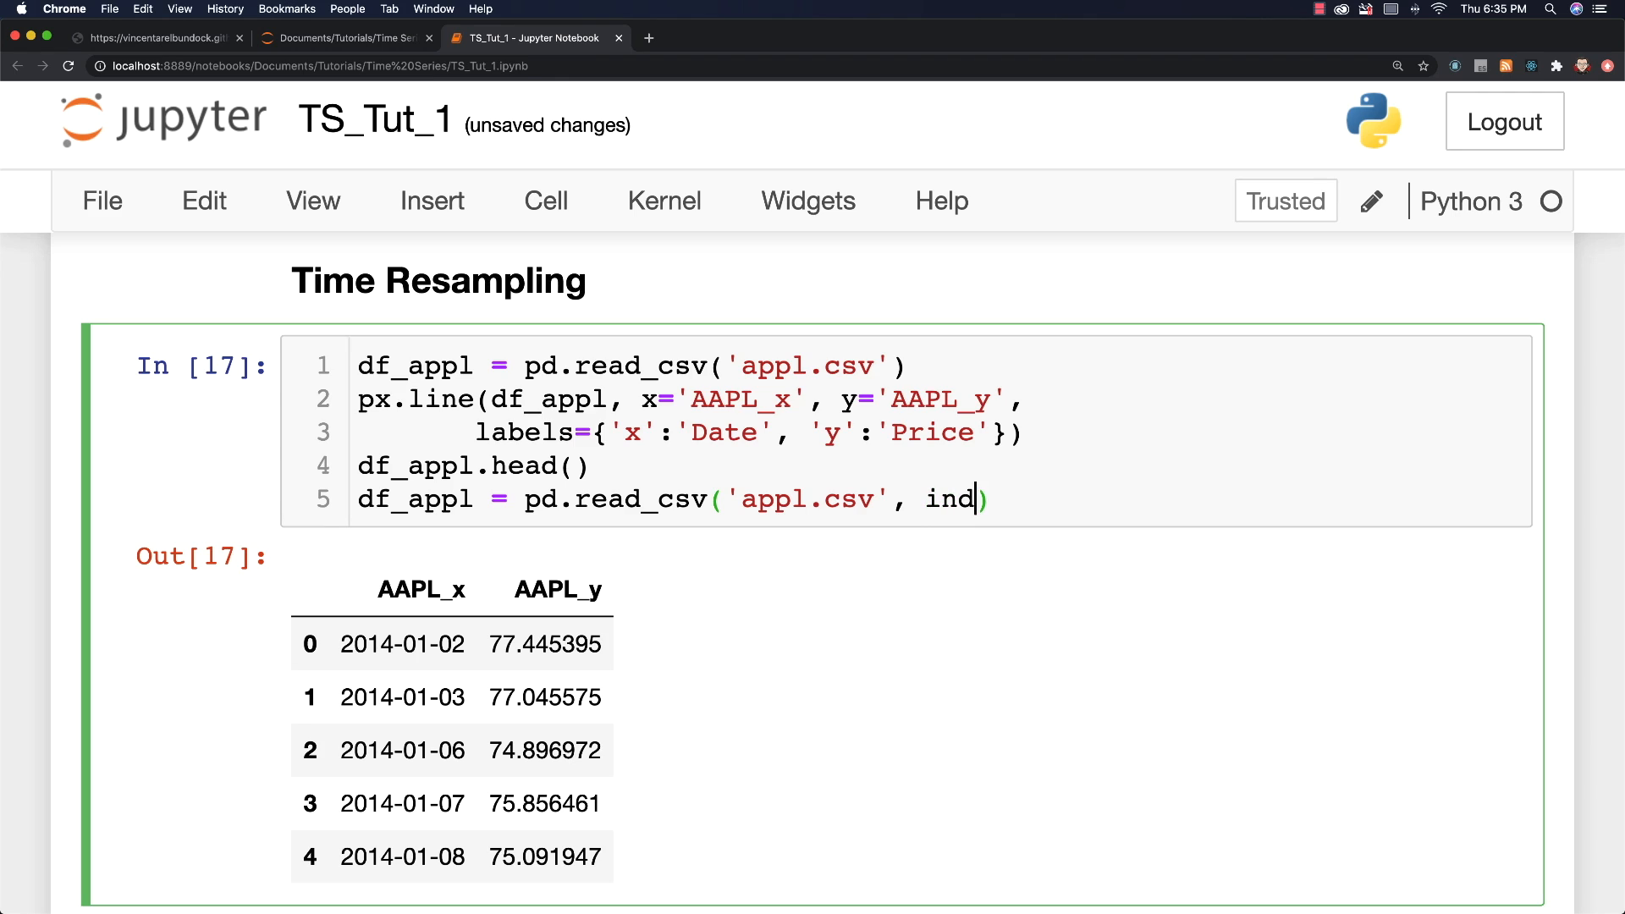
type("ex_co")
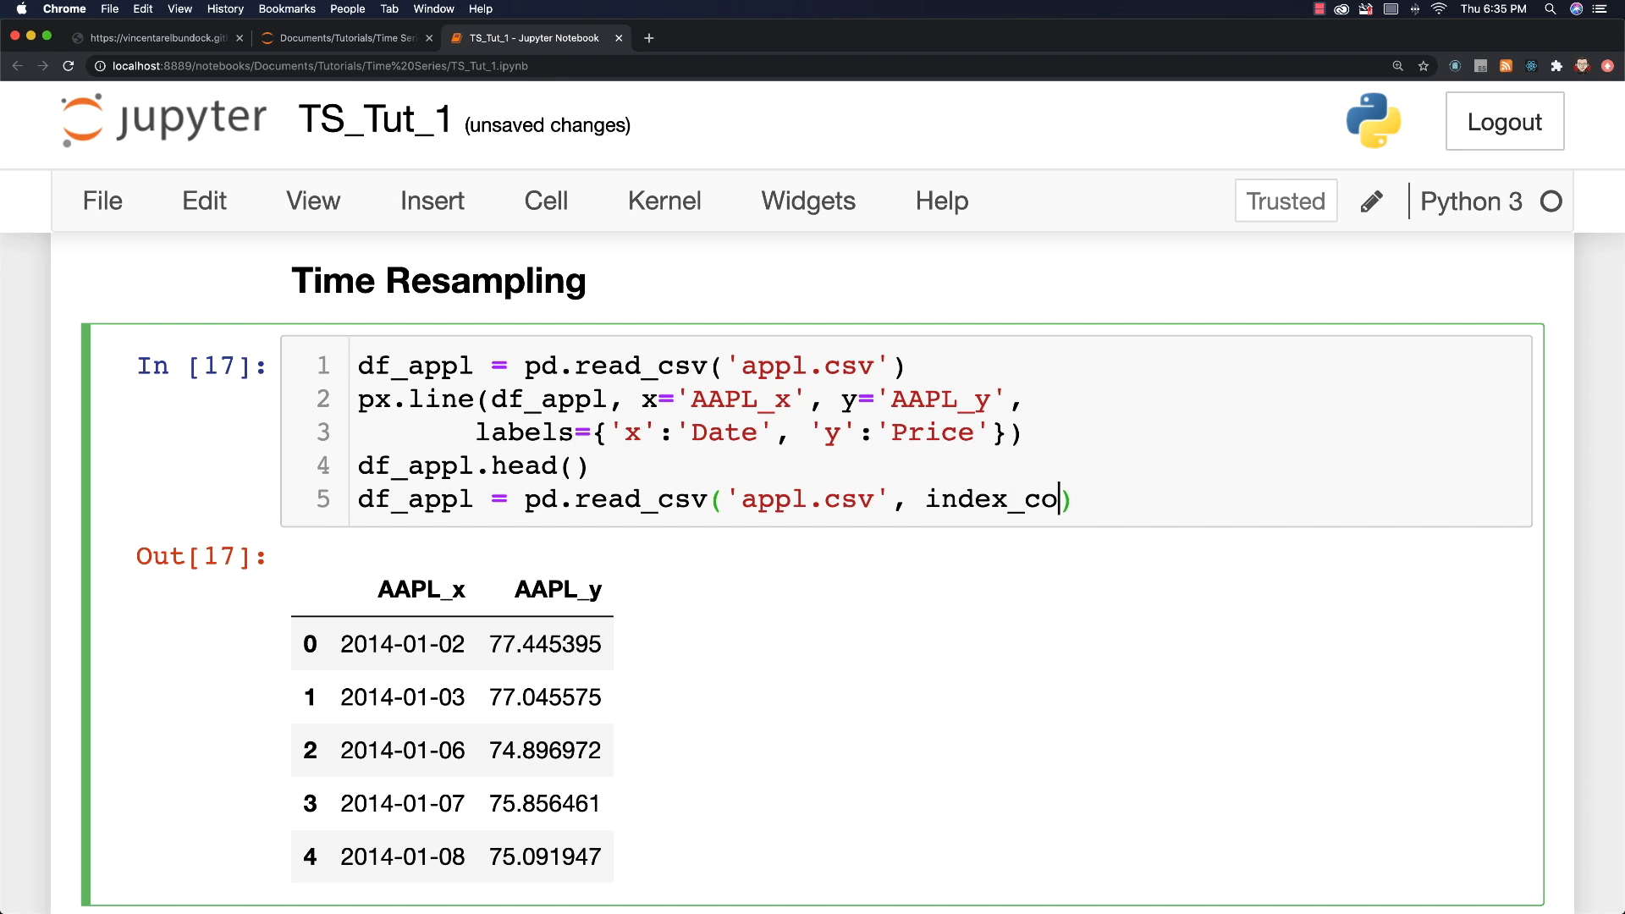
type("=")
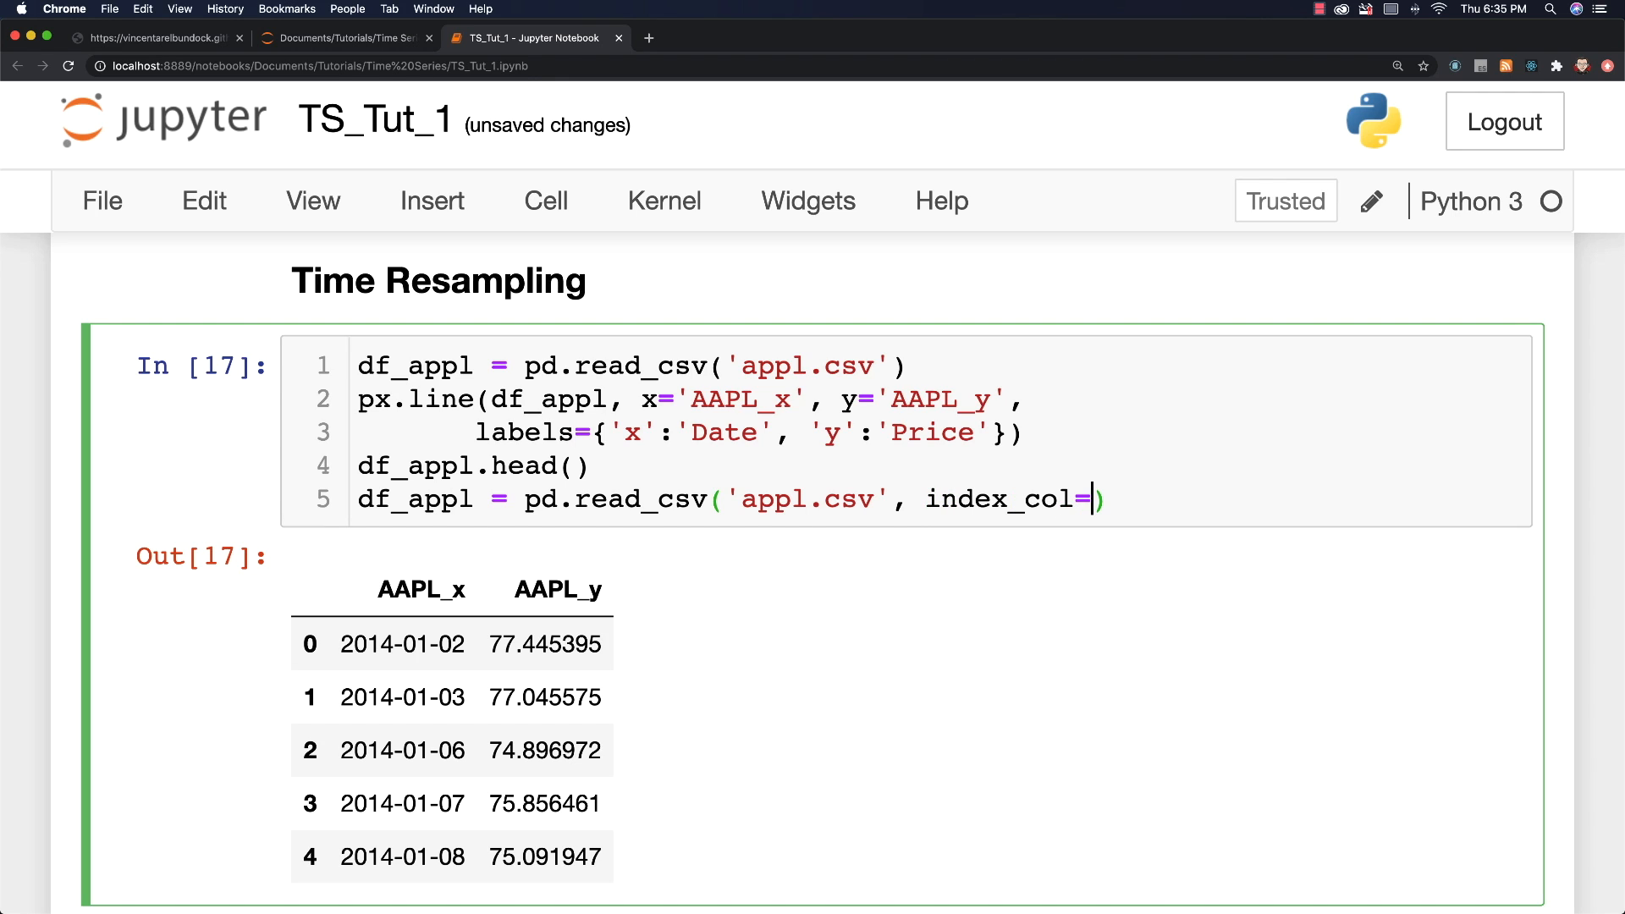
type("'A'")
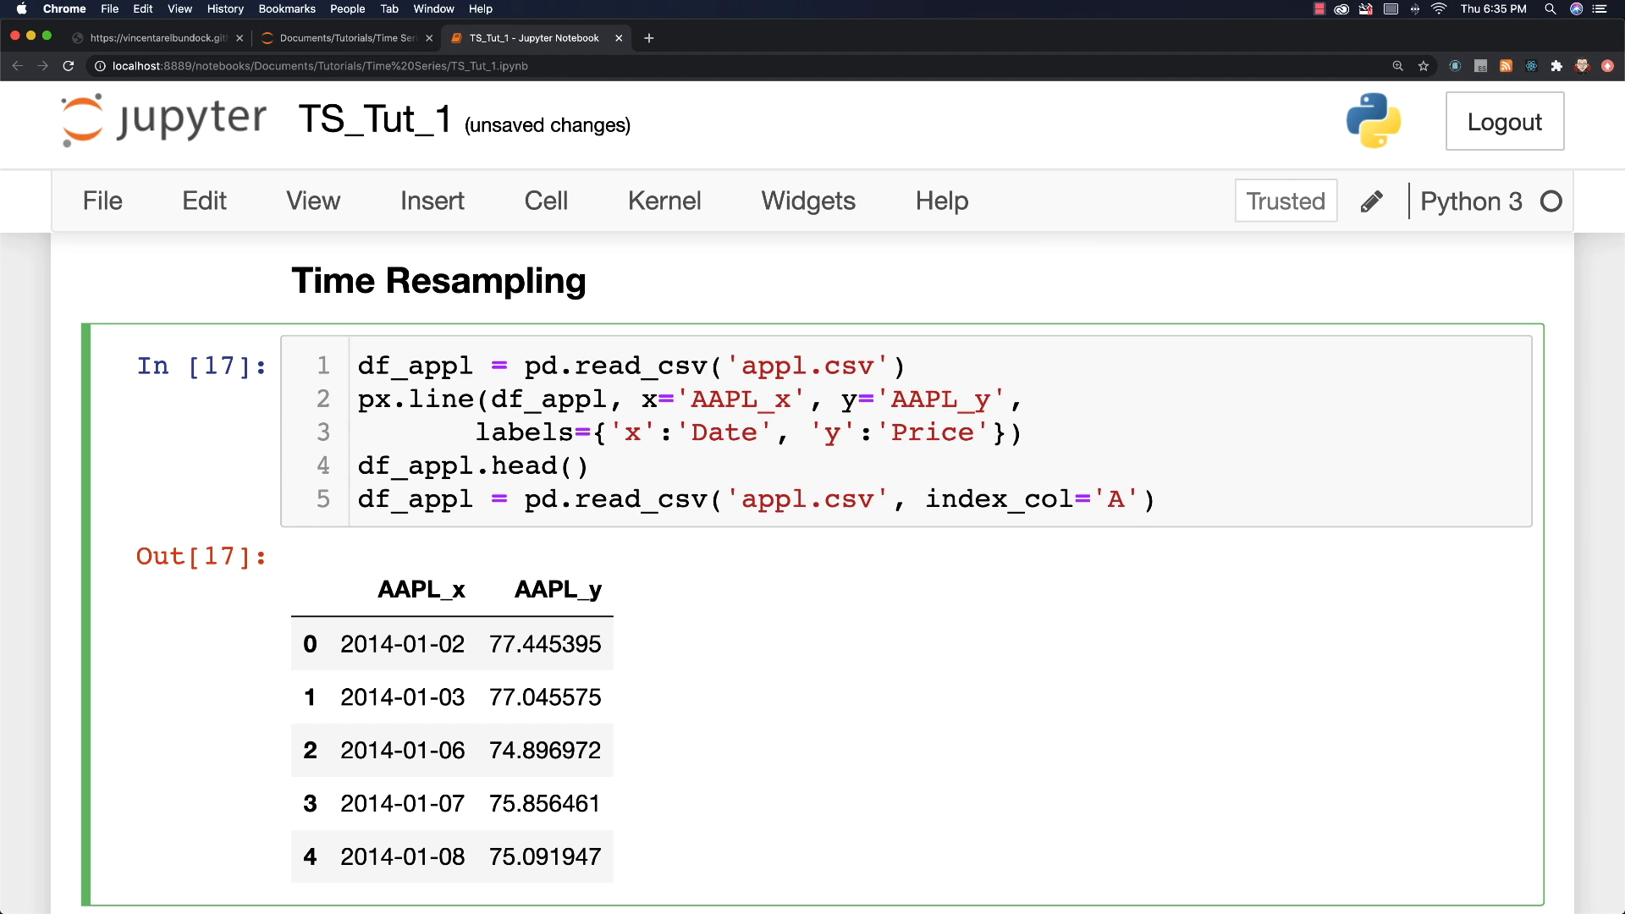
type("APL_x")
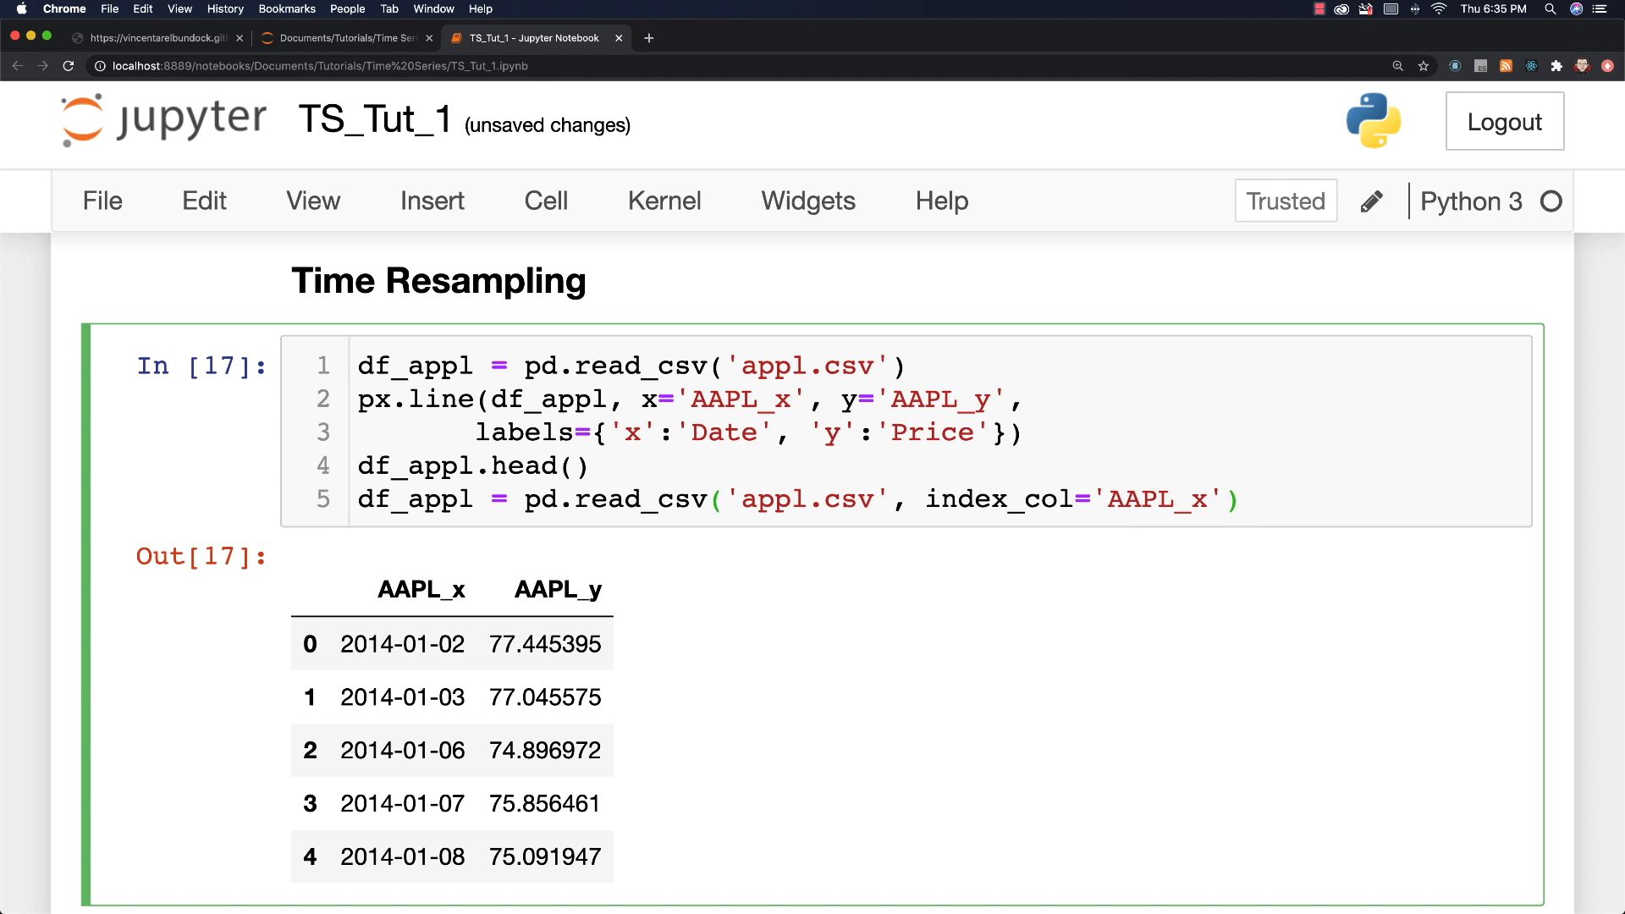
type(", par")
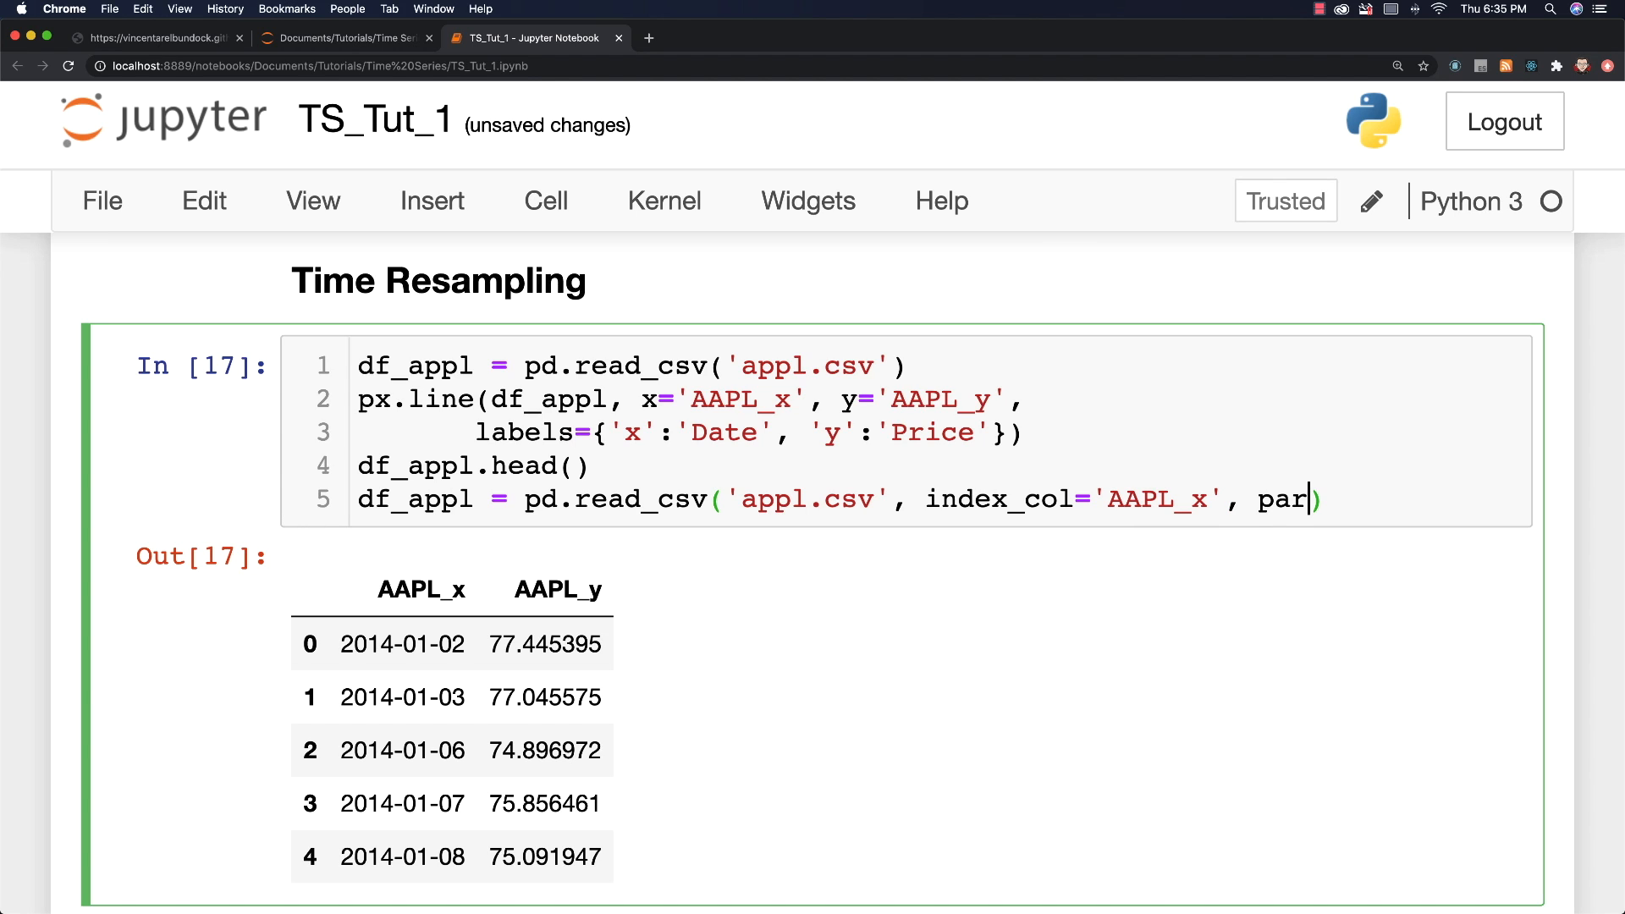
type("se")
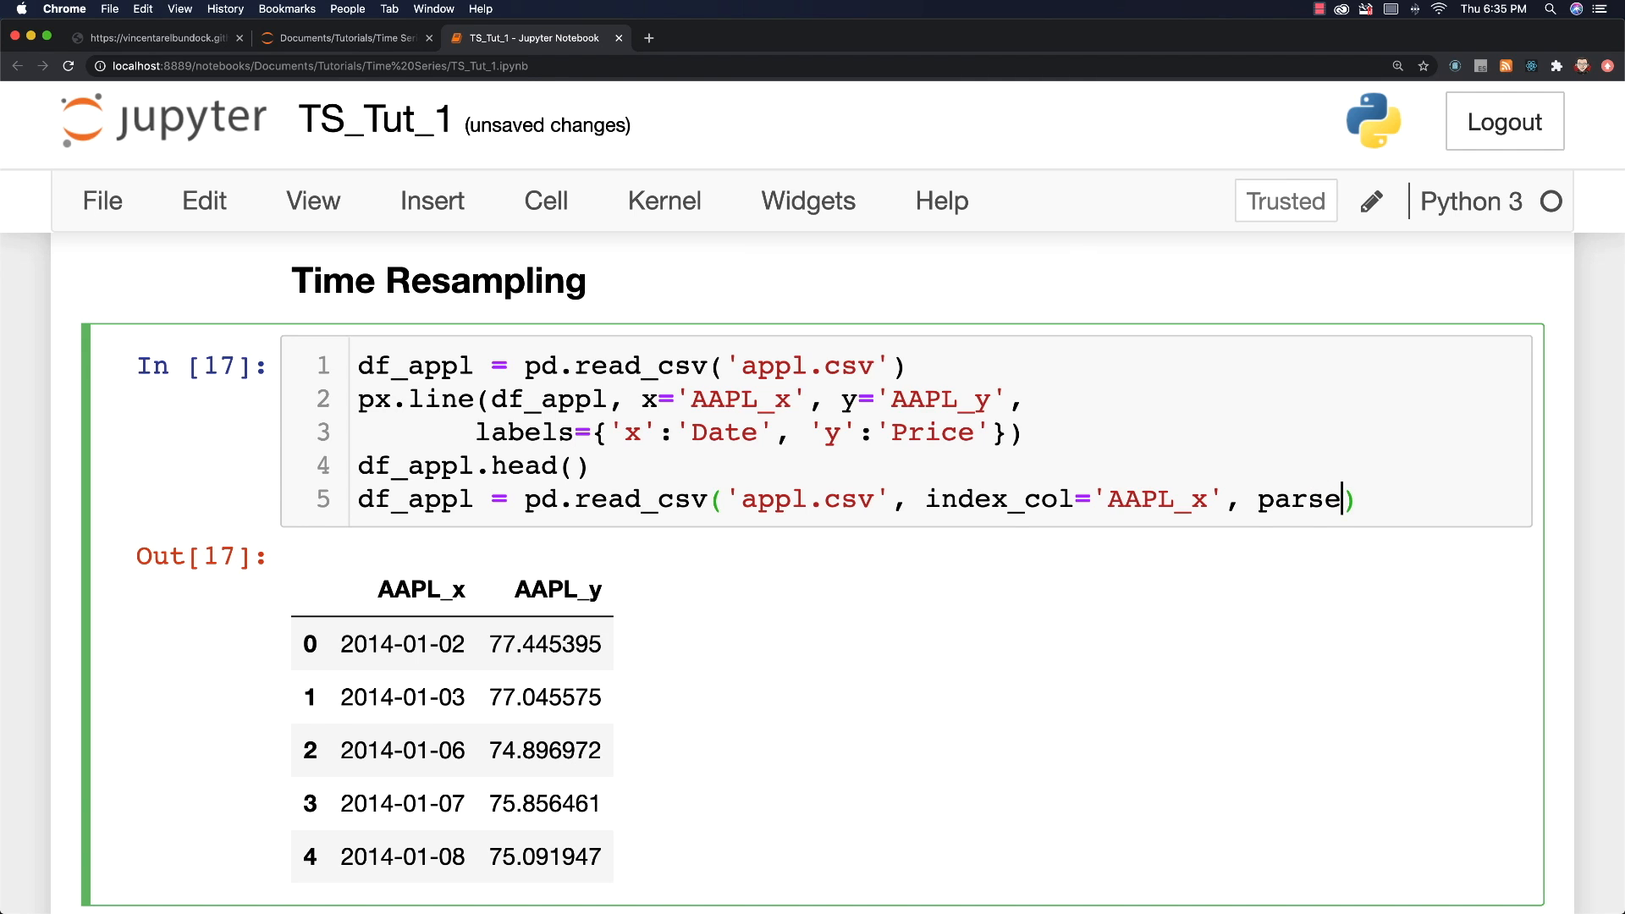
type("_date")
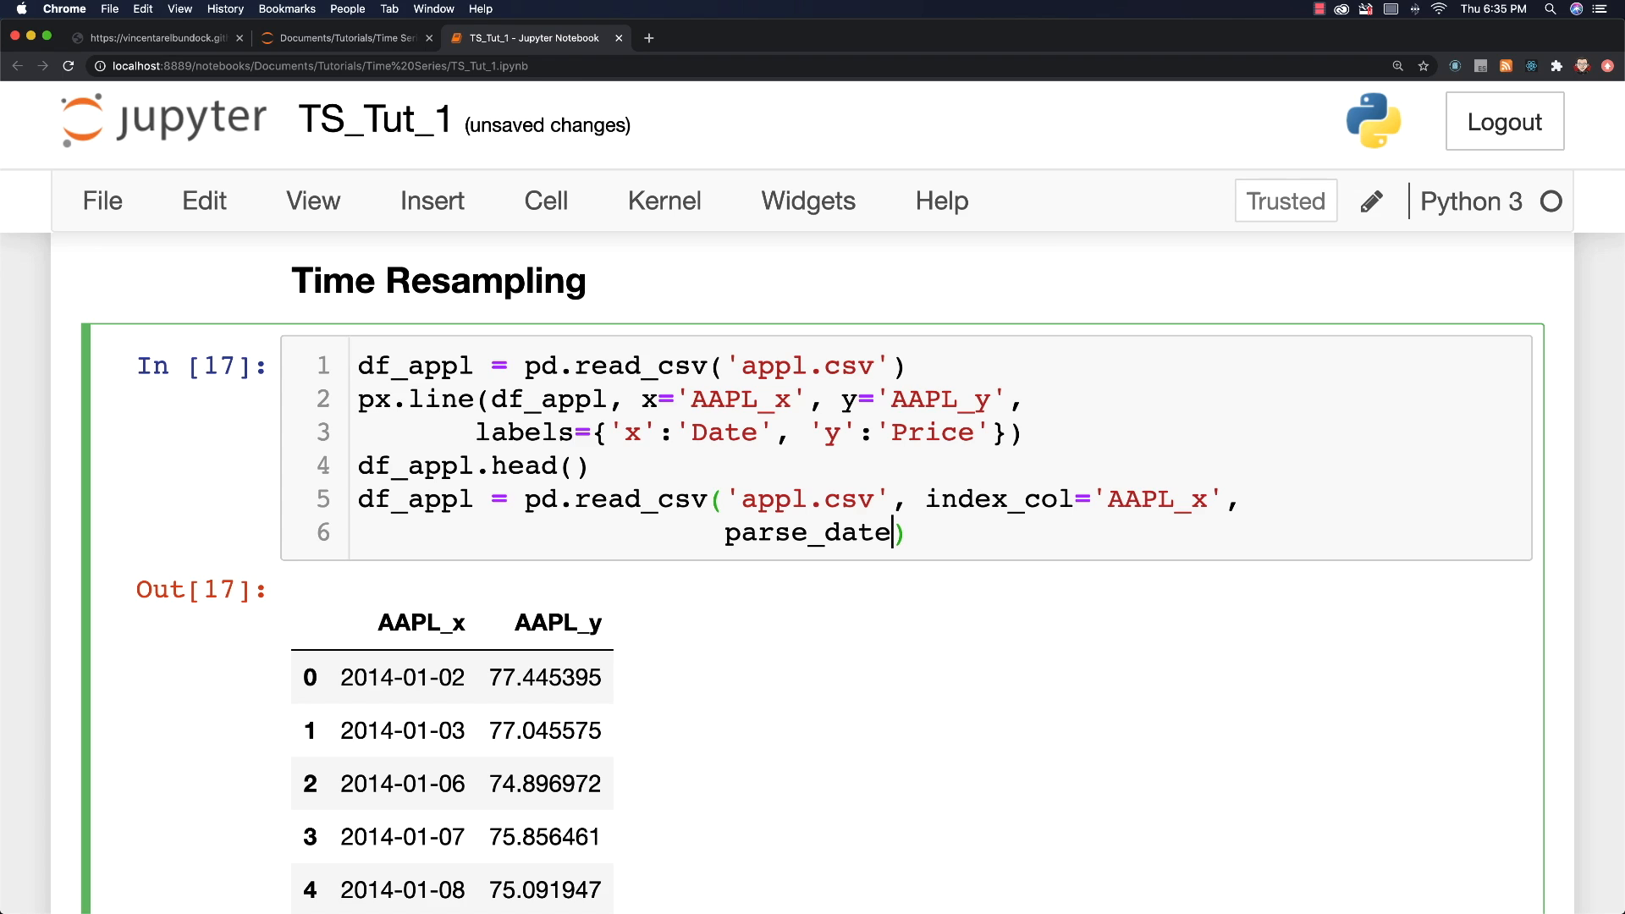
type("s=True")
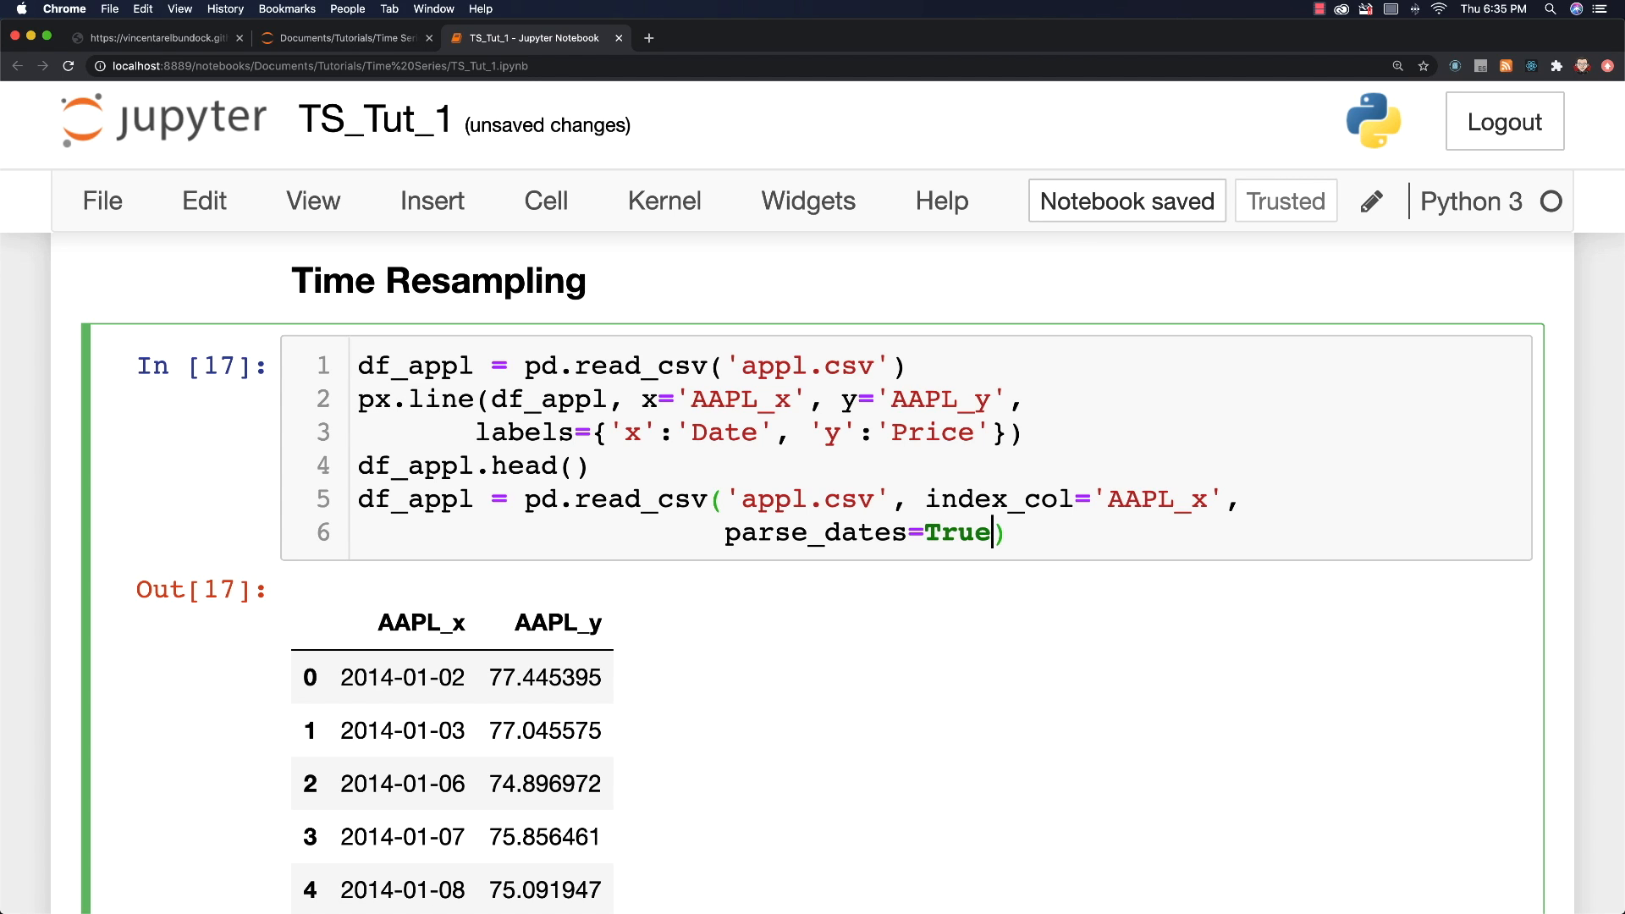
type("df_appl")
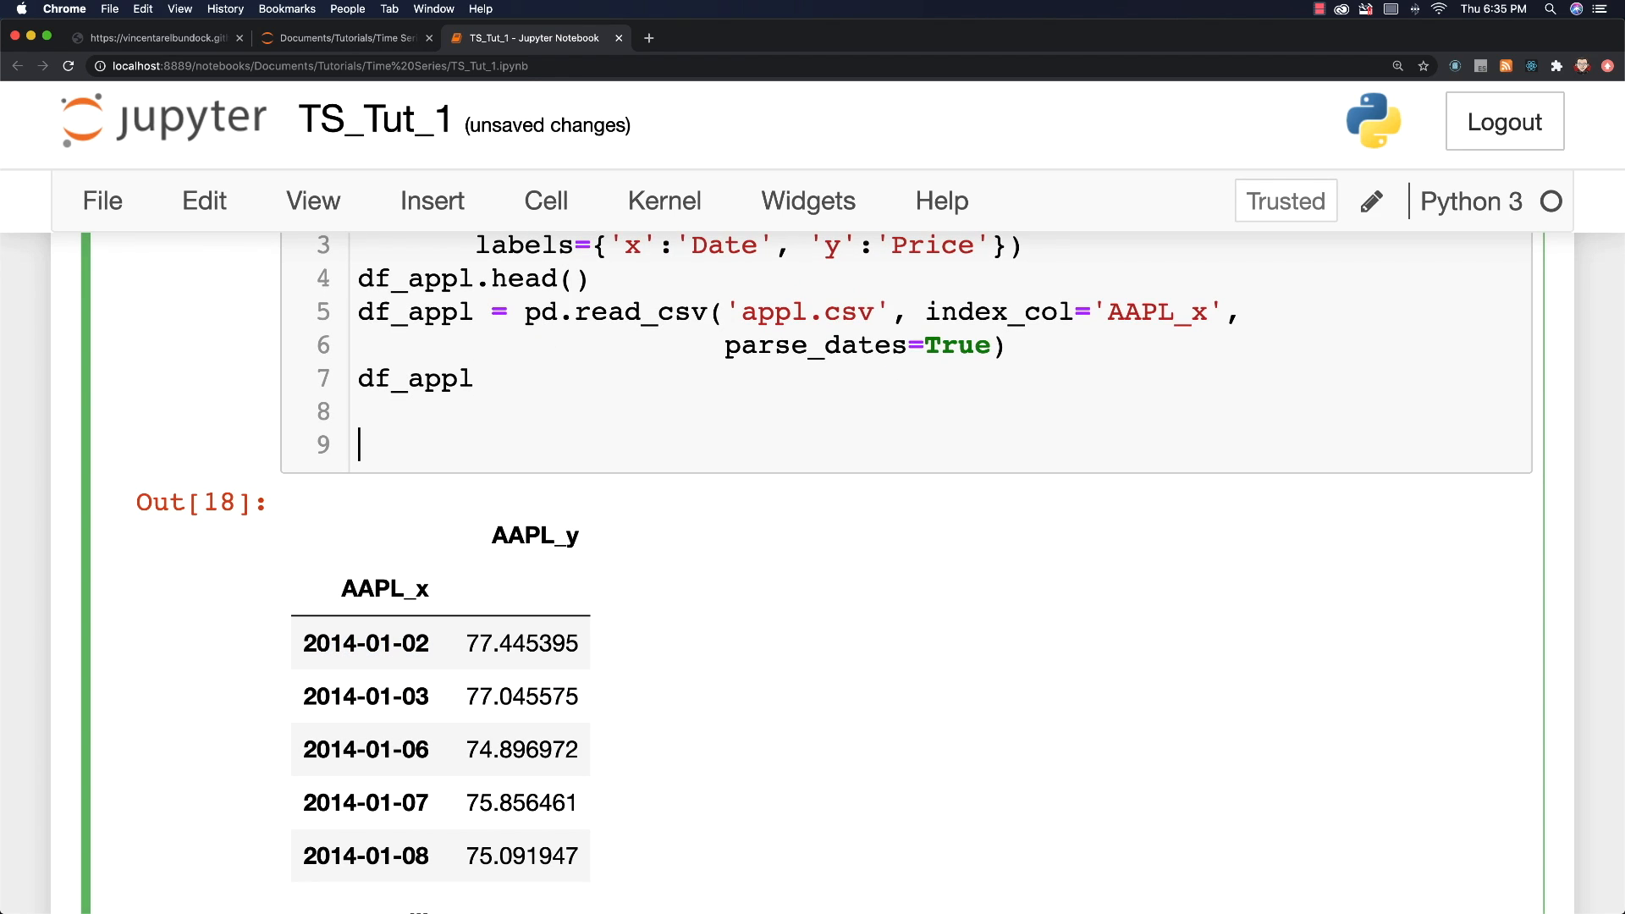
Step: Add arr_2 = np.random.randint(86000000, 256000000, size=240) as a new line
type("arr_")
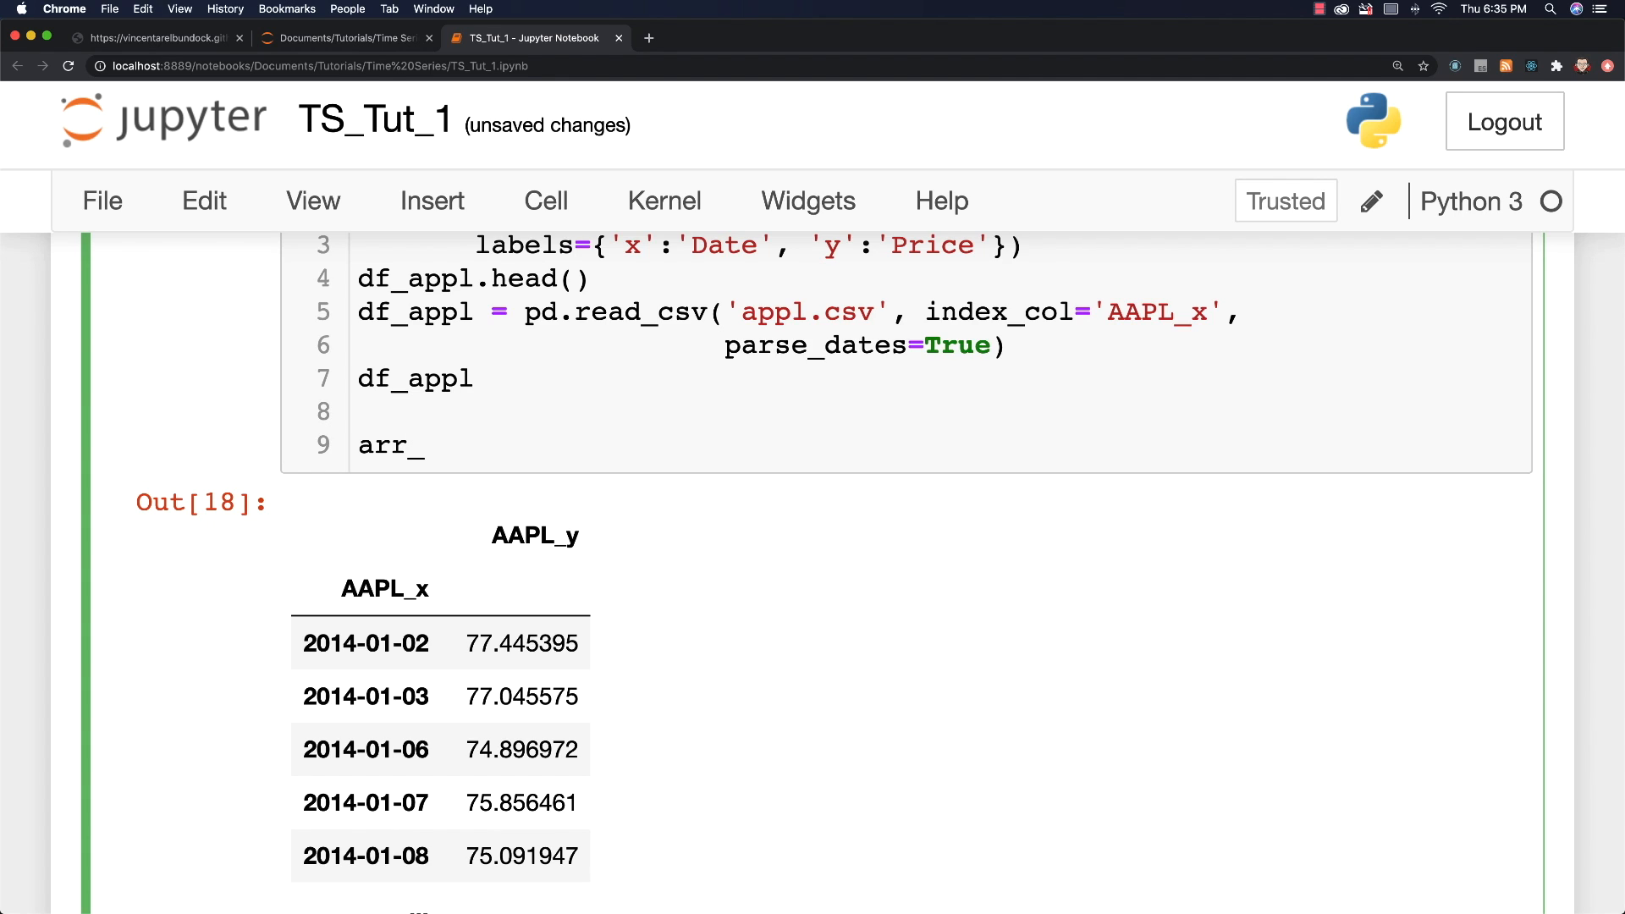
type("2")
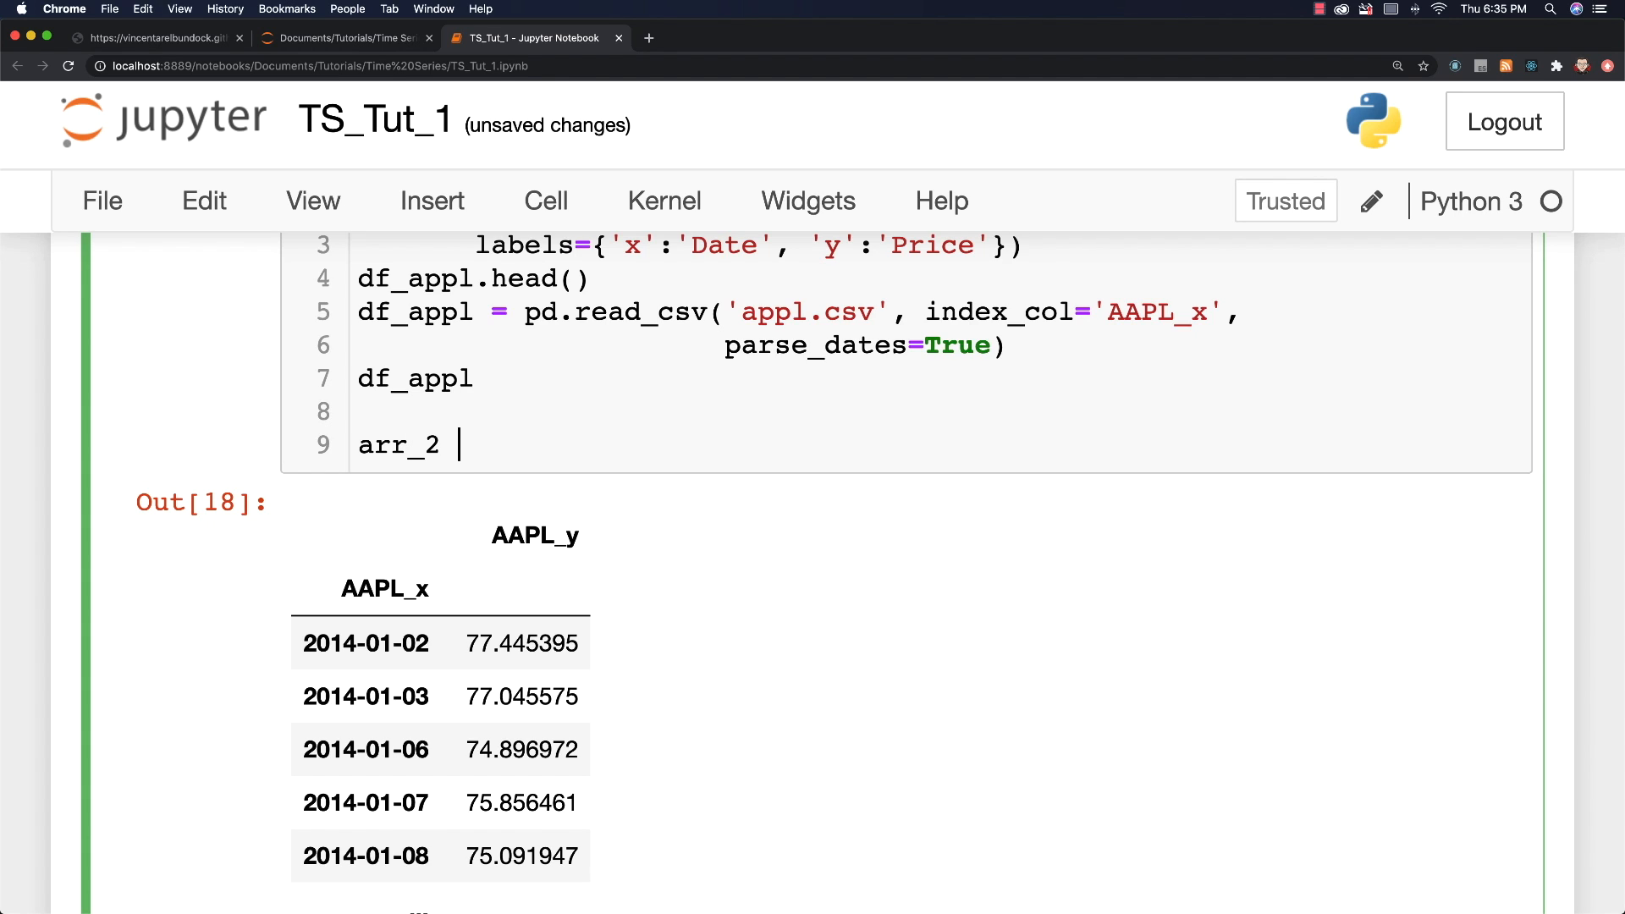
type("= np")
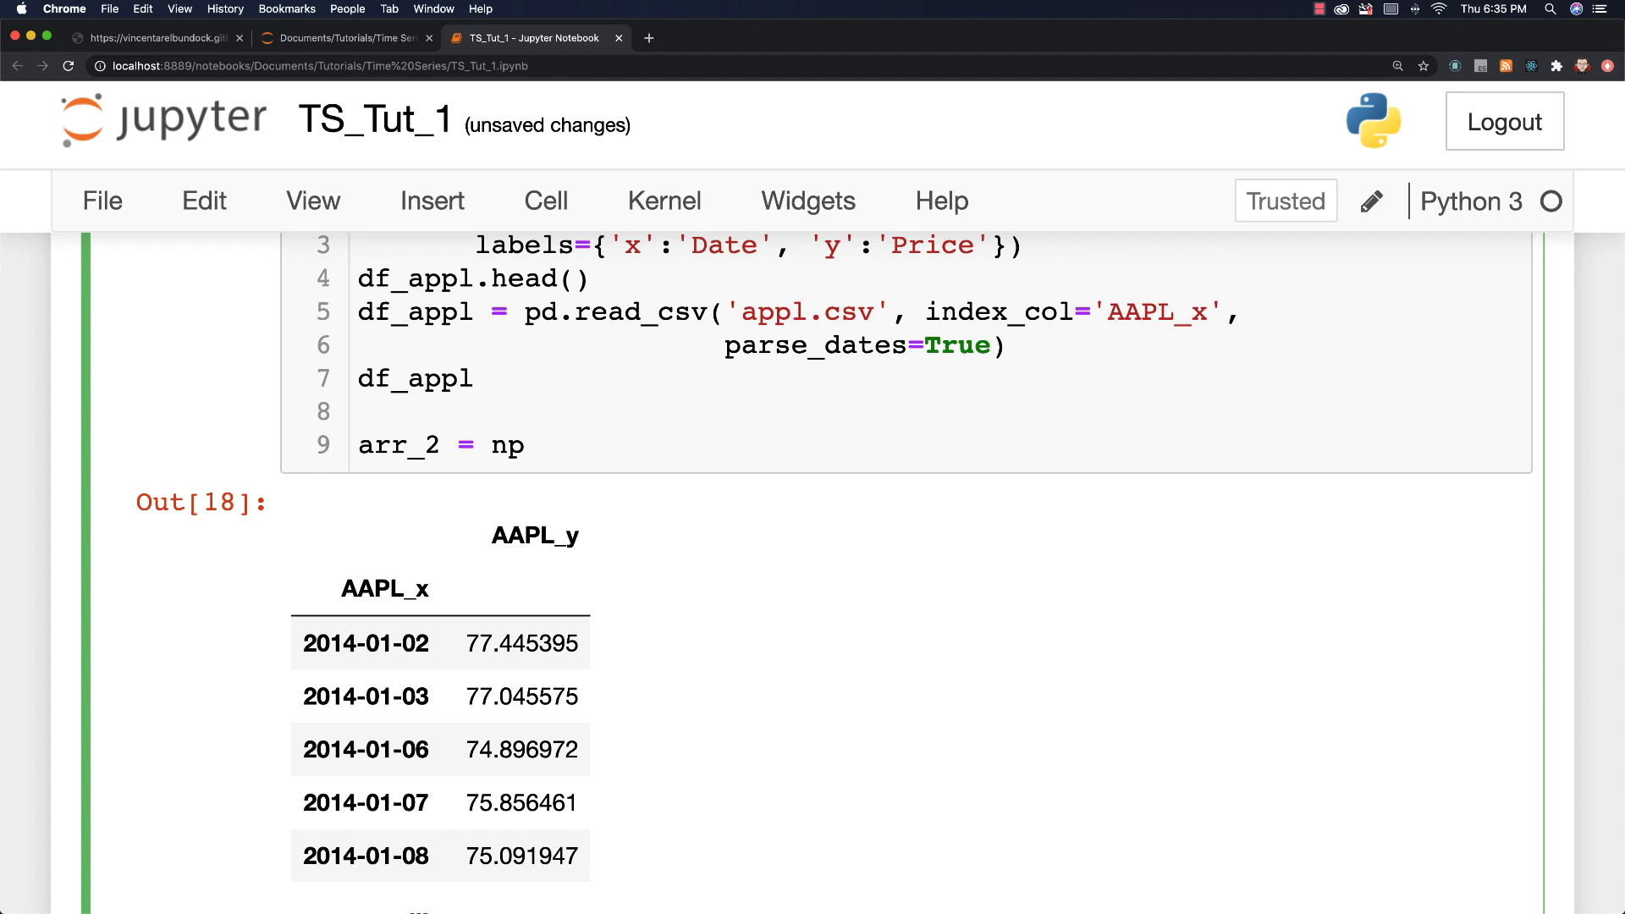
type(".random")
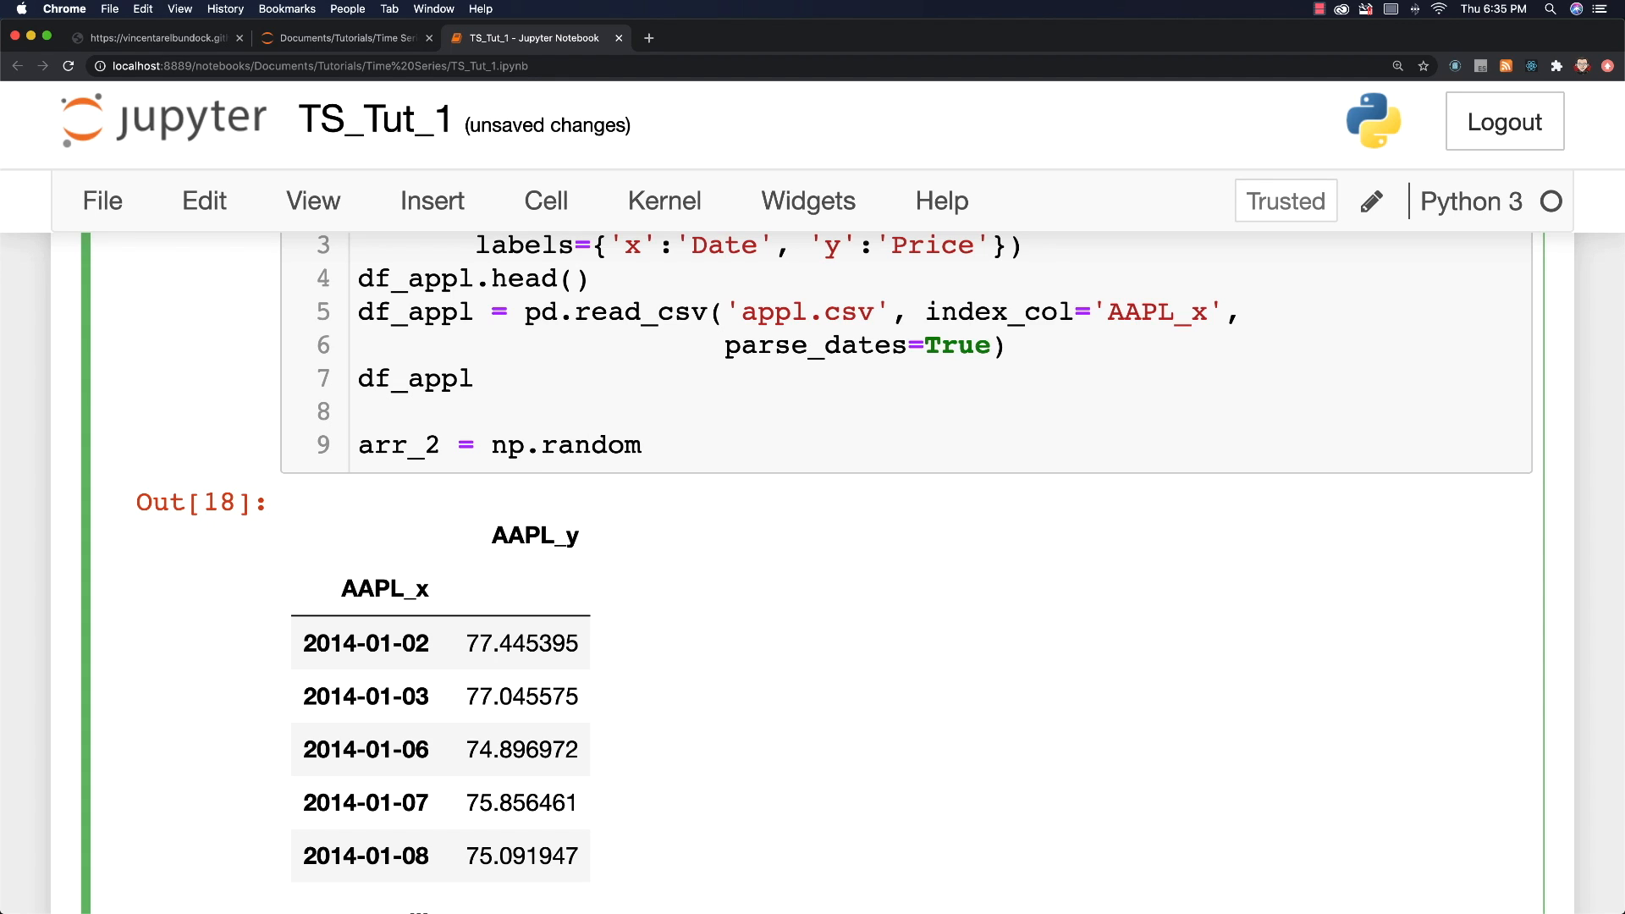
type(".randint")
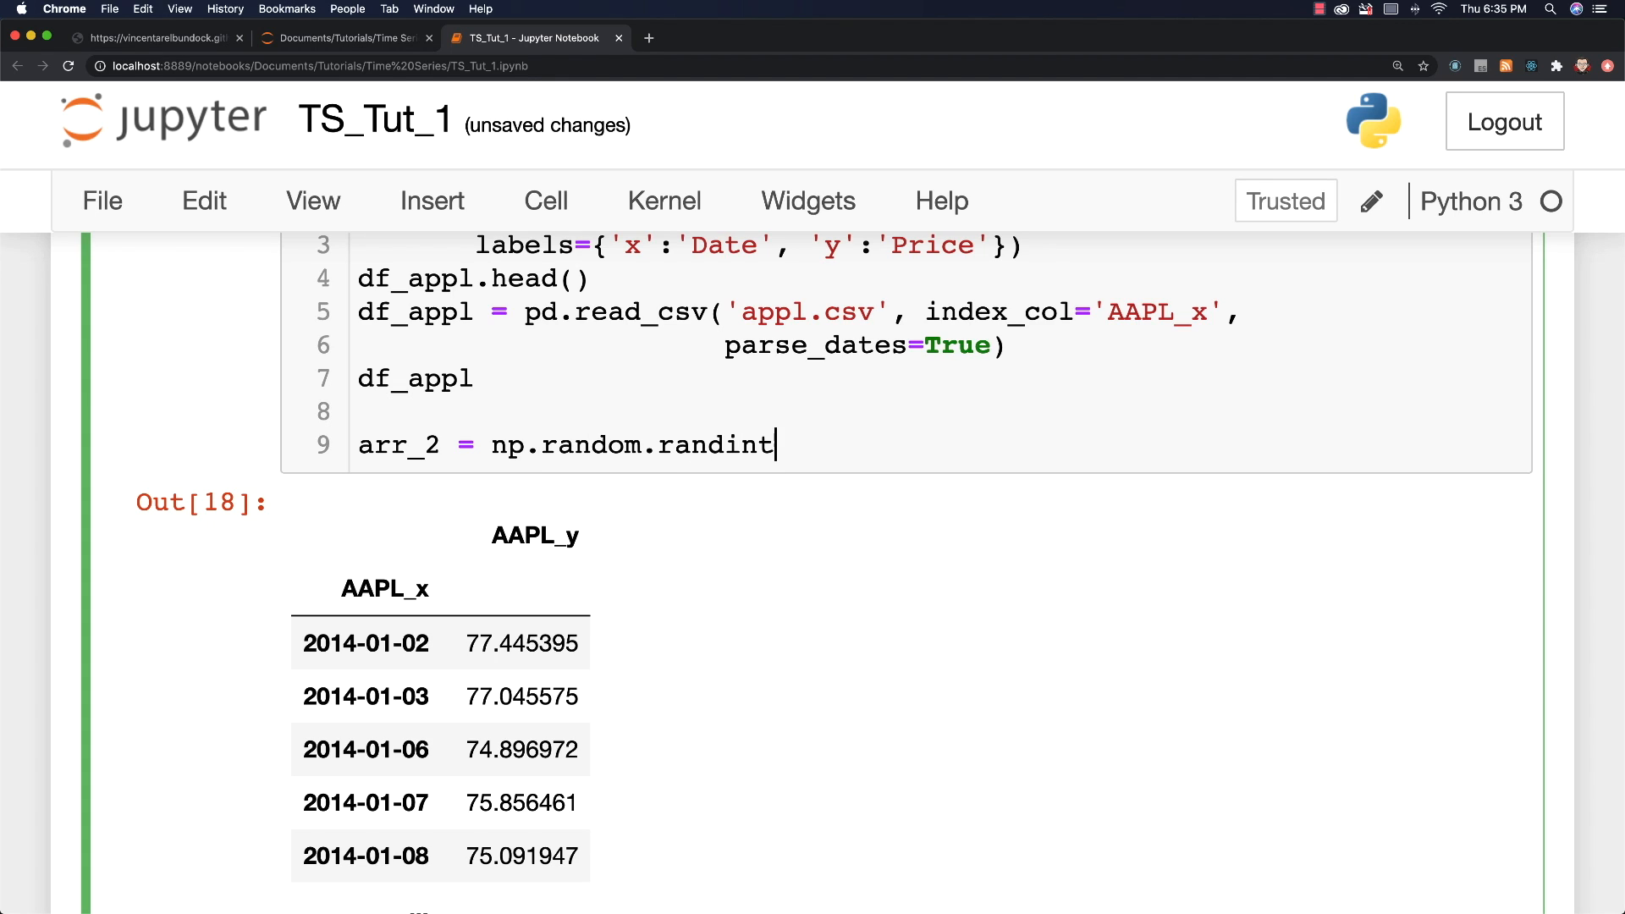
type("(8)")
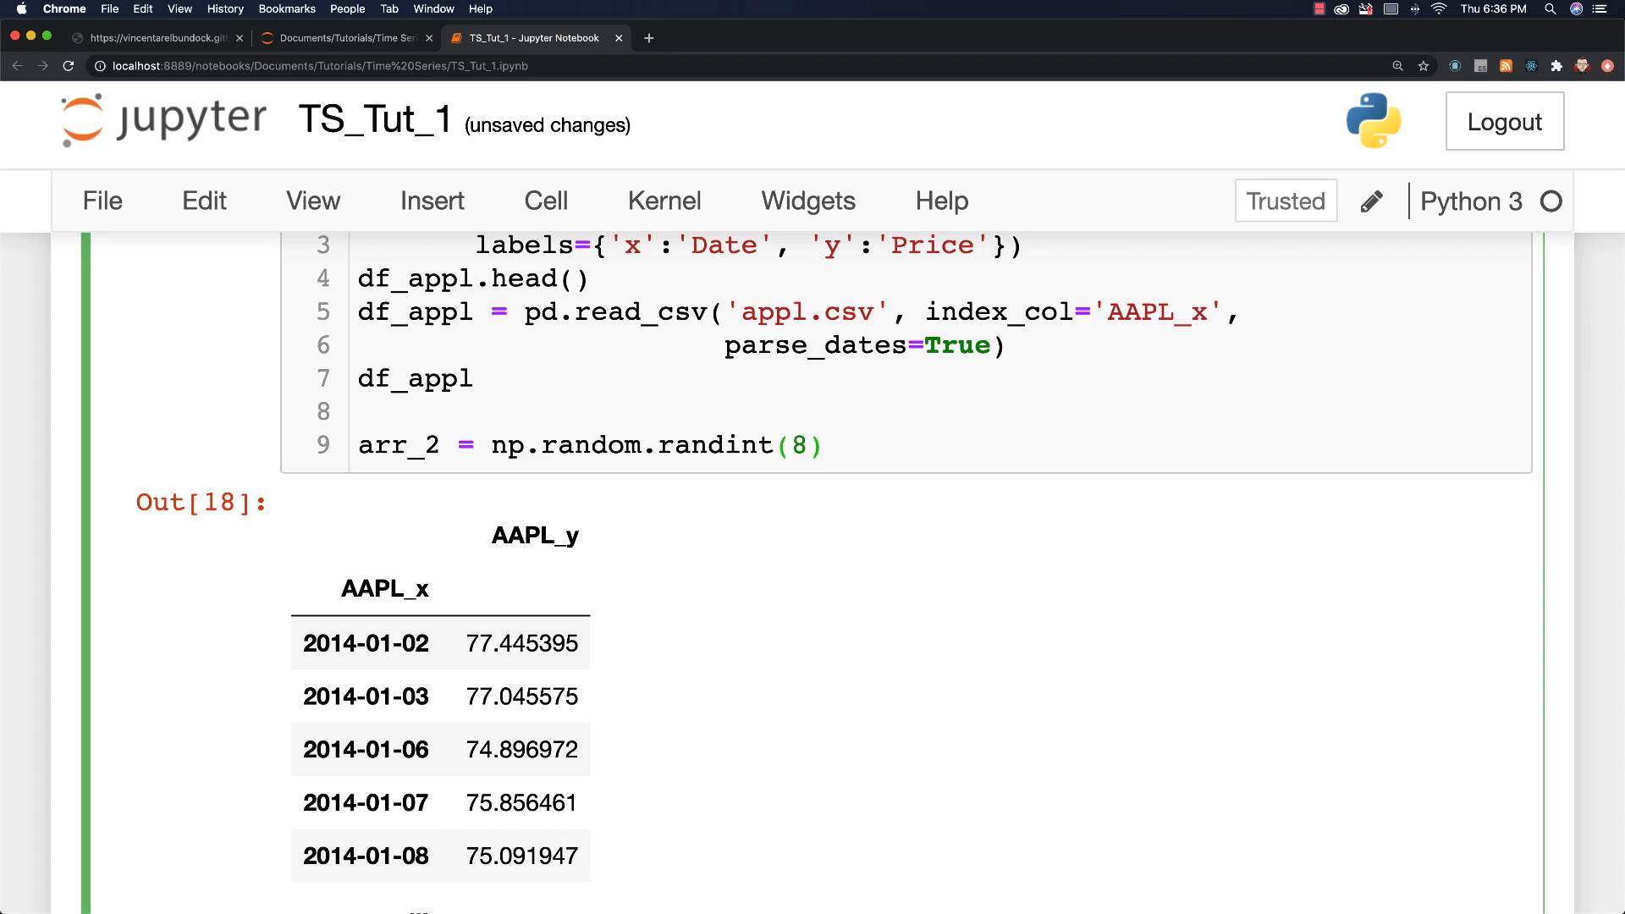
type("6000000,")
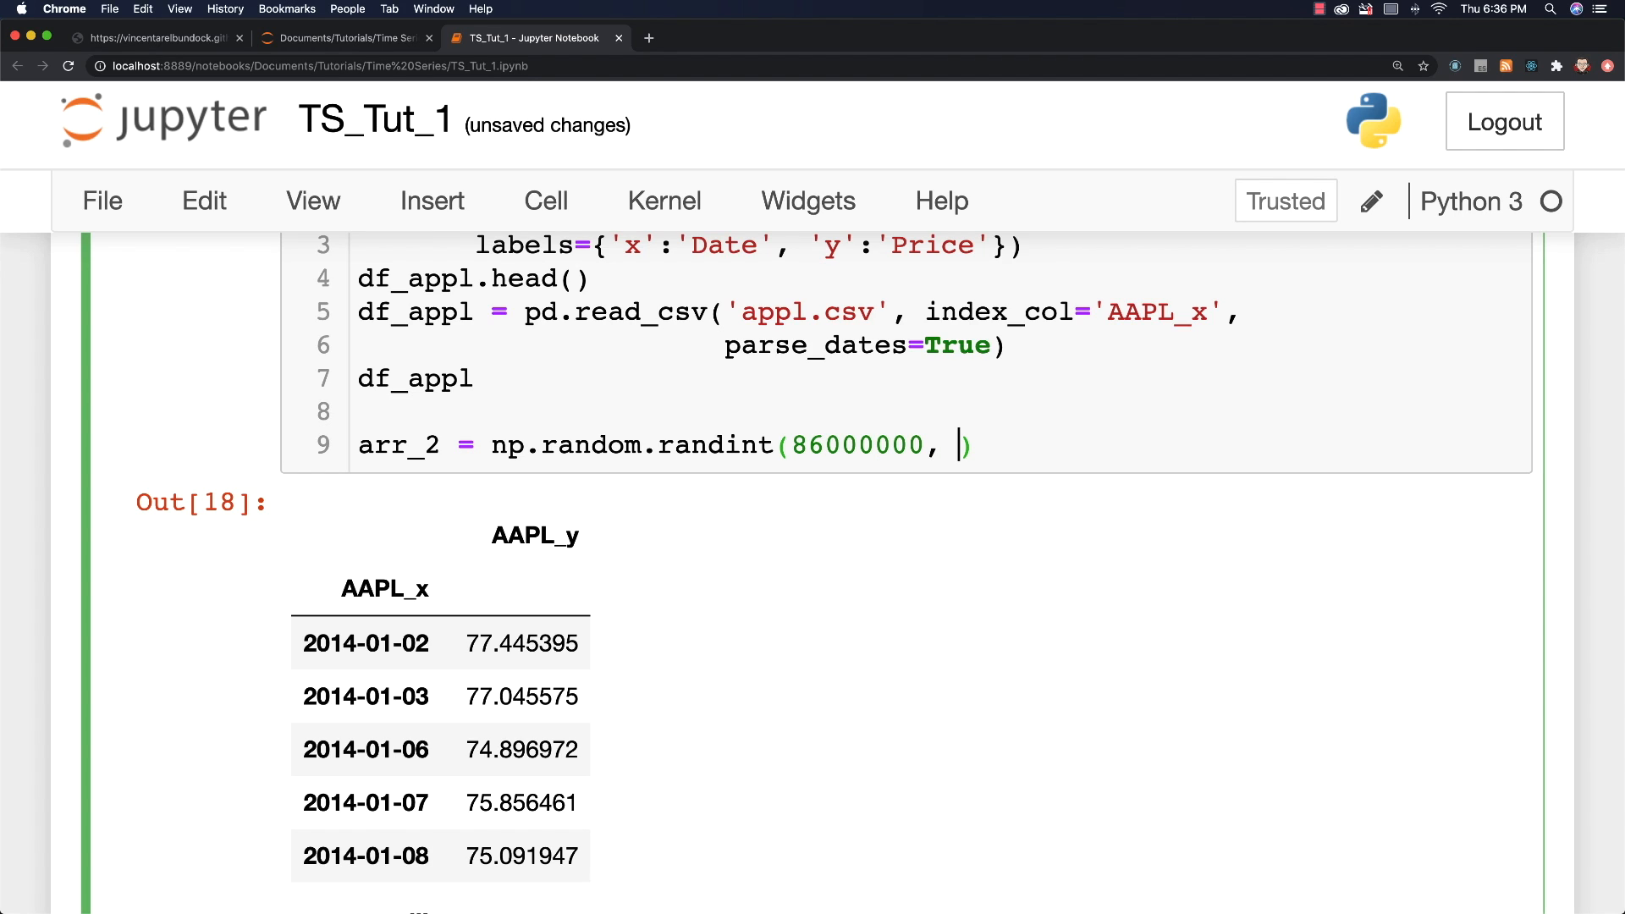
type("256")
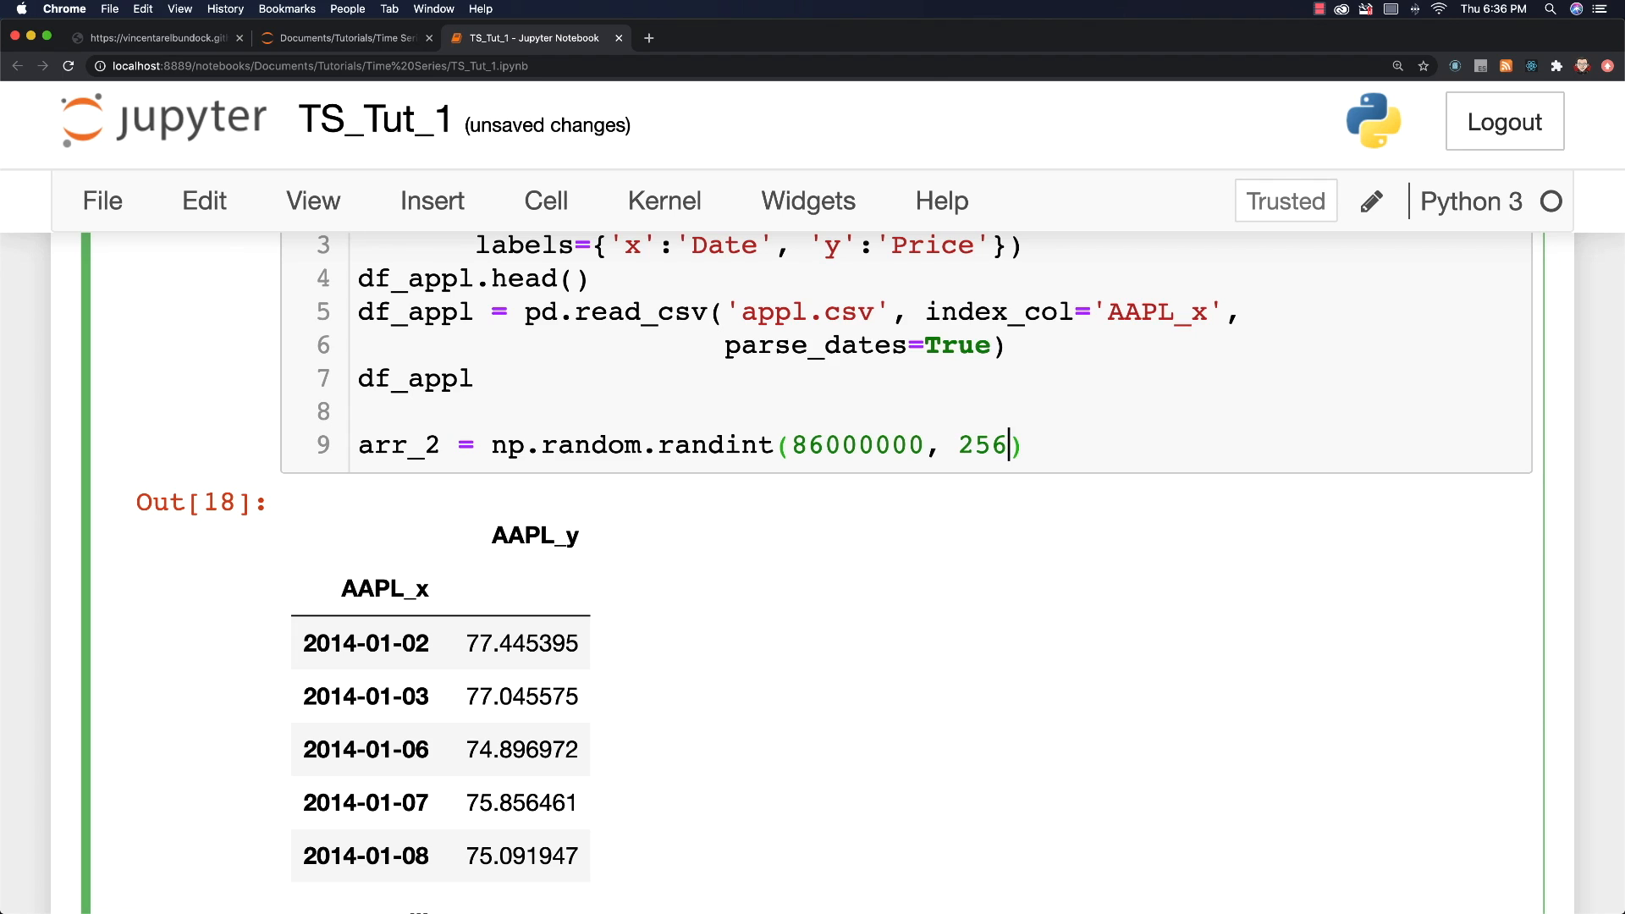
type("000000")
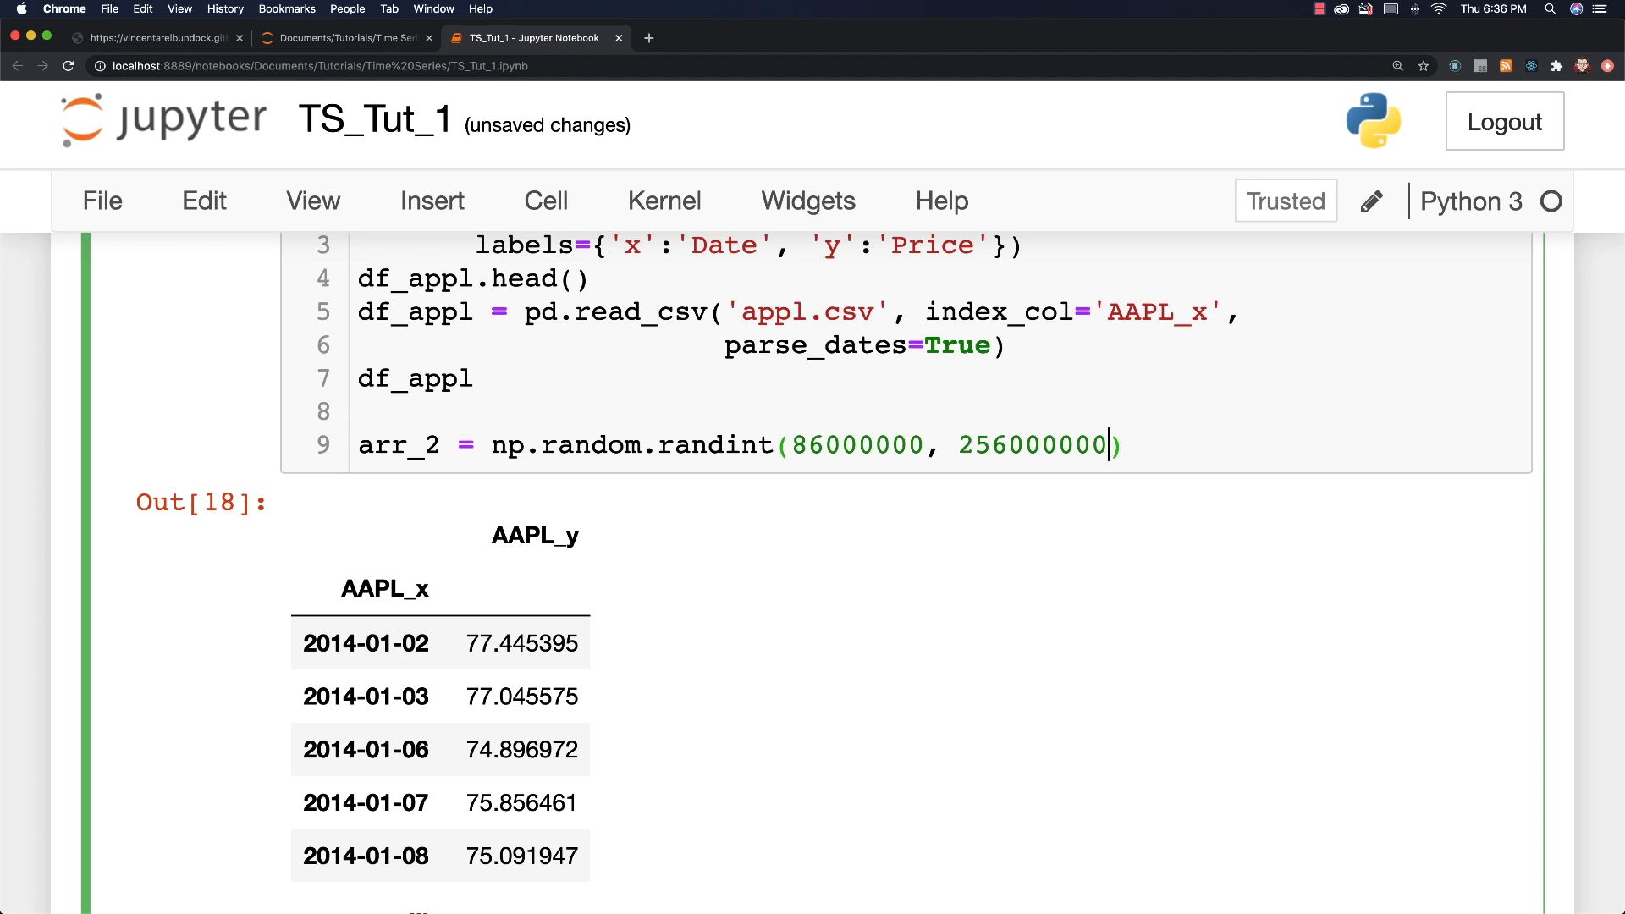
type(", siz")
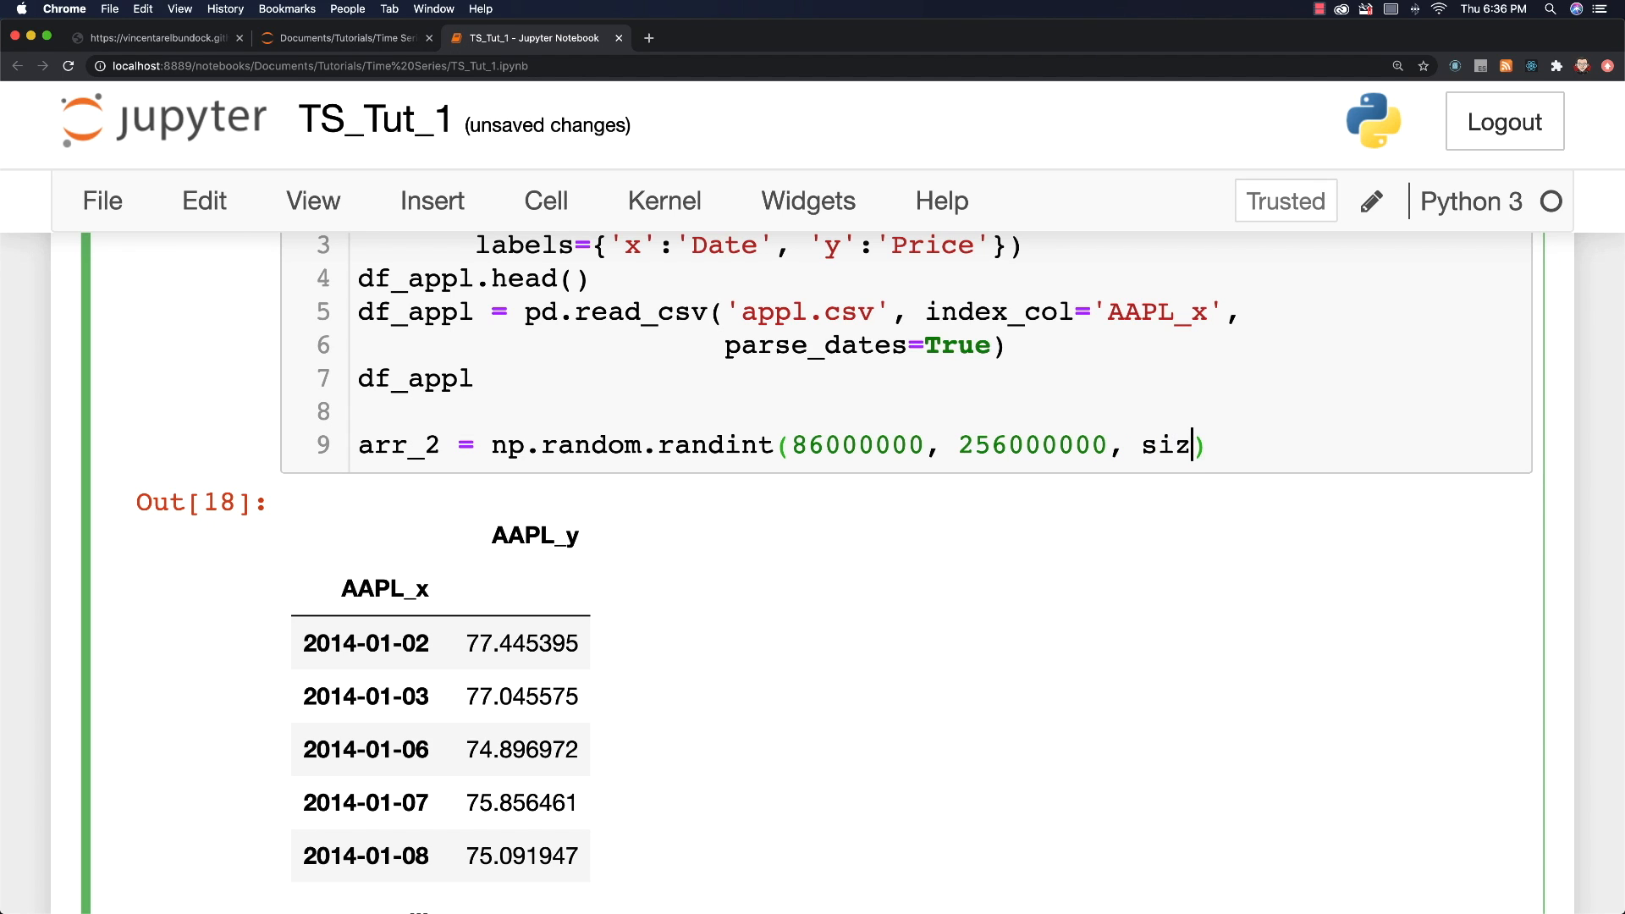
scroll("down", 3)
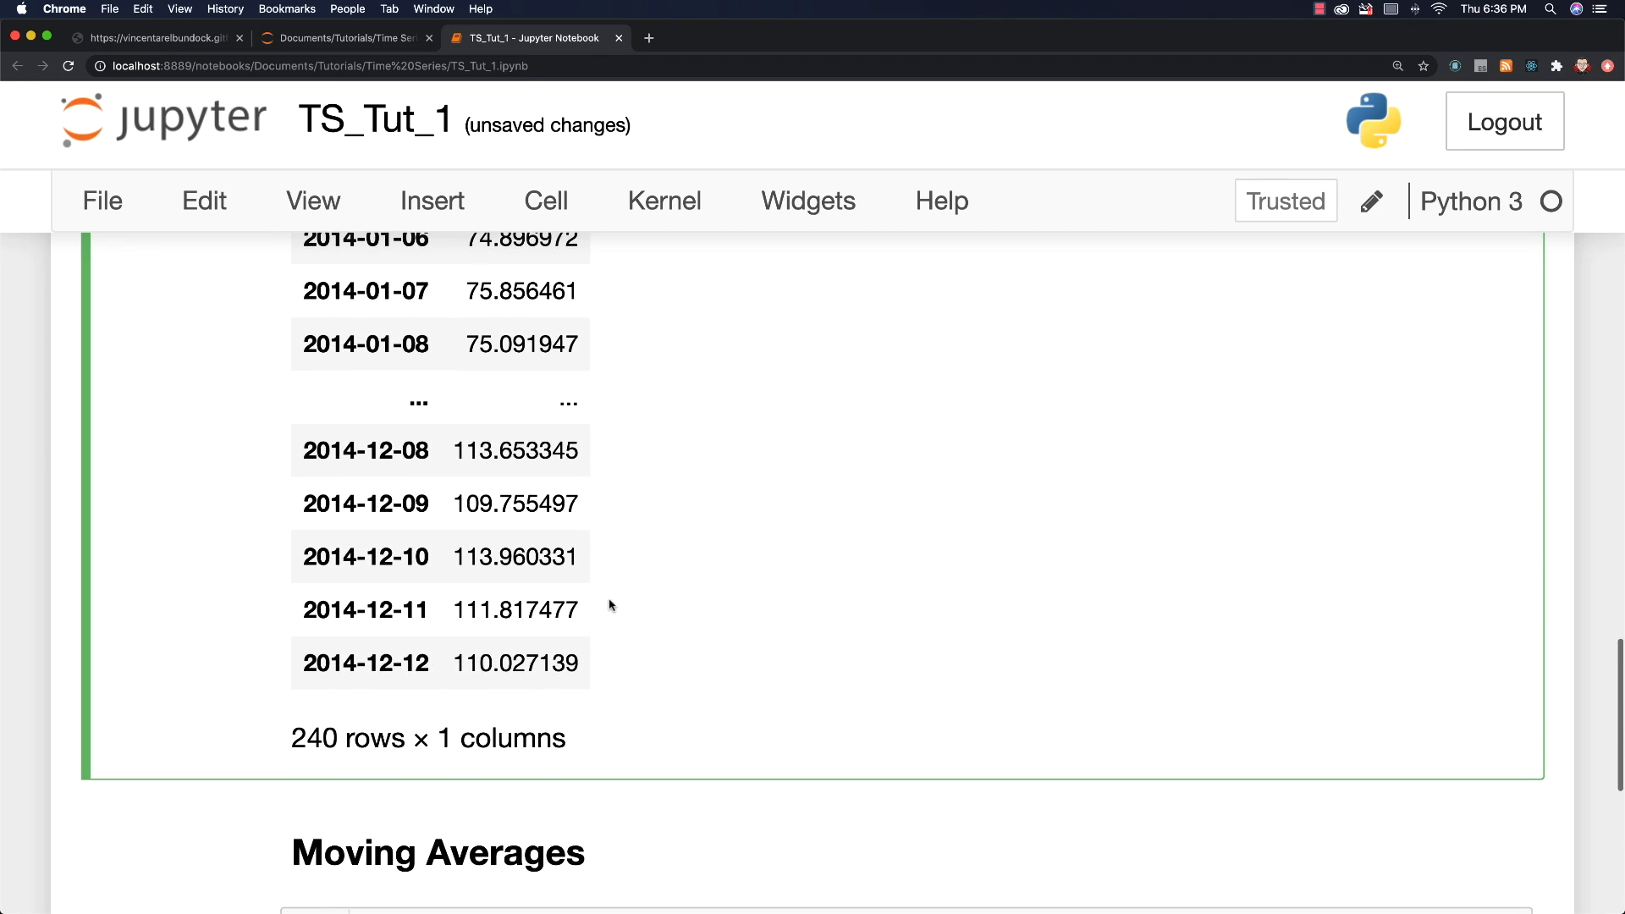
scroll("up", 3)
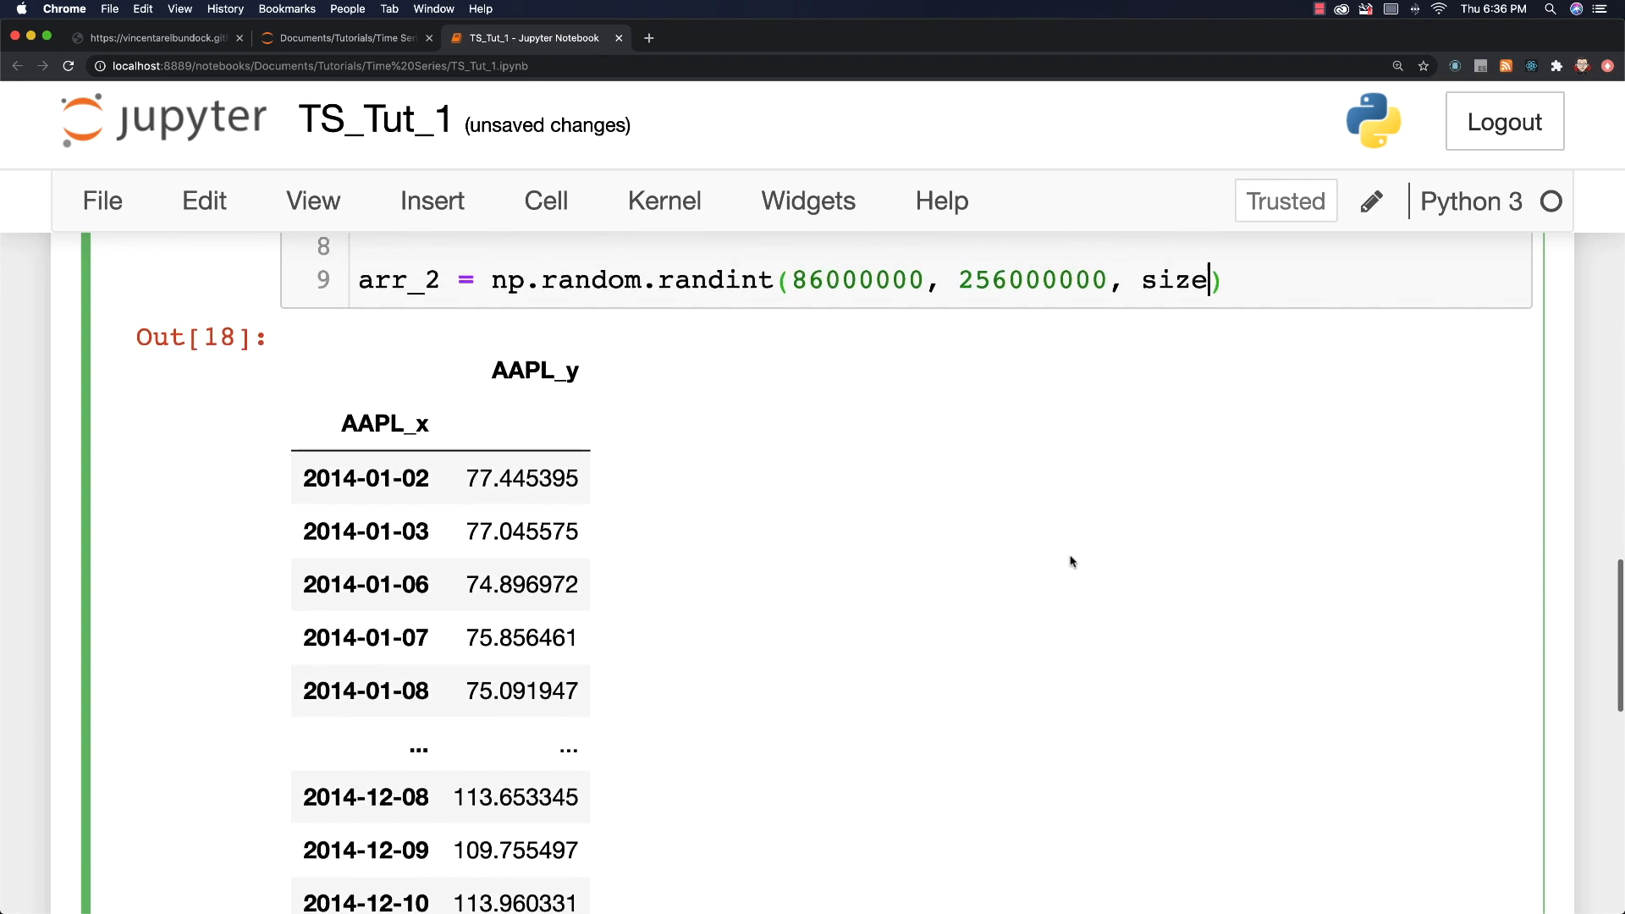
scroll("up", 3)
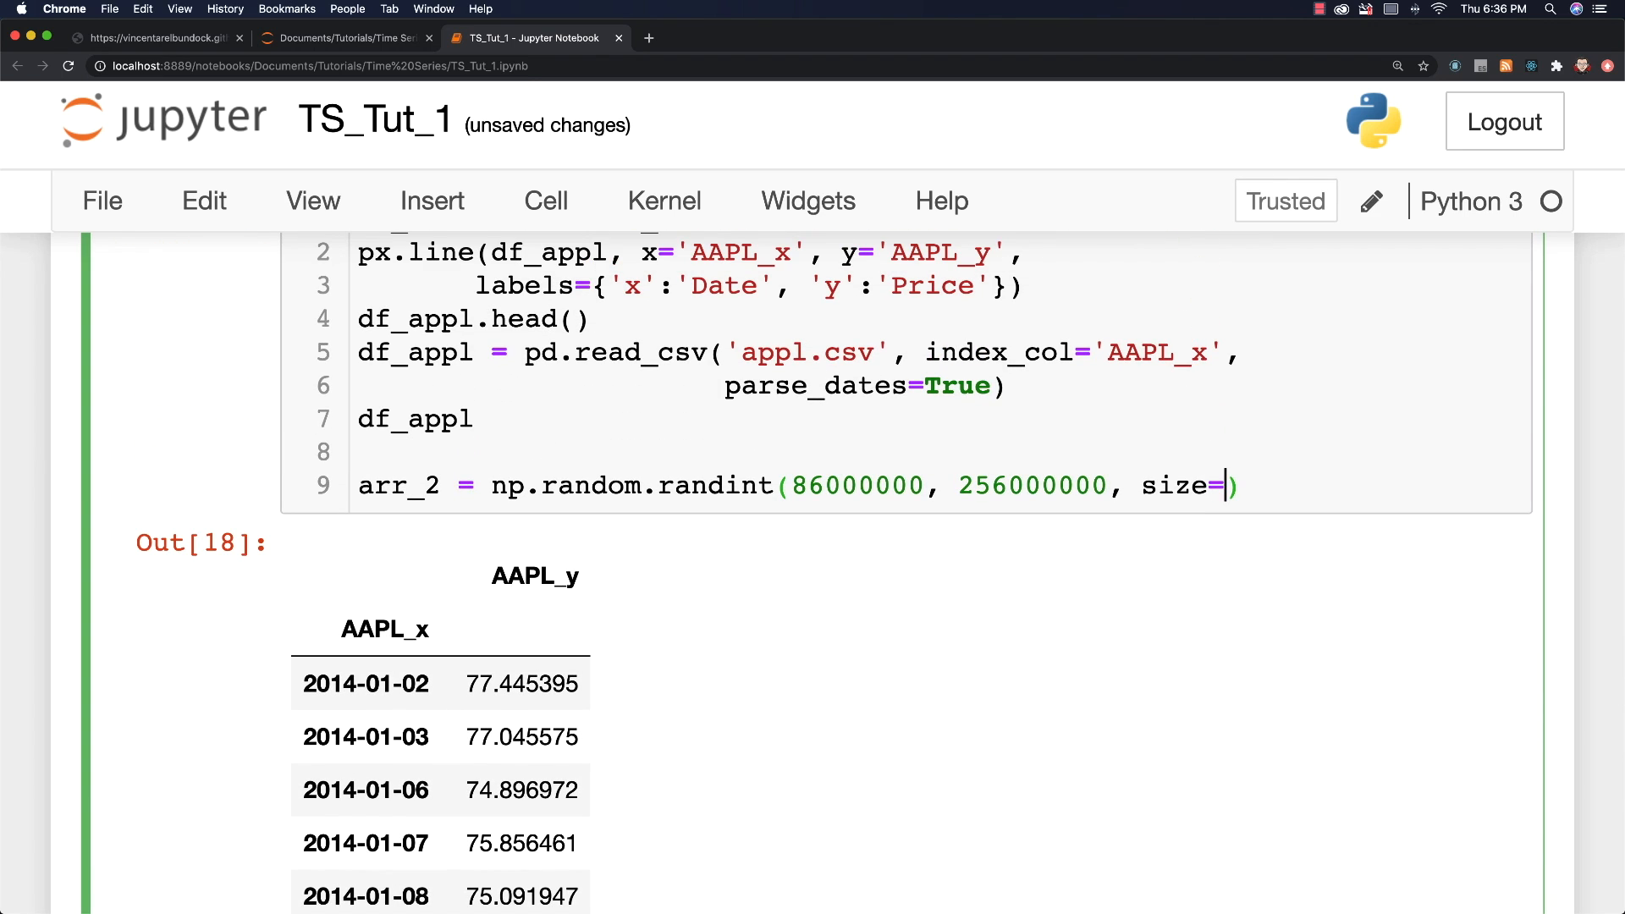
type("240")
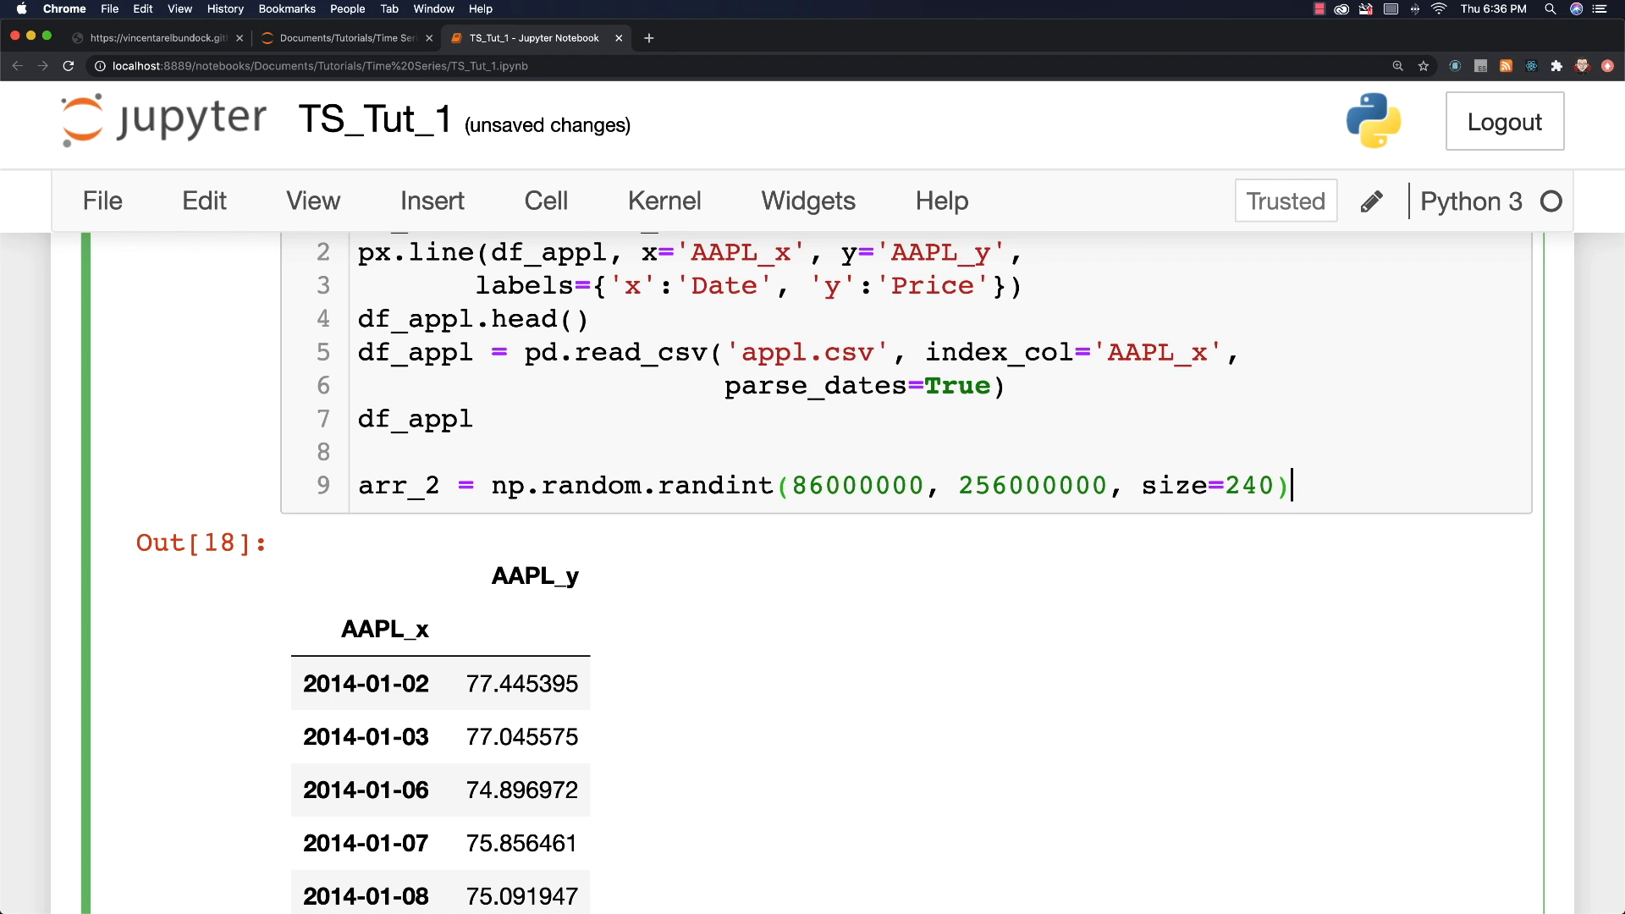
key("Return")
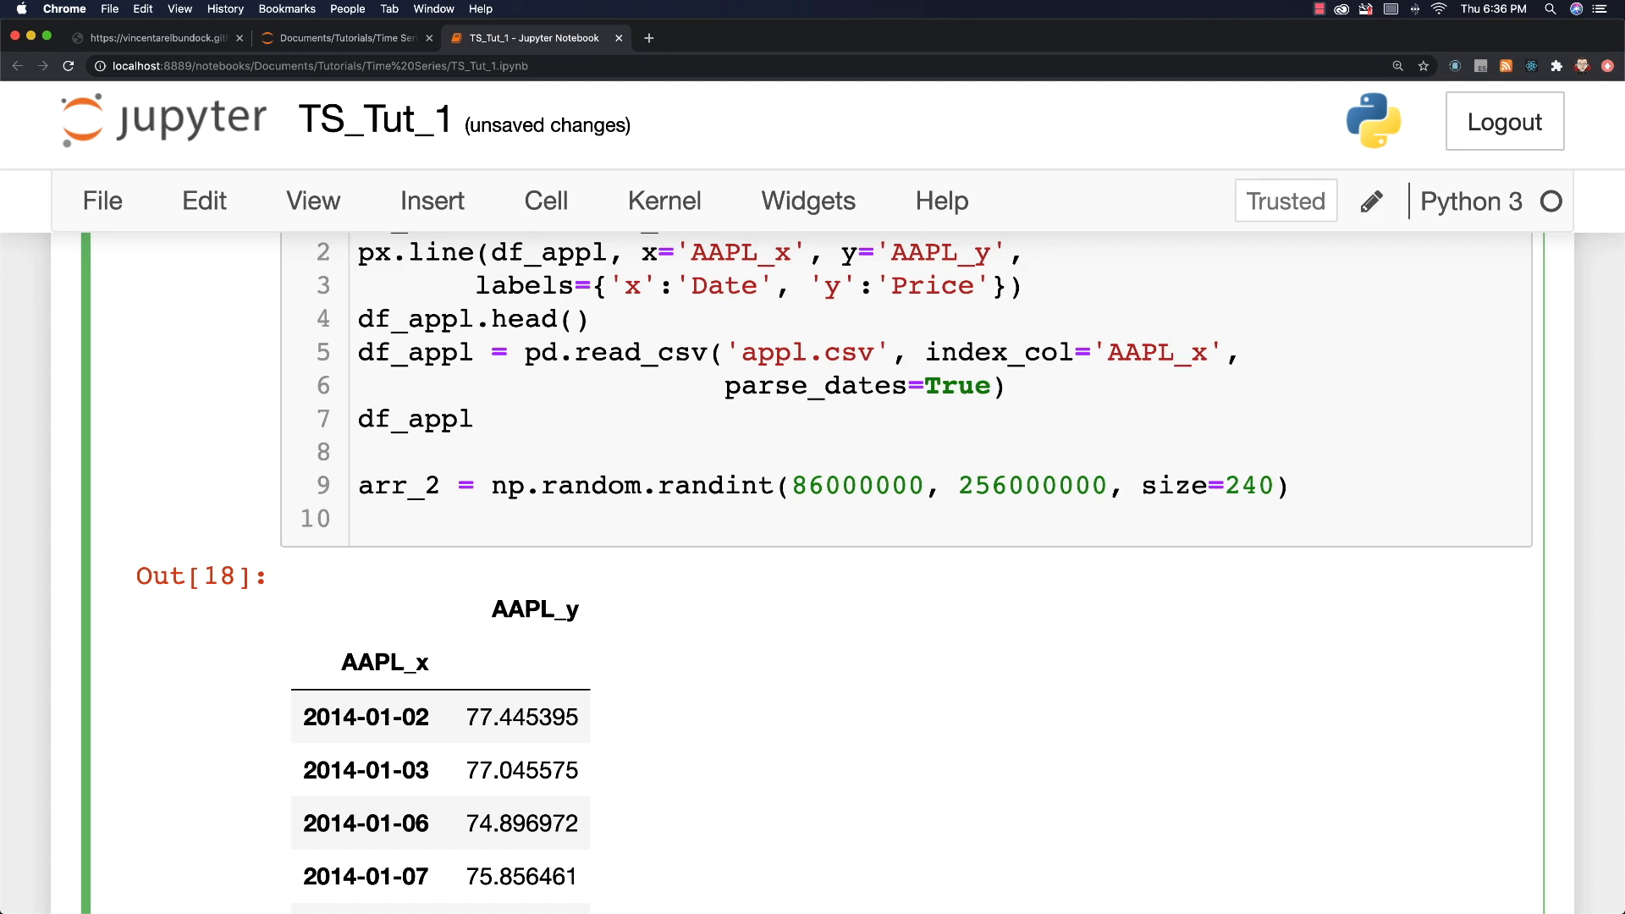
type("df")
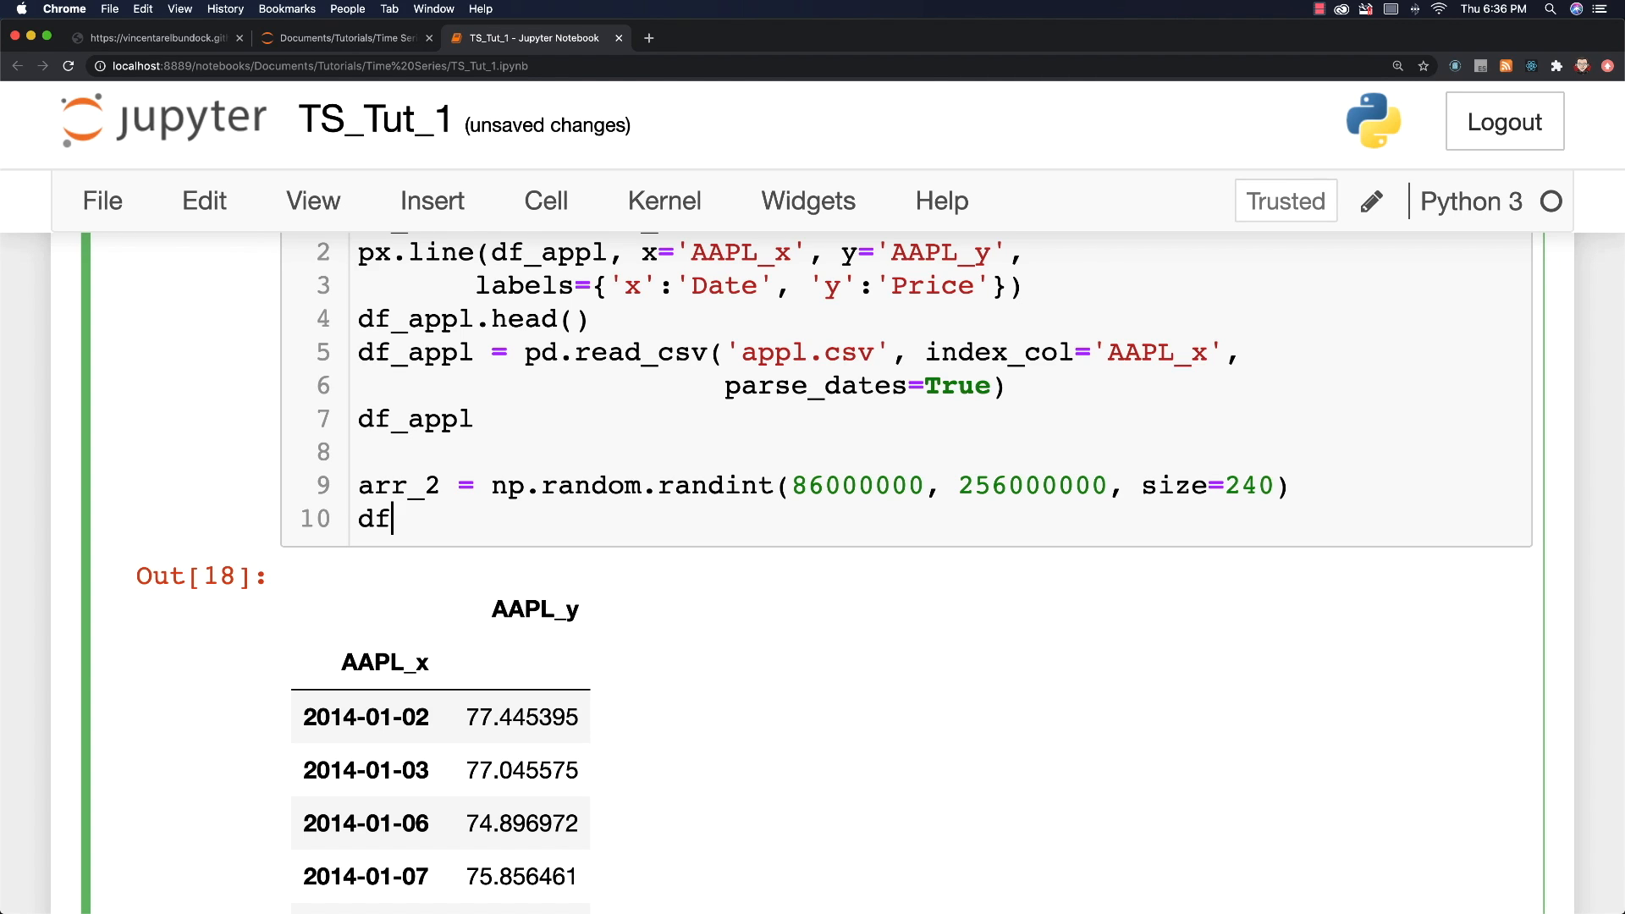
type("_appl")
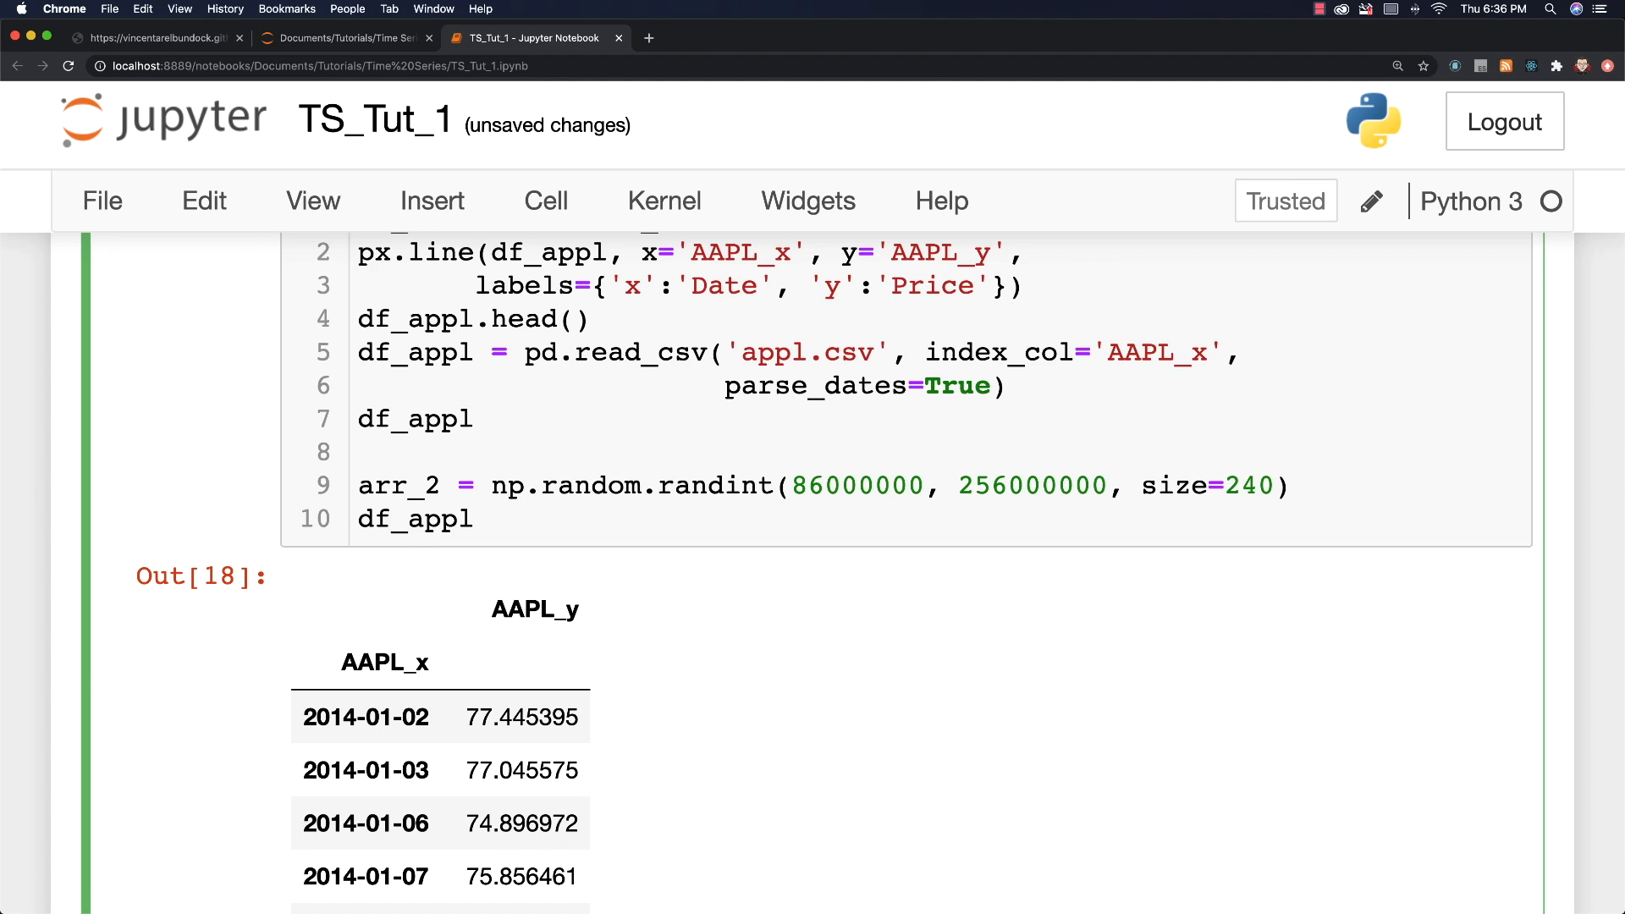
Step: Assign arr_2 to a Volume column and rename AAPL_y to Price in place
type("['Volume'] = arr_2")
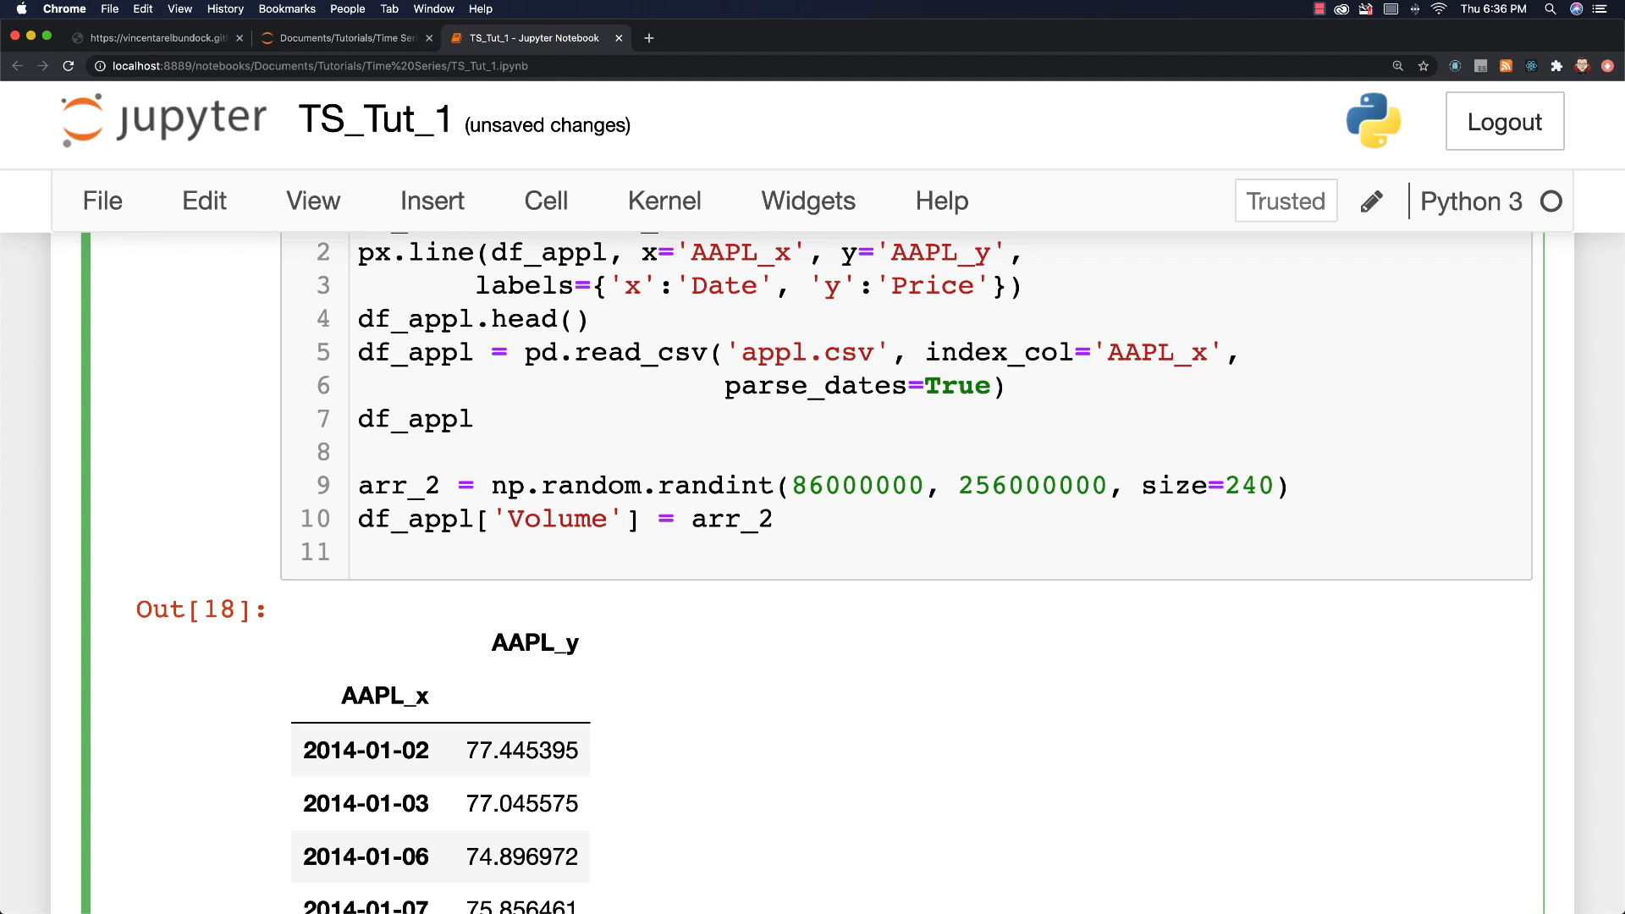
type("df_appl")
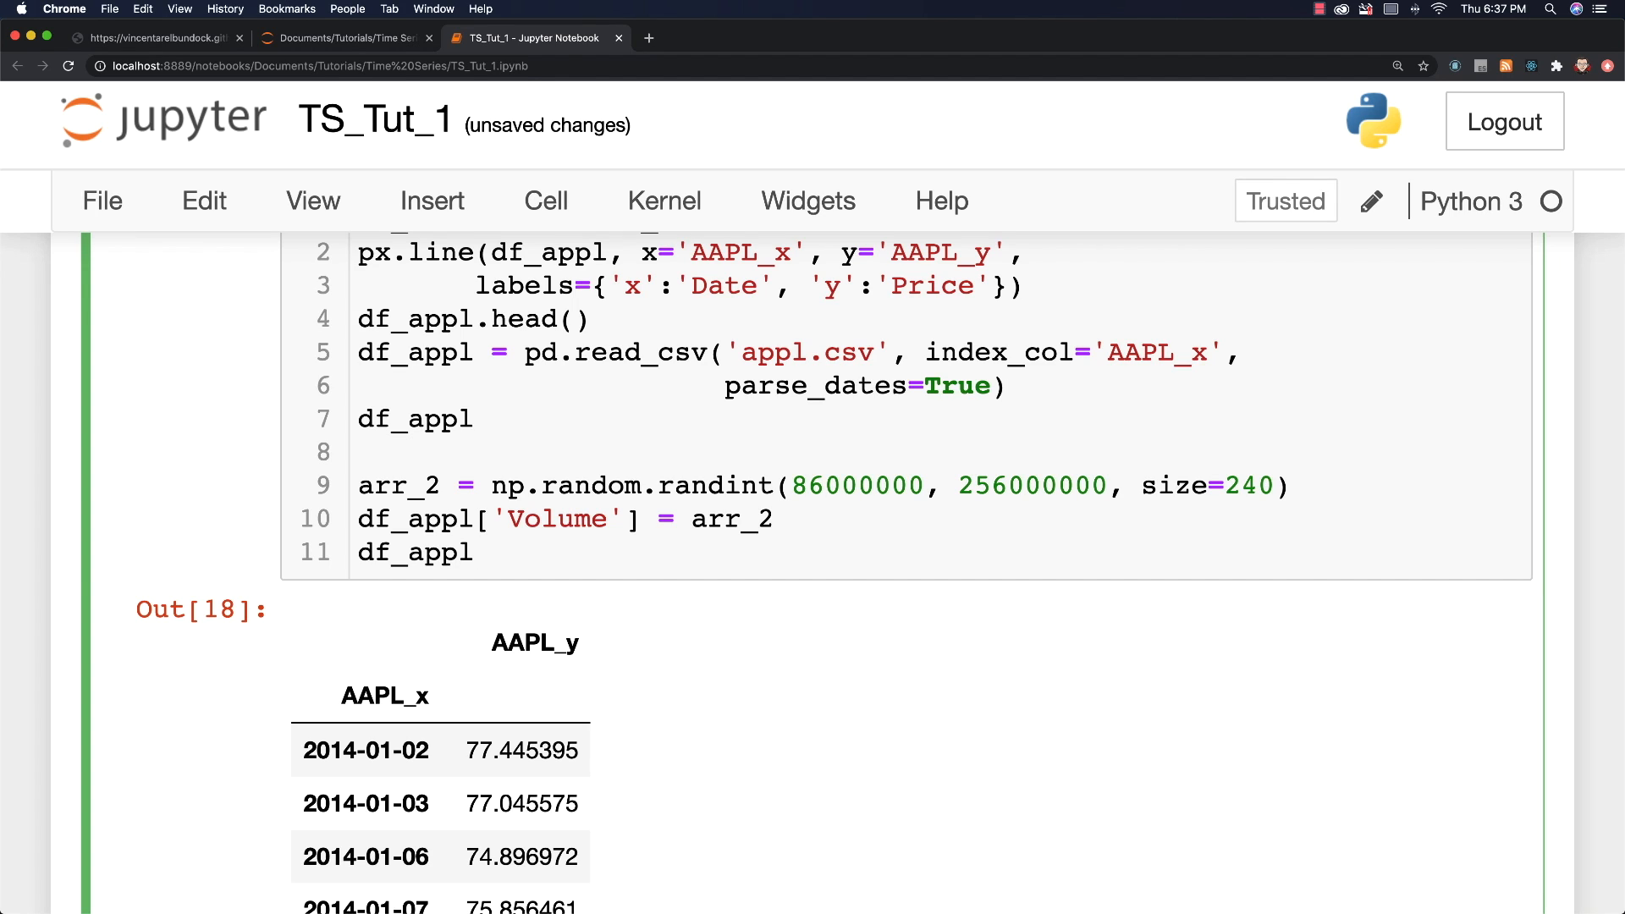
type(".rename")
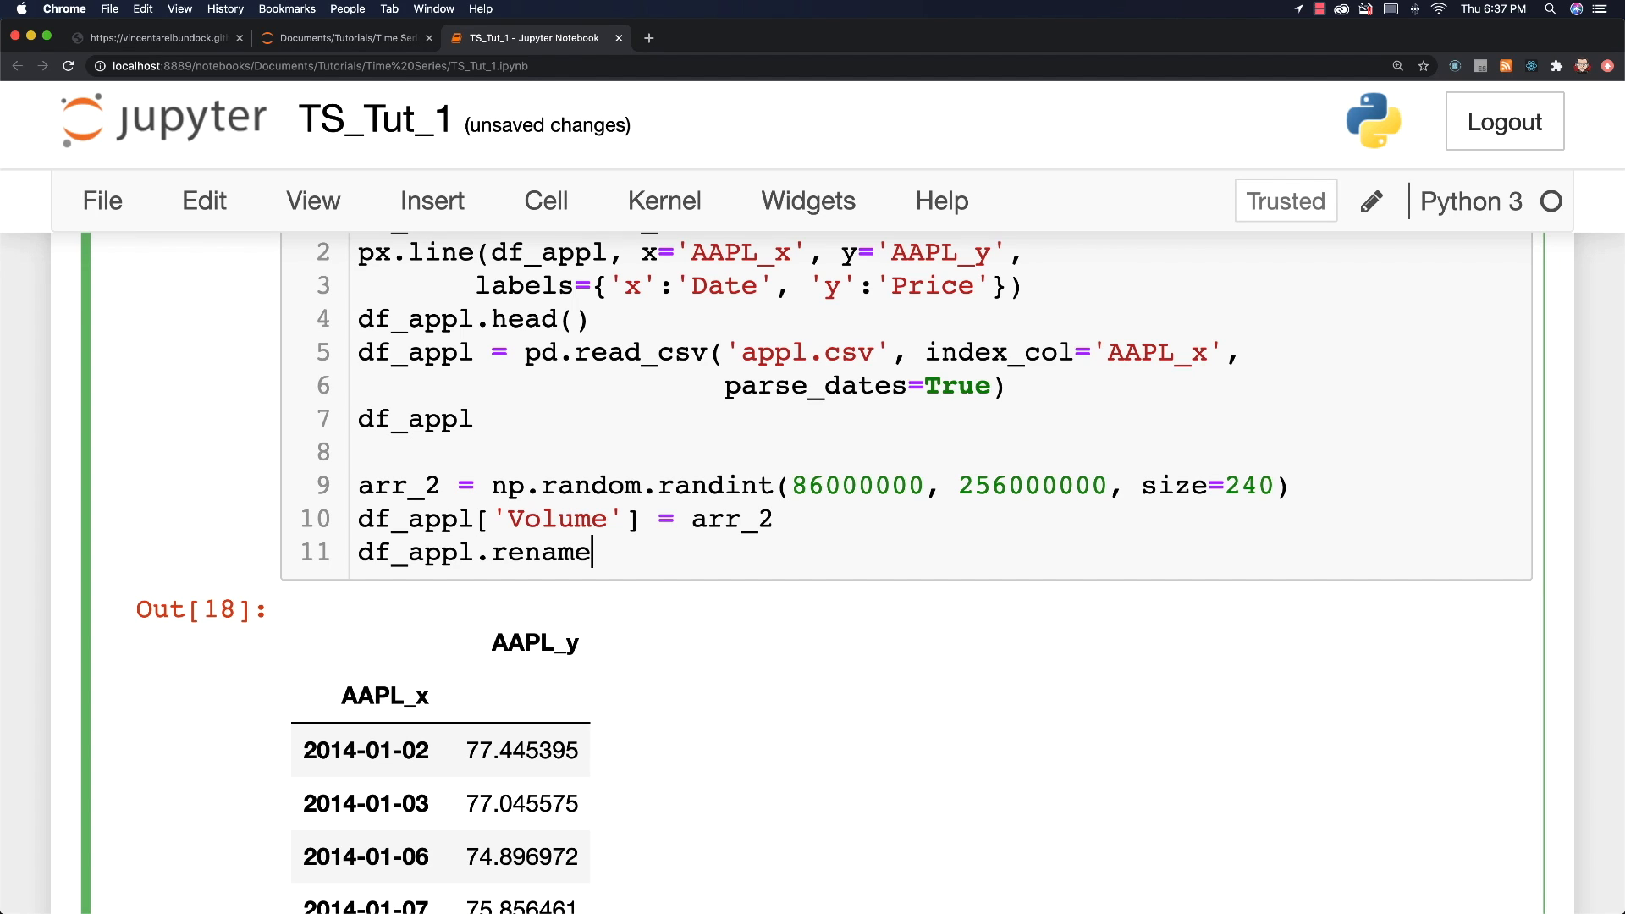
type("(column")
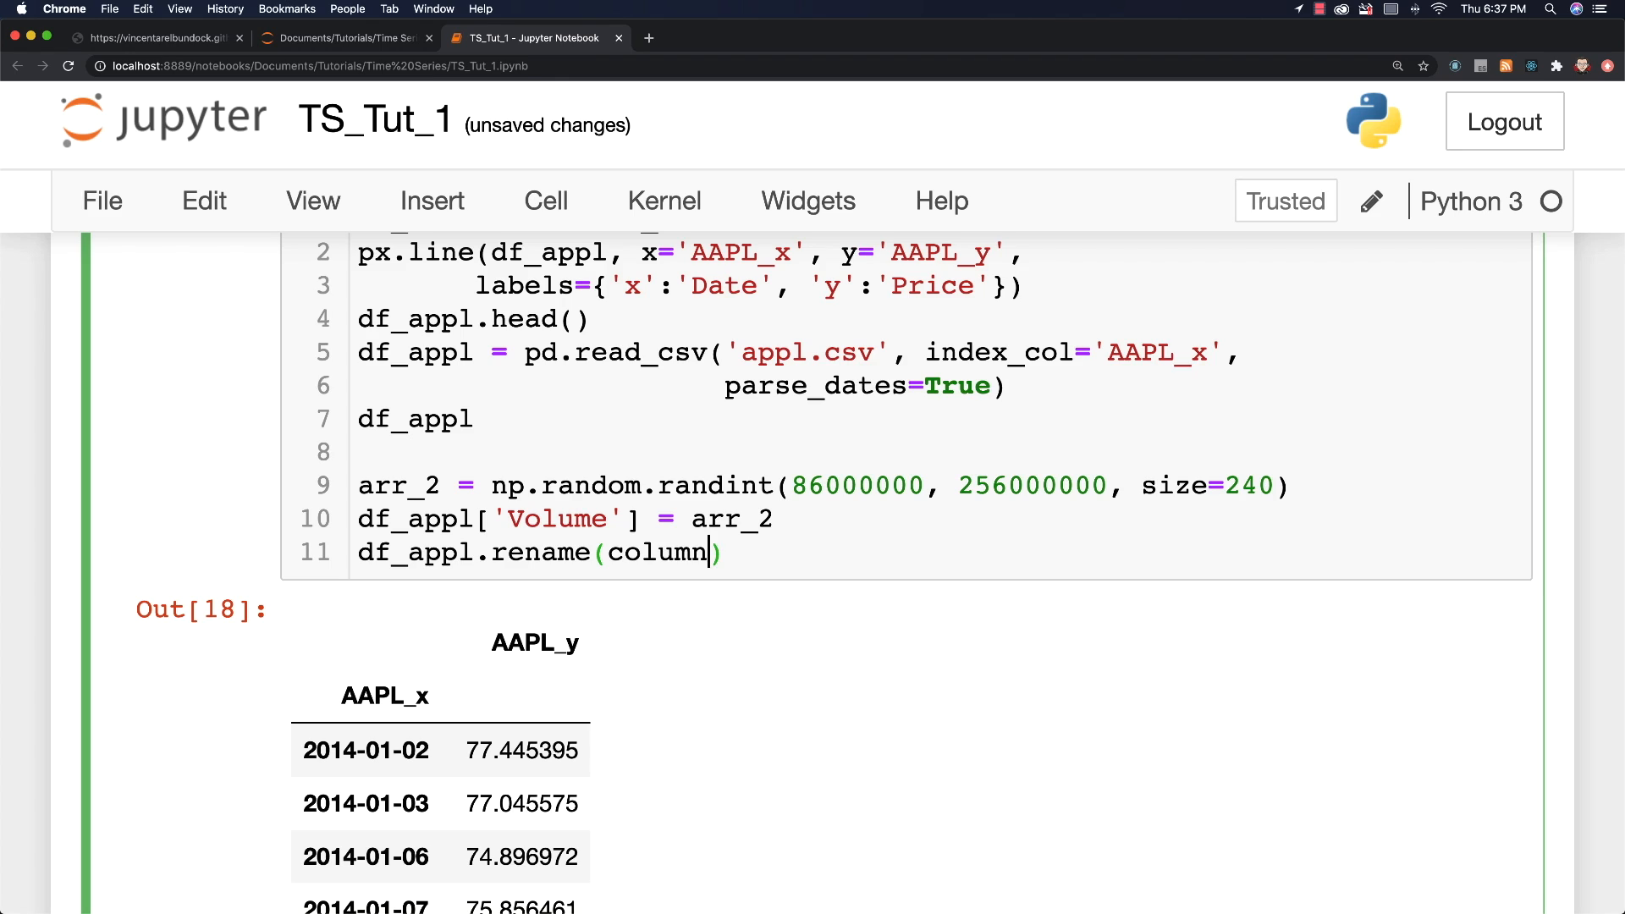
type("s={}")
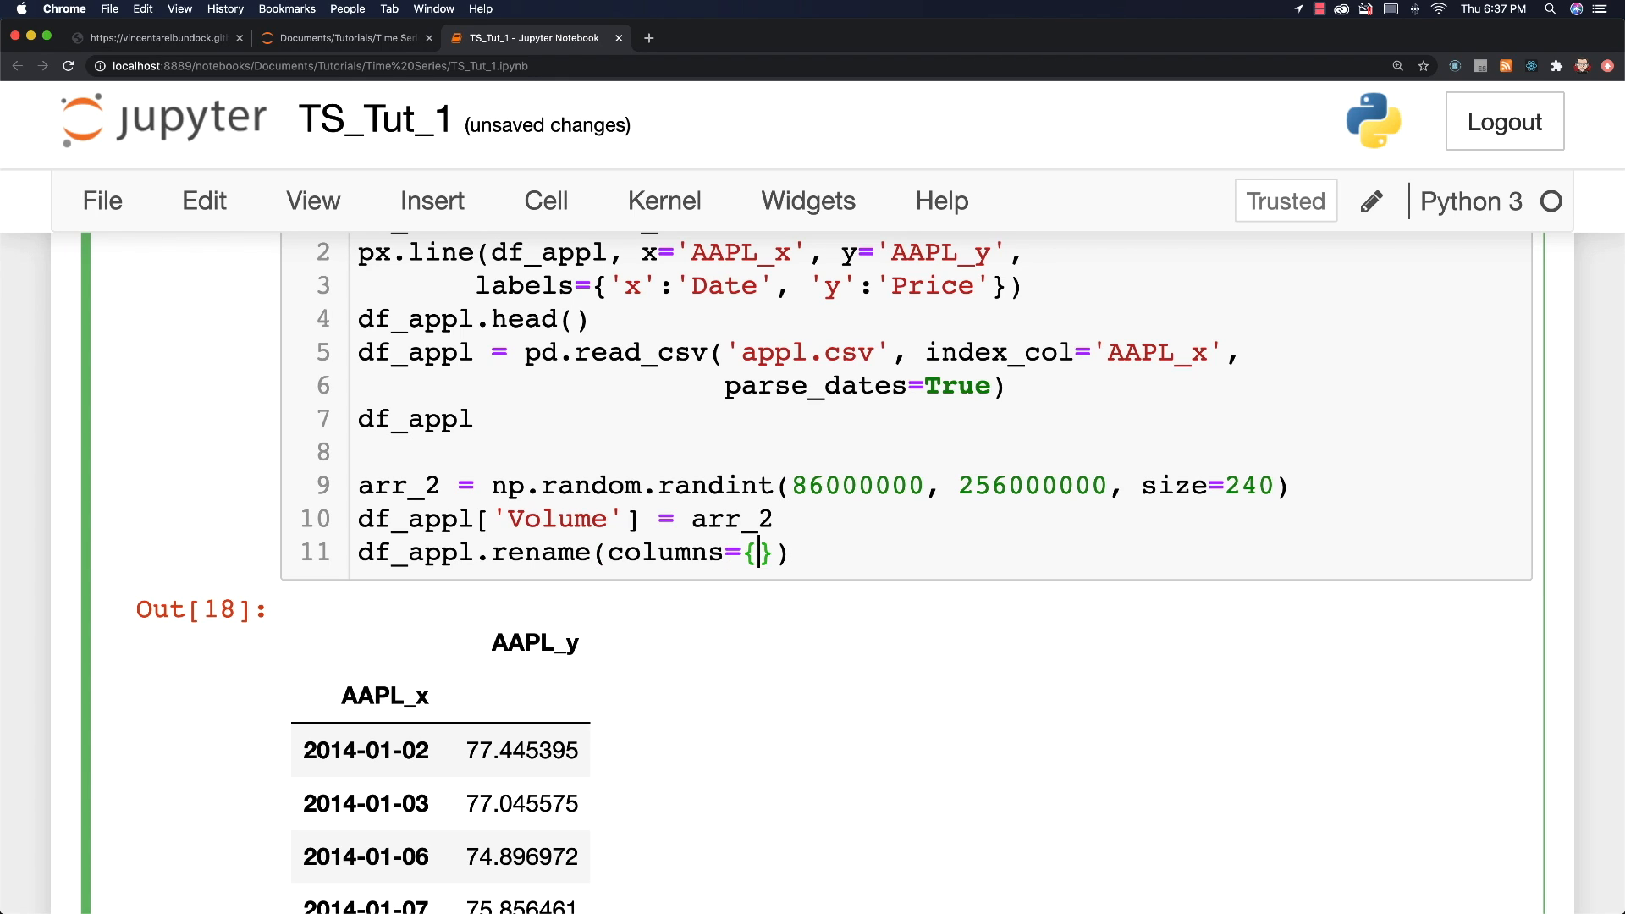
type("'AA'")
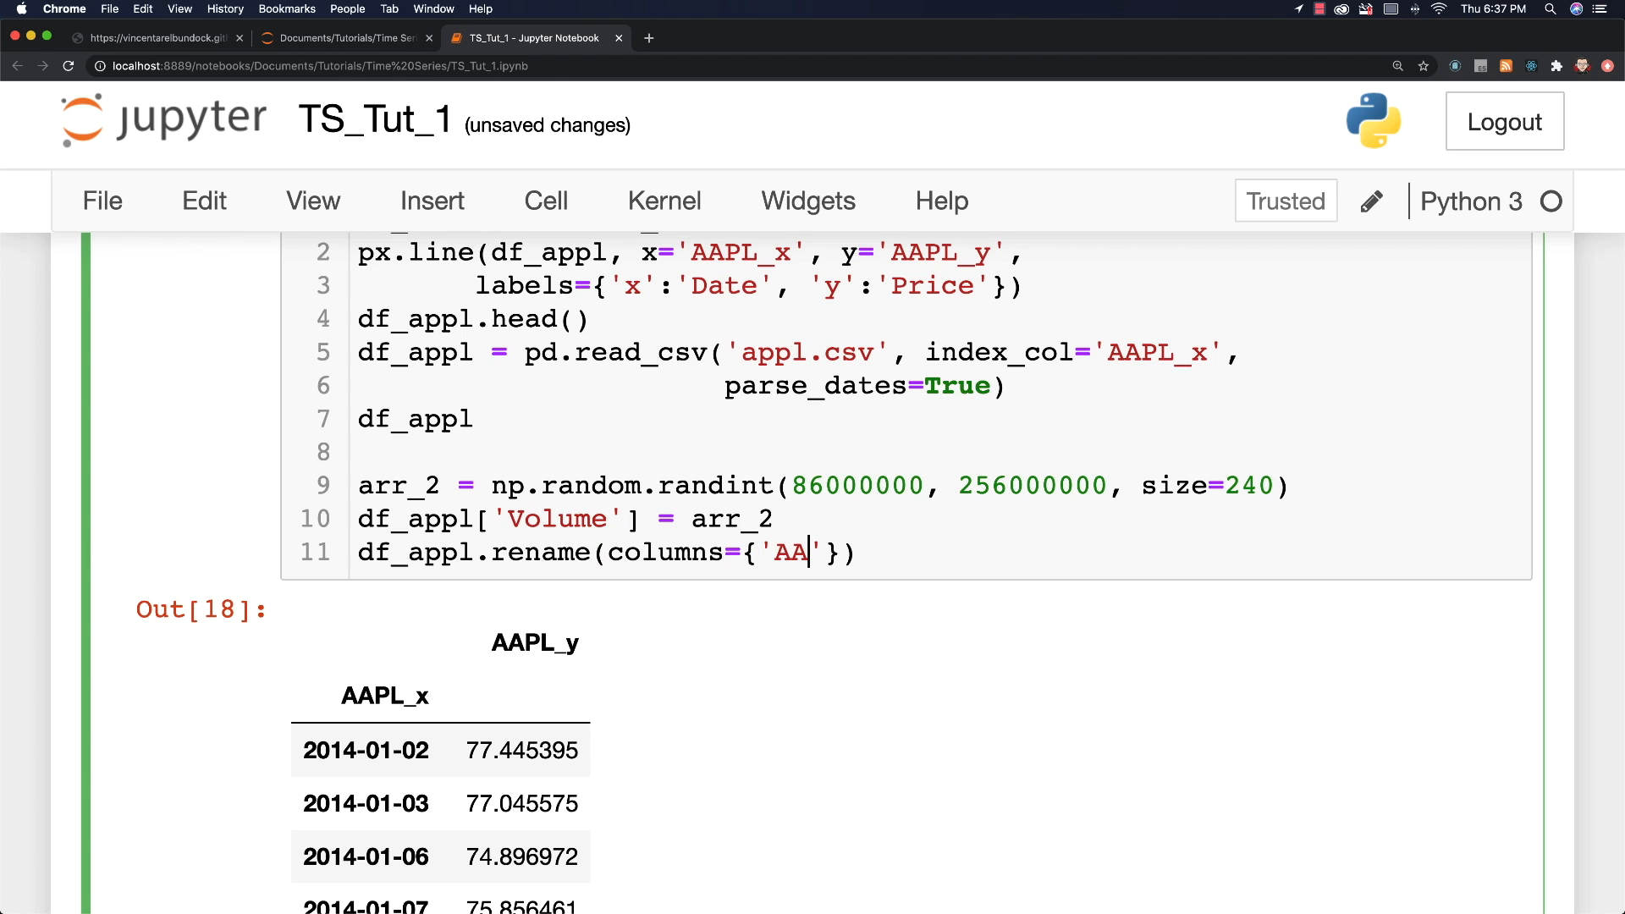
type("PL")
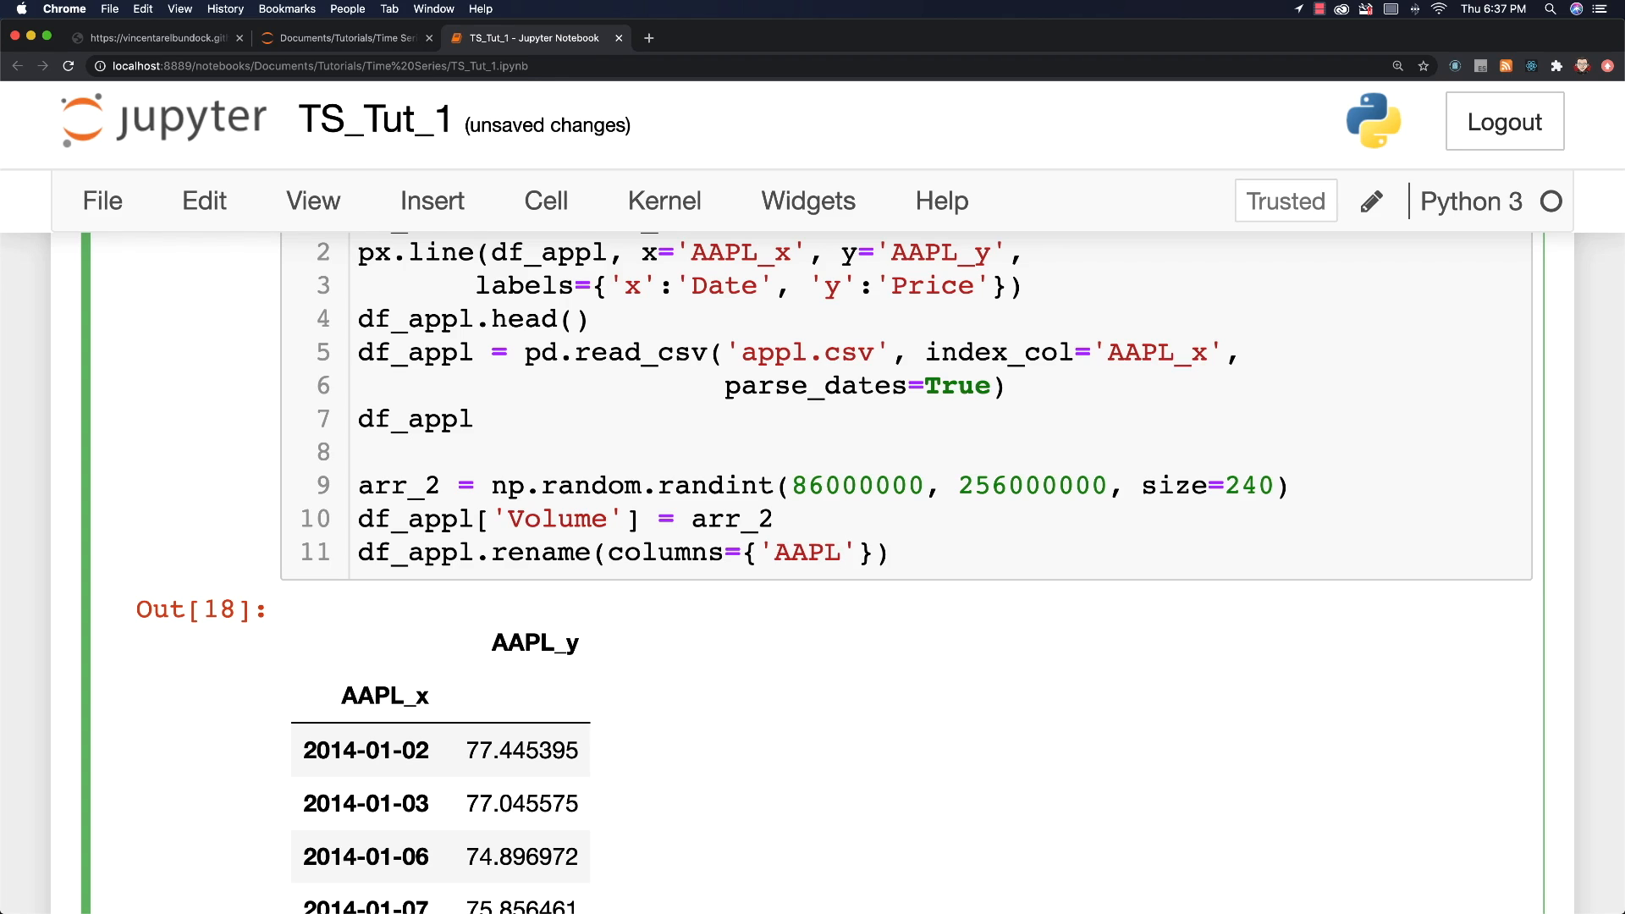
type("_y':")
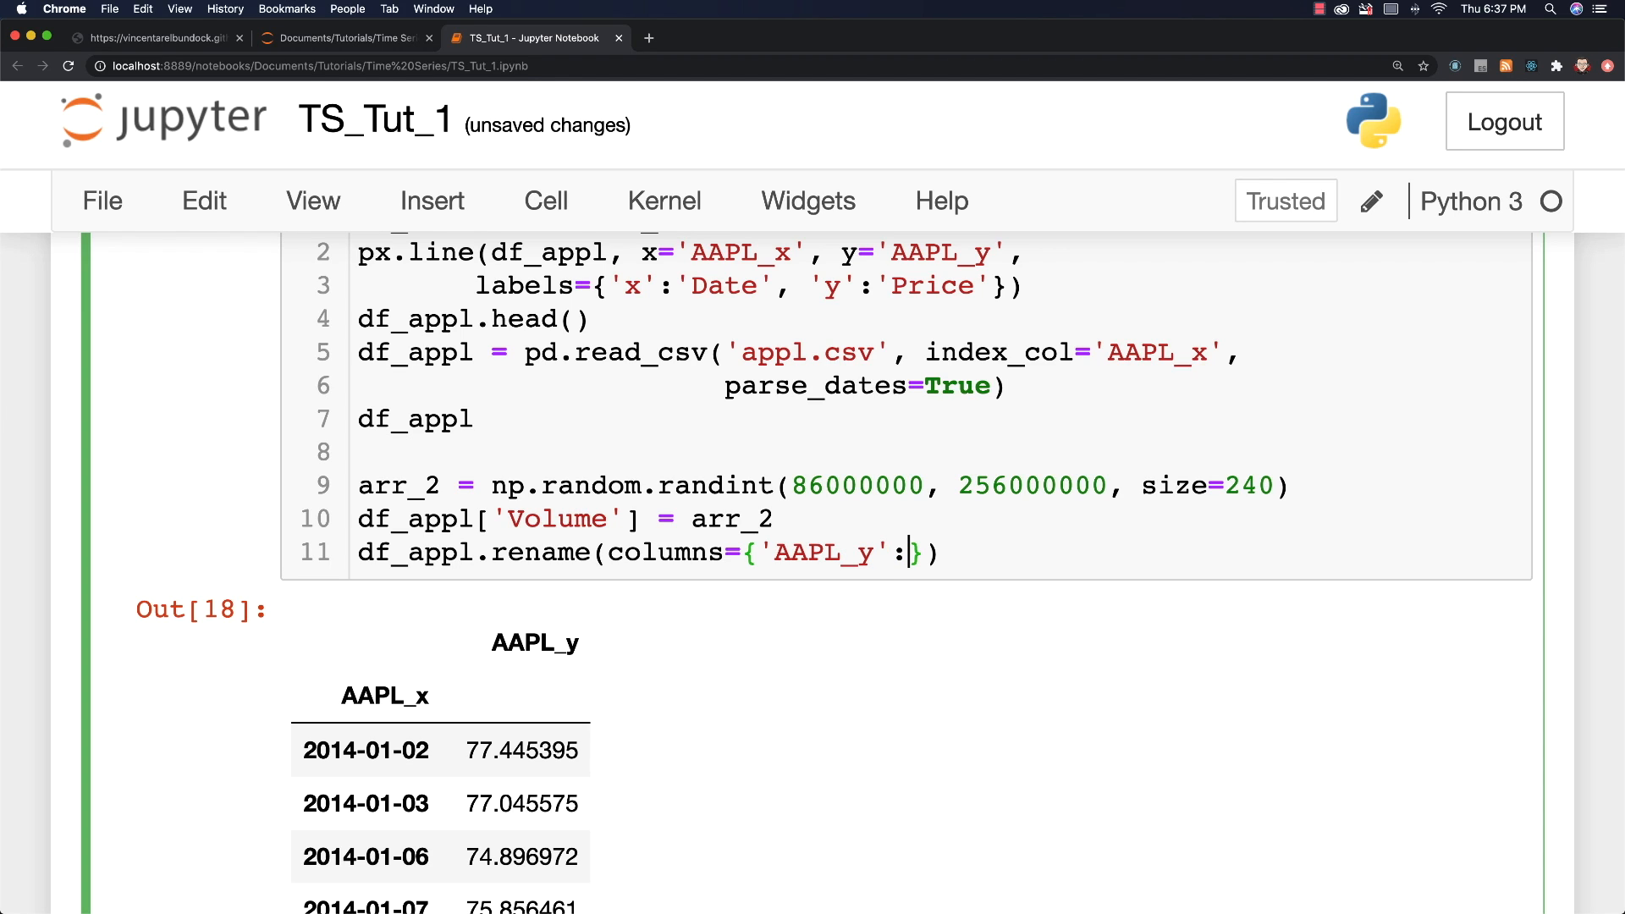
type("Price'")
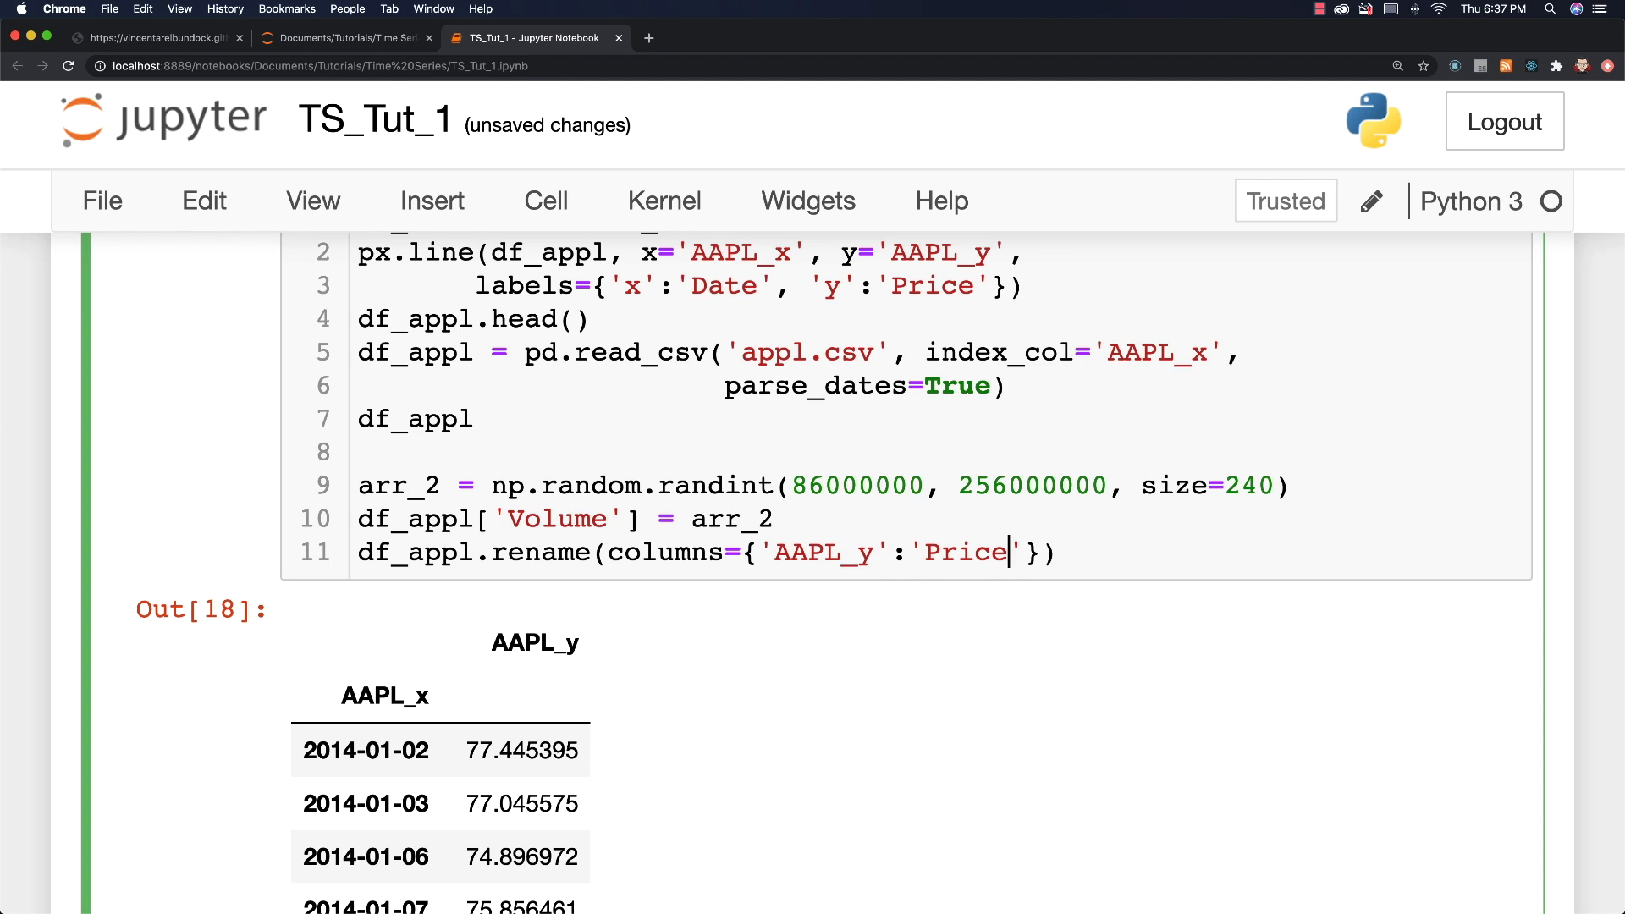
type(", inpl")
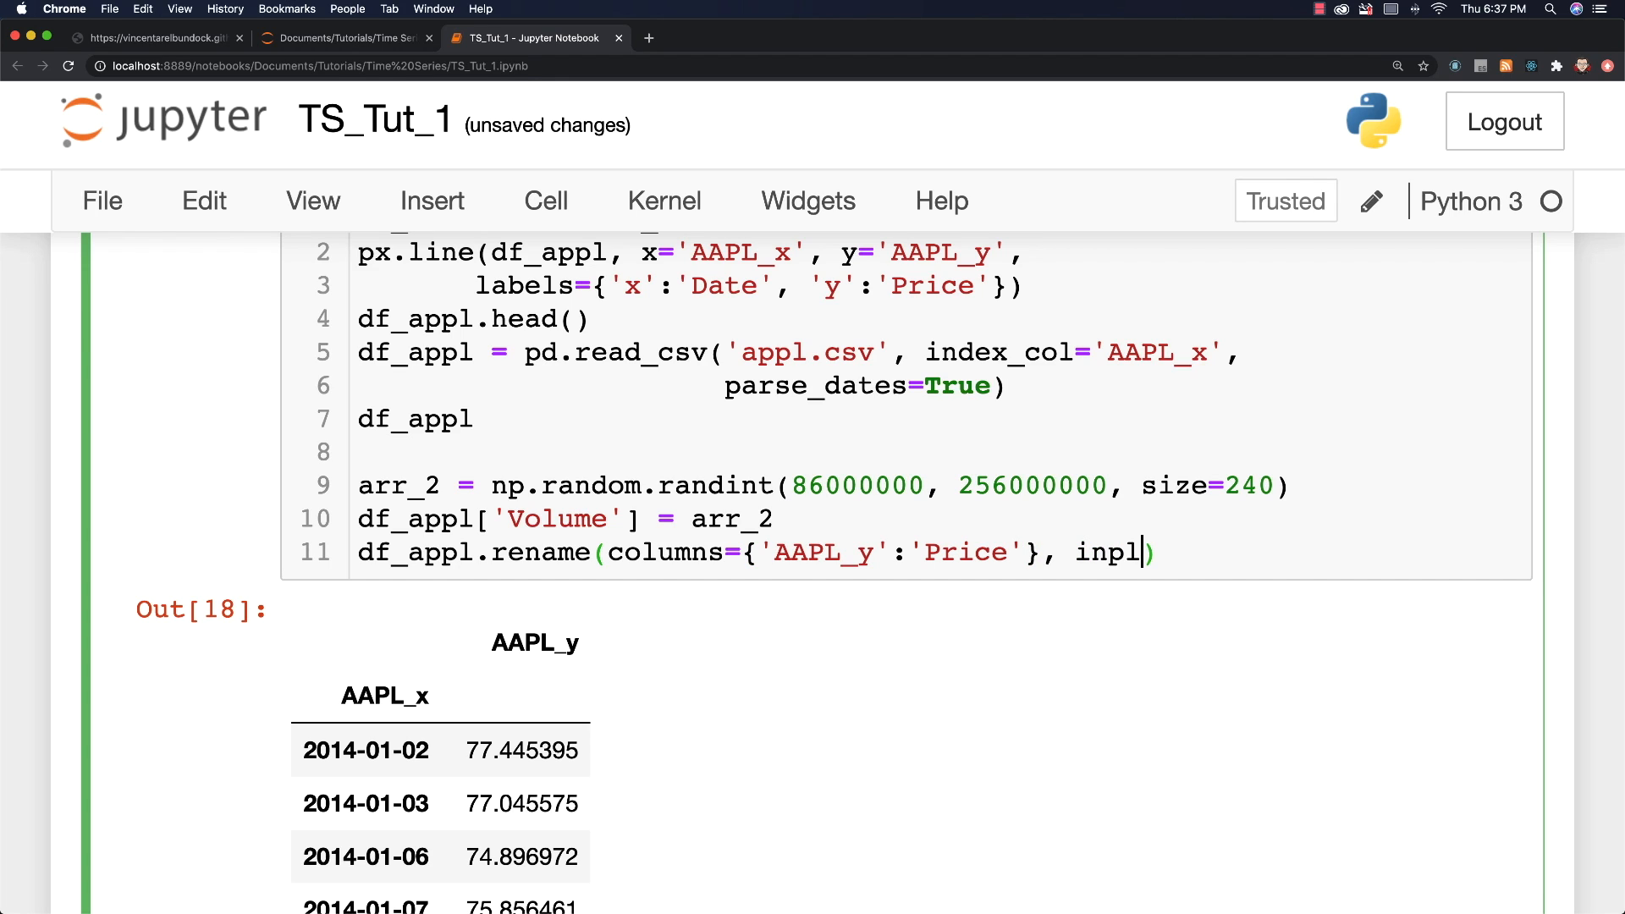
type("ace=")
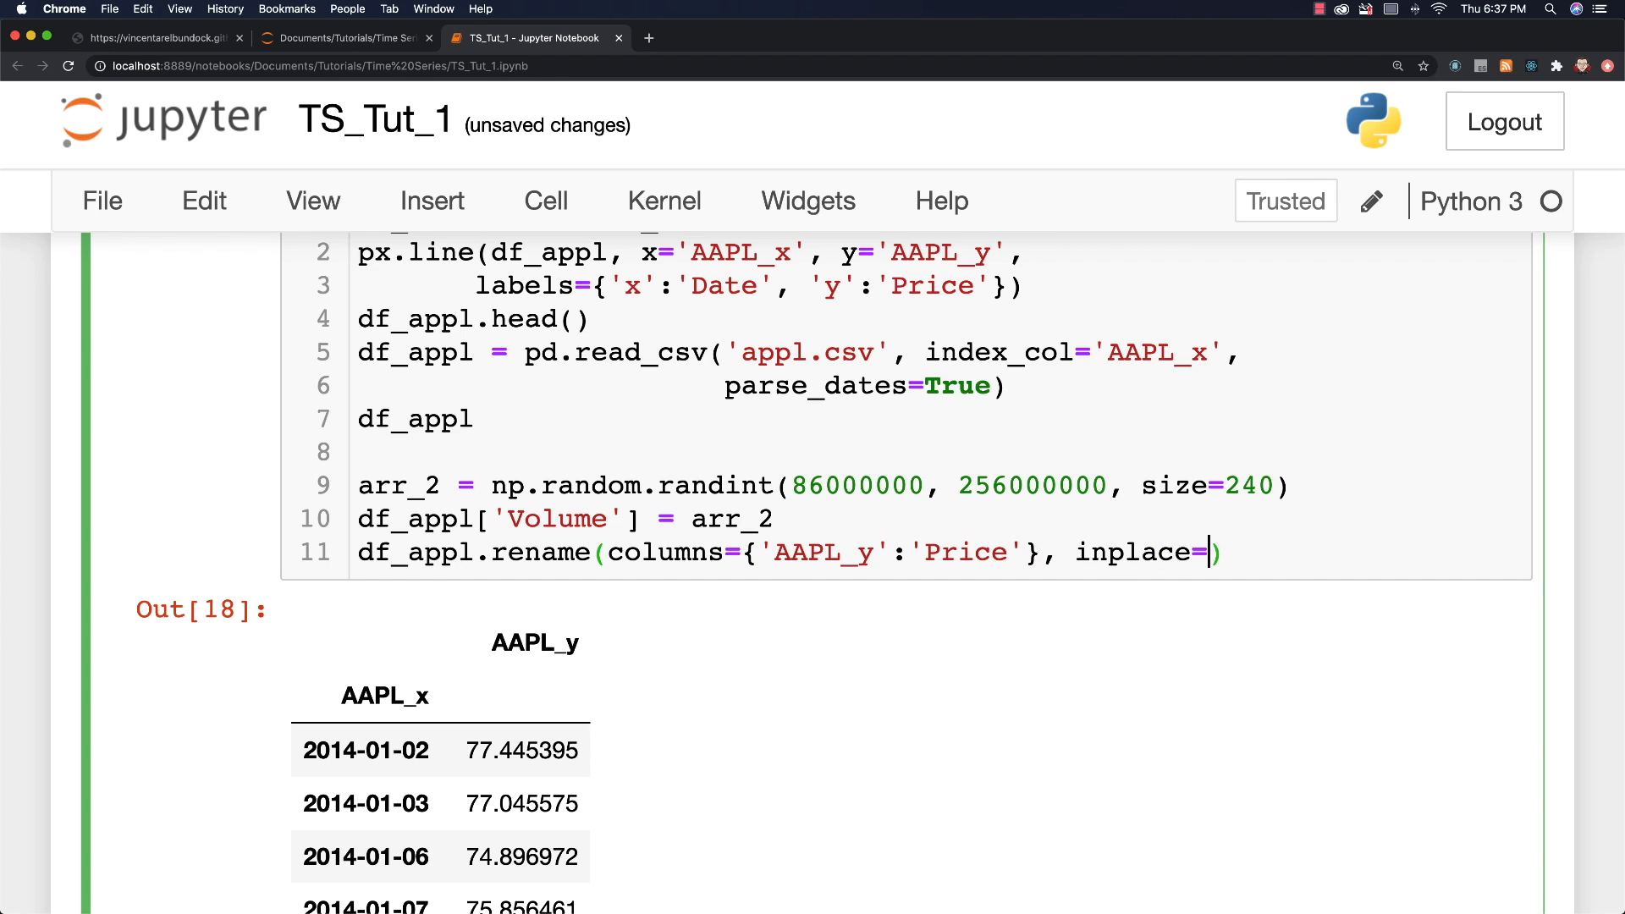
type("True")
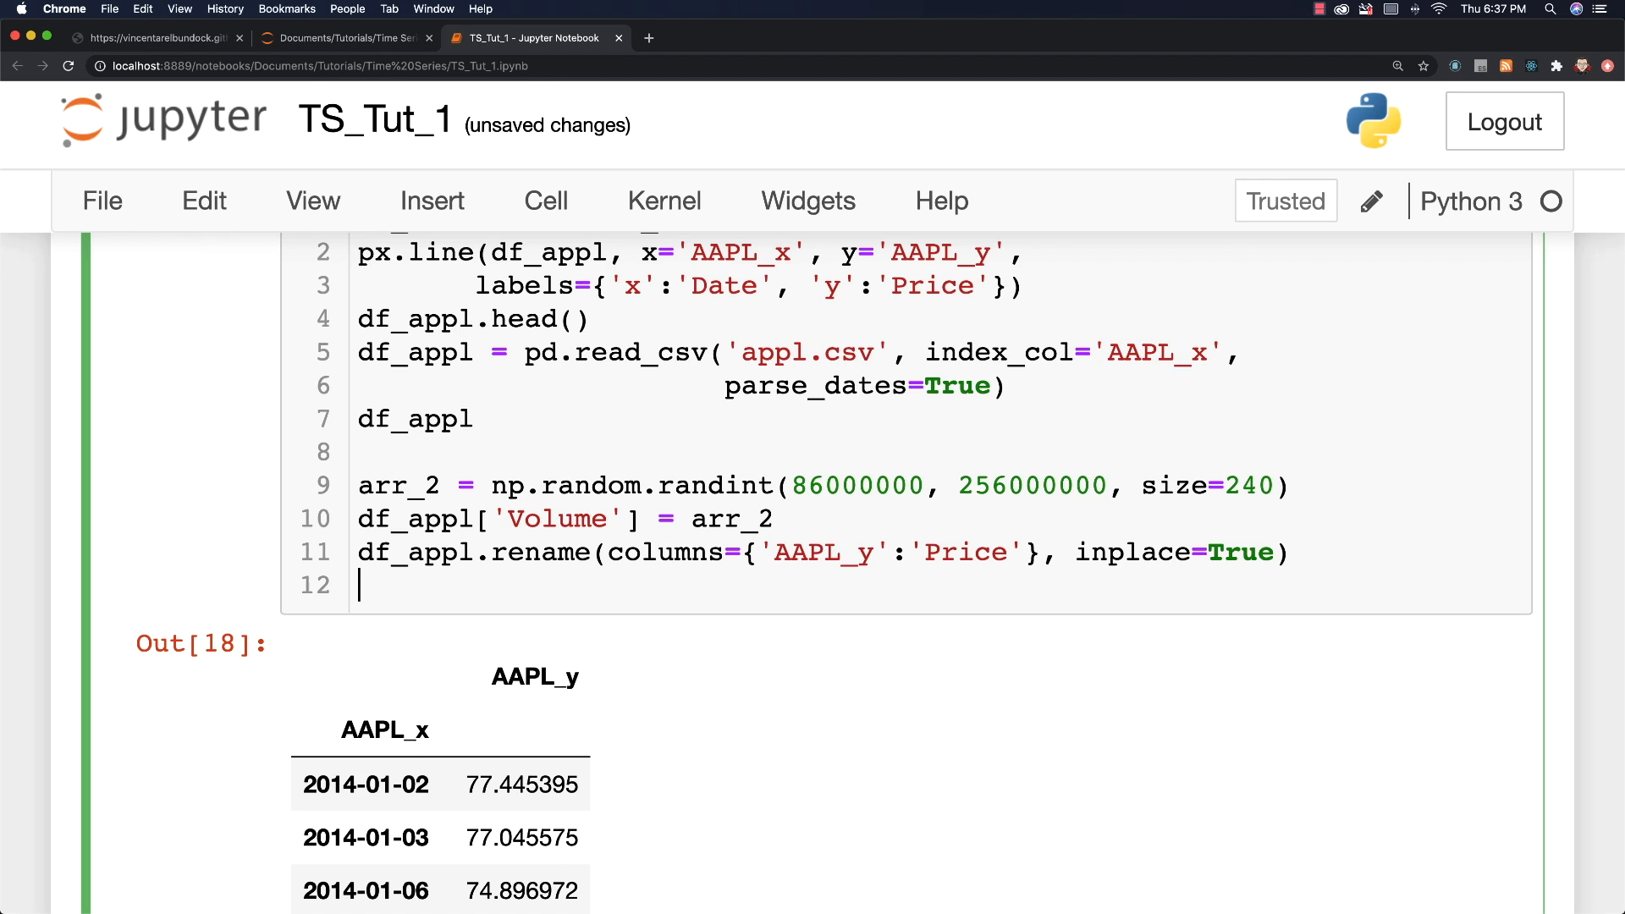
Step: Display df_appl and review the 240-row, two-column table
type("df_appl")
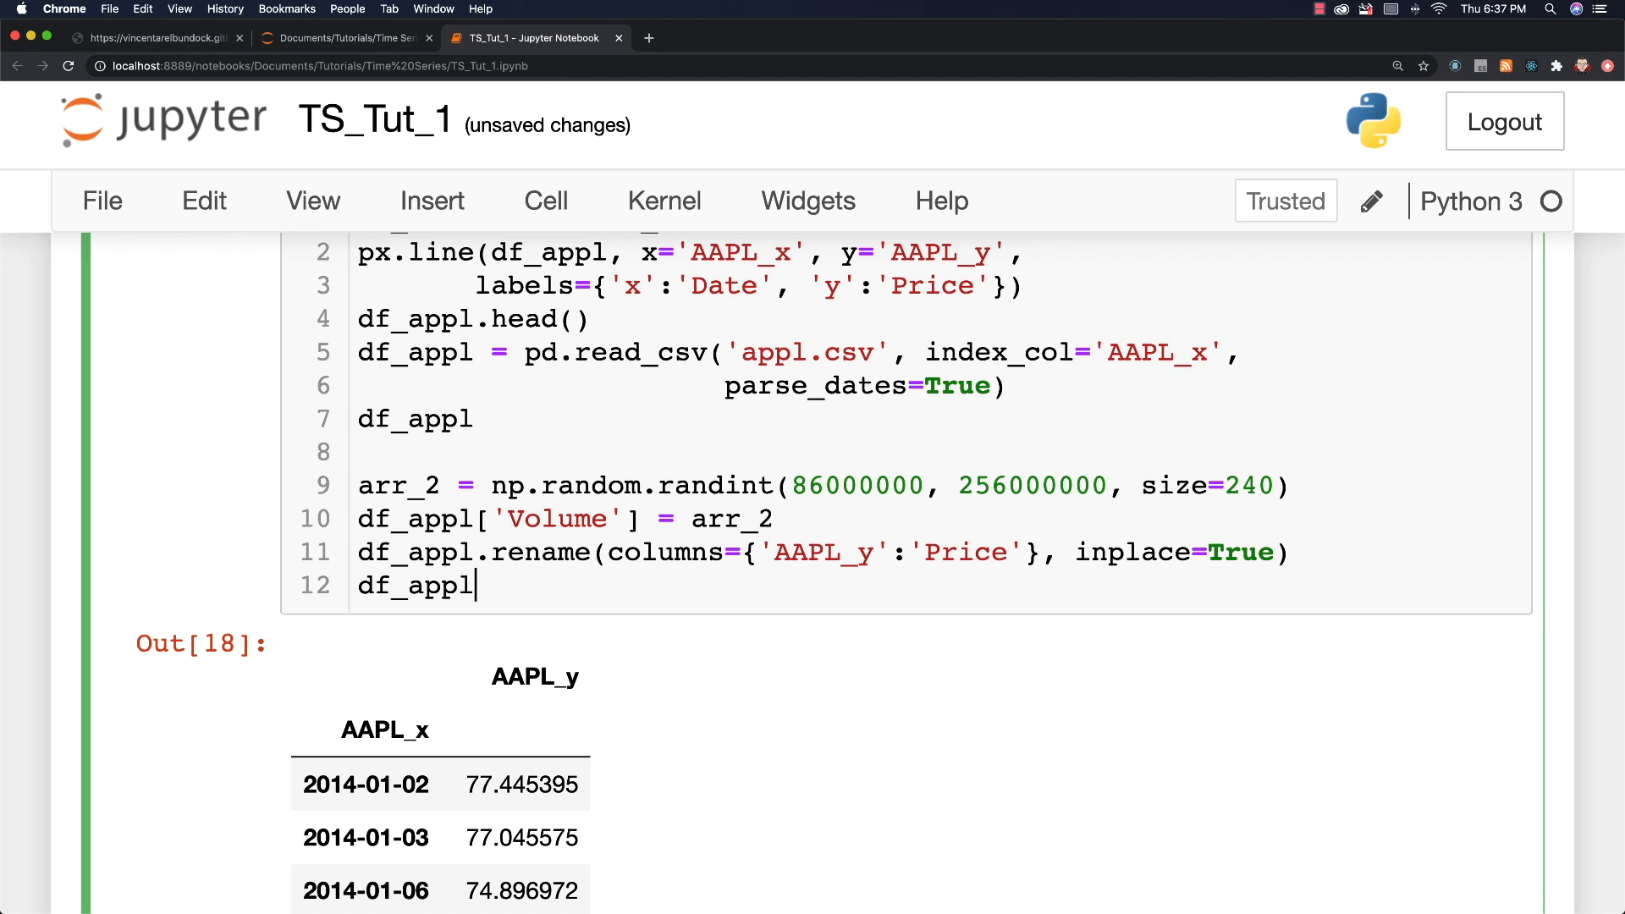
key("shift+Return")
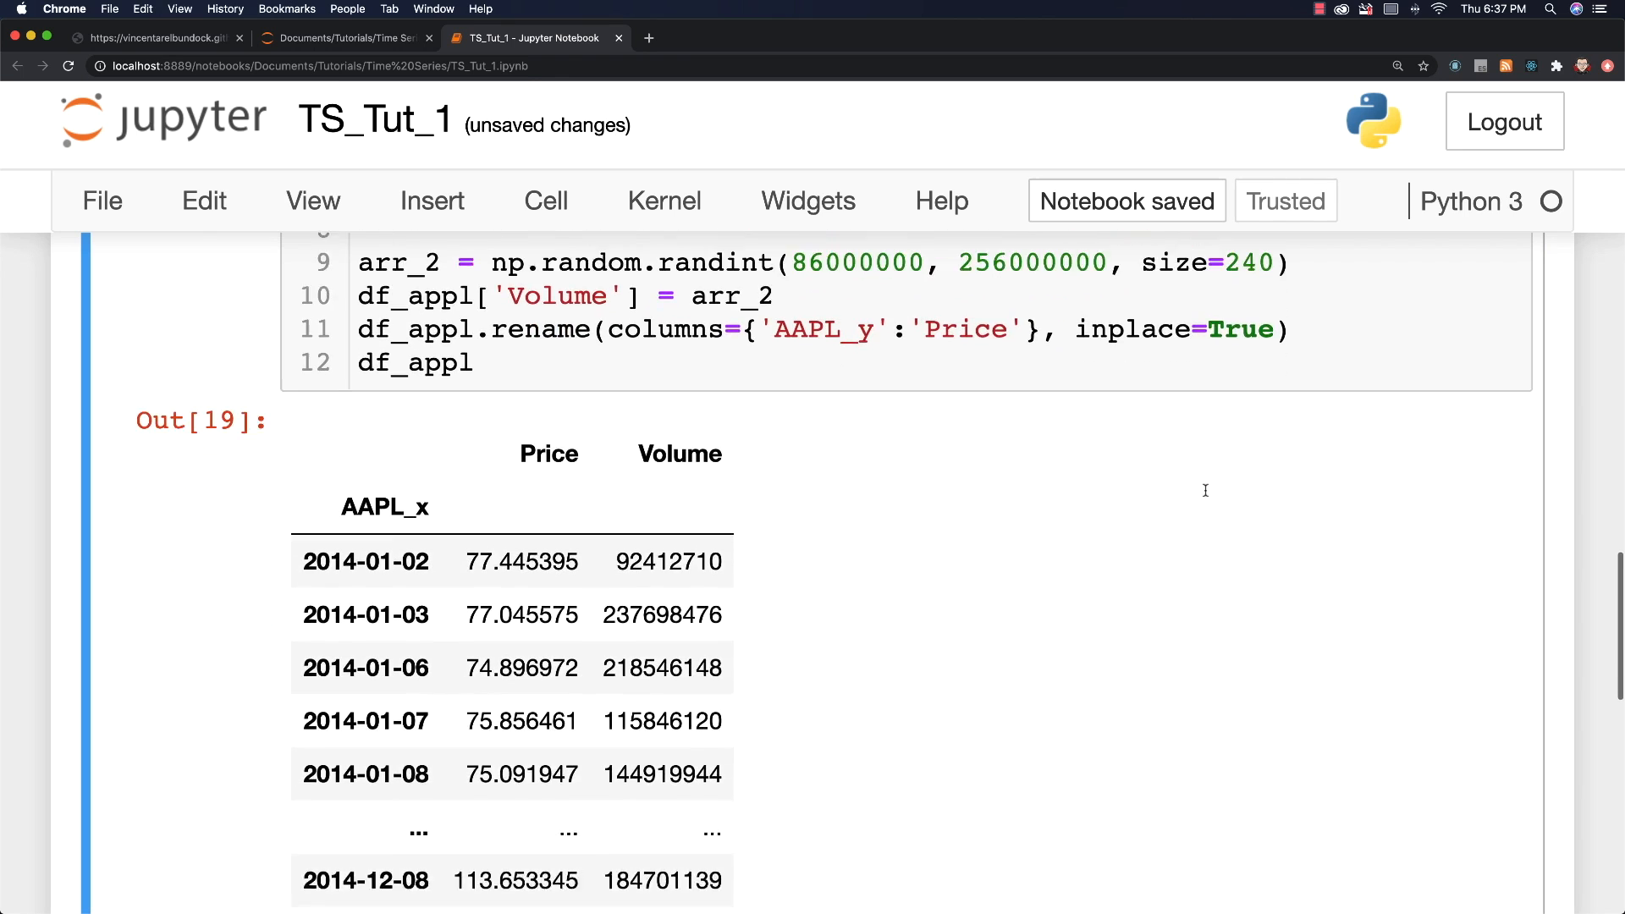
scroll("down", 3)
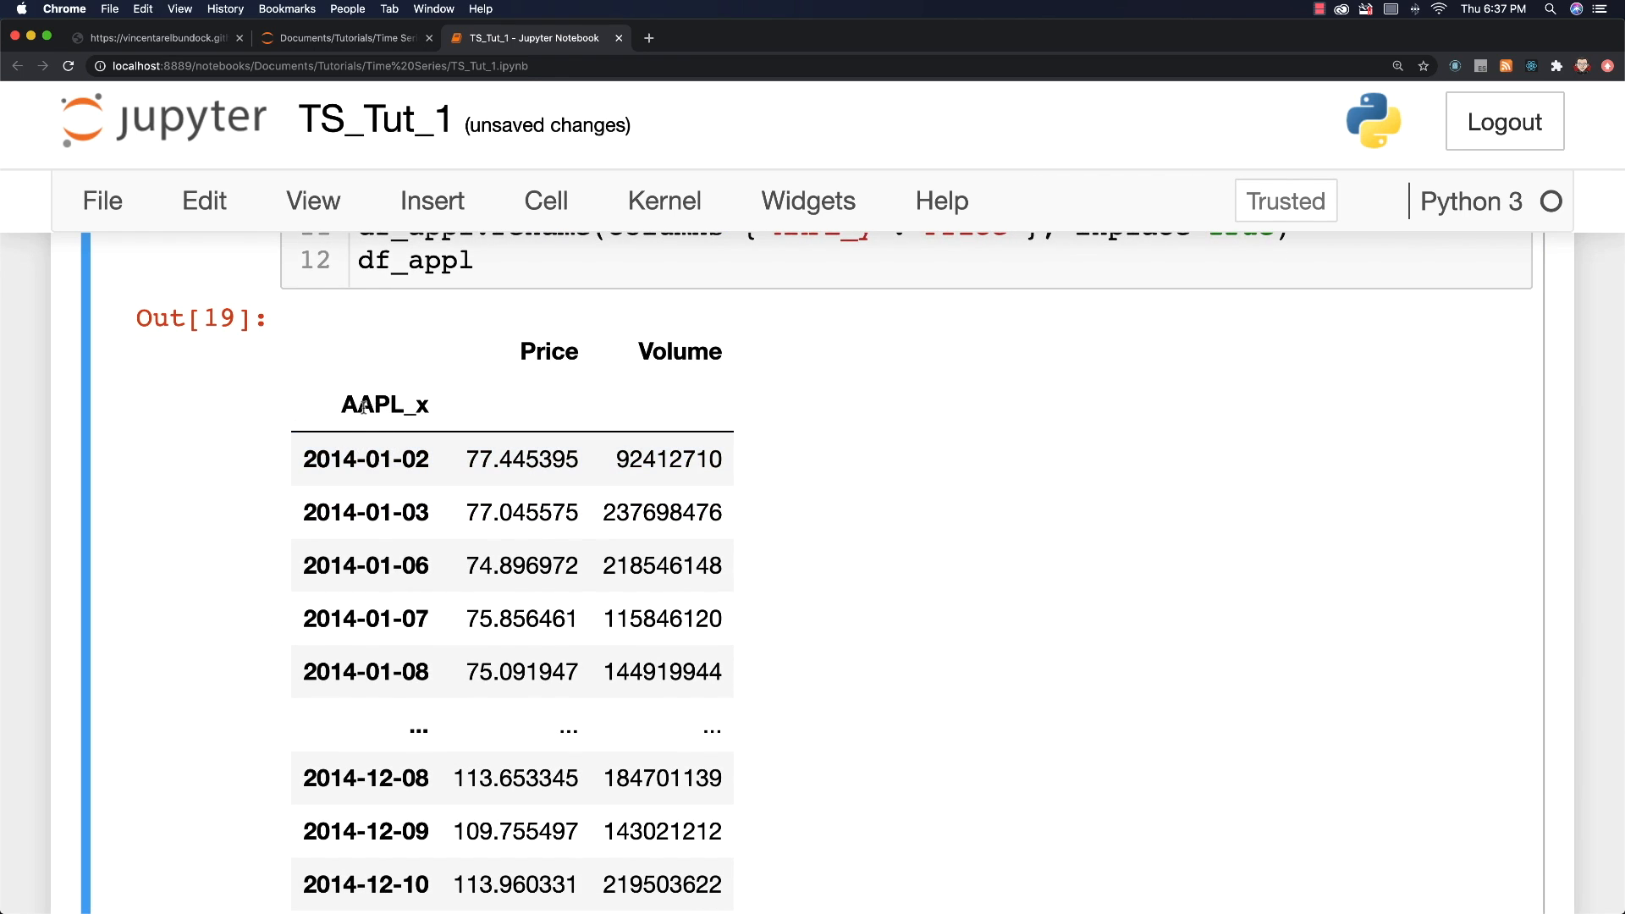
left_click(510, 564)
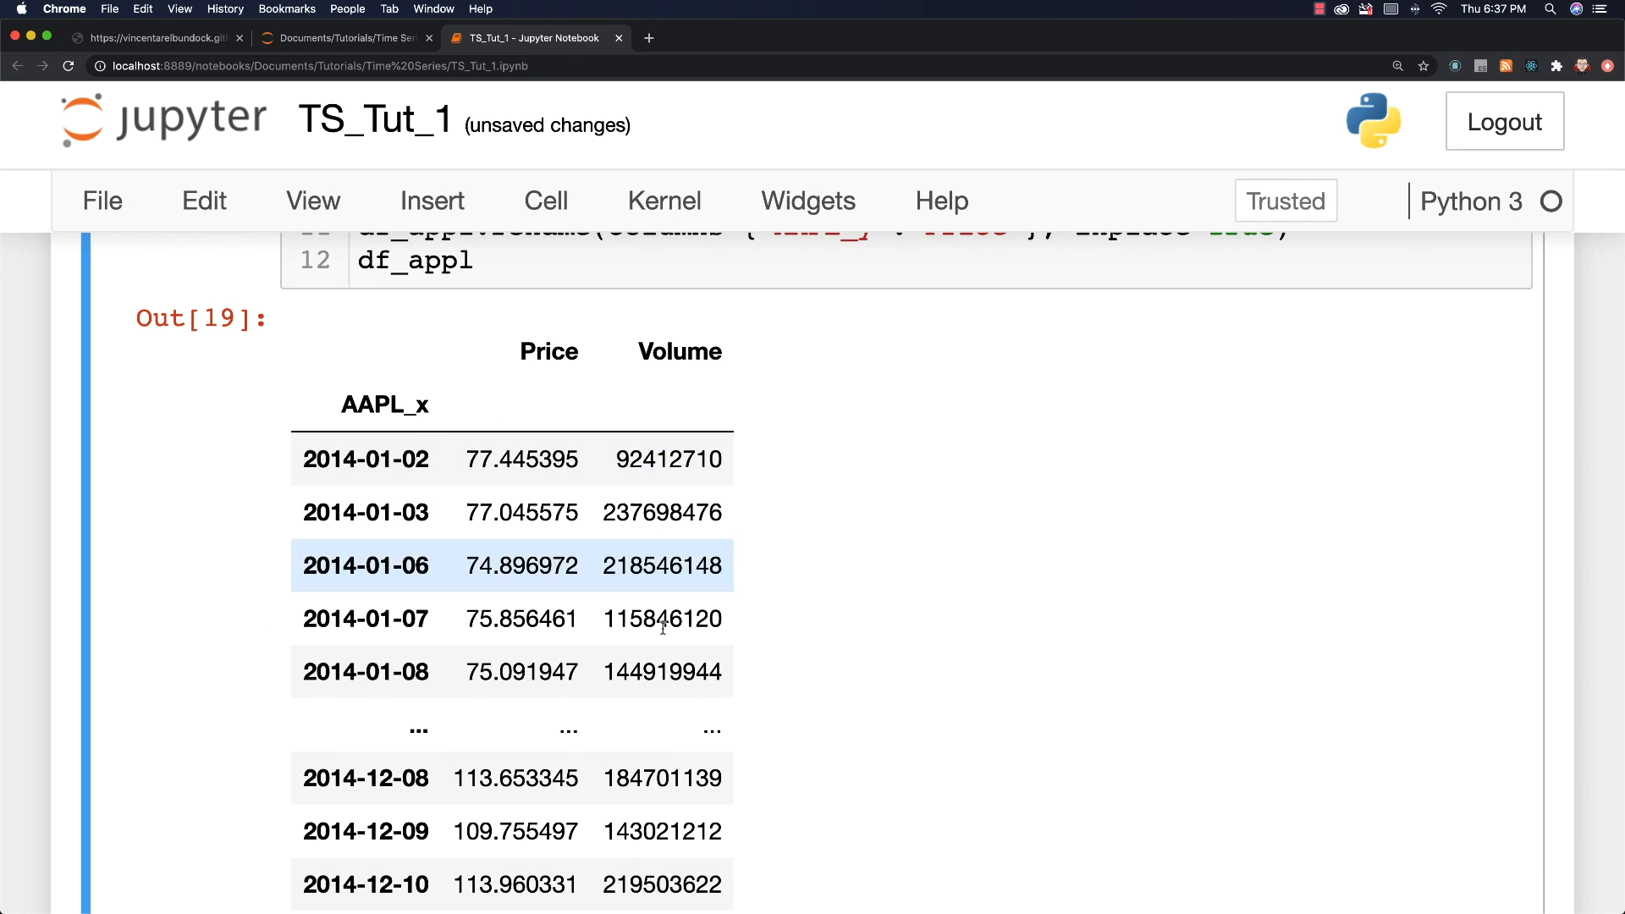
scroll("down", 3)
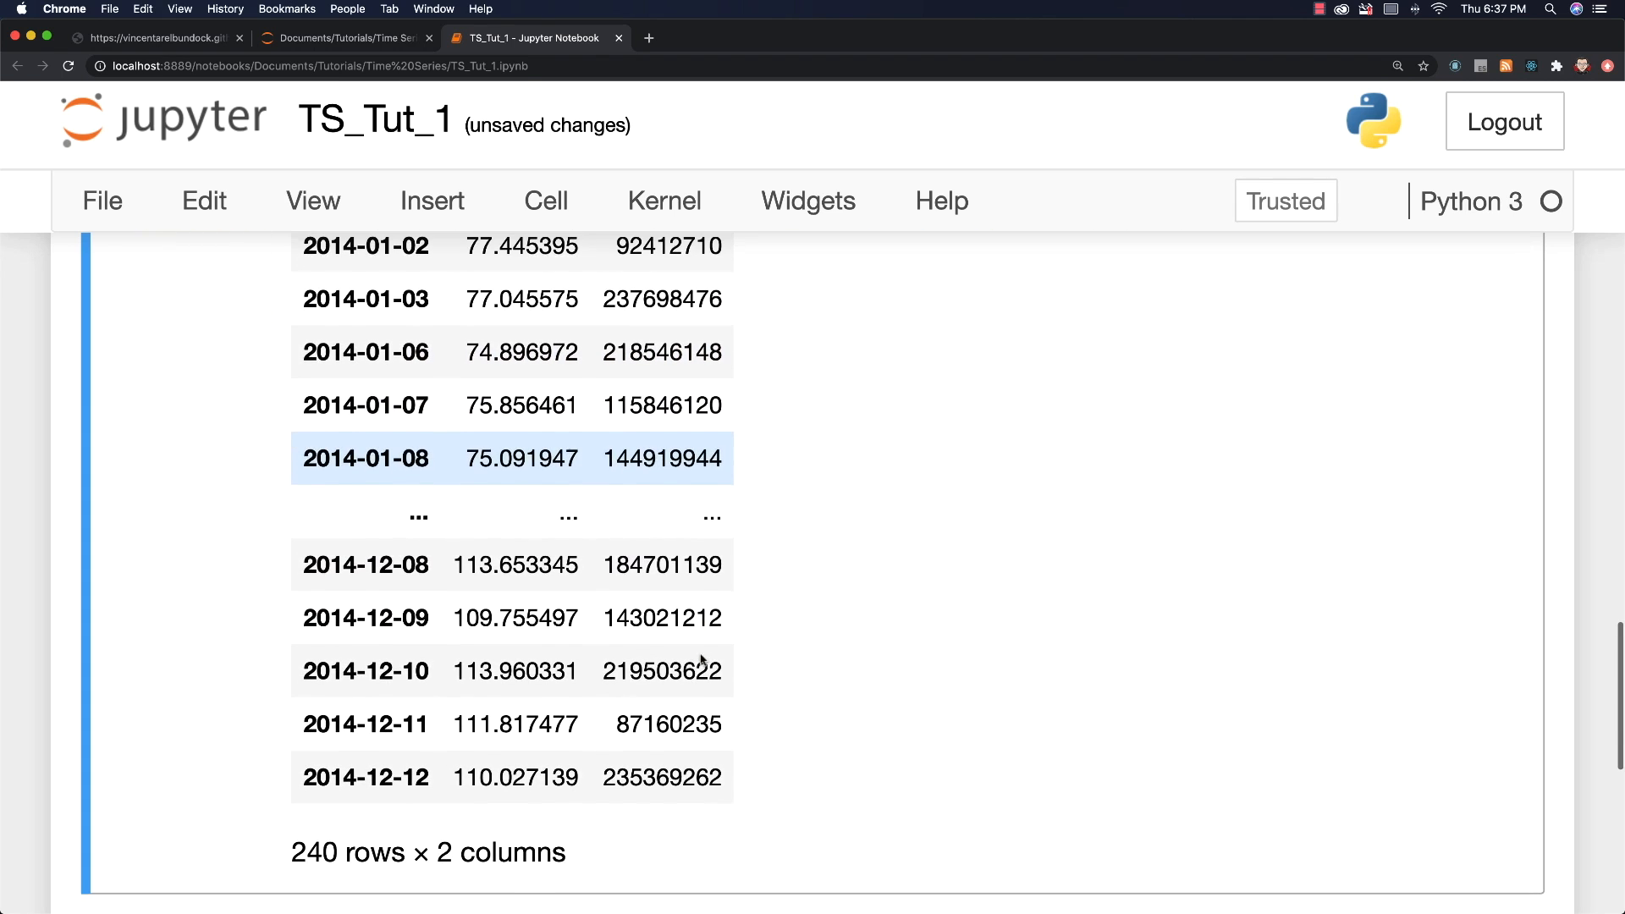
scroll("up", 3)
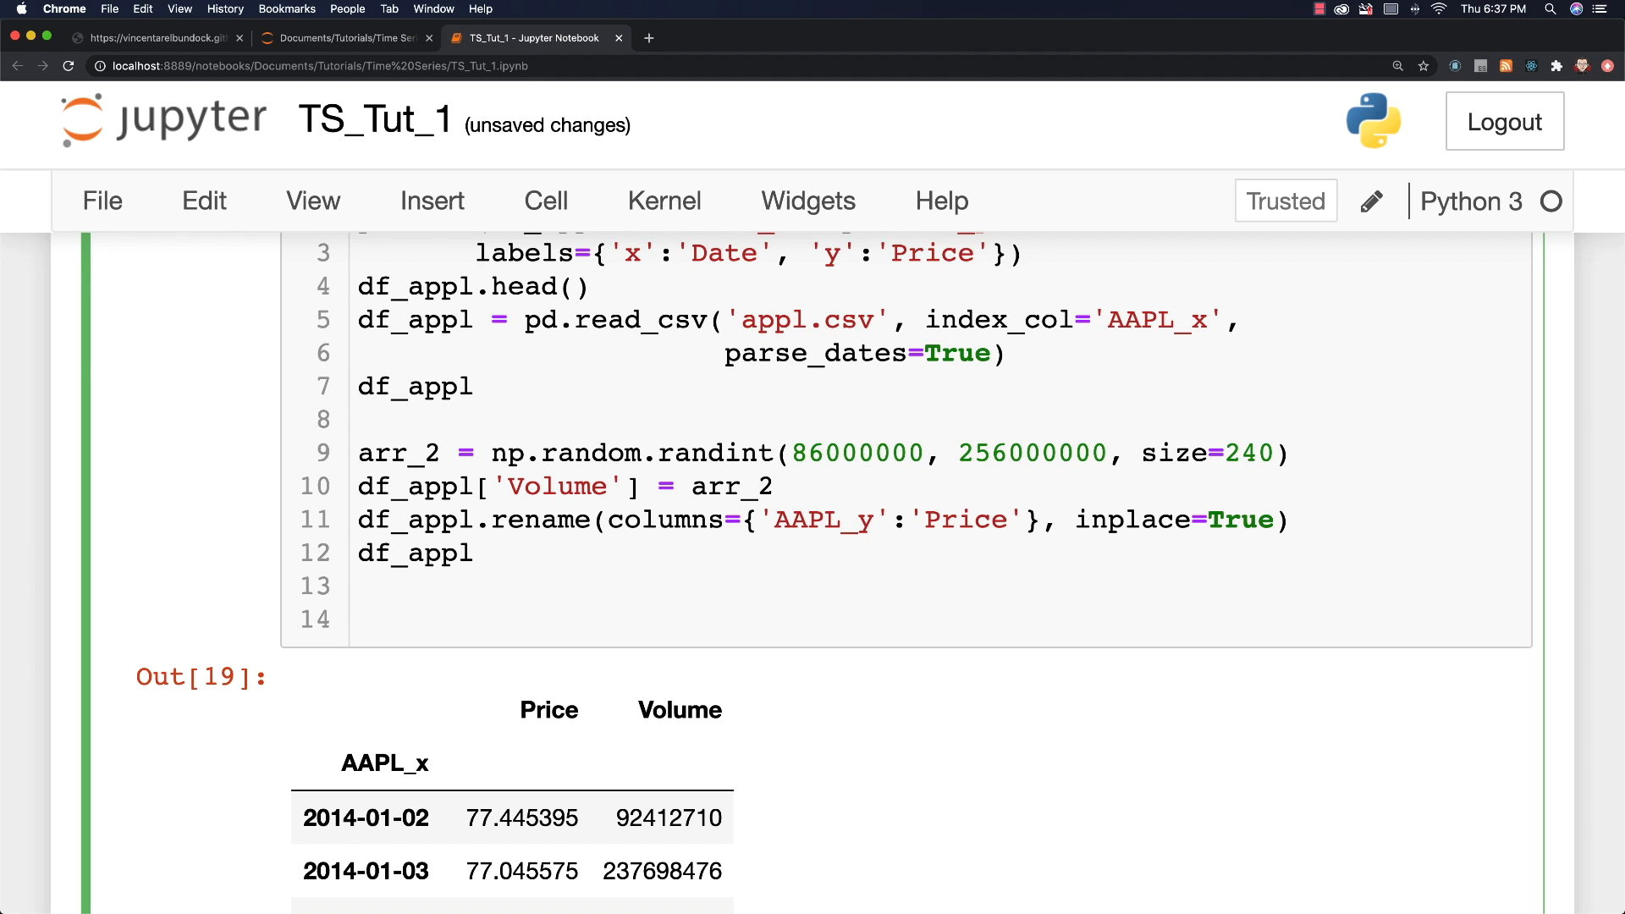
Step: Write df_appl.resample(rule='A') to group the data by year
type("df_")
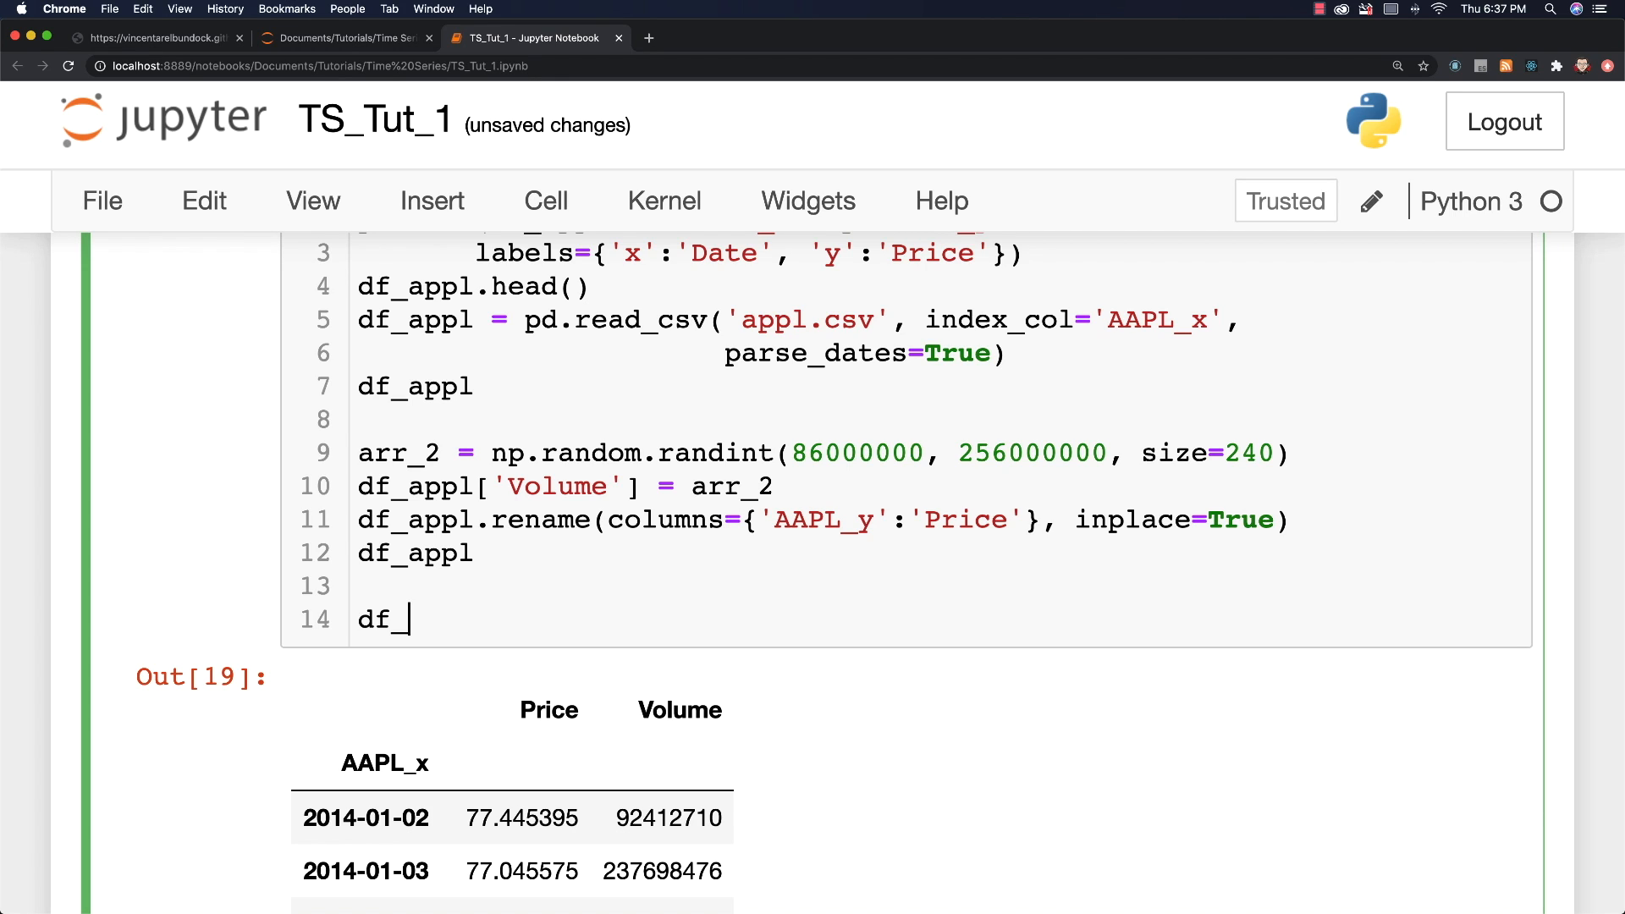
type("appl")
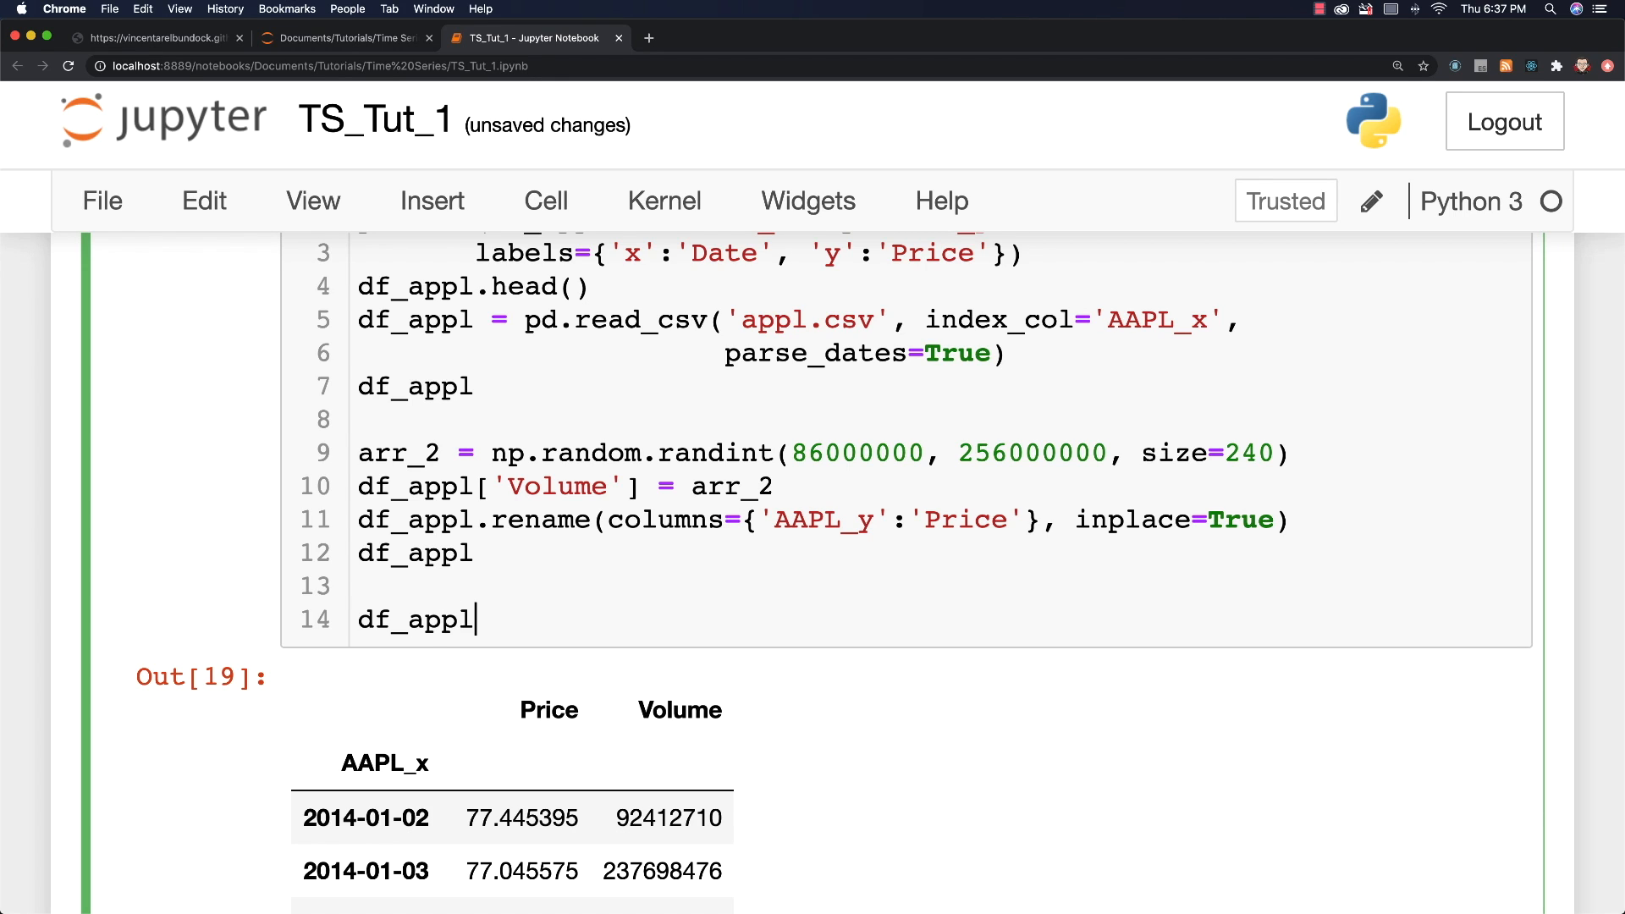
type(".re")
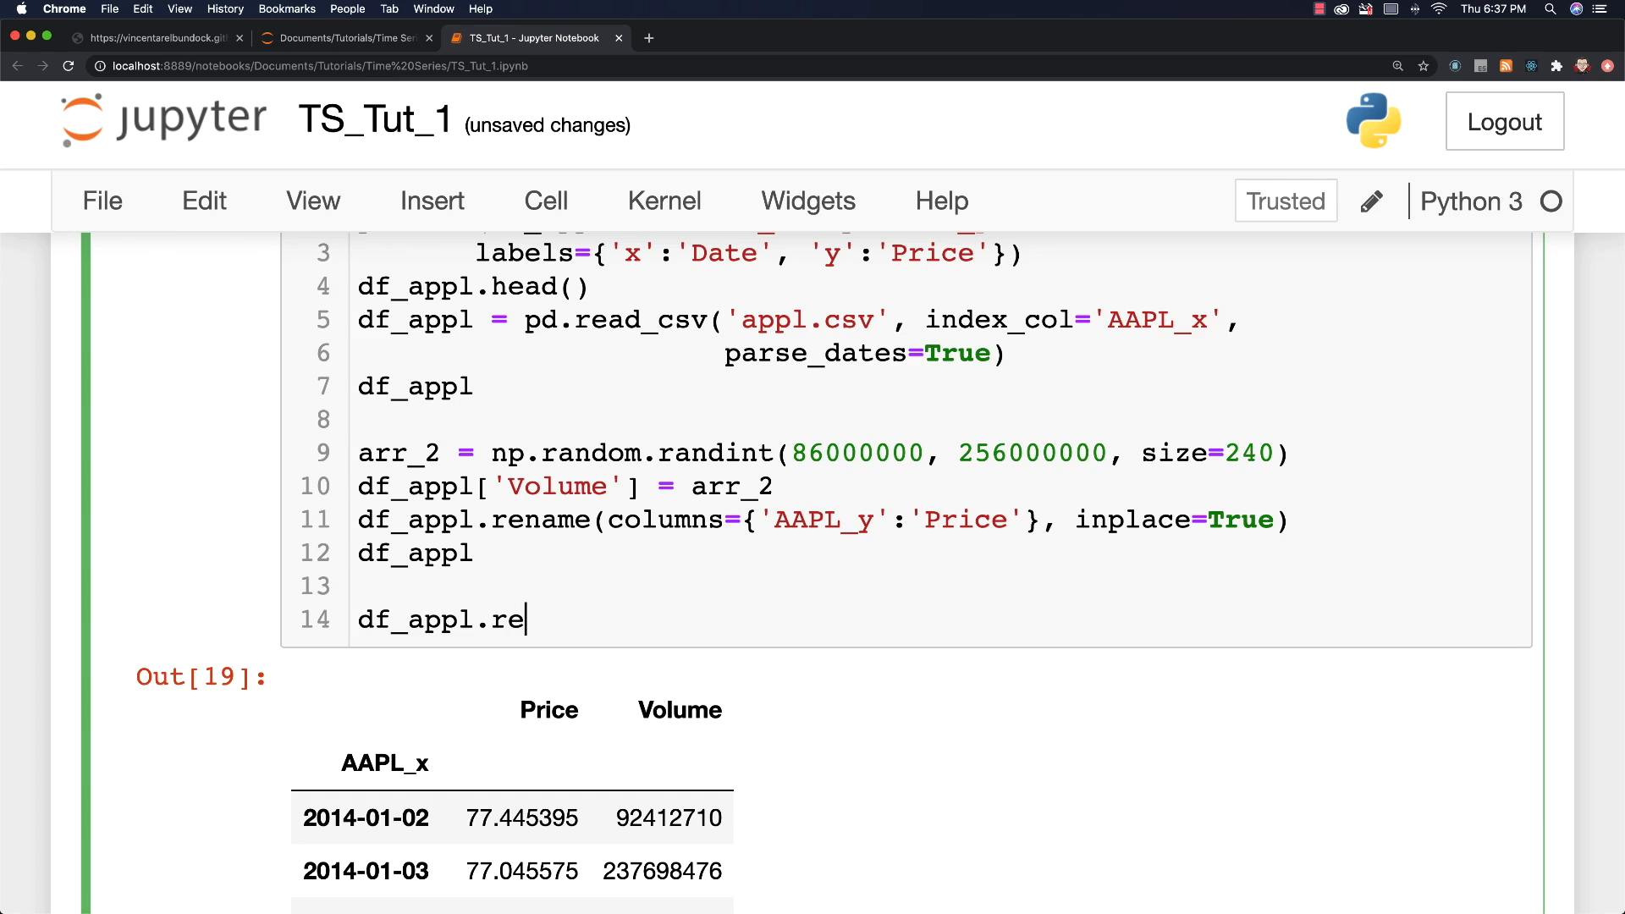
type("sample")
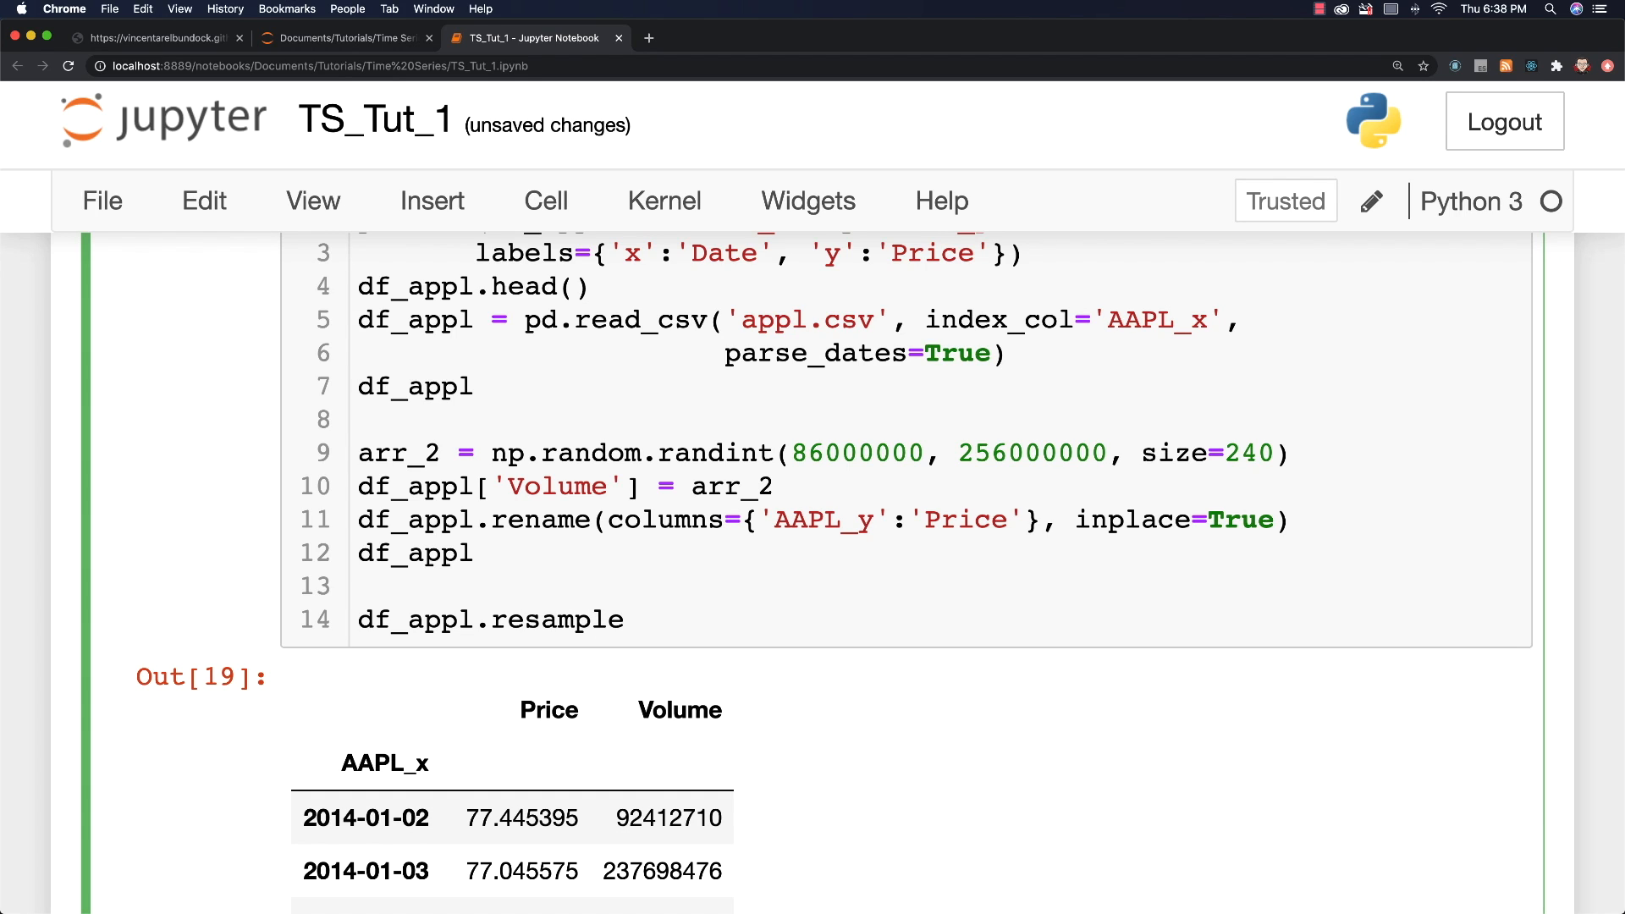
type("()")
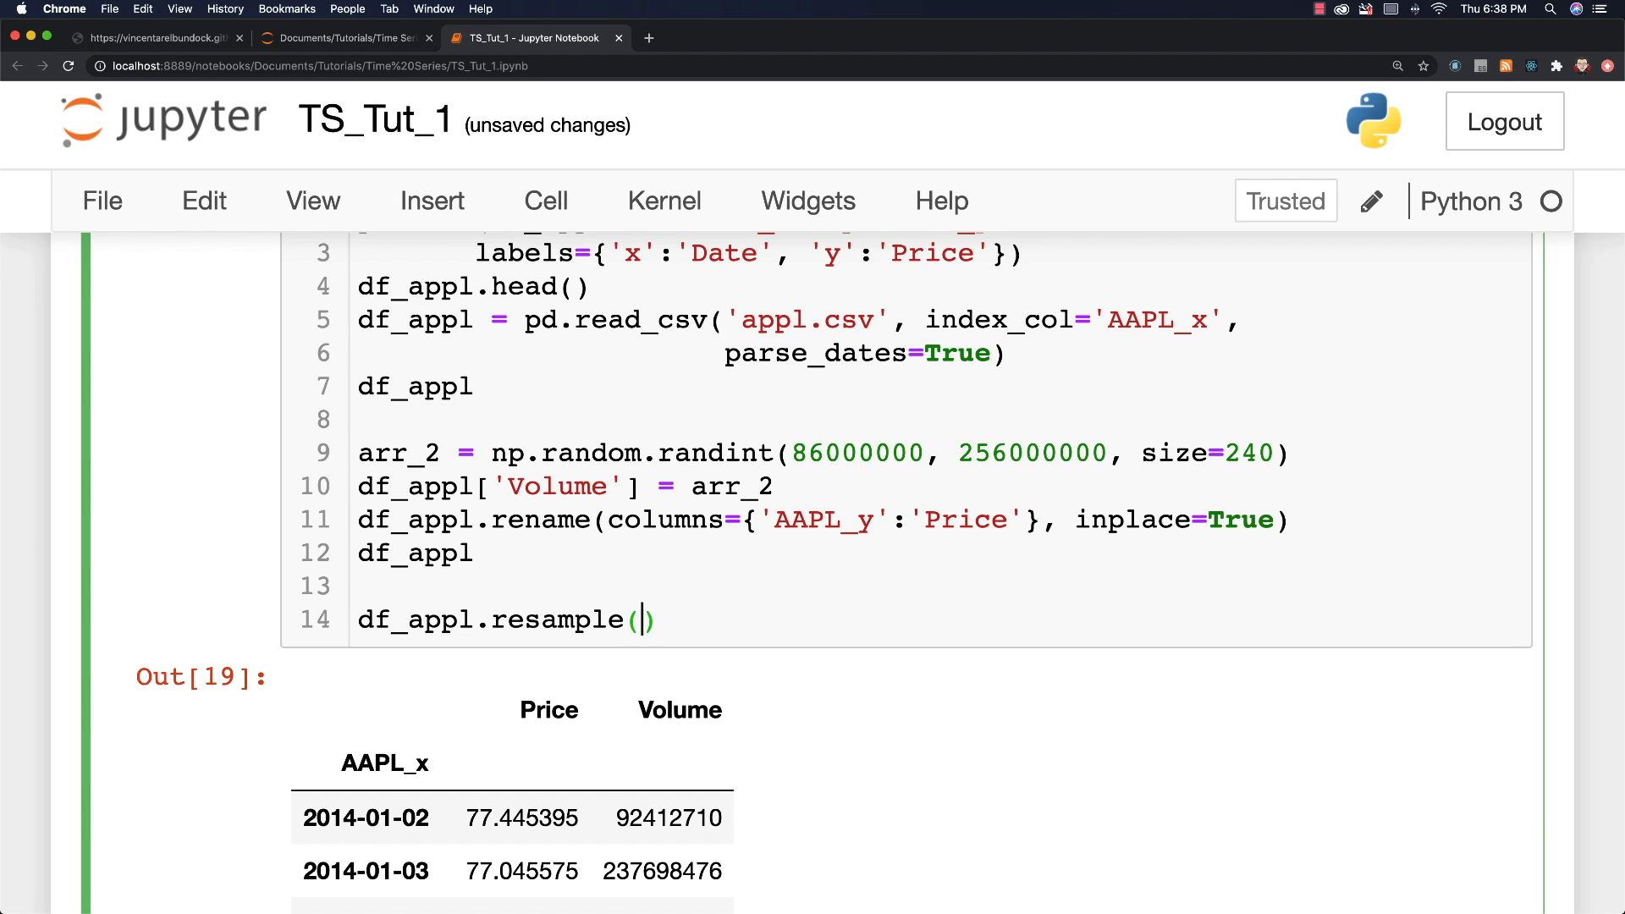
type("rule")
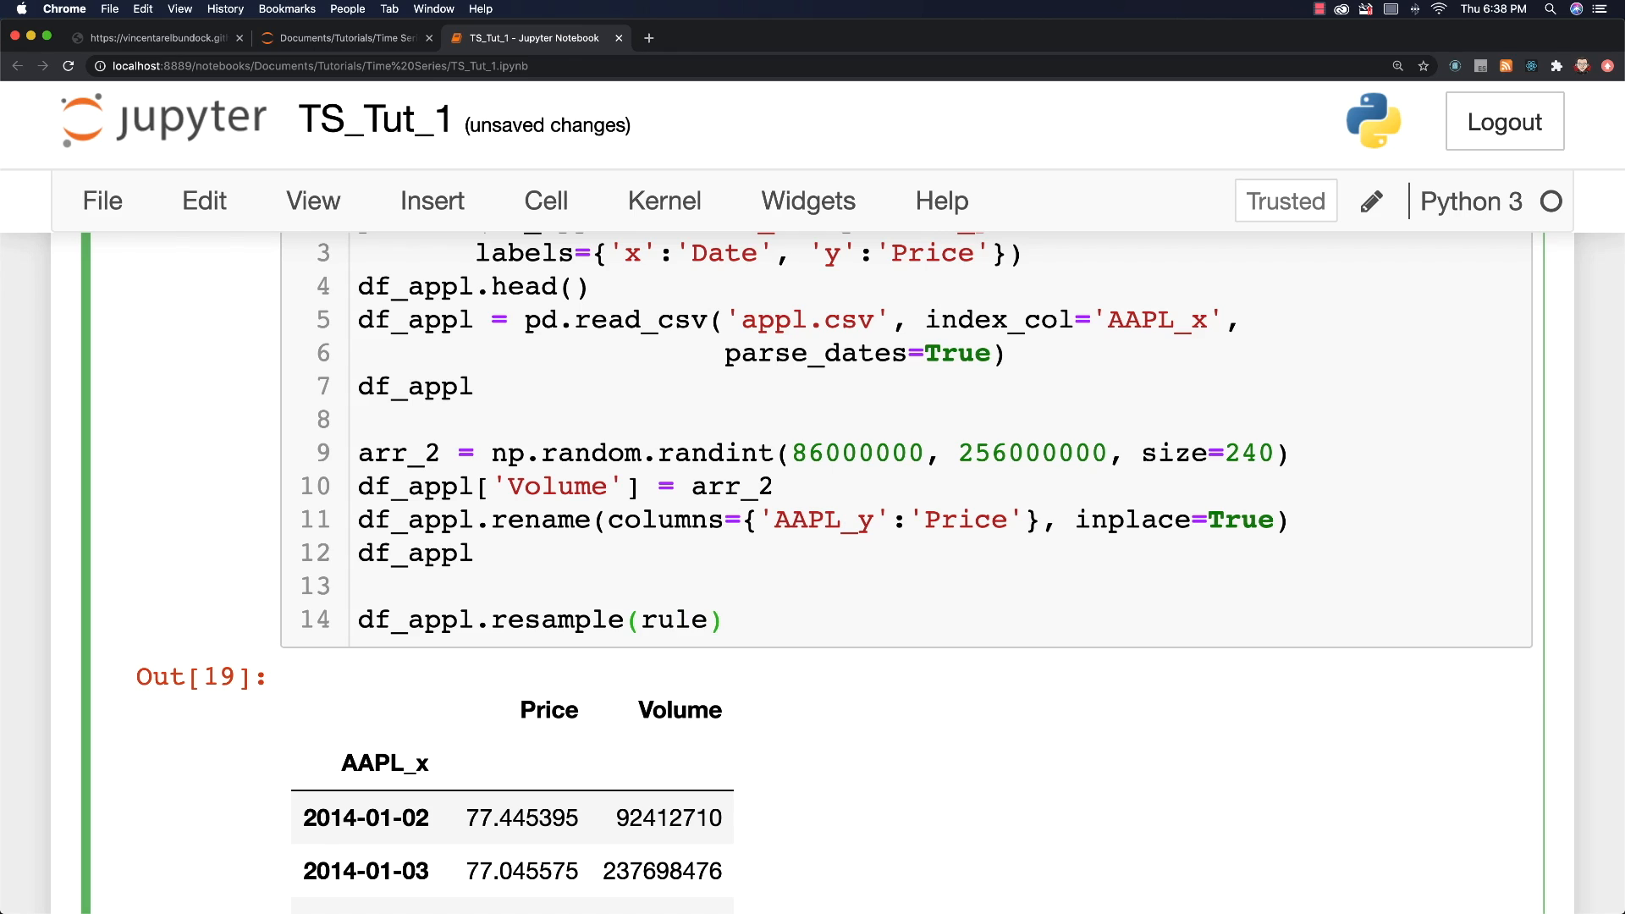
type("=")
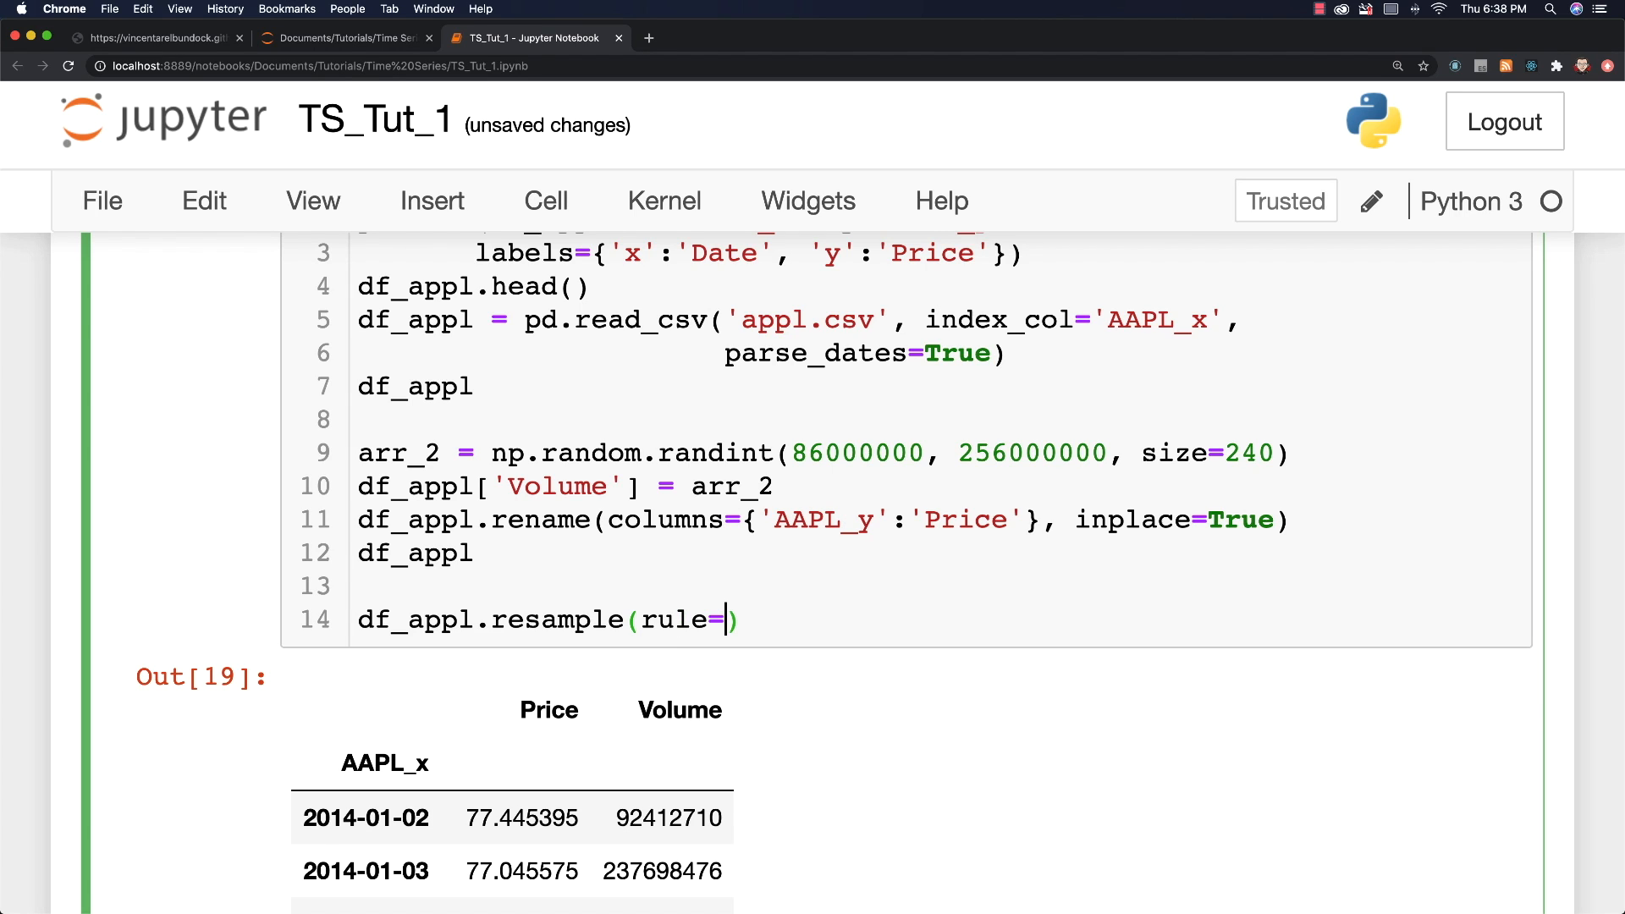
type("''")
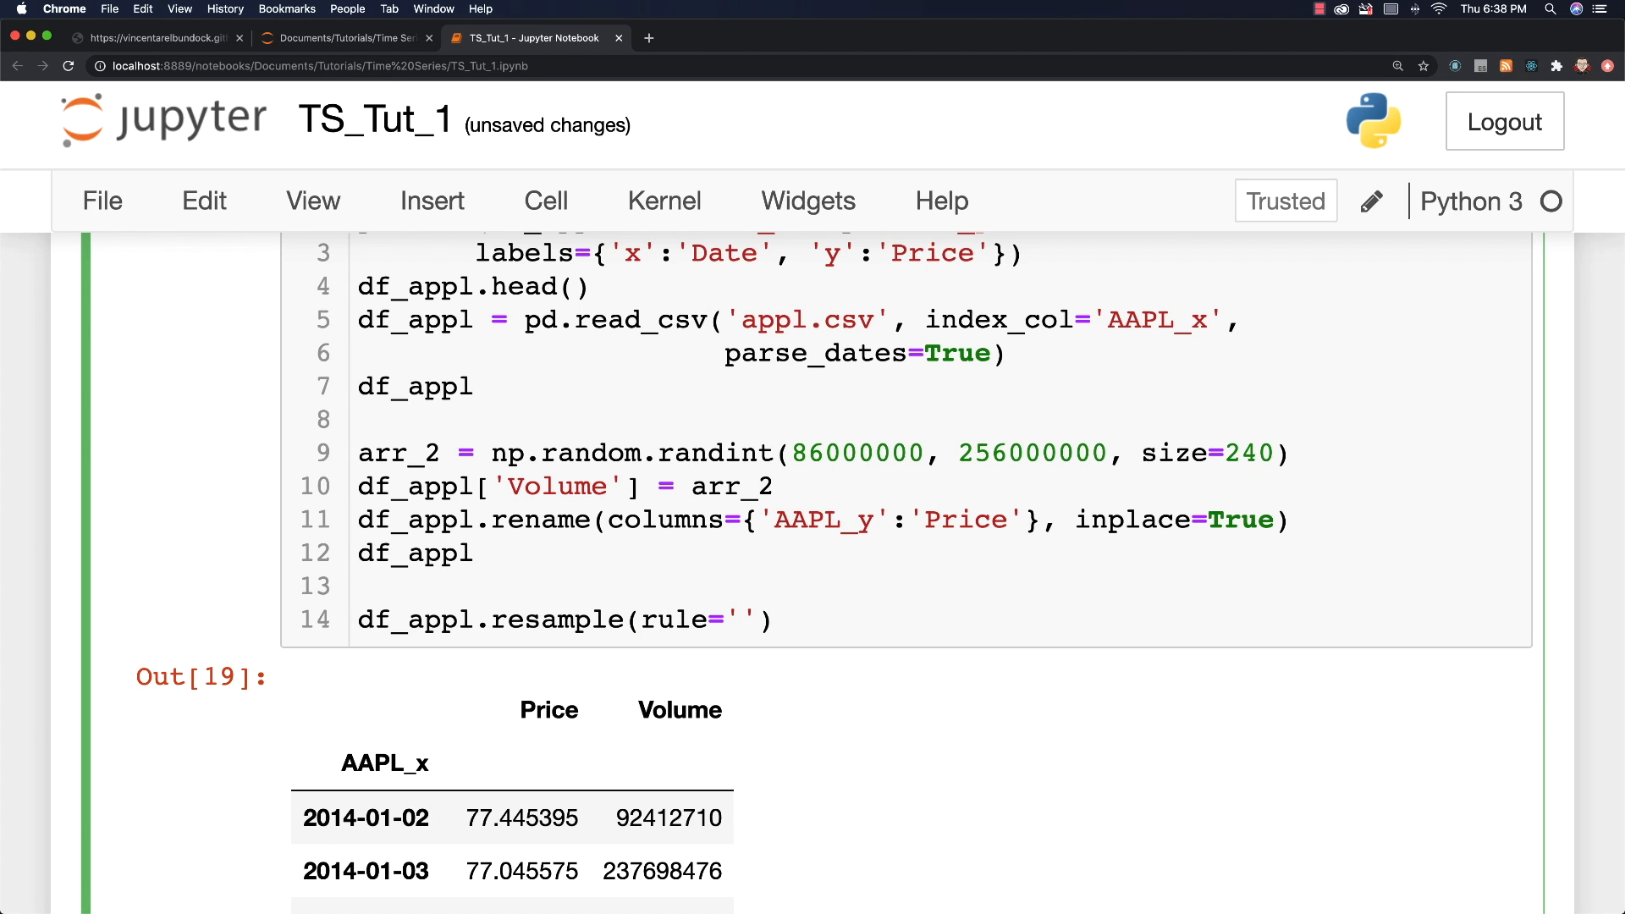
type("A")
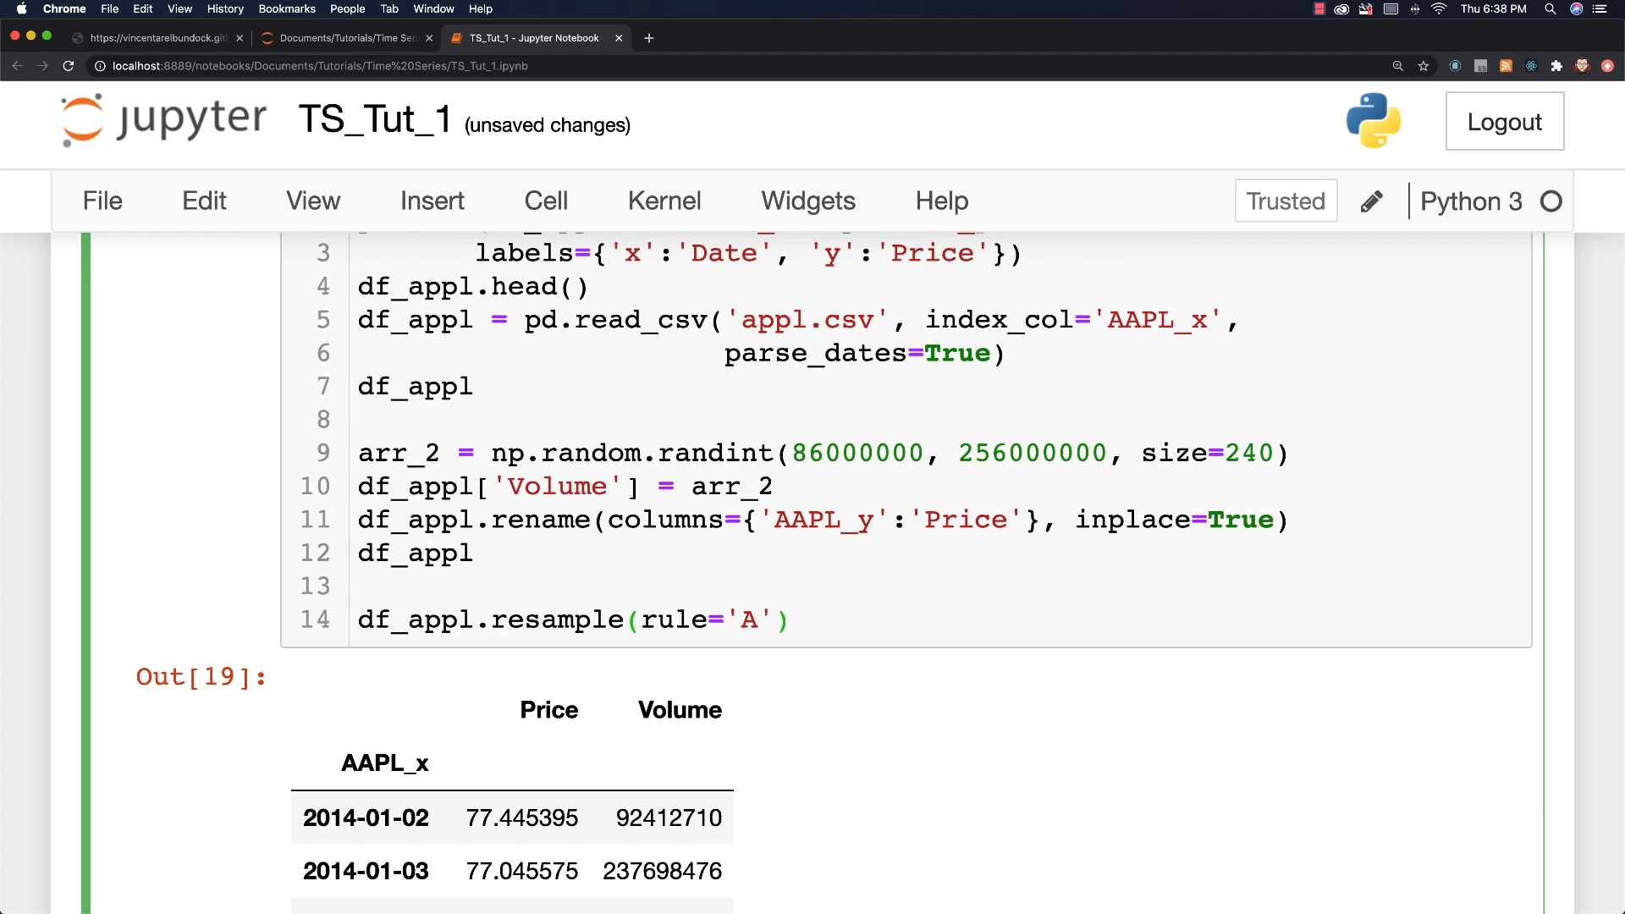
Step: Append .mean() to get yearly averages of Price and Volume
left_click(793, 618)
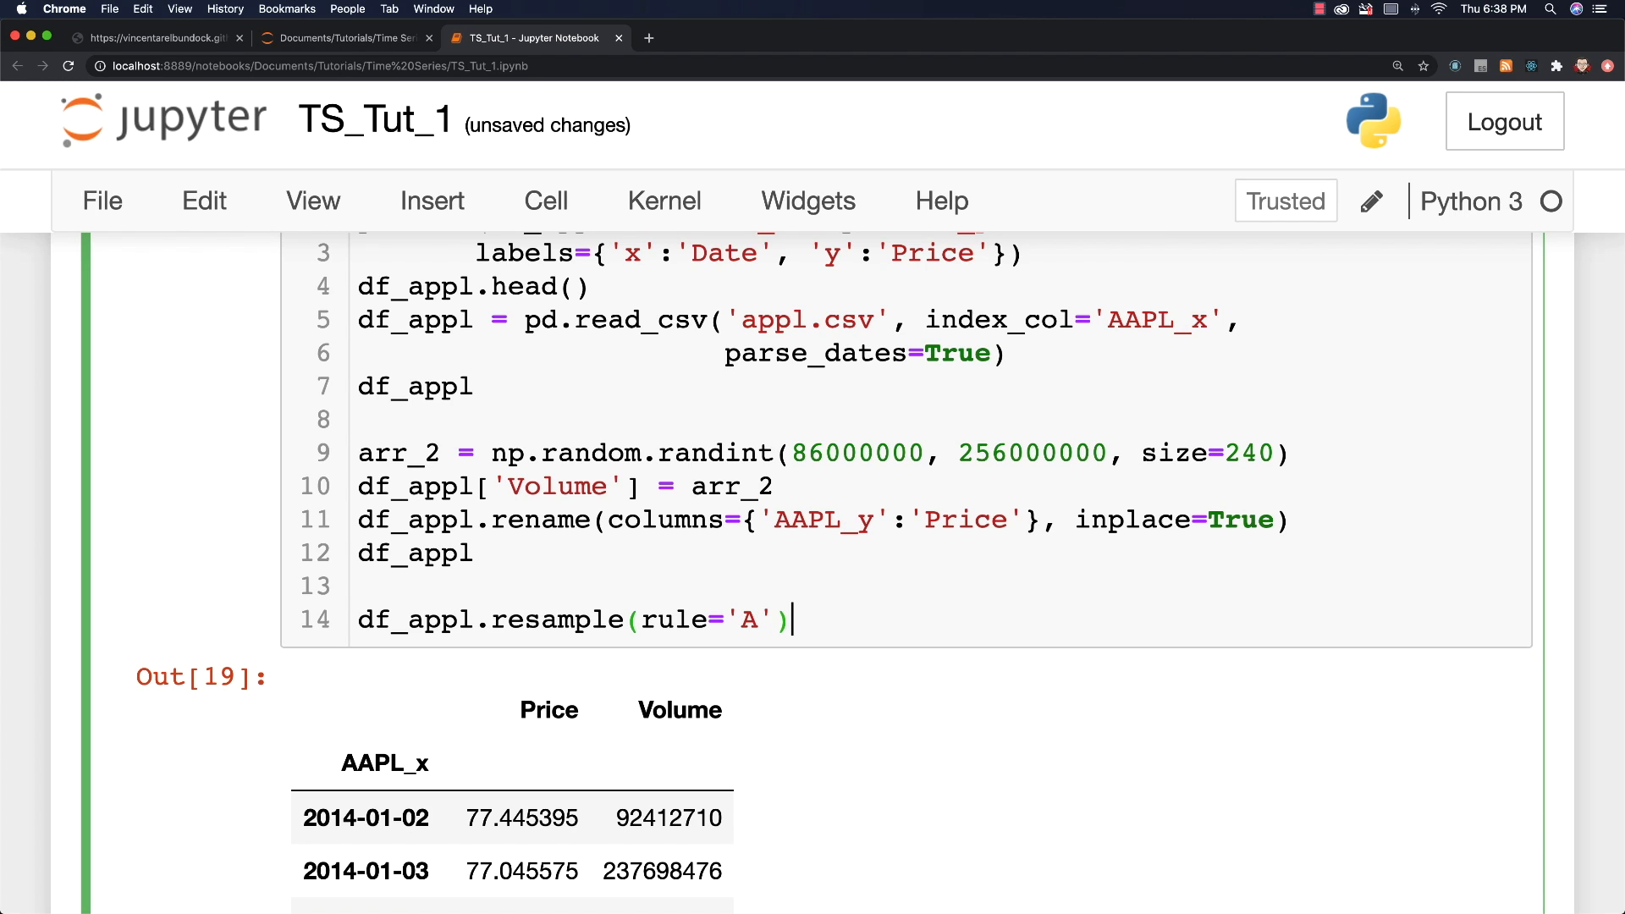
type(".mean")
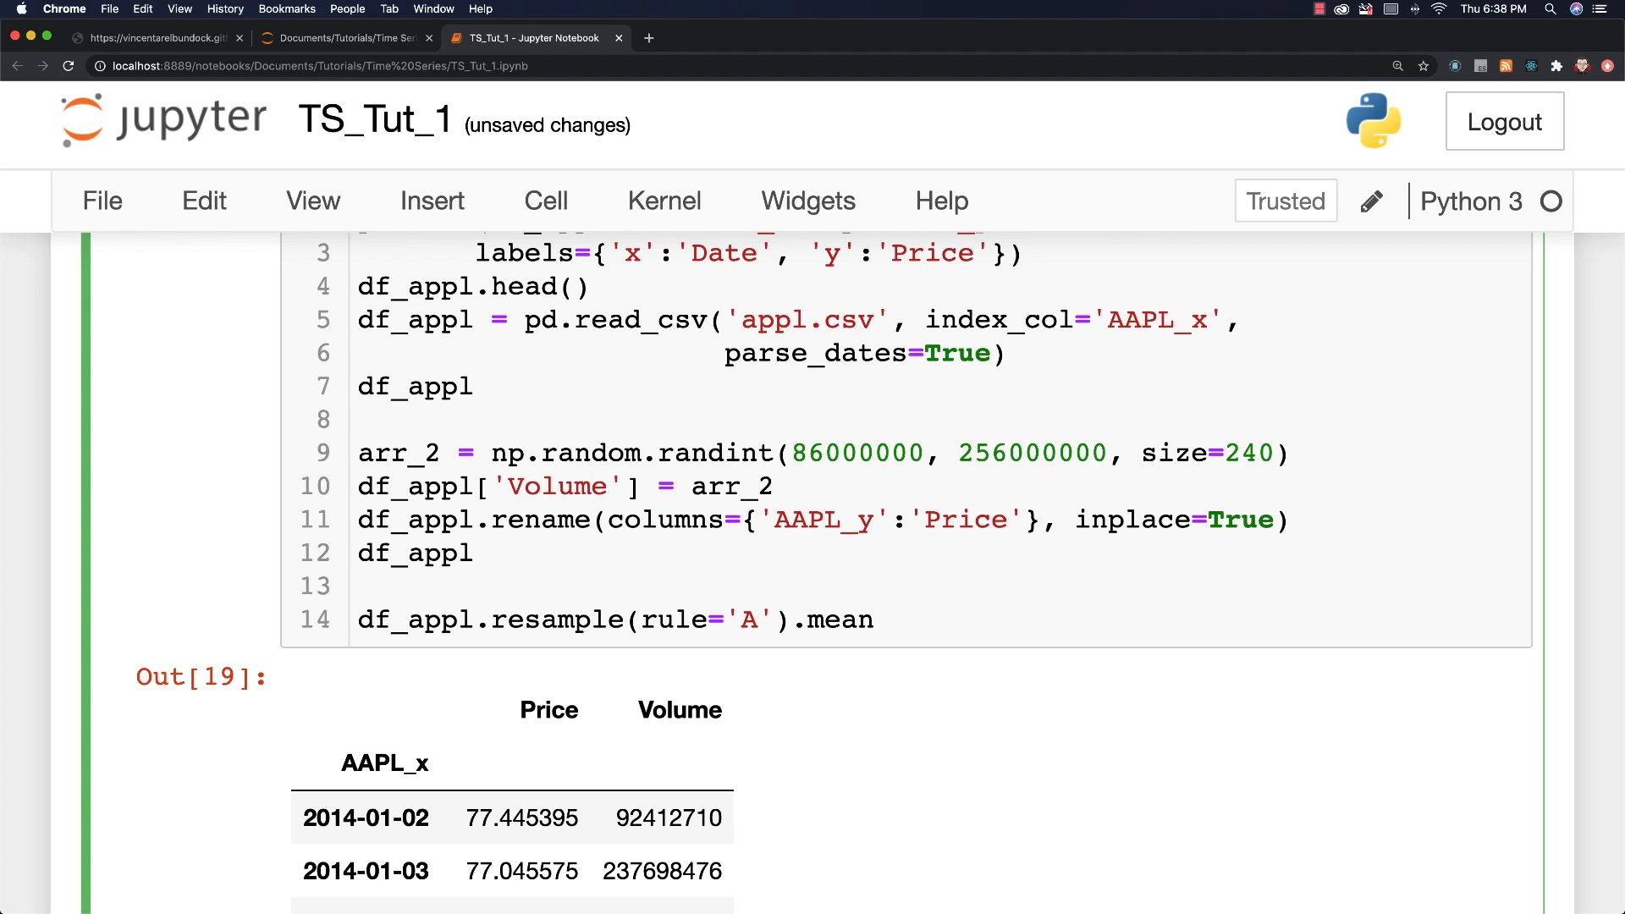
type("()")
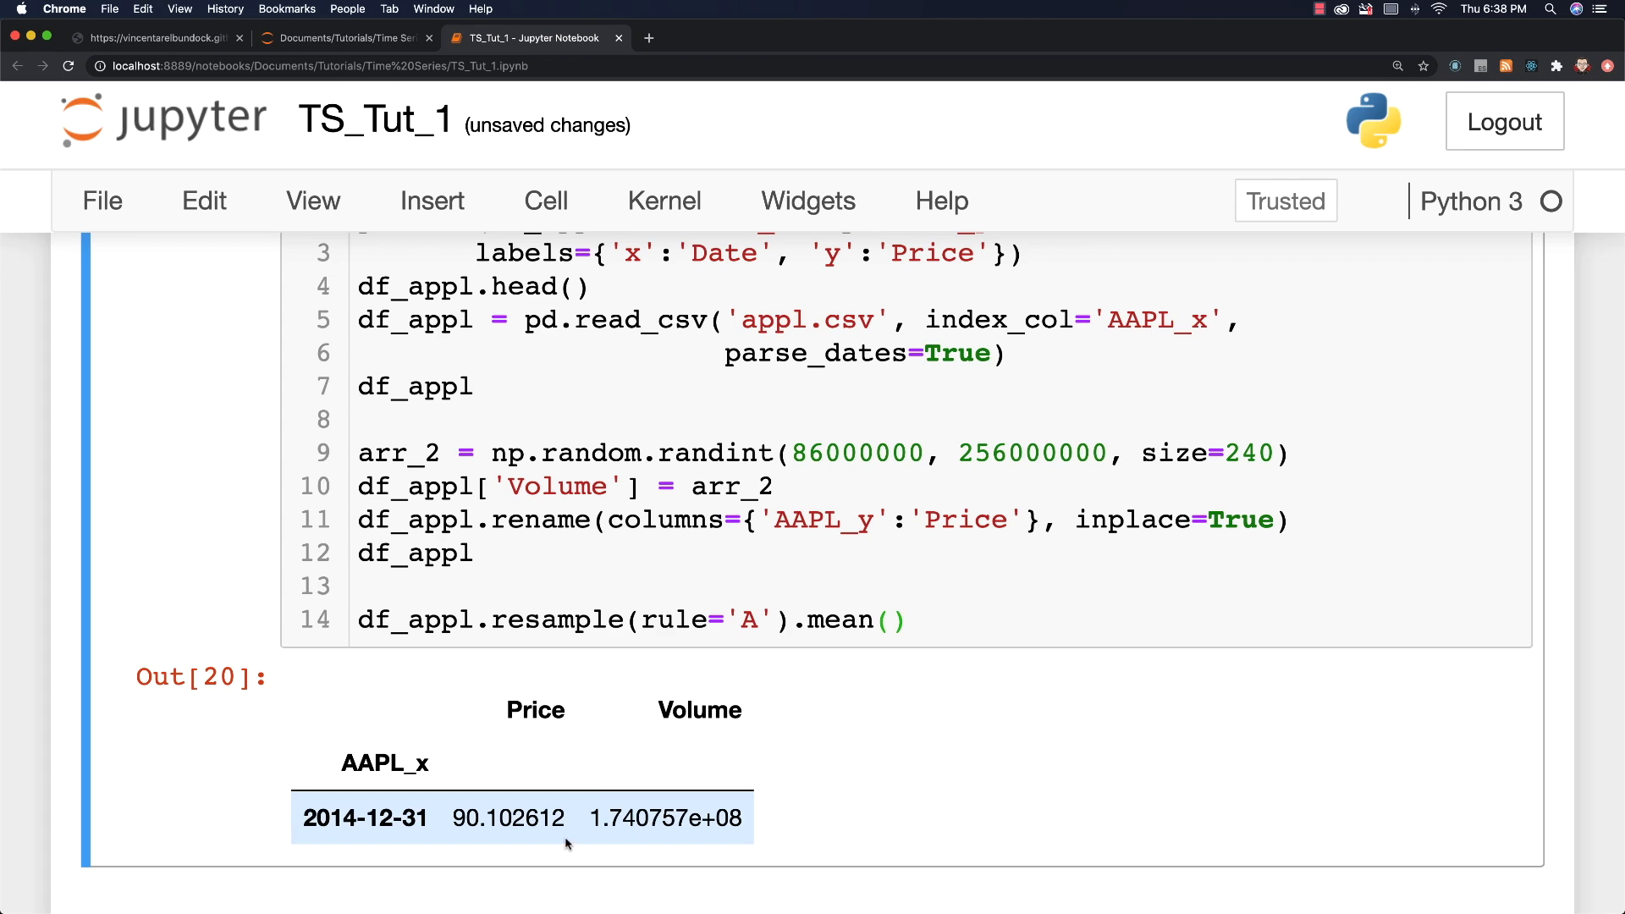
scroll("down", 3)
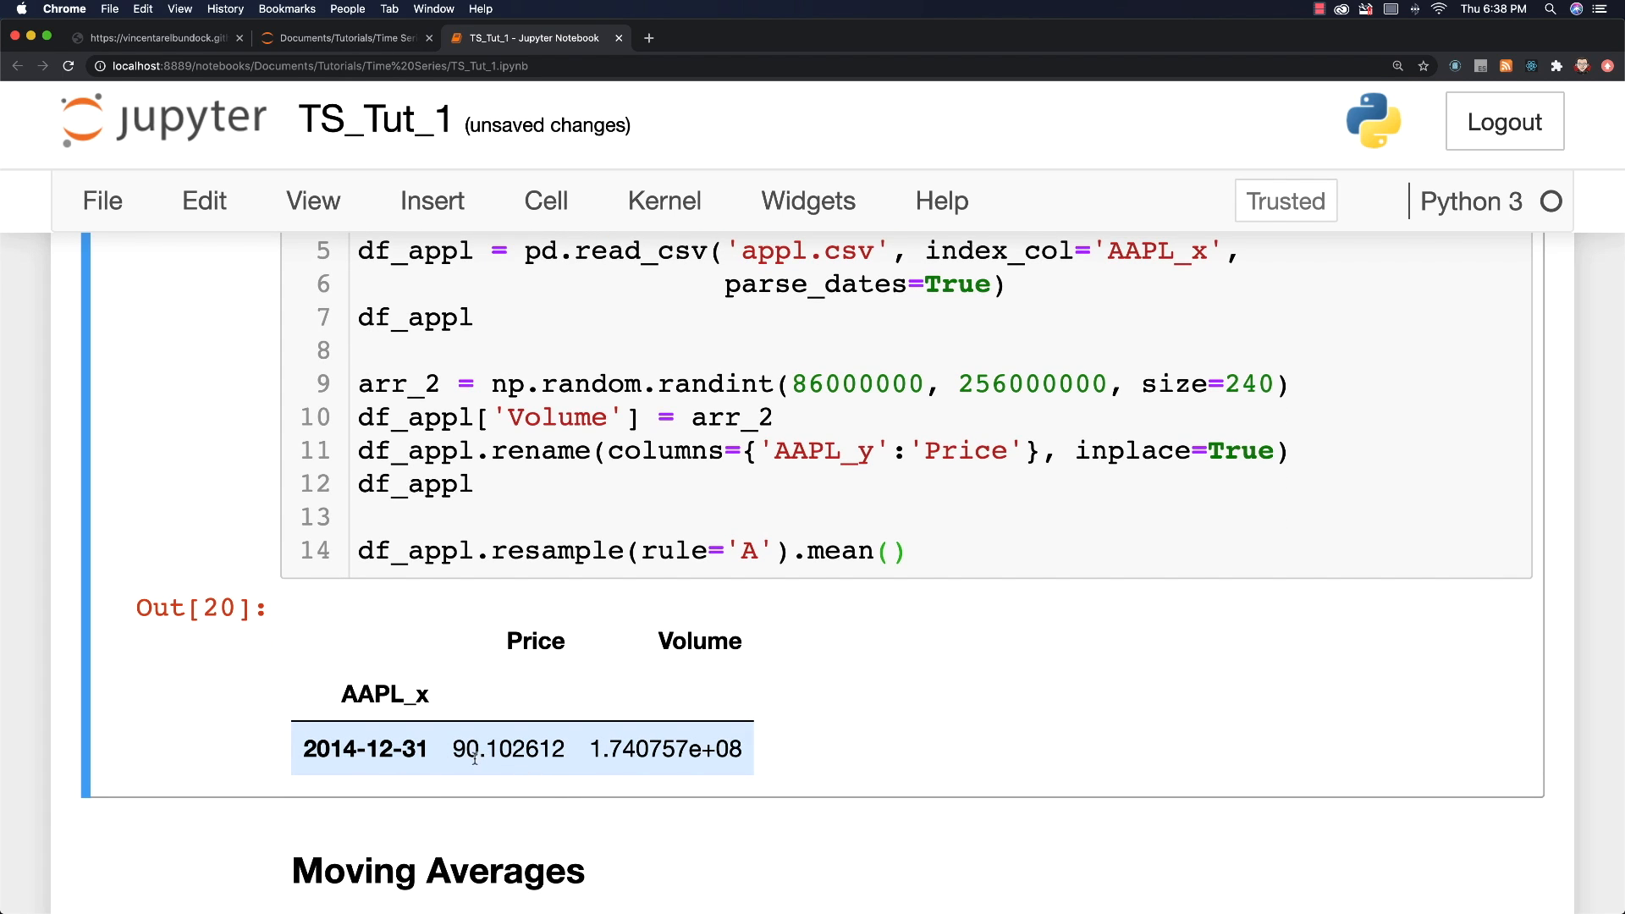
left_click(835, 550)
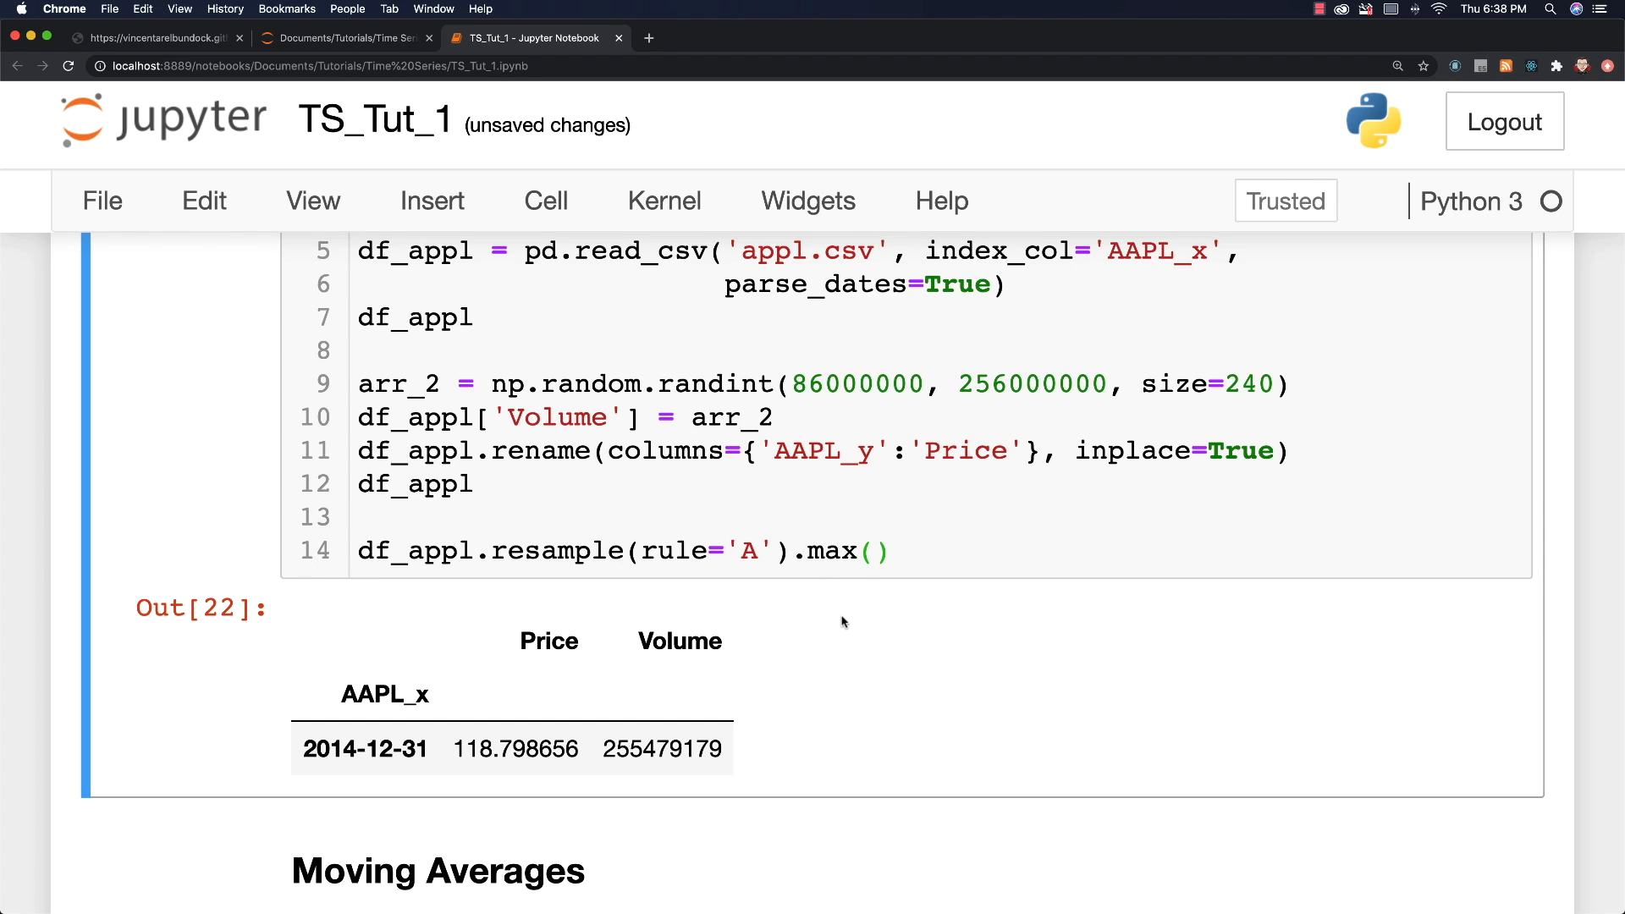
mouse_move(818, 559)
type("st")
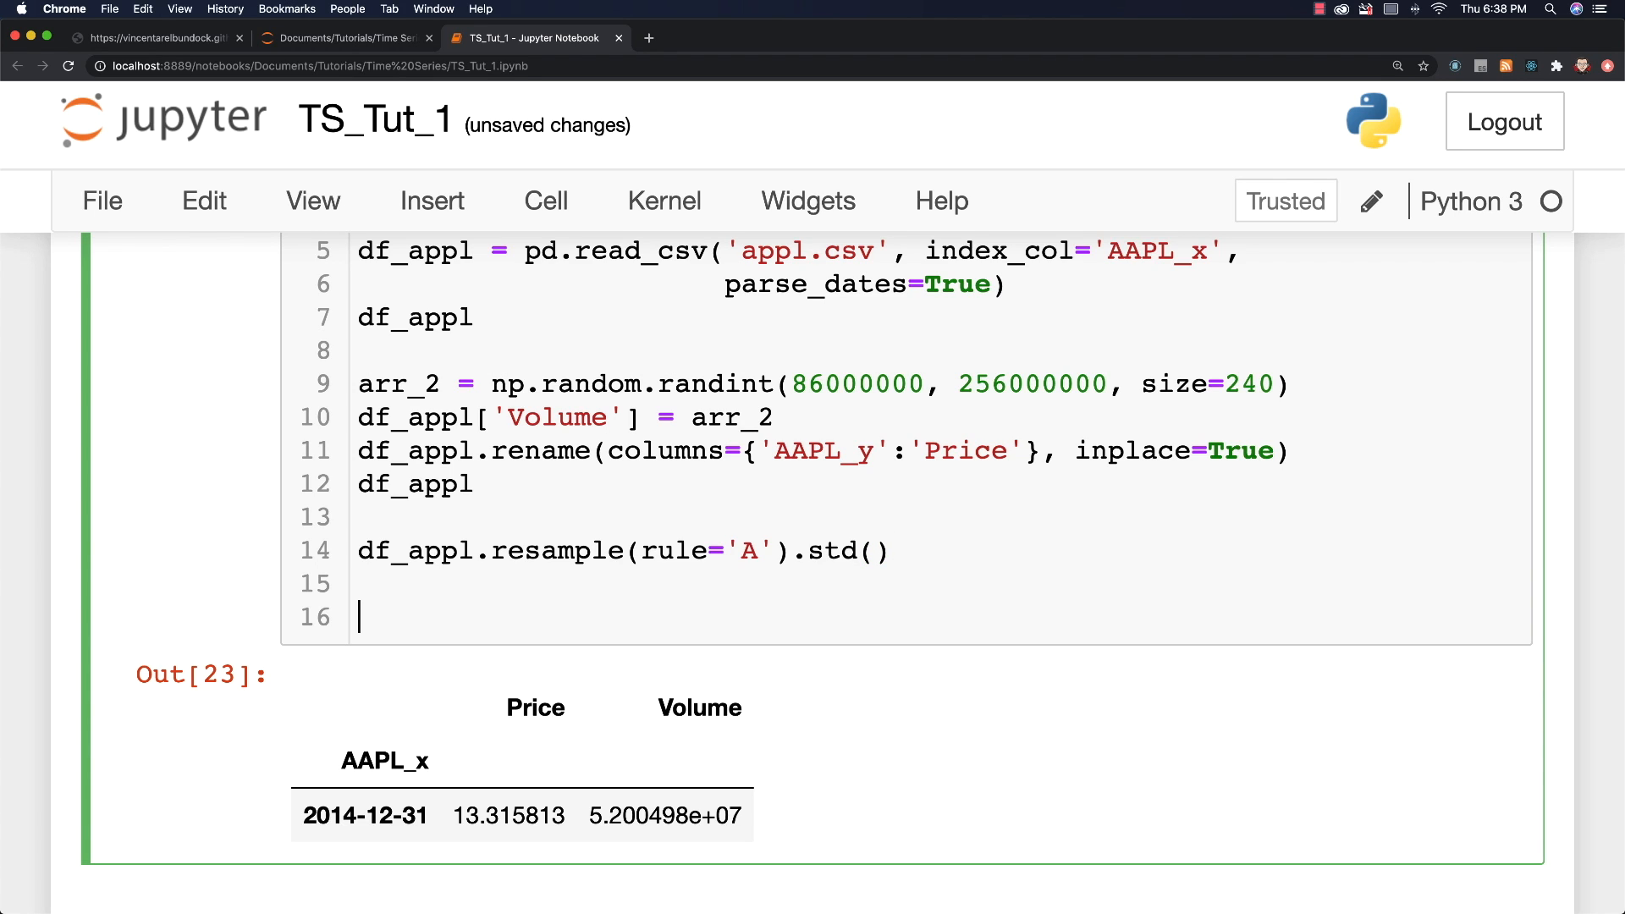
Step: Add df_appl['Price'].resample('A').std() for the yearly Price standard deviation
type("df")
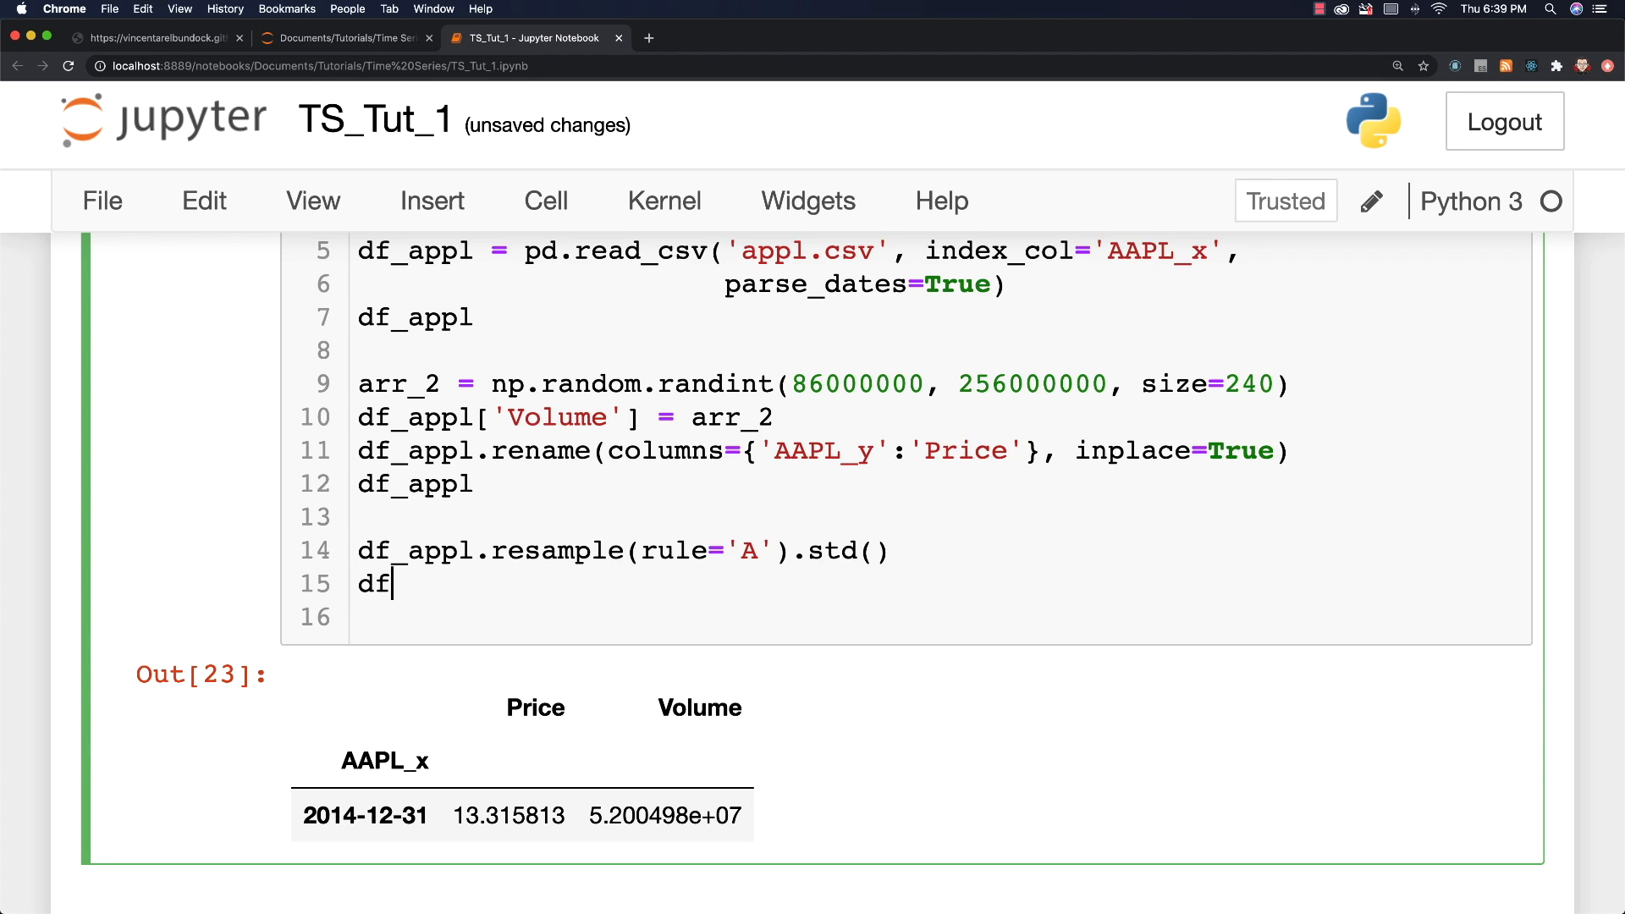
type("_appl")
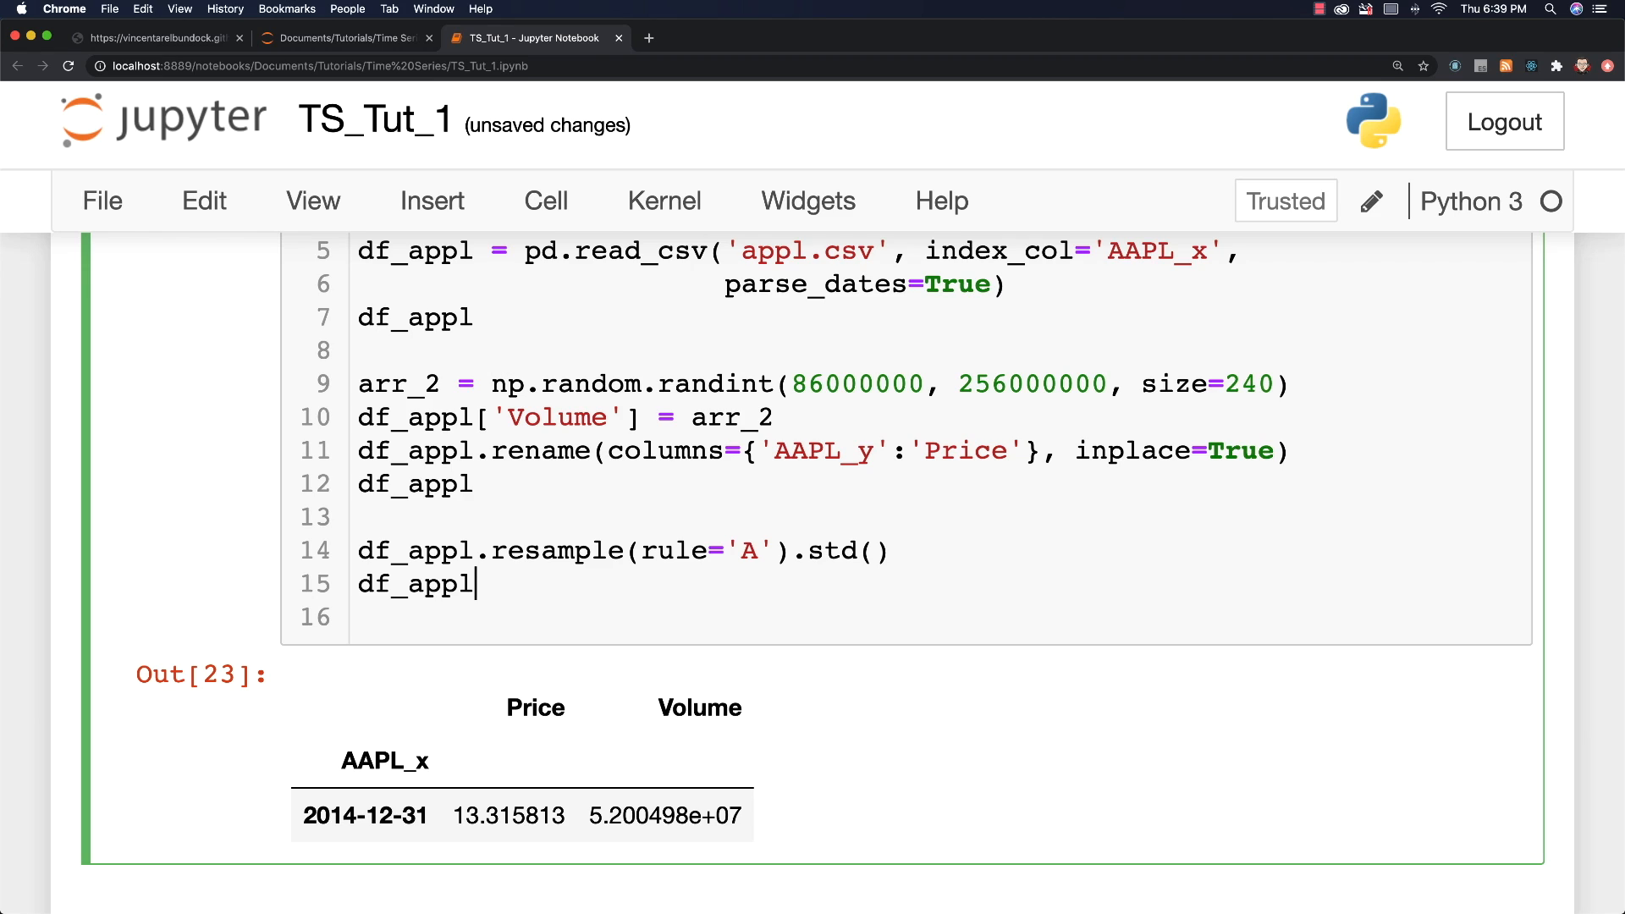
type(".resam")
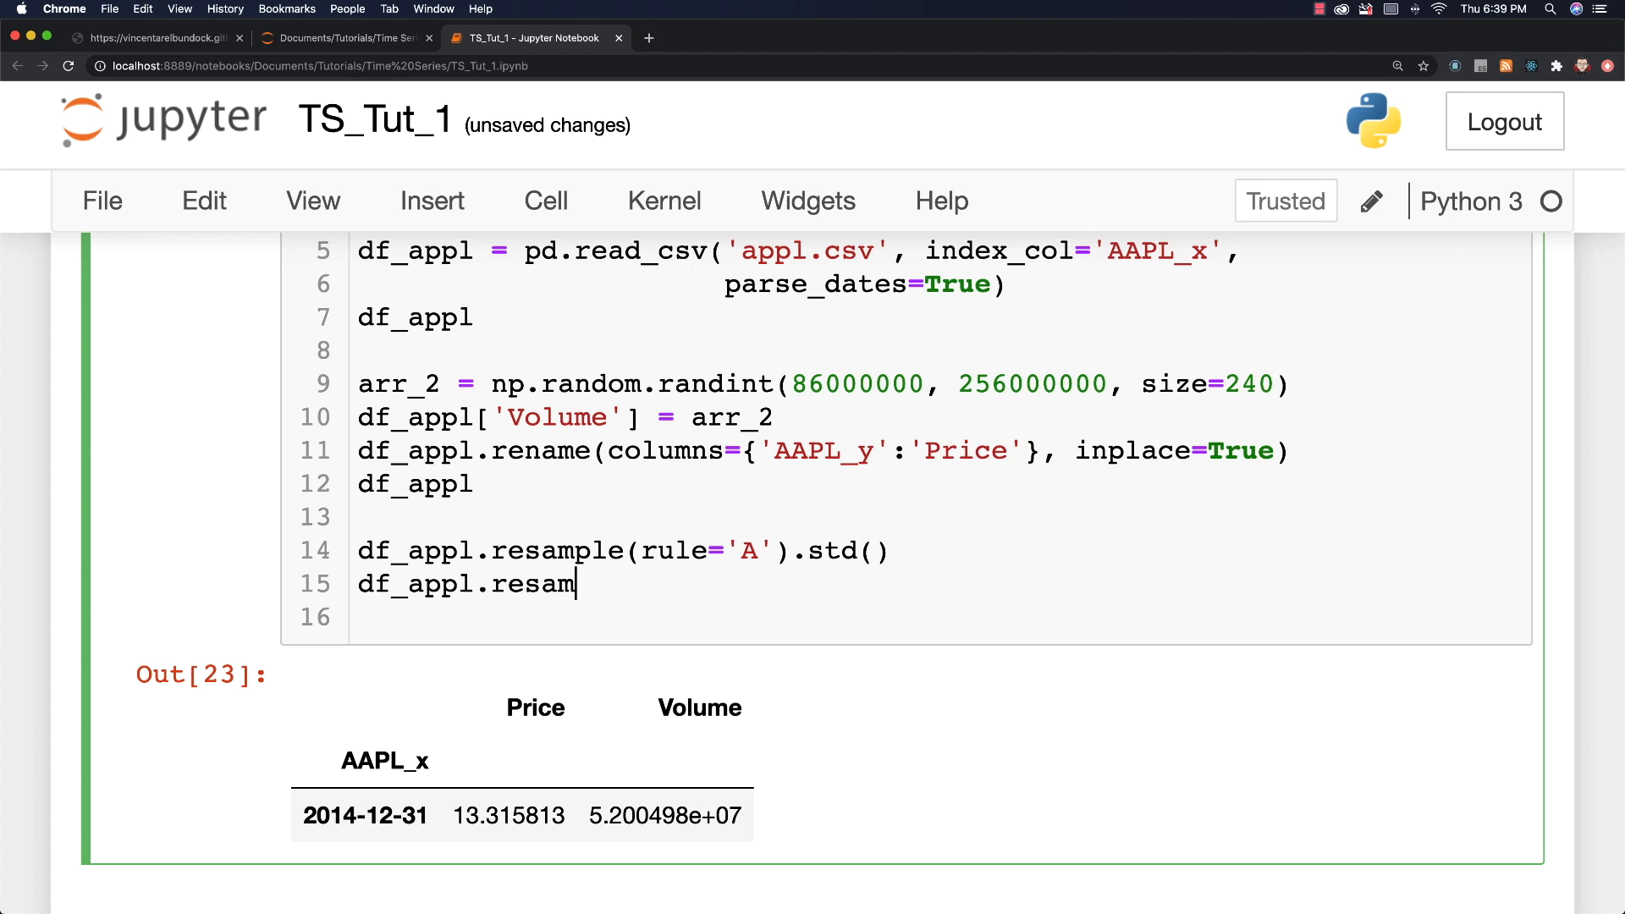
type("ple")
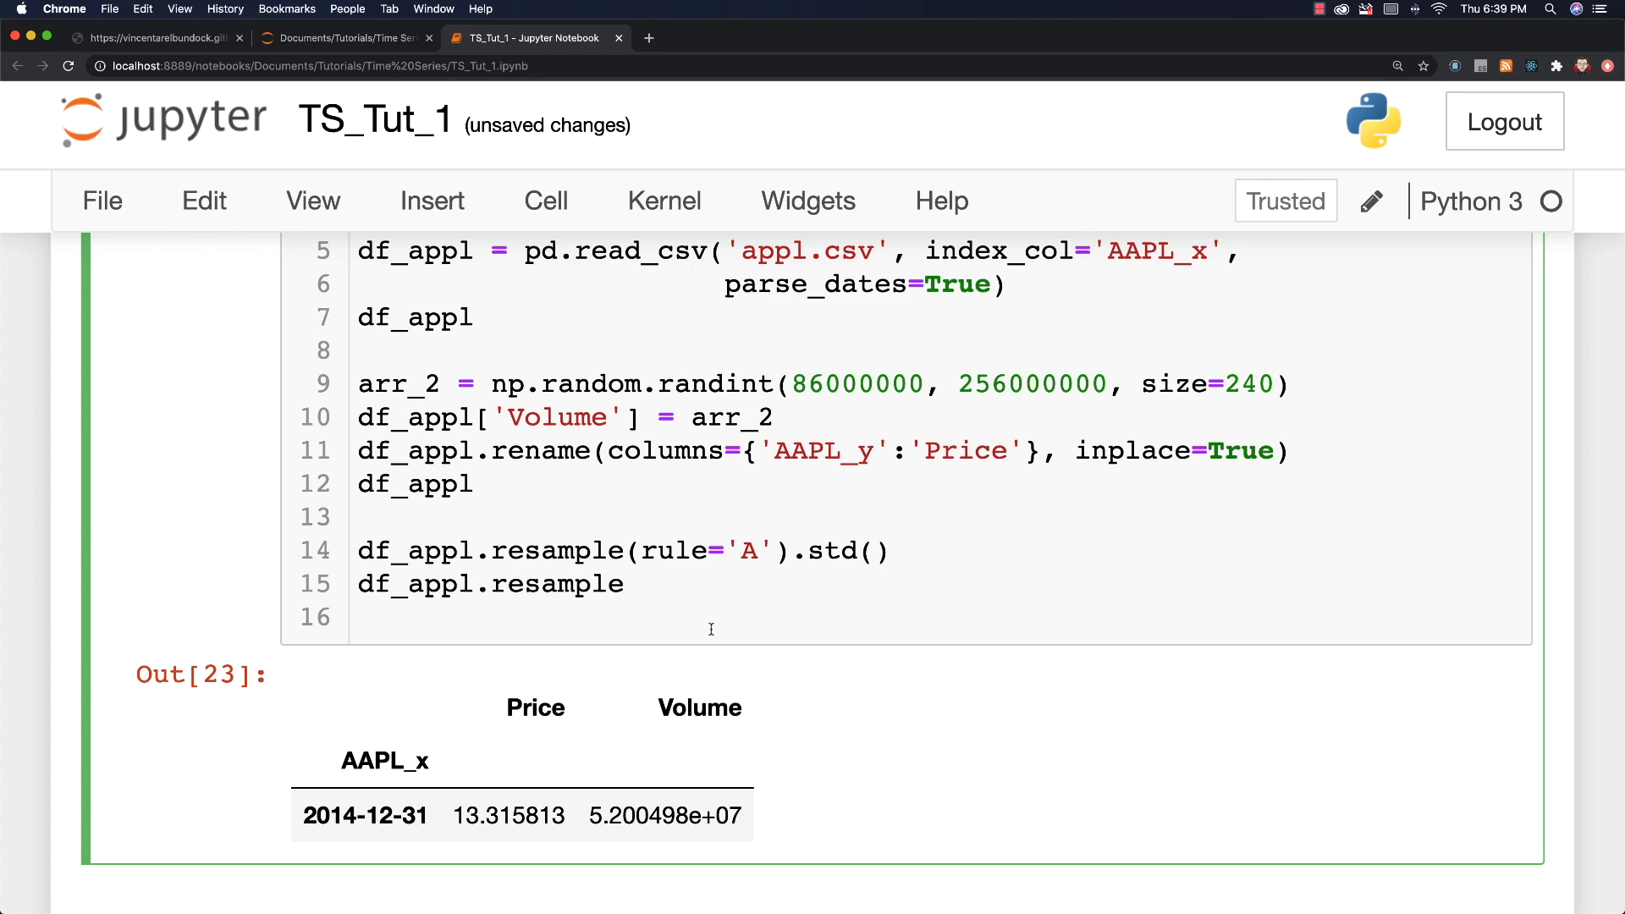
left_click(476, 583)
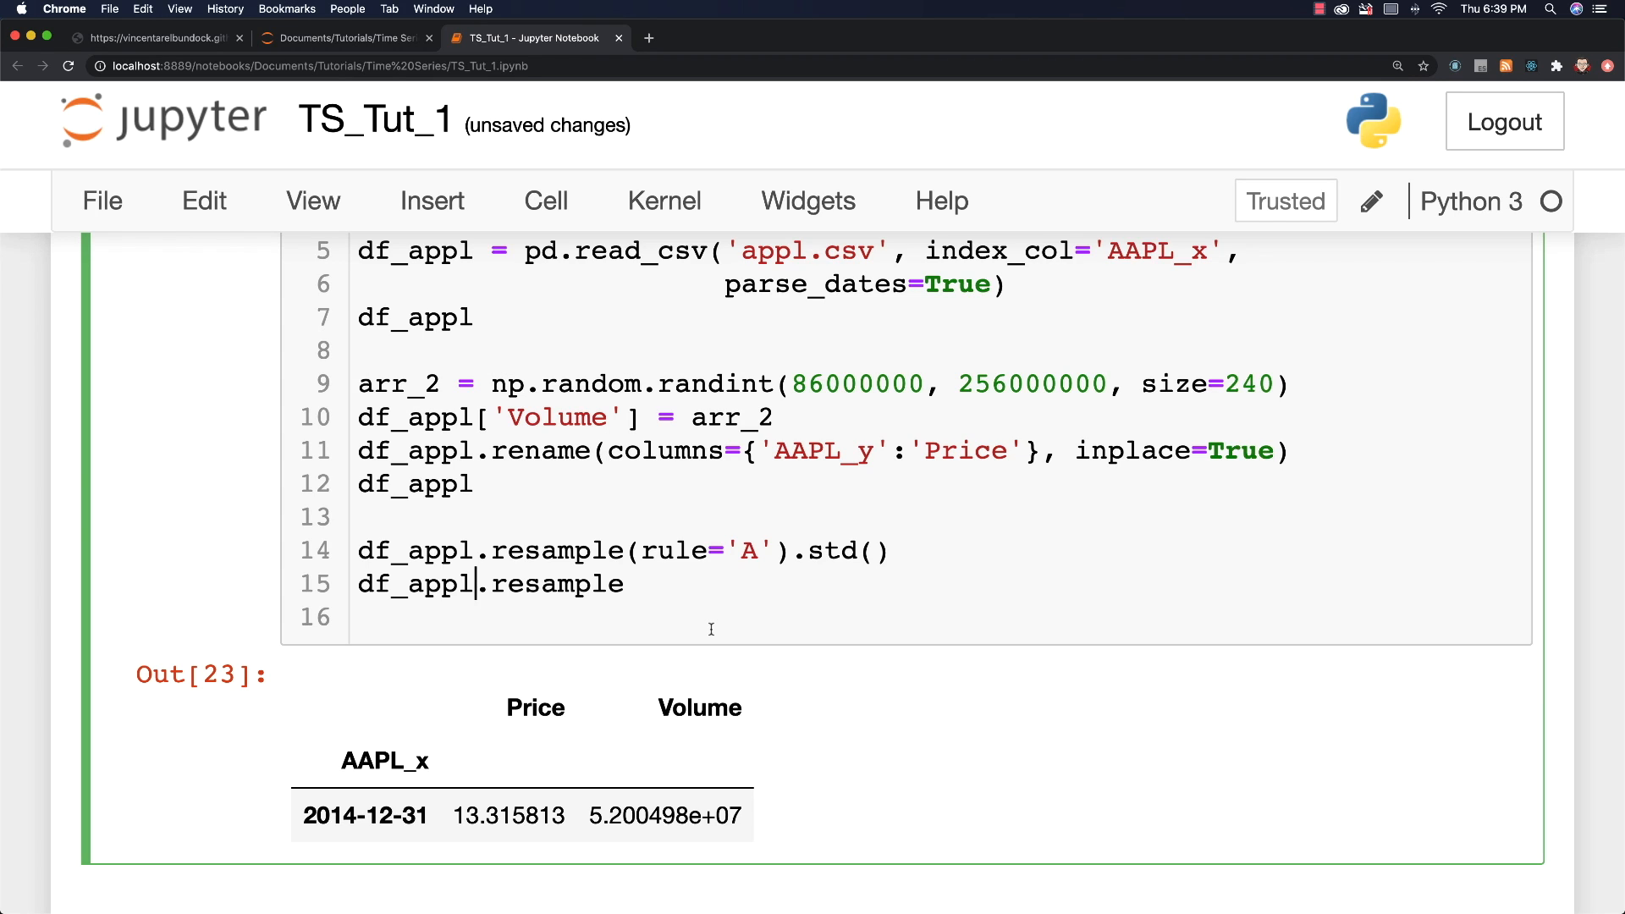
type("['Pric")
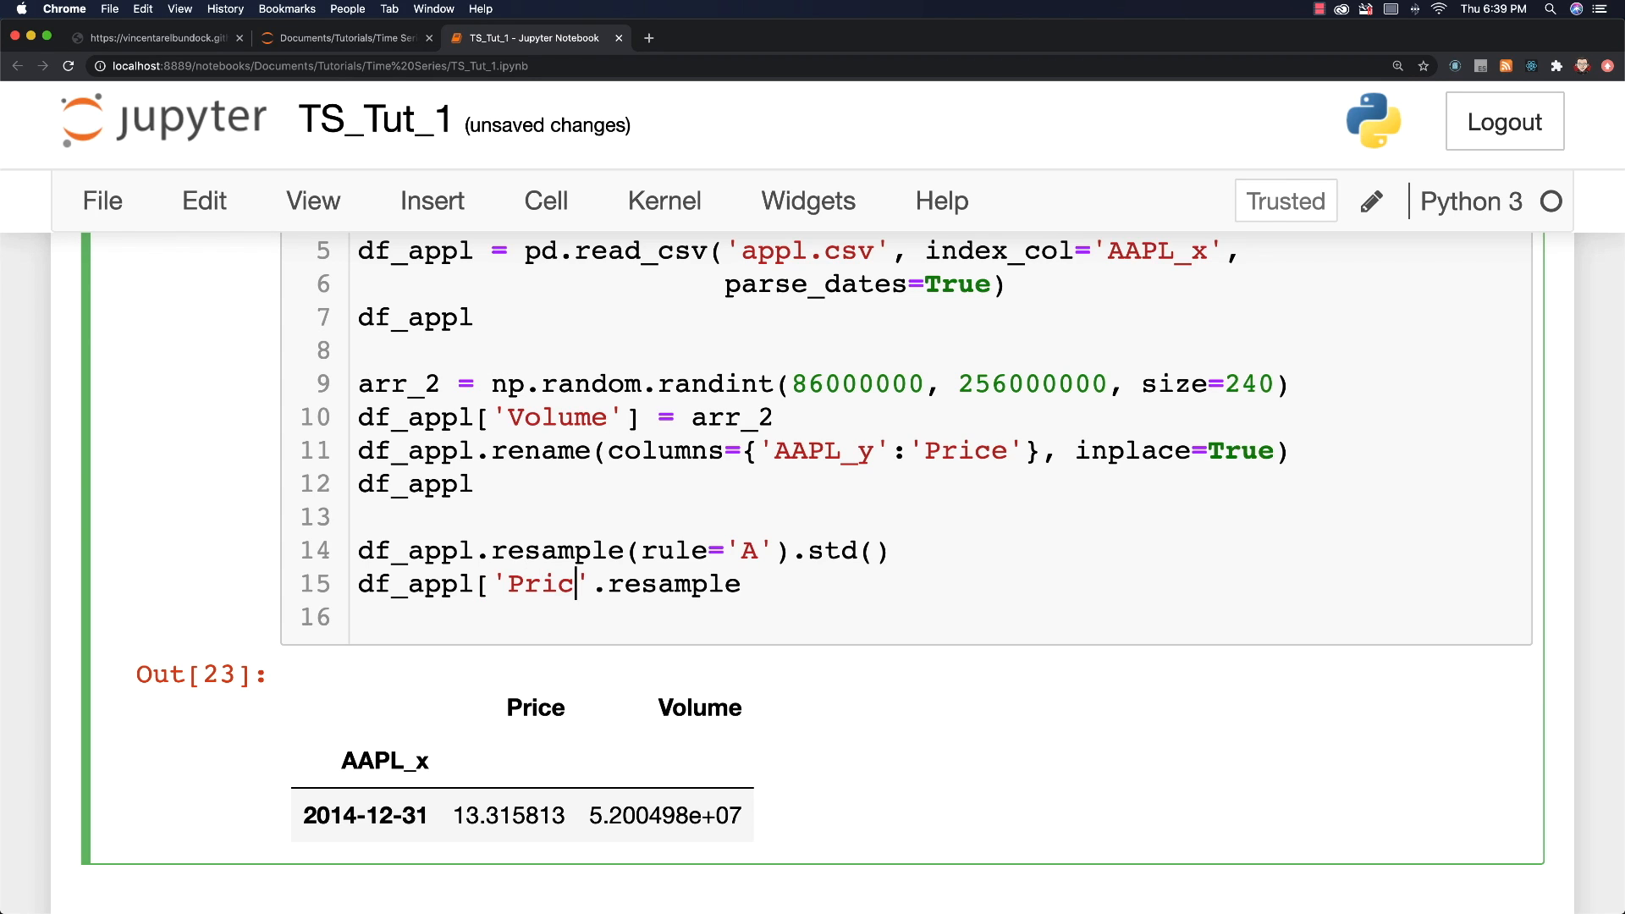
type("e")
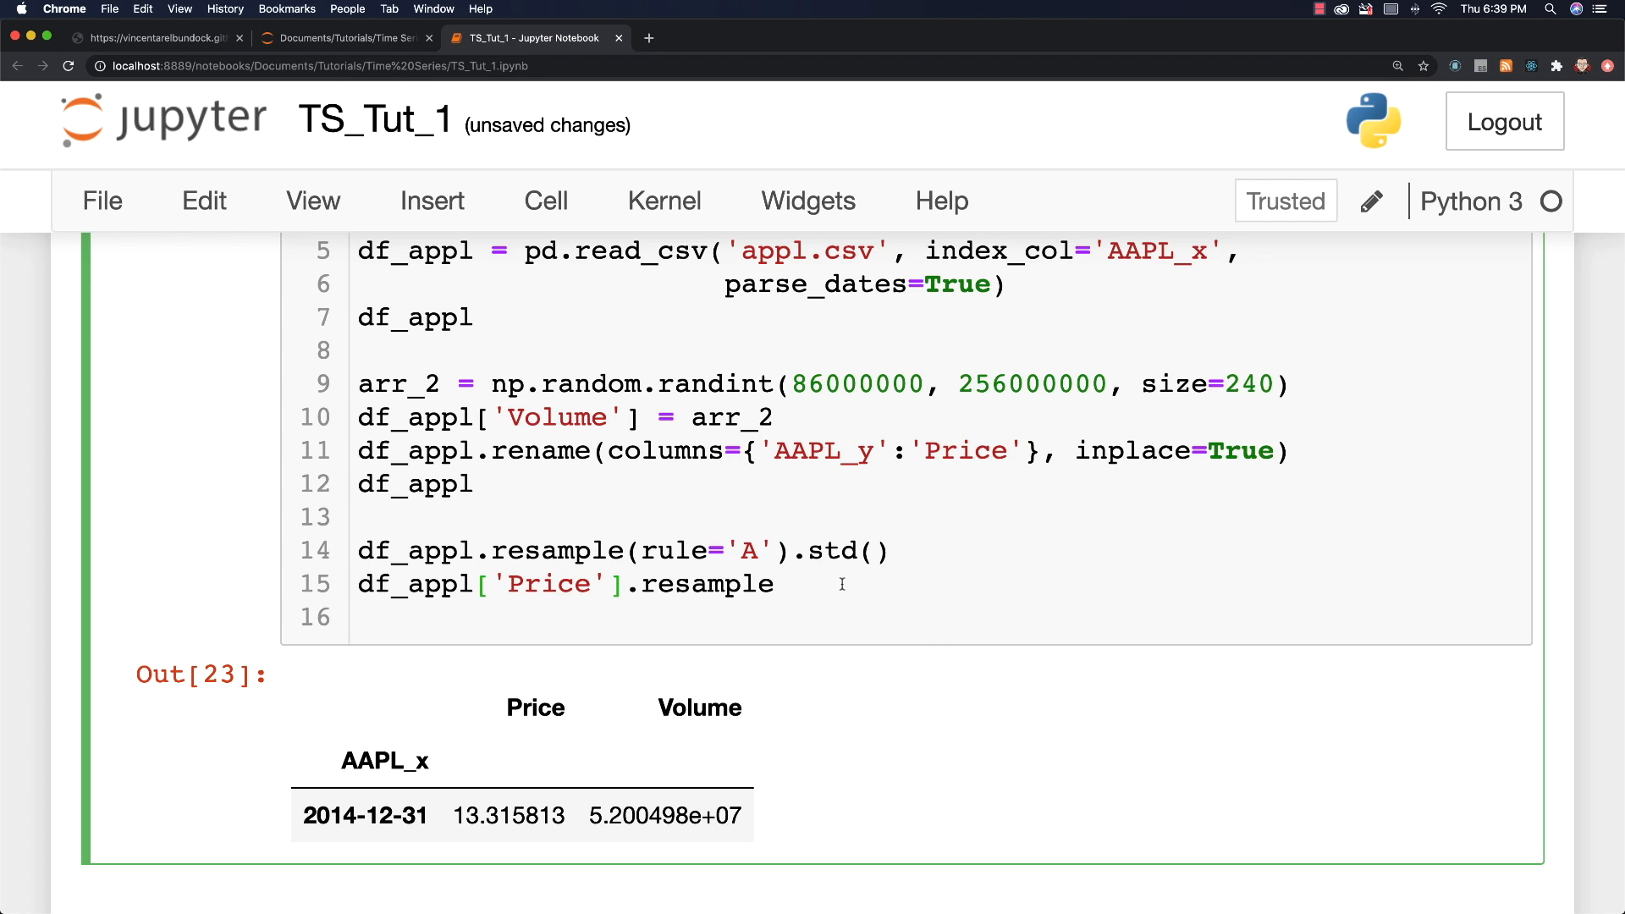
type("('A')")
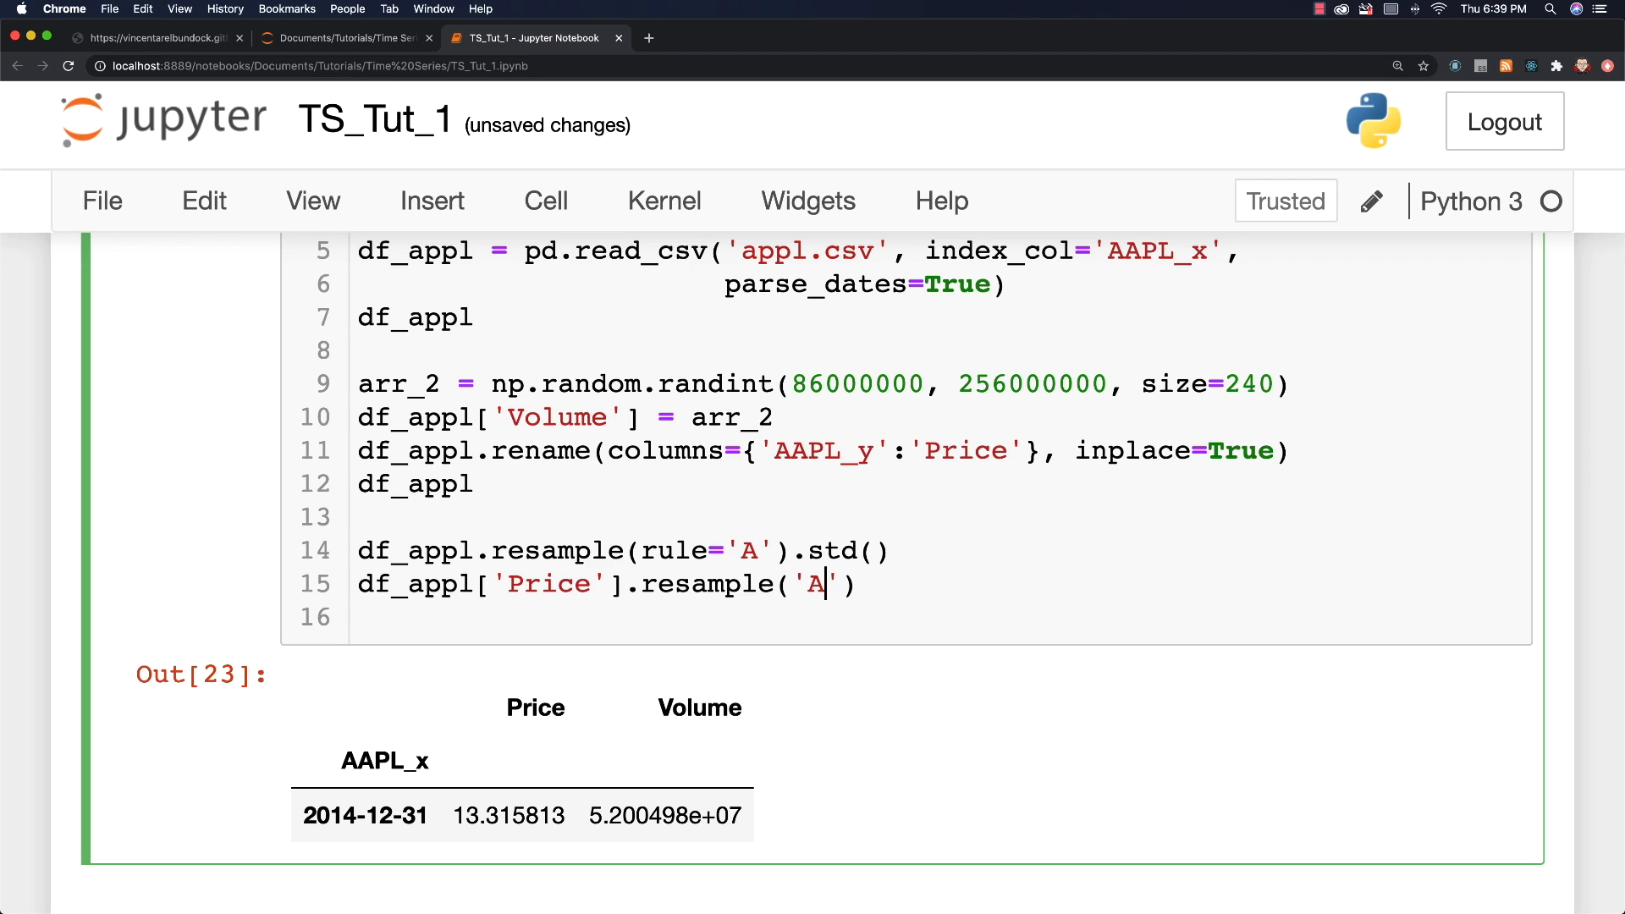
type(").std()")
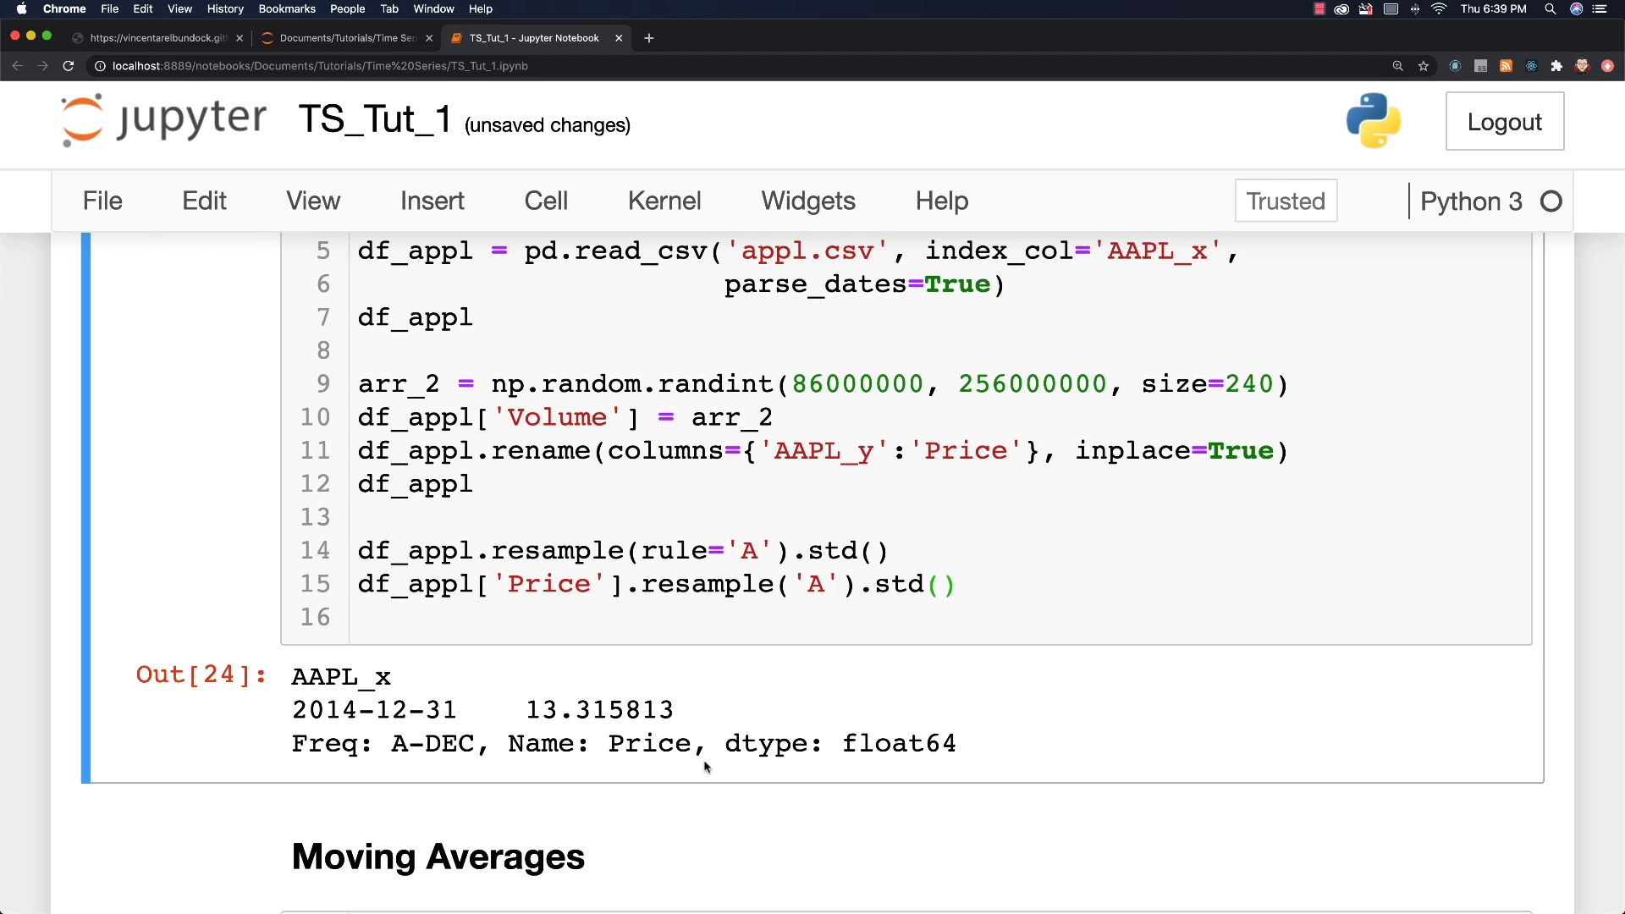
double_click(557, 710)
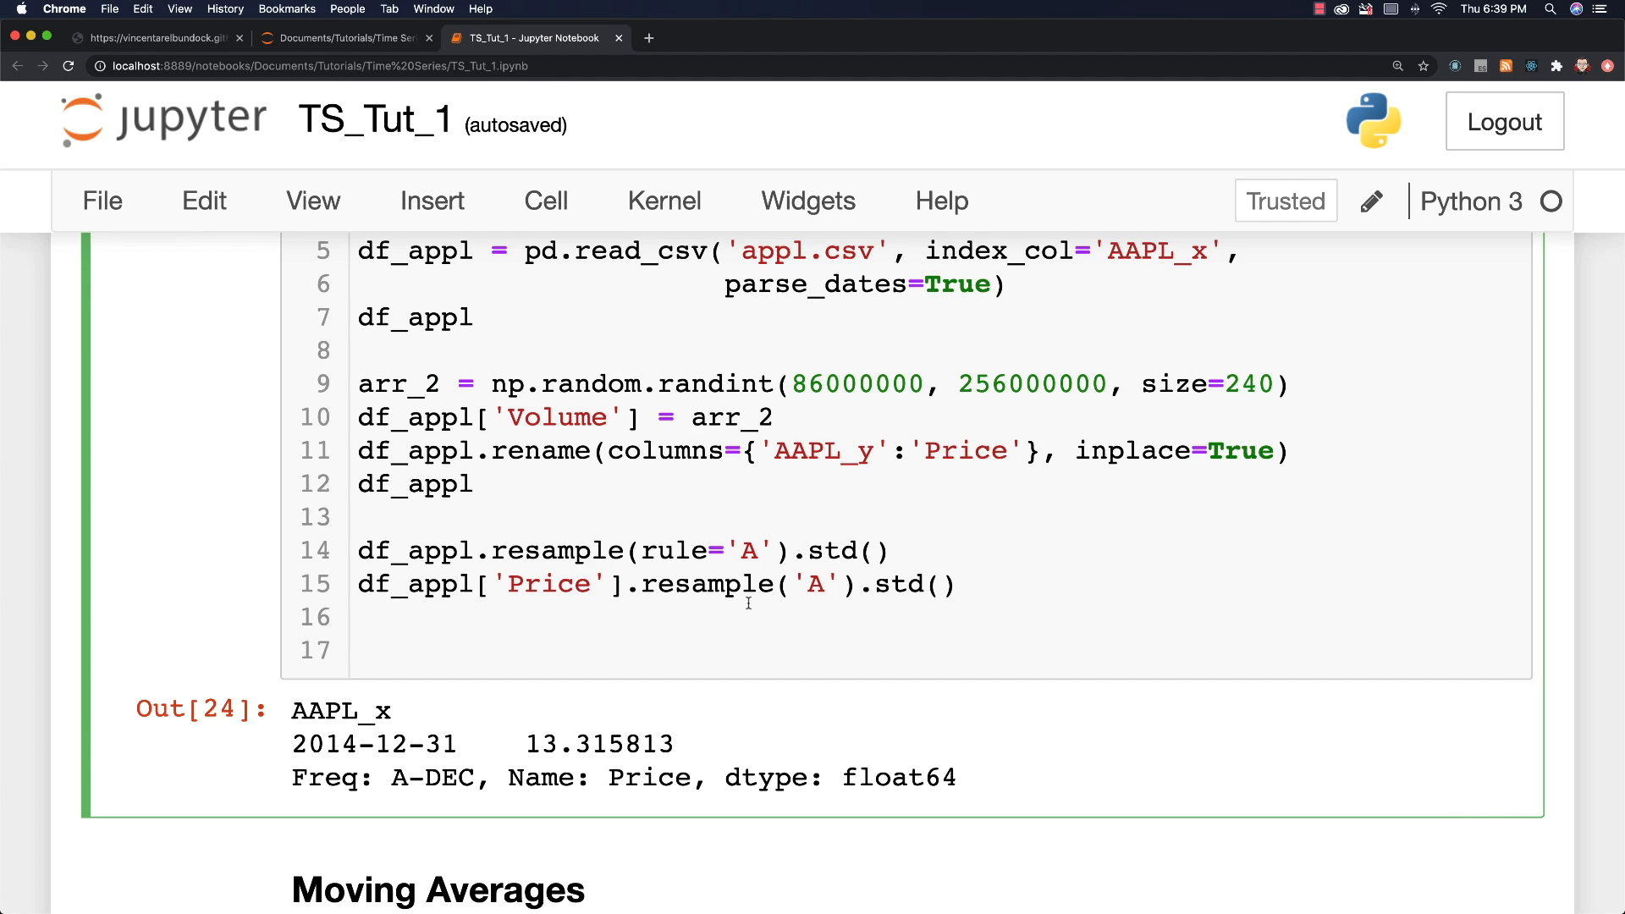
Step: Switch the Price resample frequency from A to W, then M, then Q
double_click(816, 583)
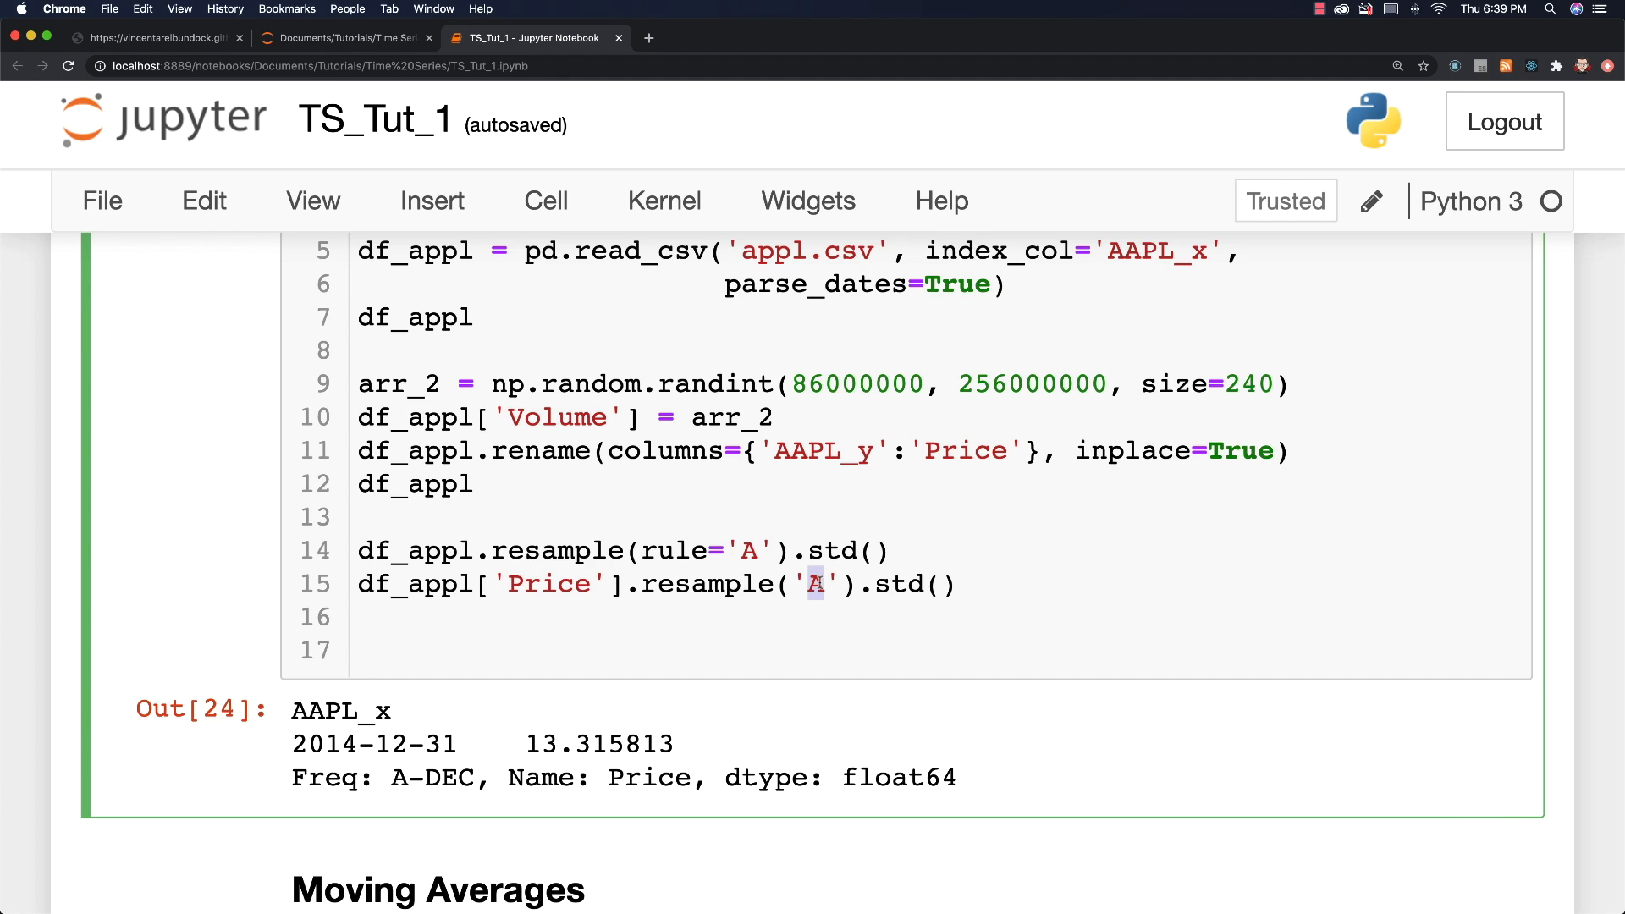
type("W")
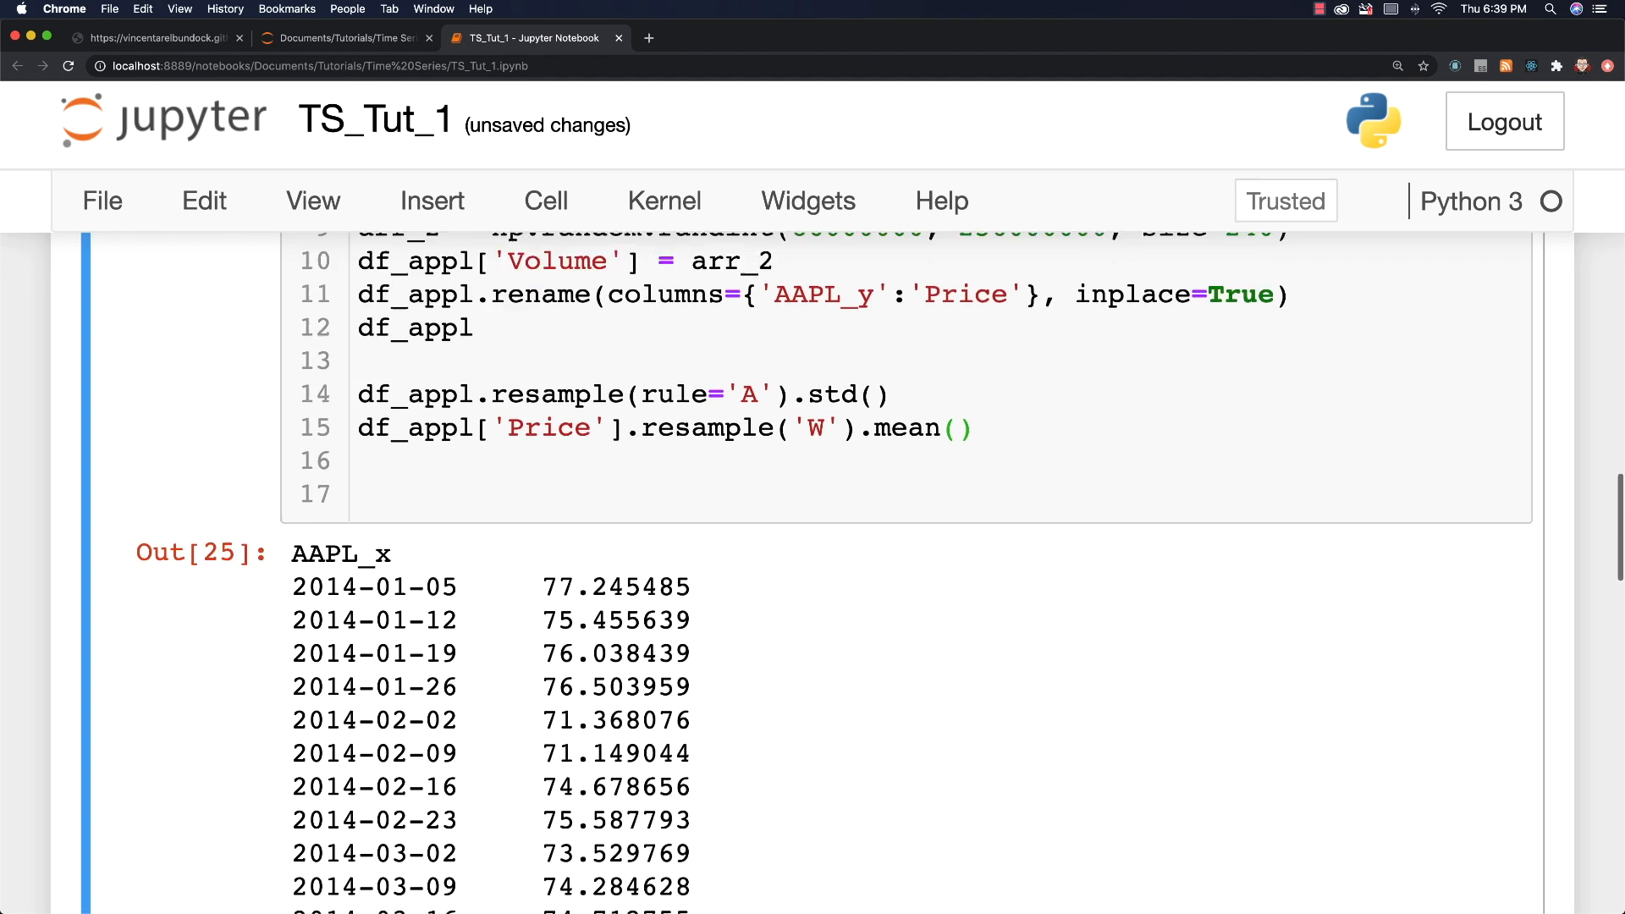
scroll("down", 3)
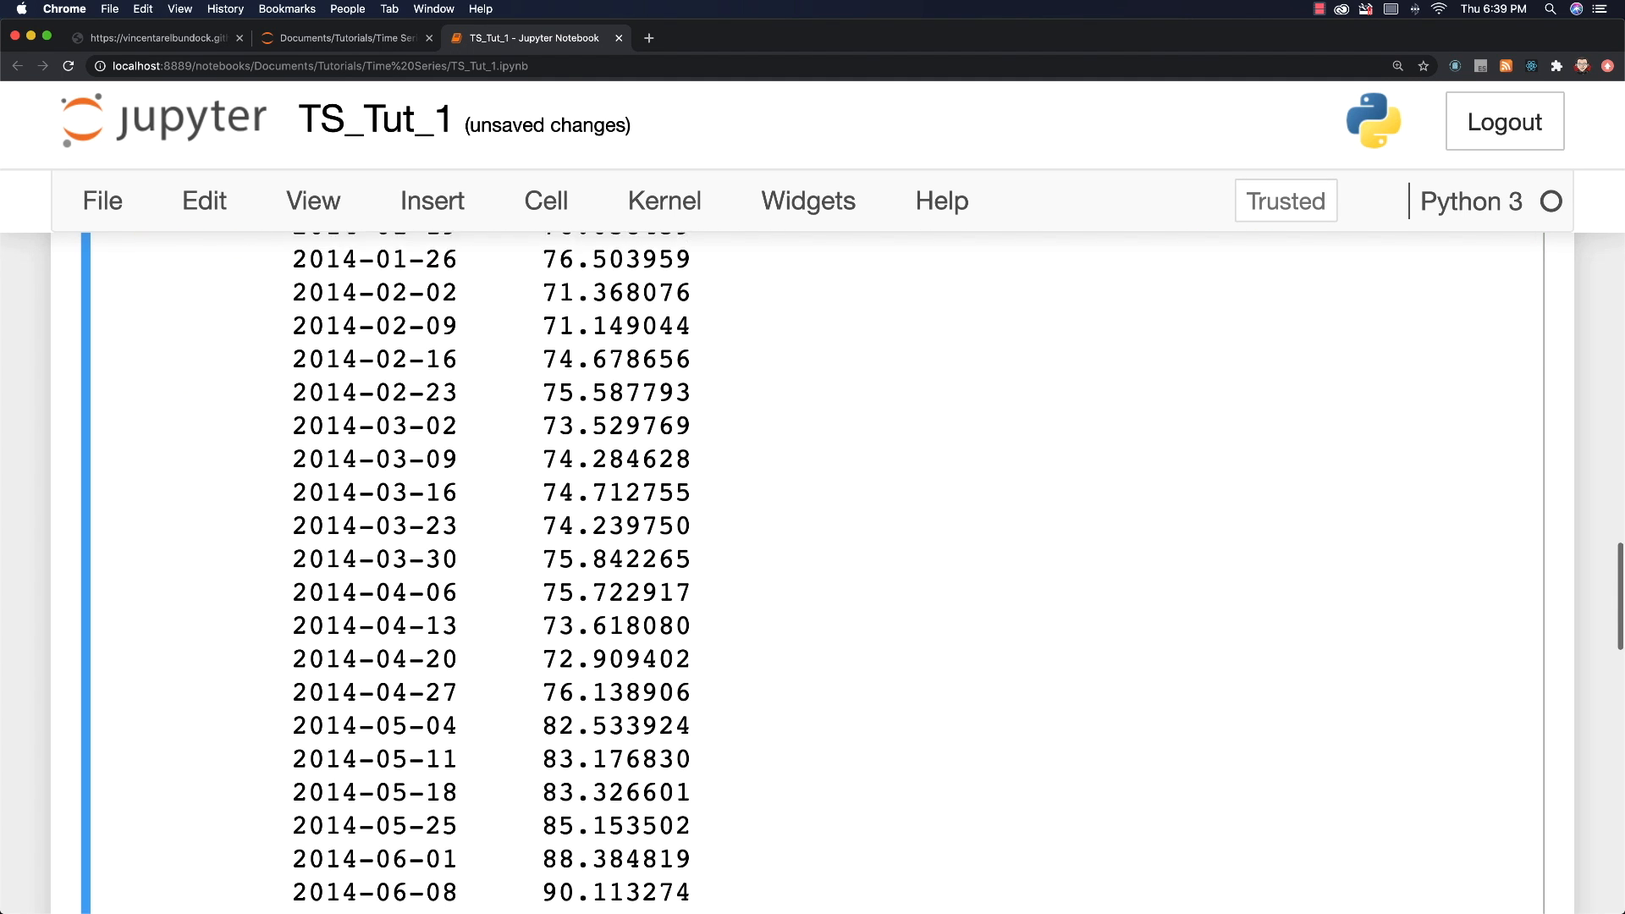
scroll("down", 3)
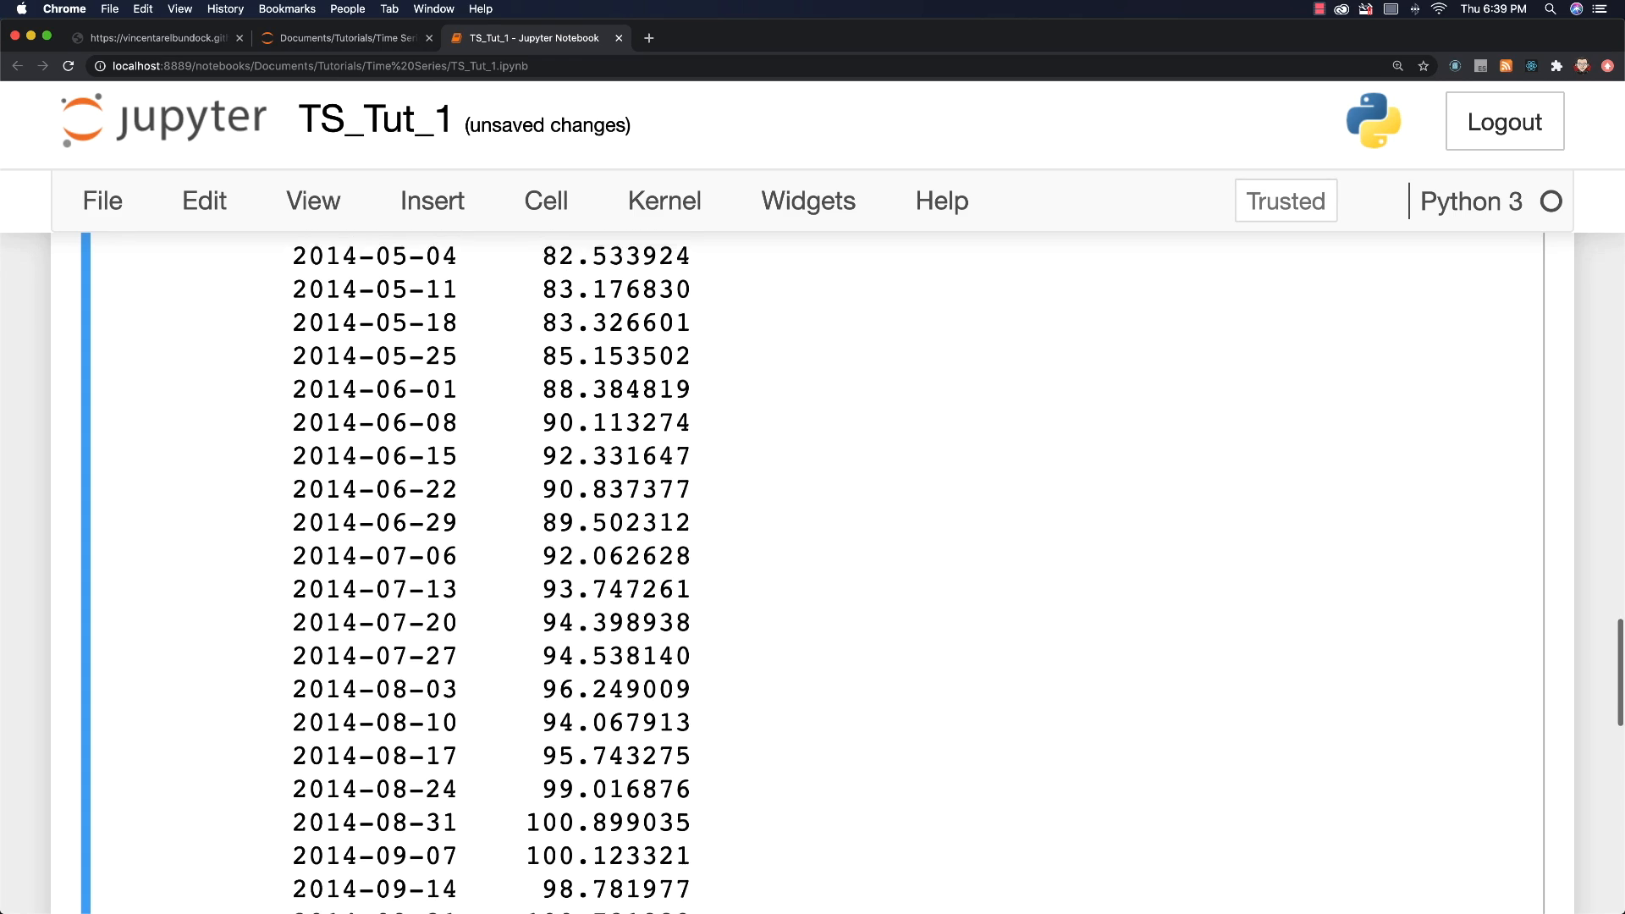
scroll("up", 3)
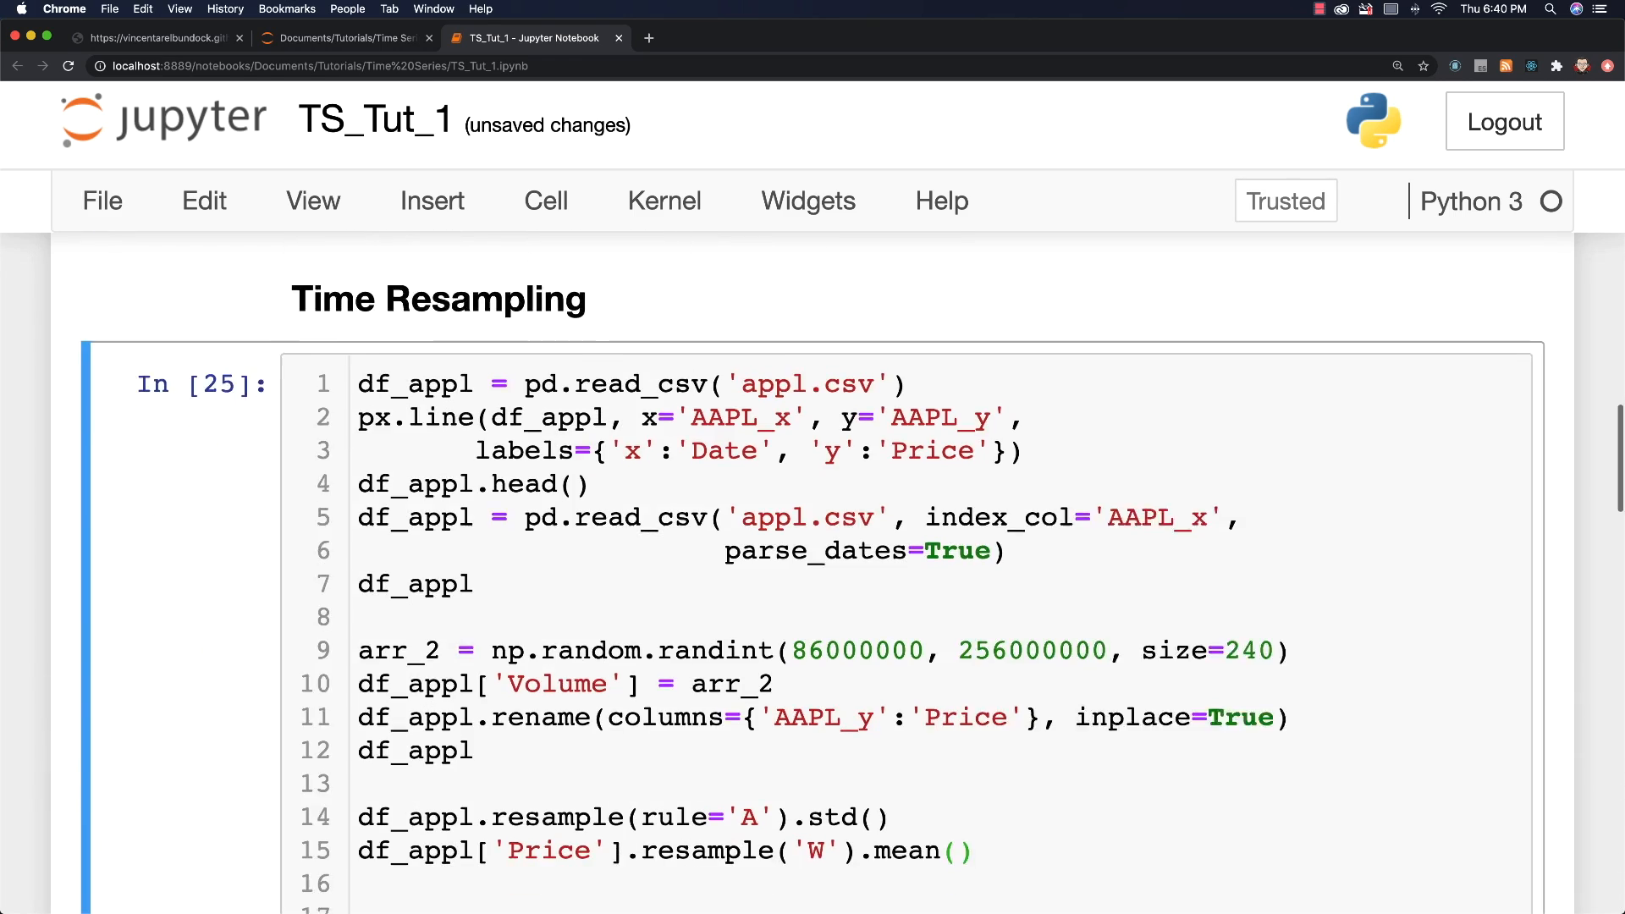
scroll("down", 3)
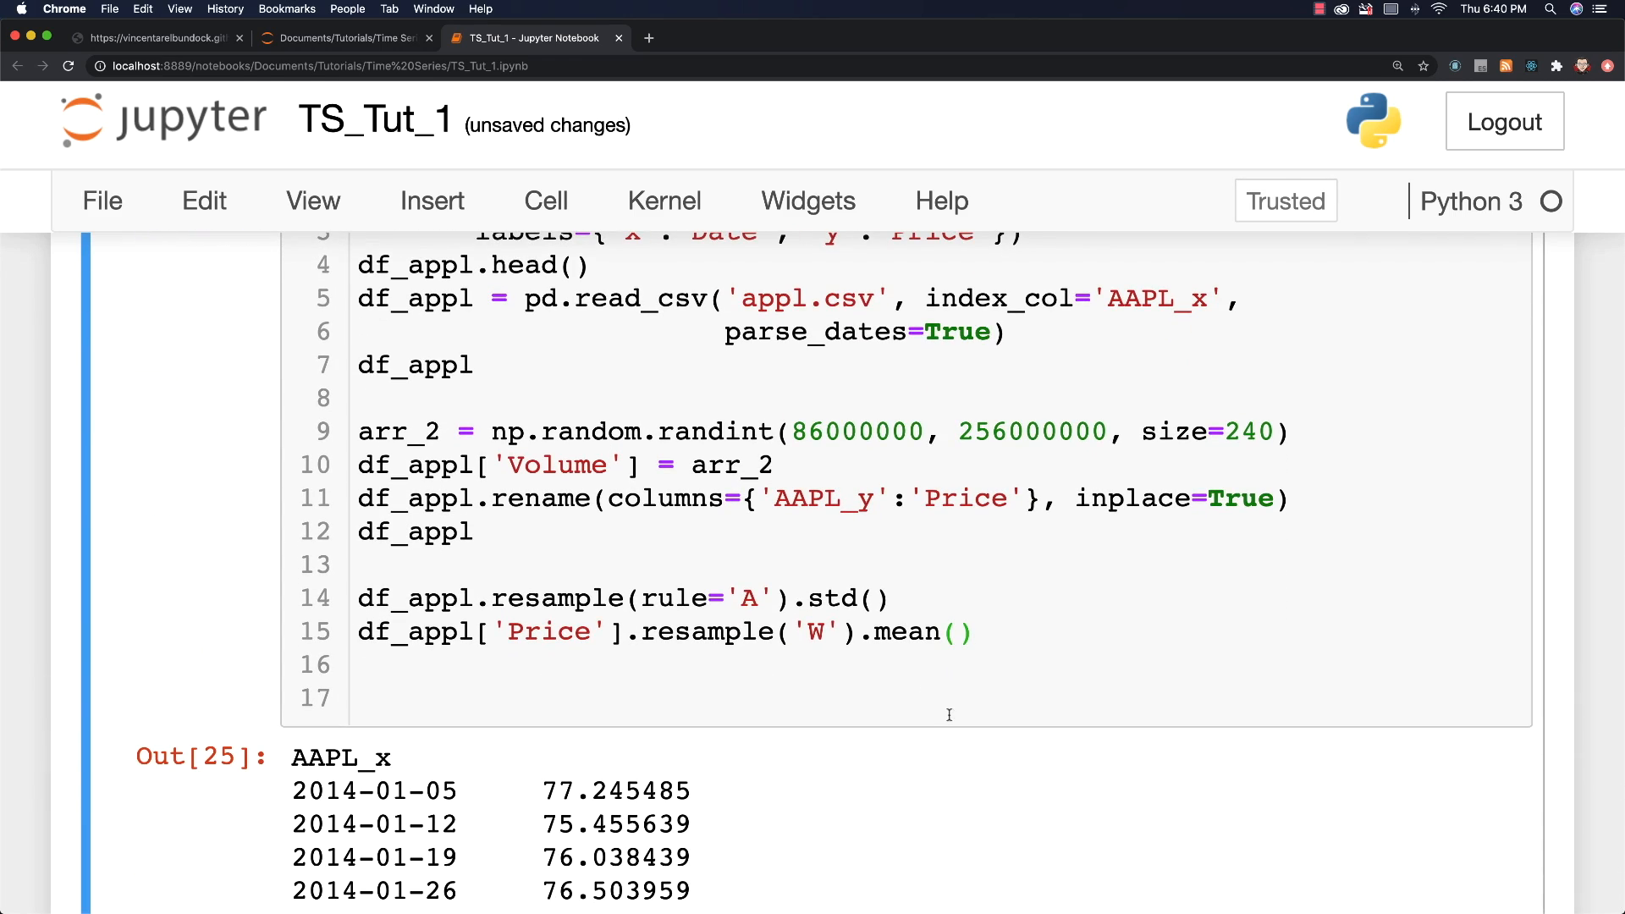
type("M")
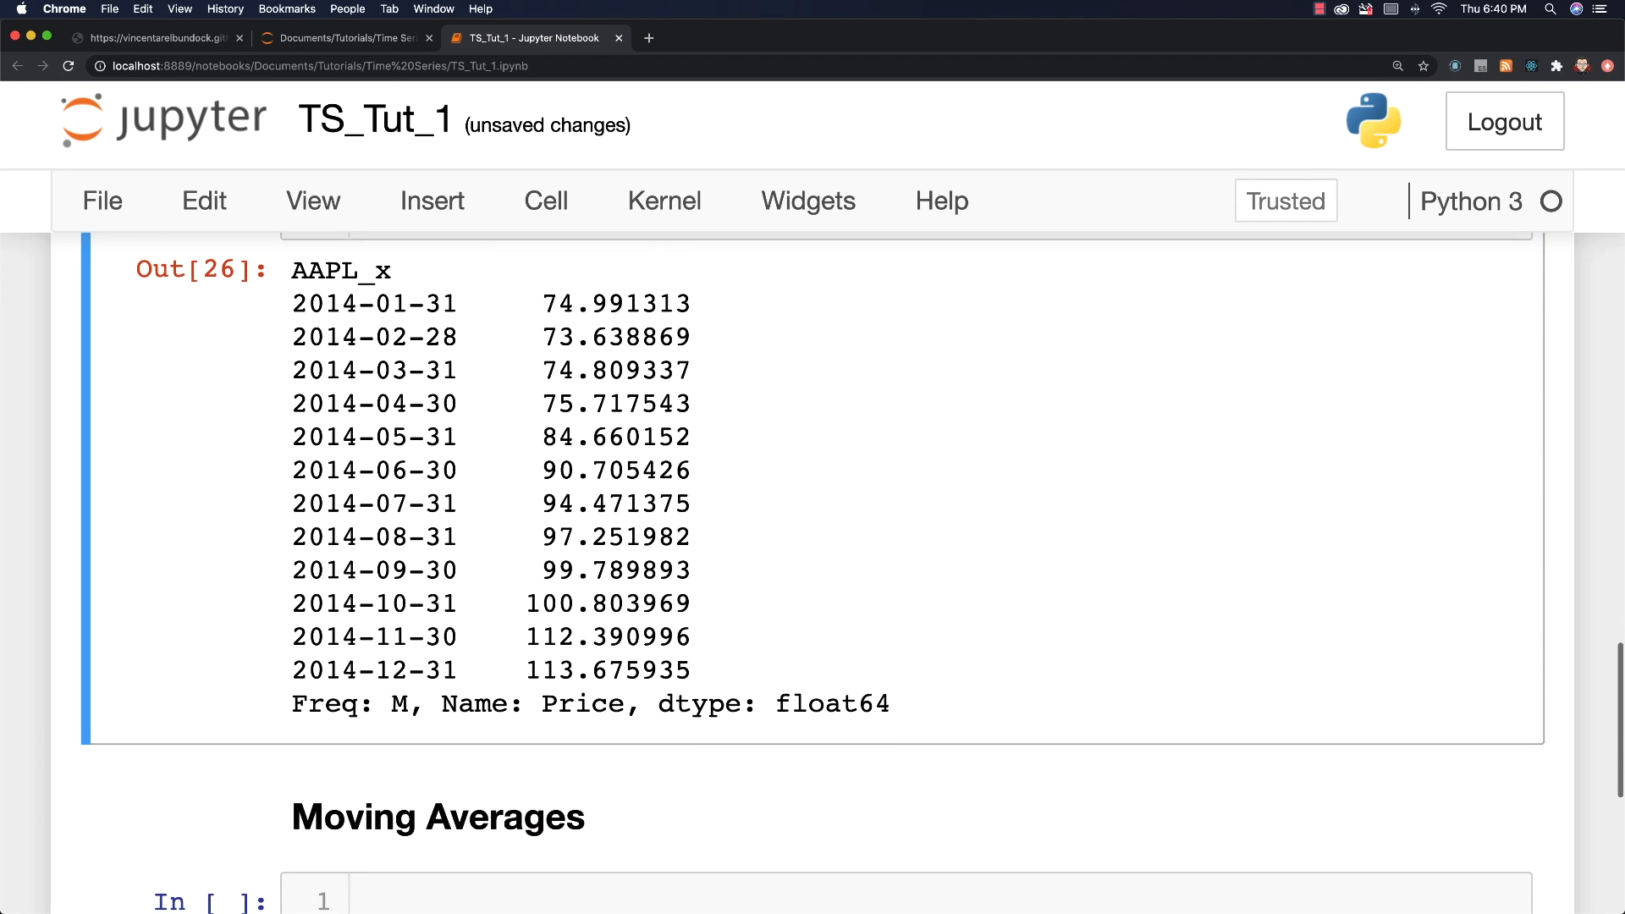
scroll("up", 3)
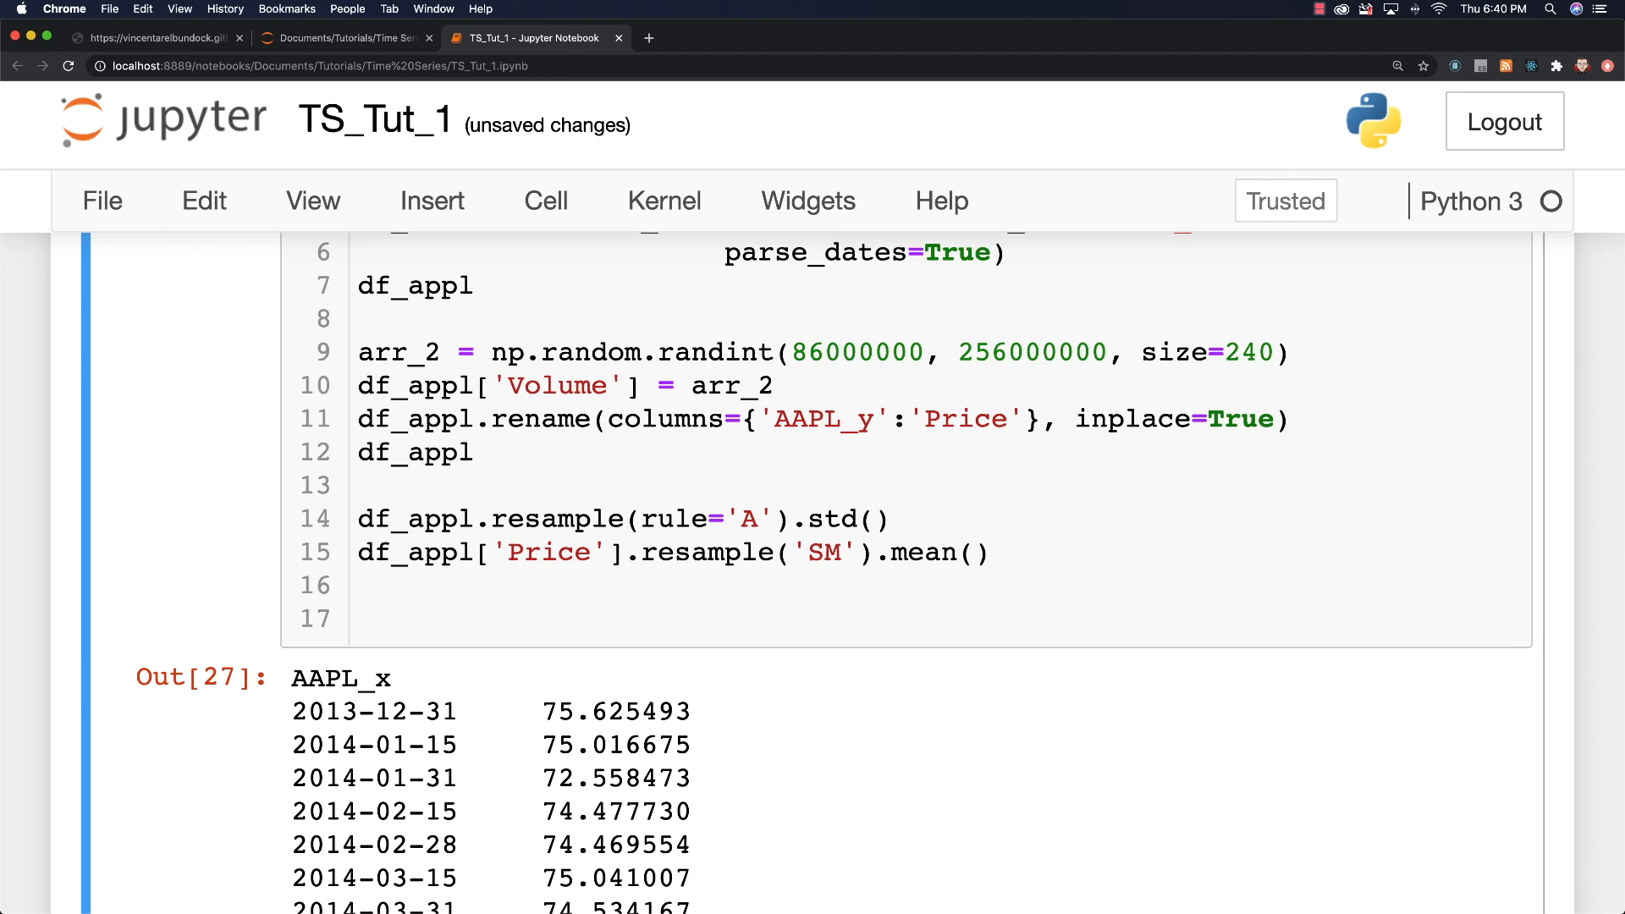
scroll("down", 3)
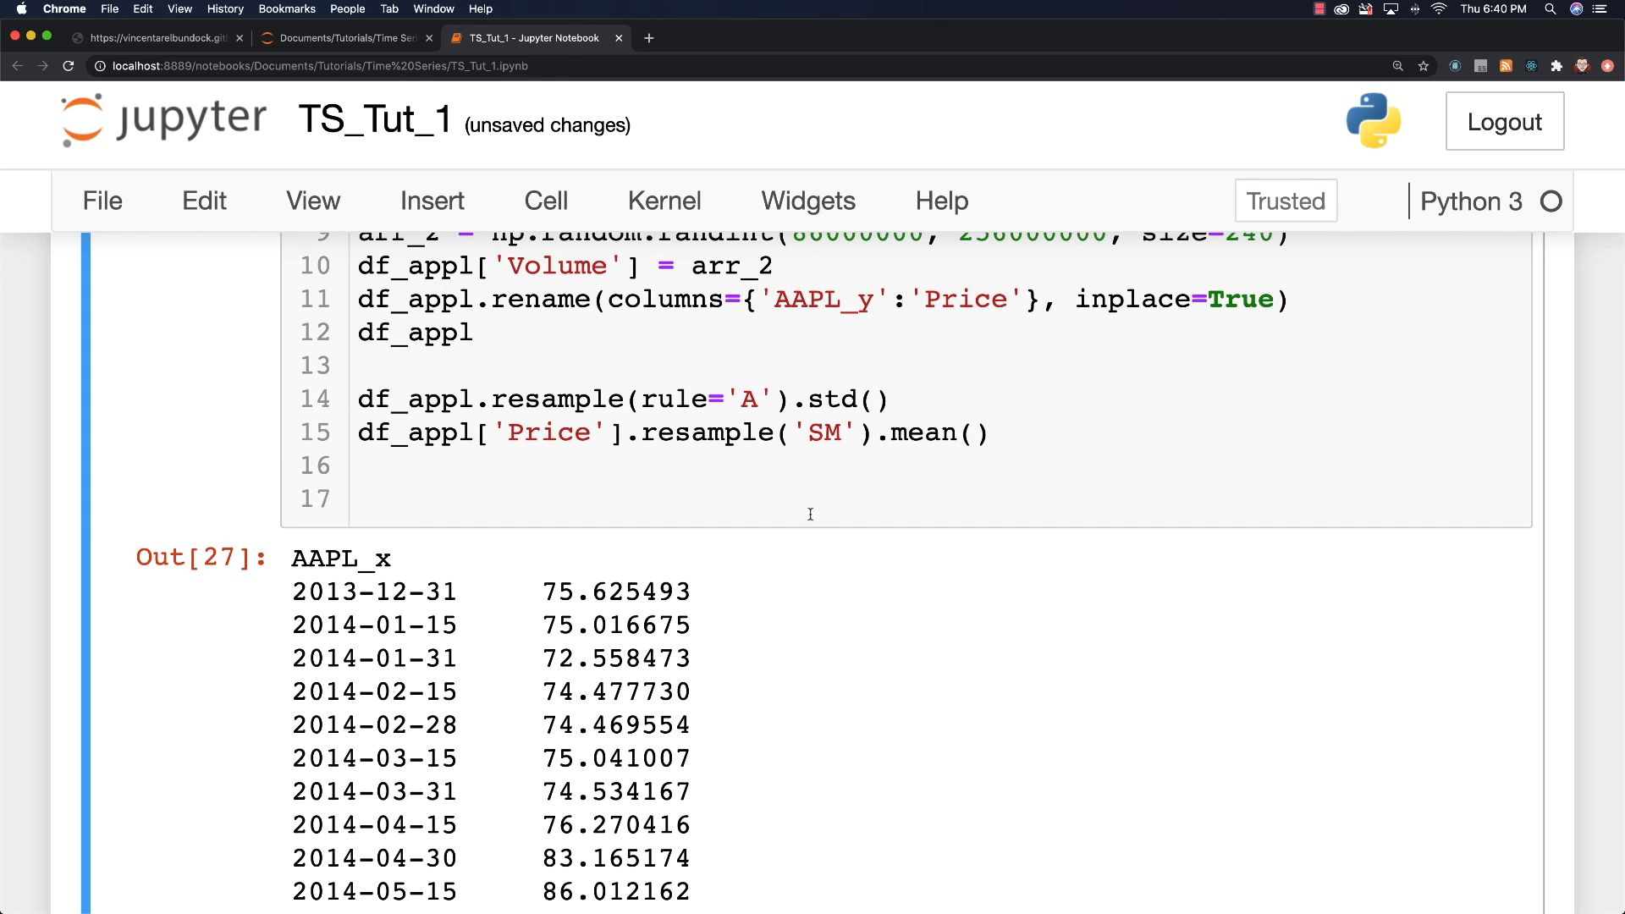
type("Q")
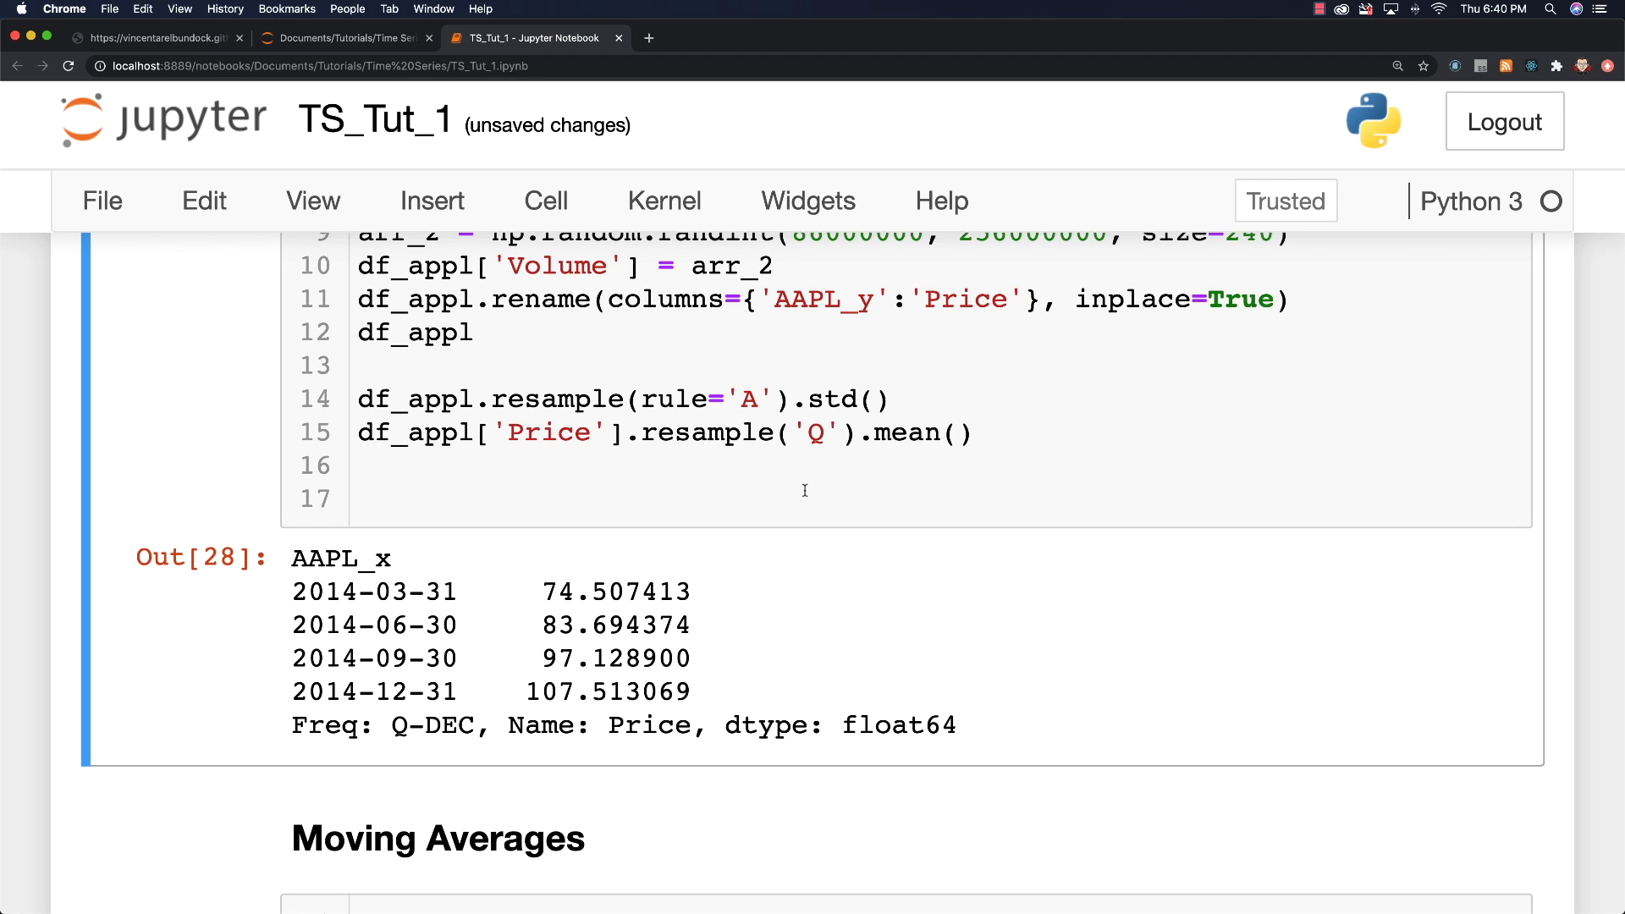
mouse_move(830, 495)
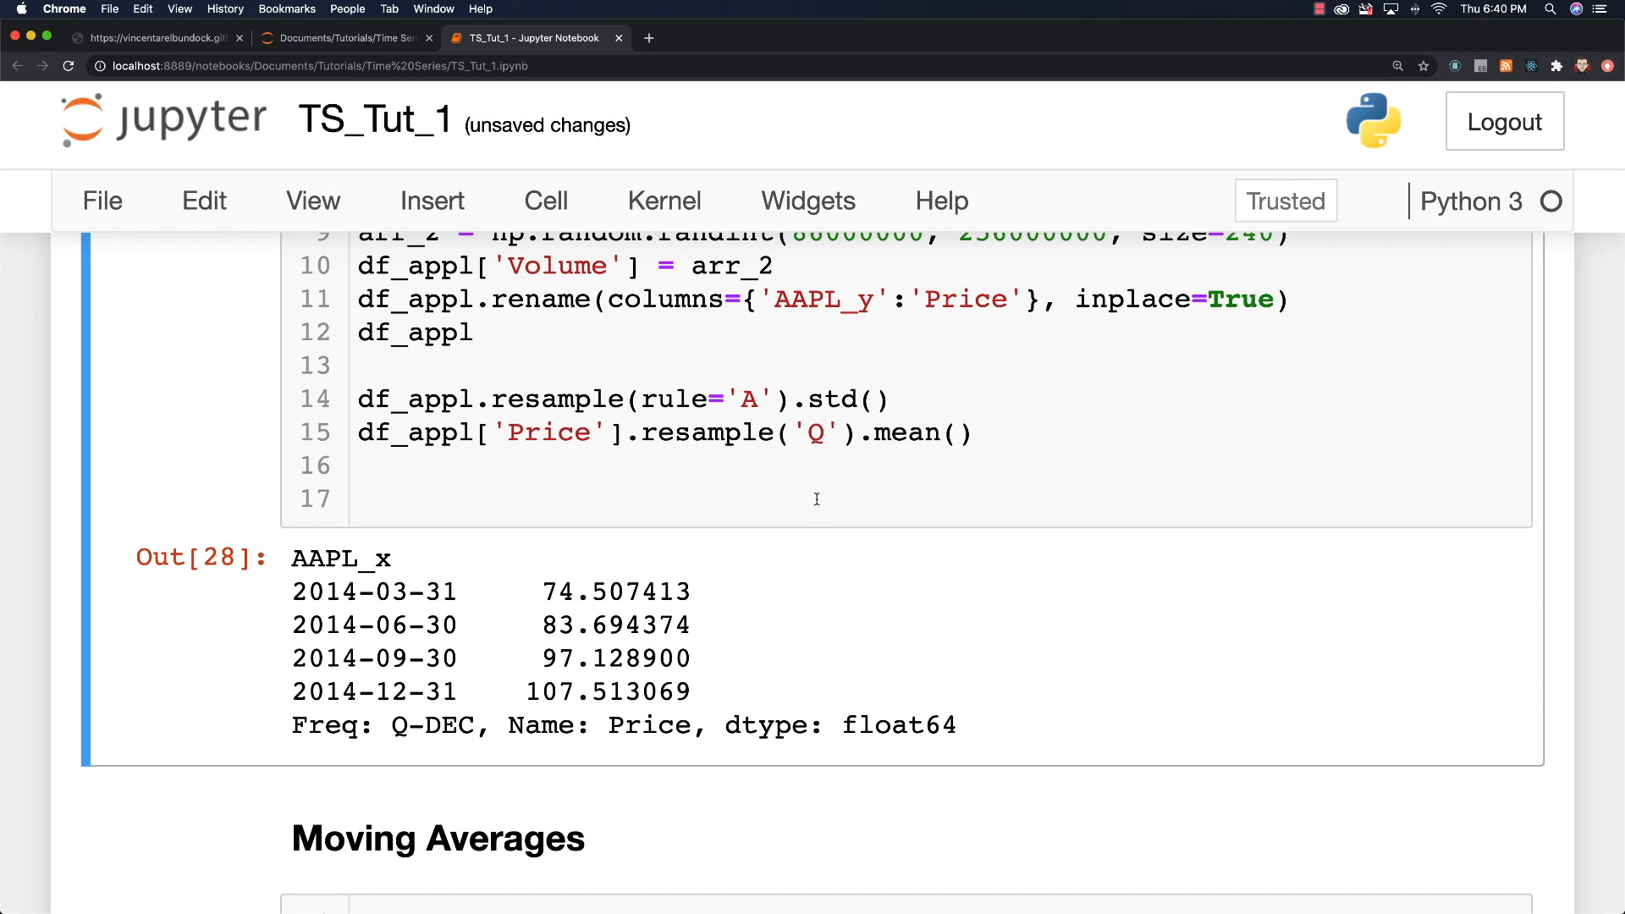
mouse_move(618, 436)
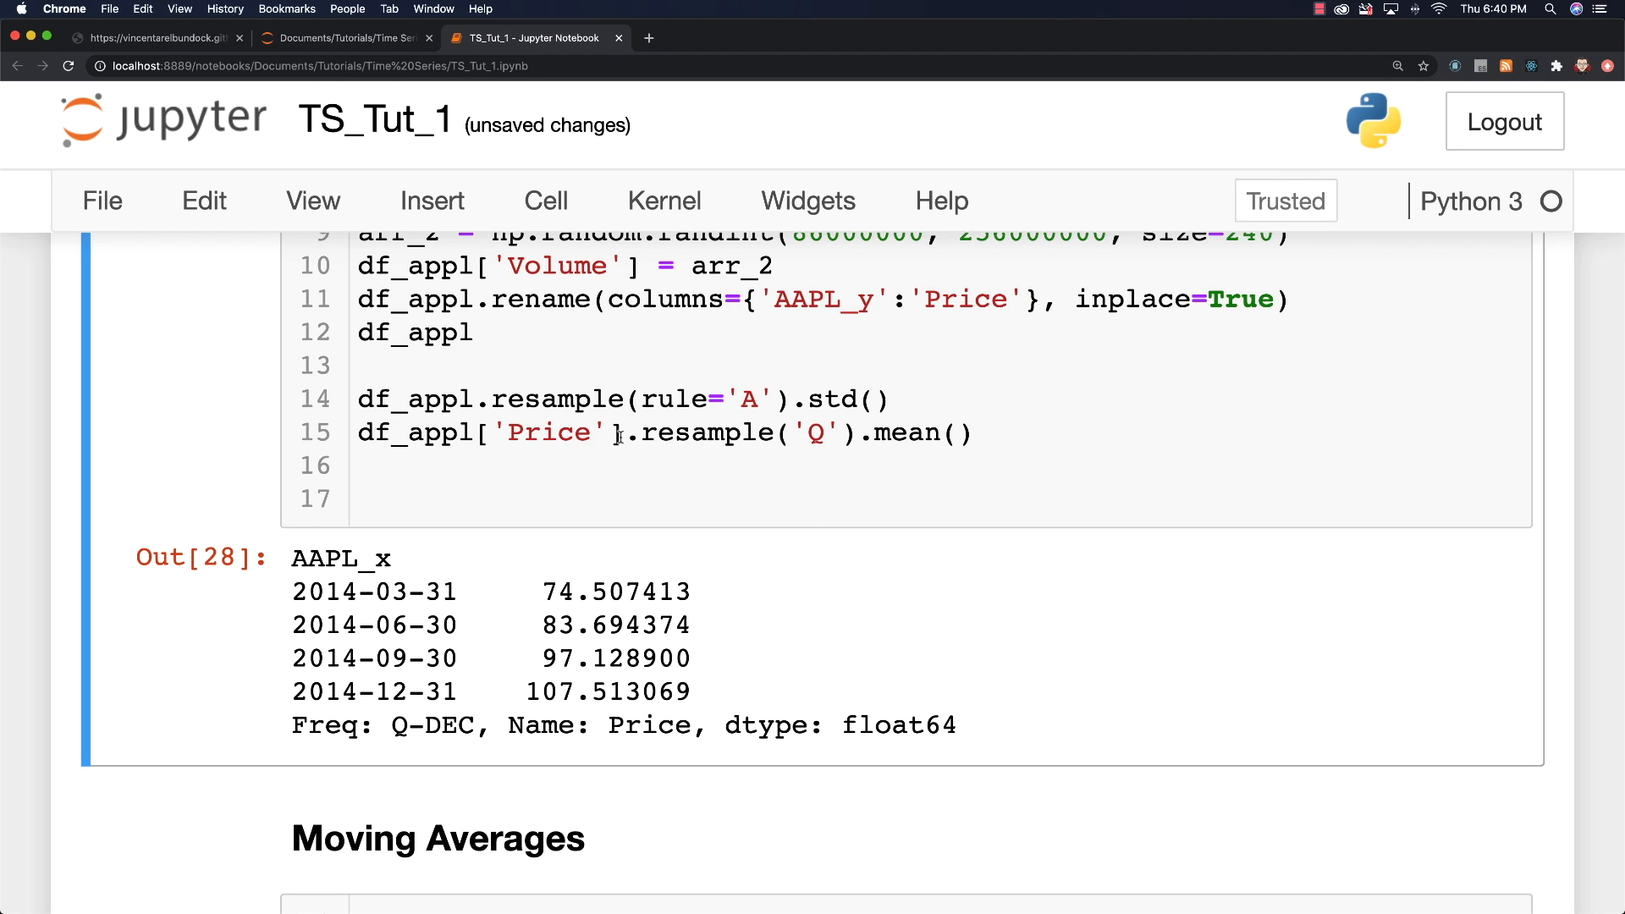
mouse_move(767, 448)
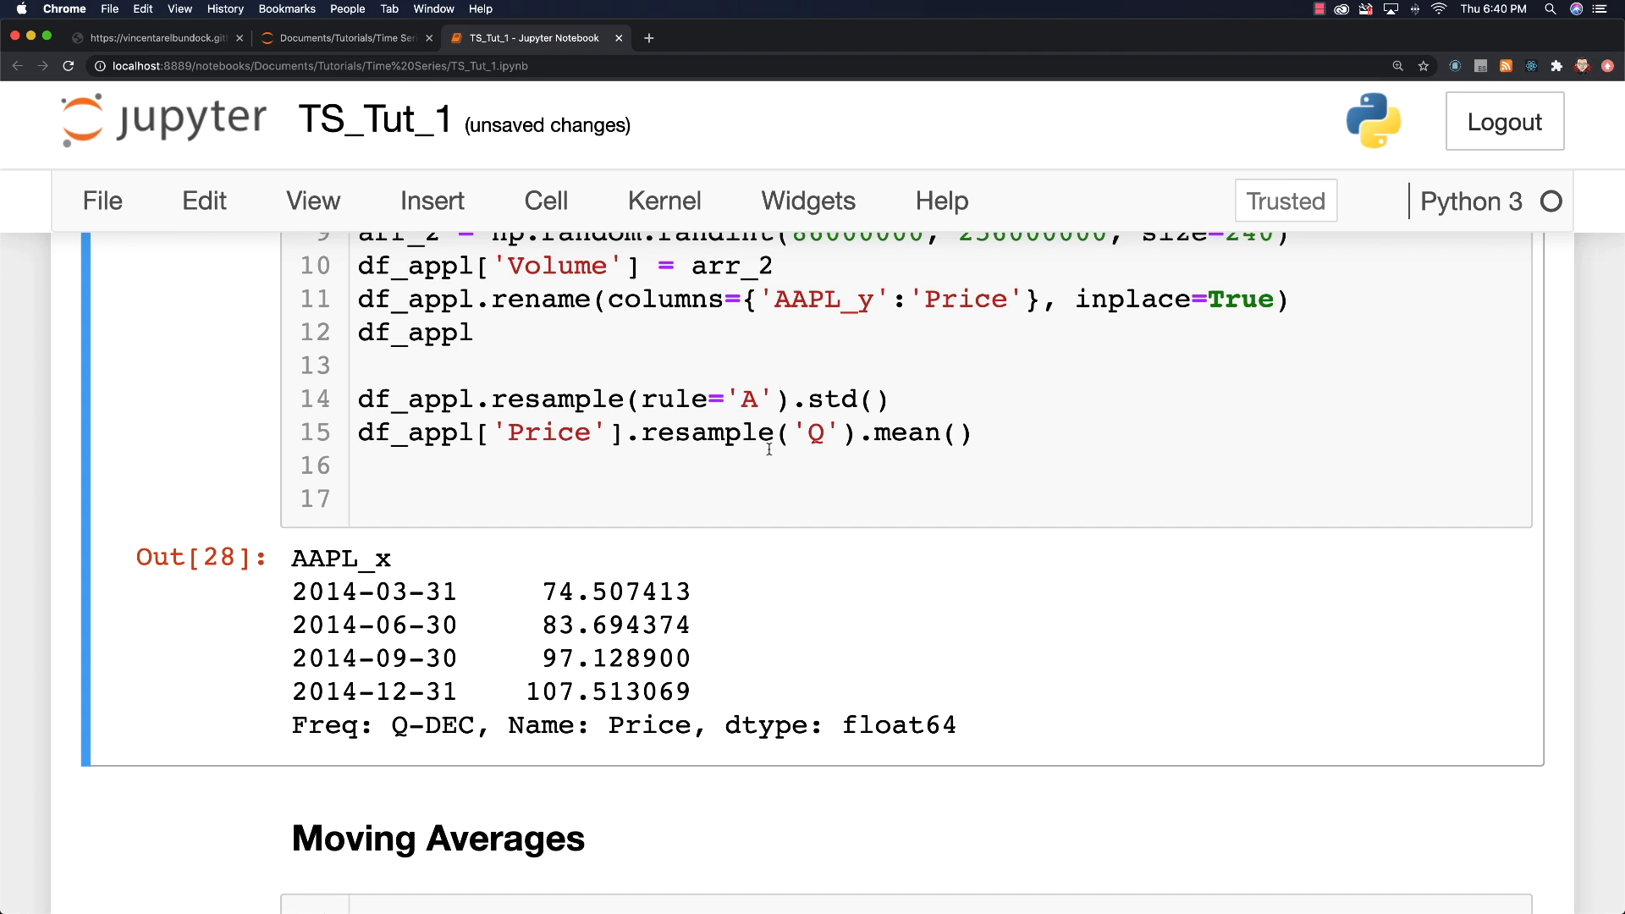
Step: Change the line to resample(rule='2M').mean().plot.bar(color=list('rgbkymc'))
type("ru")
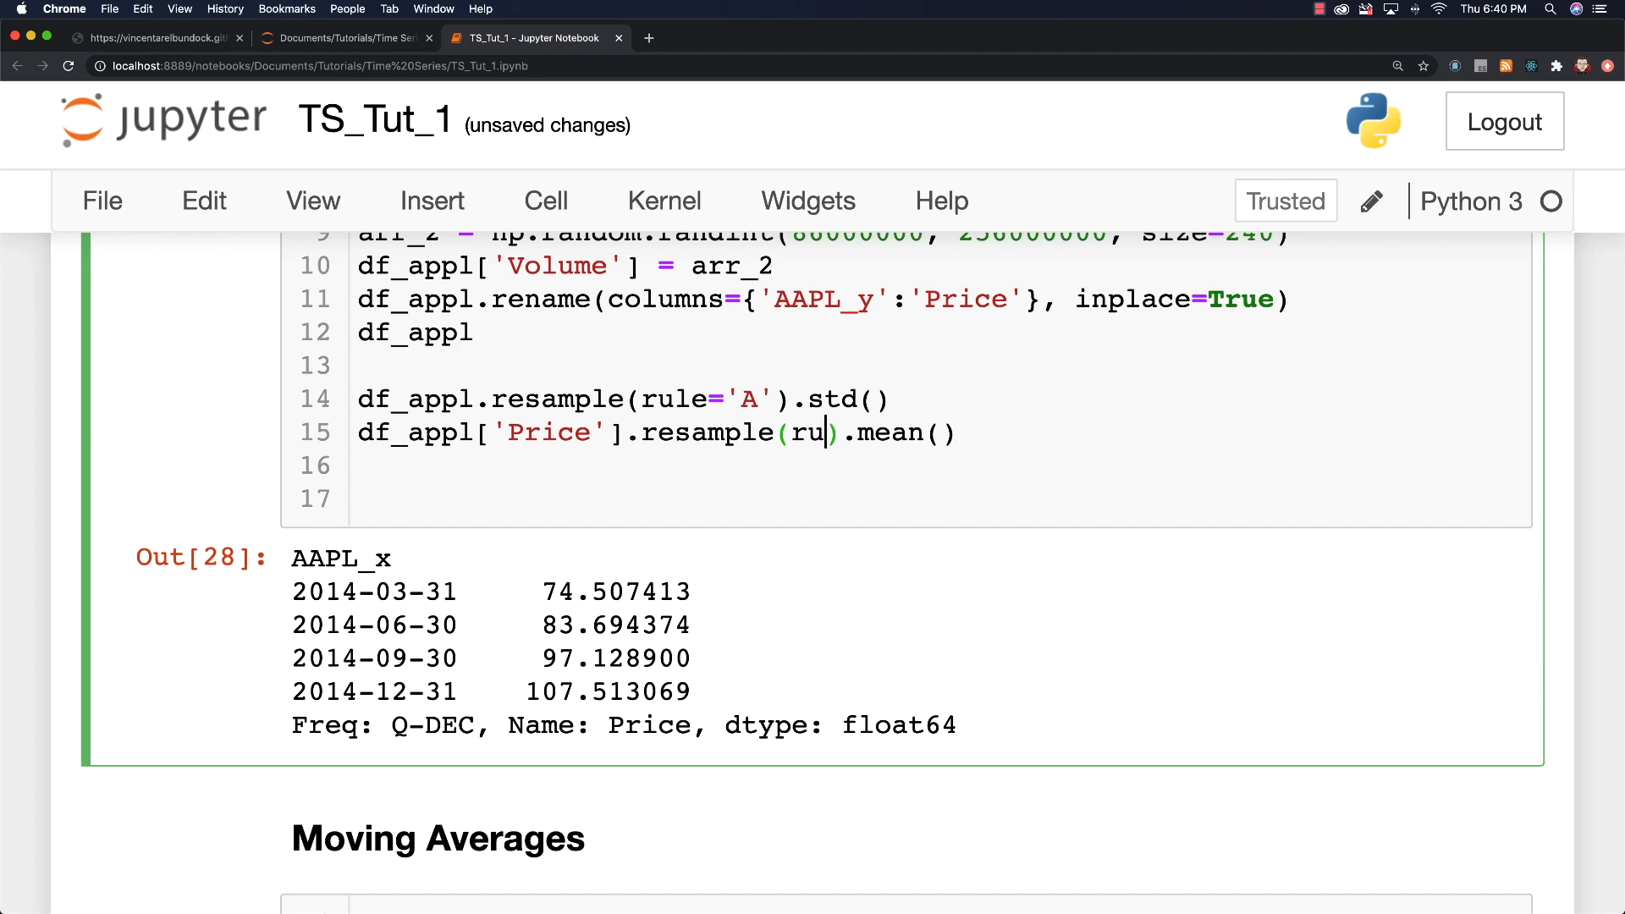
type("le='2M")
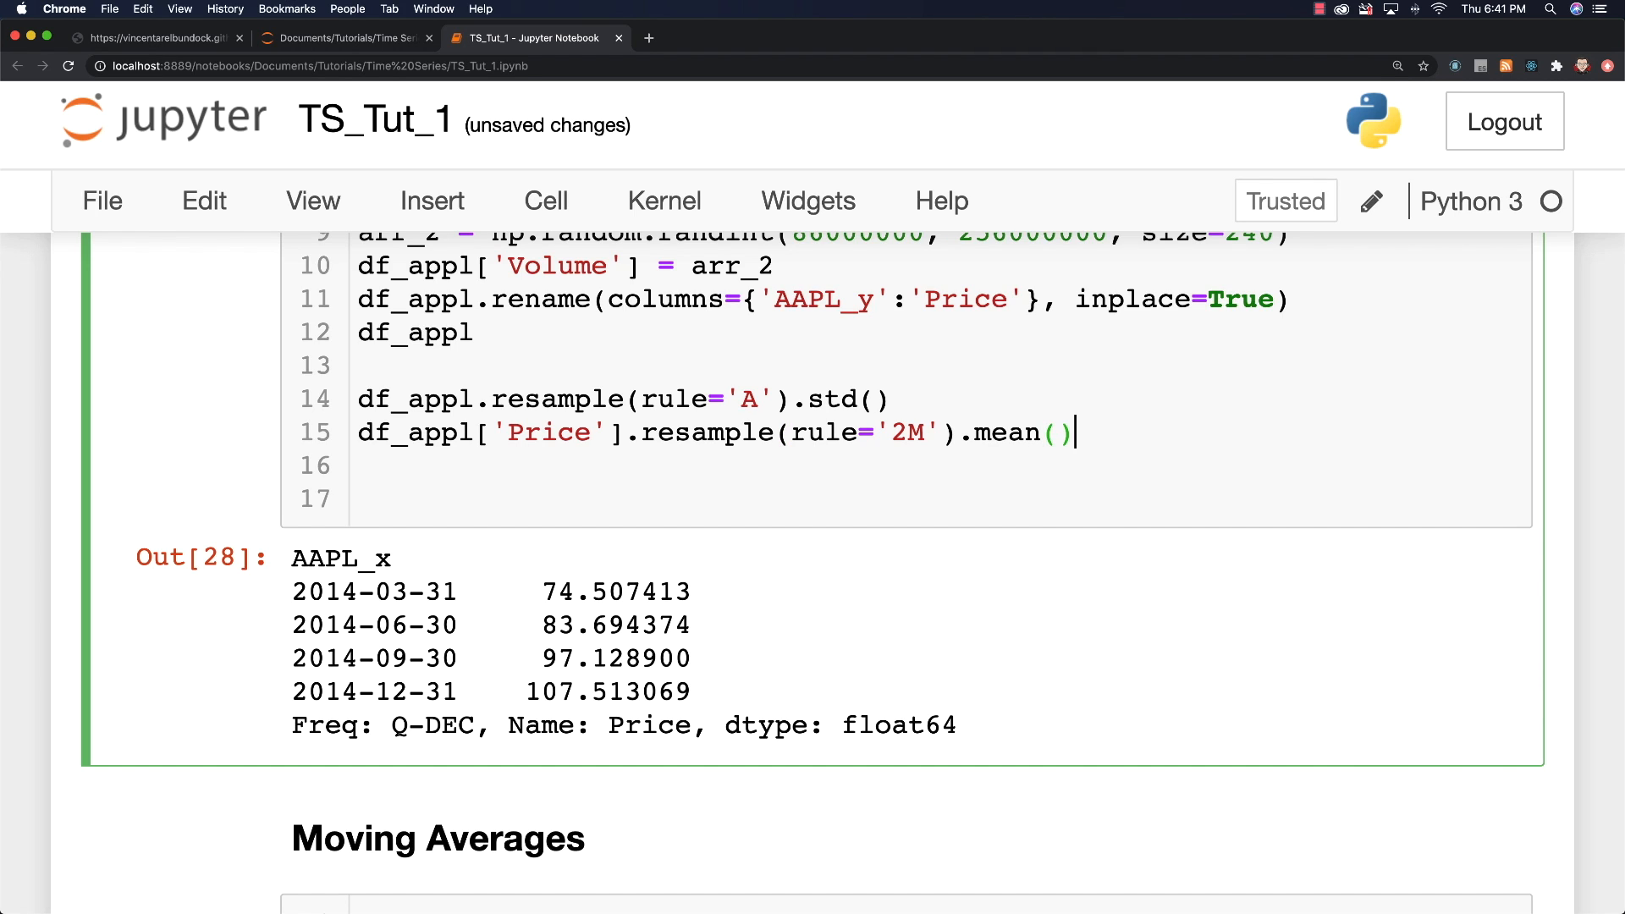
type(".plot")
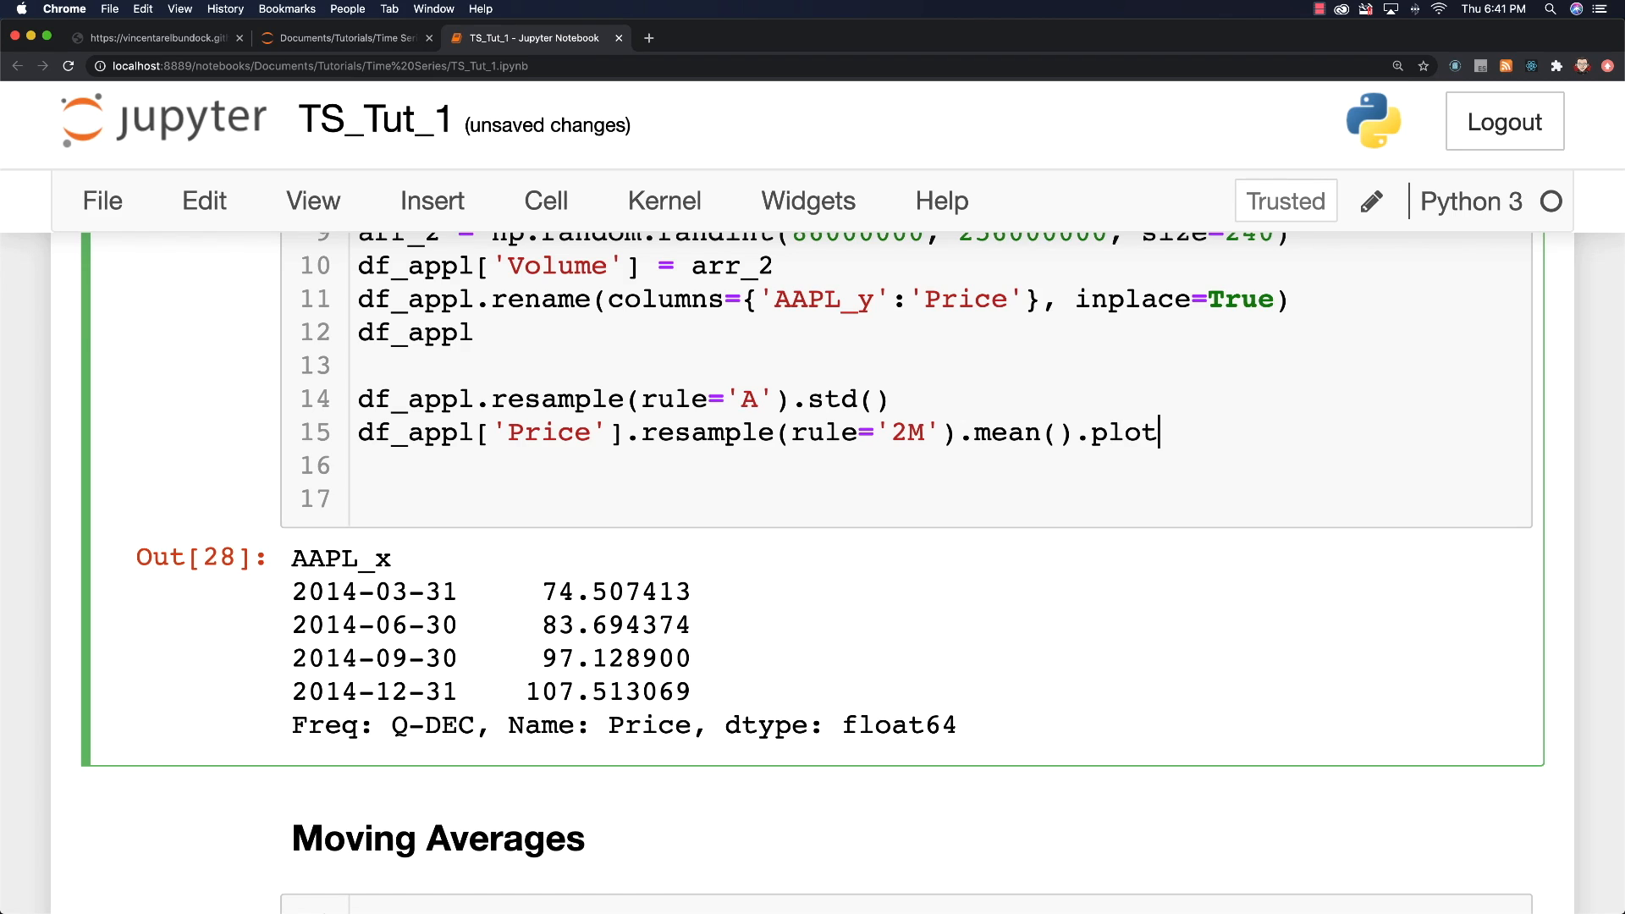
type(".bar")
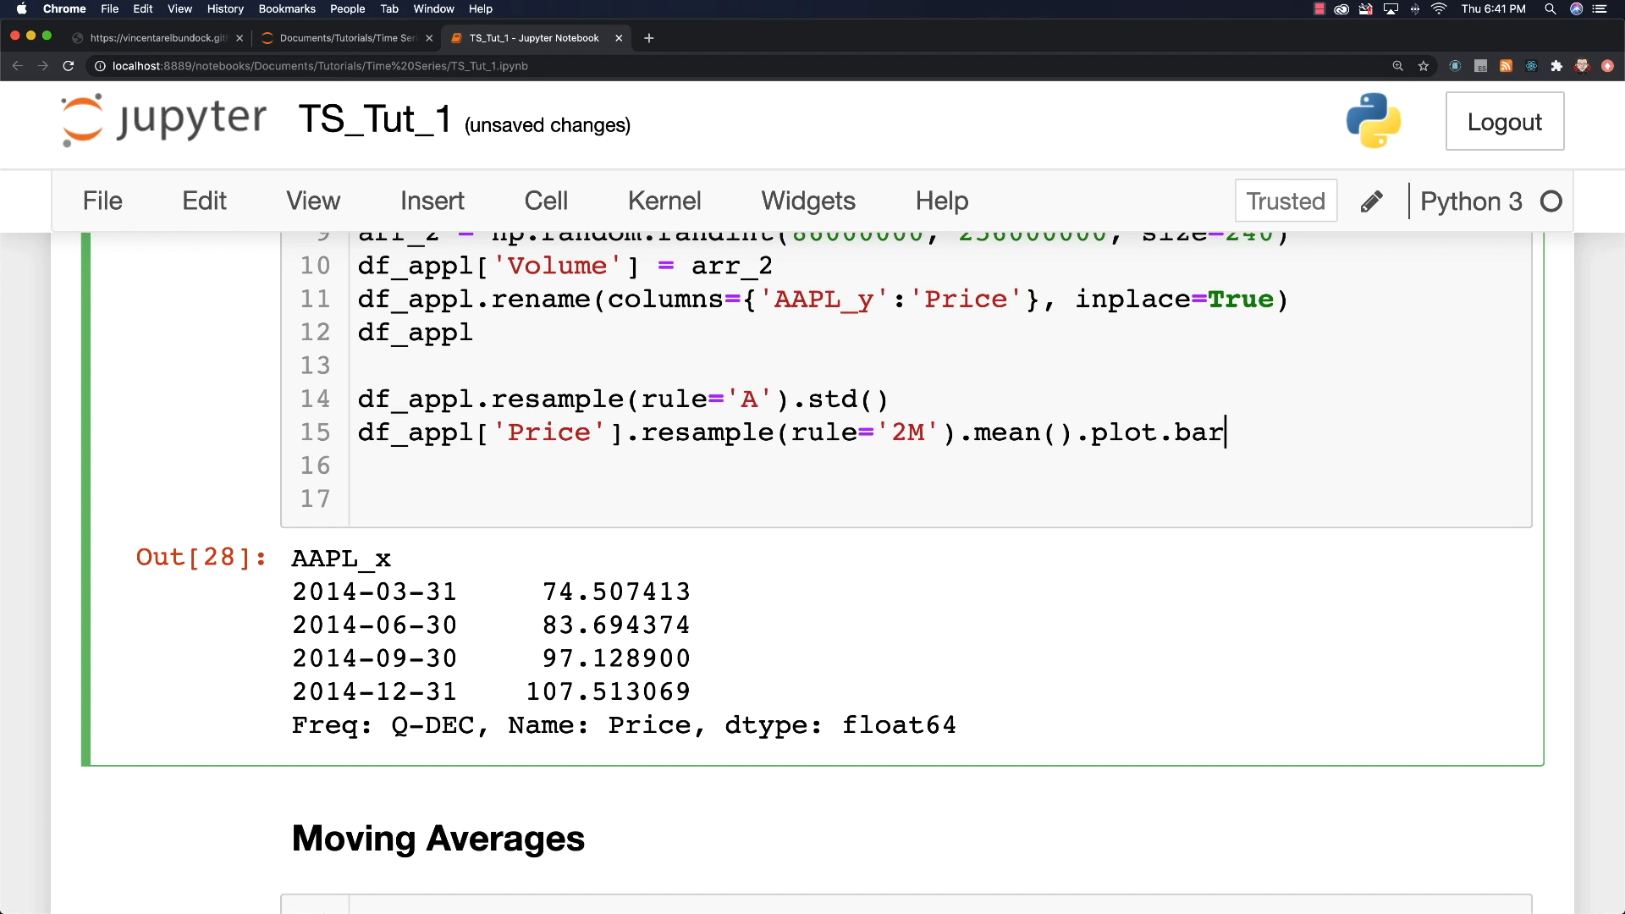
type("()")
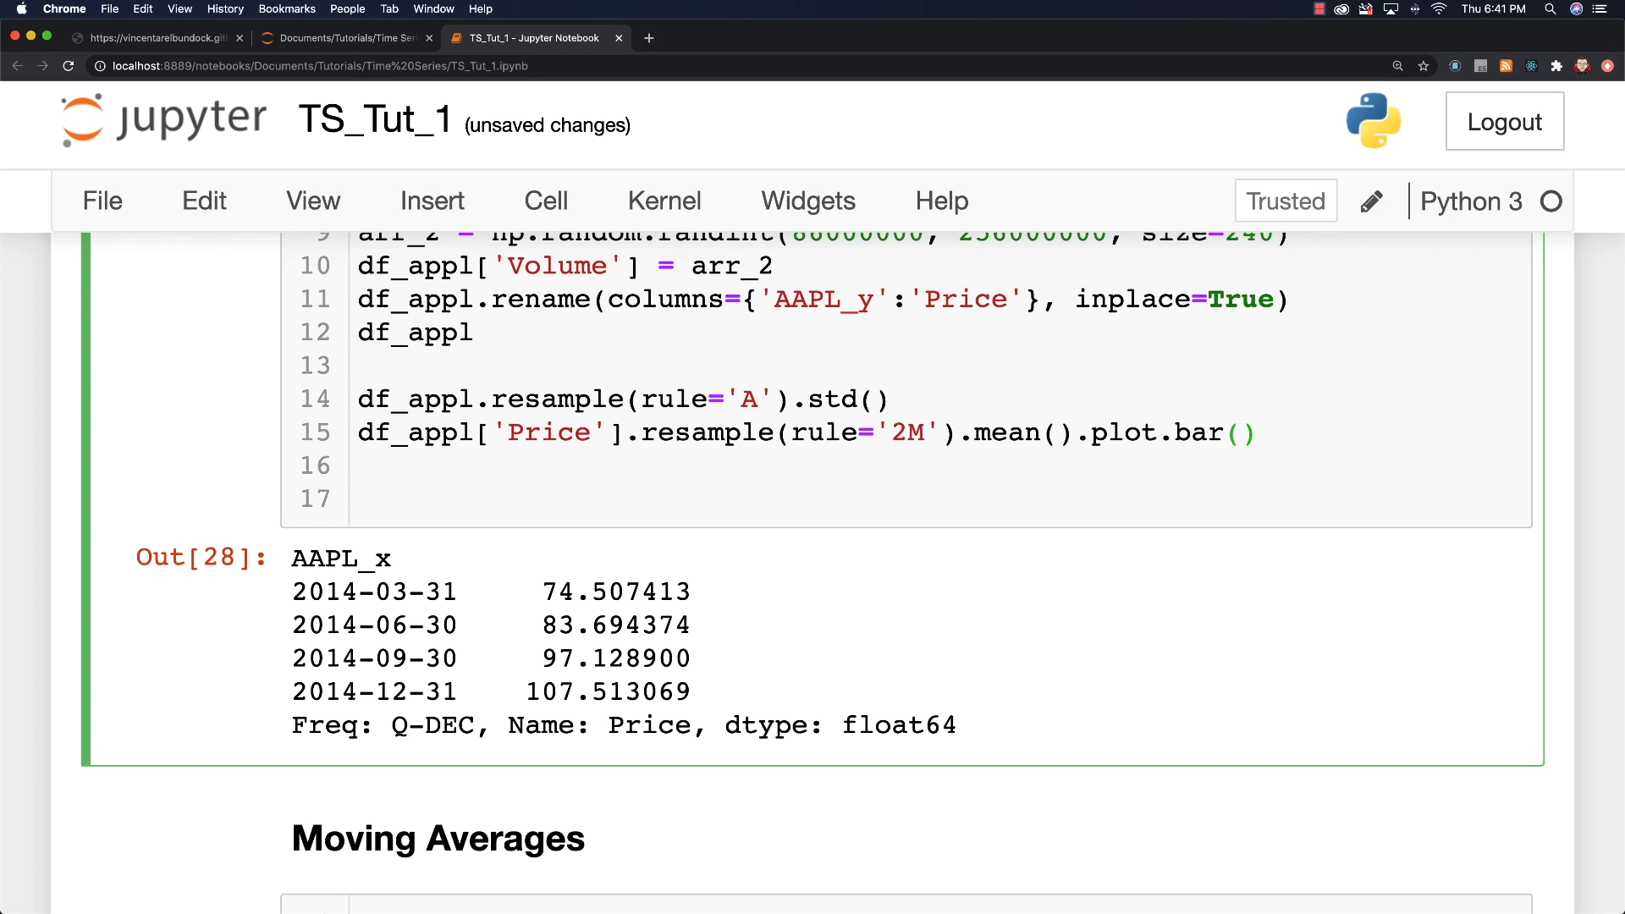
type("color")
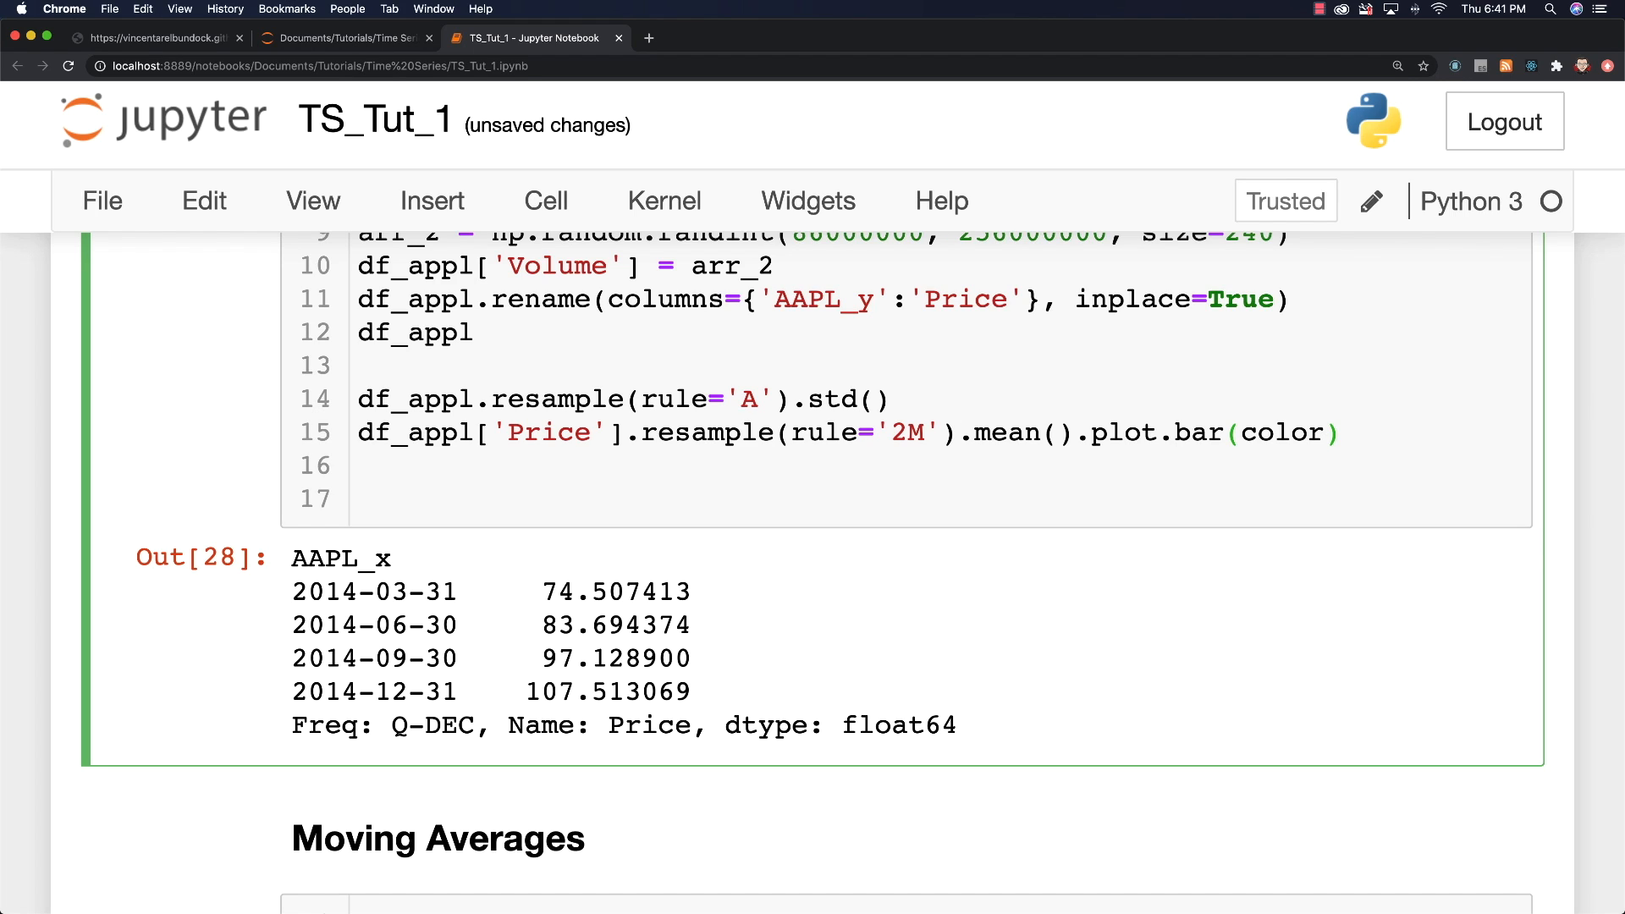
type("=")
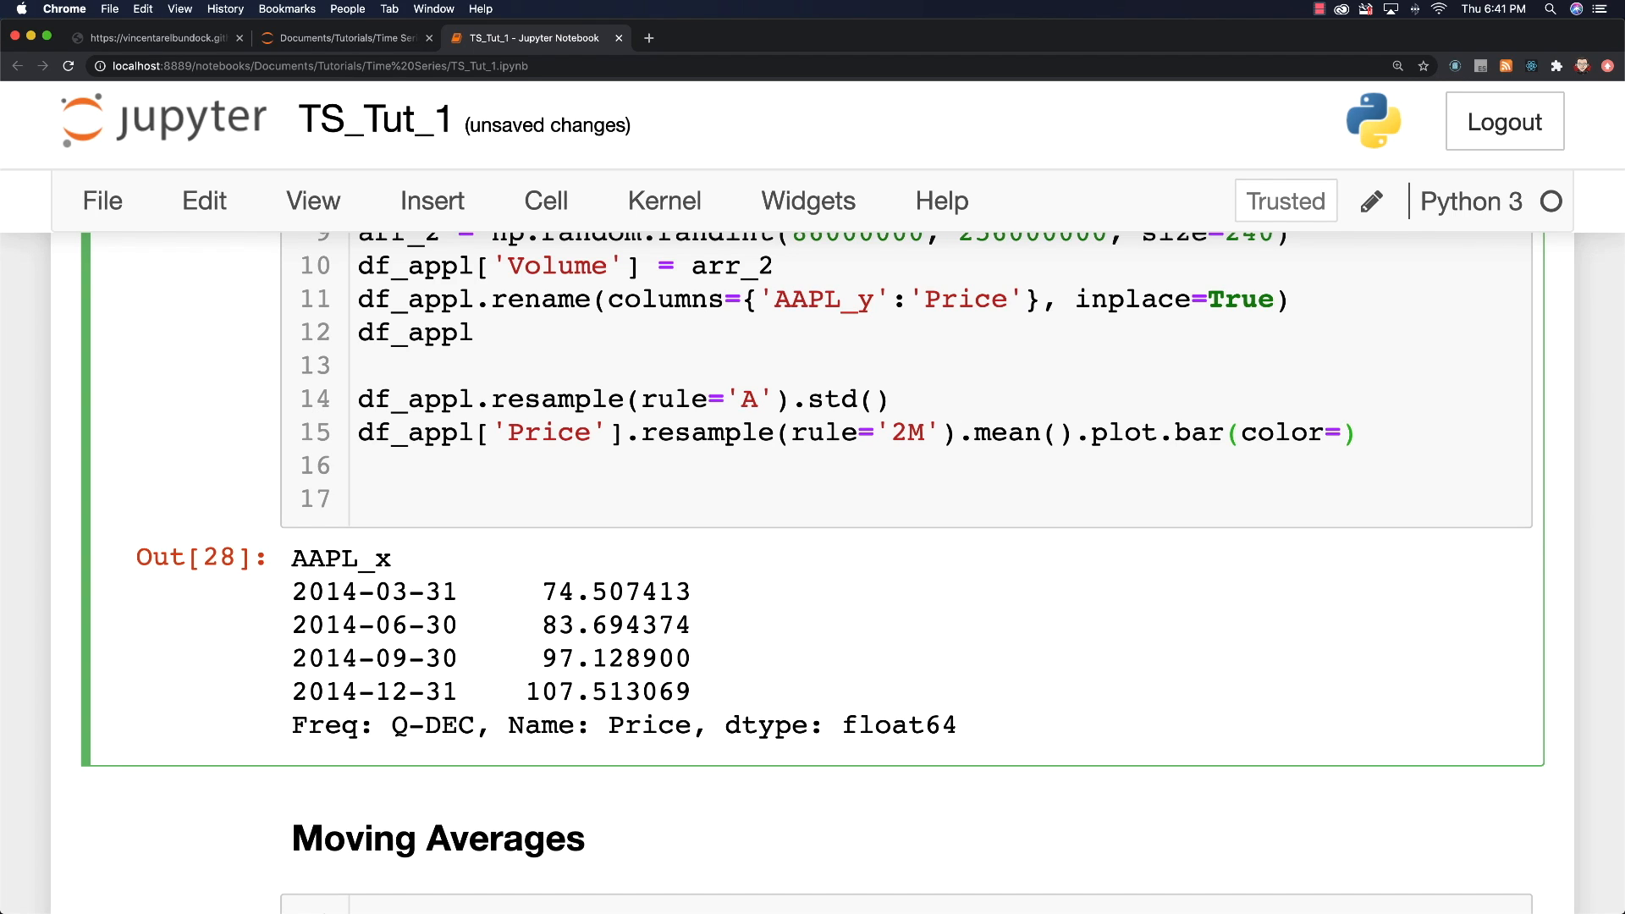
key("Backspace")
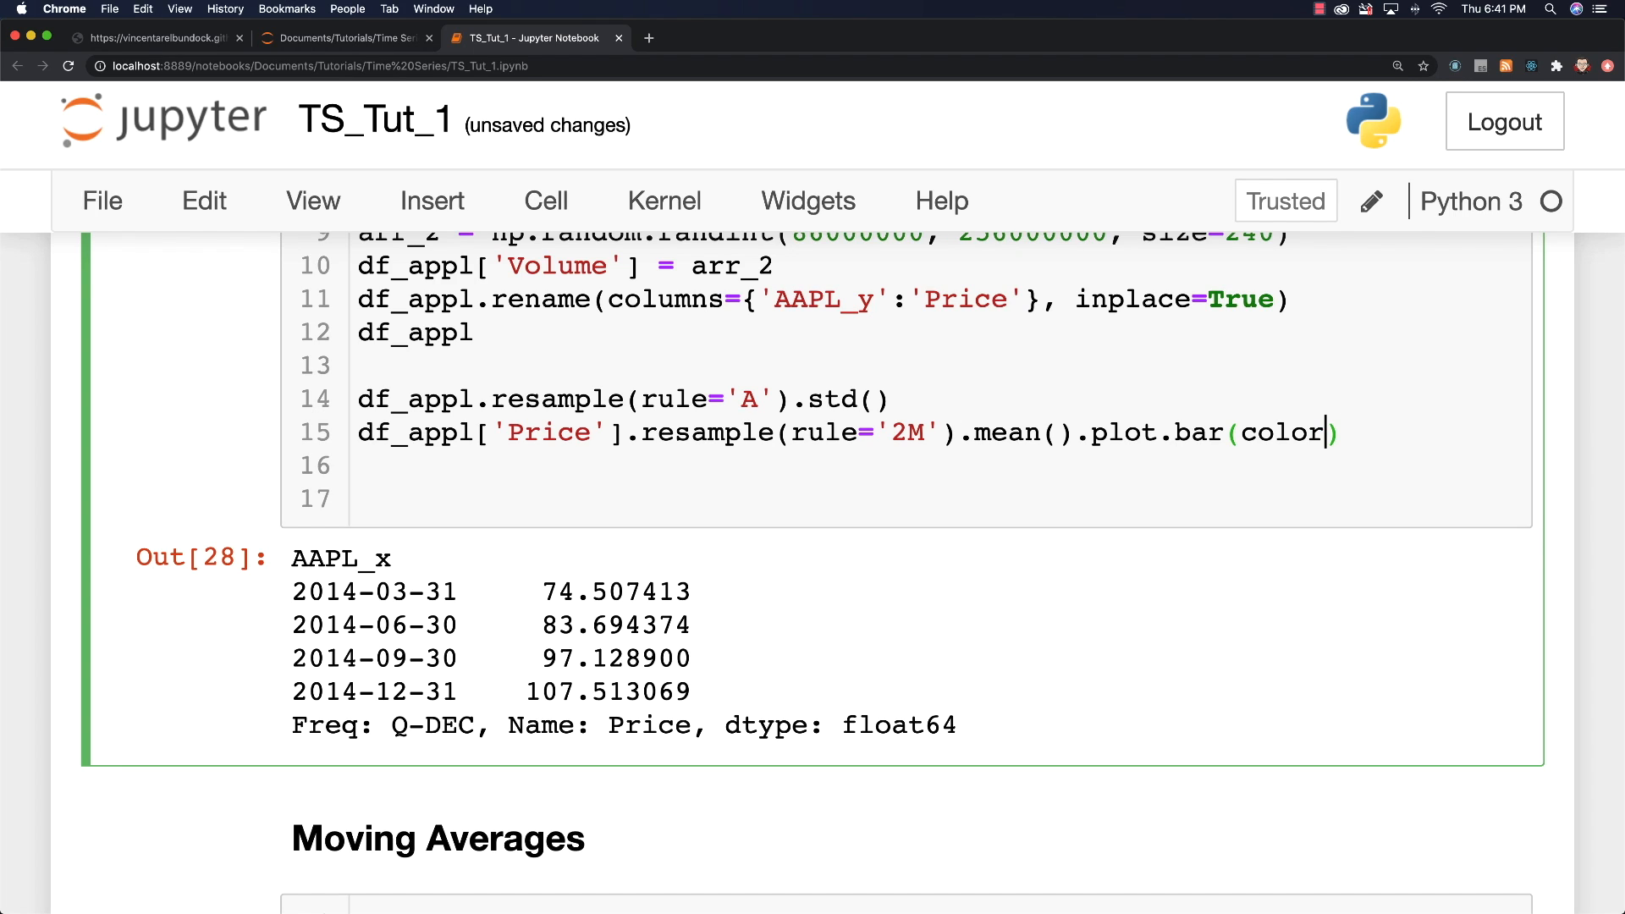
type("=list('")
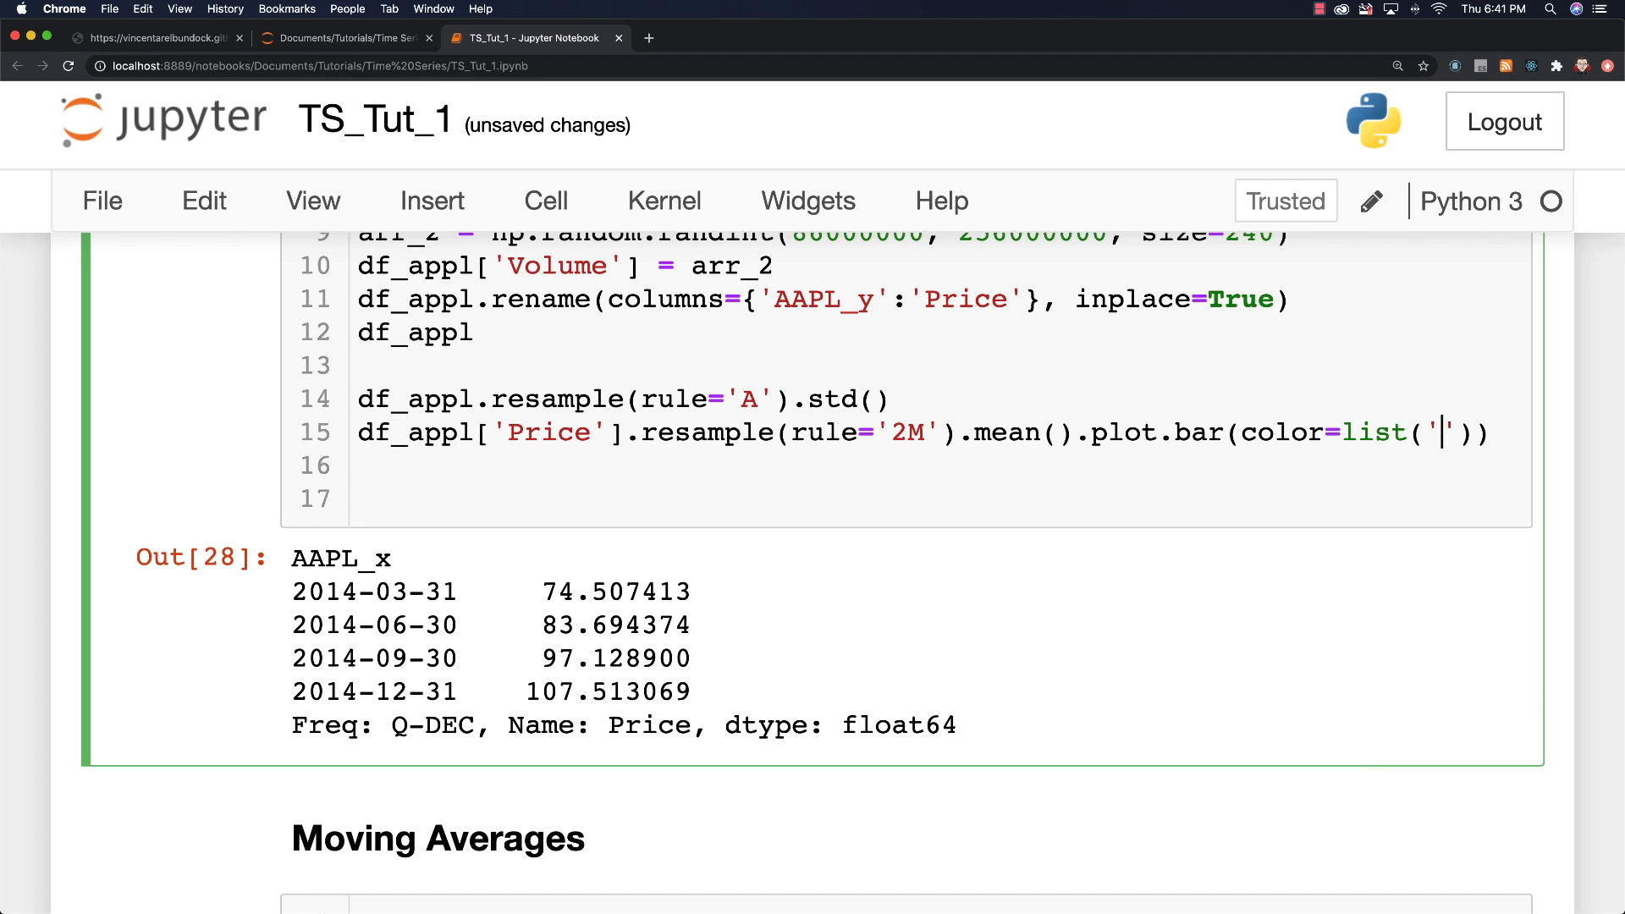
type("rg")
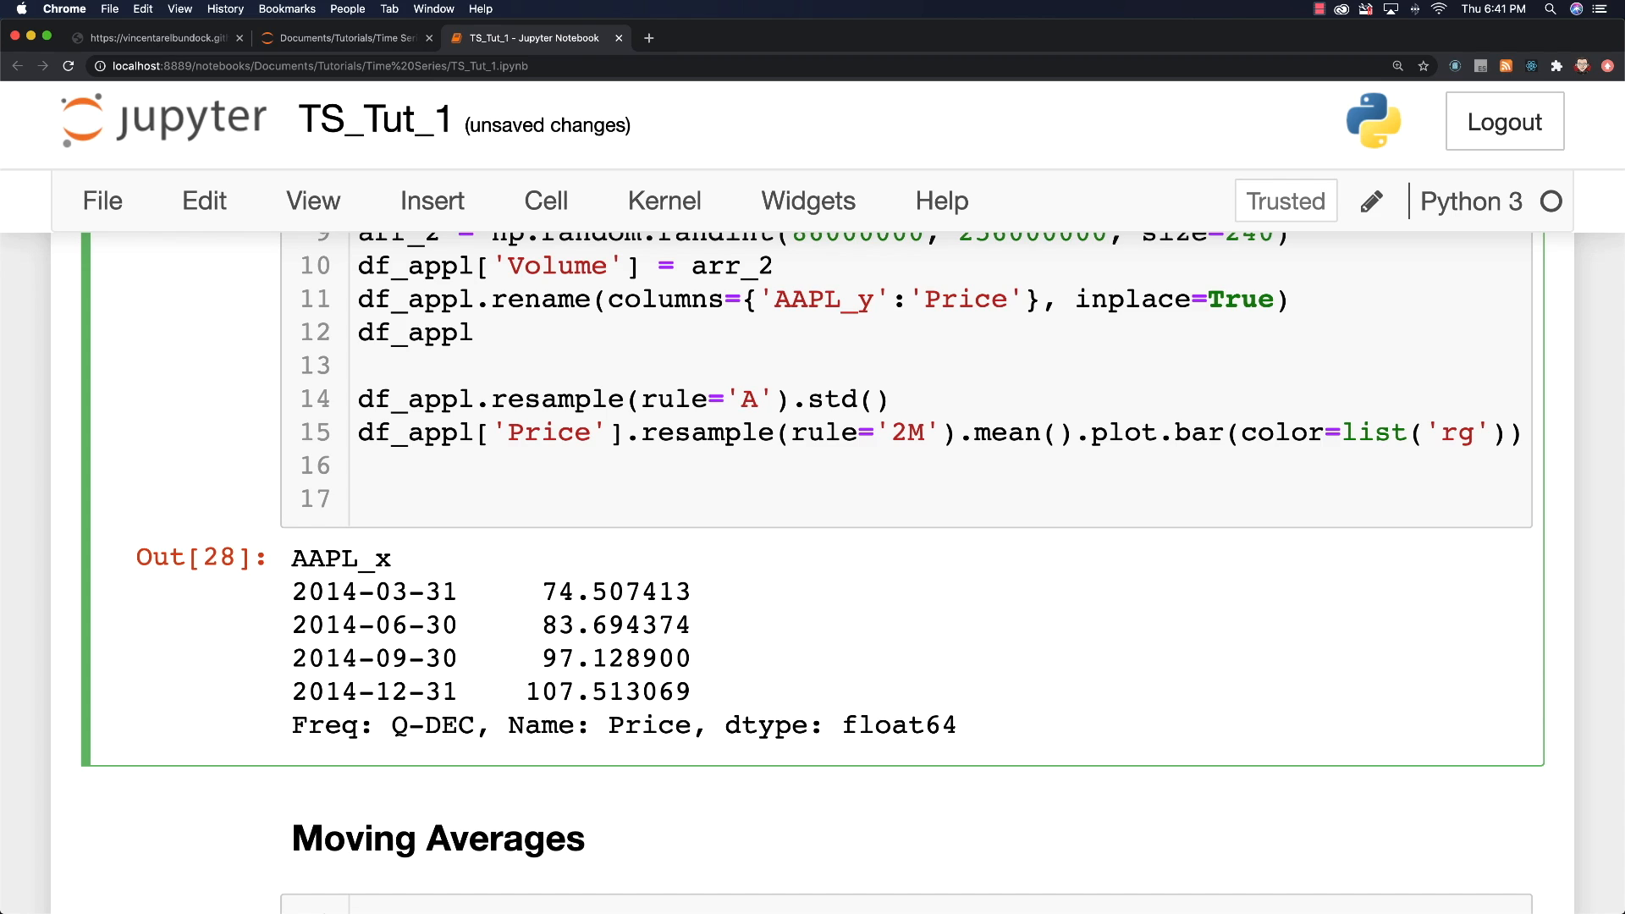
type("bk")
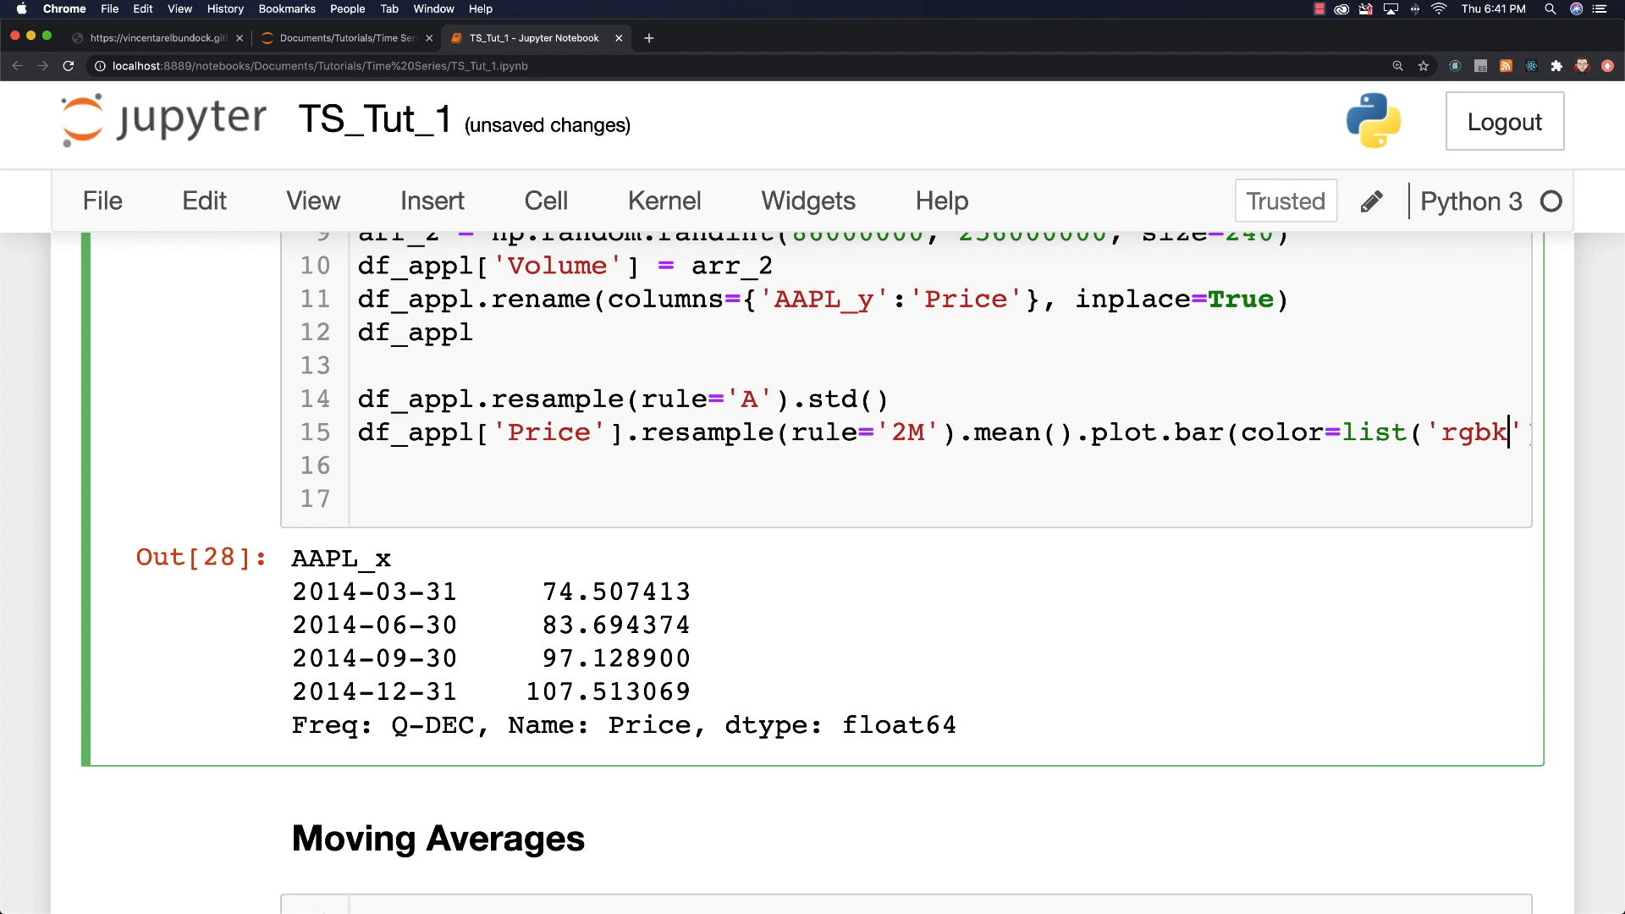
type("ym")
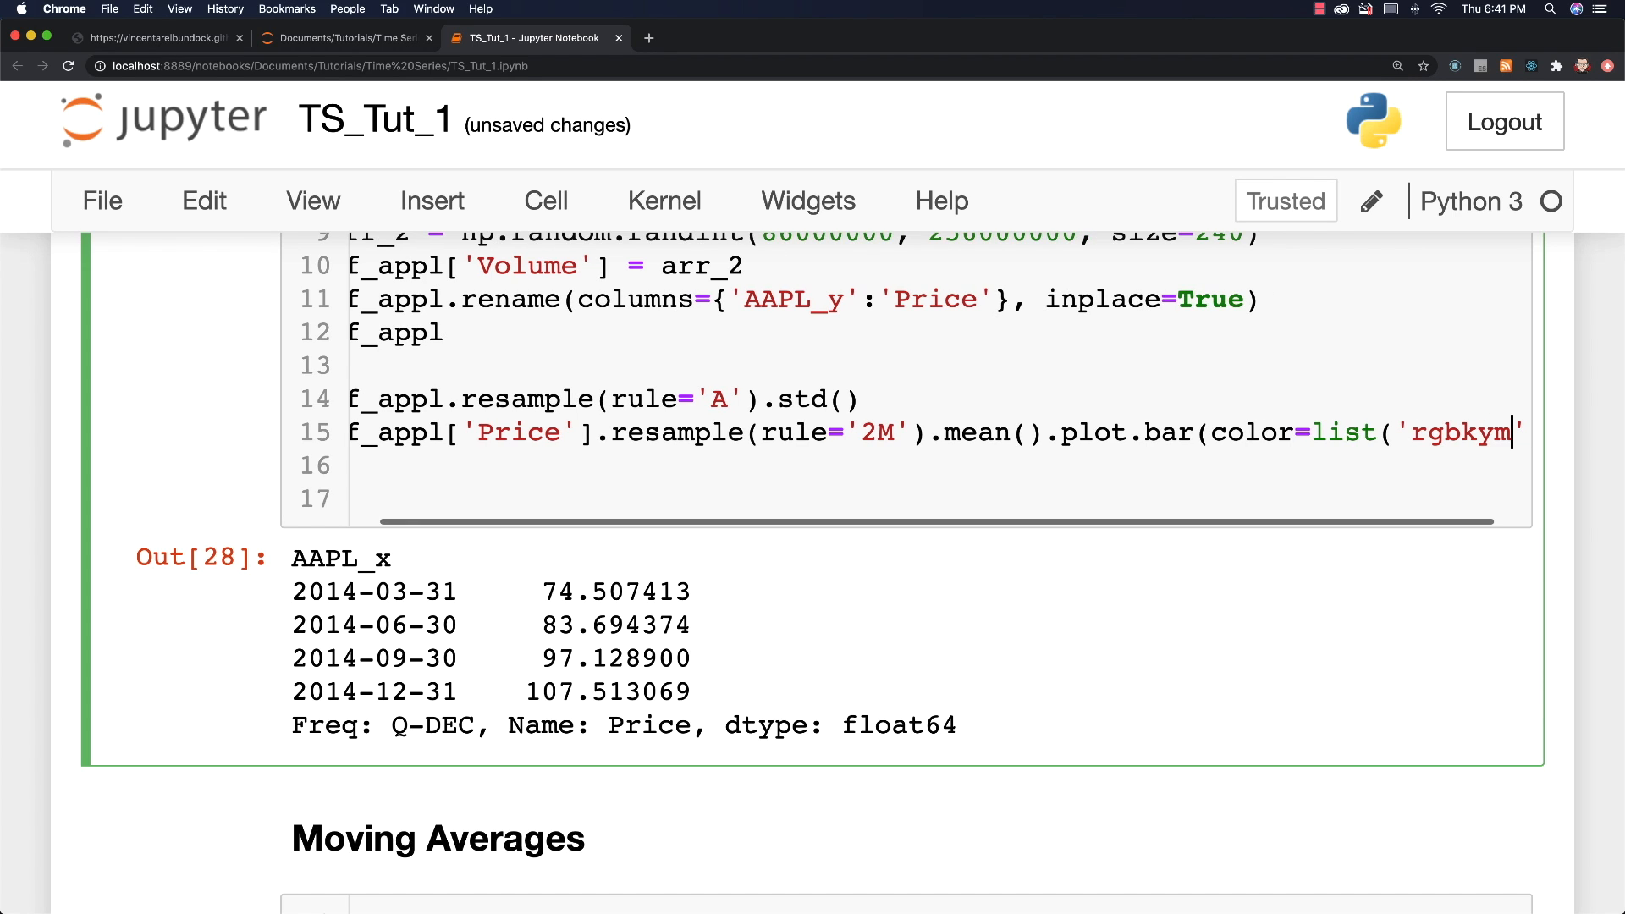
type("c")
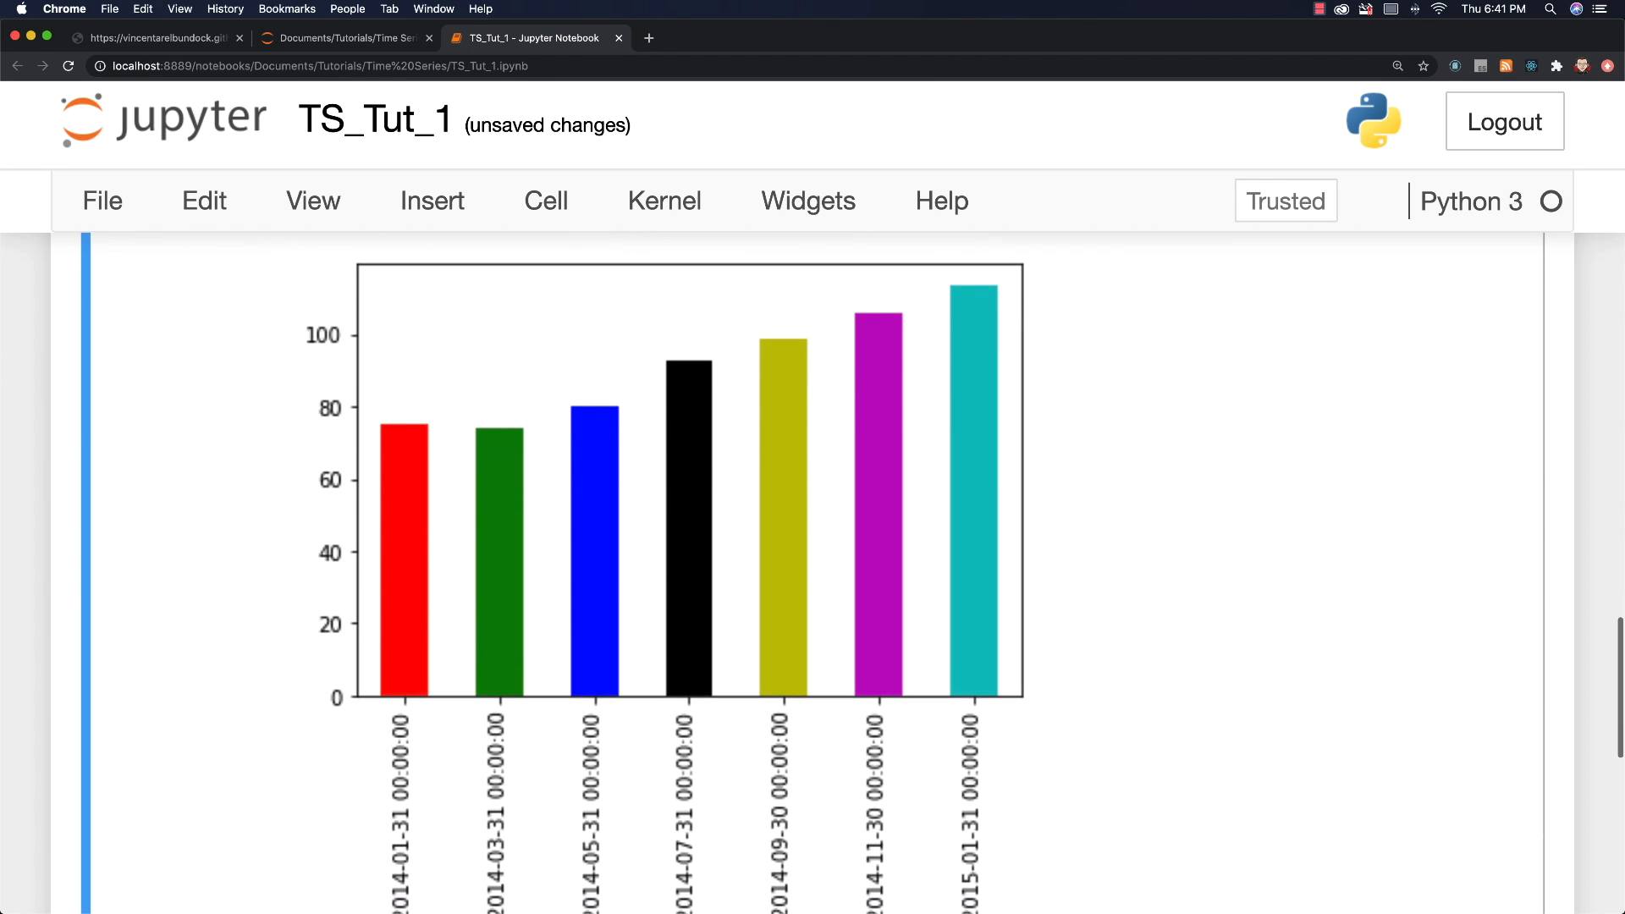
Step: Scroll past the two-month bar chart to the empty Moving Averages cell
scroll("up", 3)
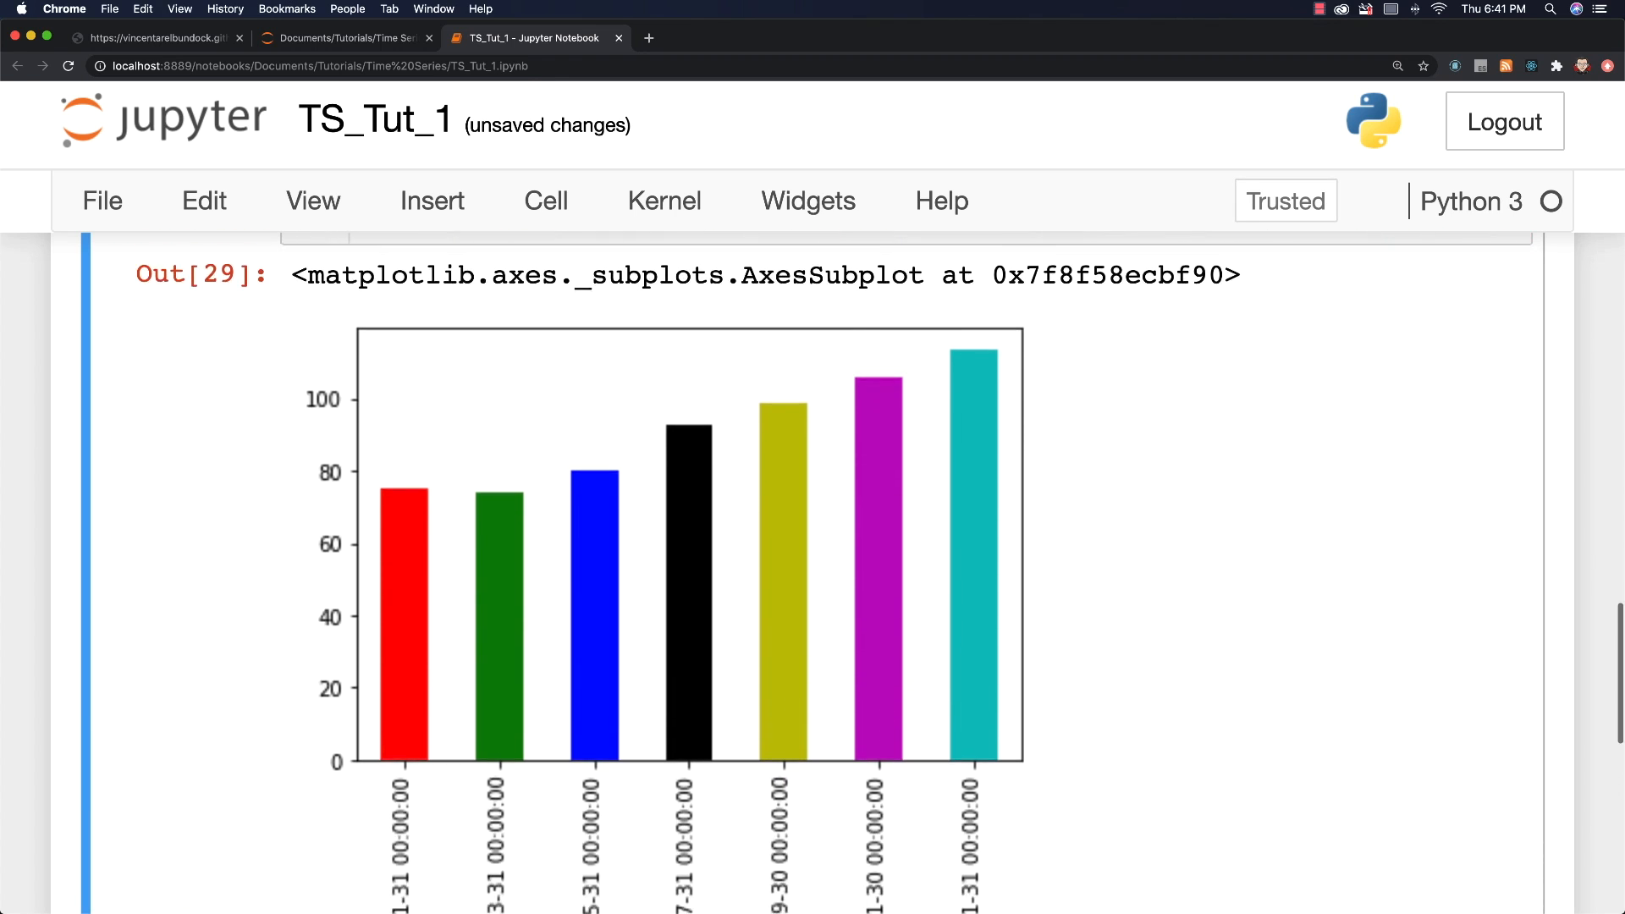
scroll("down", 3)
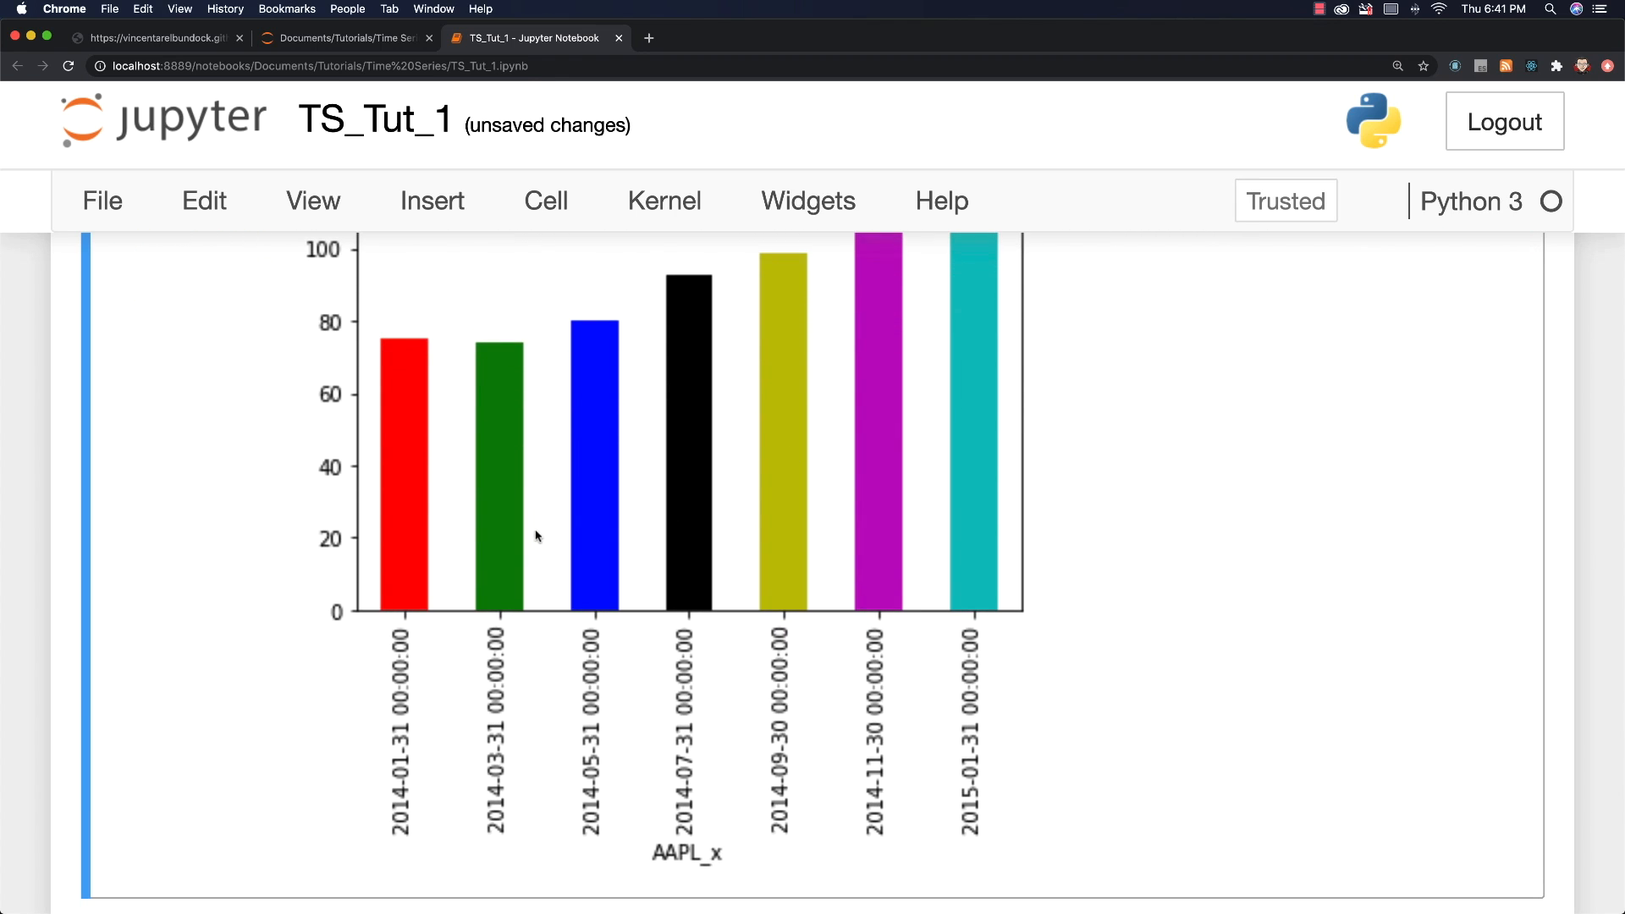
mouse_move(627, 523)
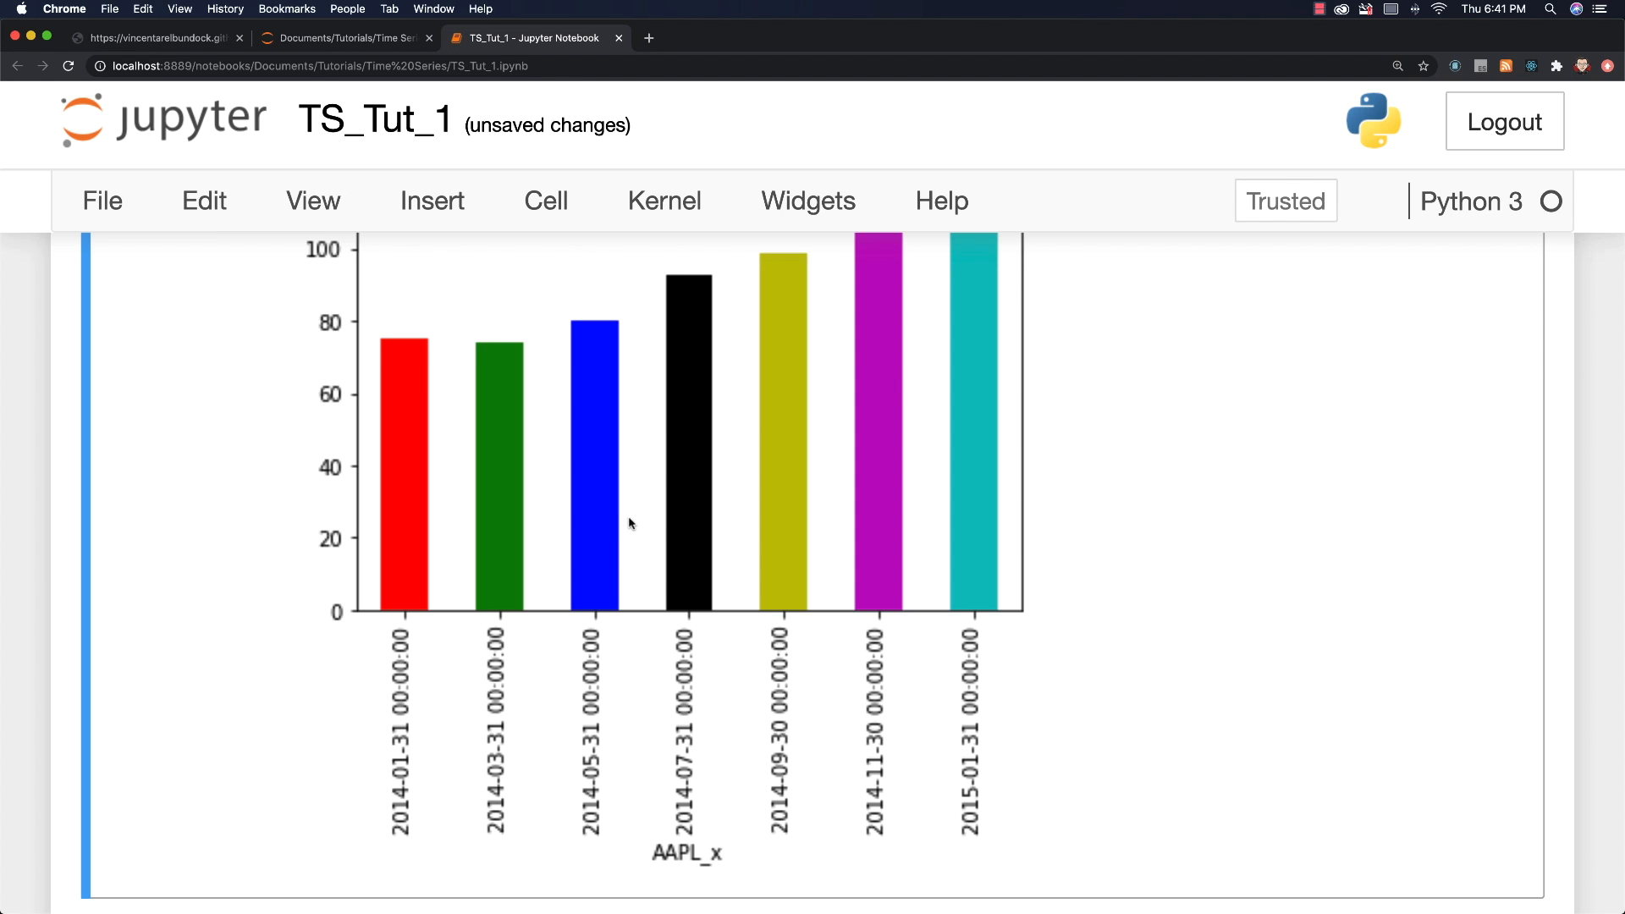
scroll("down", 3)
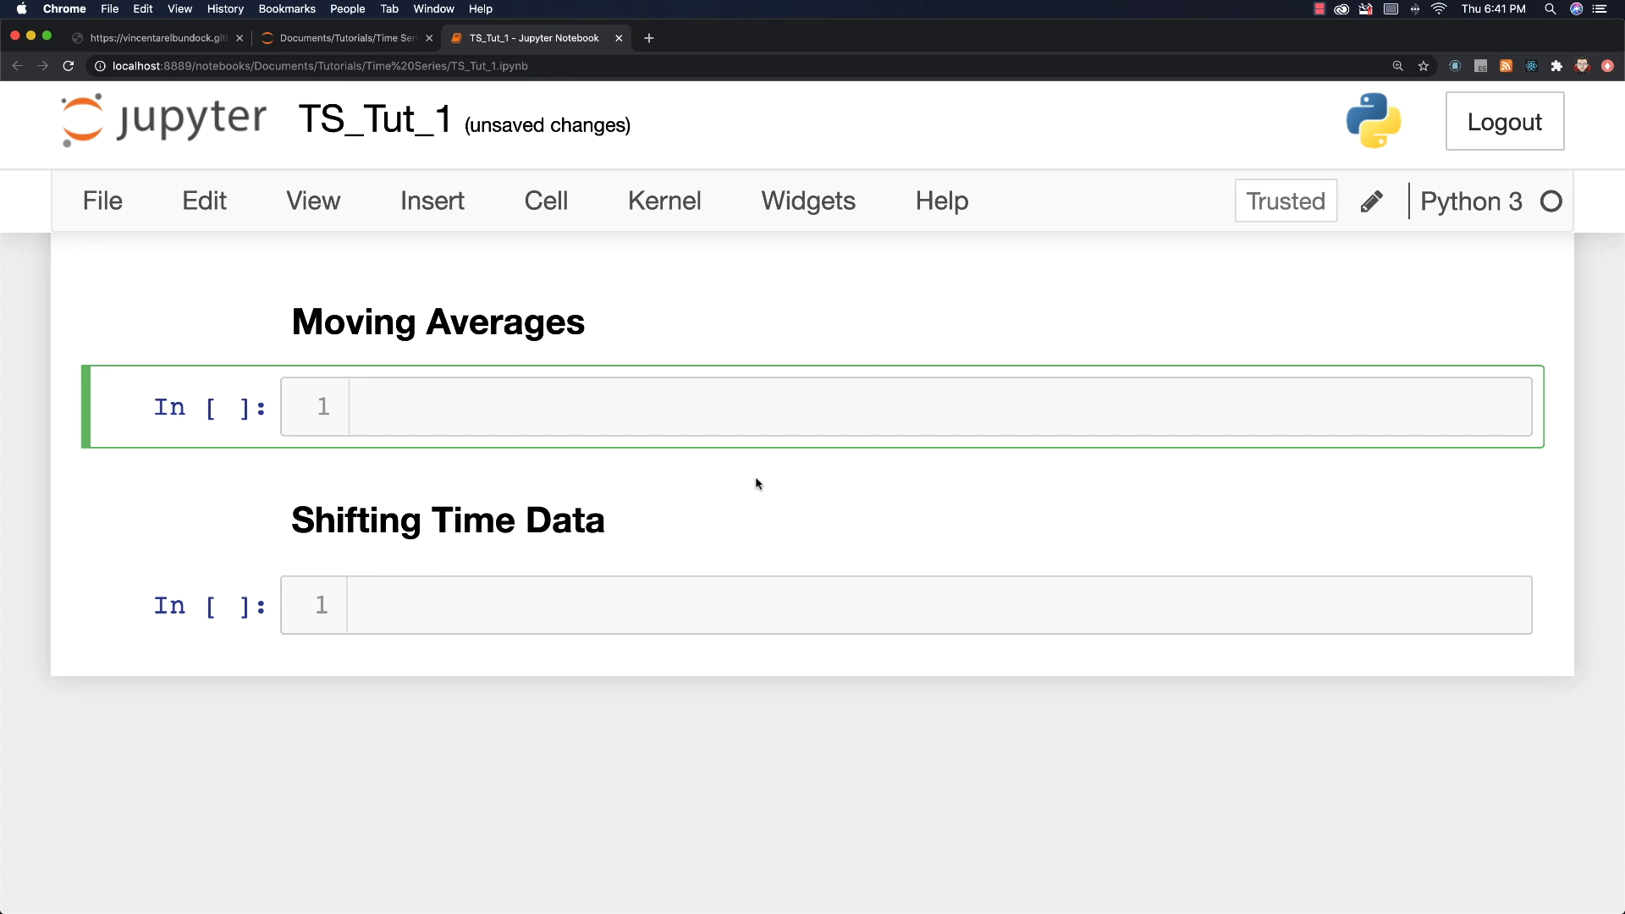
Step: Enter df_appl['Price'].plot(figsize=(12,6)) in the Moving Averages cell to draw the price line chart
type("df_a")
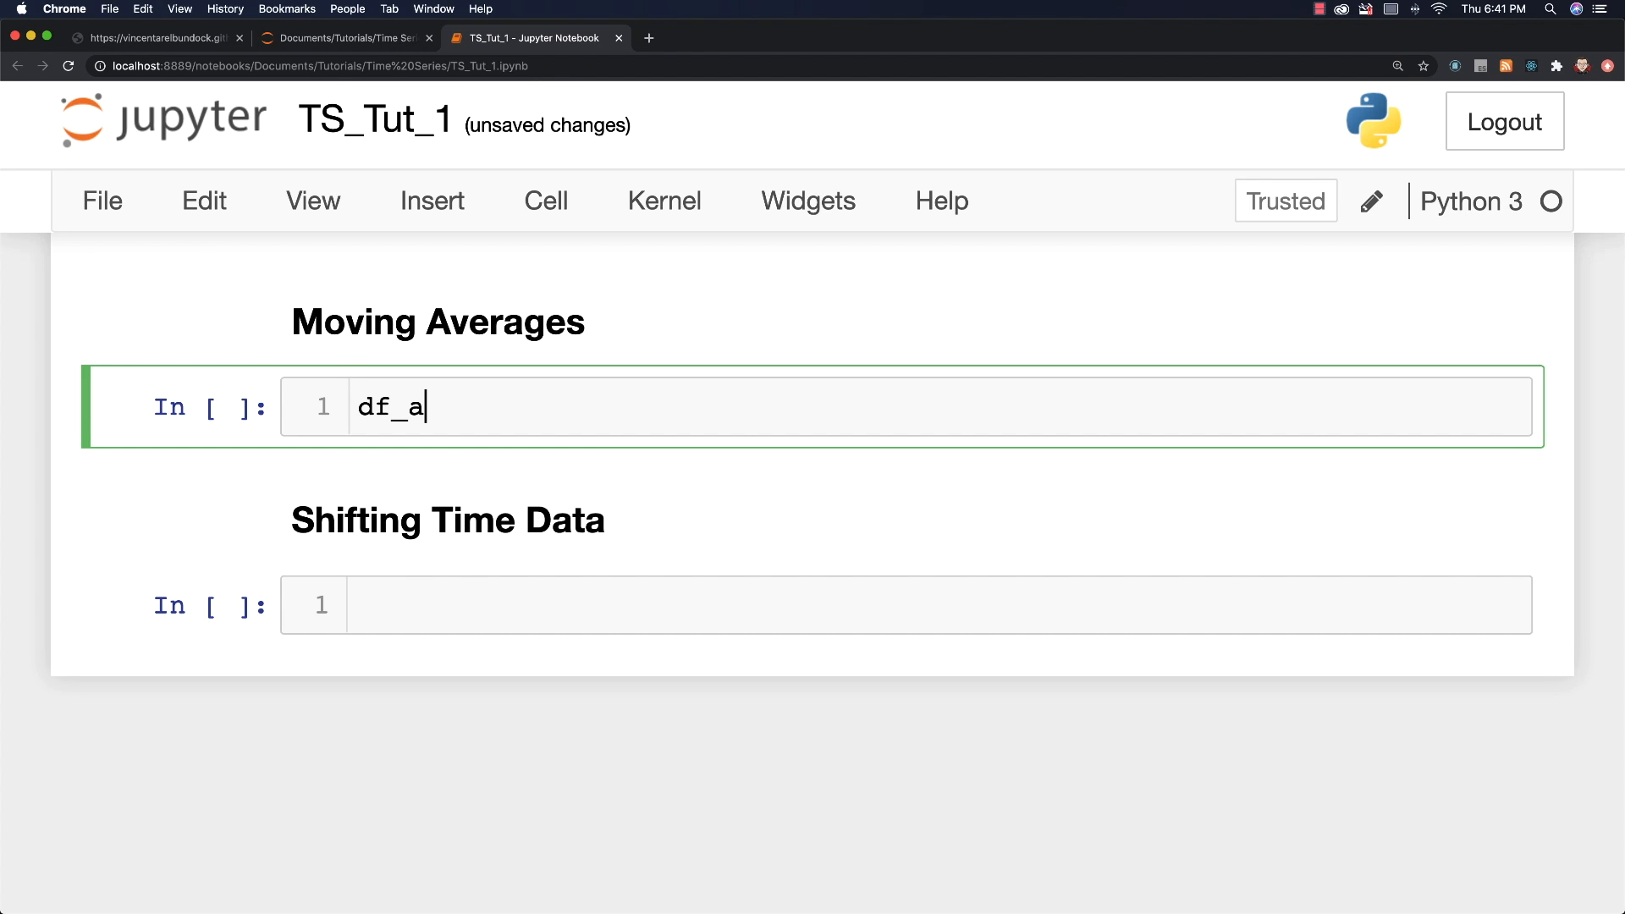
type("ppl")
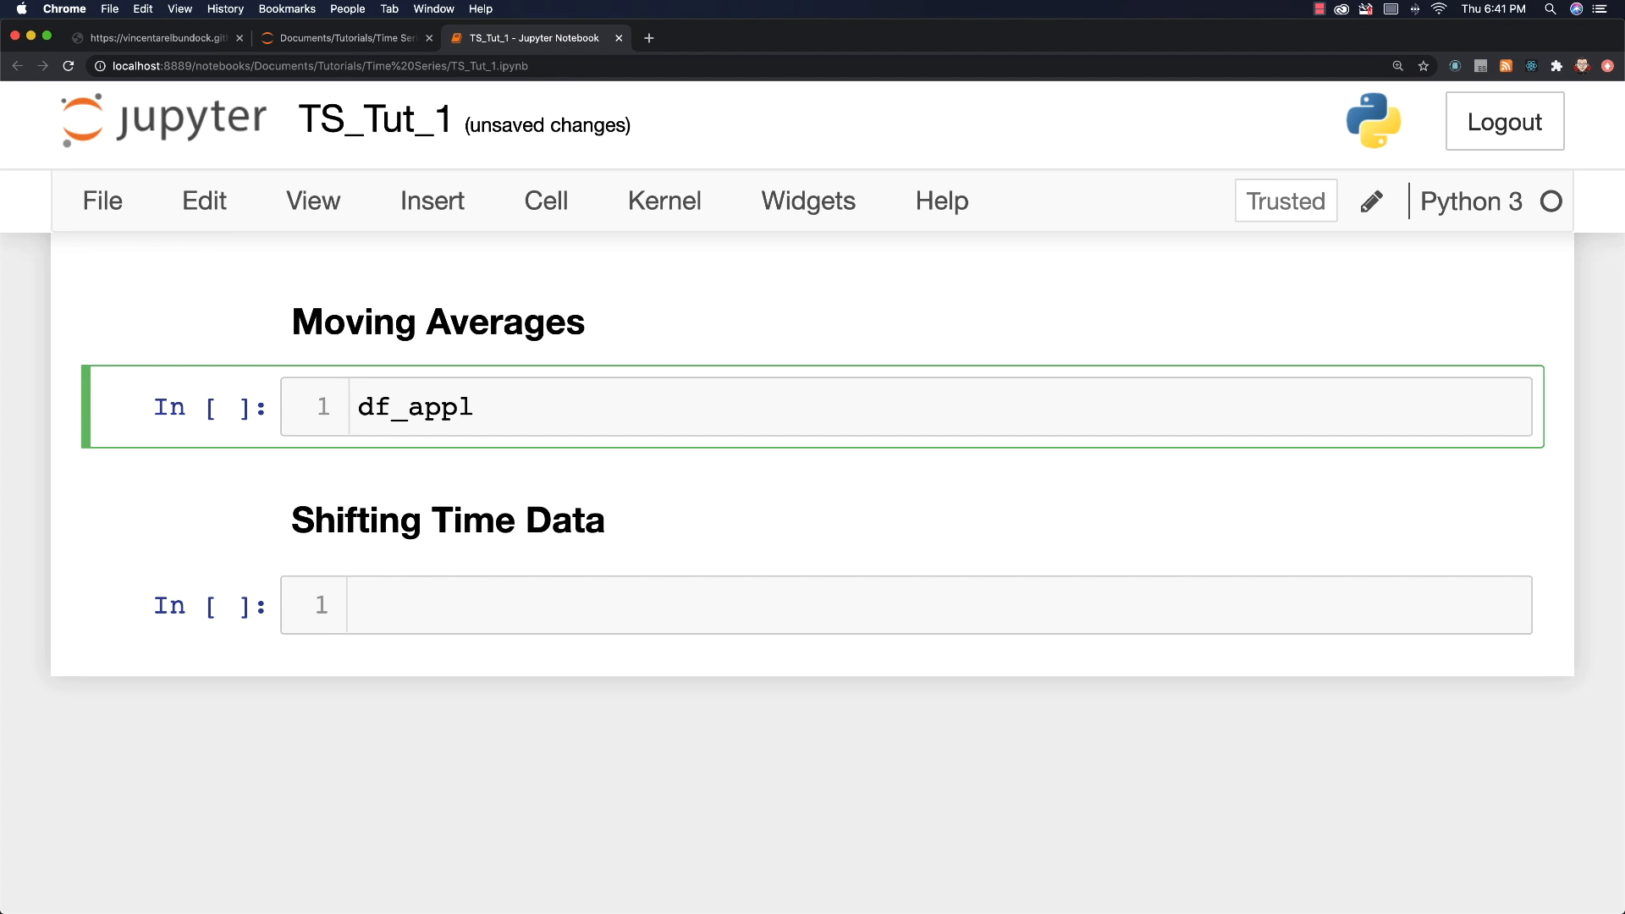
type("['Pri']")
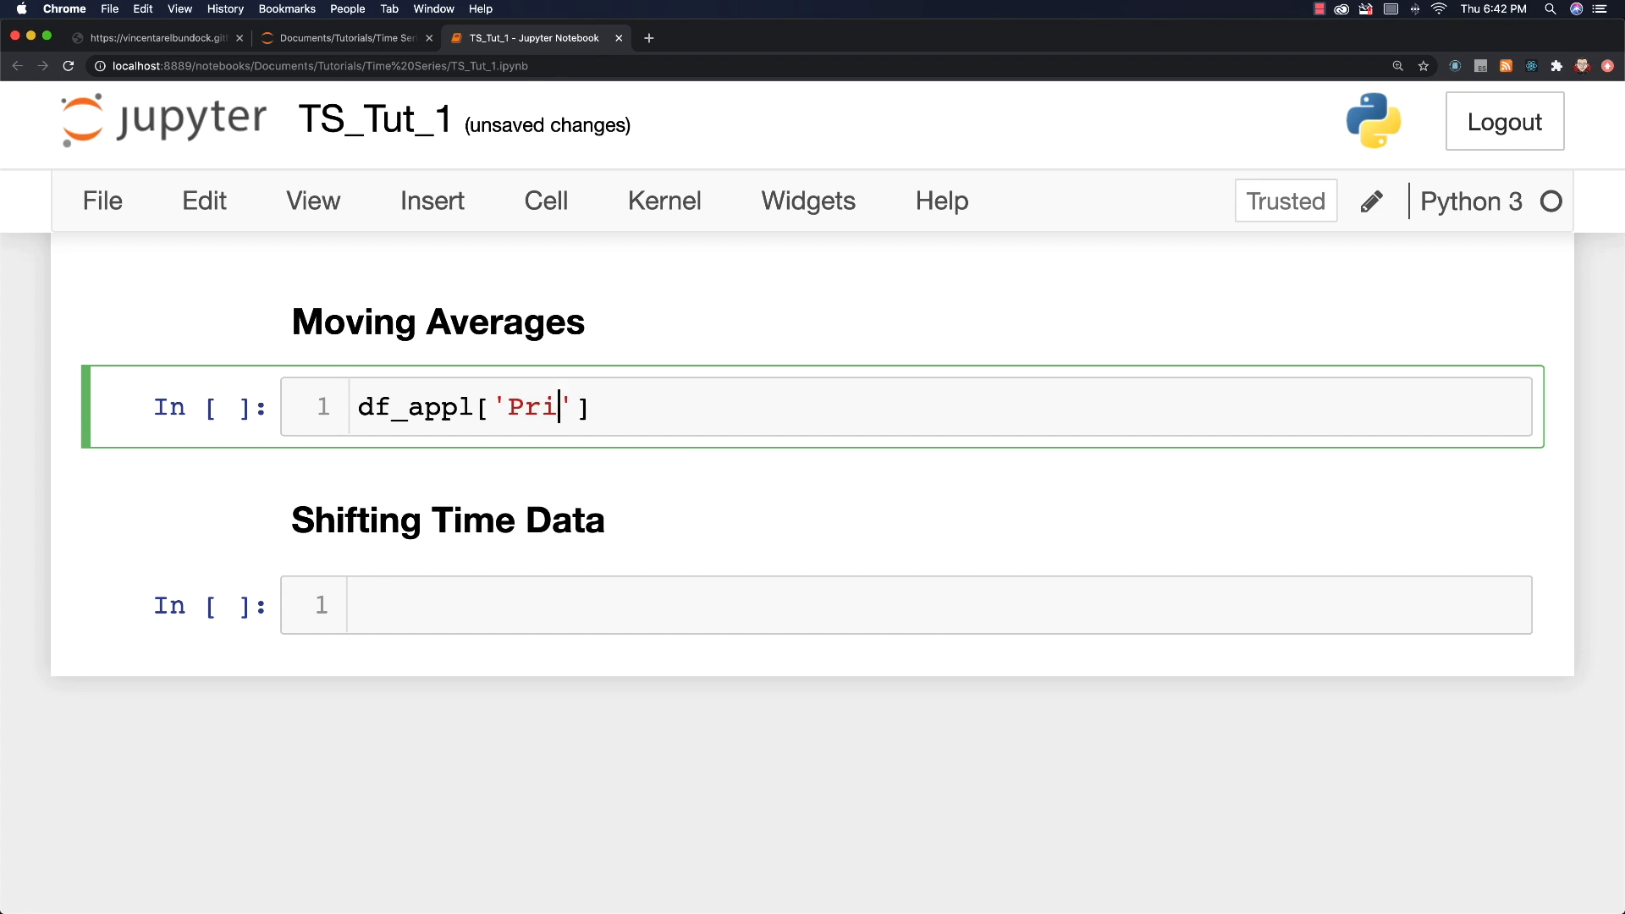
type("ce'].plo")
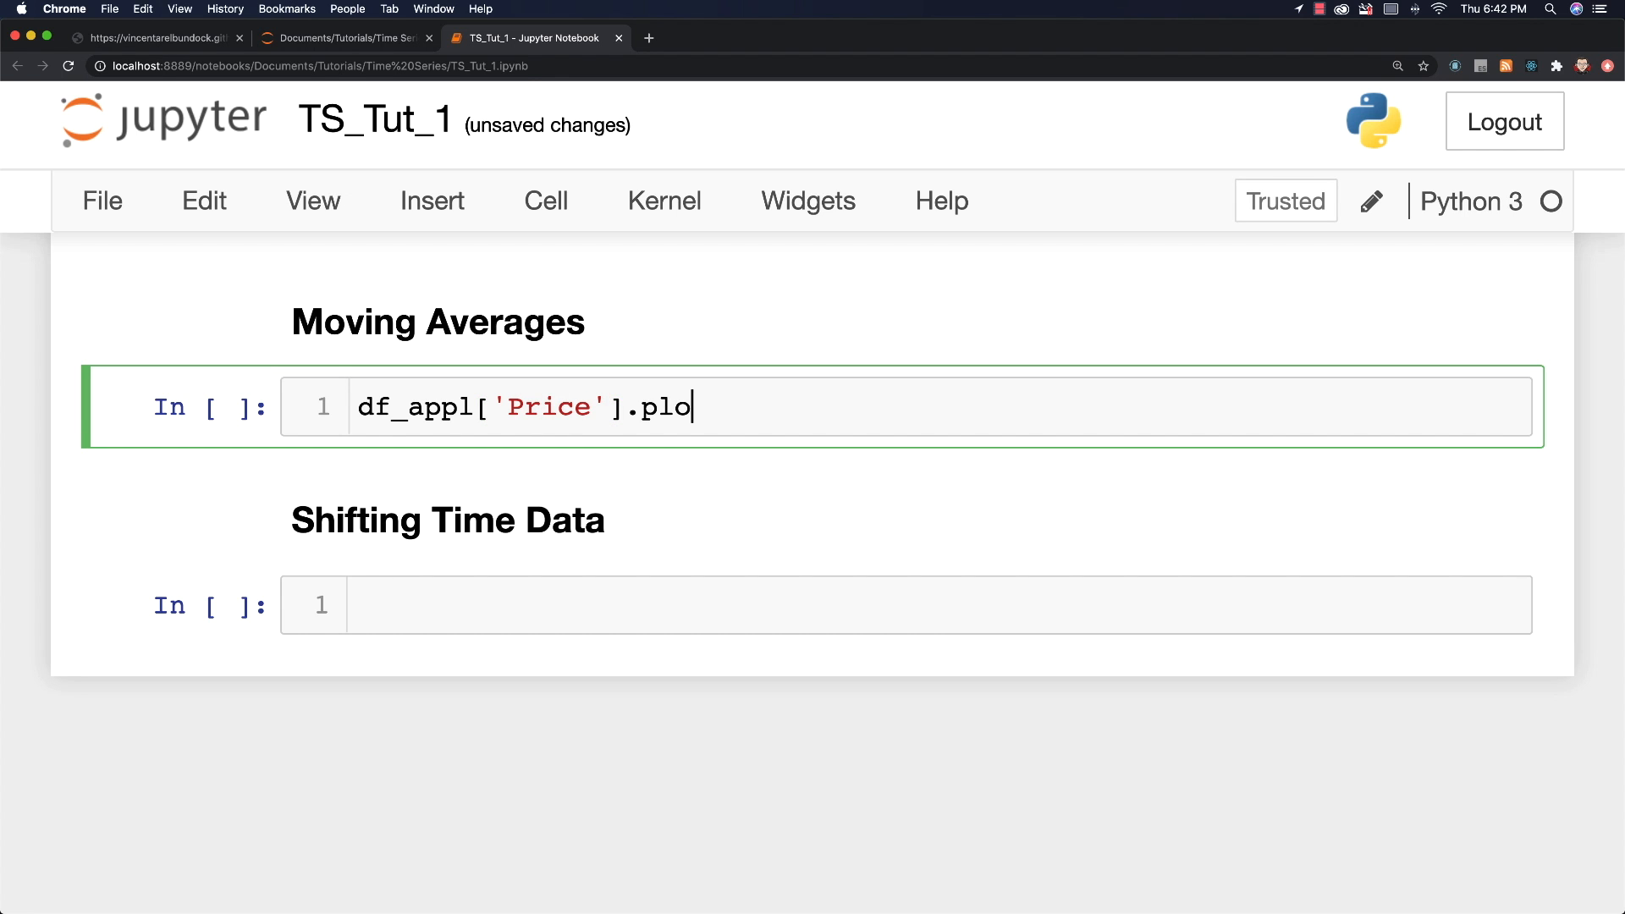
type("t()")
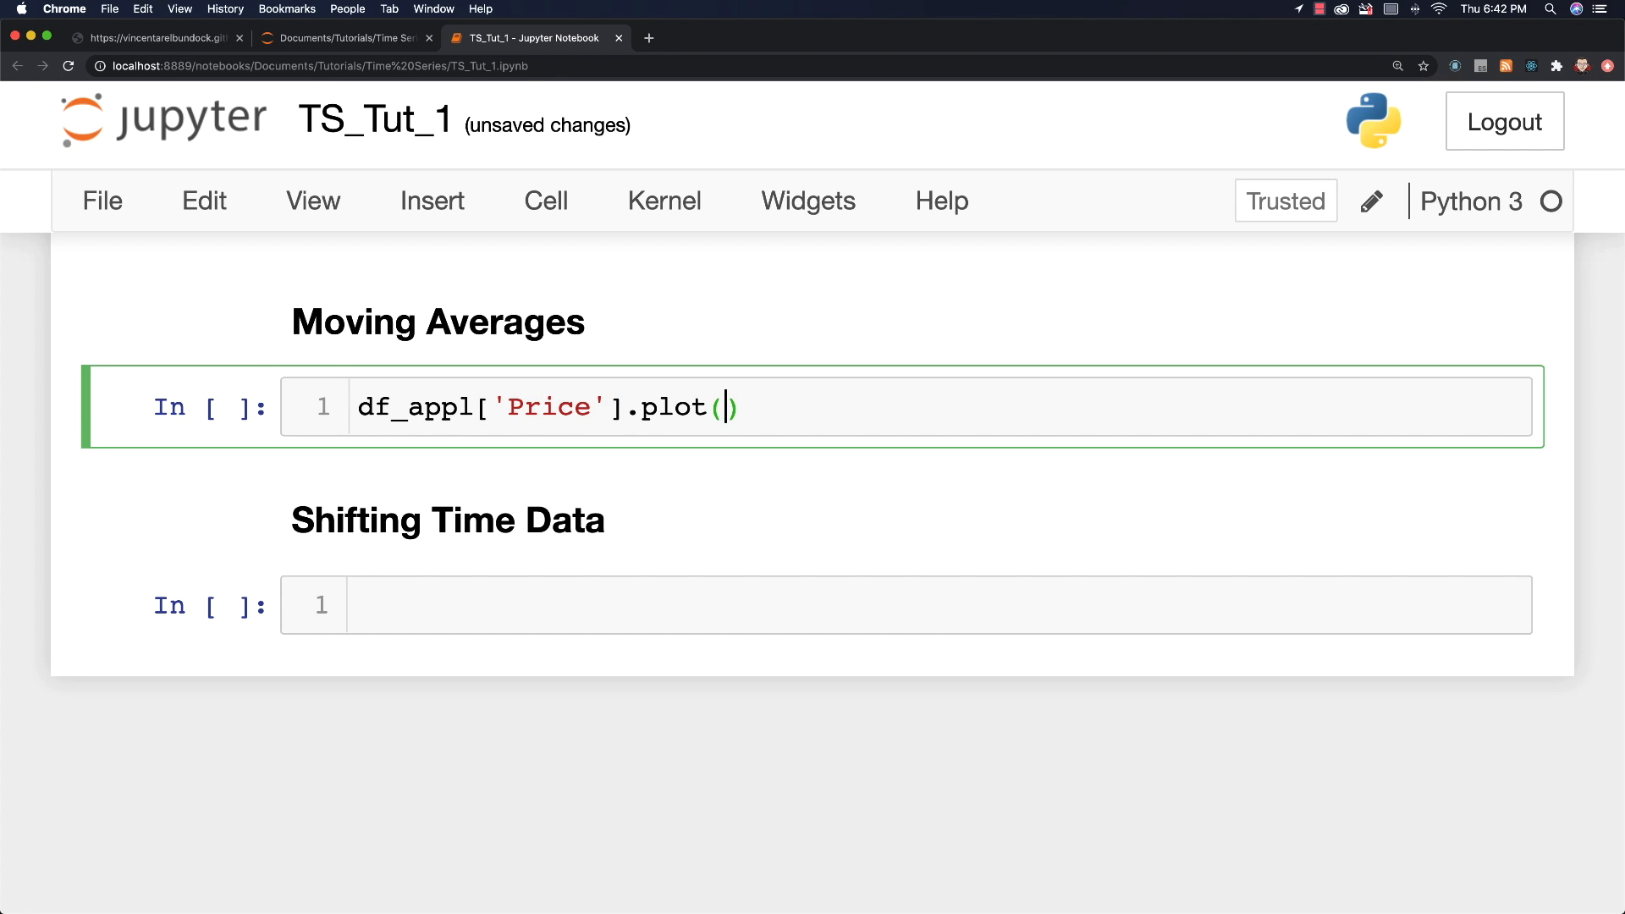
type("fig")
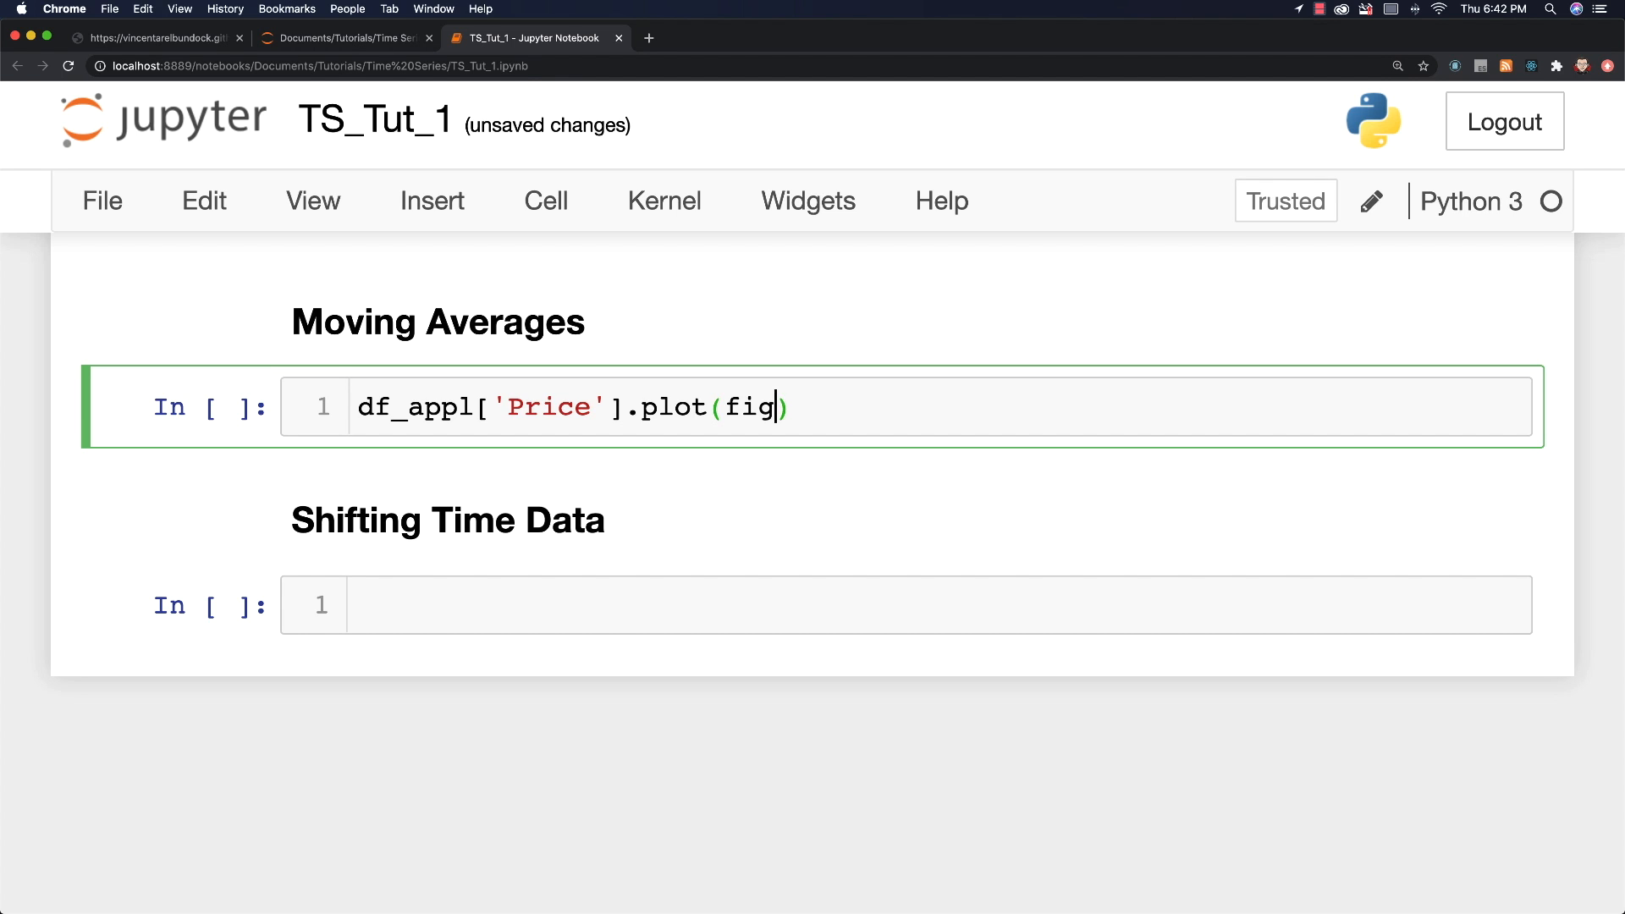
type("siz")
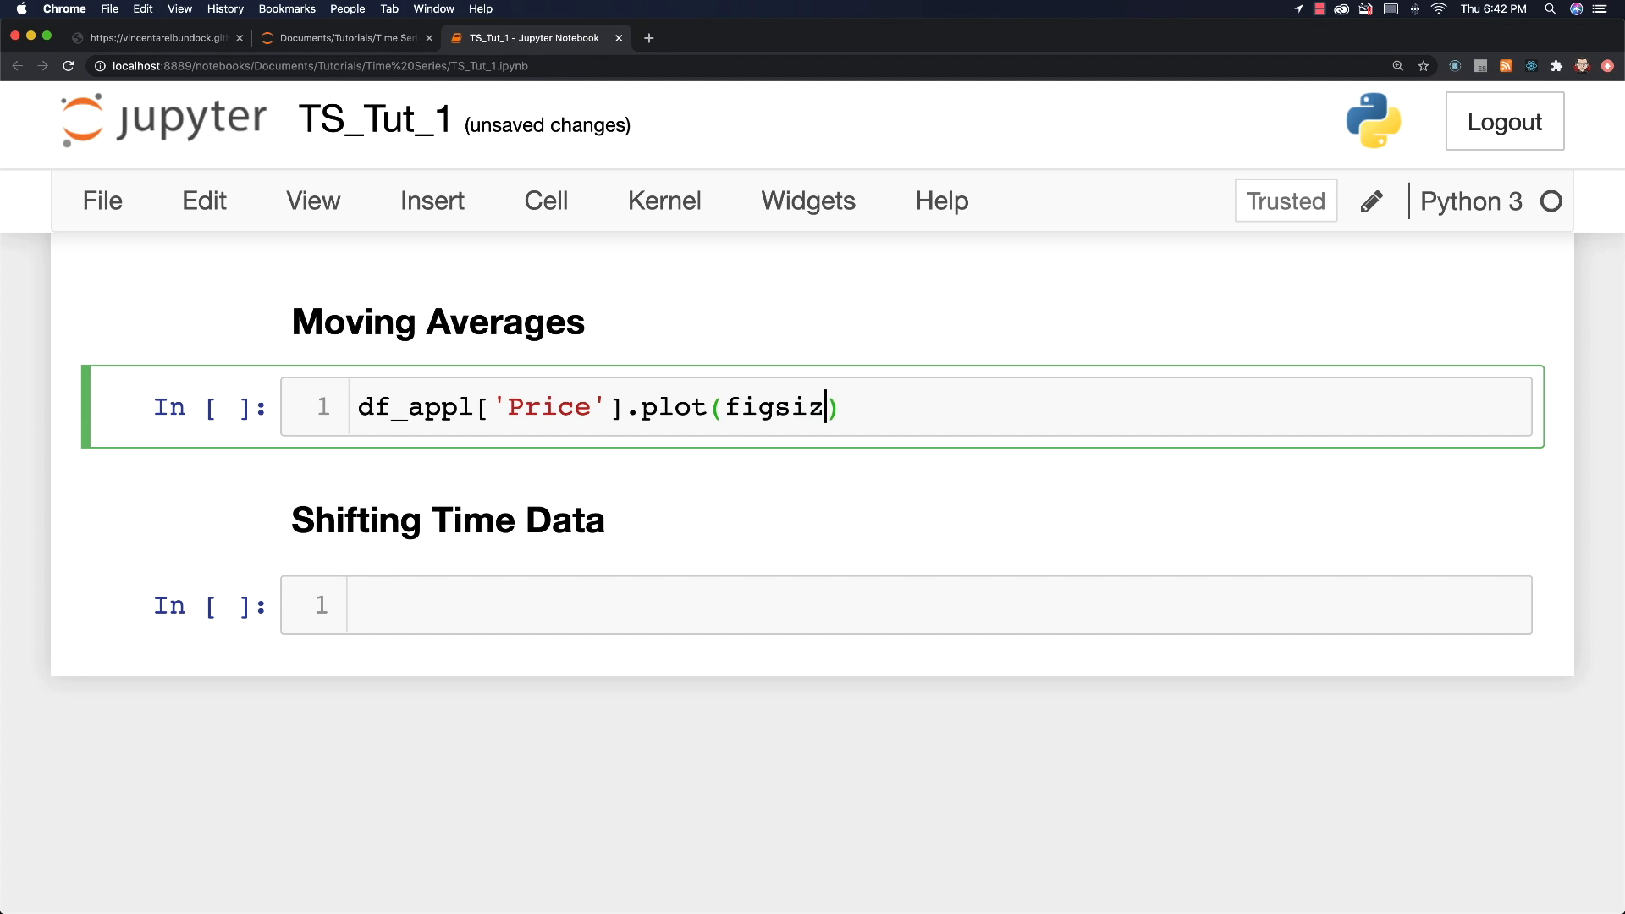
type("e")
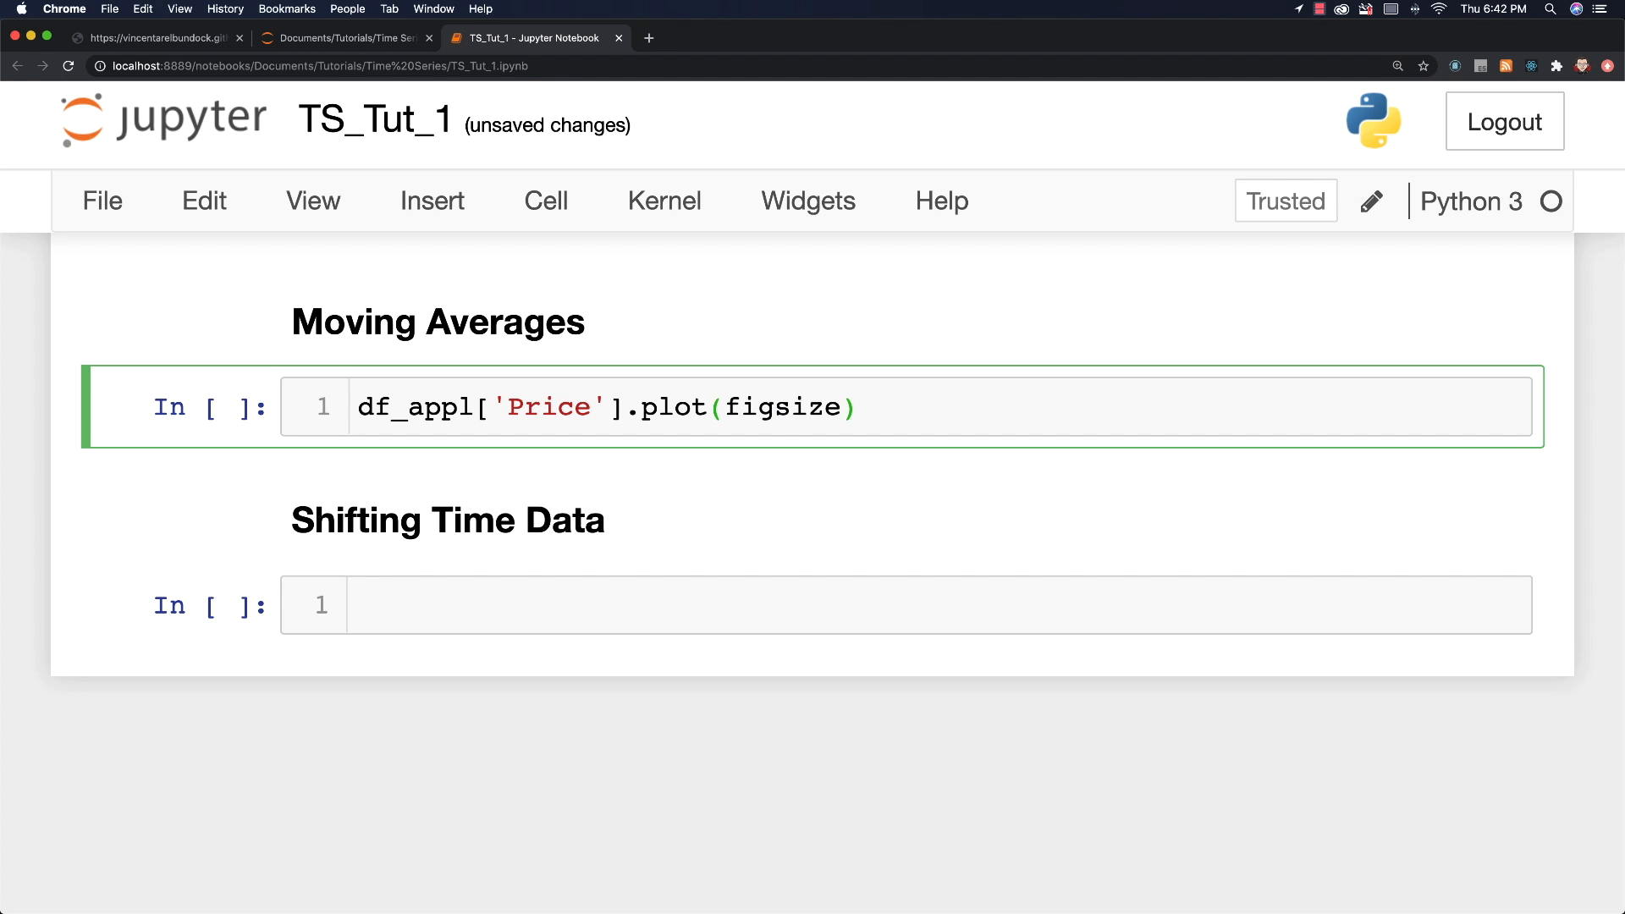
type("=")
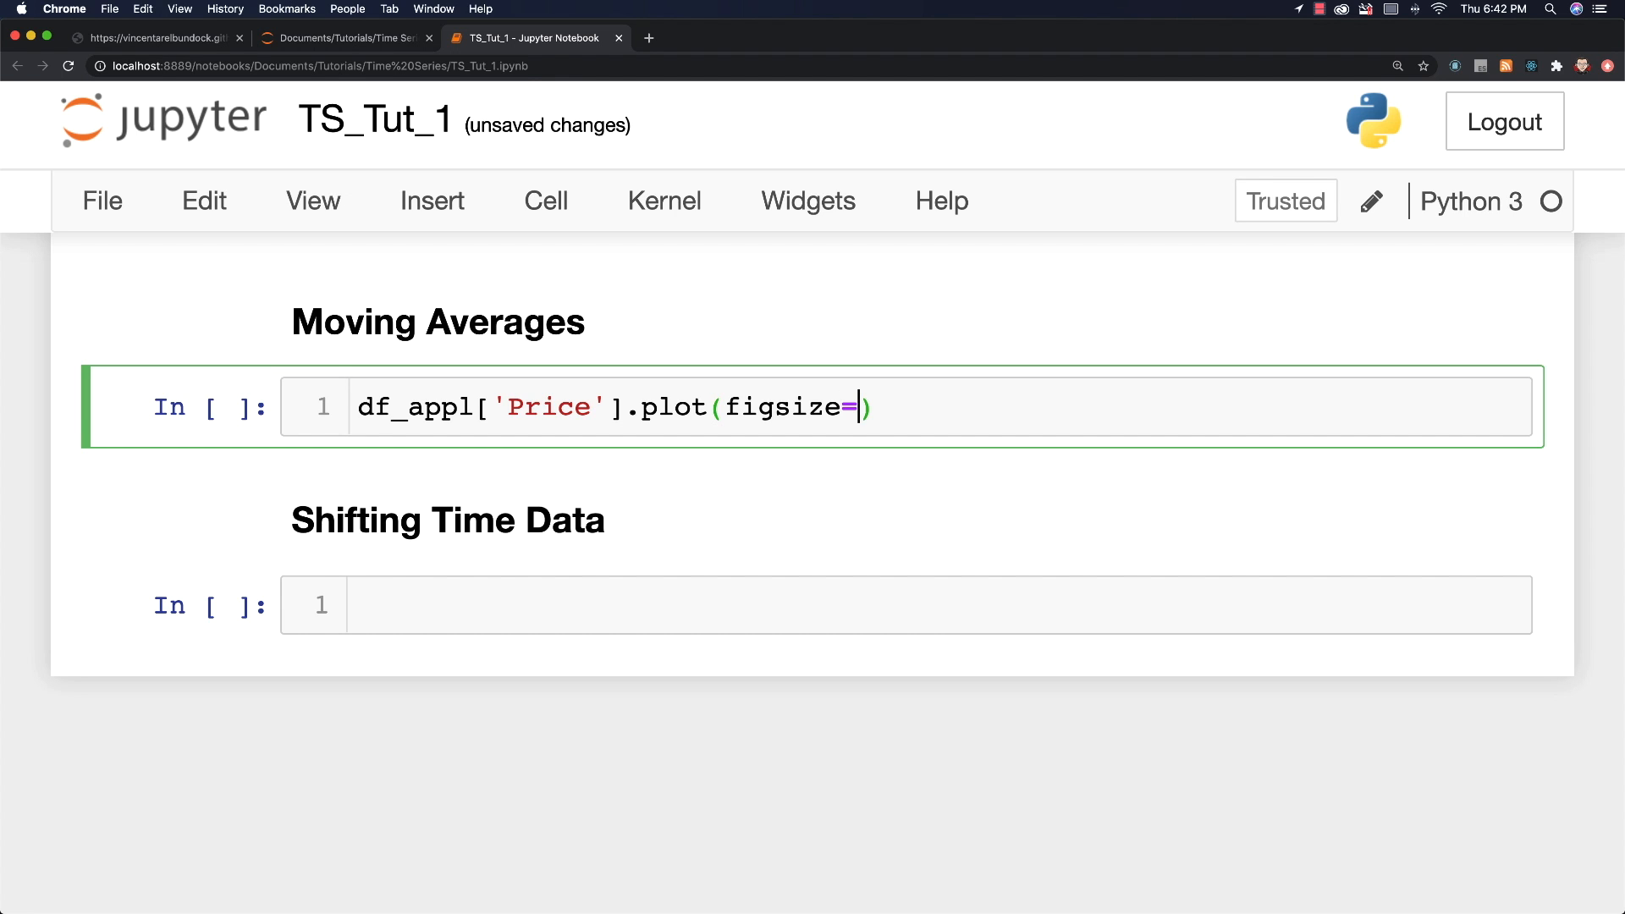
type("(12,6")
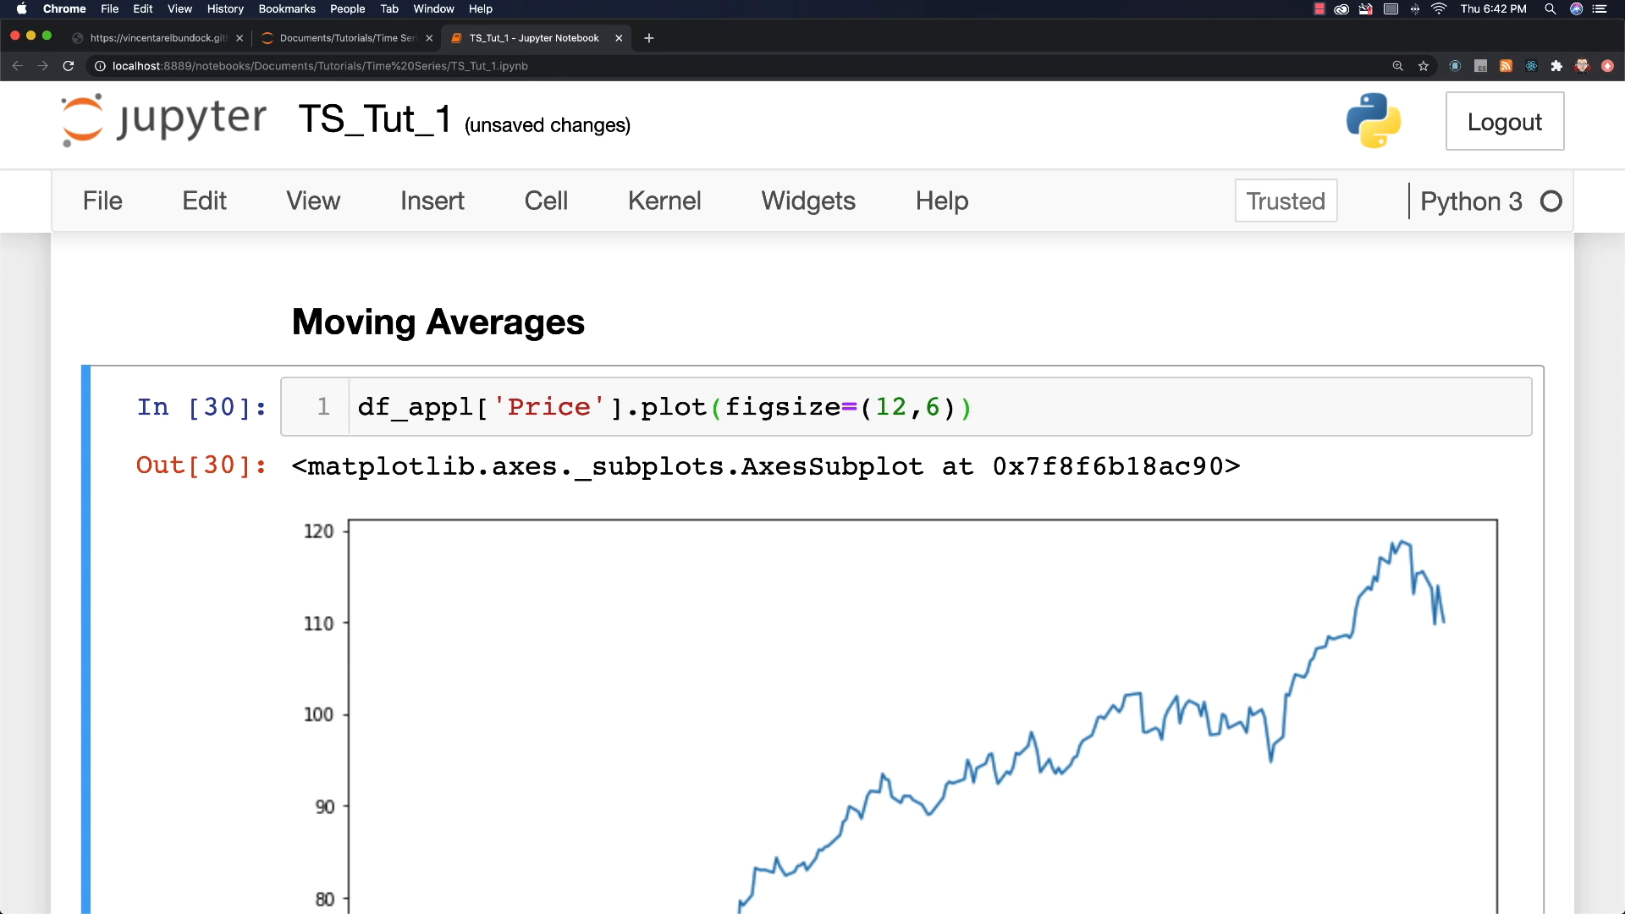
scroll("down", 3)
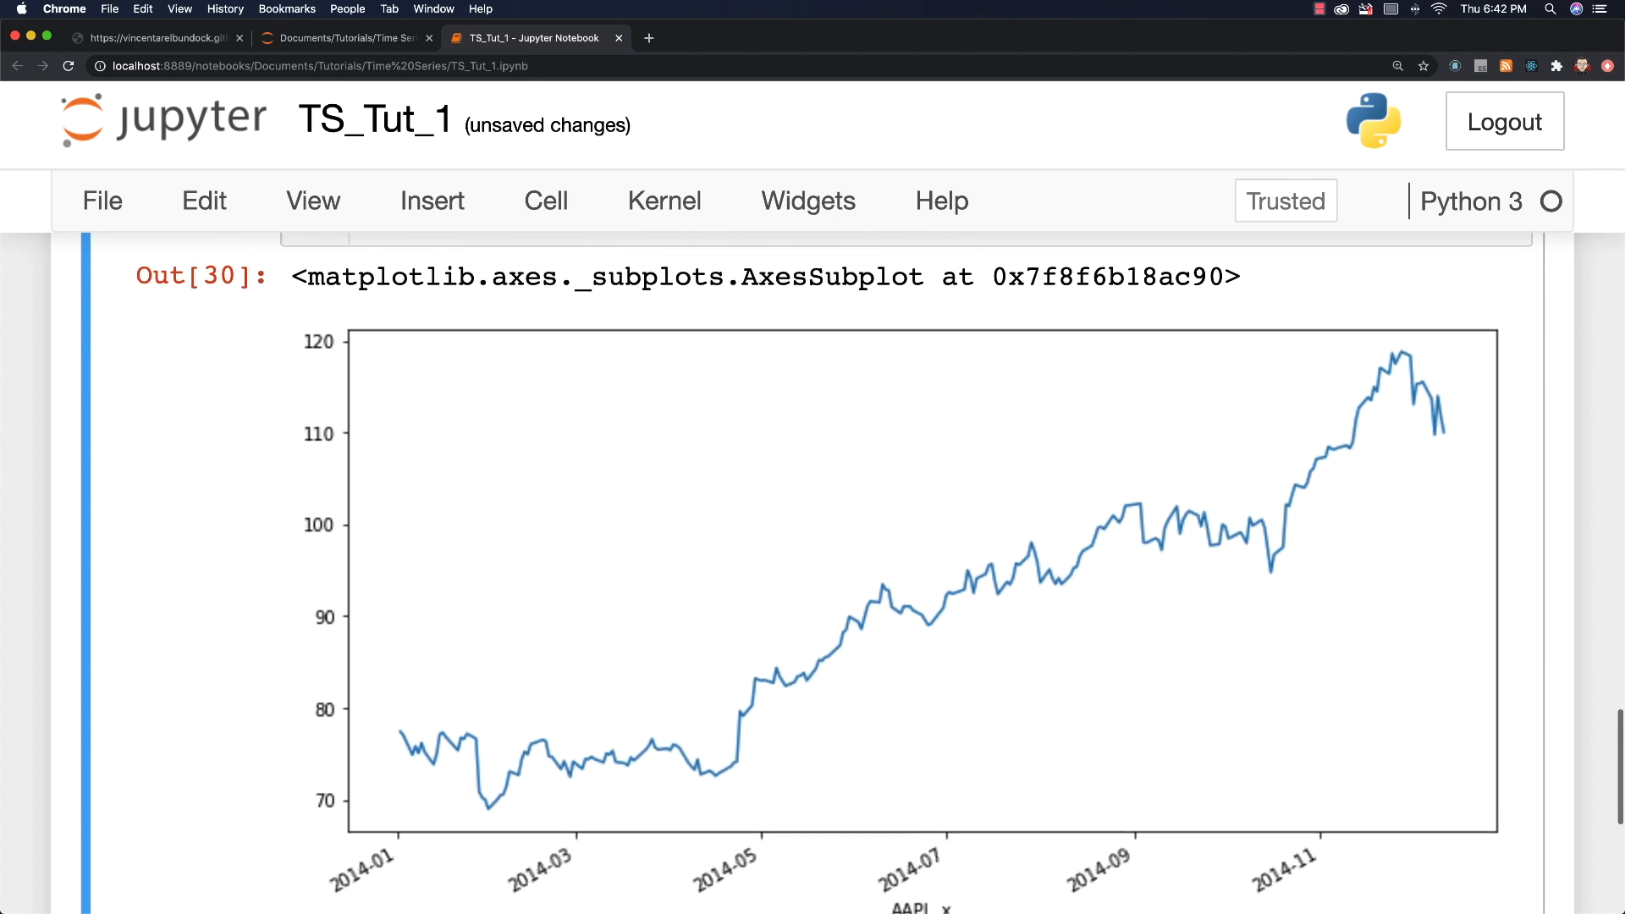
scroll("up", 3)
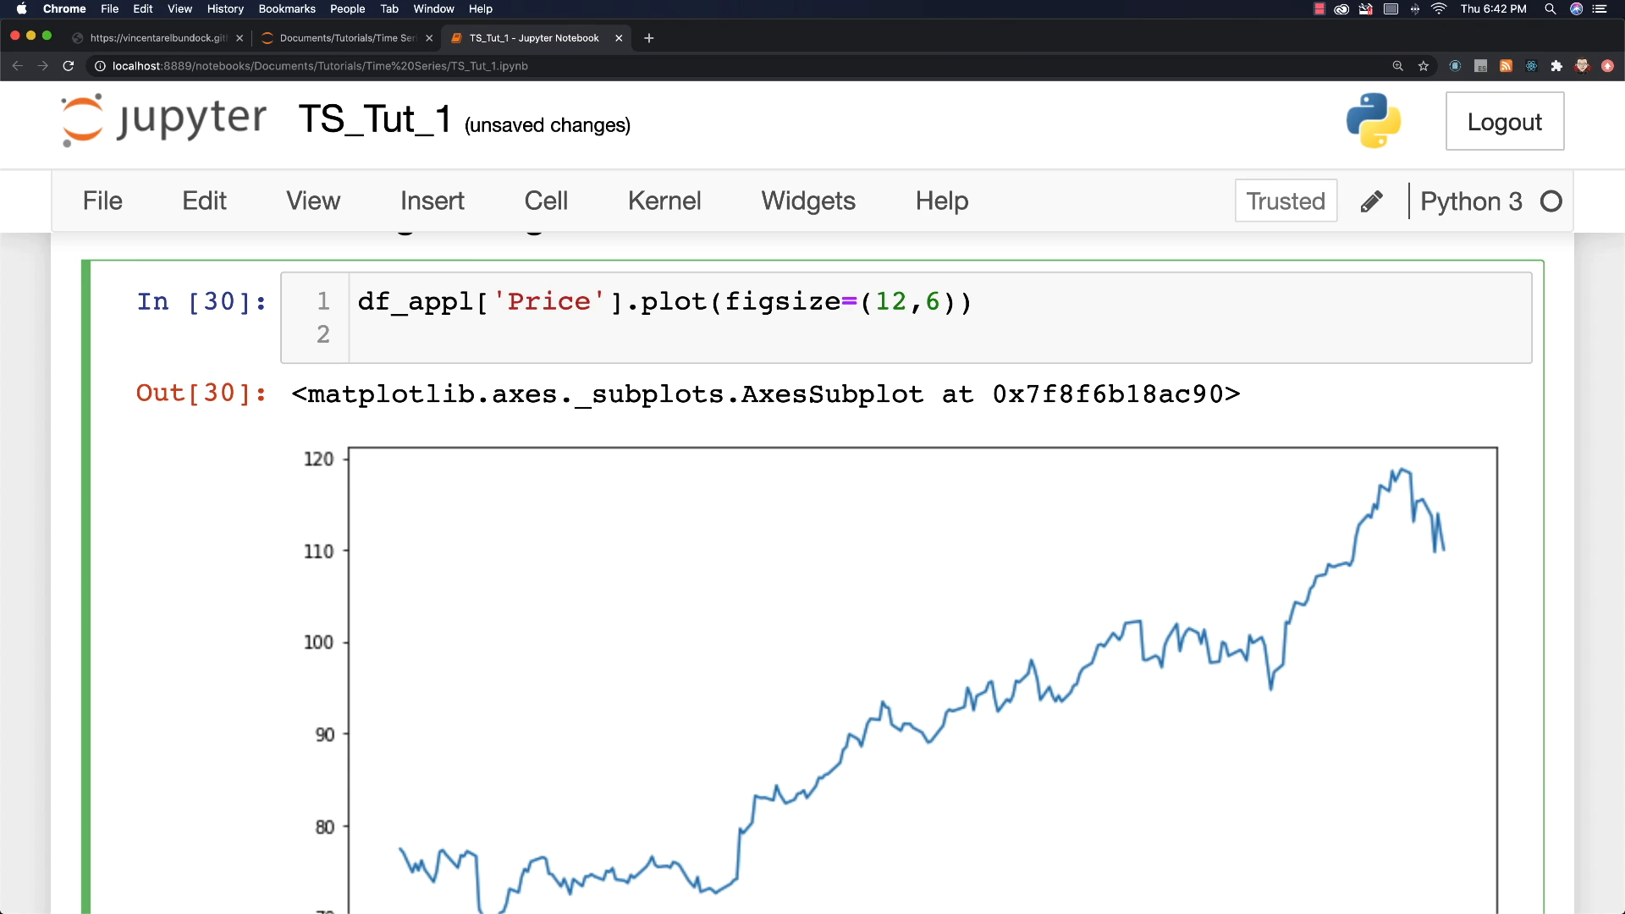
Step: Add a second line plotting df_appl.rolling(window=7).mean()['Price'] over the price chart
left_click(363, 335)
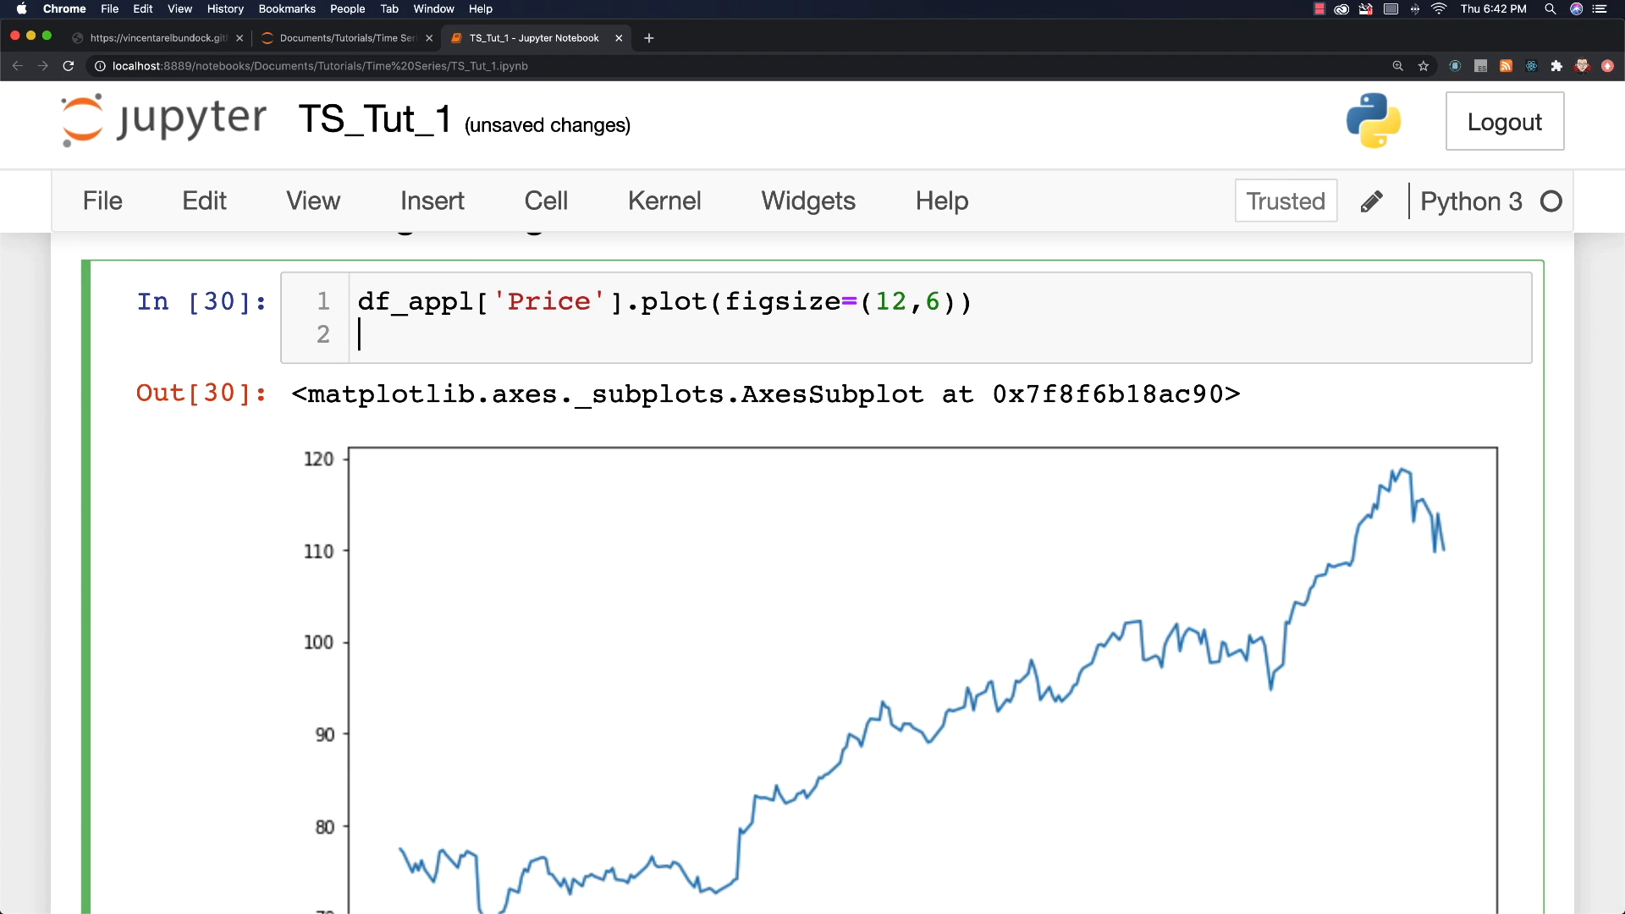
type("d")
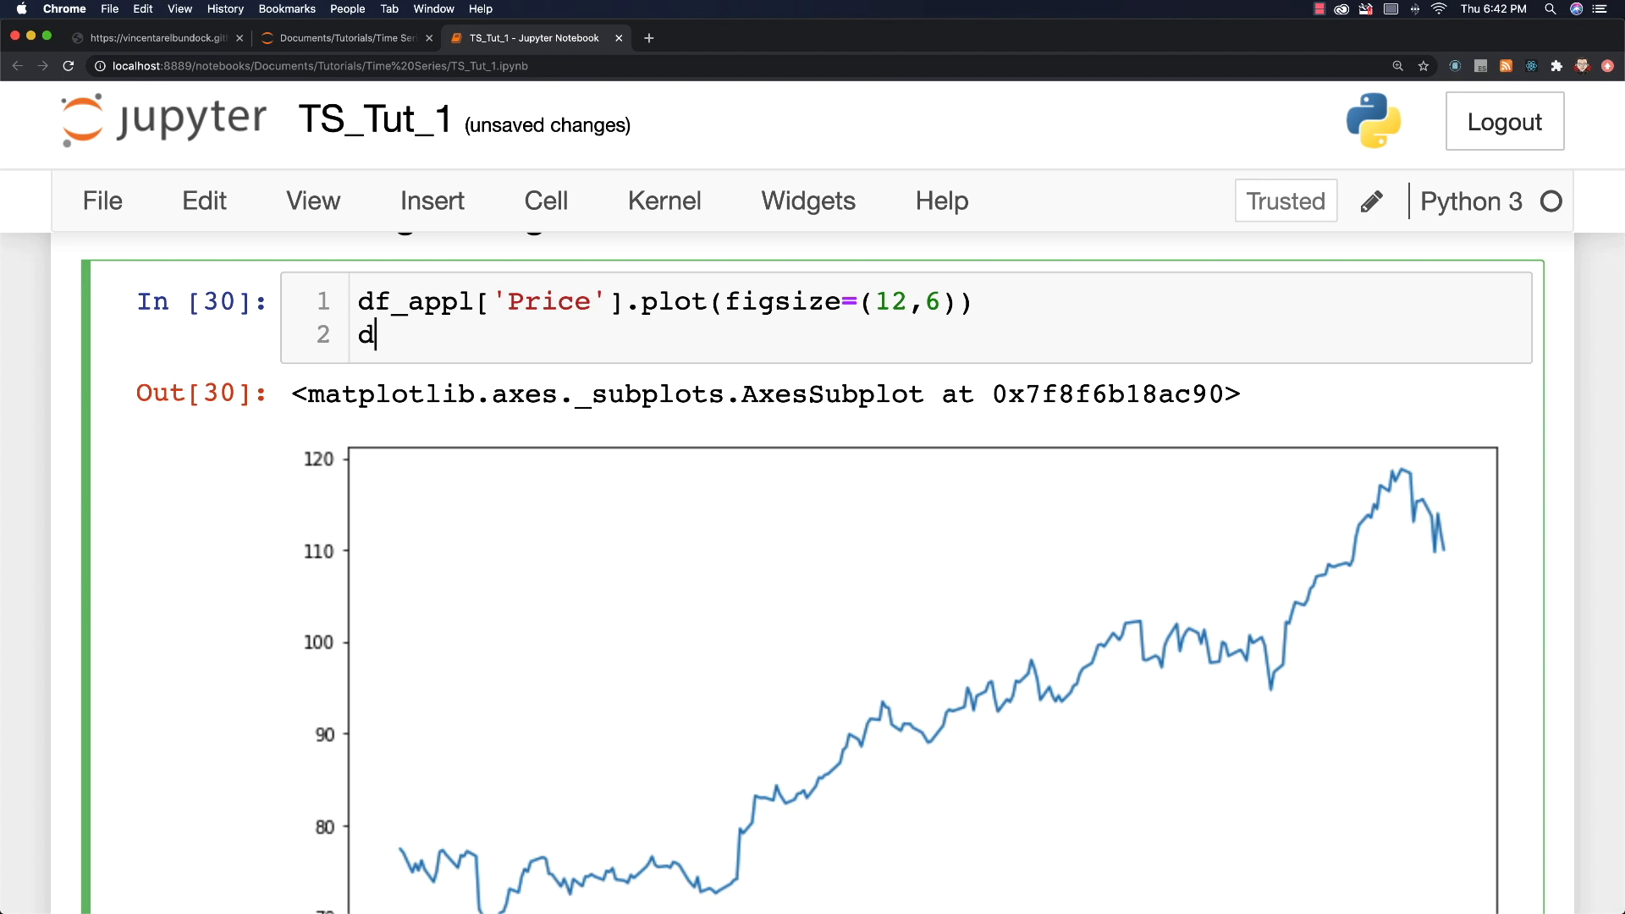
type("f_appl")
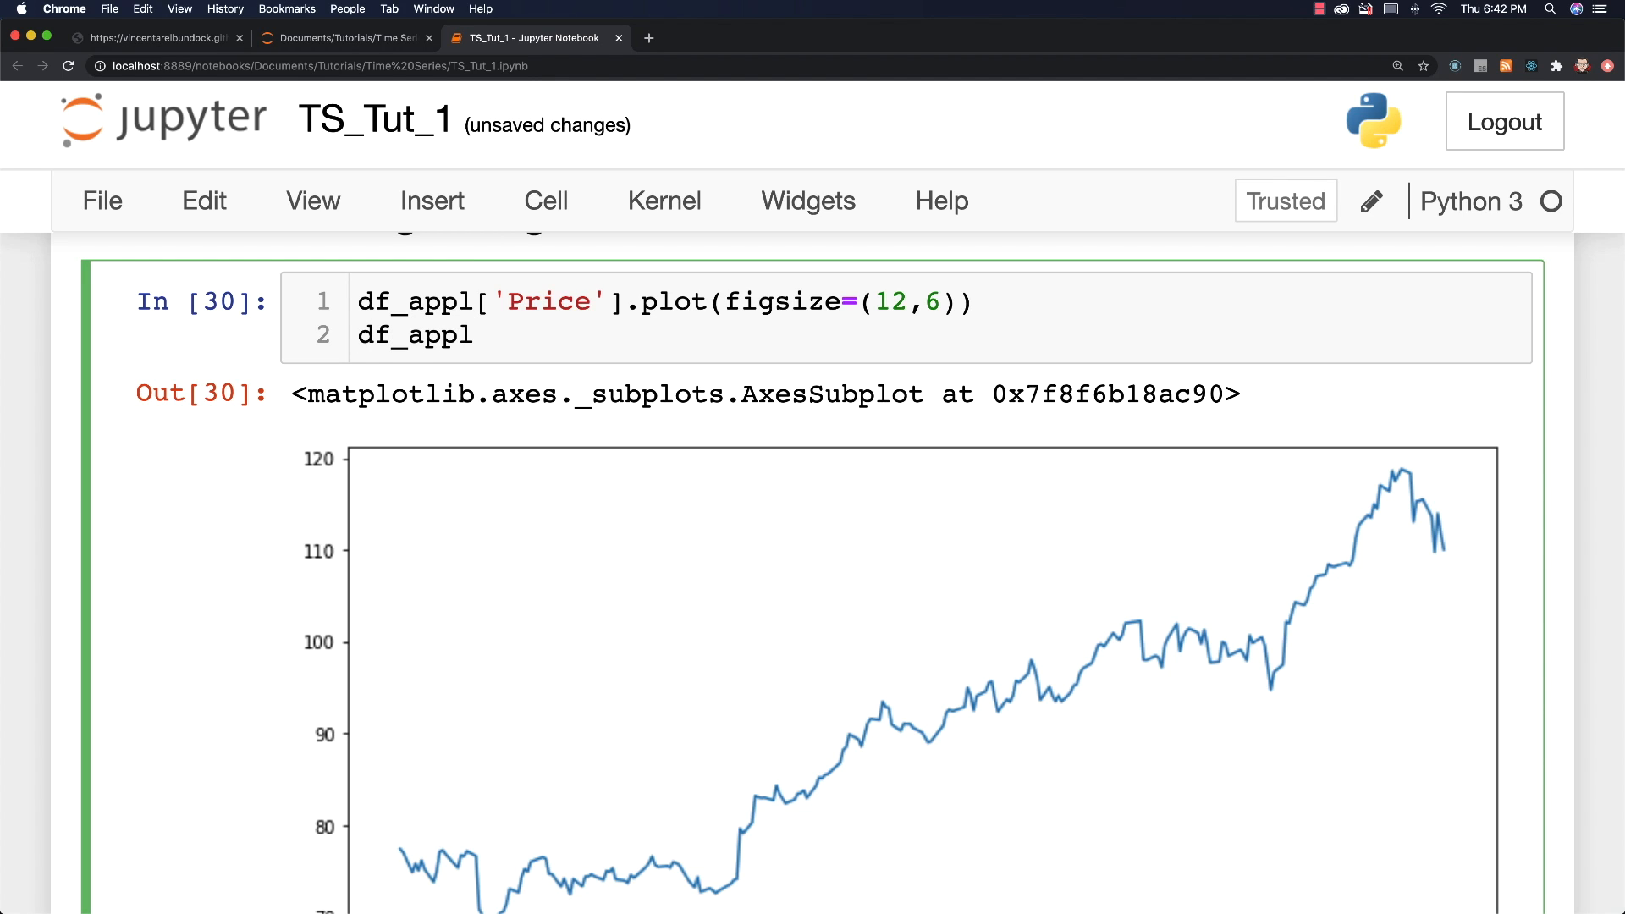
type(".rol")
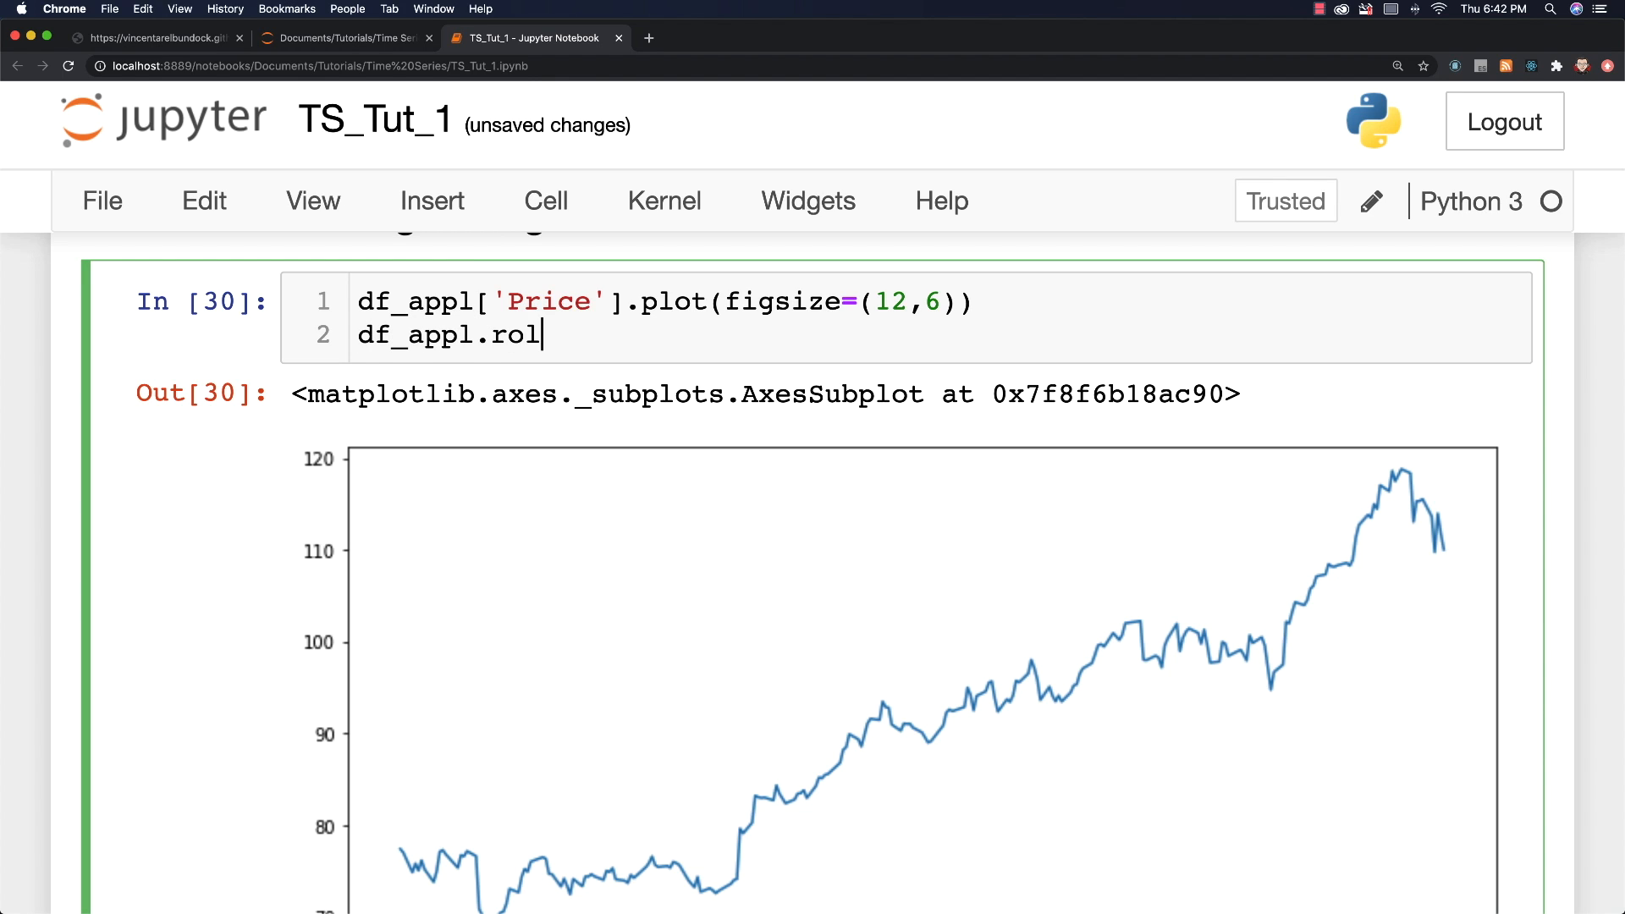
type("ling")
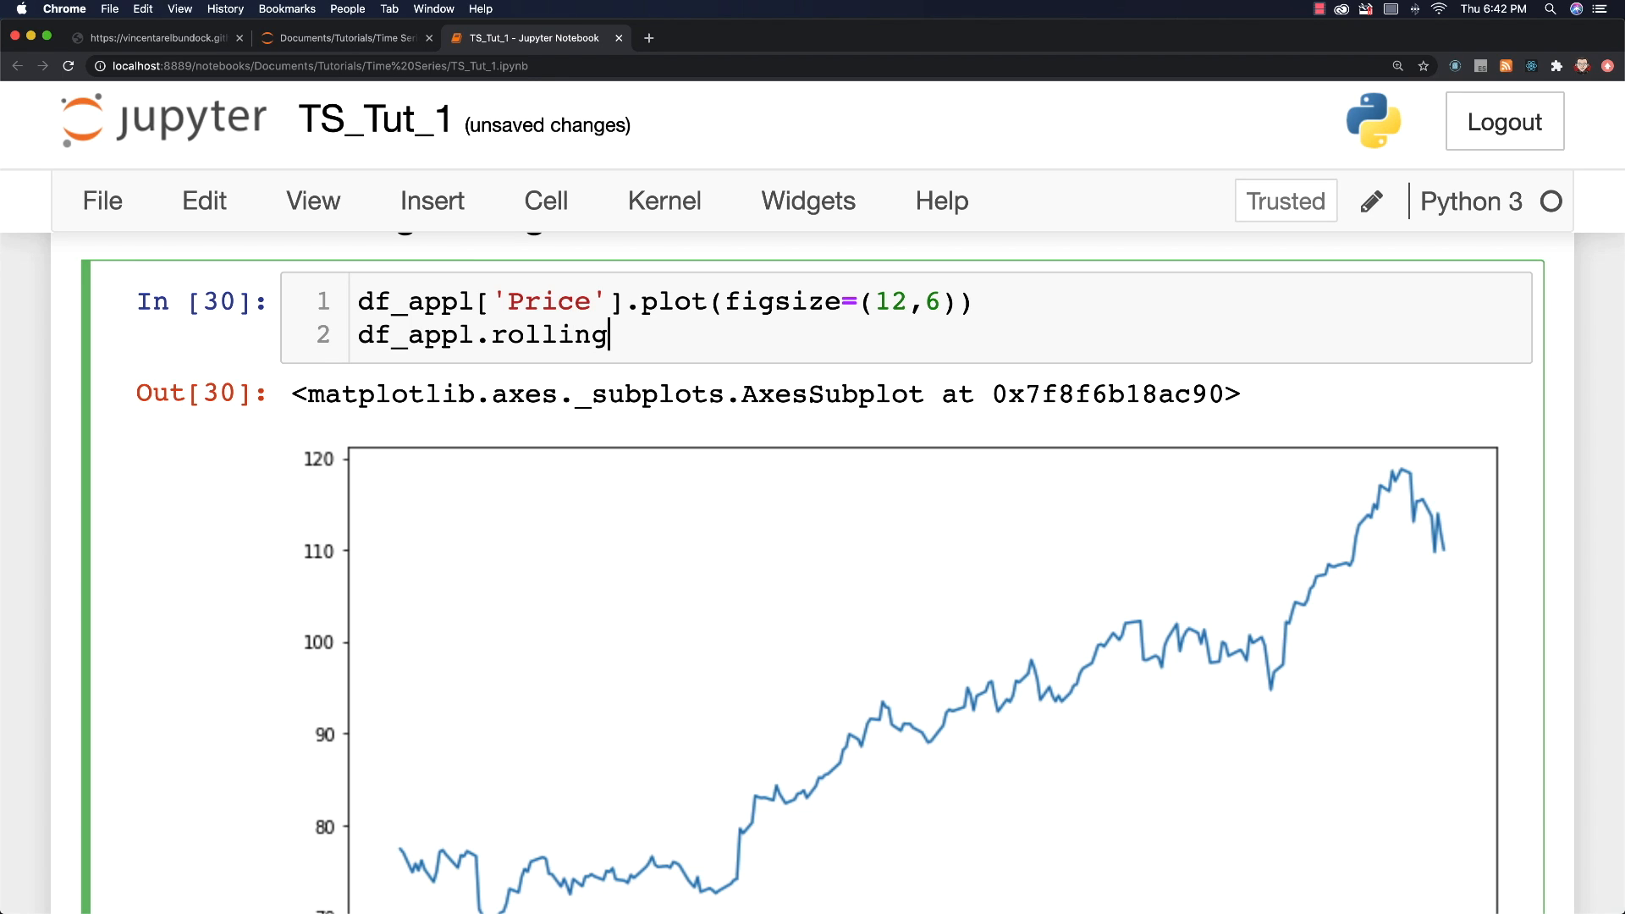
type("(window)")
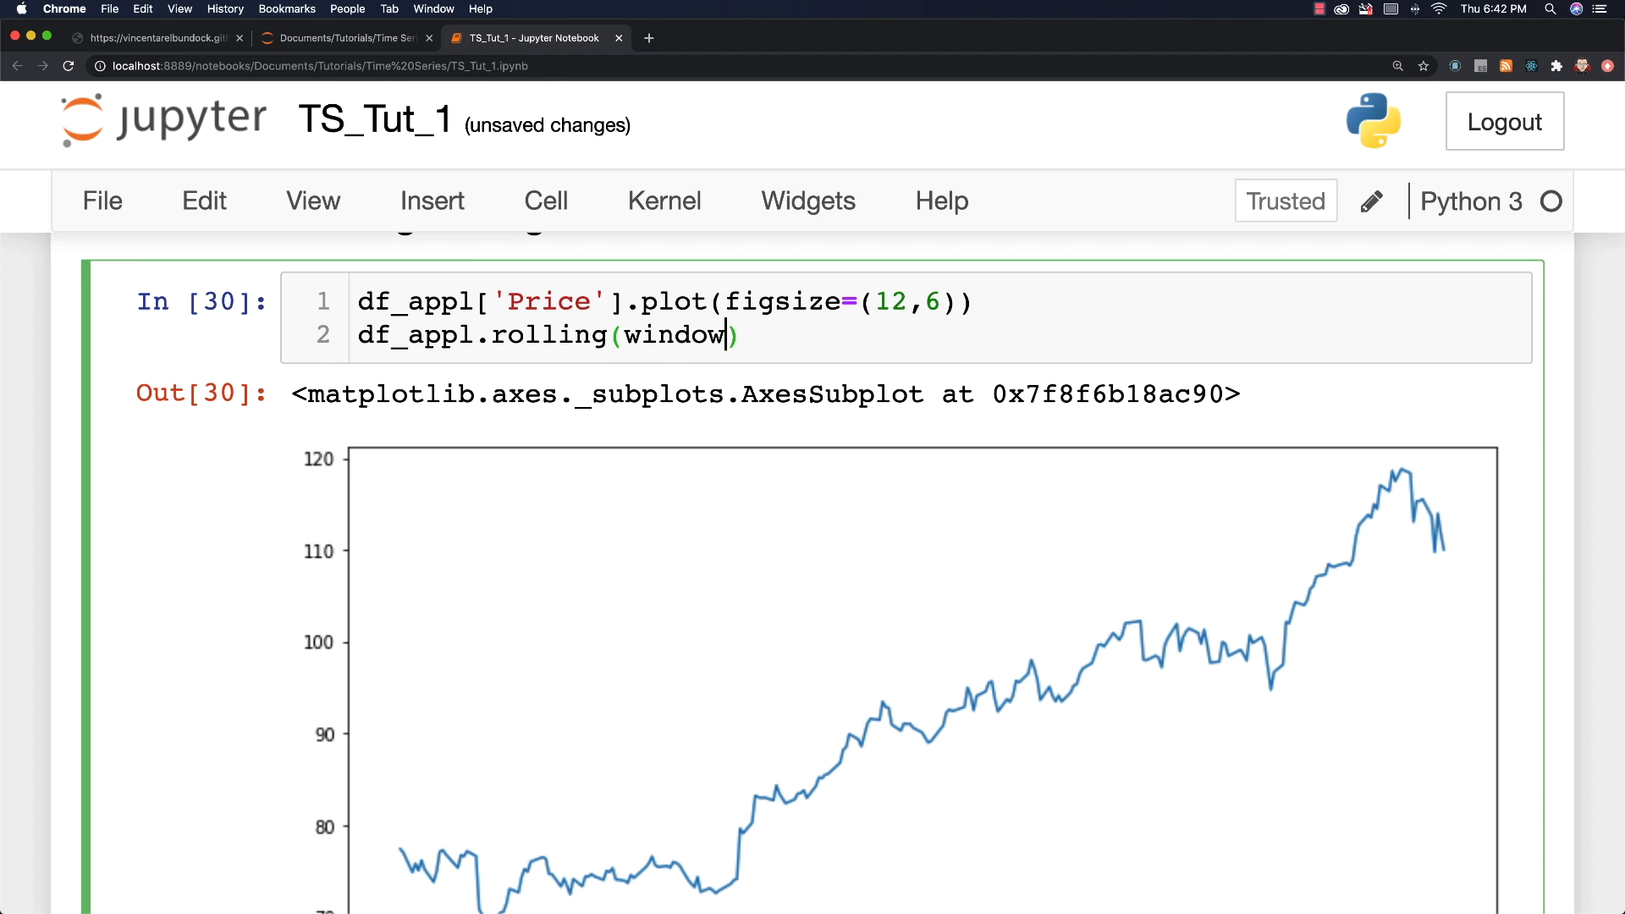
type("=7")
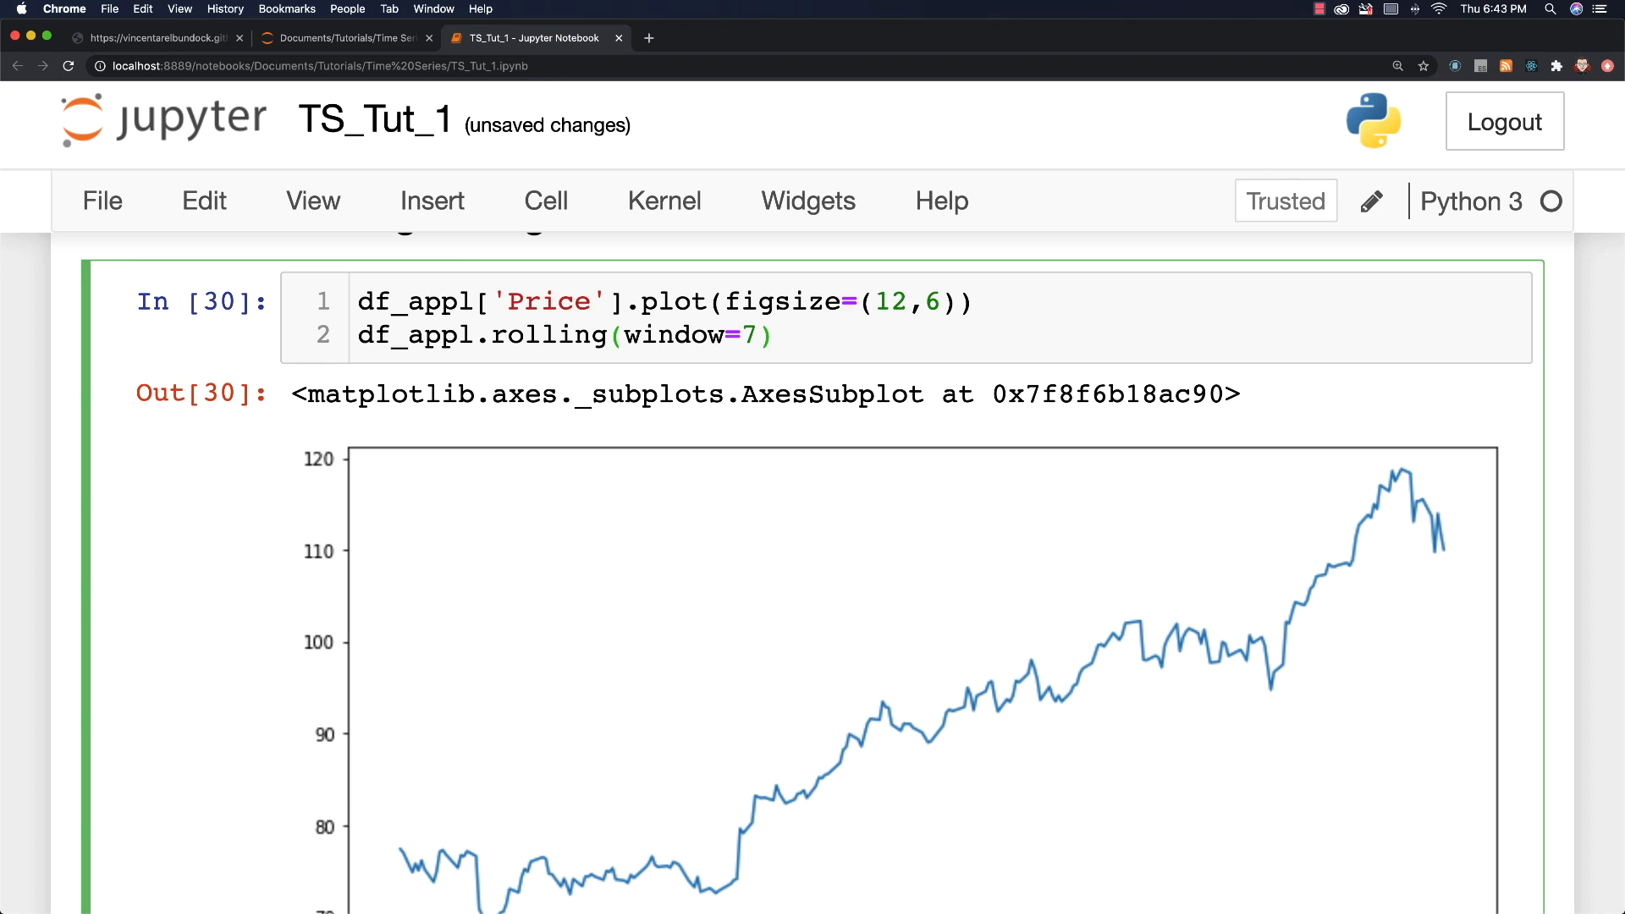
type(".mean")
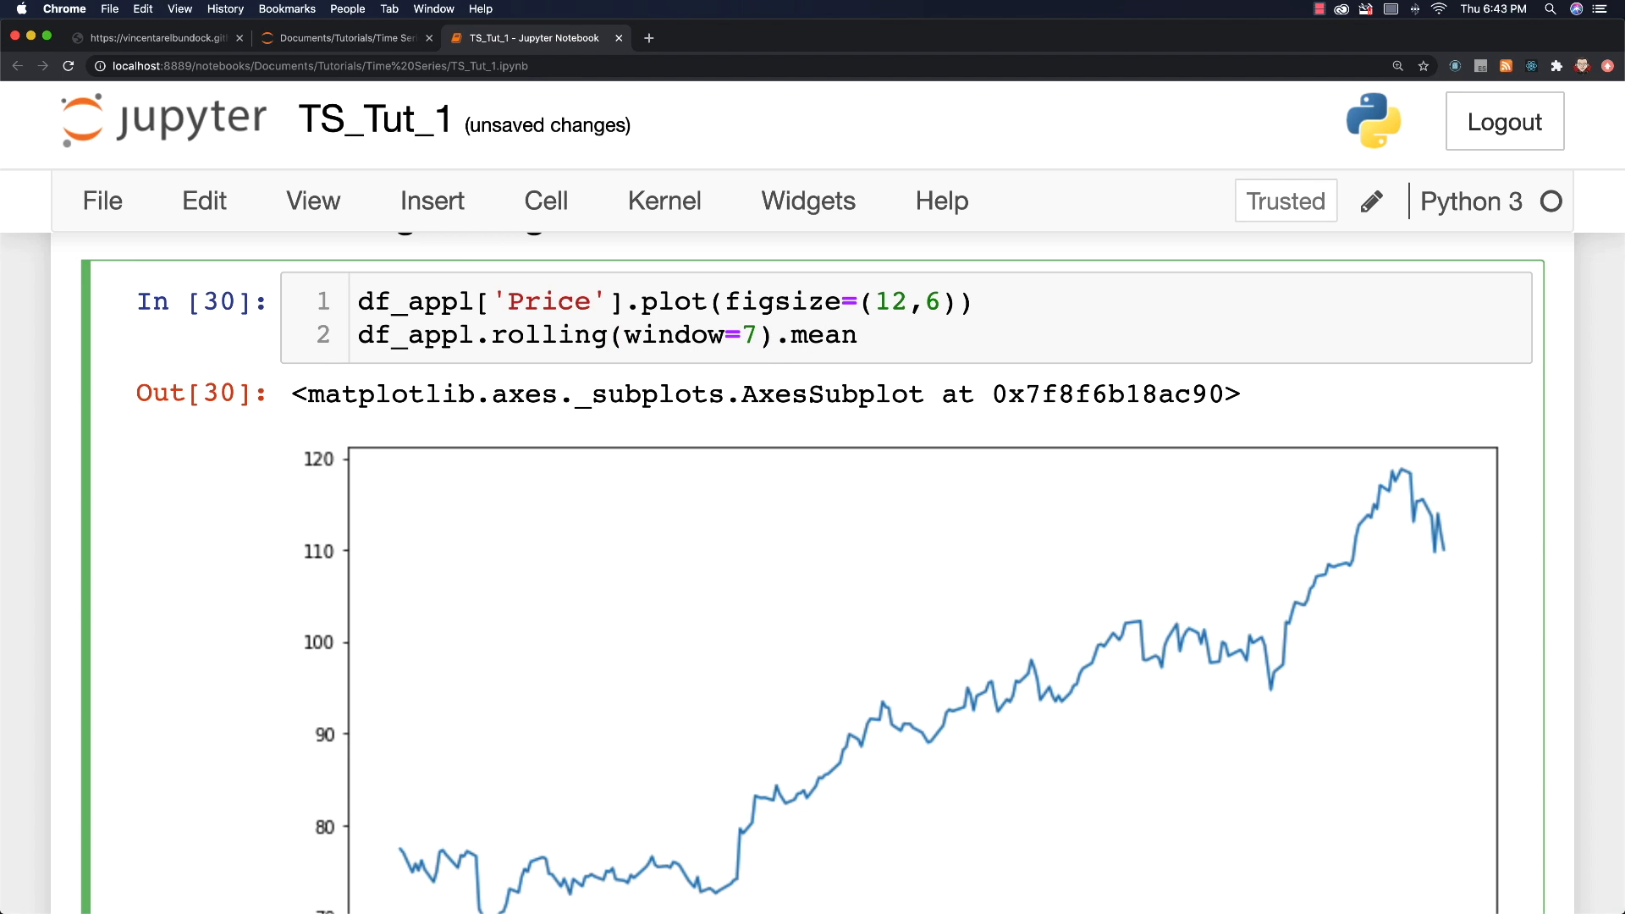
type("()[]")
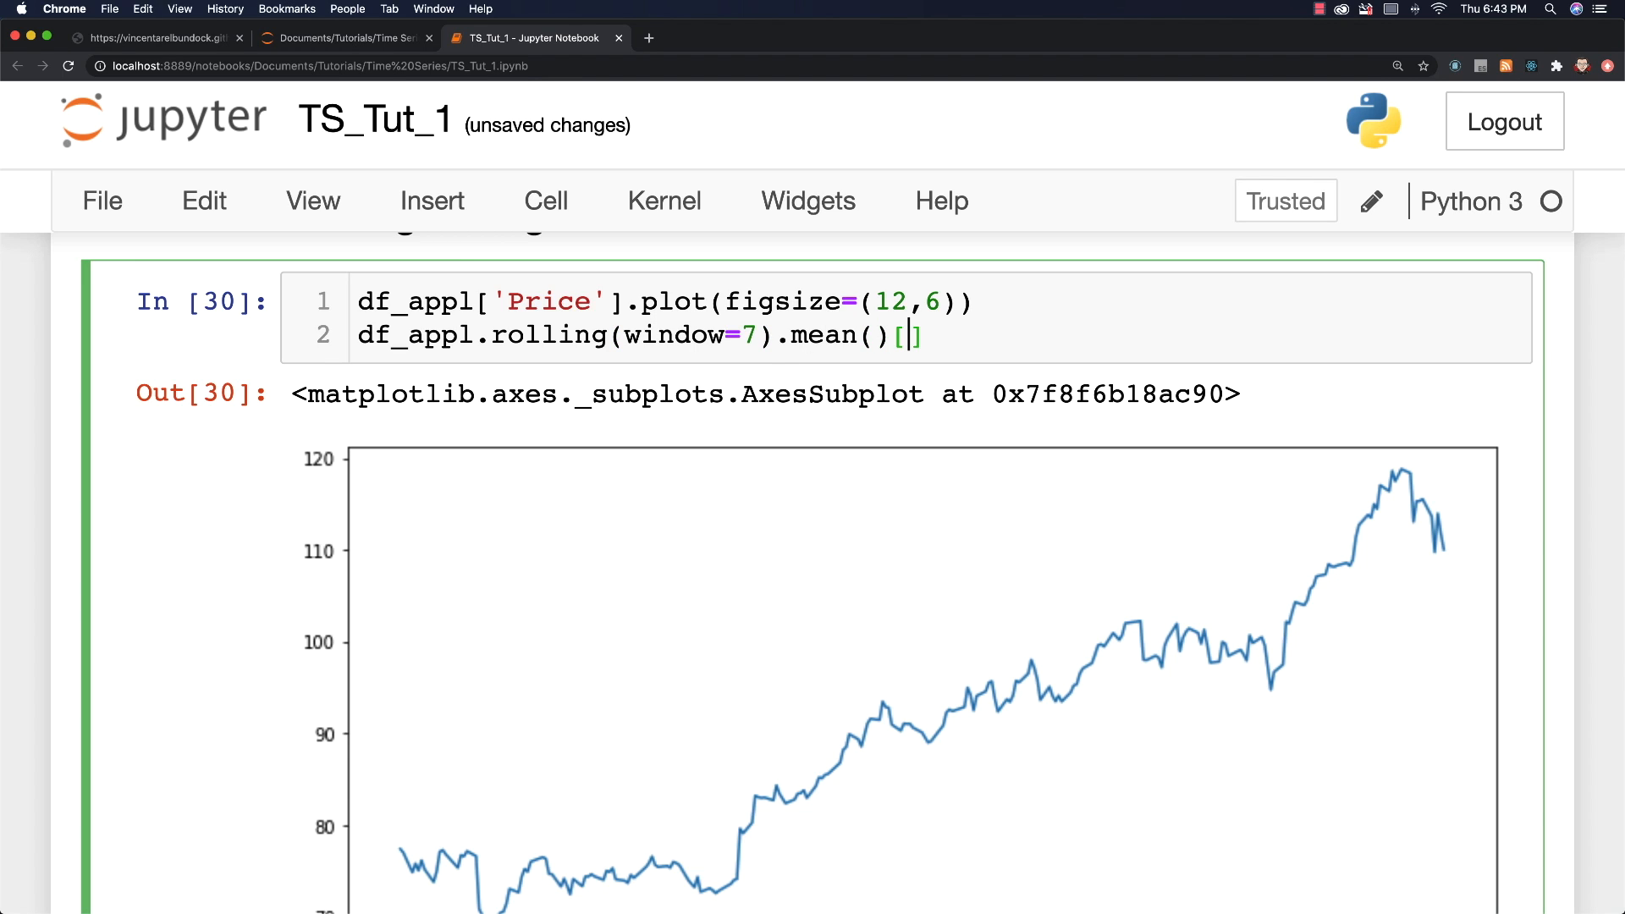
type("'Price'")
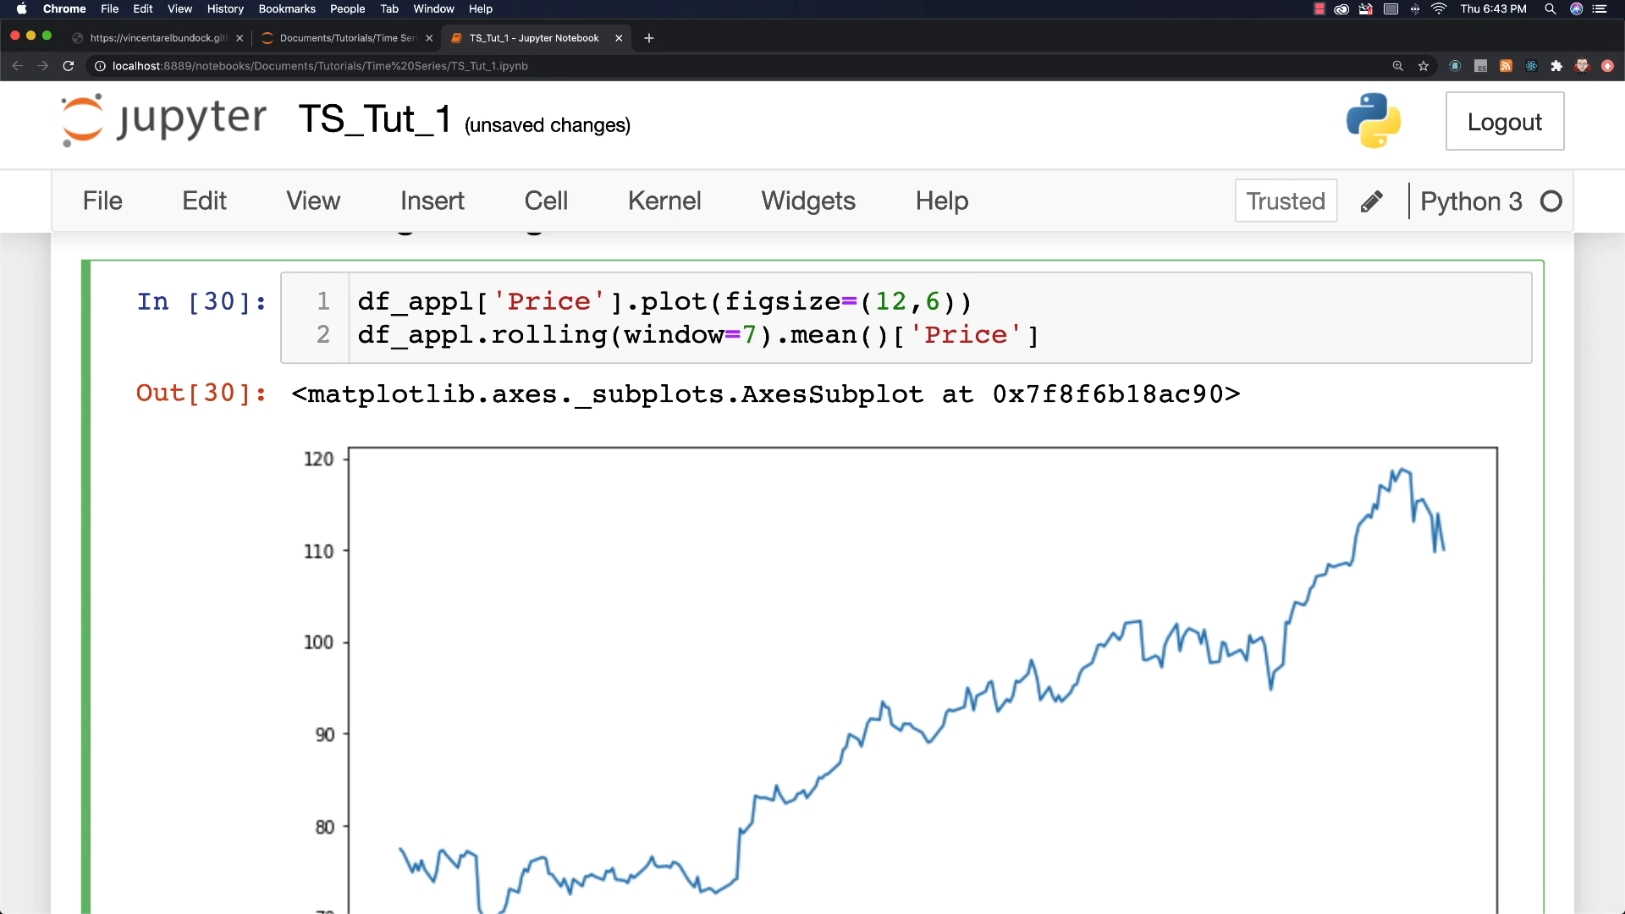
type(".plo")
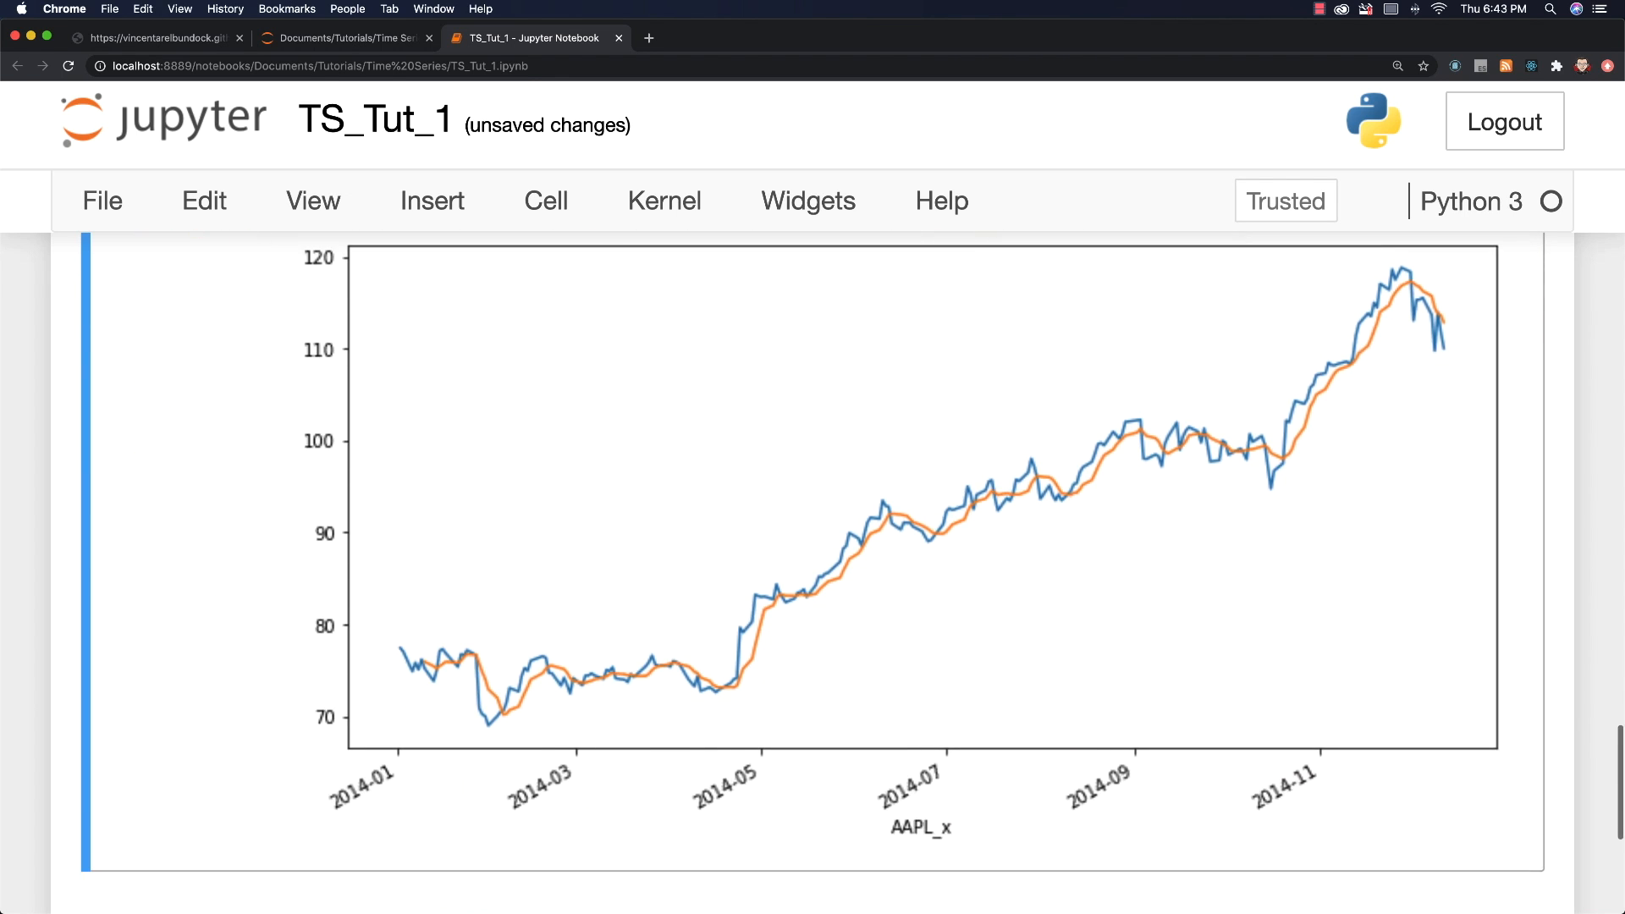
Step: Change the rolling window from 7 to 30 and review the smoother orange line
scroll("down", 3)
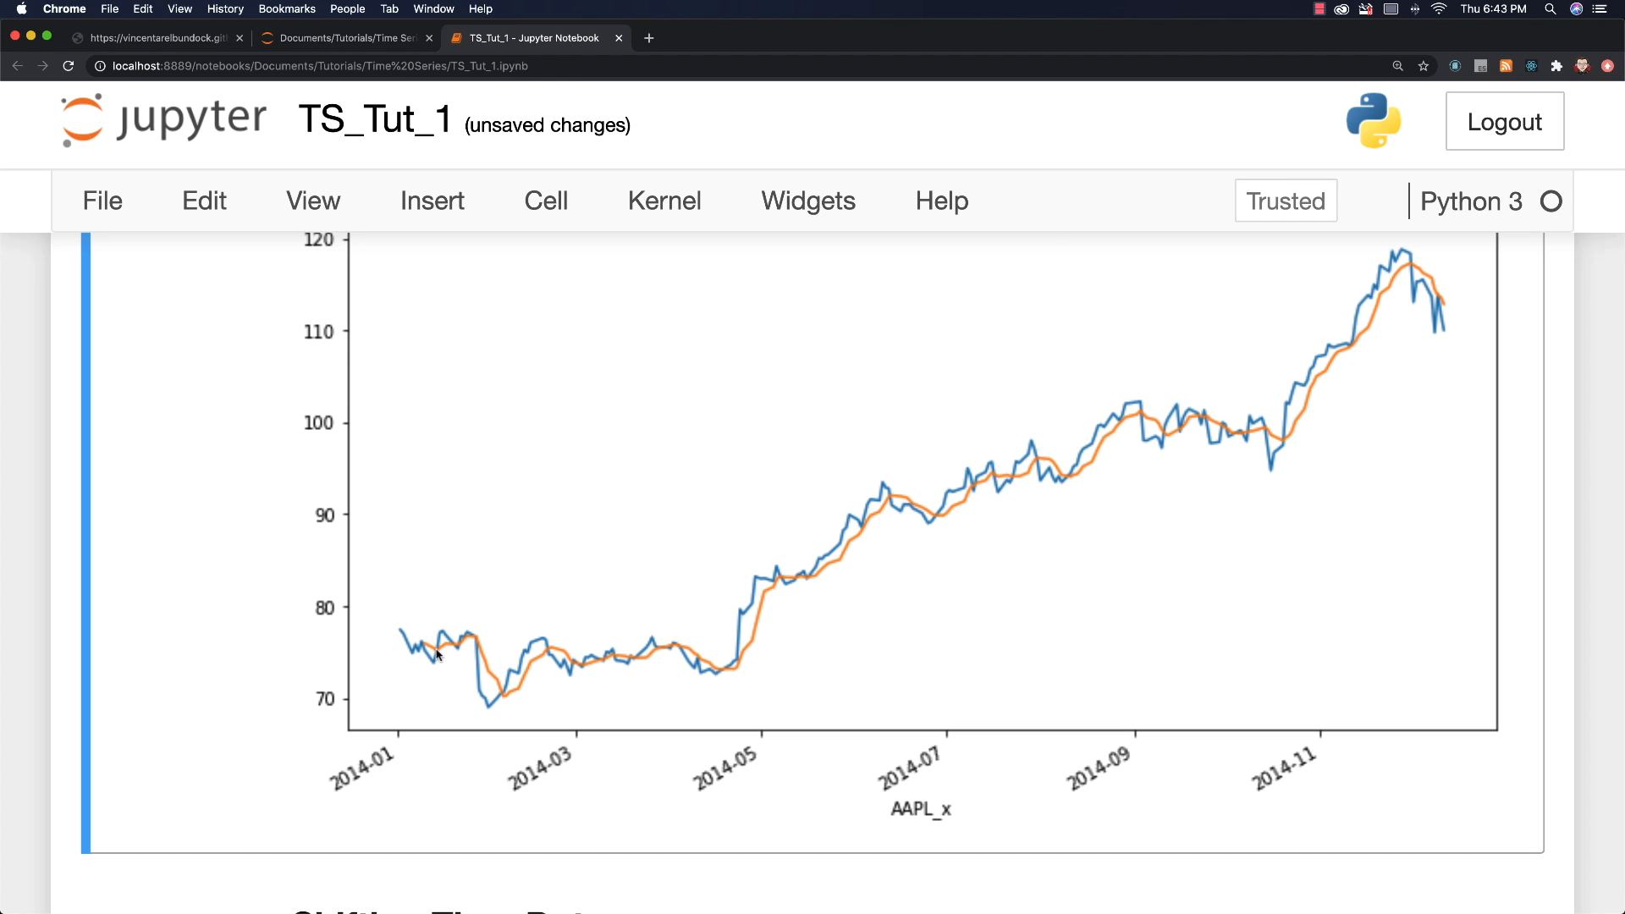
mouse_move(577, 655)
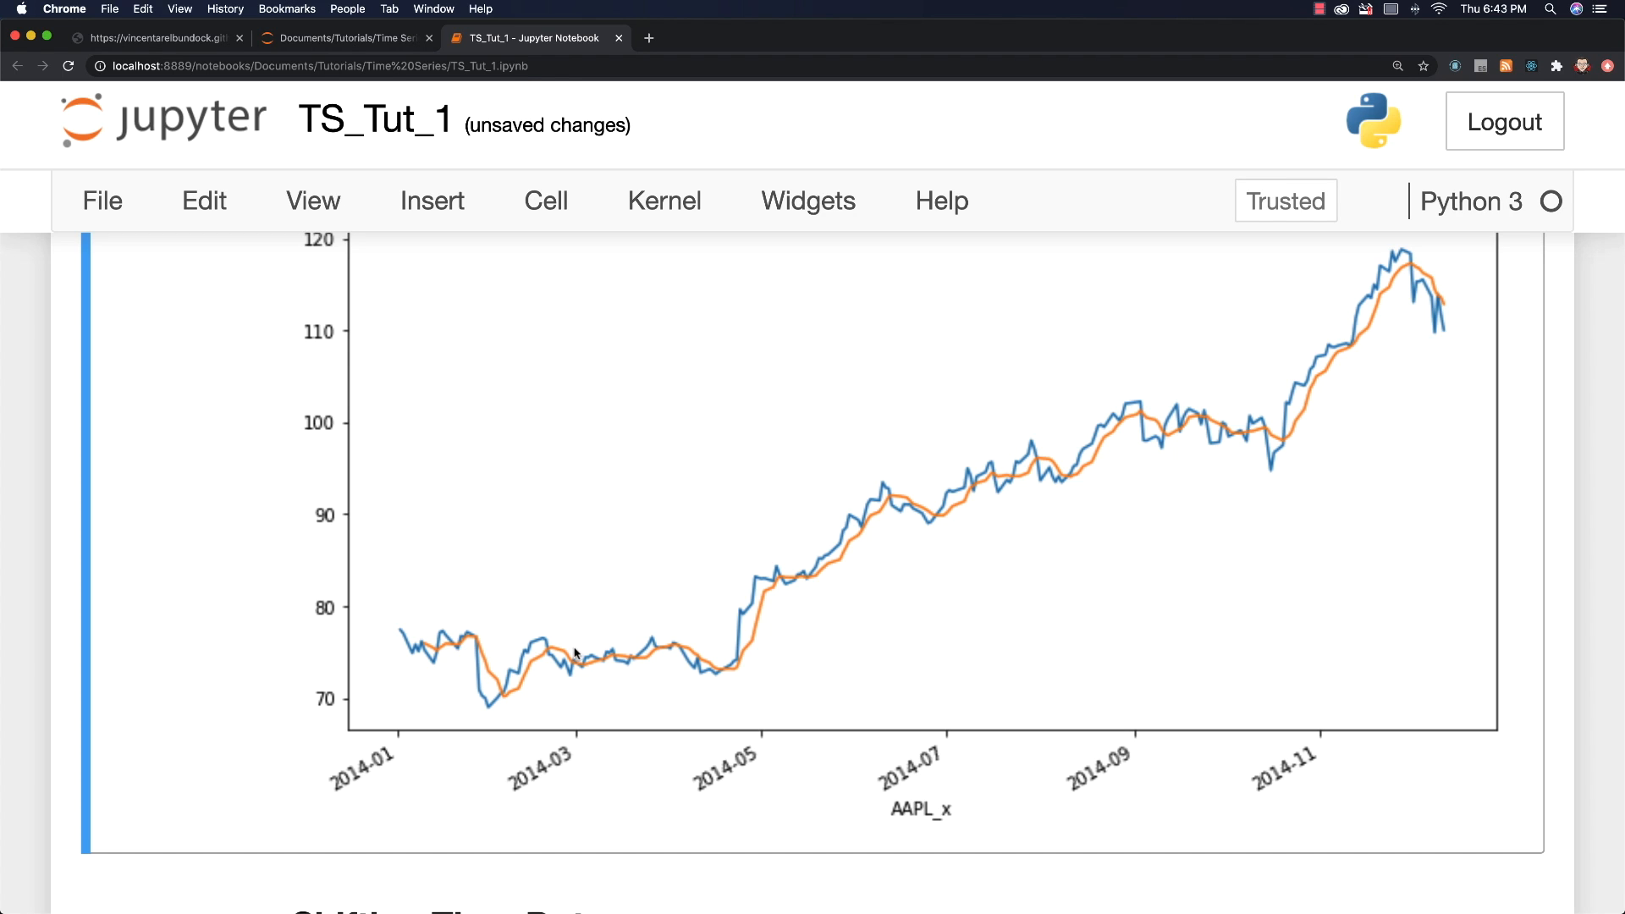
mouse_move(896, 535)
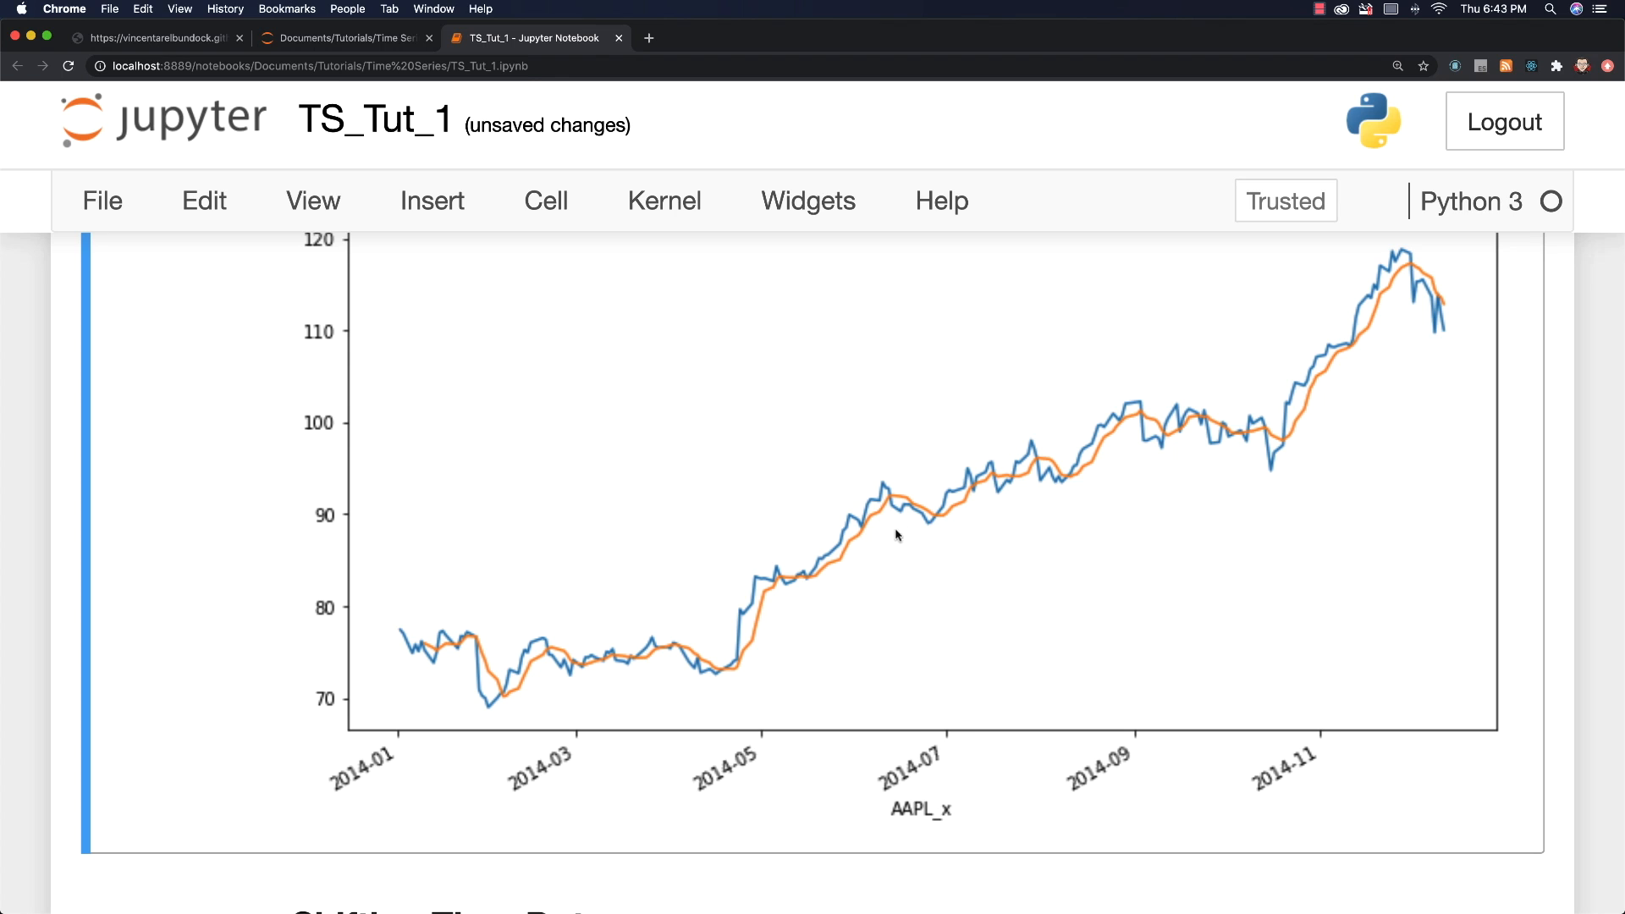
mouse_move(1243, 465)
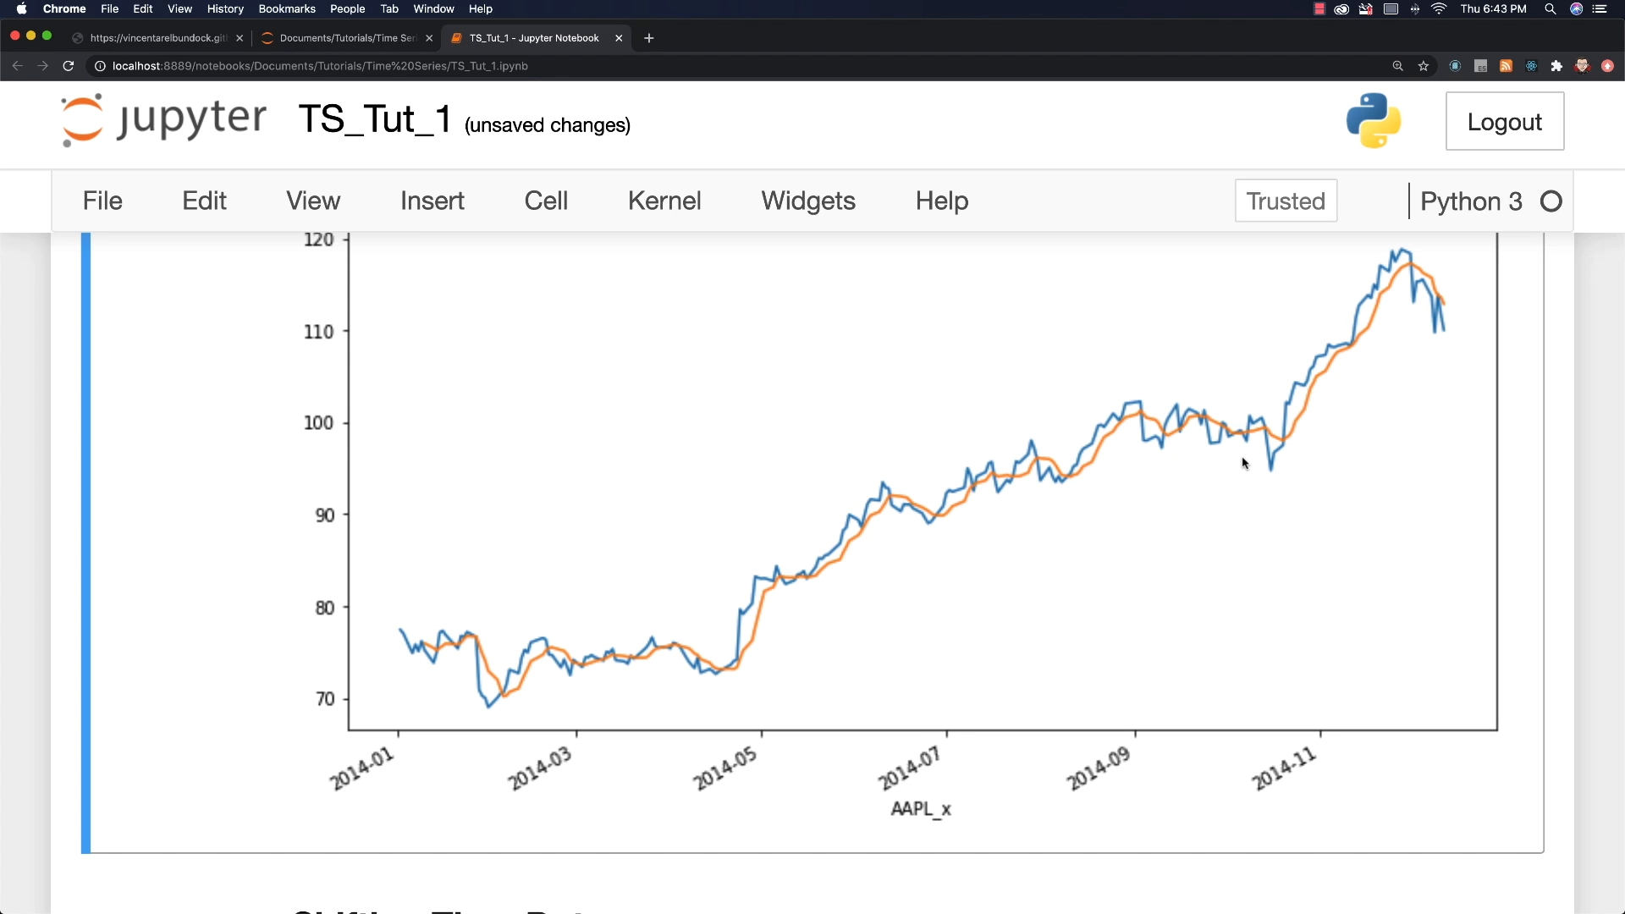
scroll("up", 3)
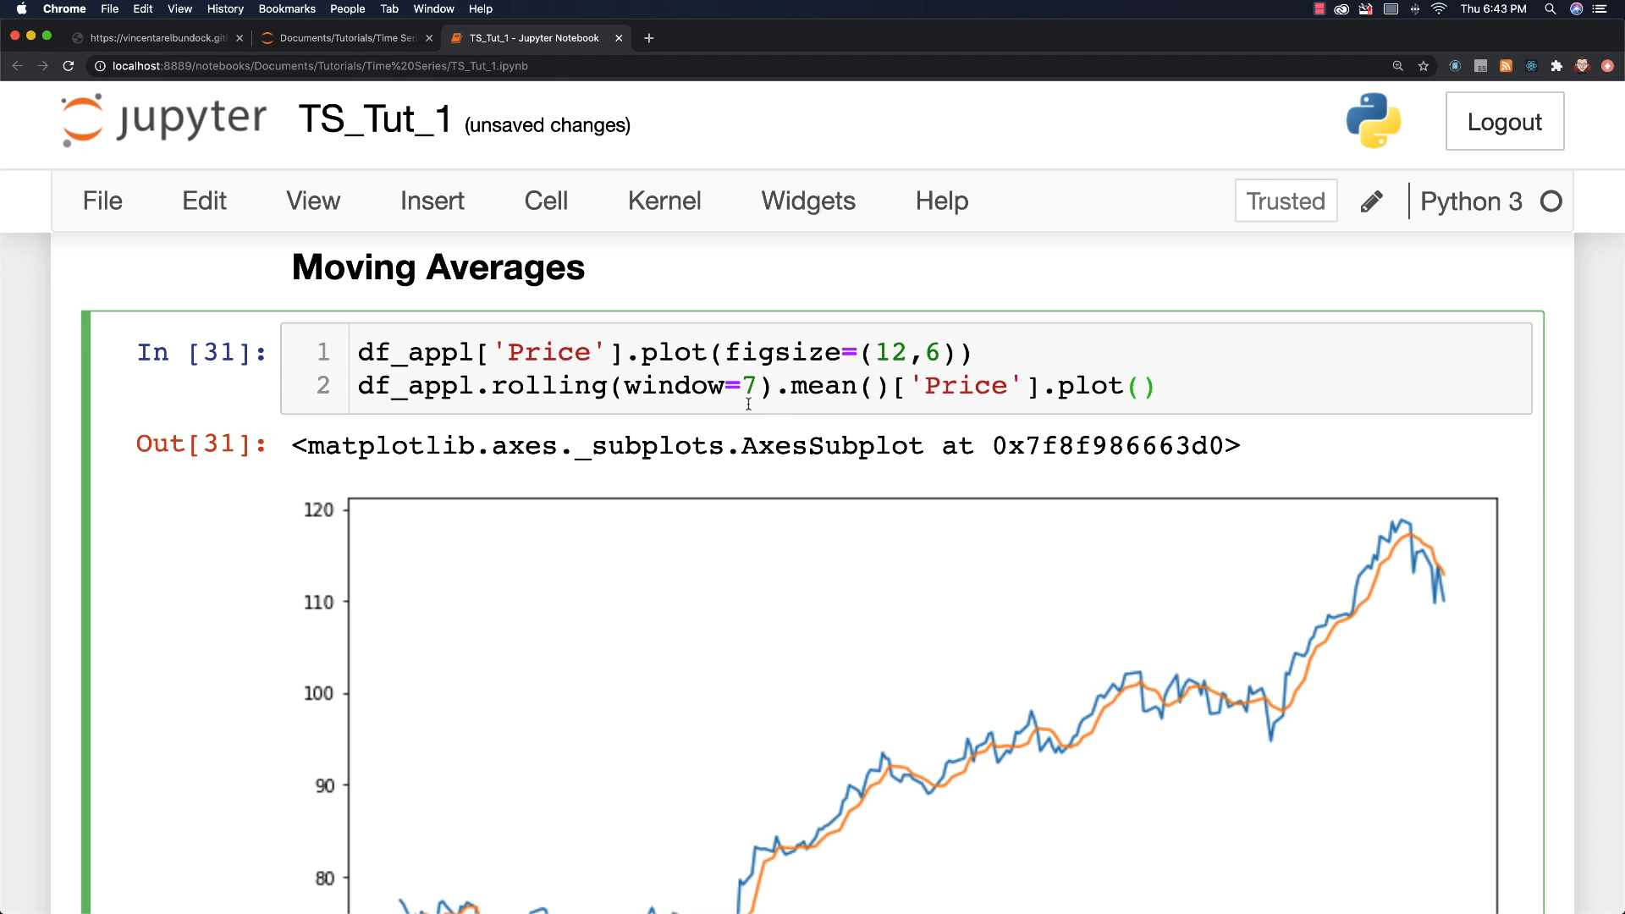
type("30")
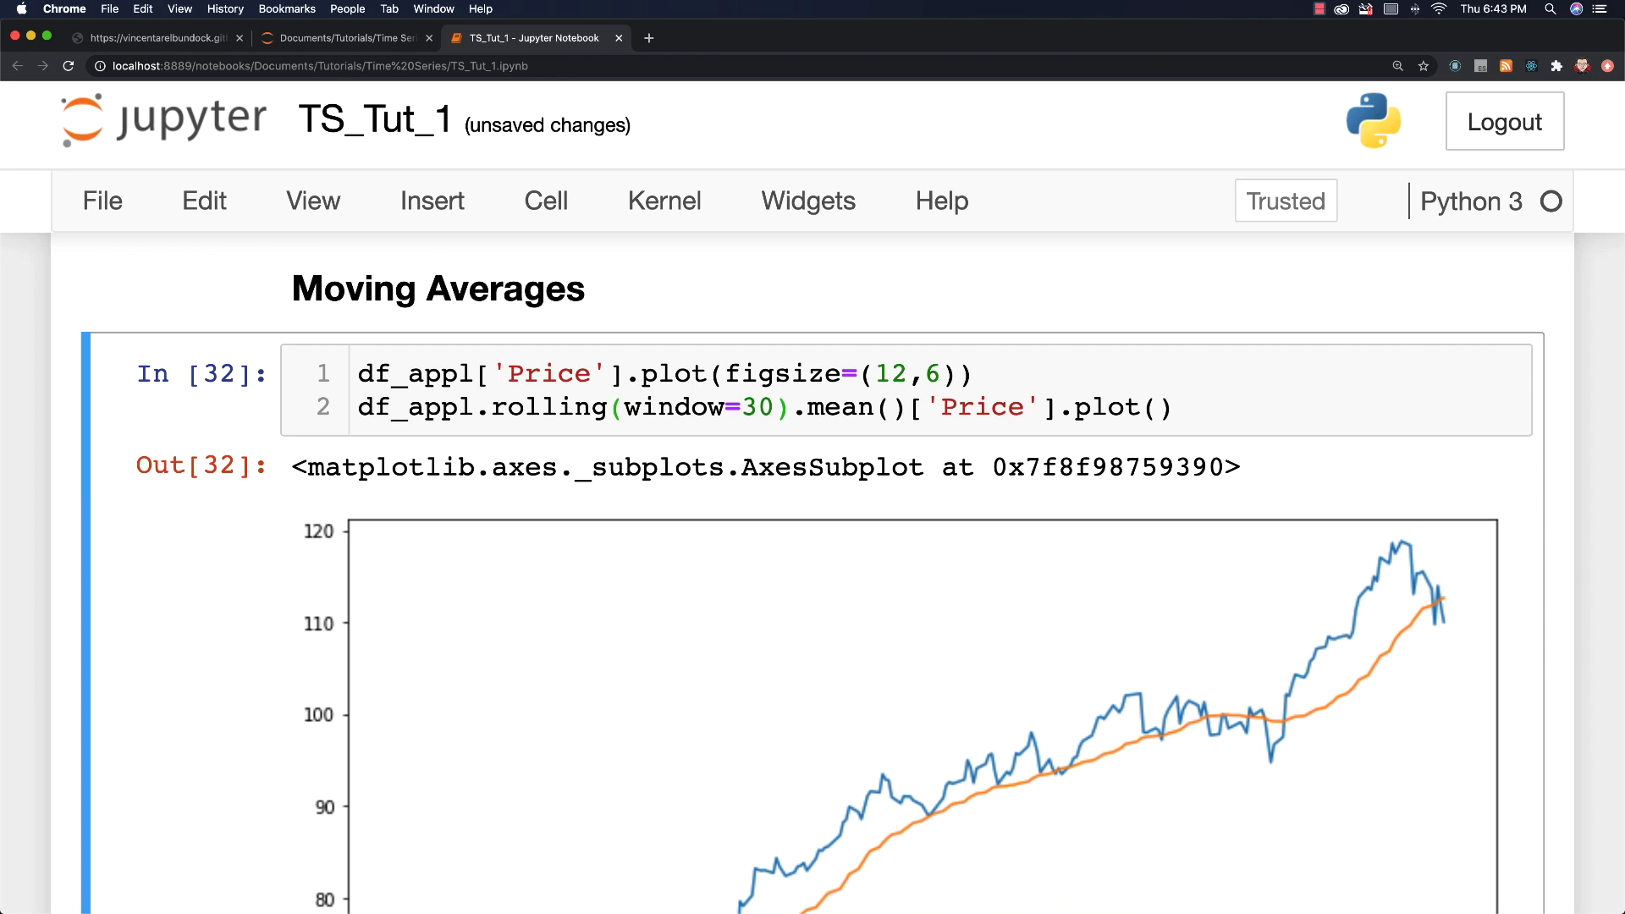
scroll("down", 3)
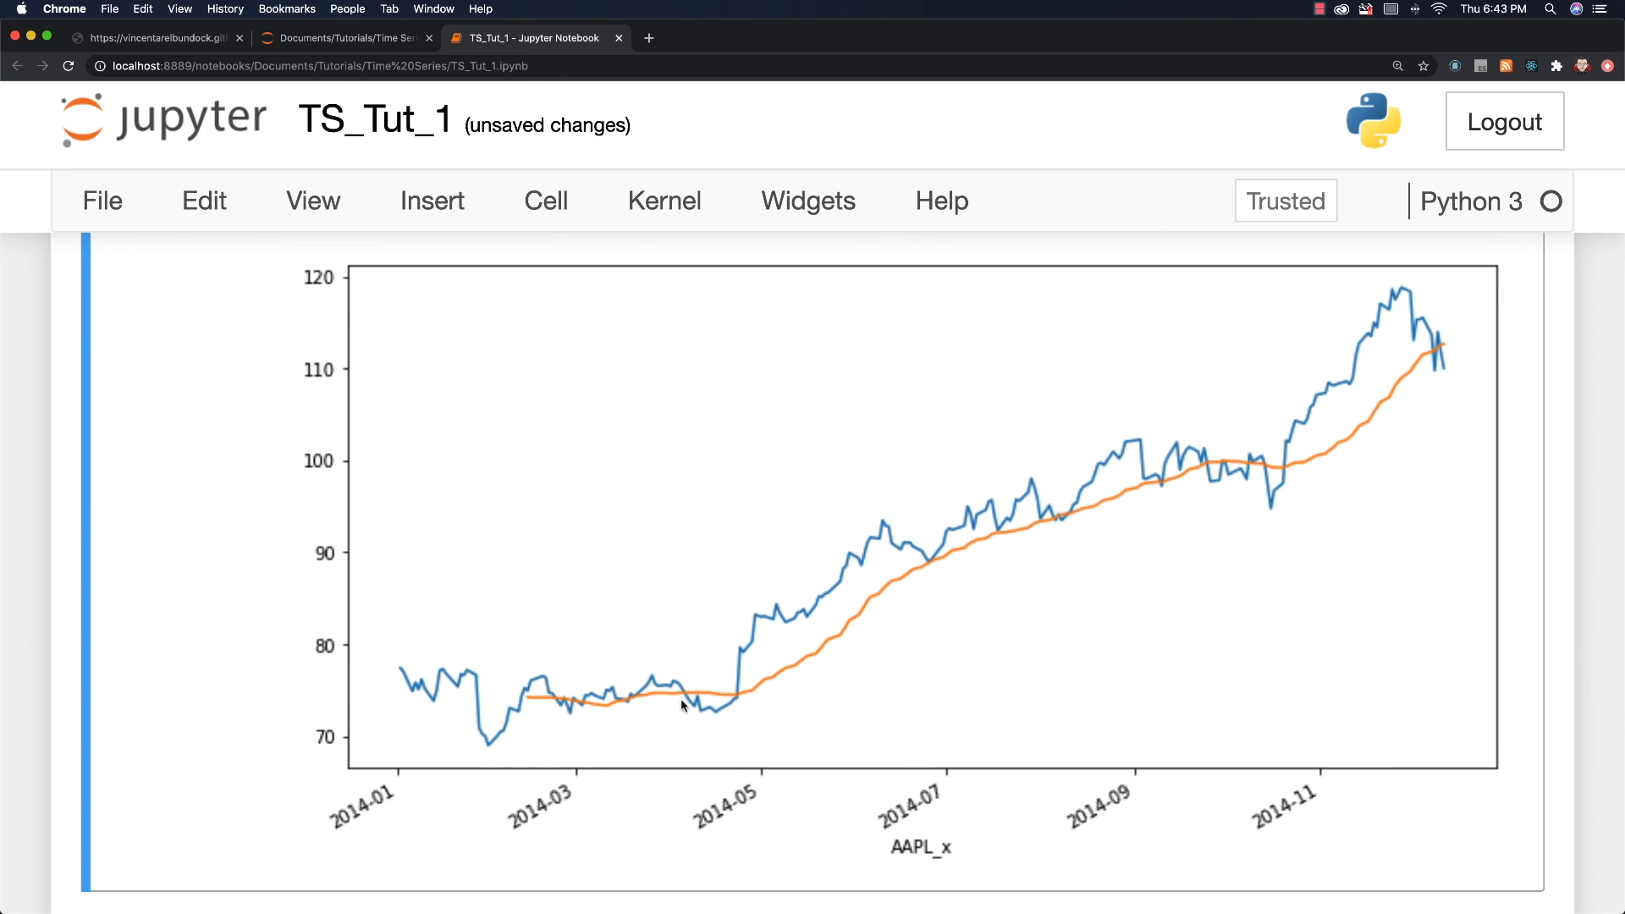
mouse_move(1084, 545)
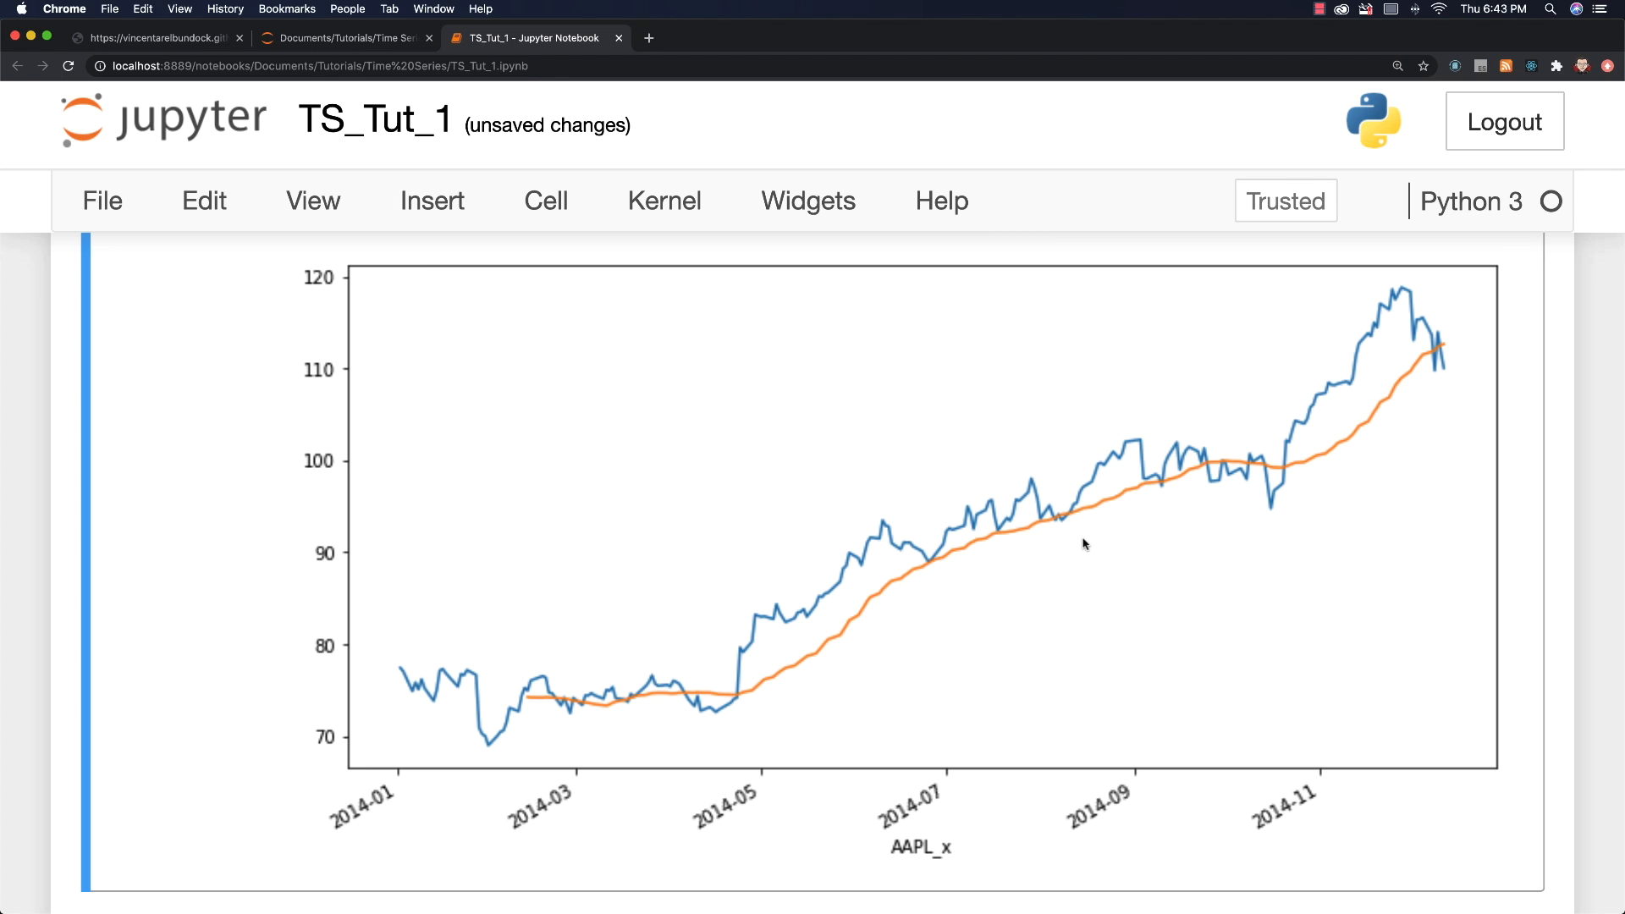
mouse_move(1361, 437)
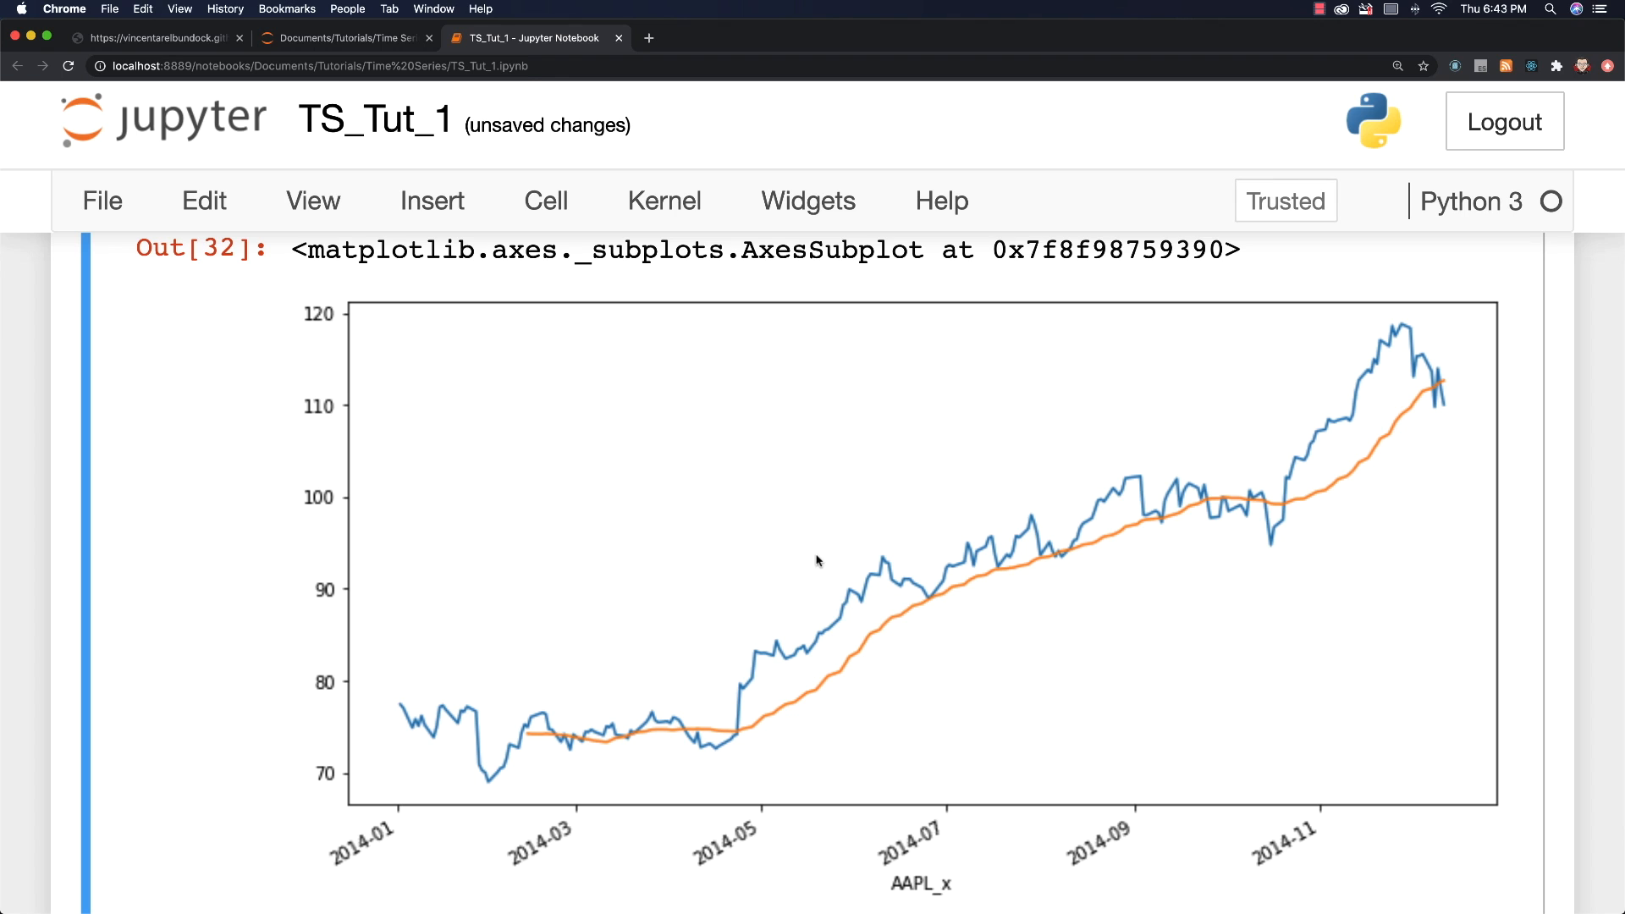
scroll("up", 3)
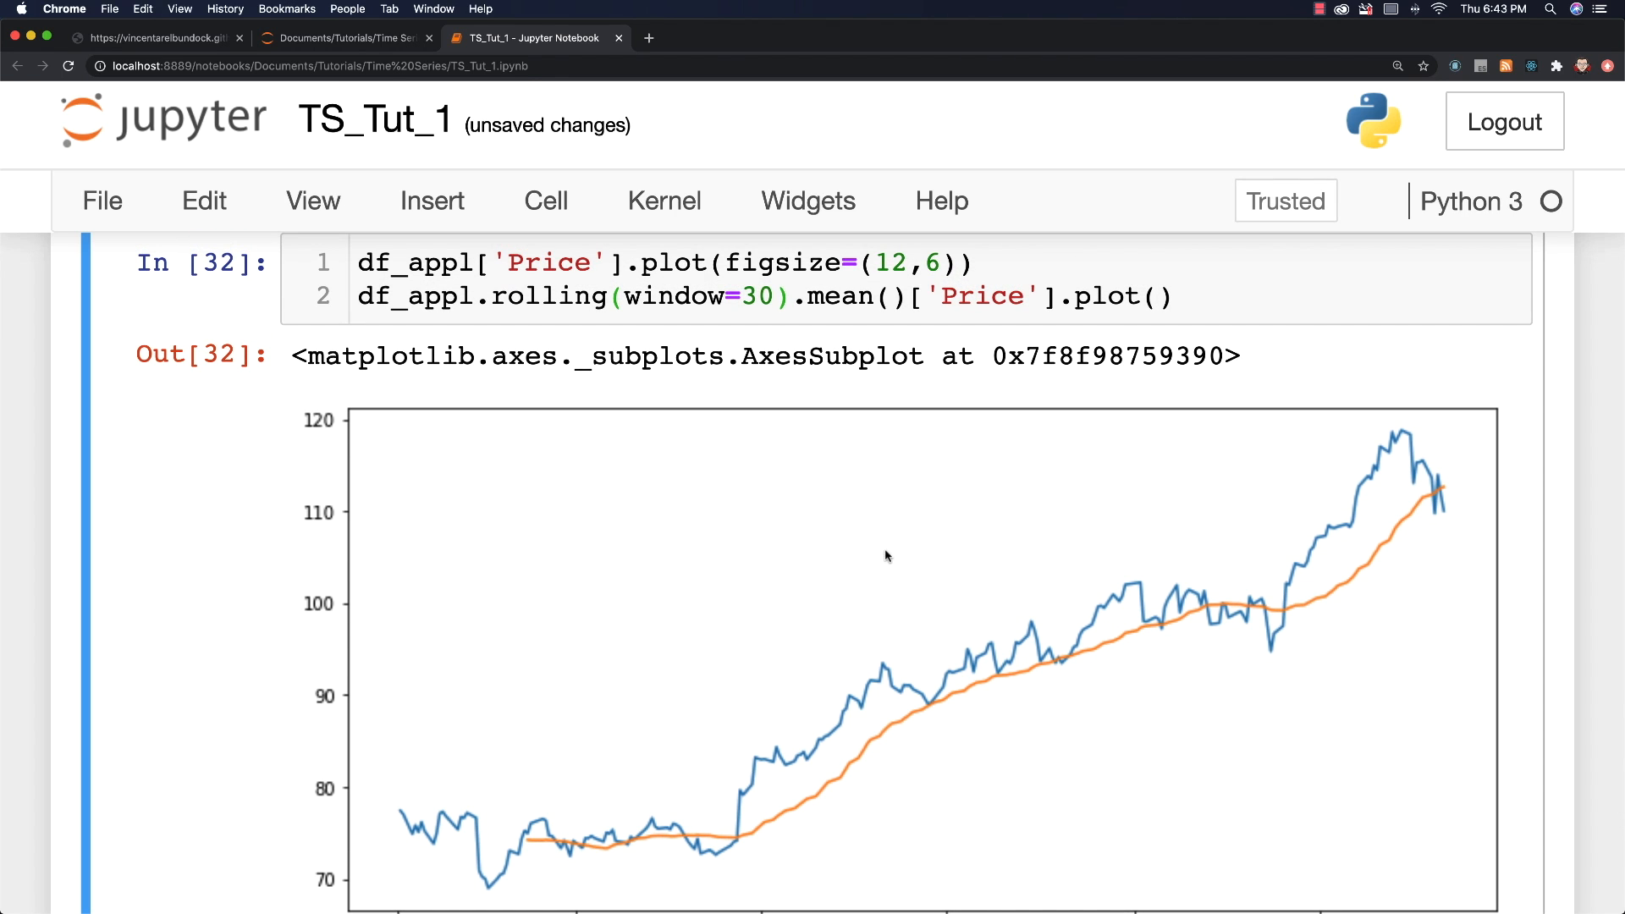
mouse_move(1053, 623)
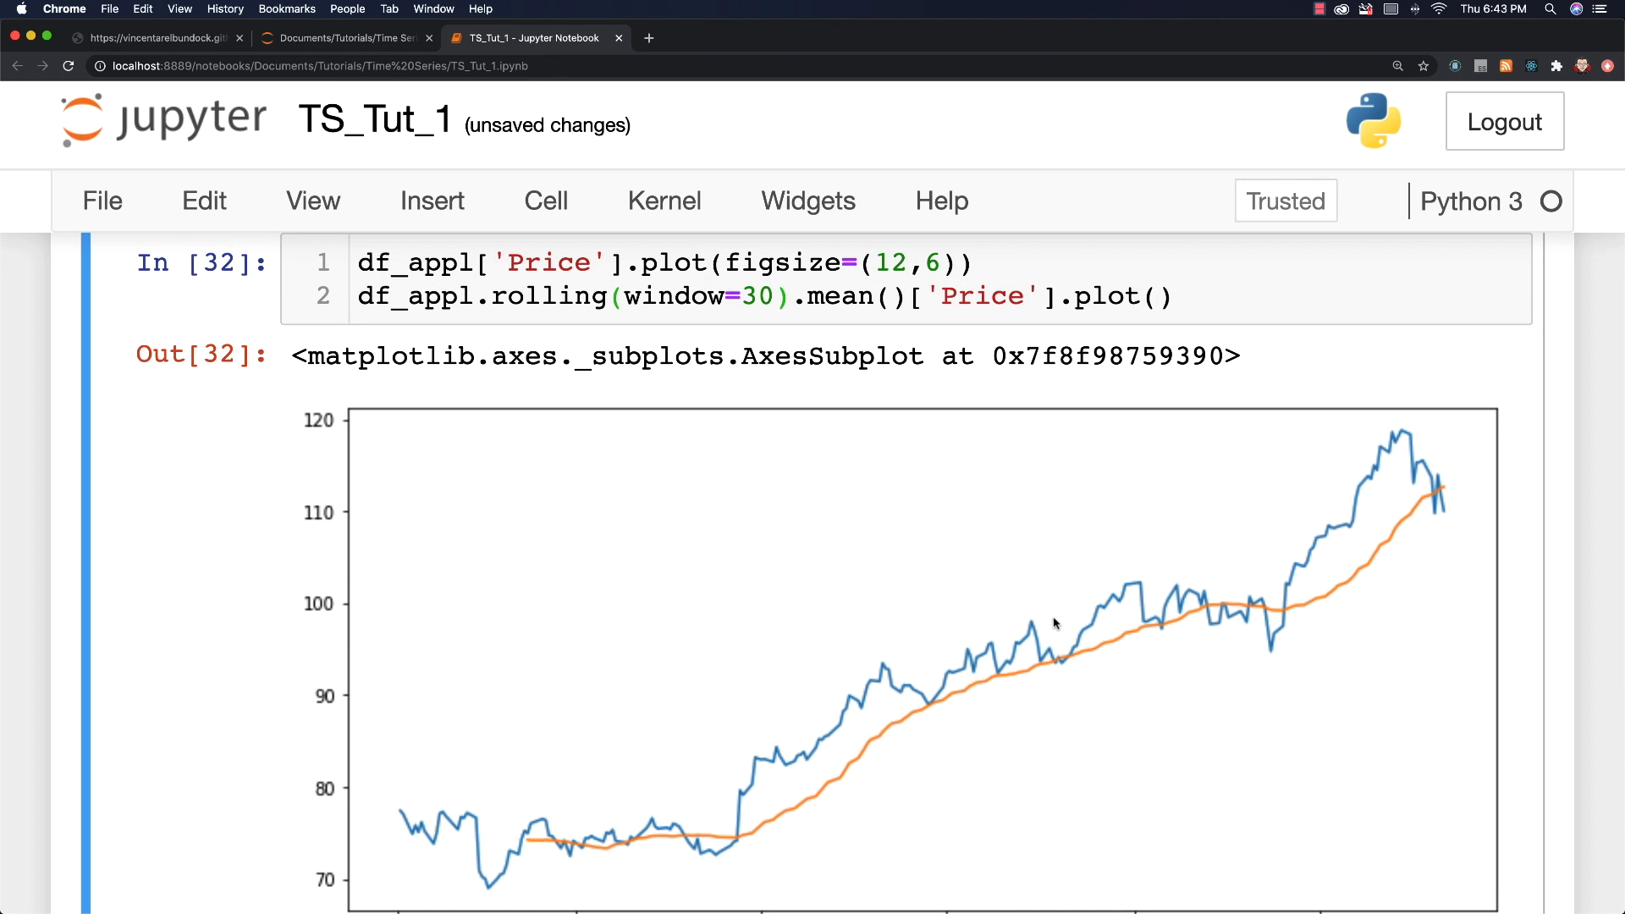
mouse_move(886, 581)
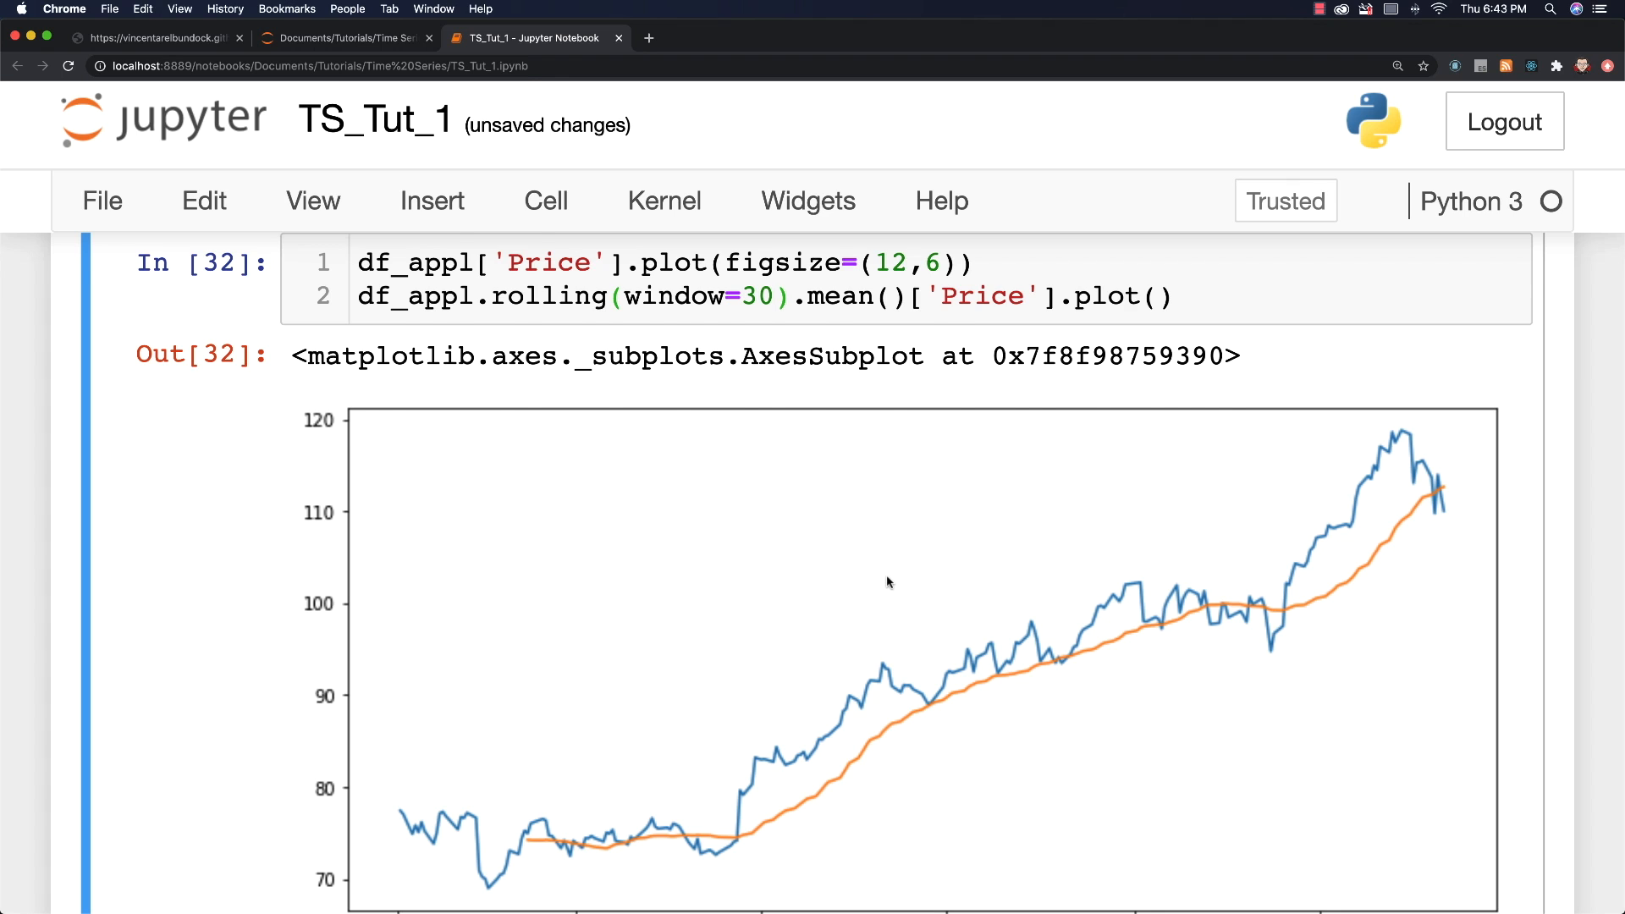
scroll("up", 3)
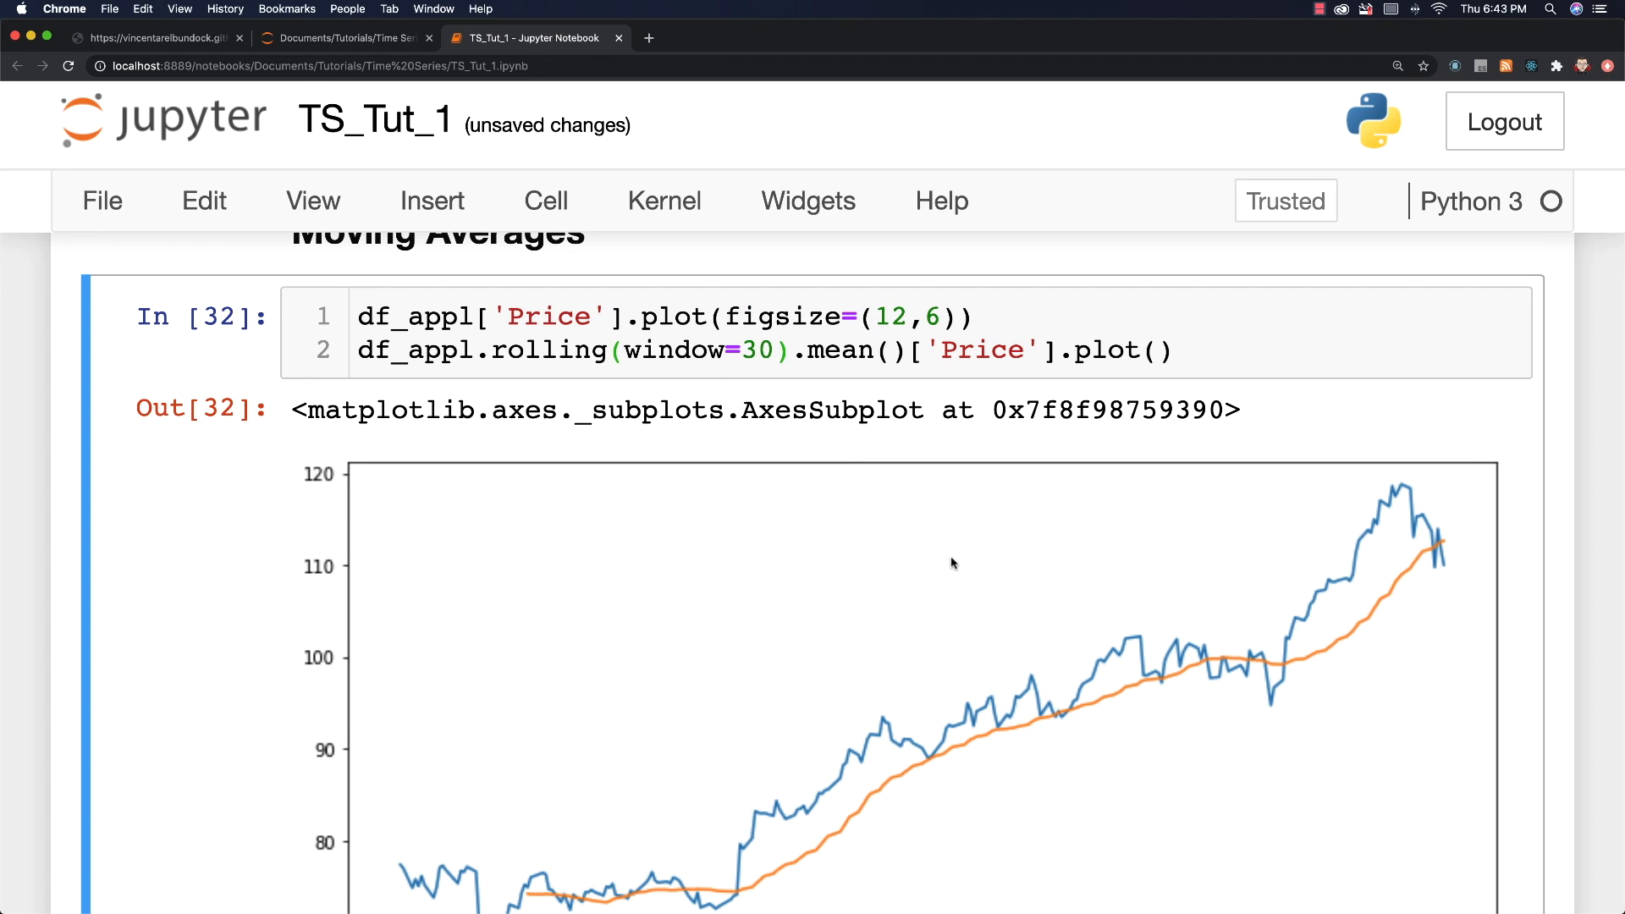
scroll("down", 3)
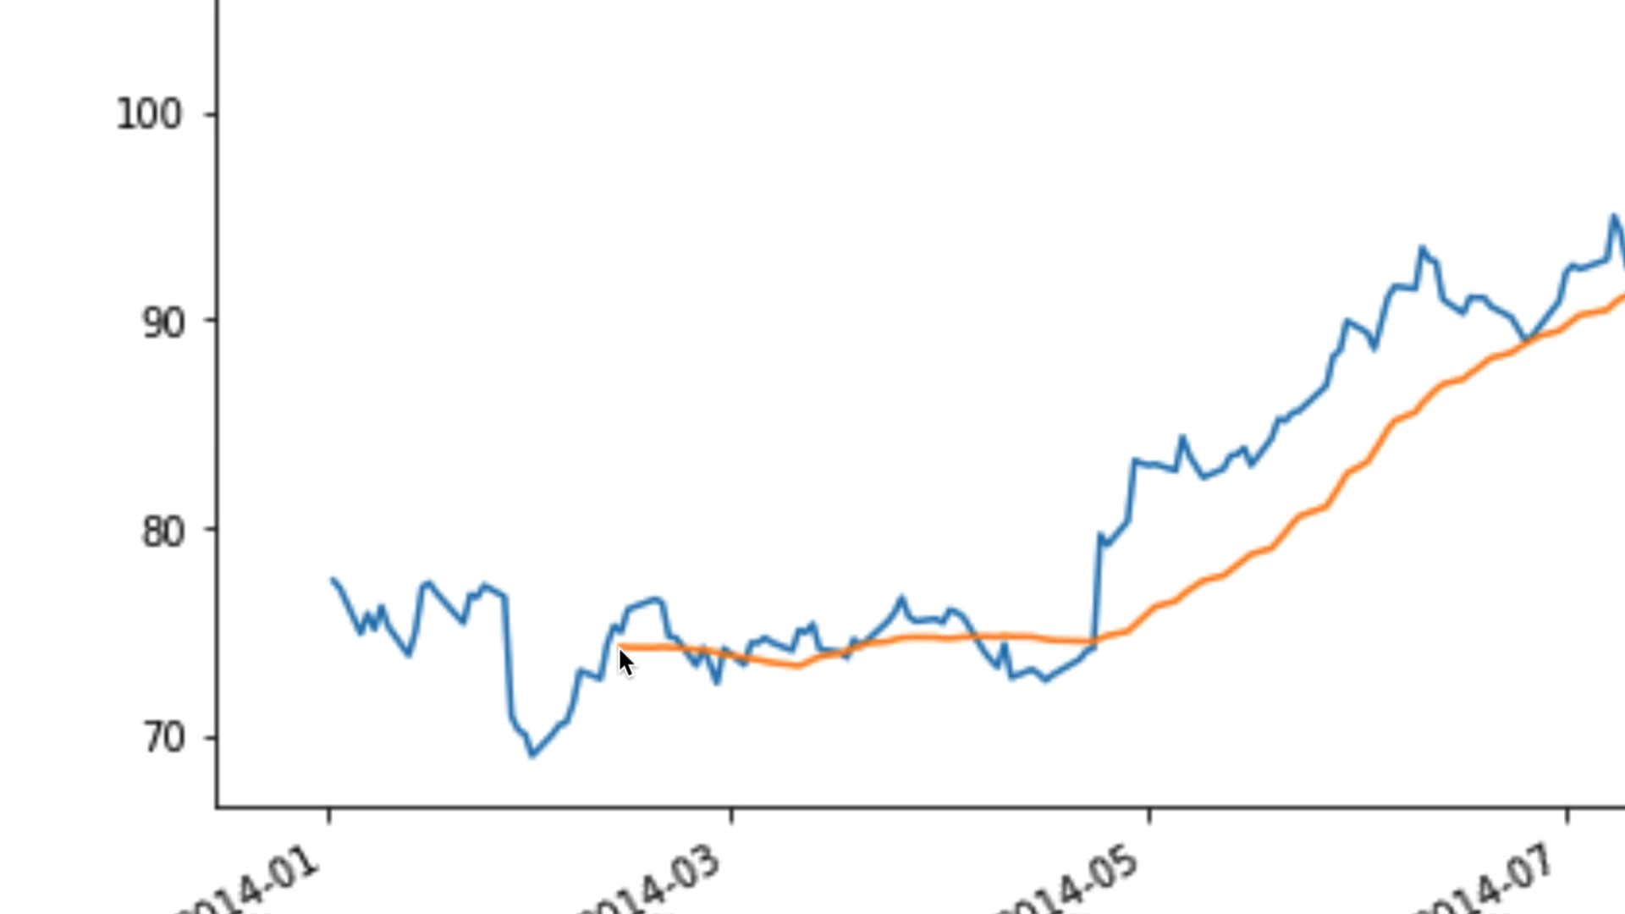
mouse_move(697, 692)
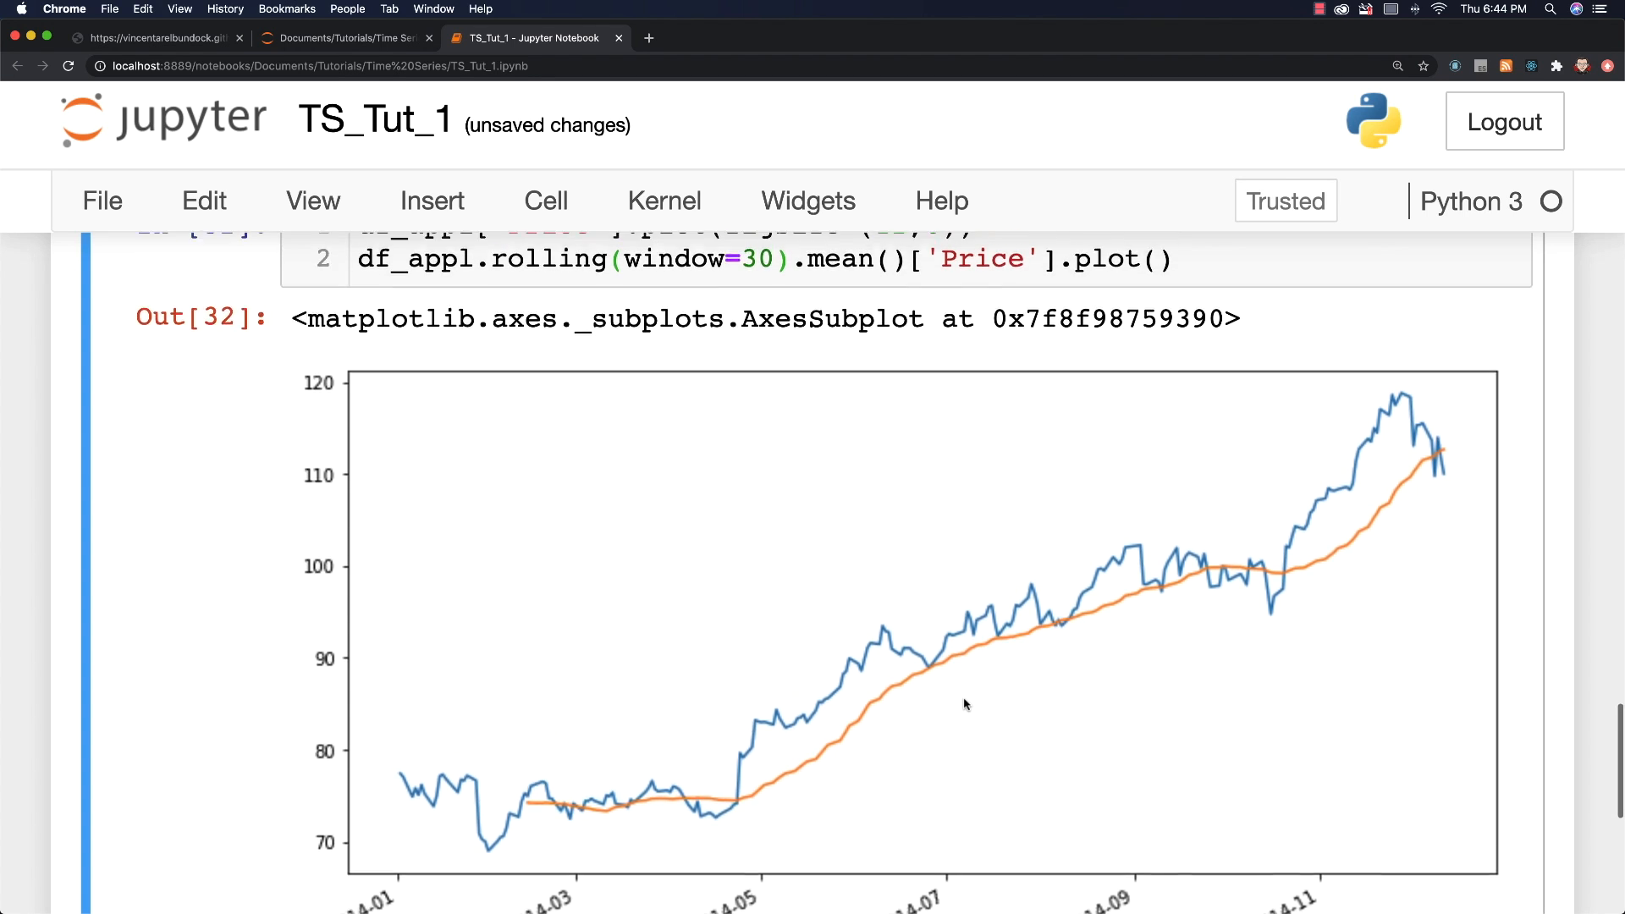
scroll("up", 3)
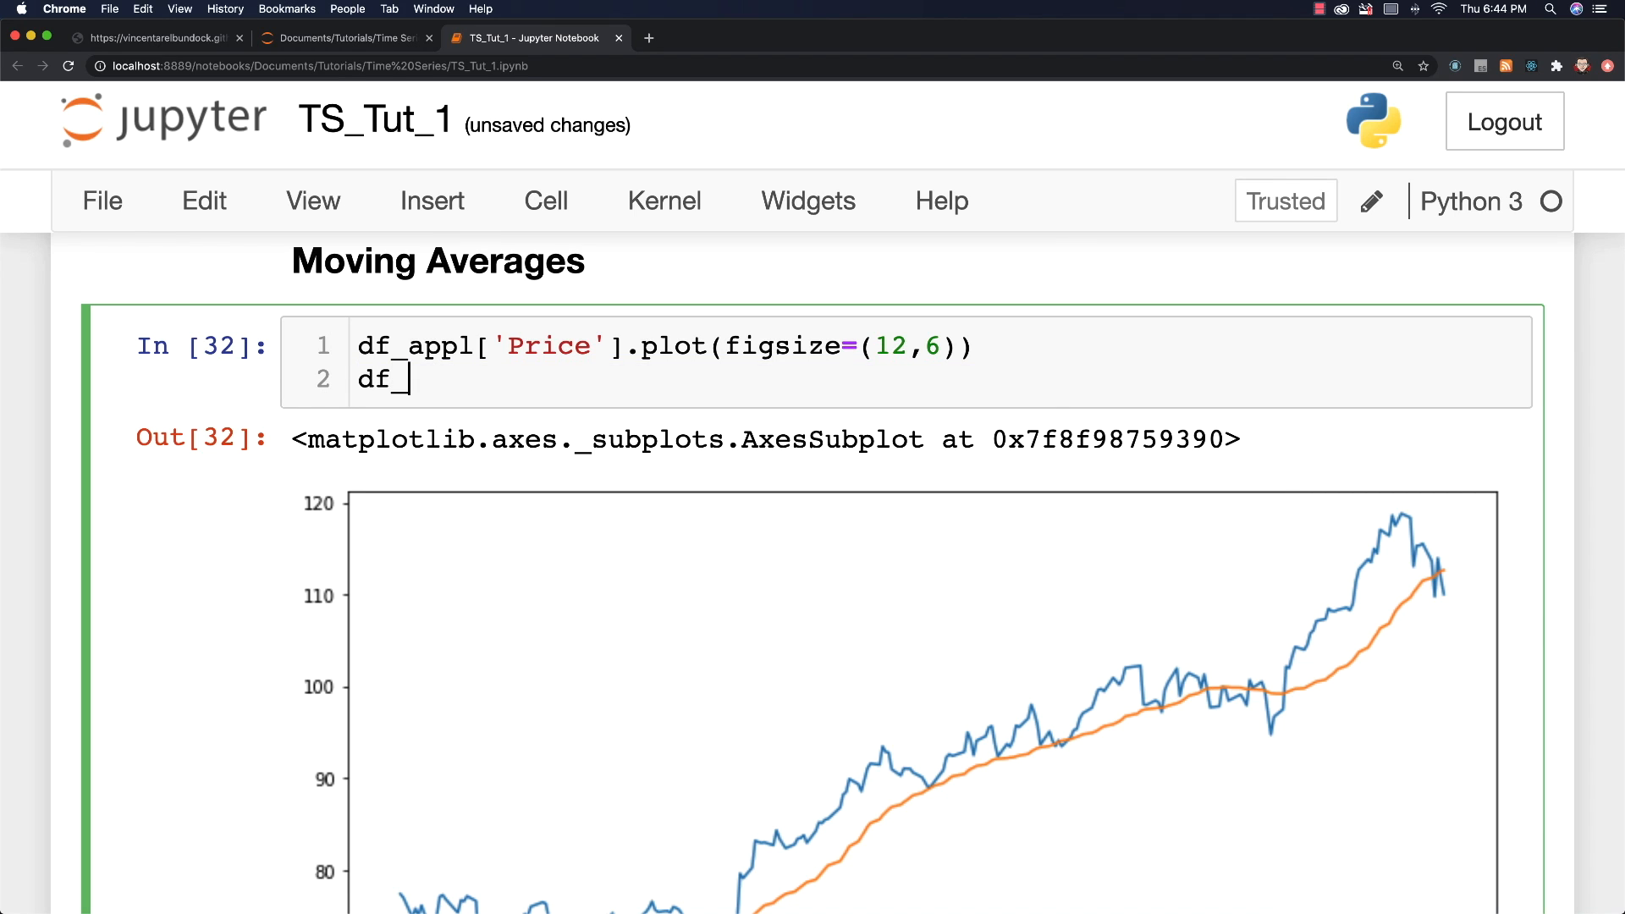
Step: Type df_appl['Price'].expanding().mean().plot() on the cell's second line
type("appl")
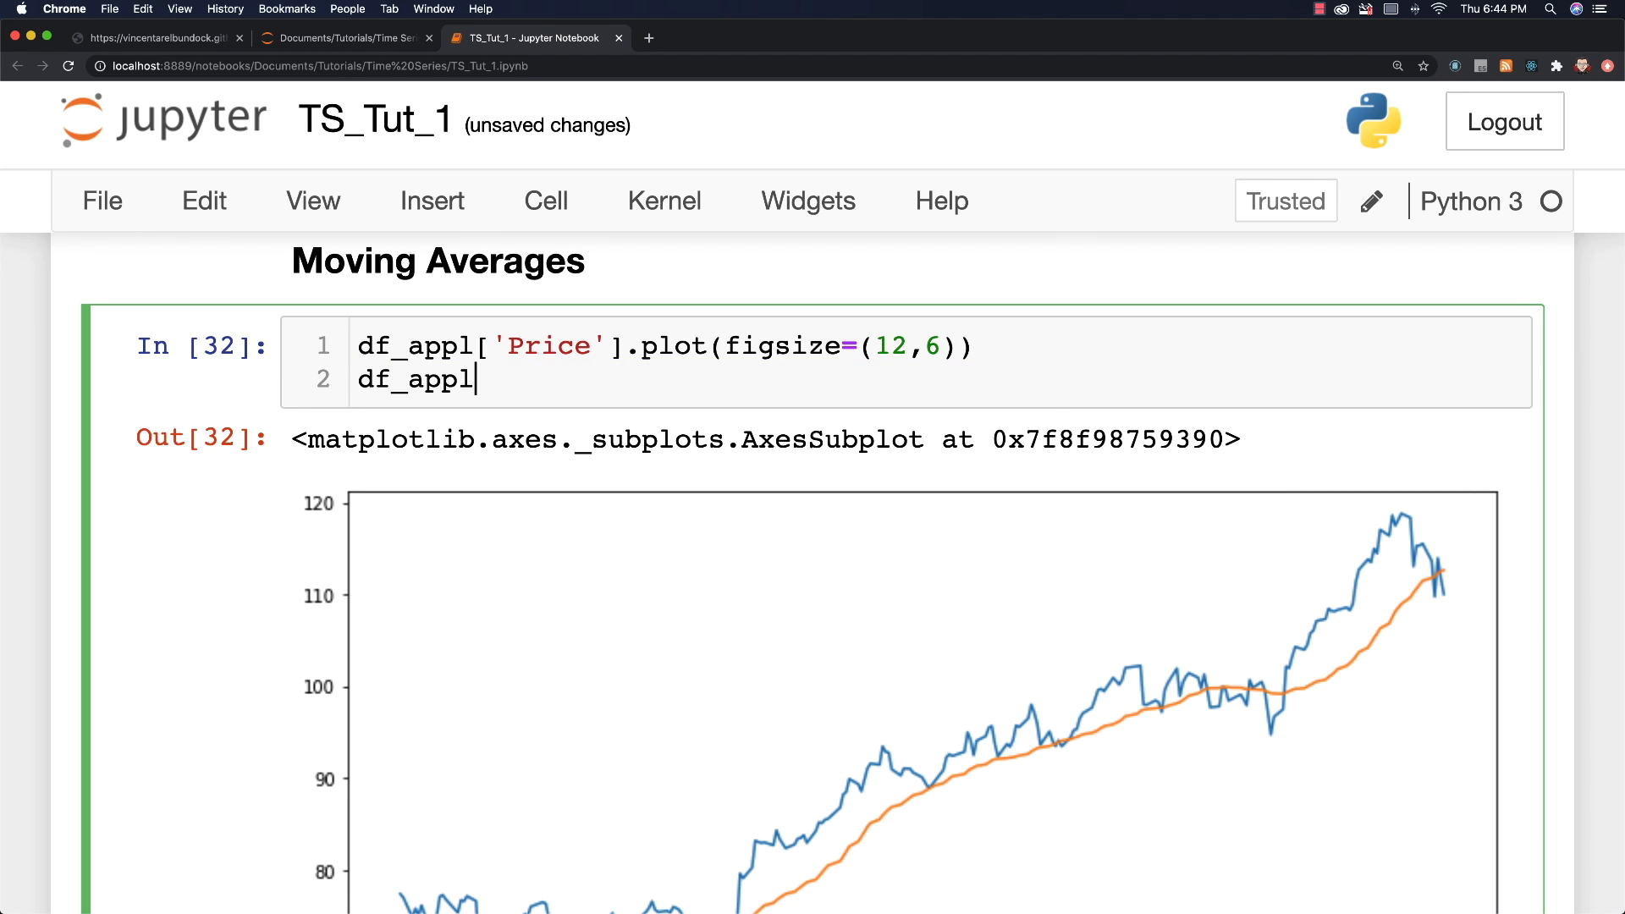
type("['Price']")
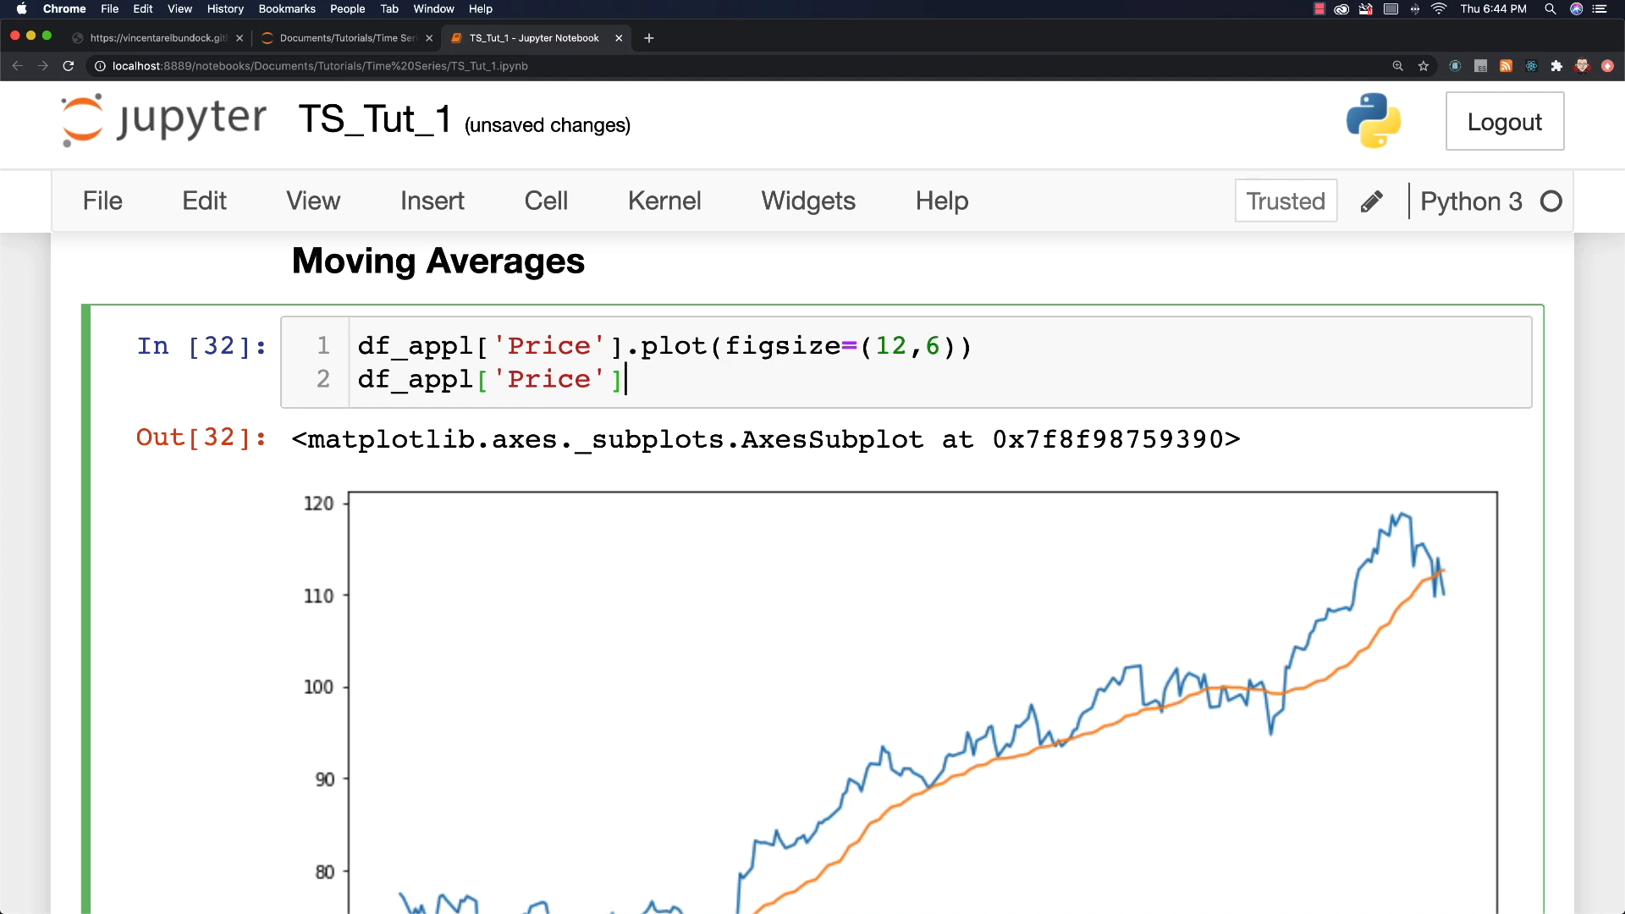
type(".expandin")
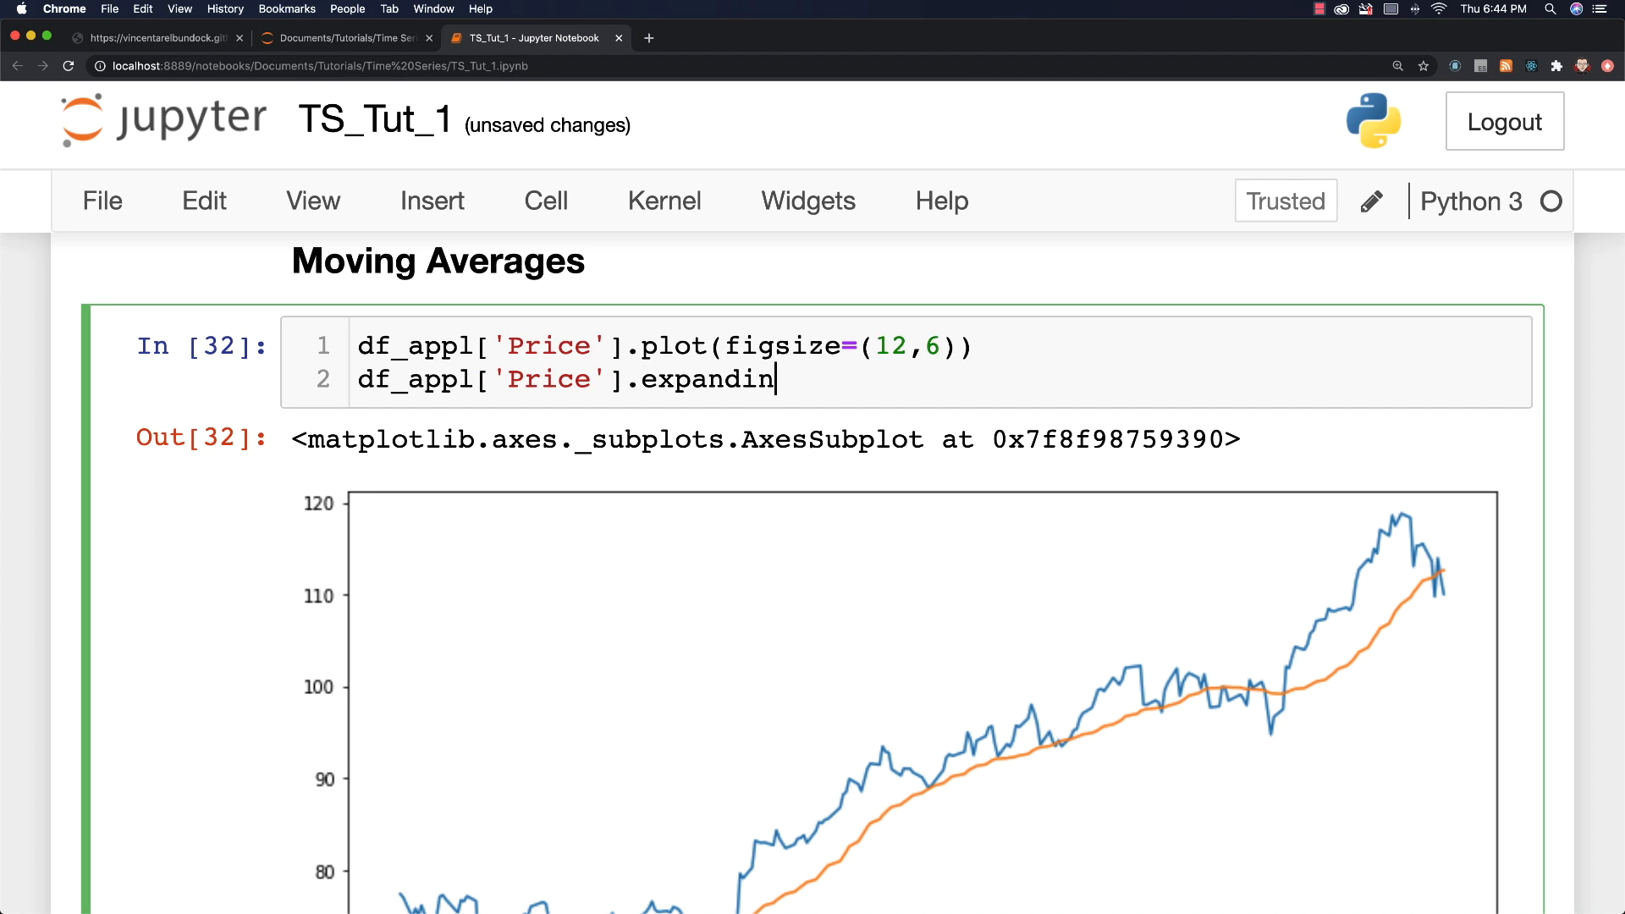
type("g()")
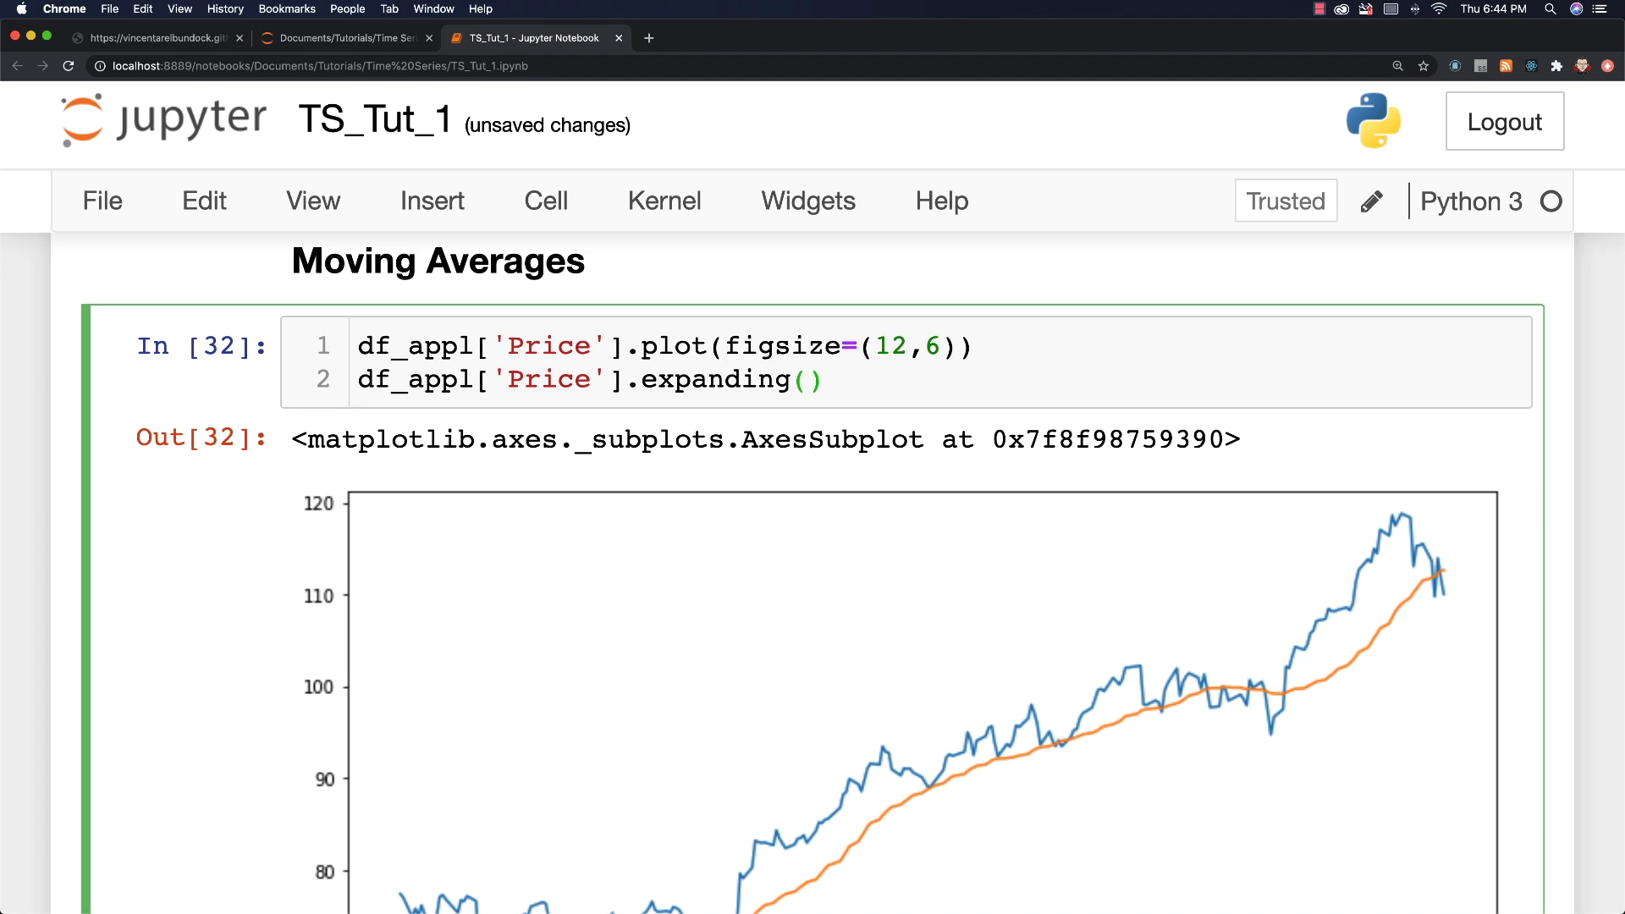
left_click(808, 379)
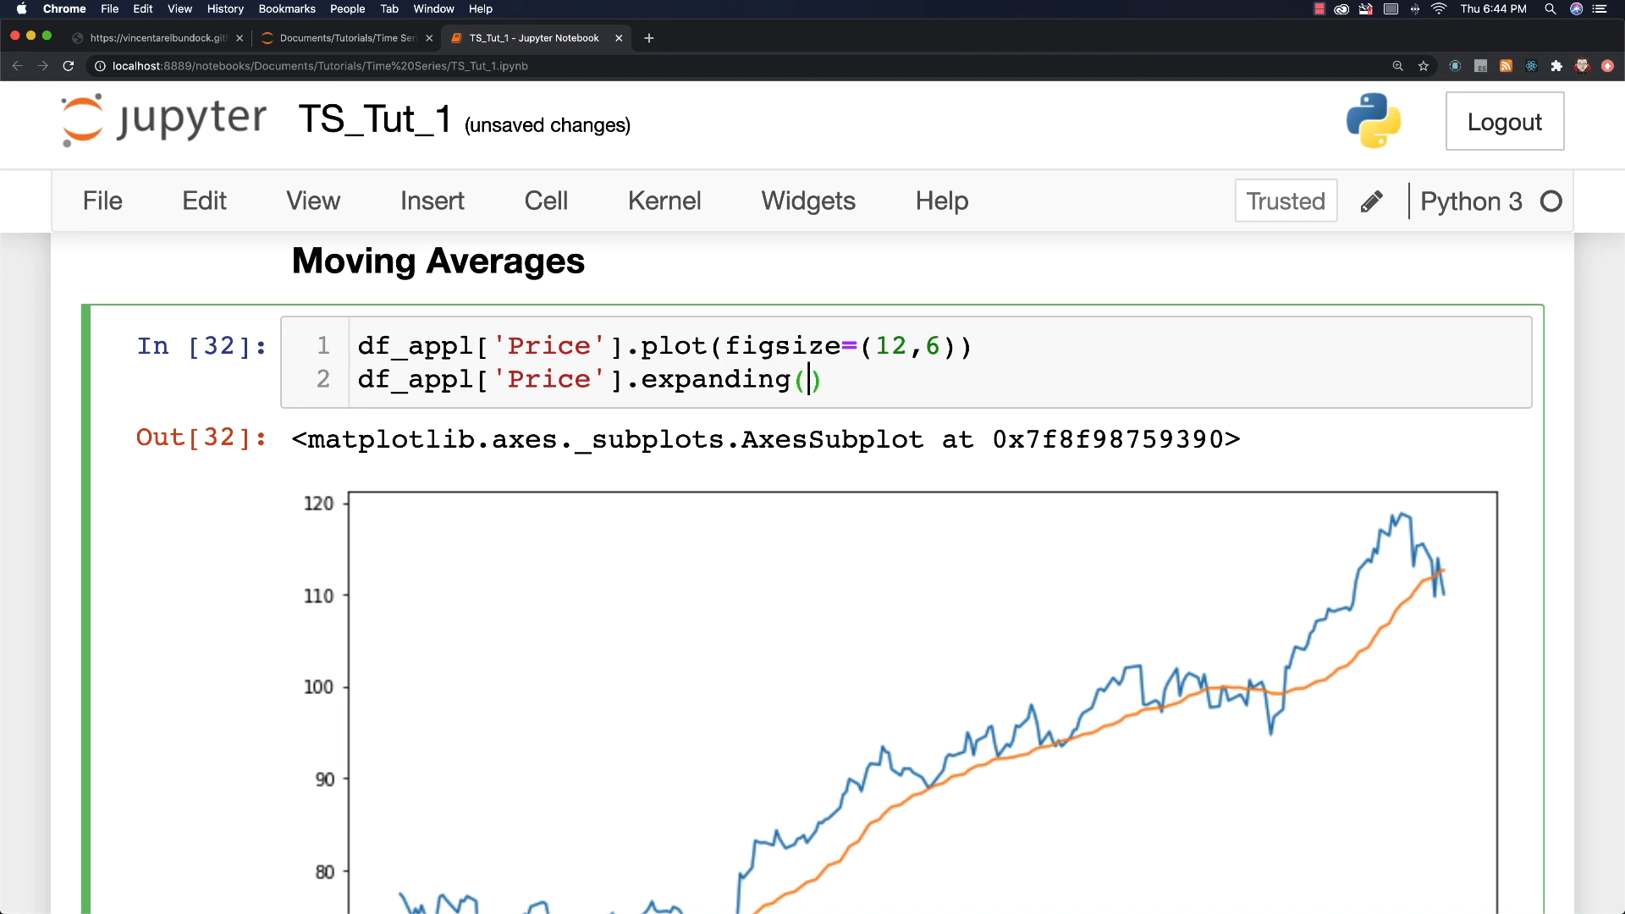
type(")")
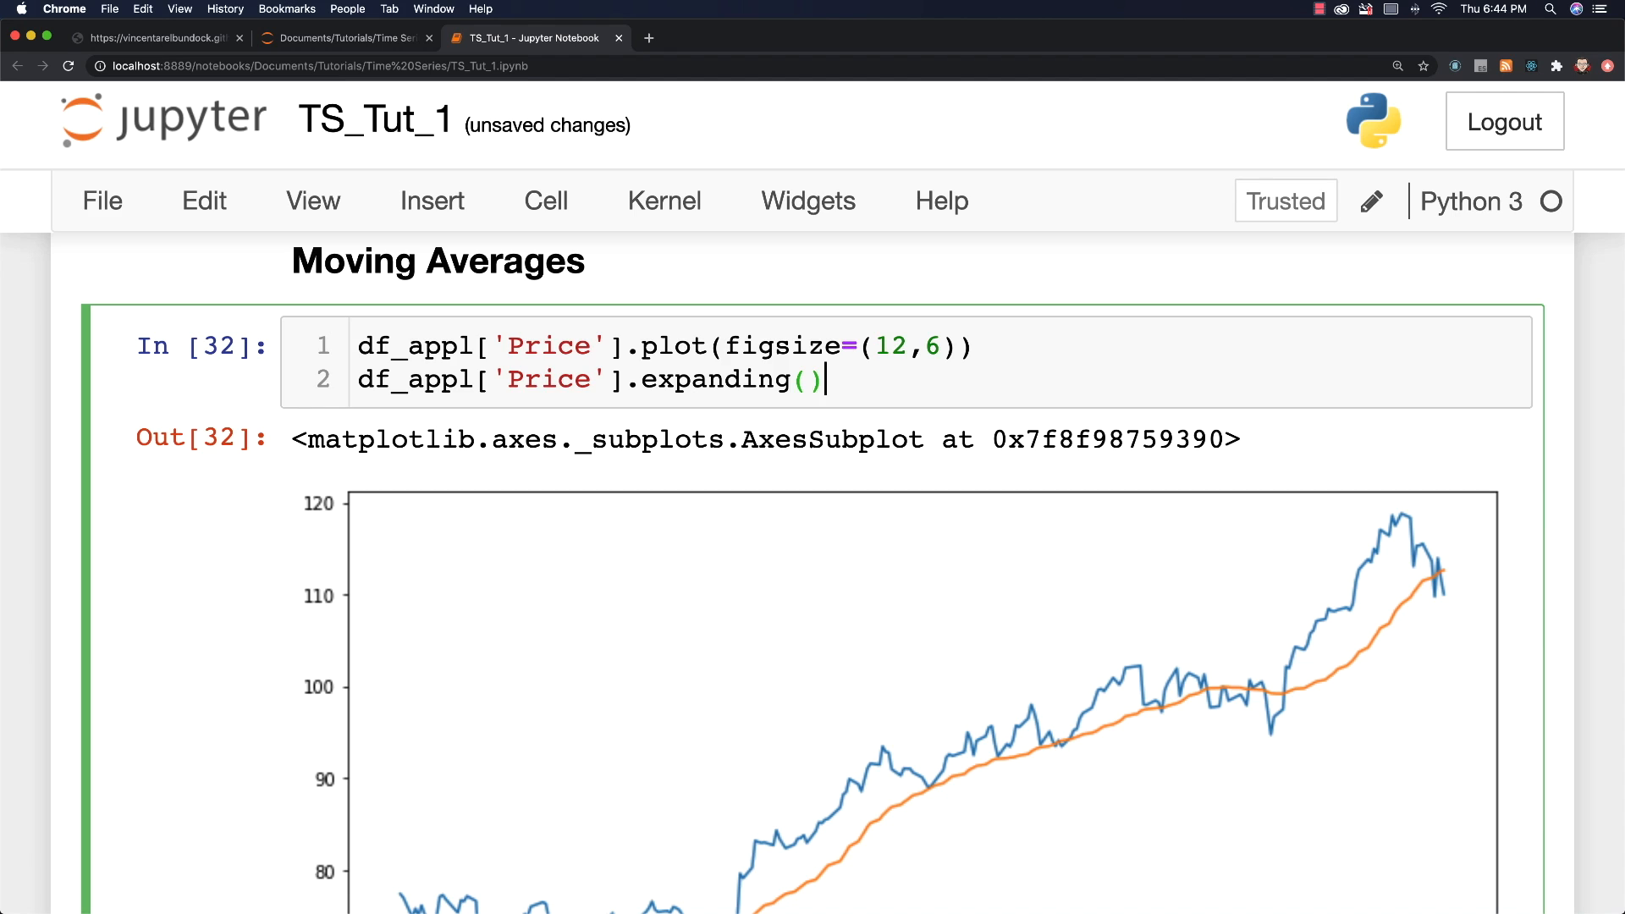
type(".mean()")
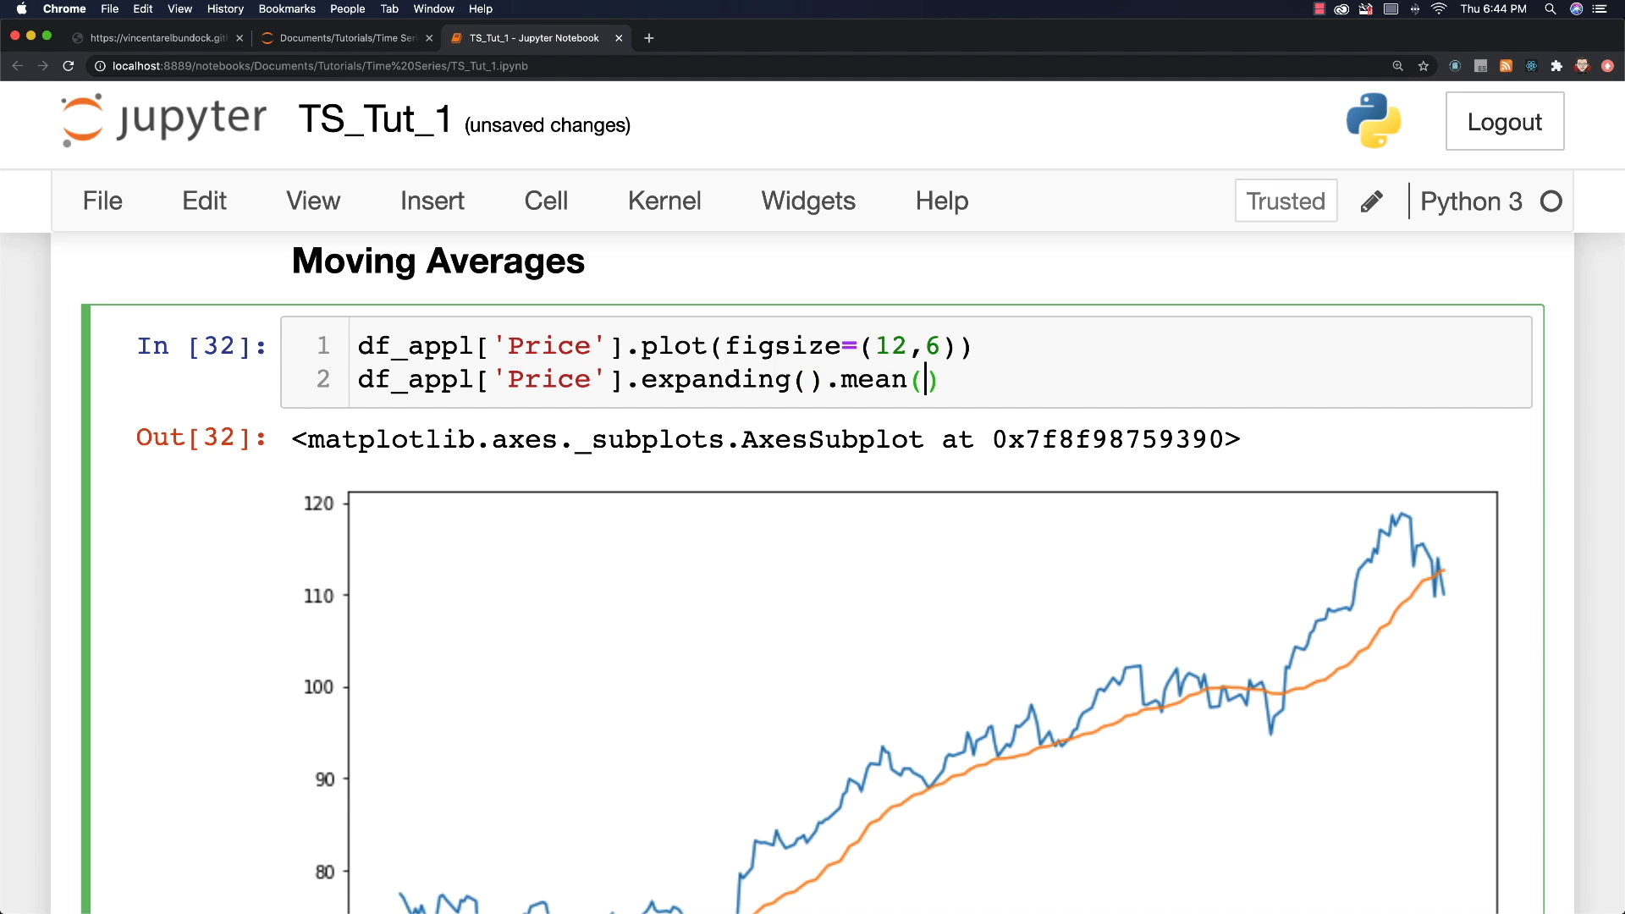
type(".")
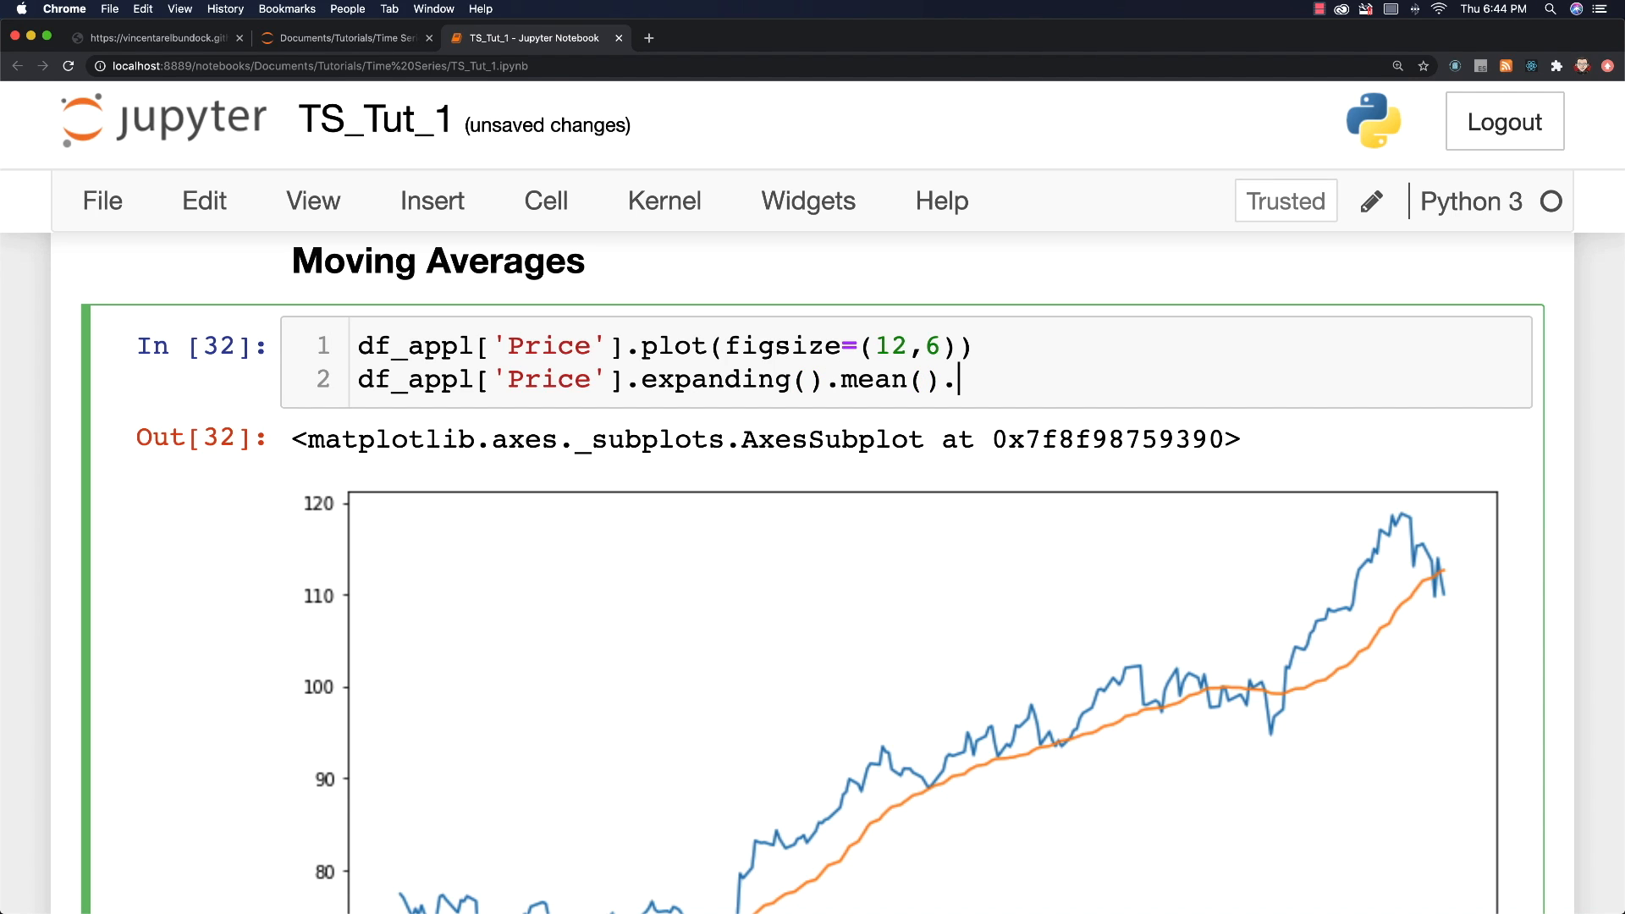
type("plot")
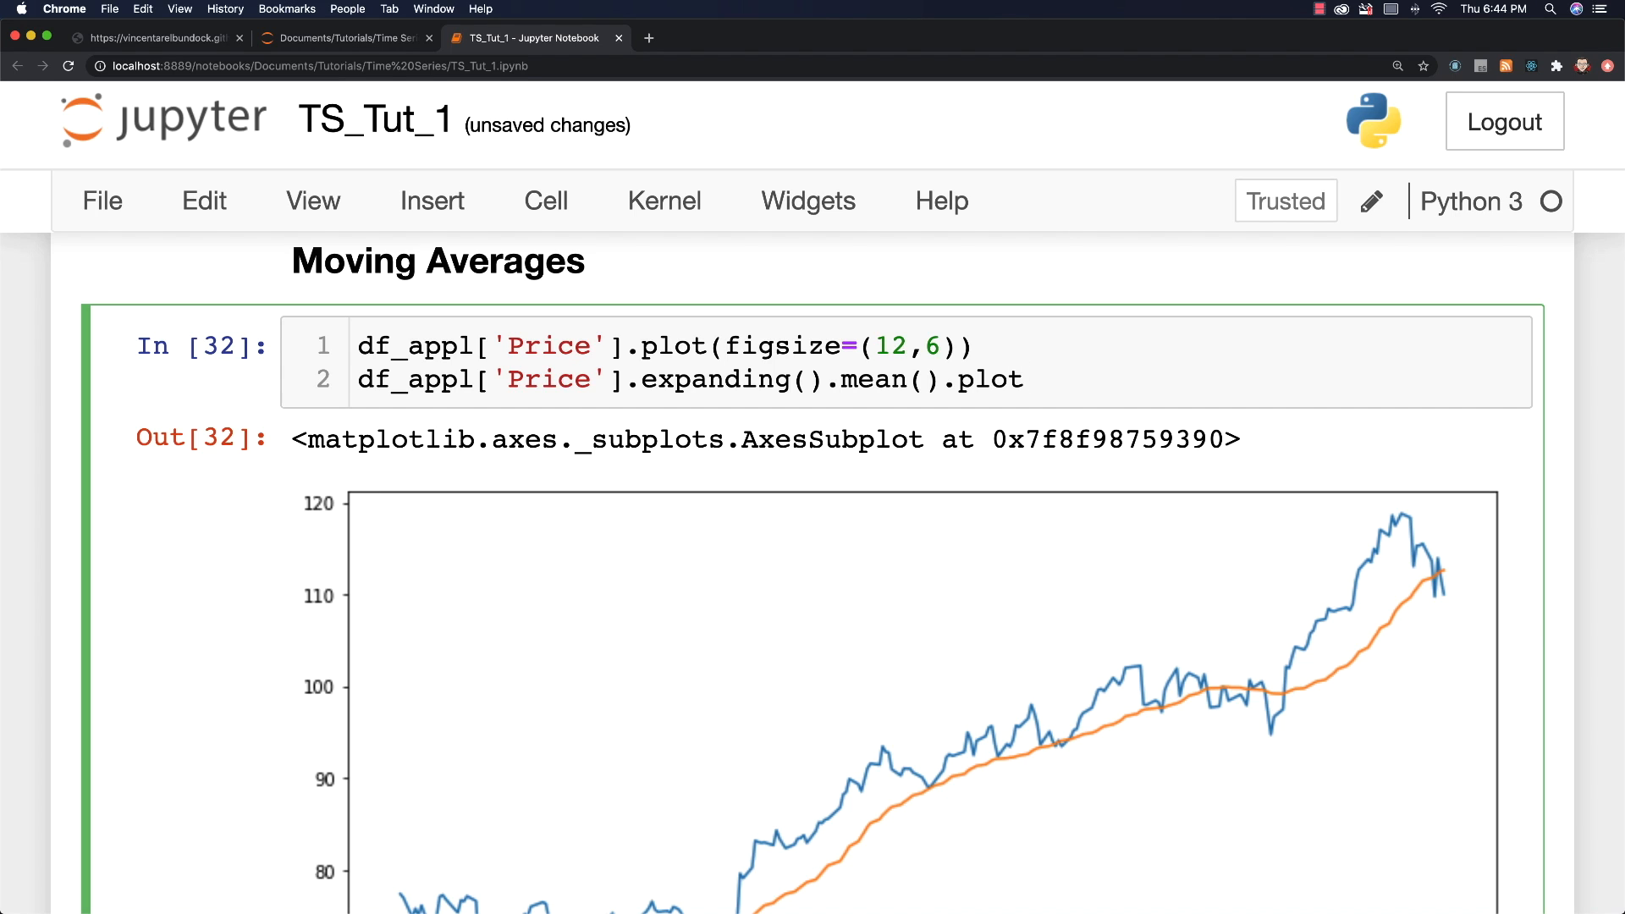
type("()")
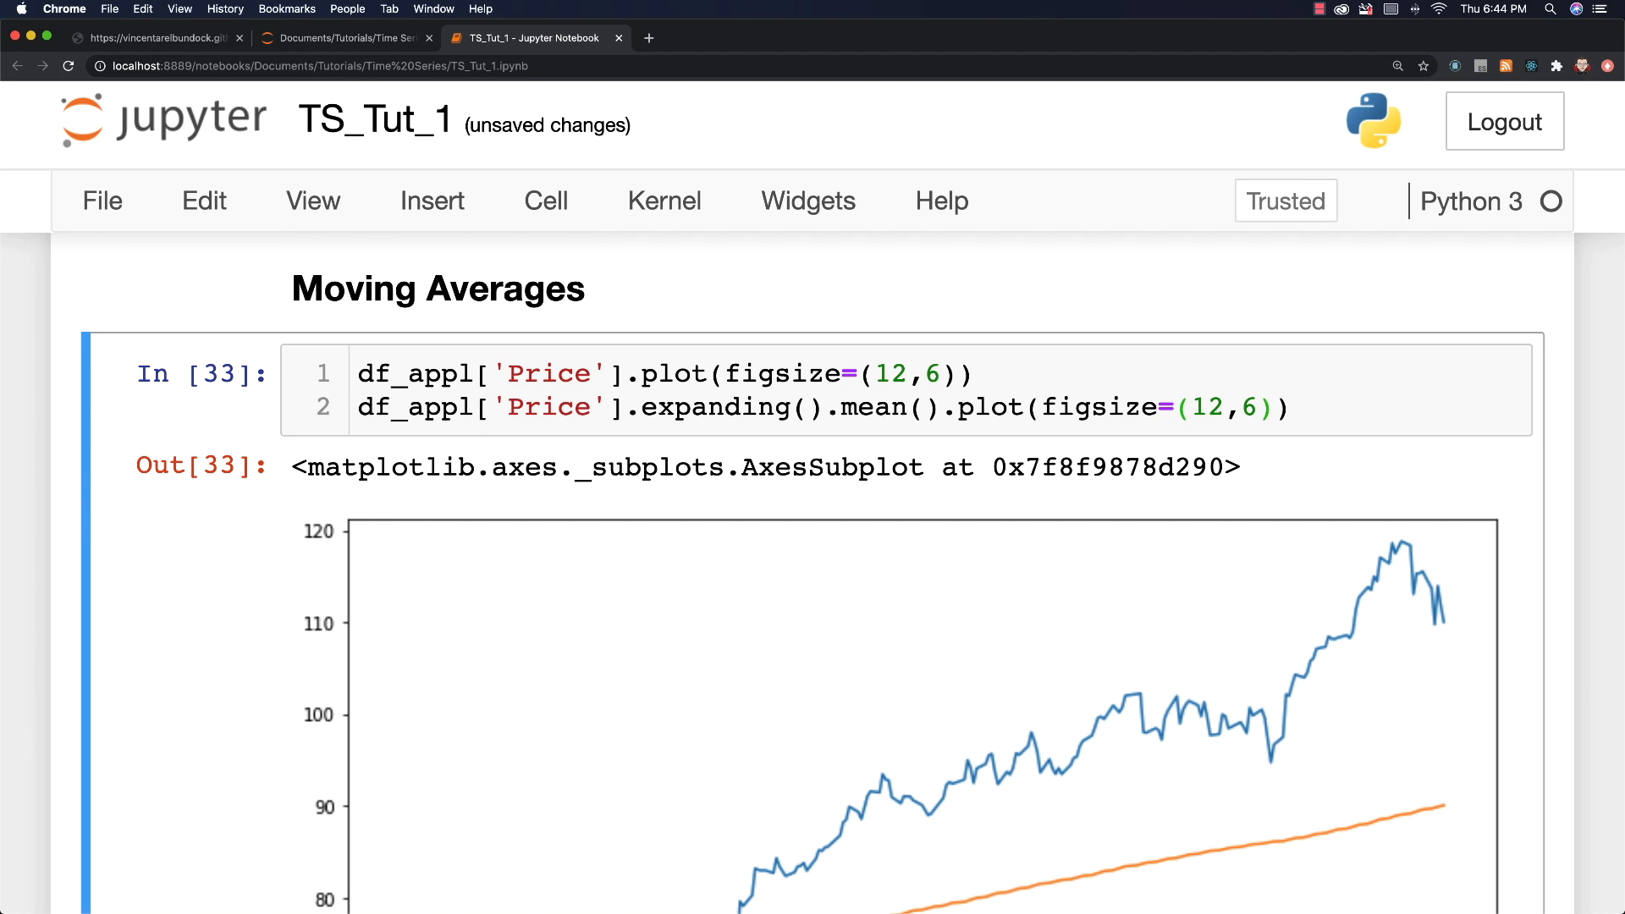
Step: Scroll through the chart showing the expanding mean beside the price series
scroll("down", 3)
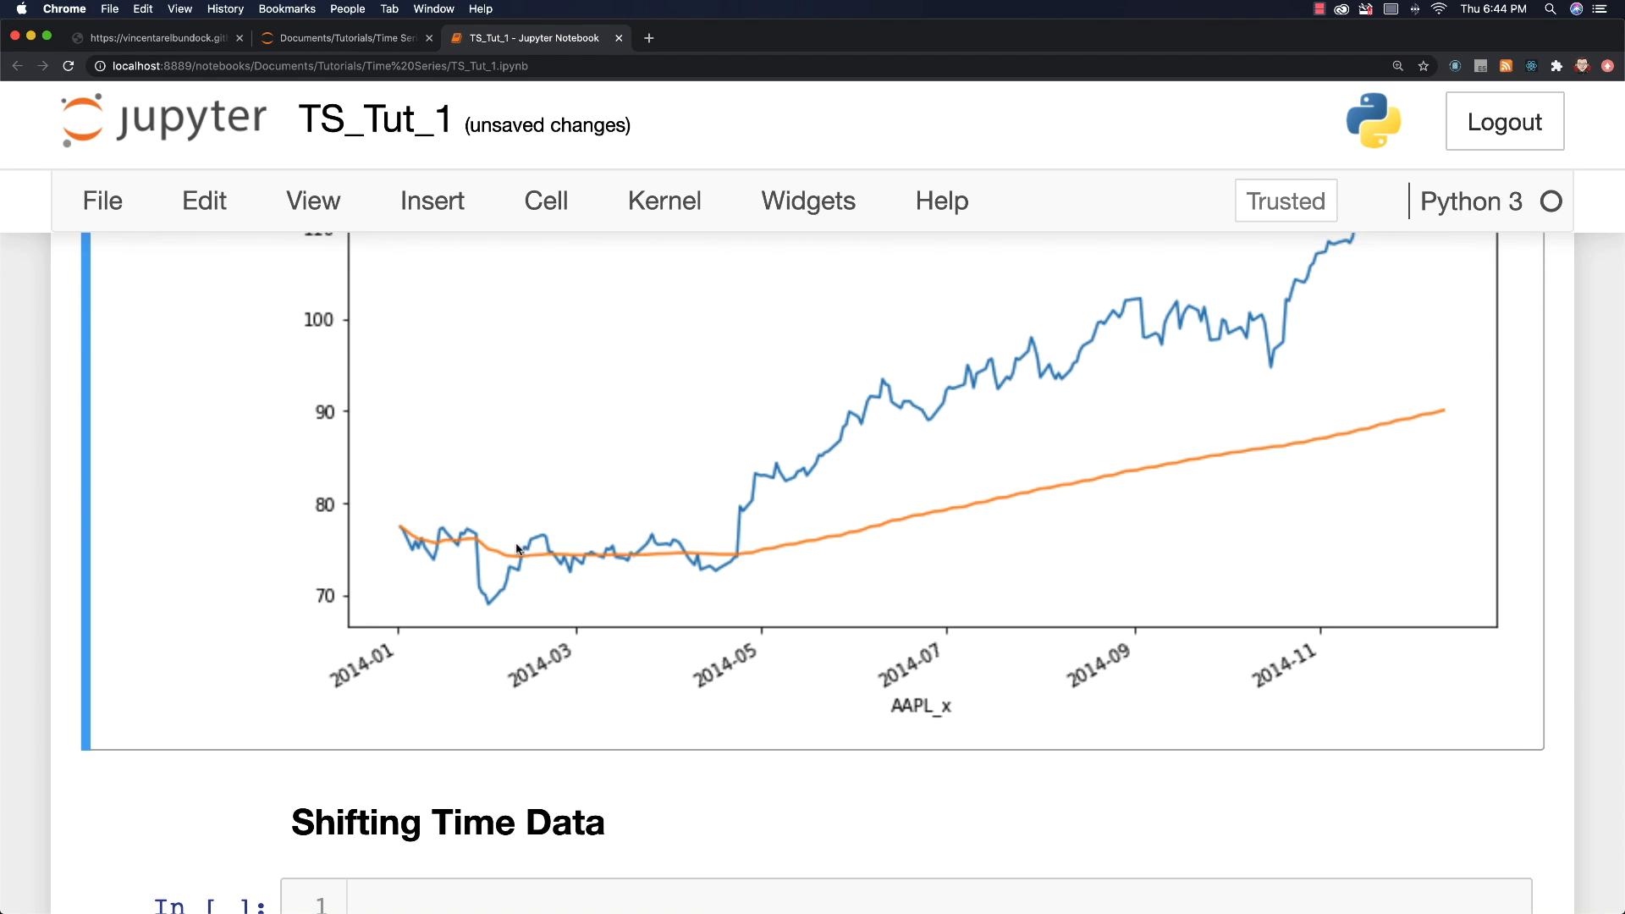
mouse_move(918, 526)
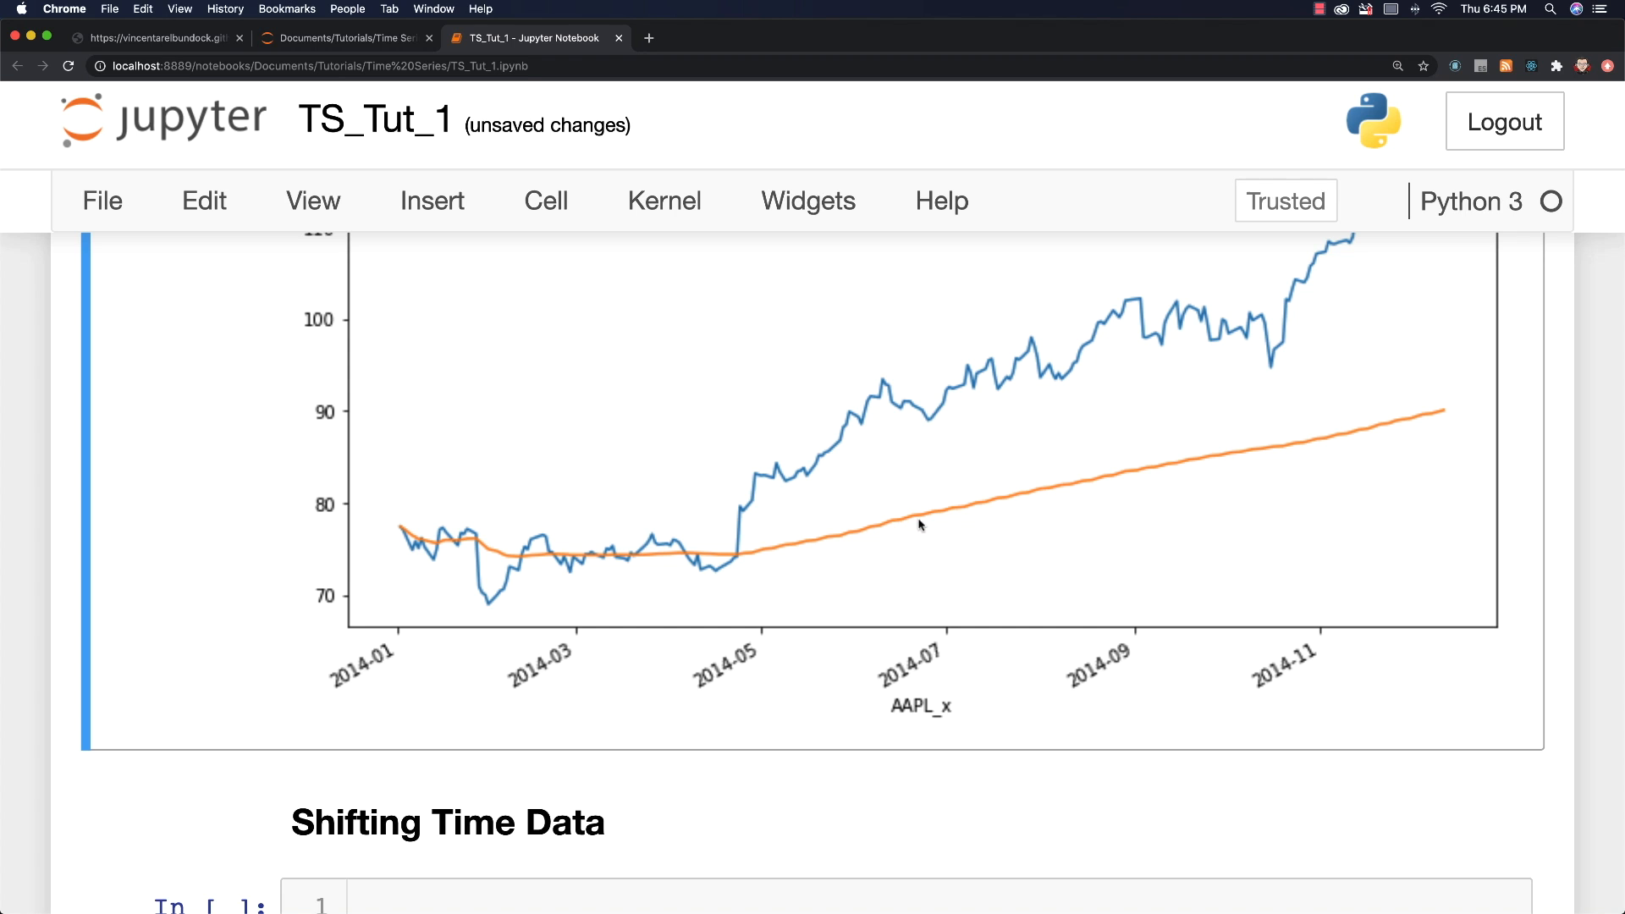
mouse_move(1335, 435)
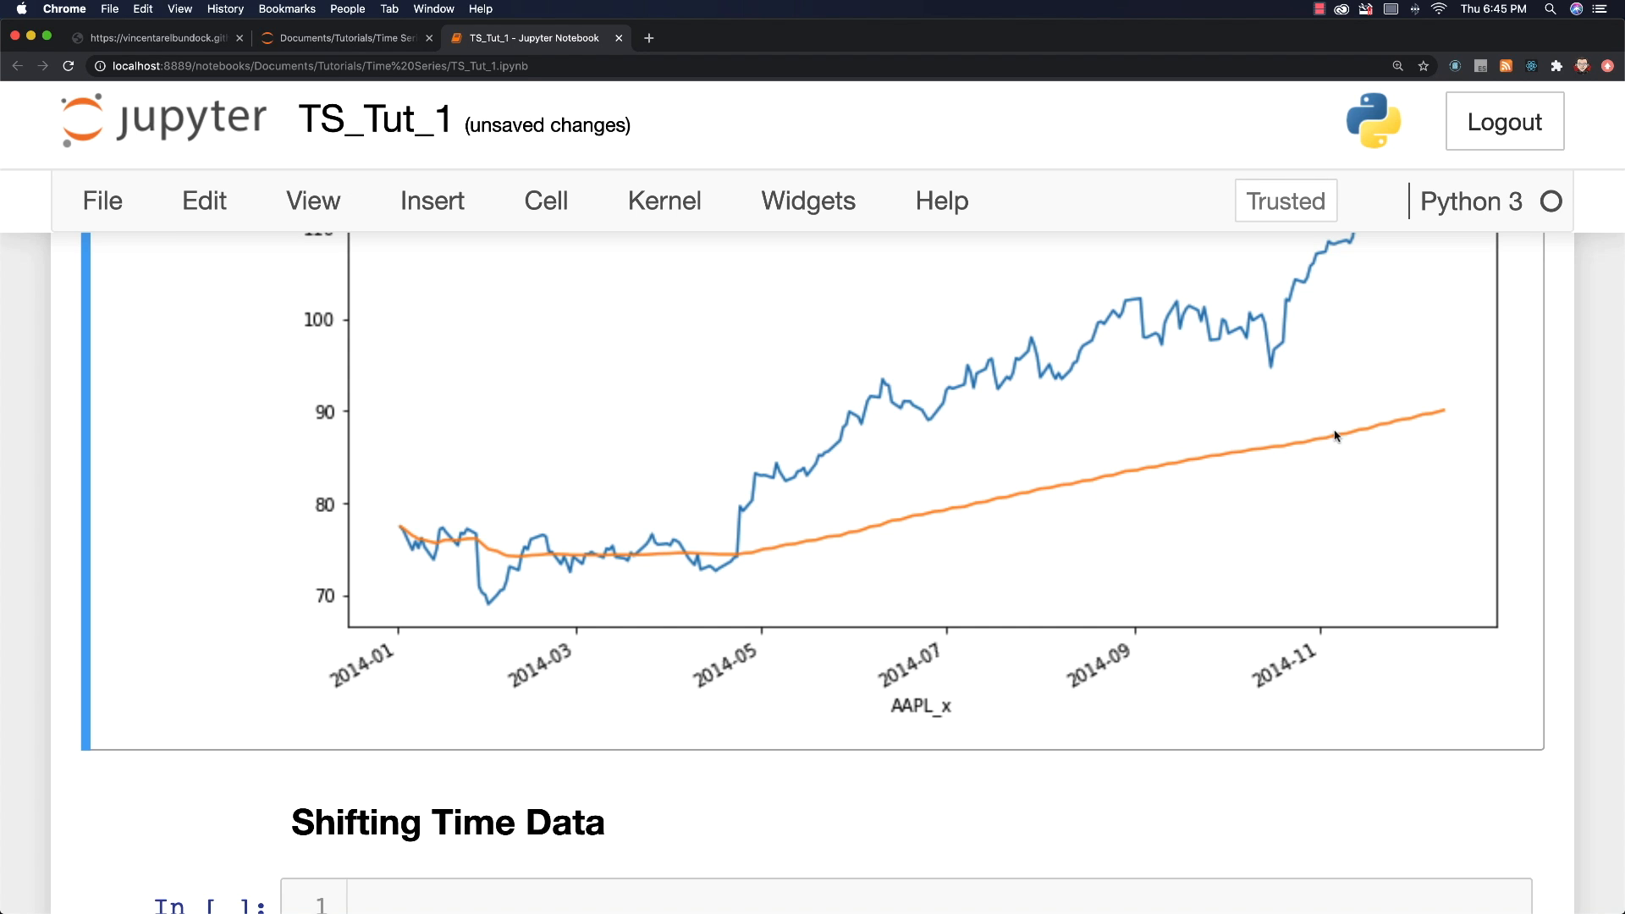
scroll("down", 3)
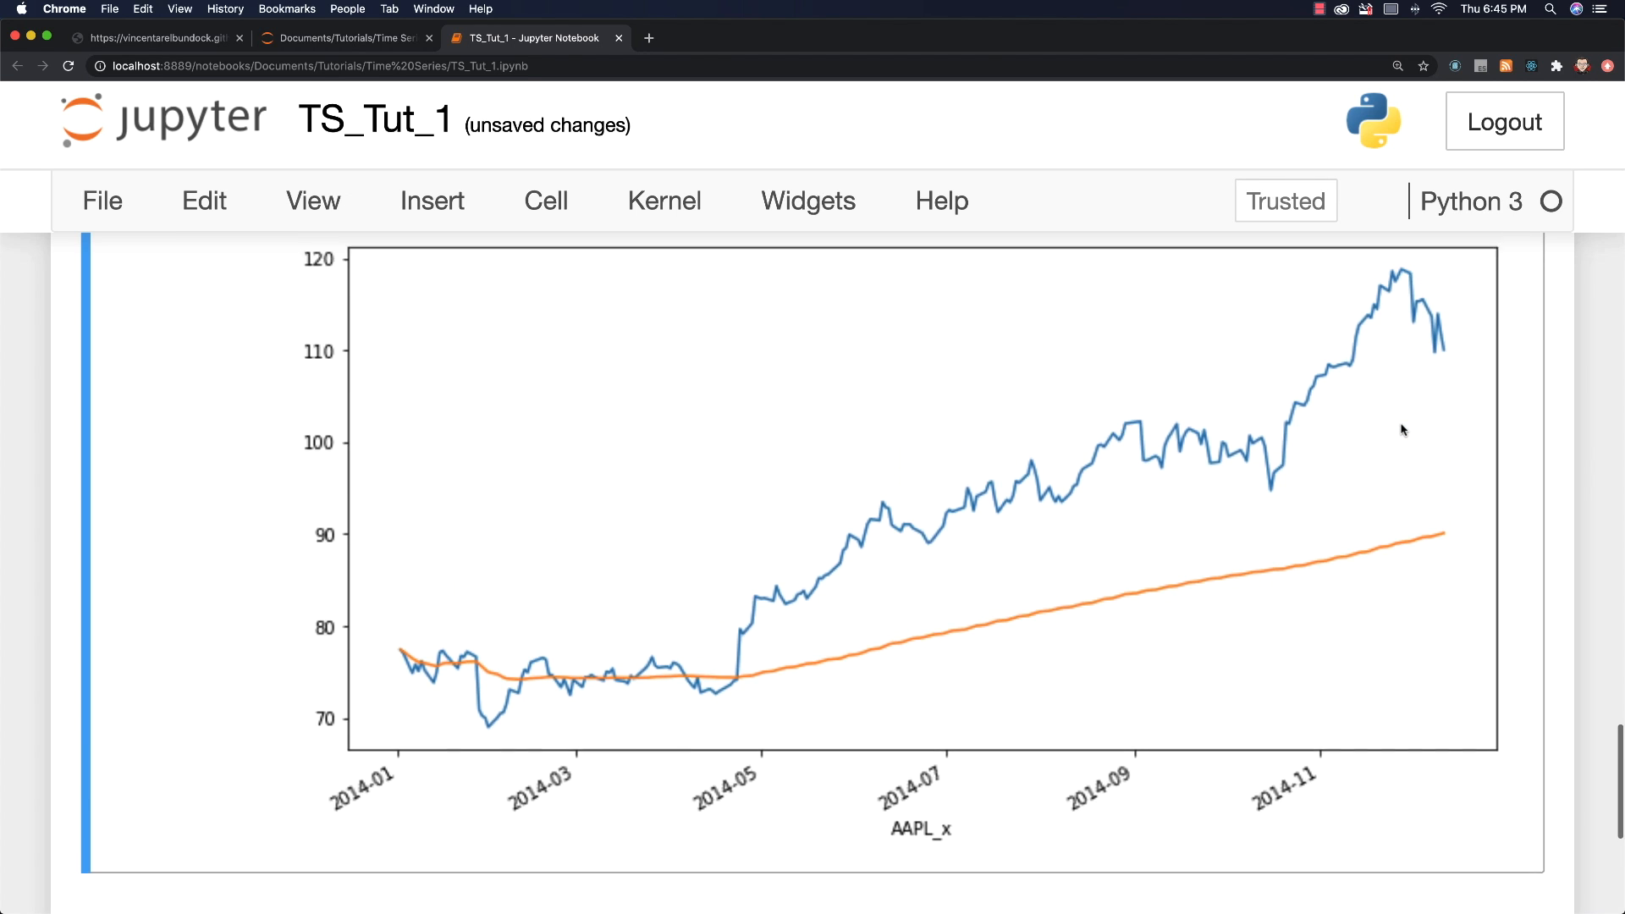
scroll("up", 3)
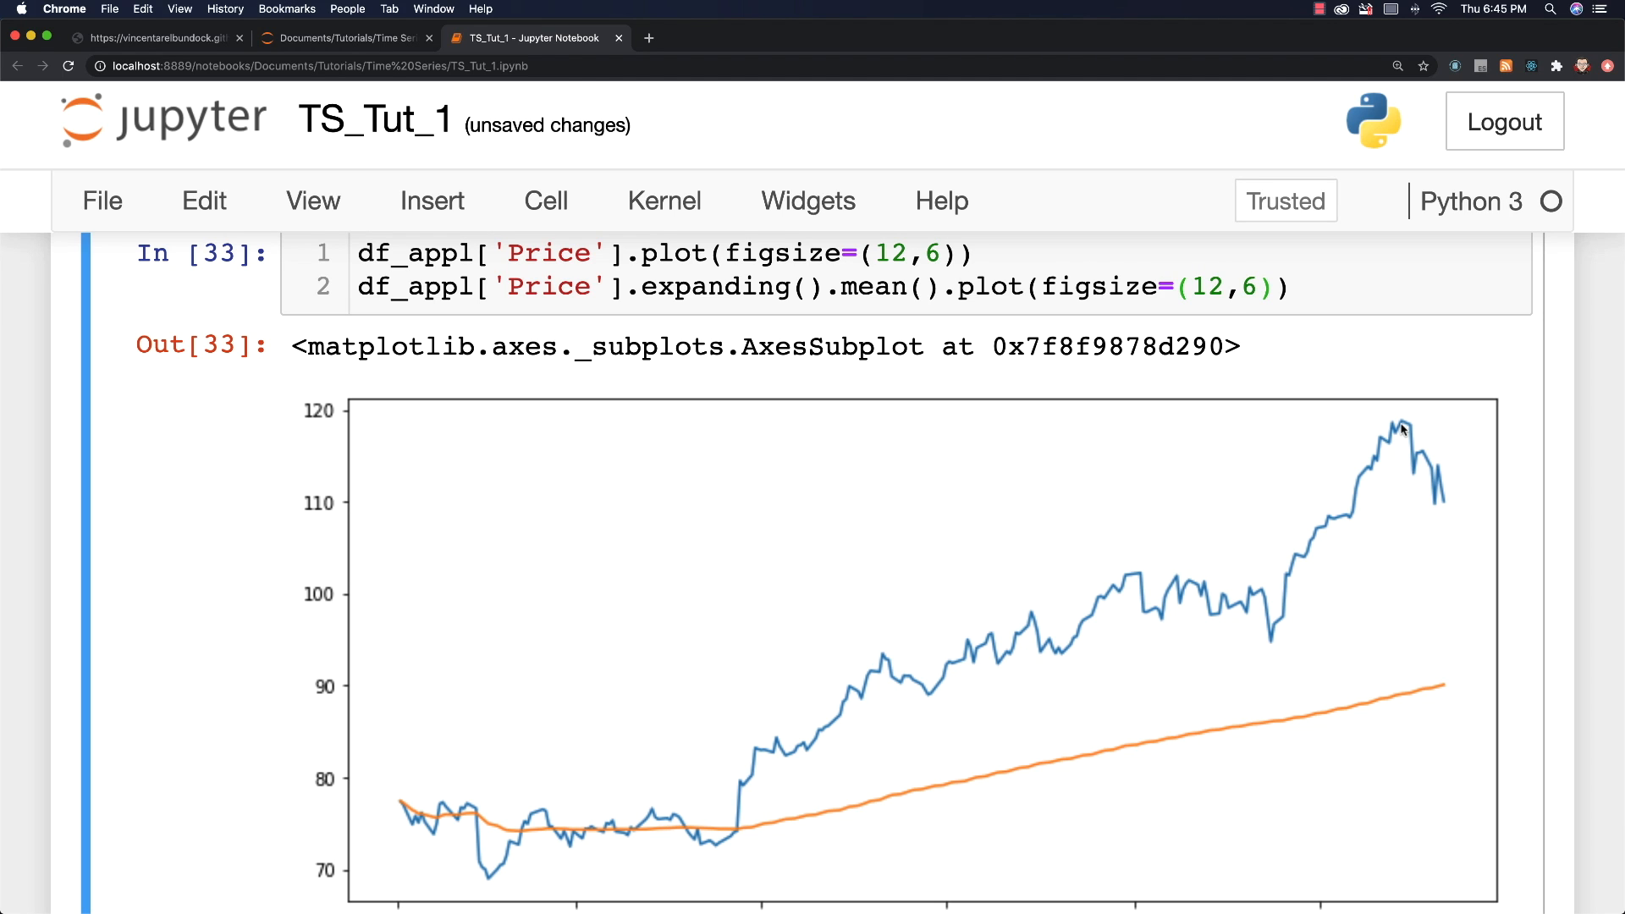
scroll("down", 3)
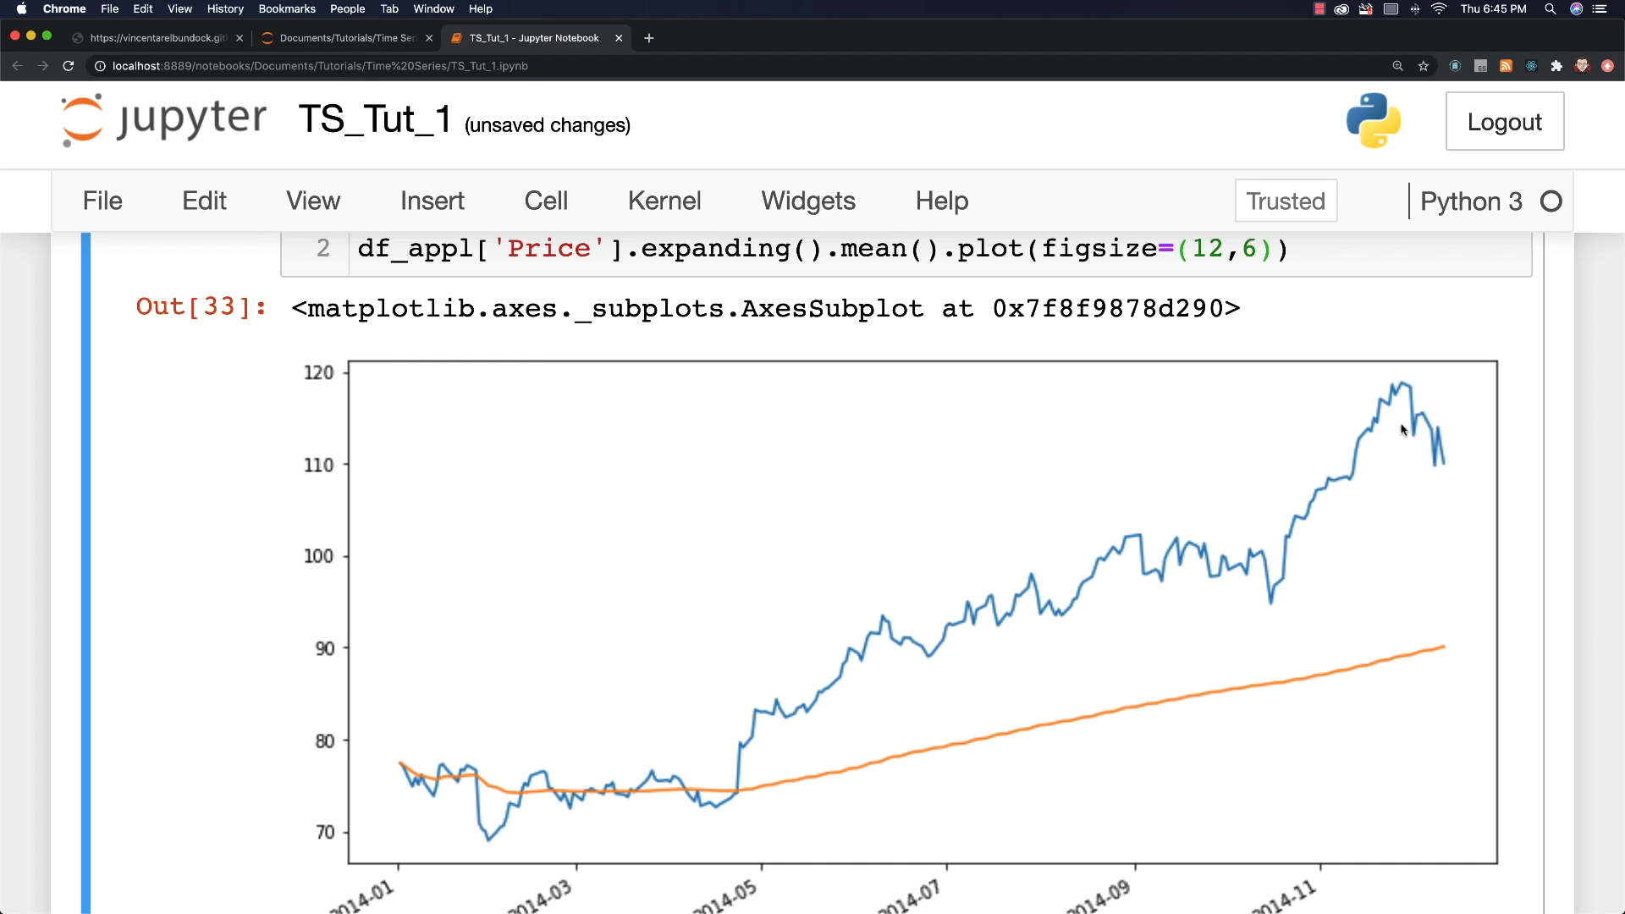
scroll("down", 3)
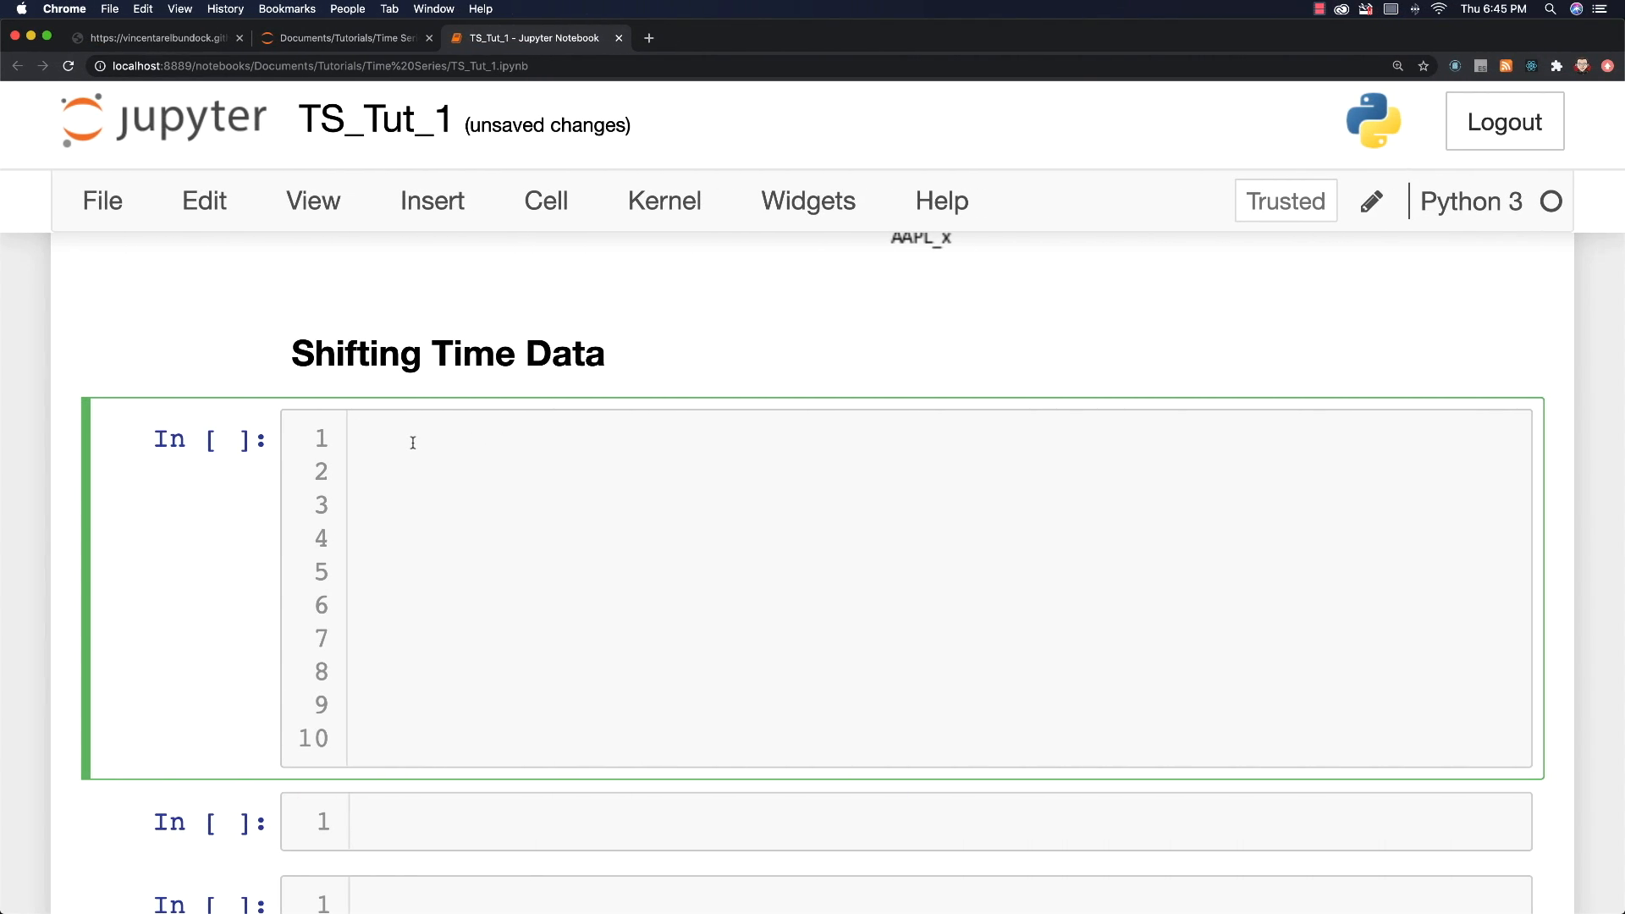
Step: Enter df_appl = df_appl.shift(1) under Shifting Time Data and review the shifted output
type("df")
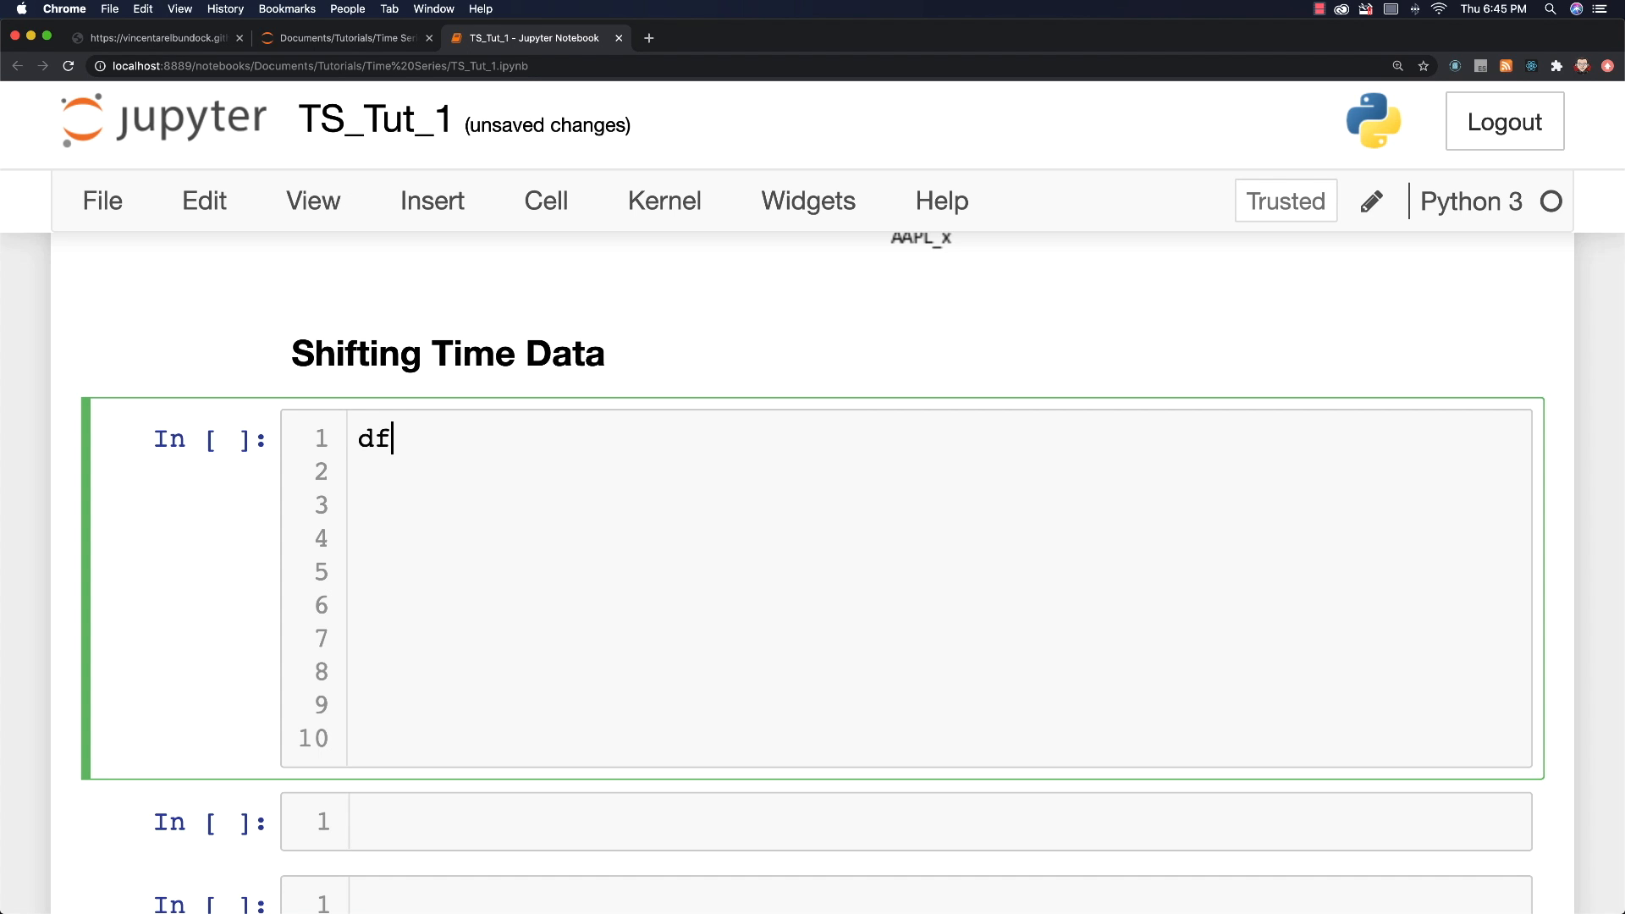
type("_appl")
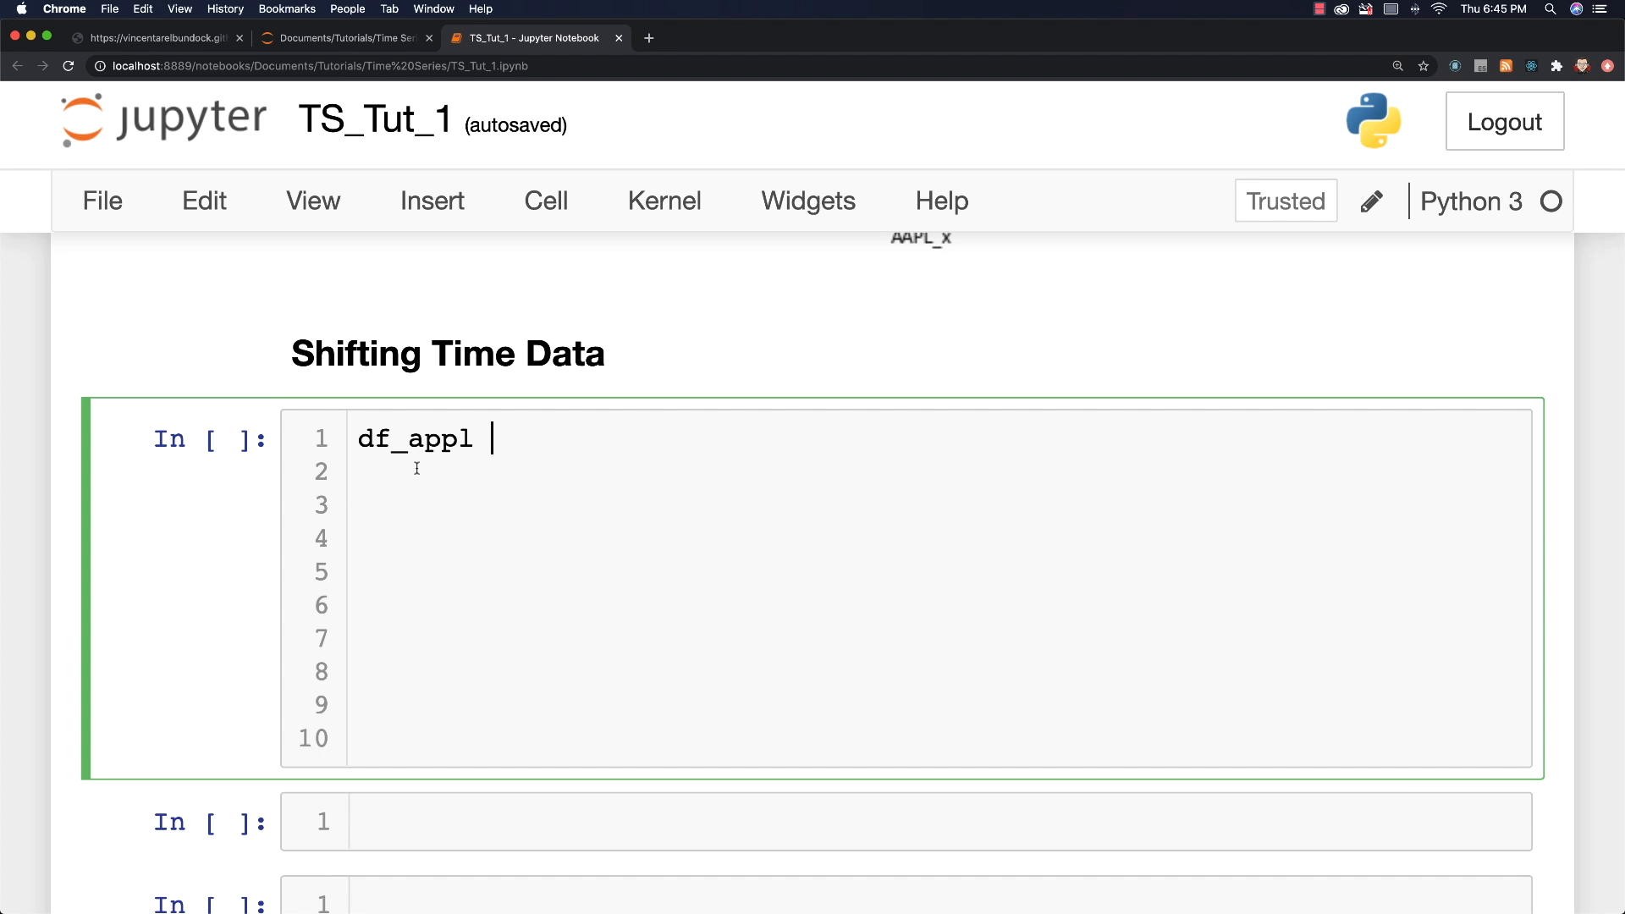
type("=")
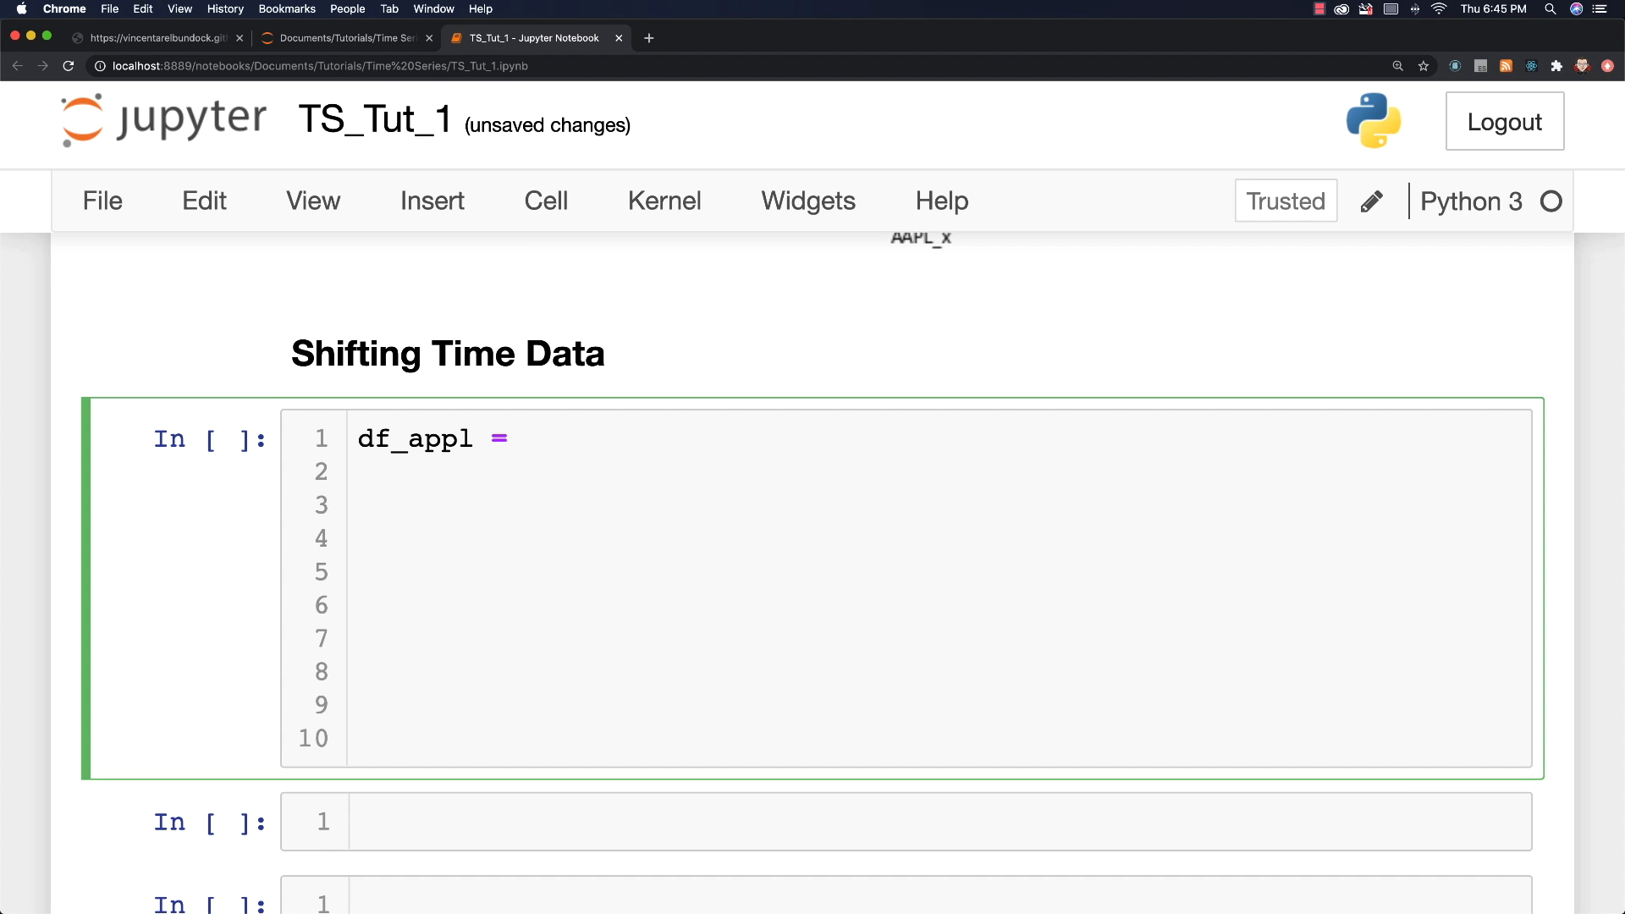
type("df_a")
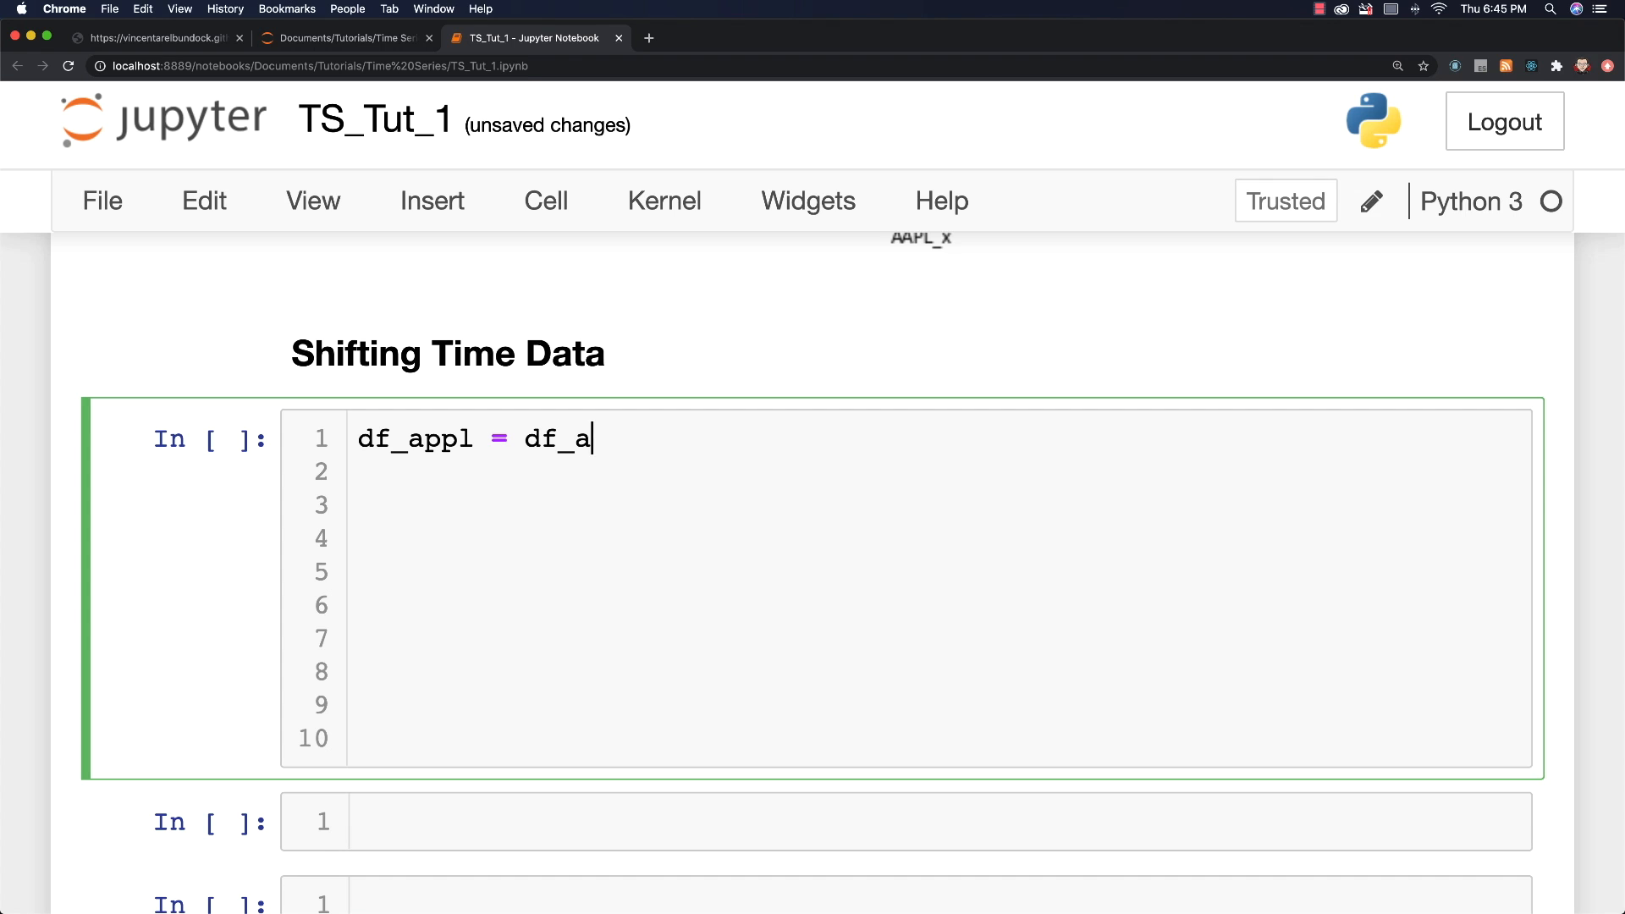
type("ppl.shif")
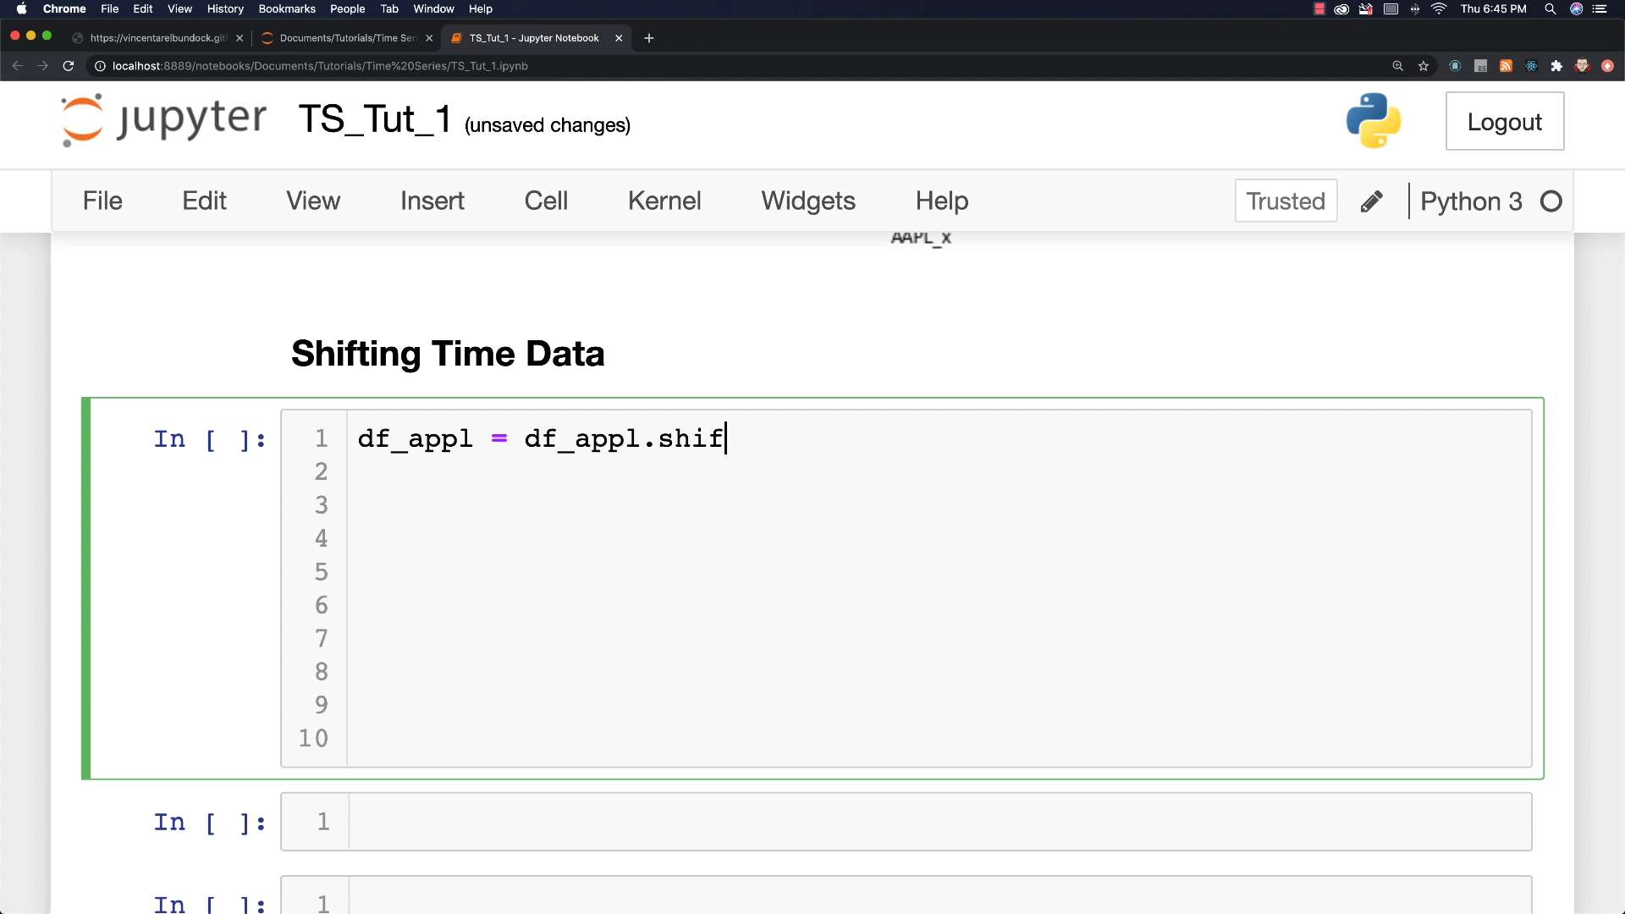
type("t(1)")
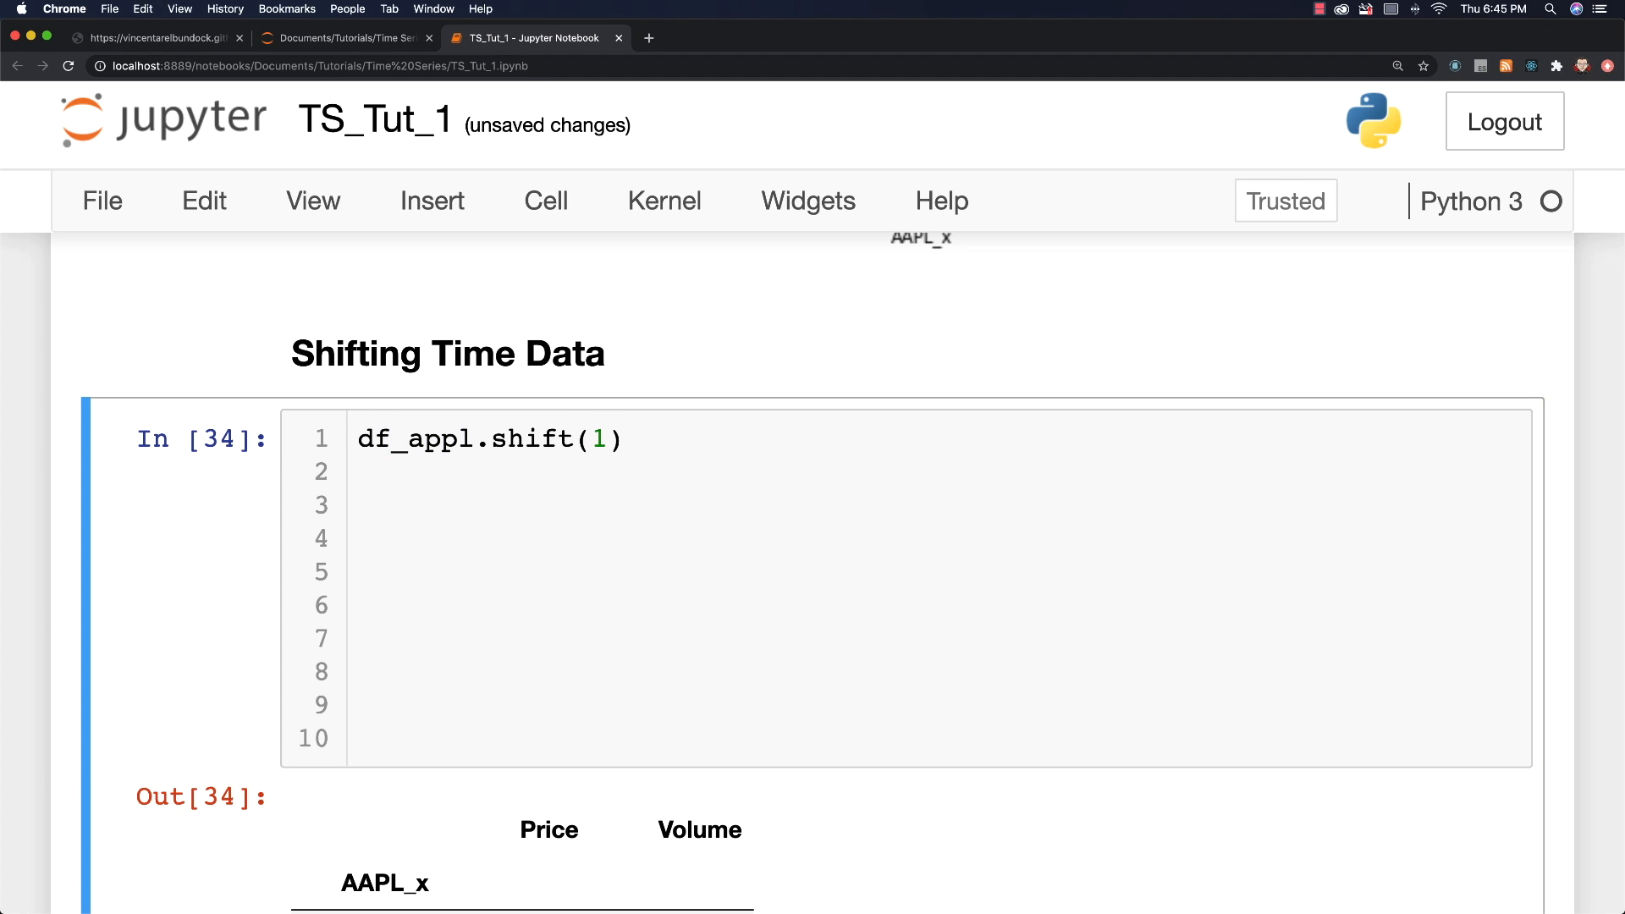
scroll("down", 3)
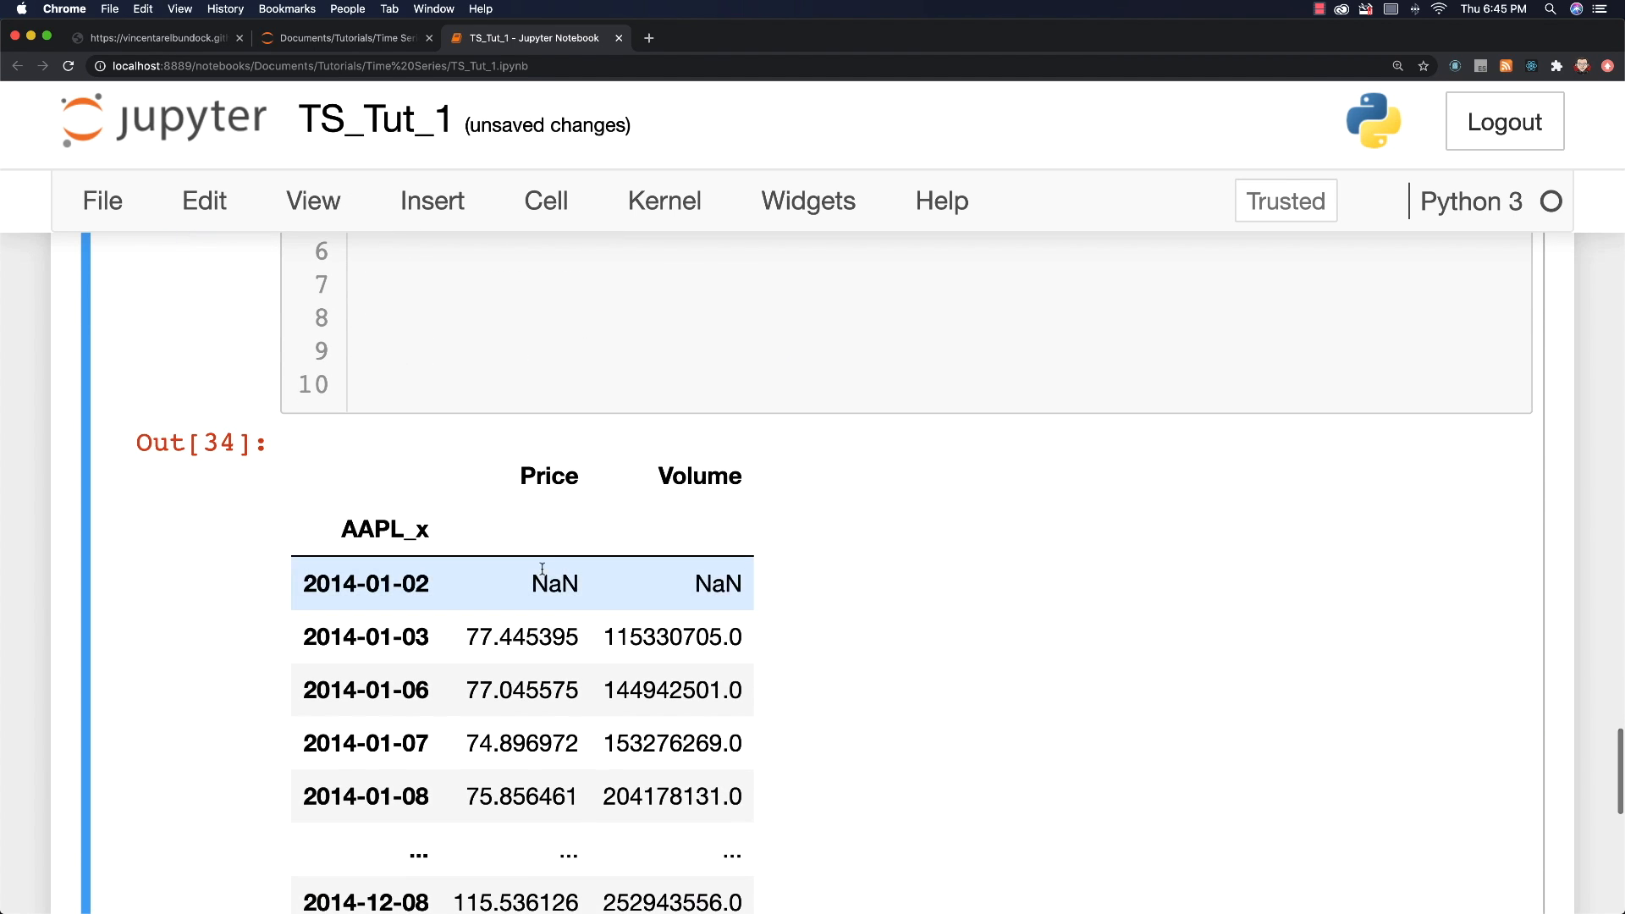
scroll("up", 3)
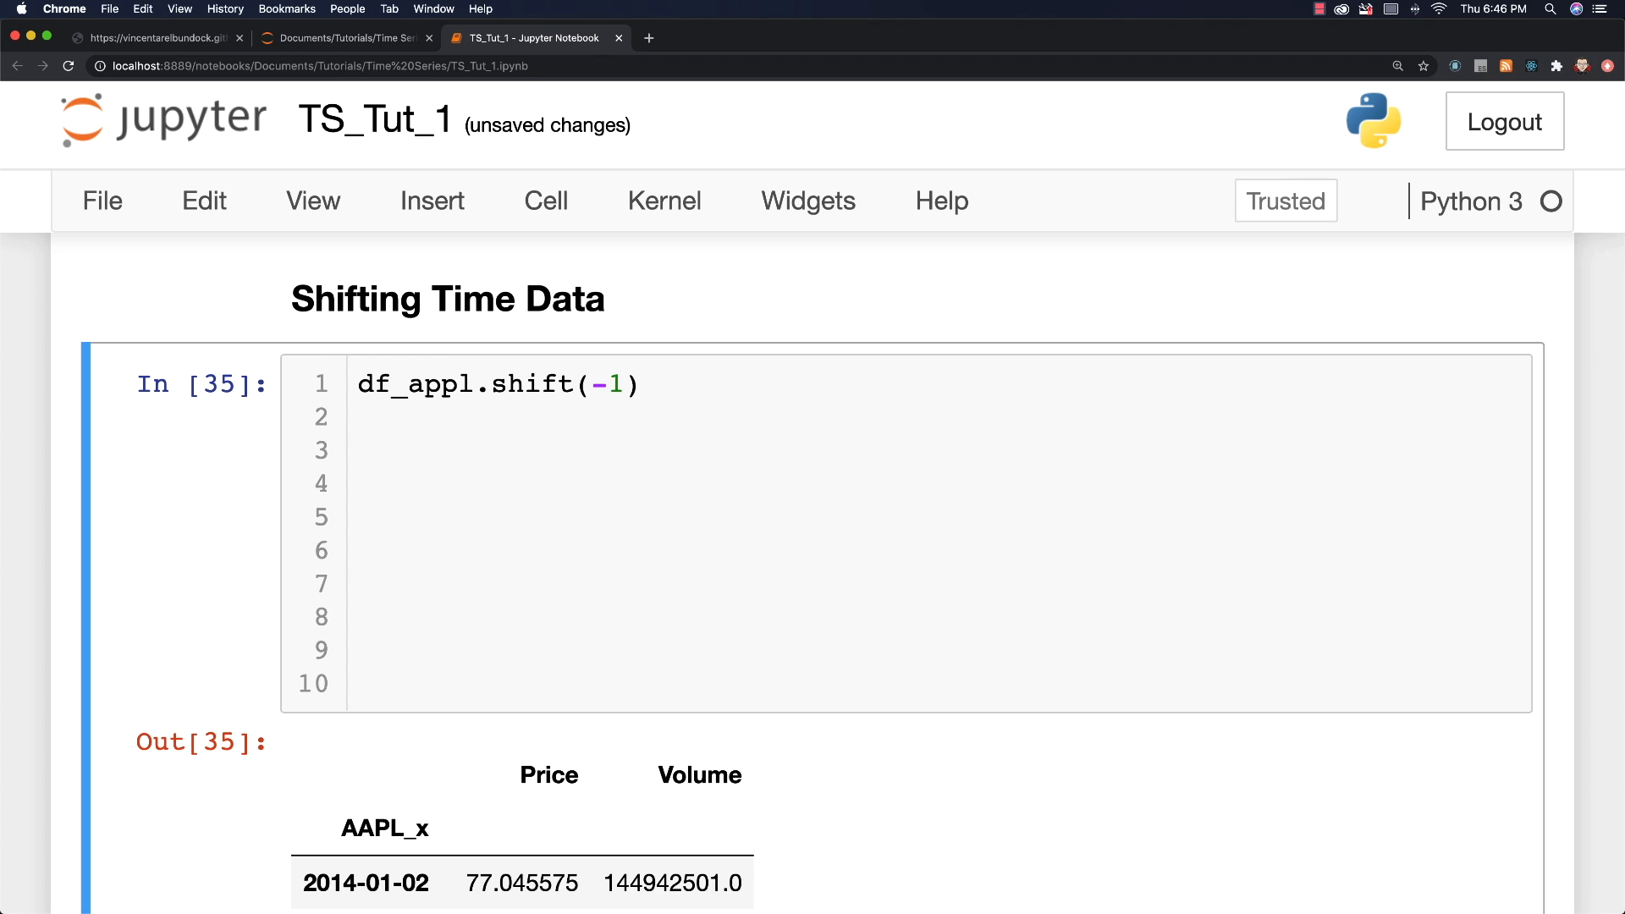
scroll("down", 3)
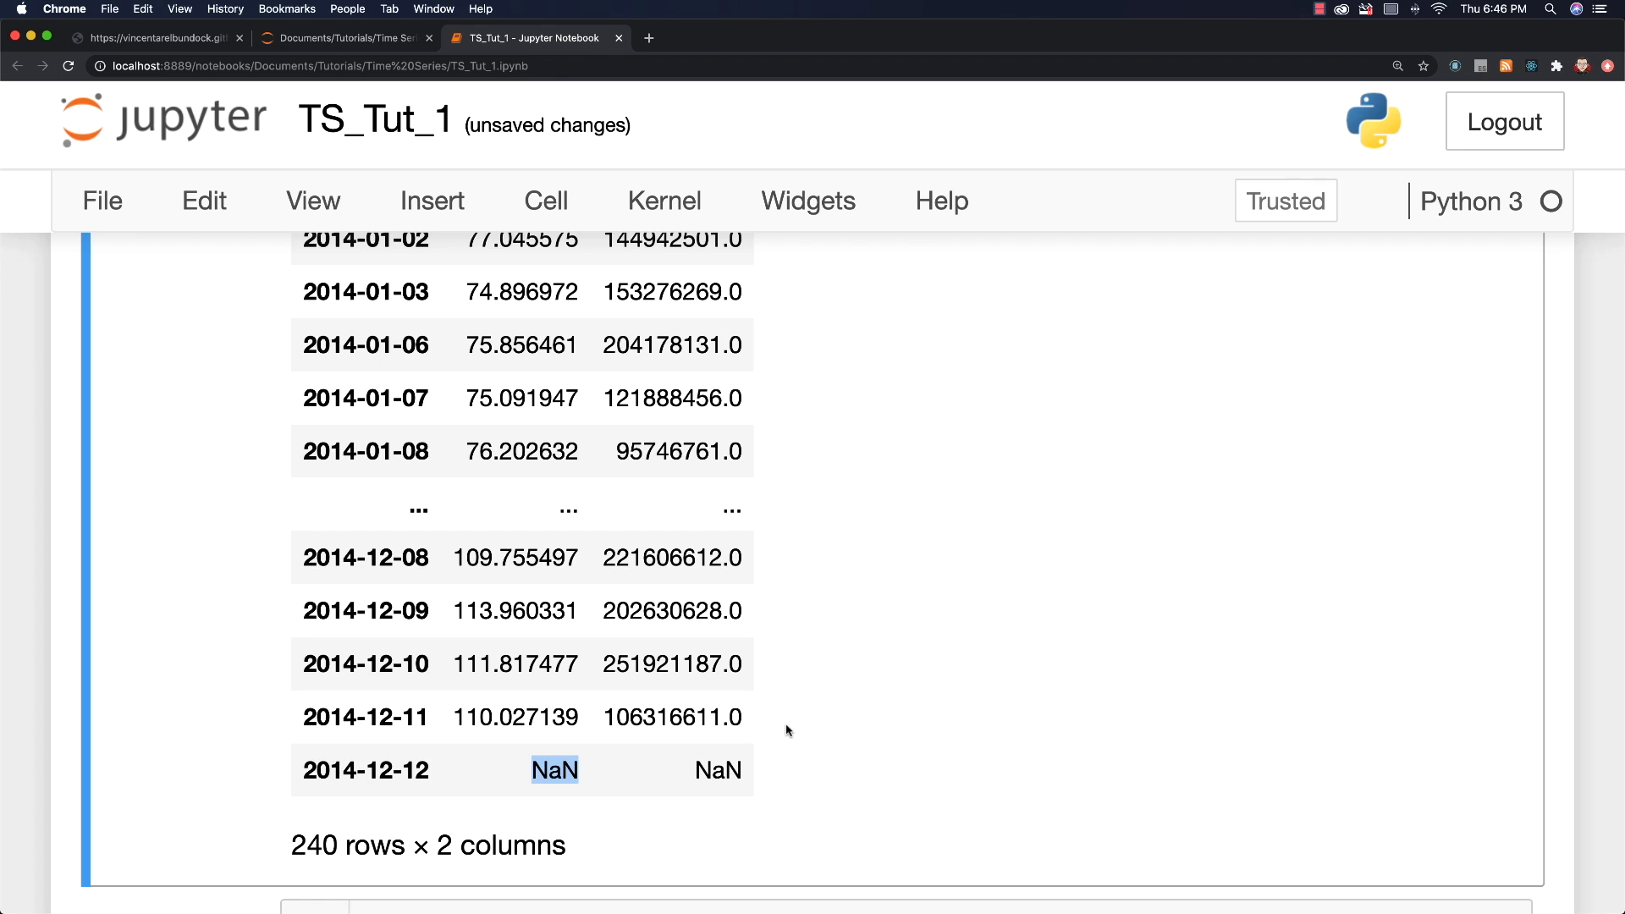
scroll("up", 3)
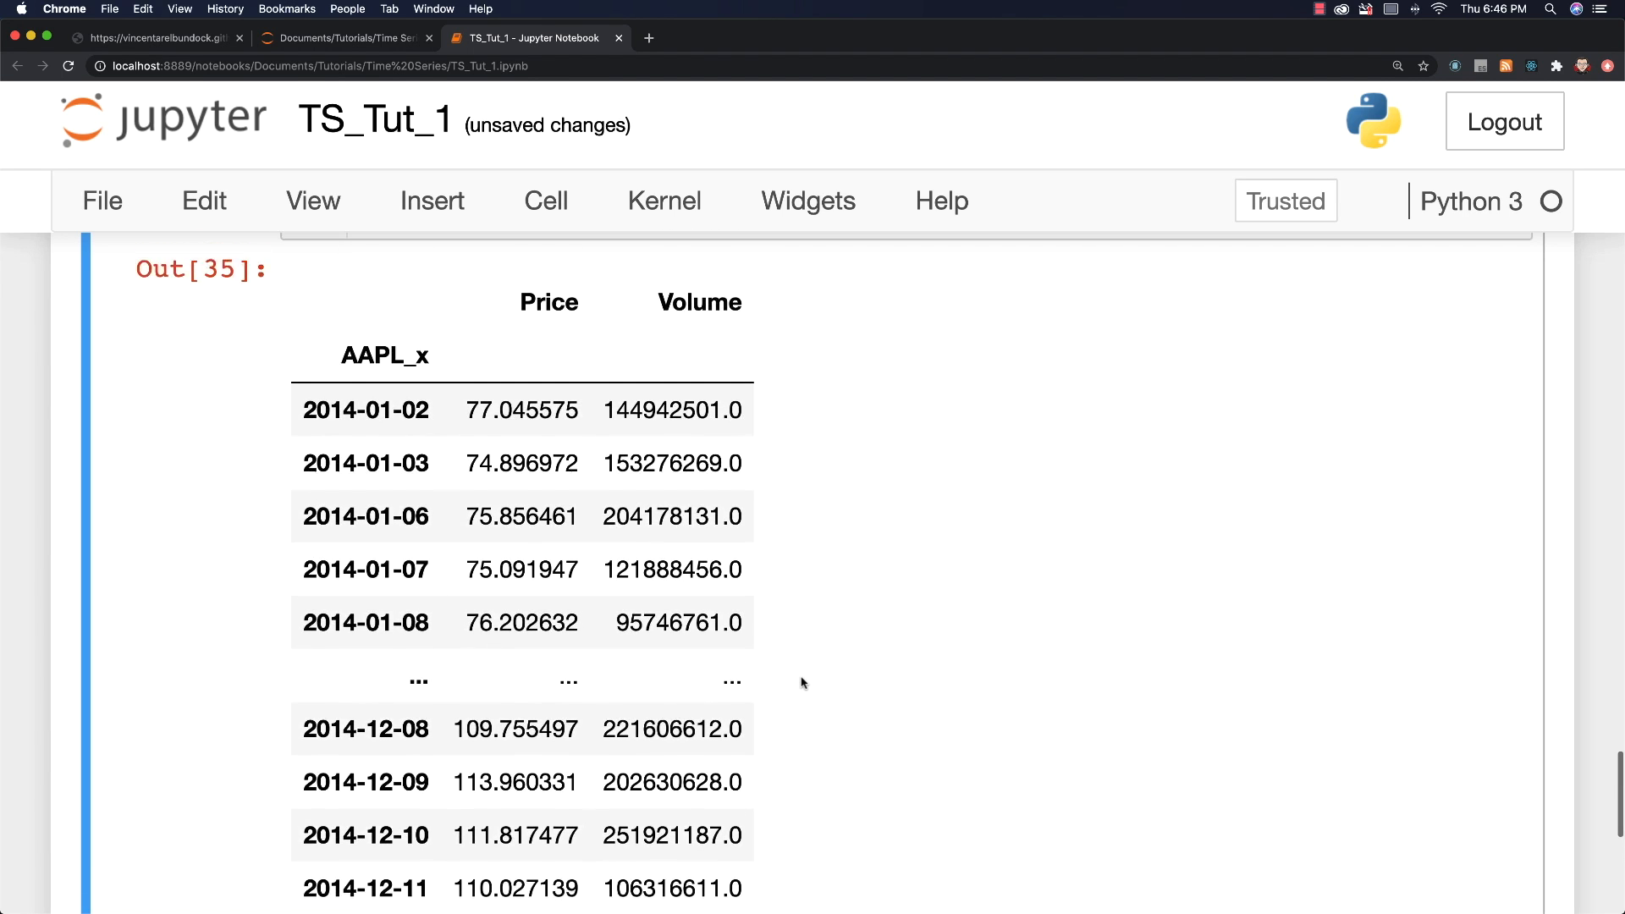